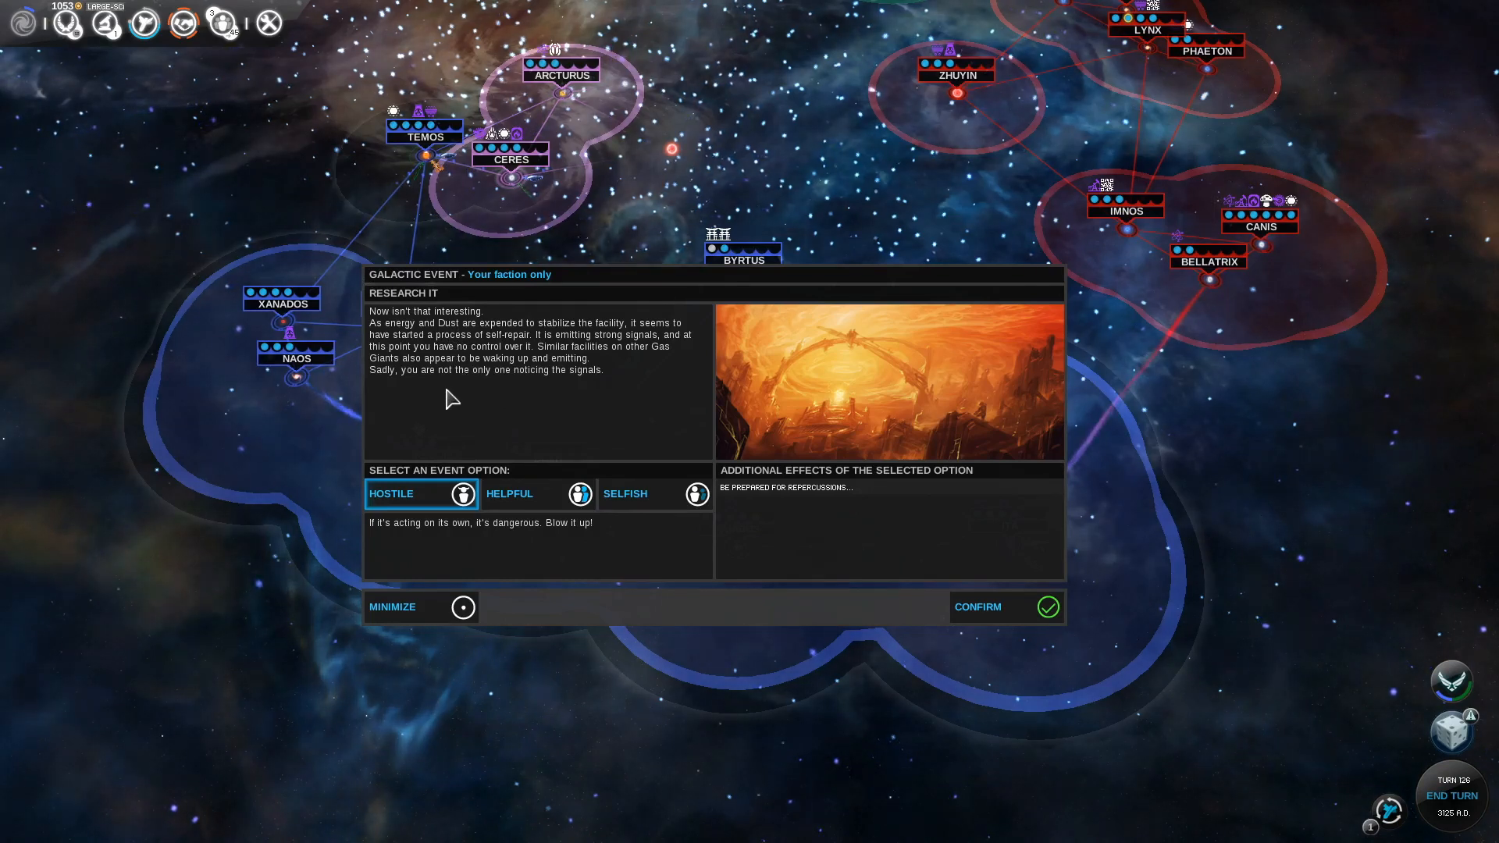
pyautogui.moveTo(540, 543)
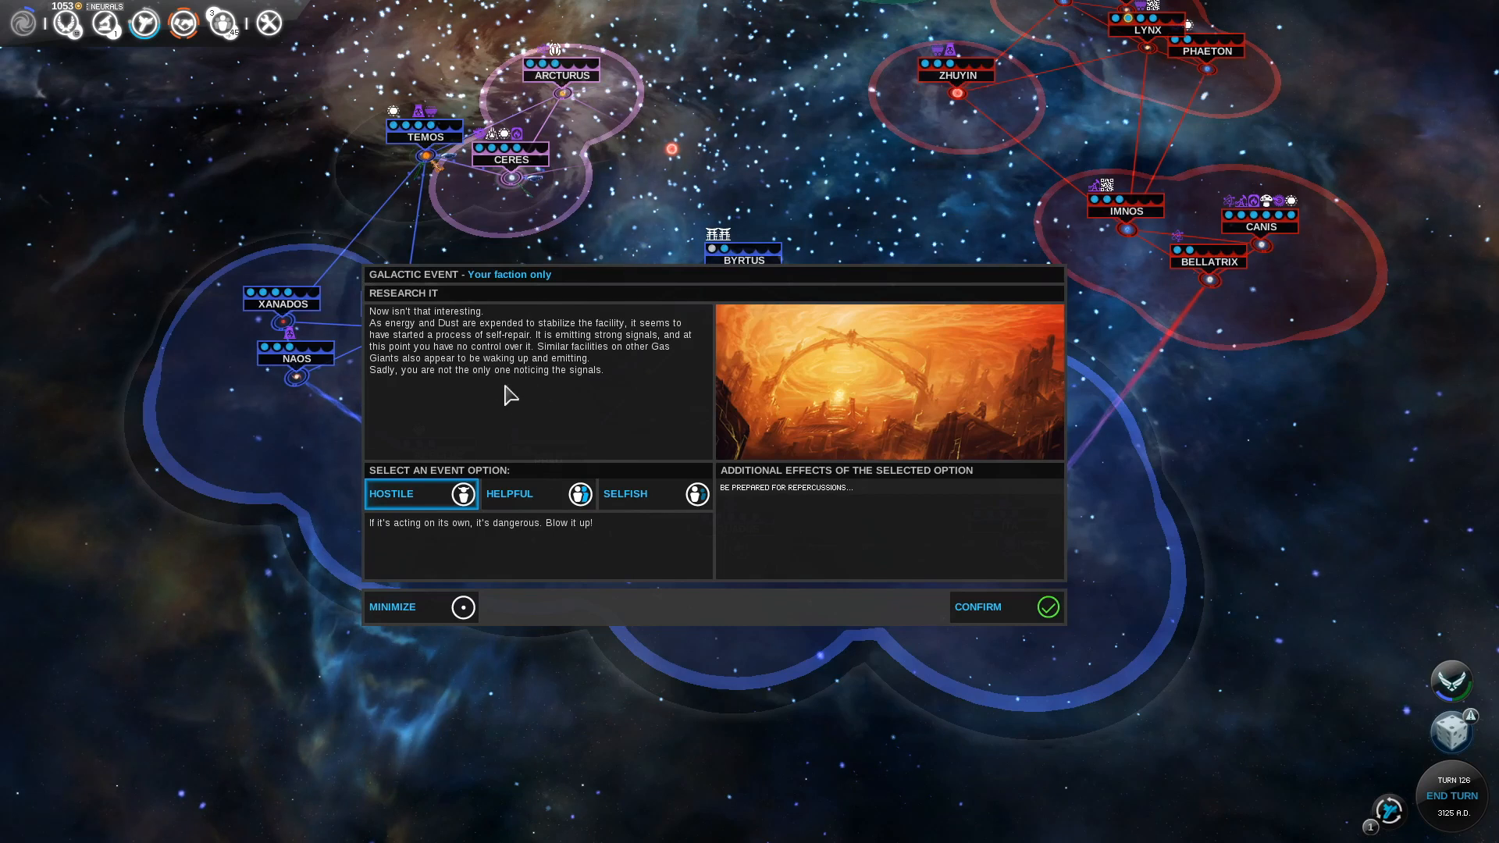
pyautogui.moveTo(665, 352)
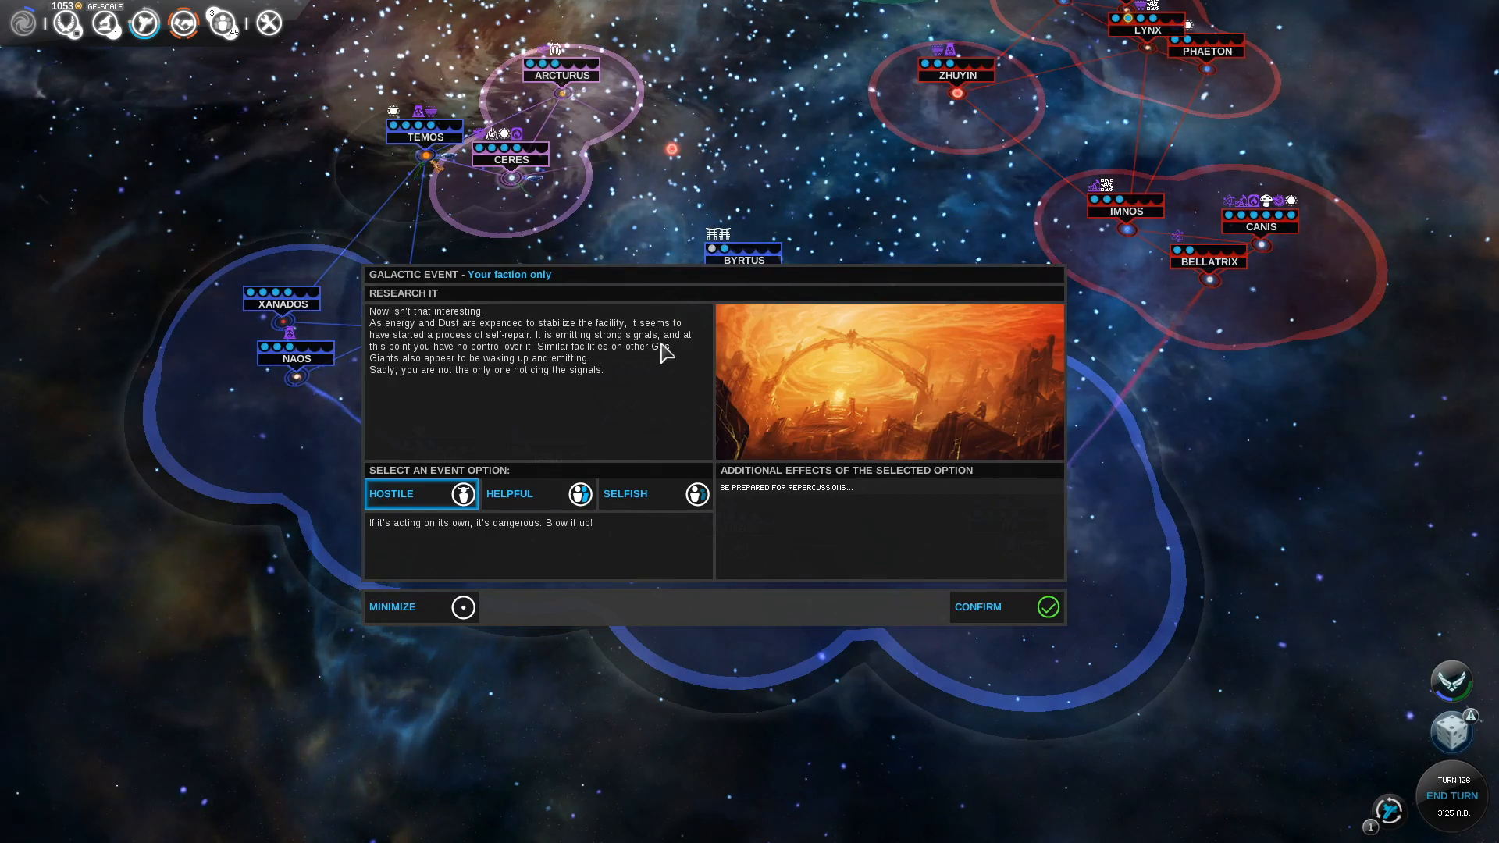
pyautogui.moveTo(588, 372)
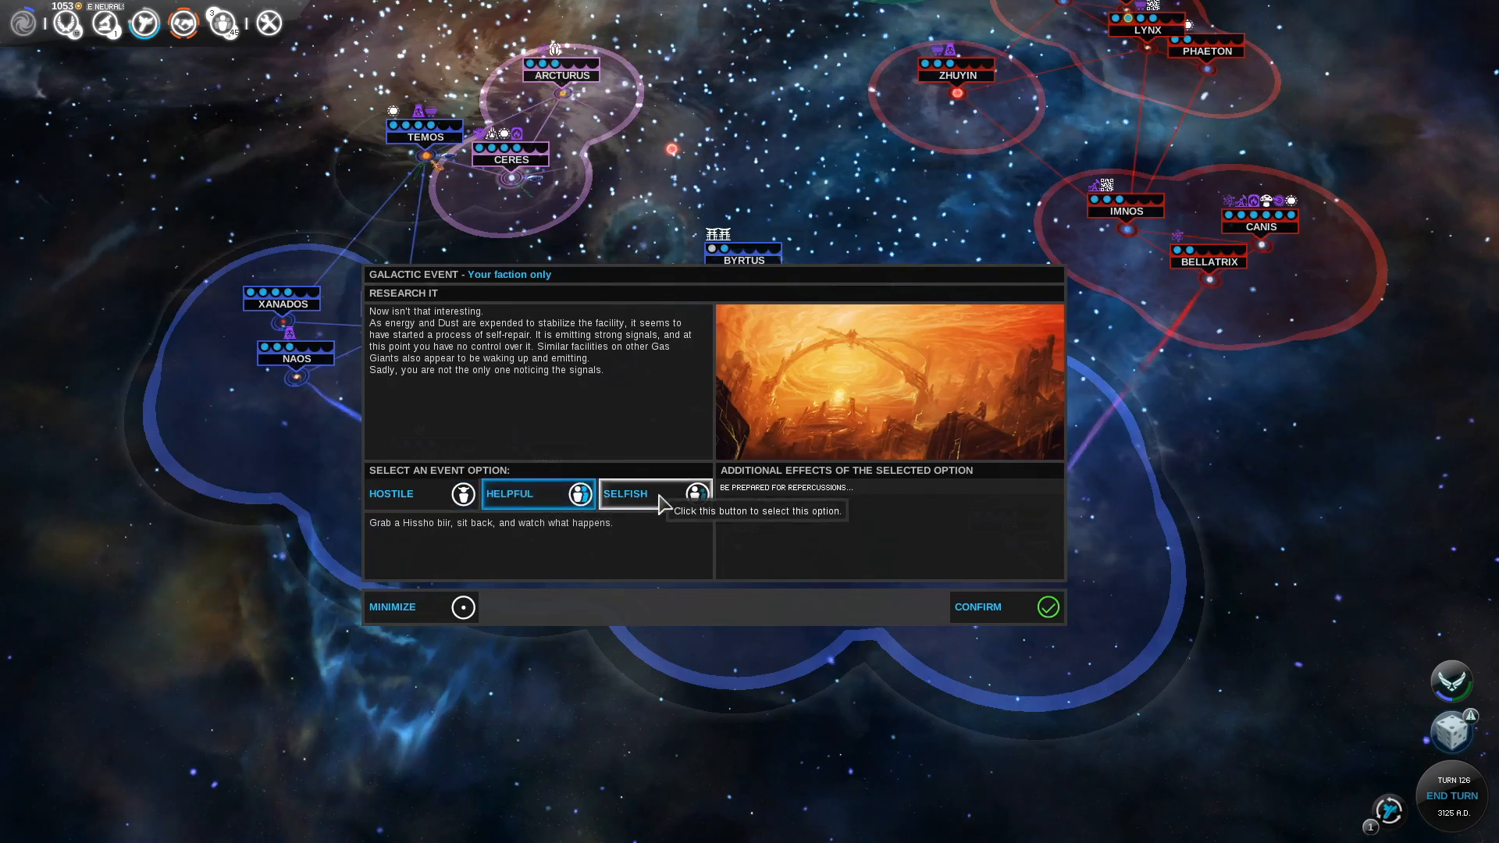
# Try the Selfish response to the Research It event, then settle on Helpful
pyautogui.click(508, 494)
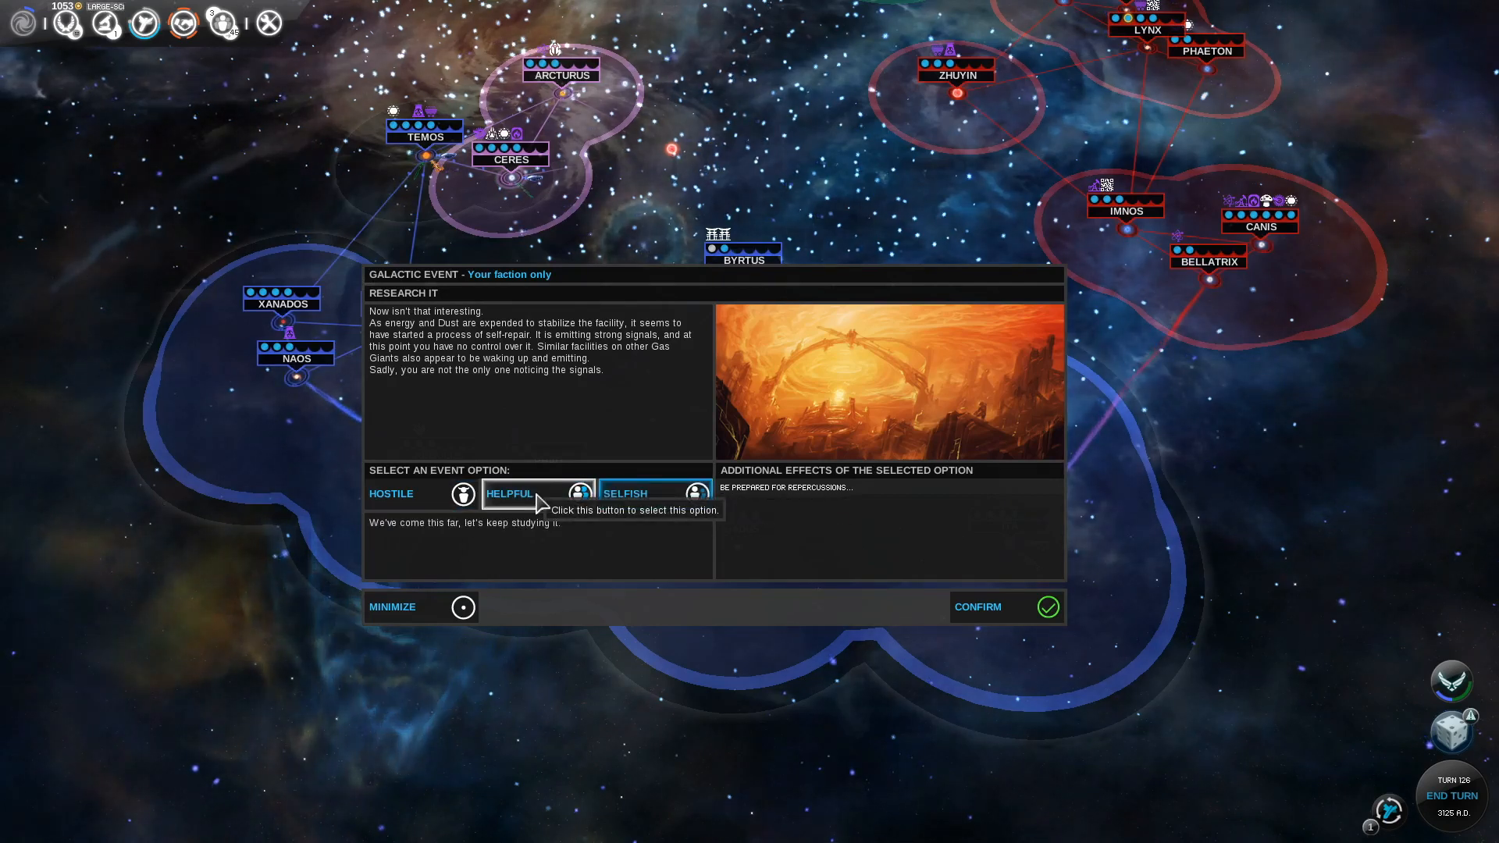
pyautogui.click(508, 493)
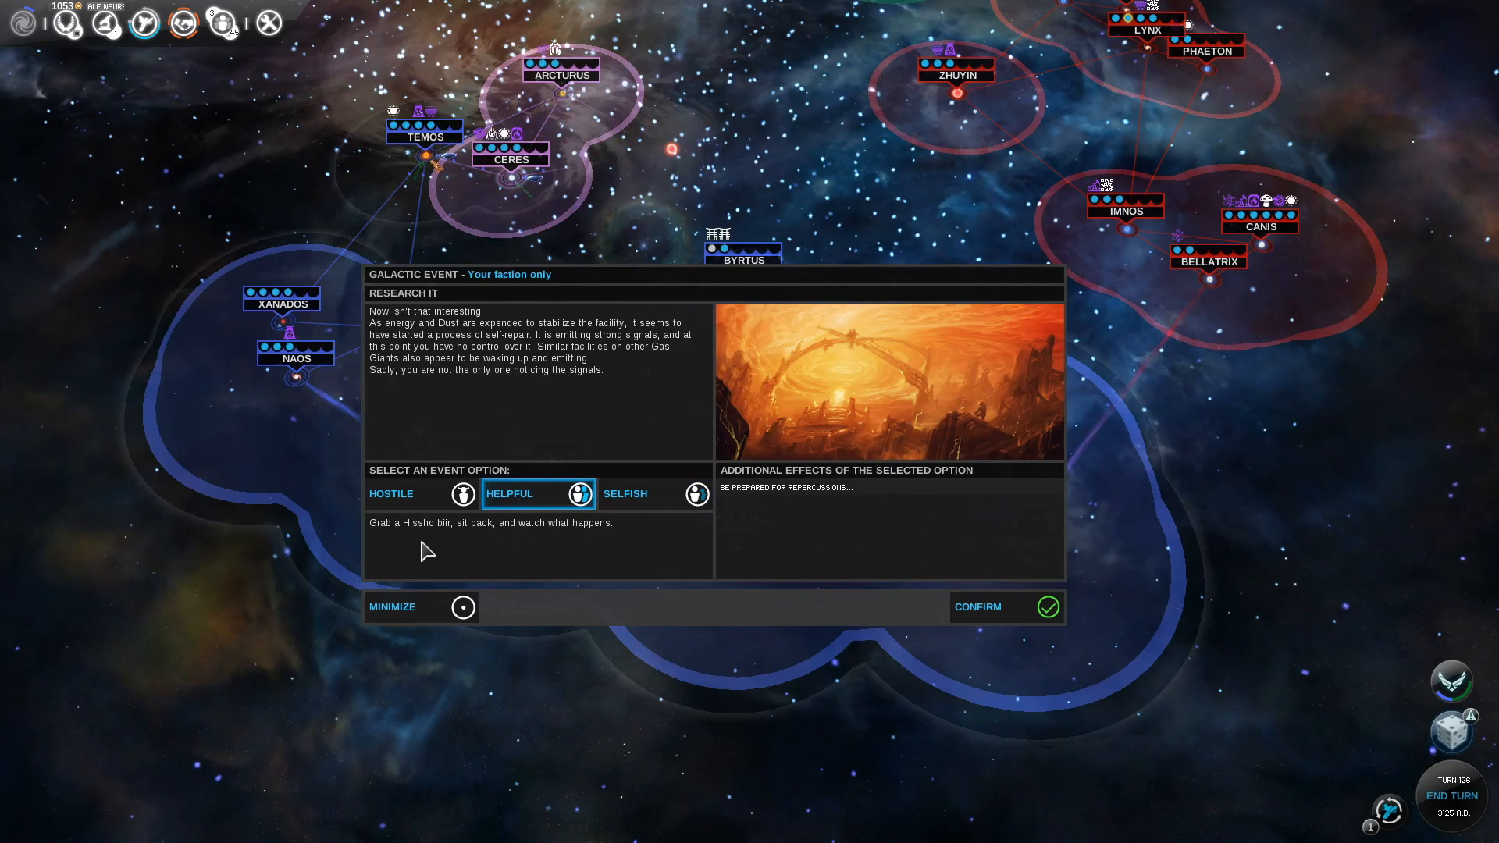
pyautogui.moveTo(468, 543)
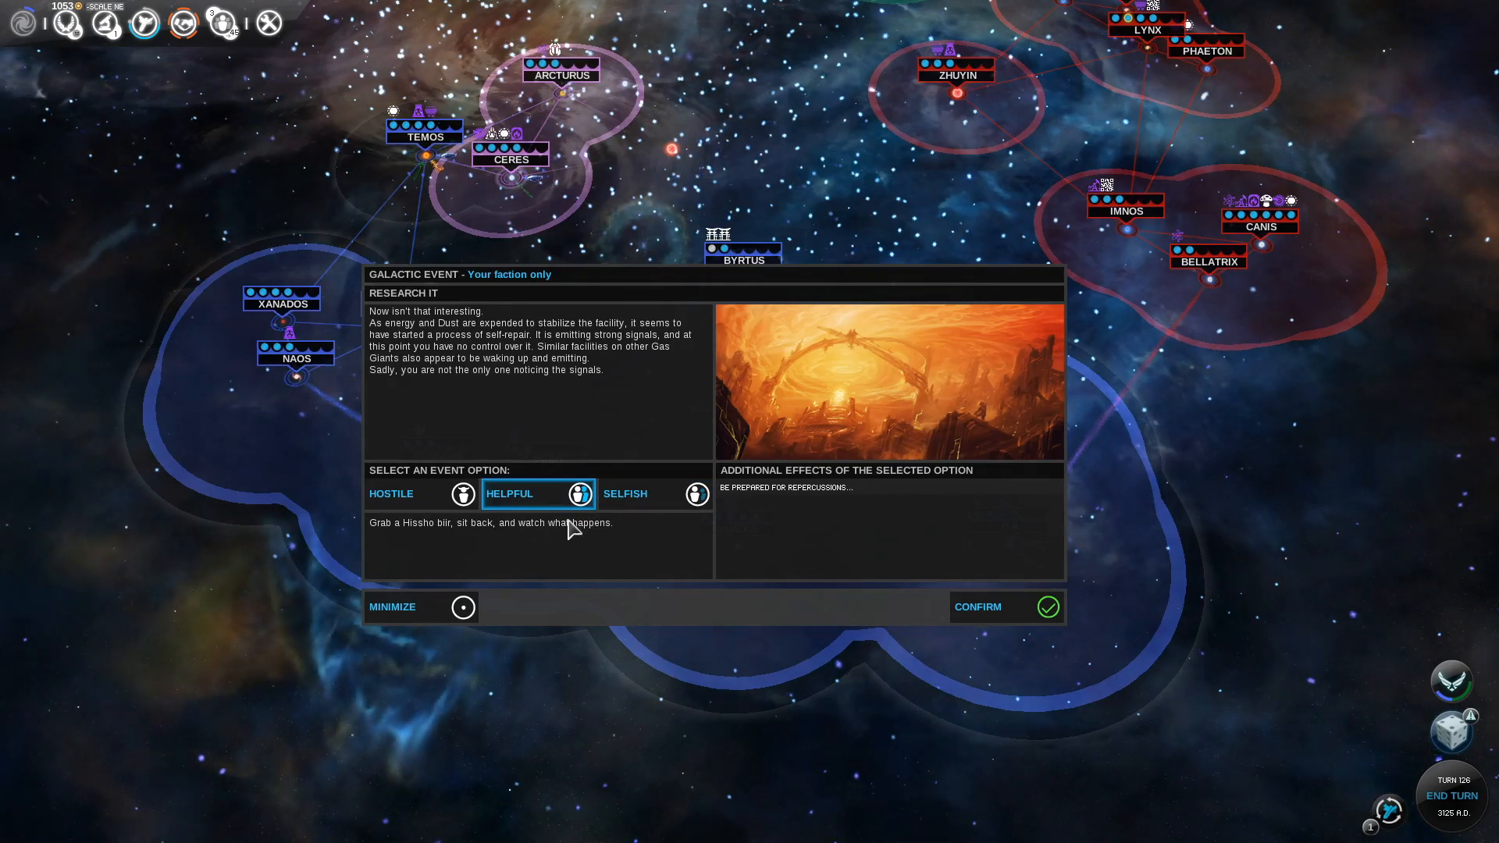
pyautogui.moveTo(654, 493)
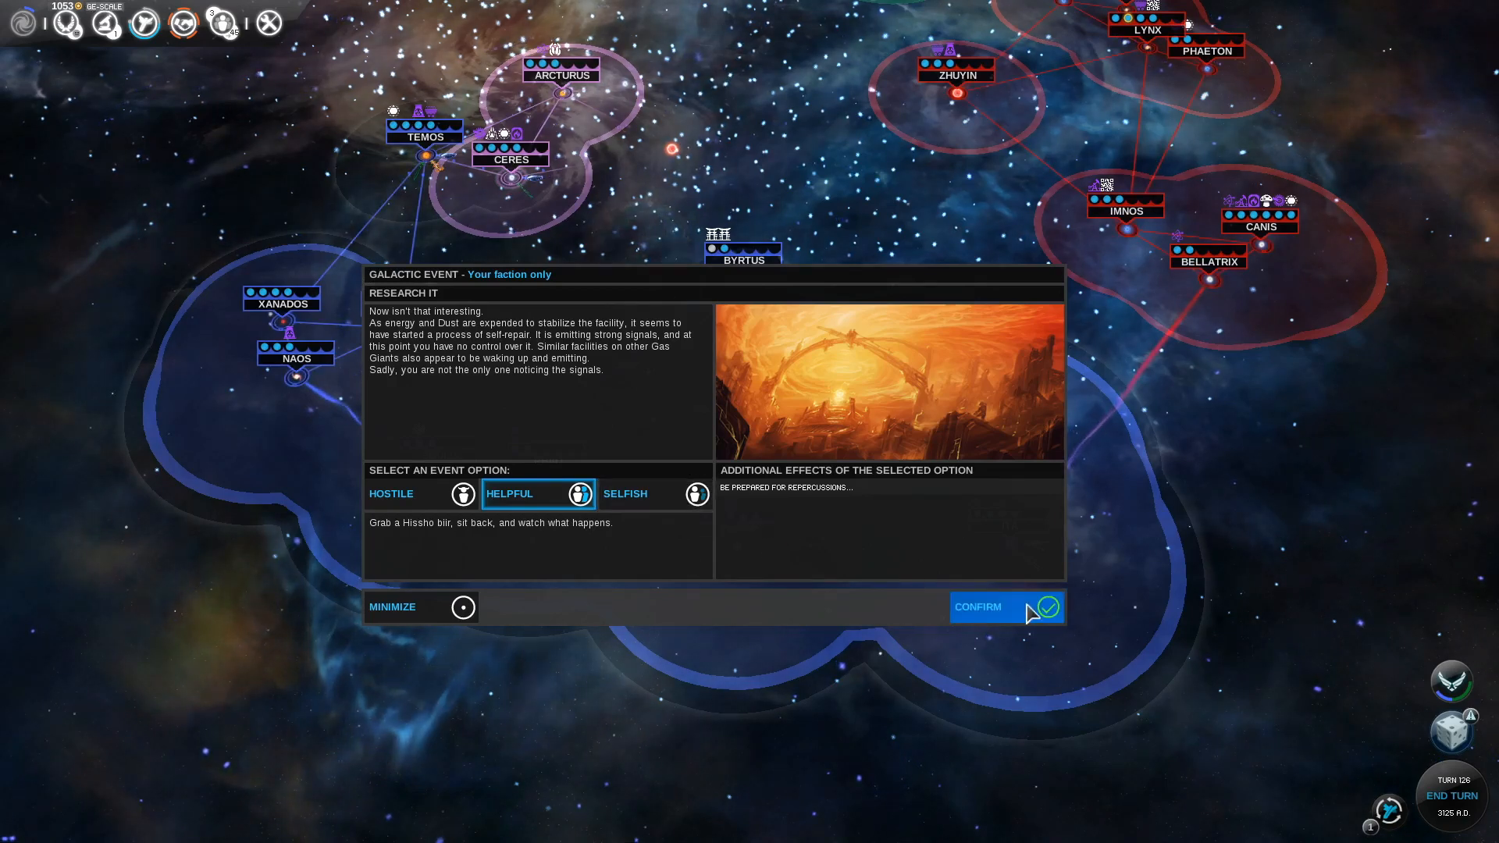
# Confirm the Helpful response and assign long- and medium-range cards for the Ceres battle
pyautogui.click(977, 605)
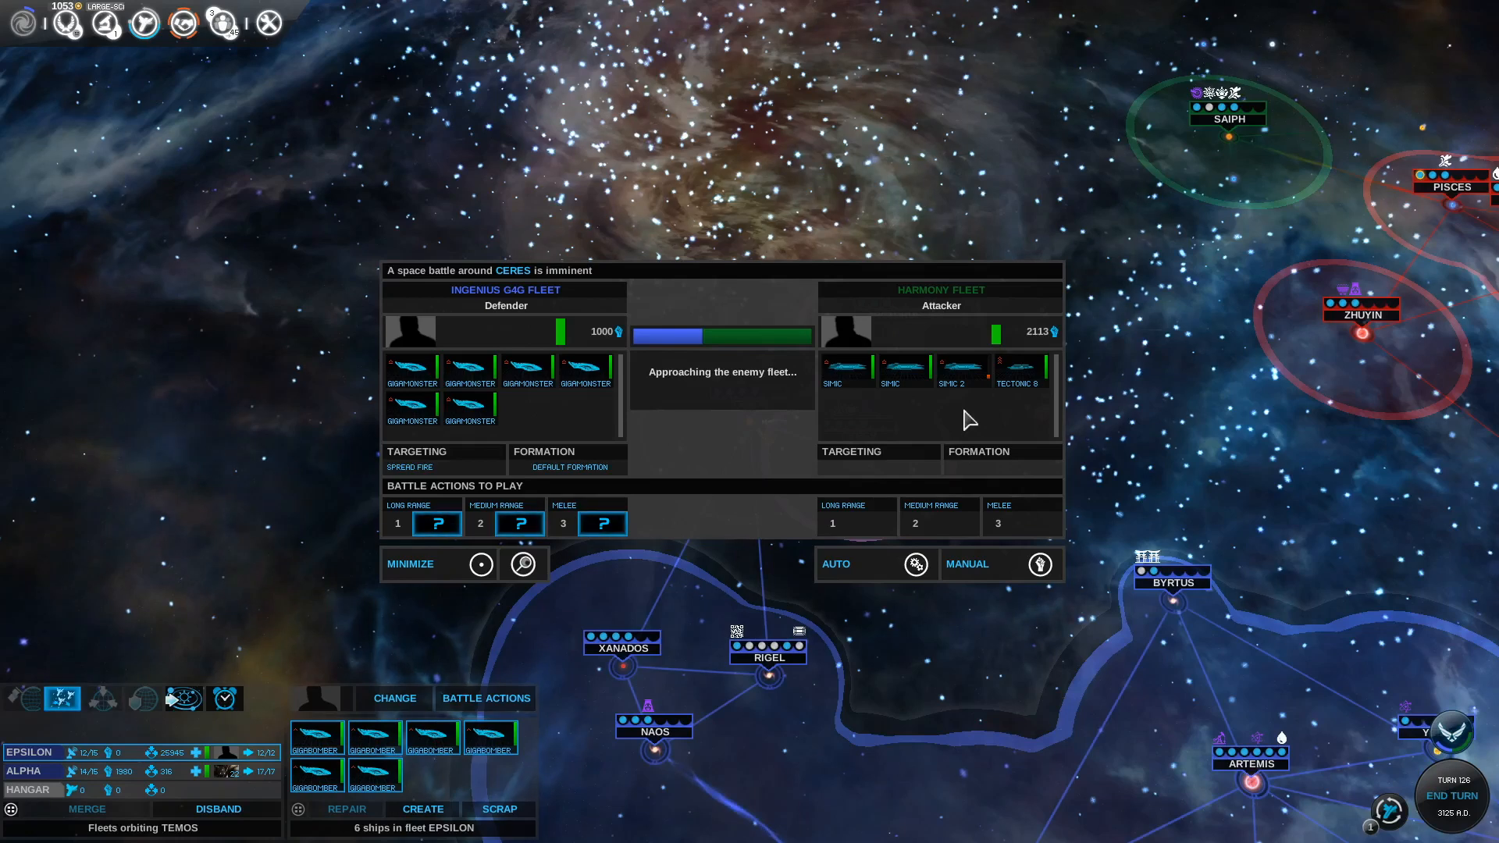
pyautogui.click(409, 467)
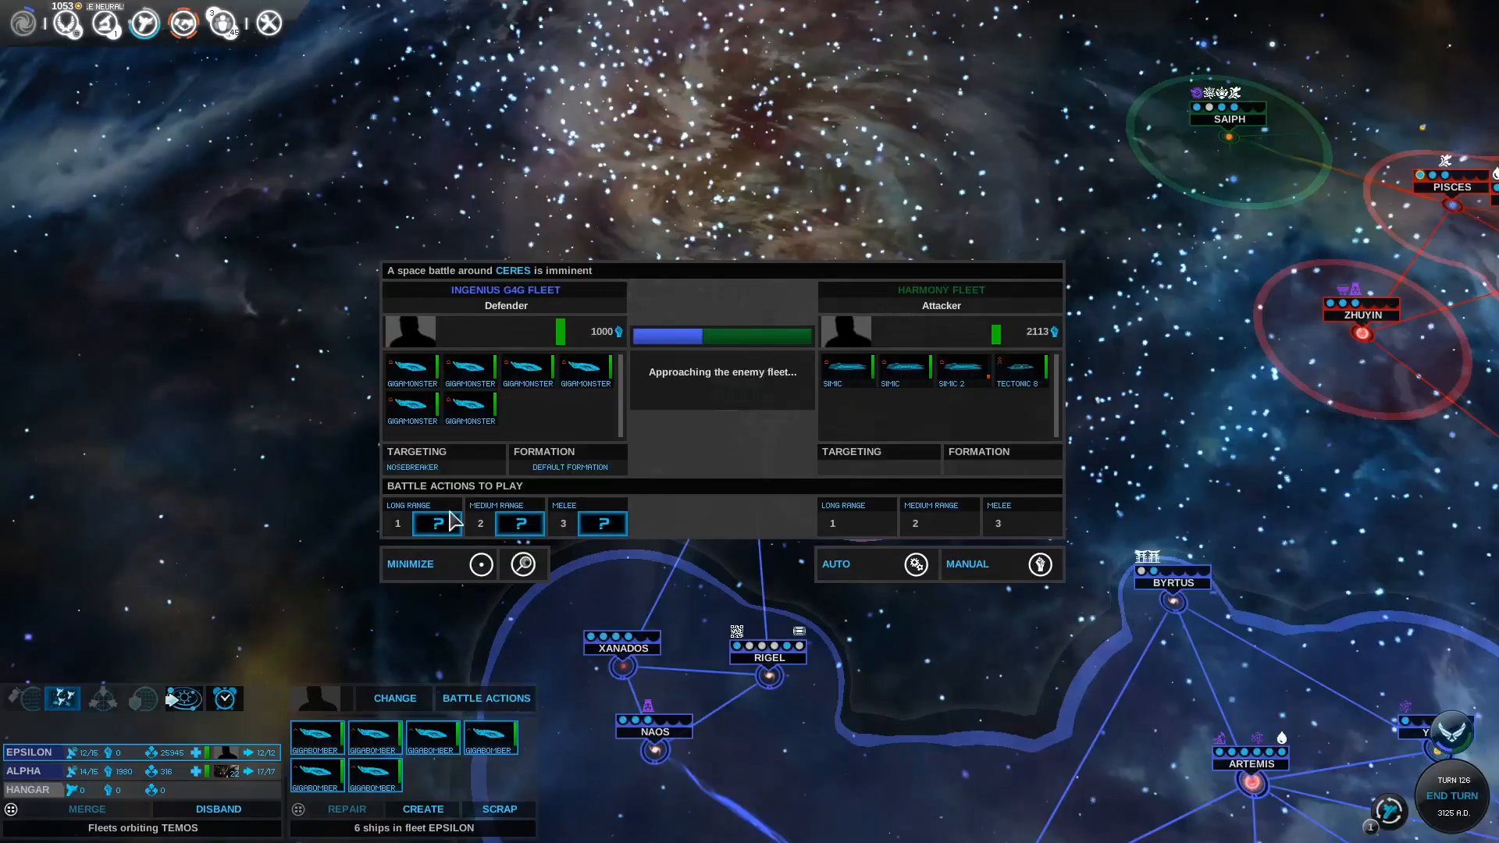
pyautogui.click(437, 523)
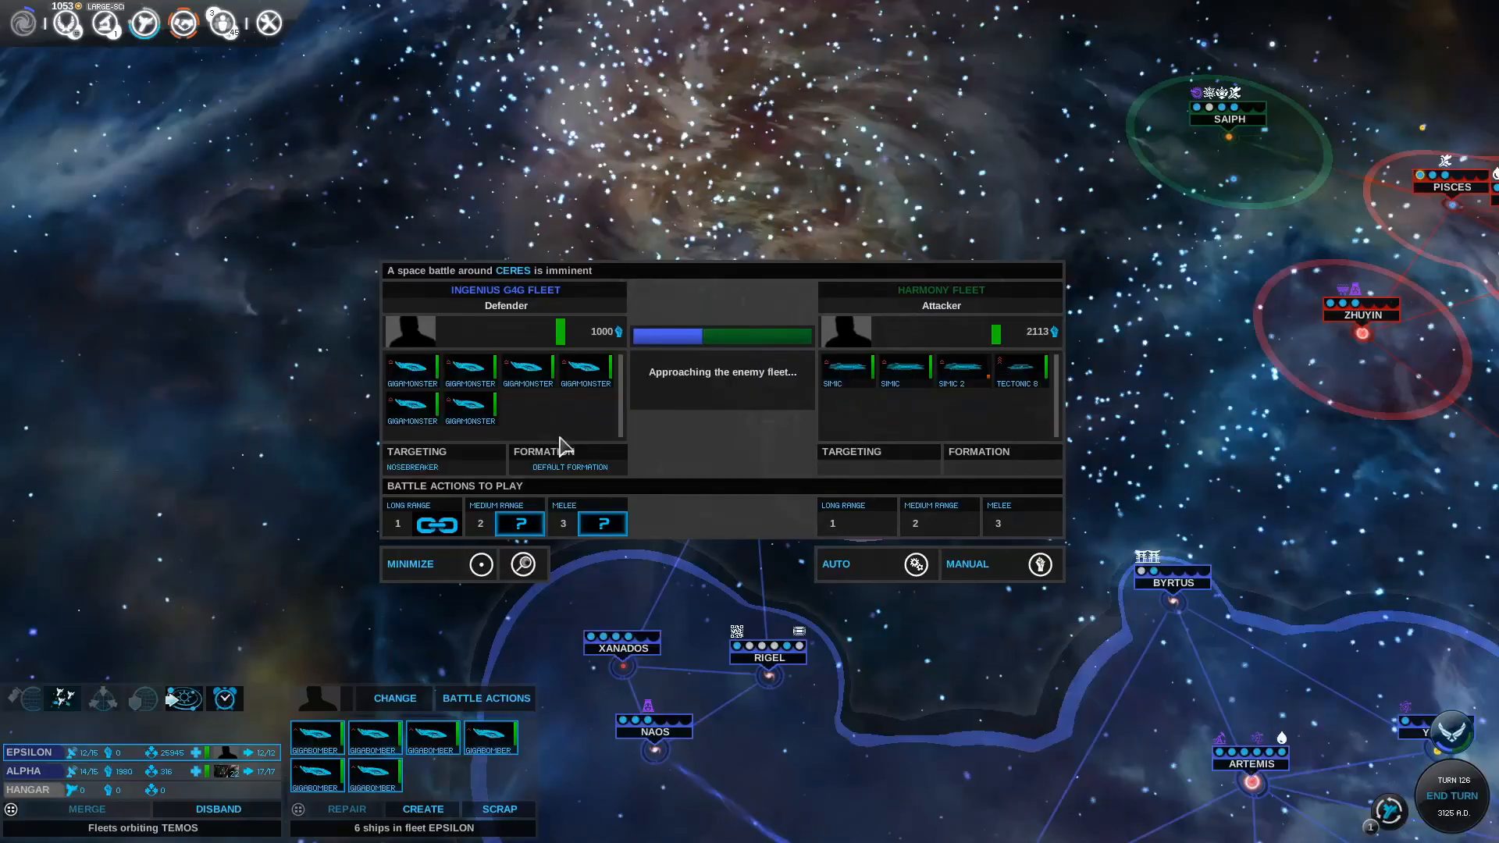
pyautogui.click(871, 564)
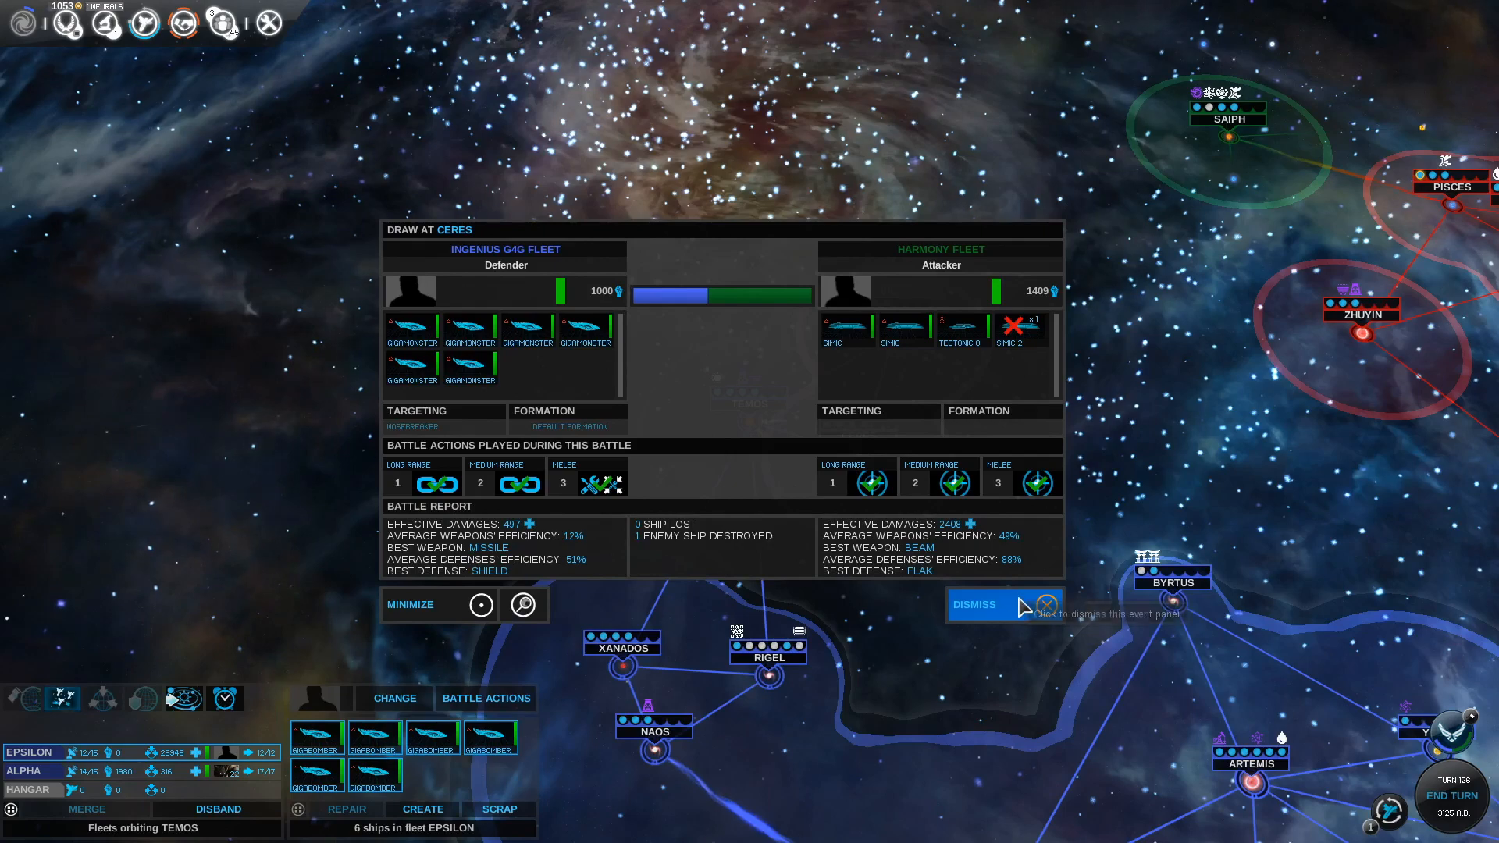
# Dismiss the Ceres report and pick a medium-range card for the Temos battle
pyautogui.click(974, 604)
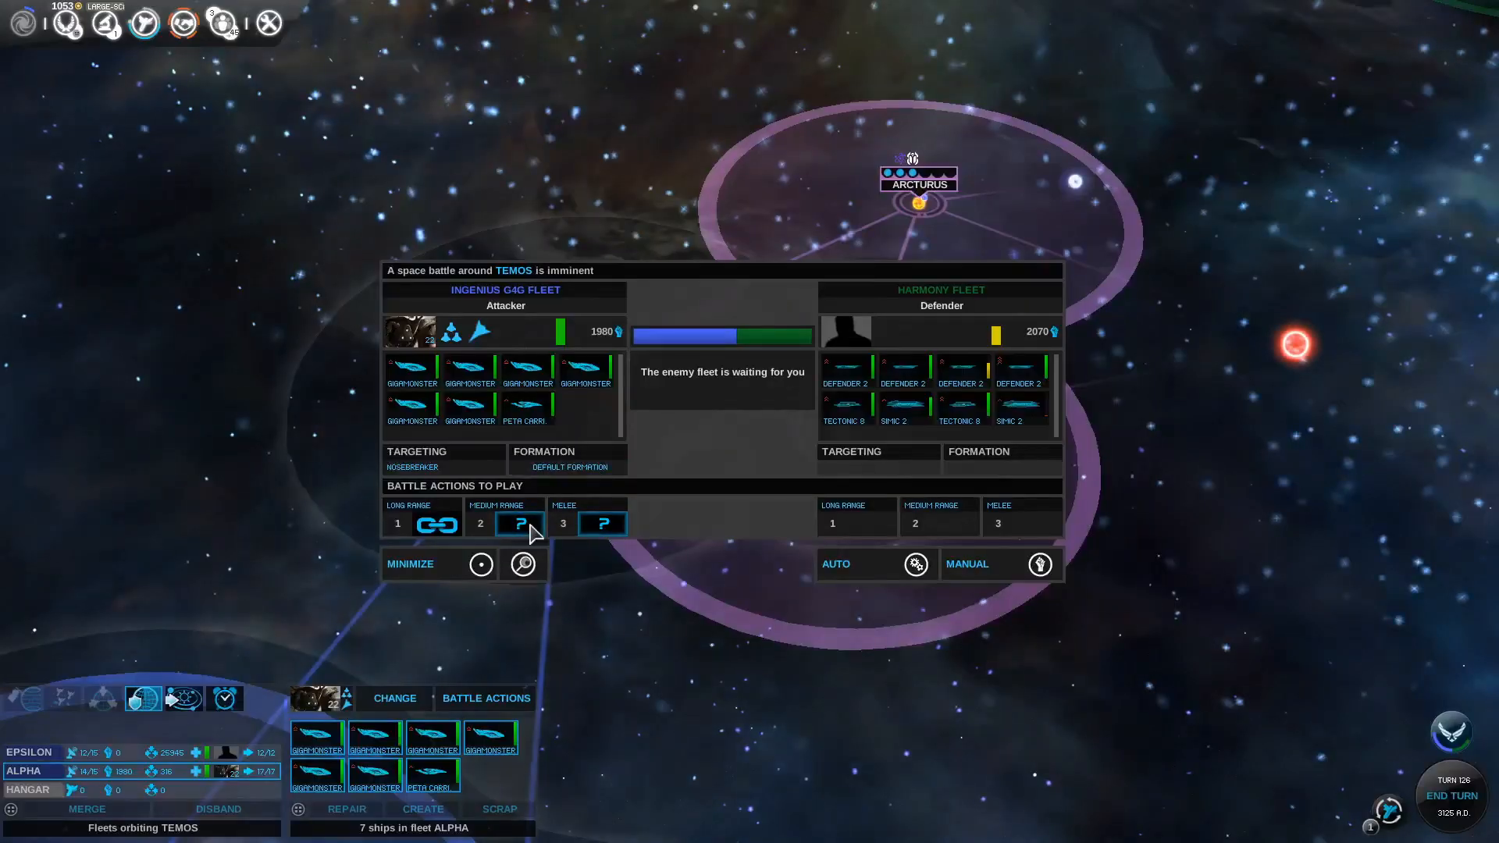
pyautogui.click(519, 523)
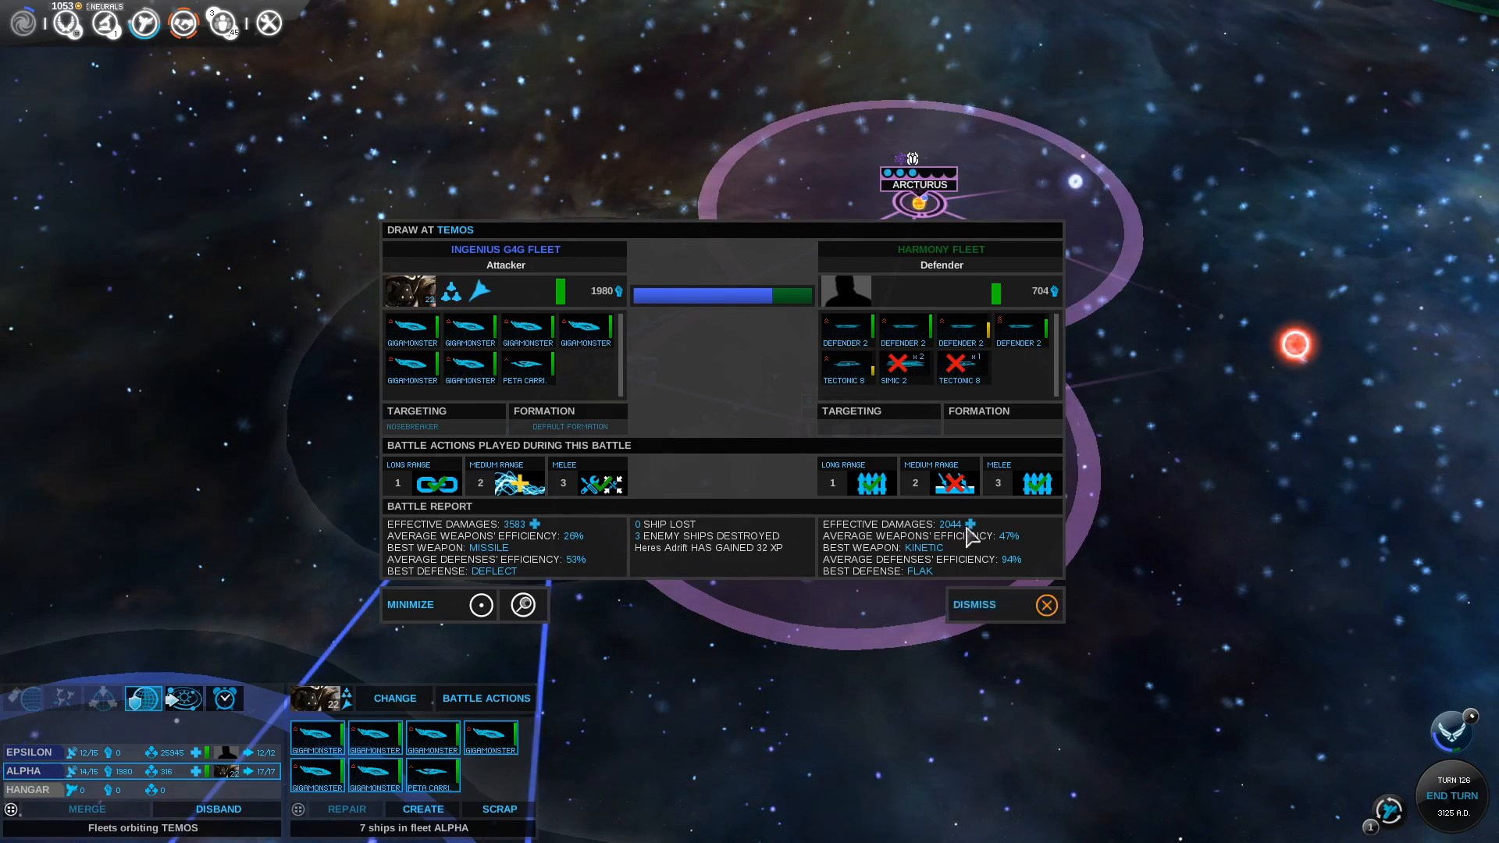
pyautogui.moveTo(975, 604)
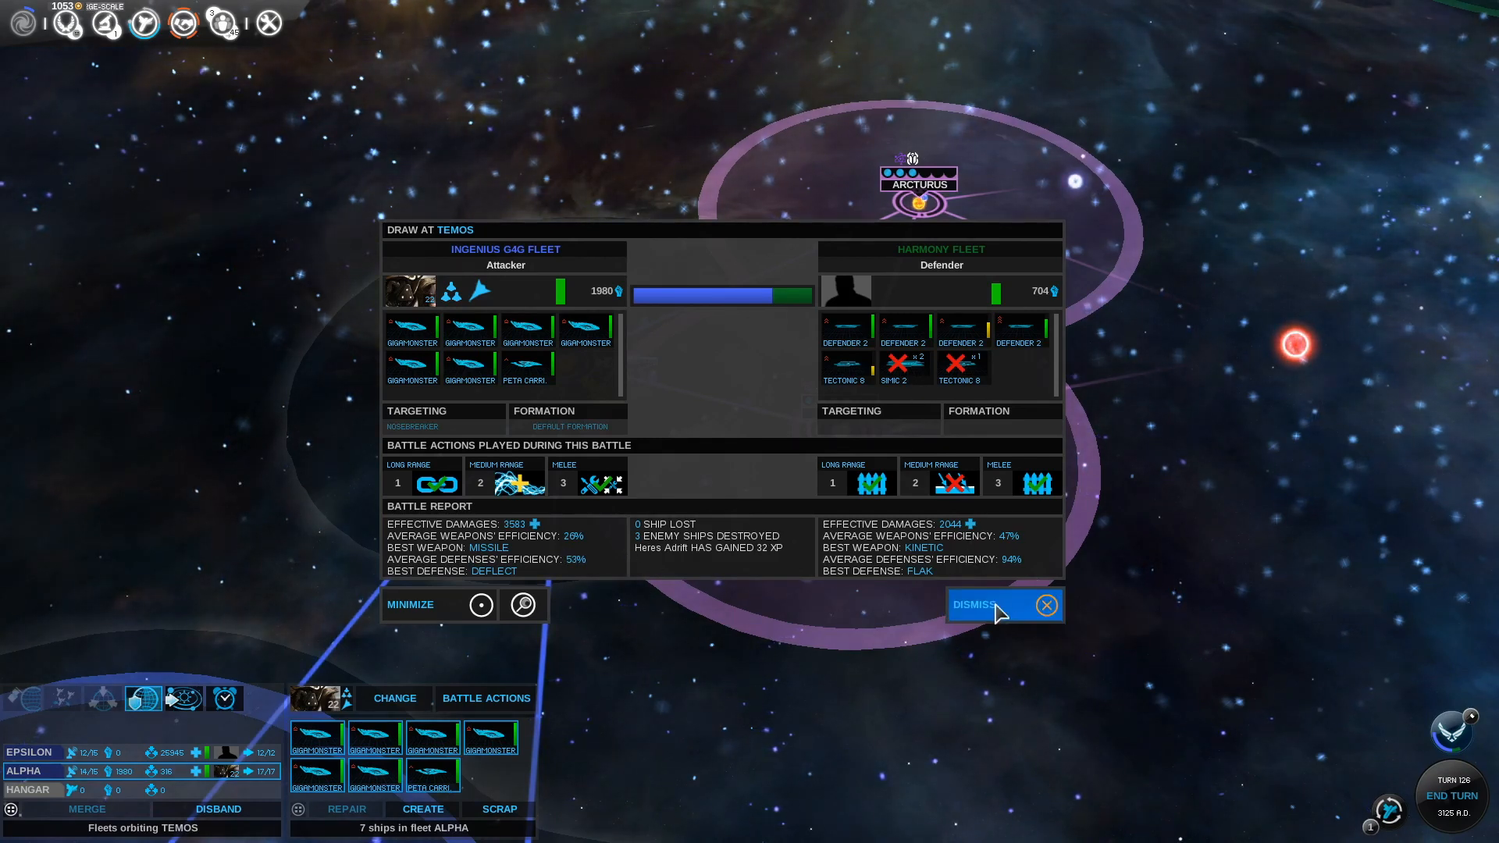
pyautogui.moveTo(999, 612)
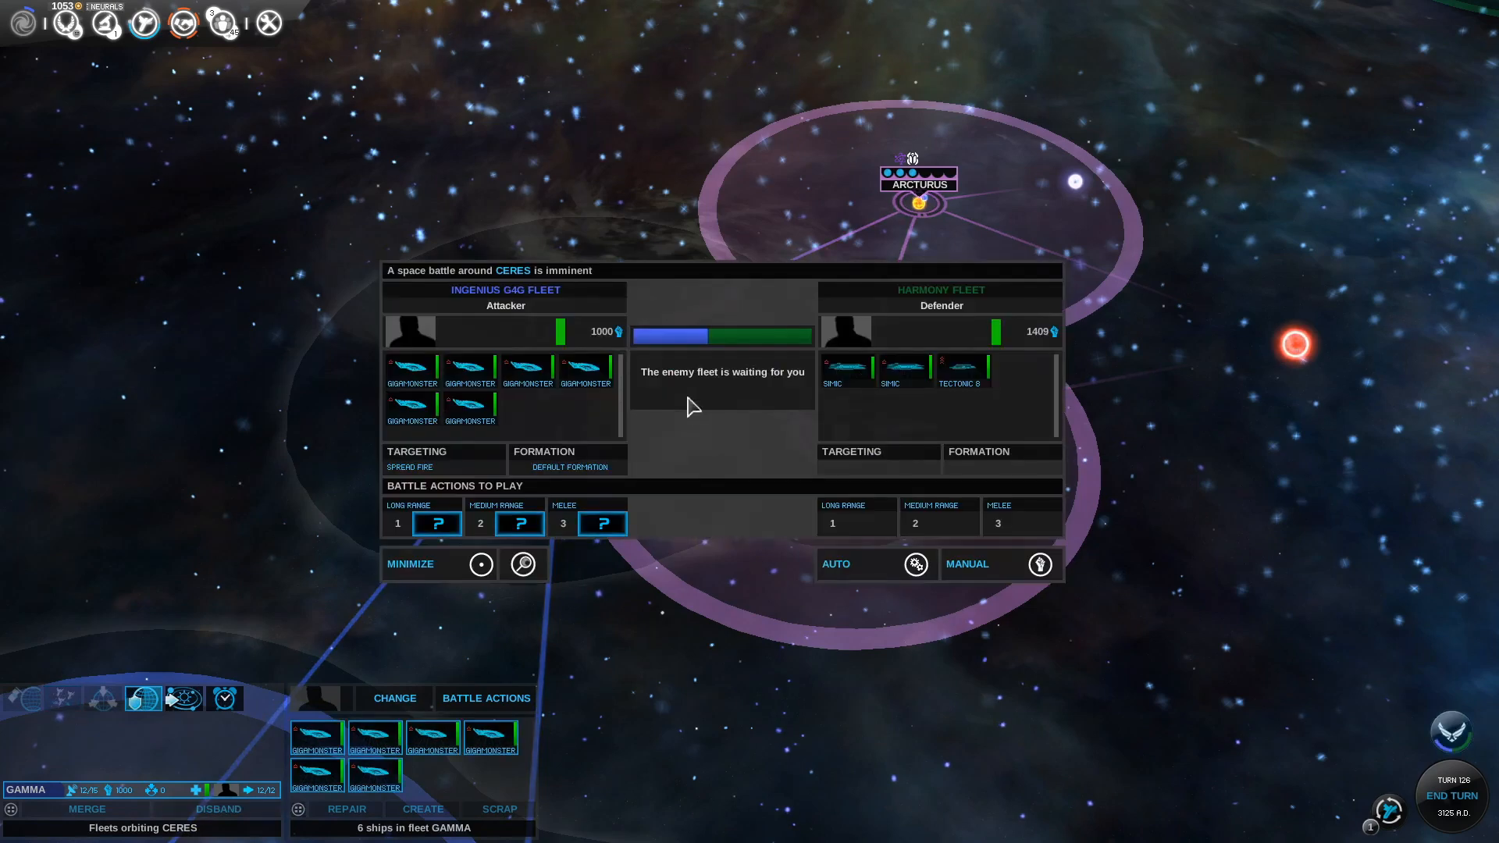
# Choose Gamma fleet's Ceres battle cards and auto-resolve the fight
pyautogui.click(409, 459)
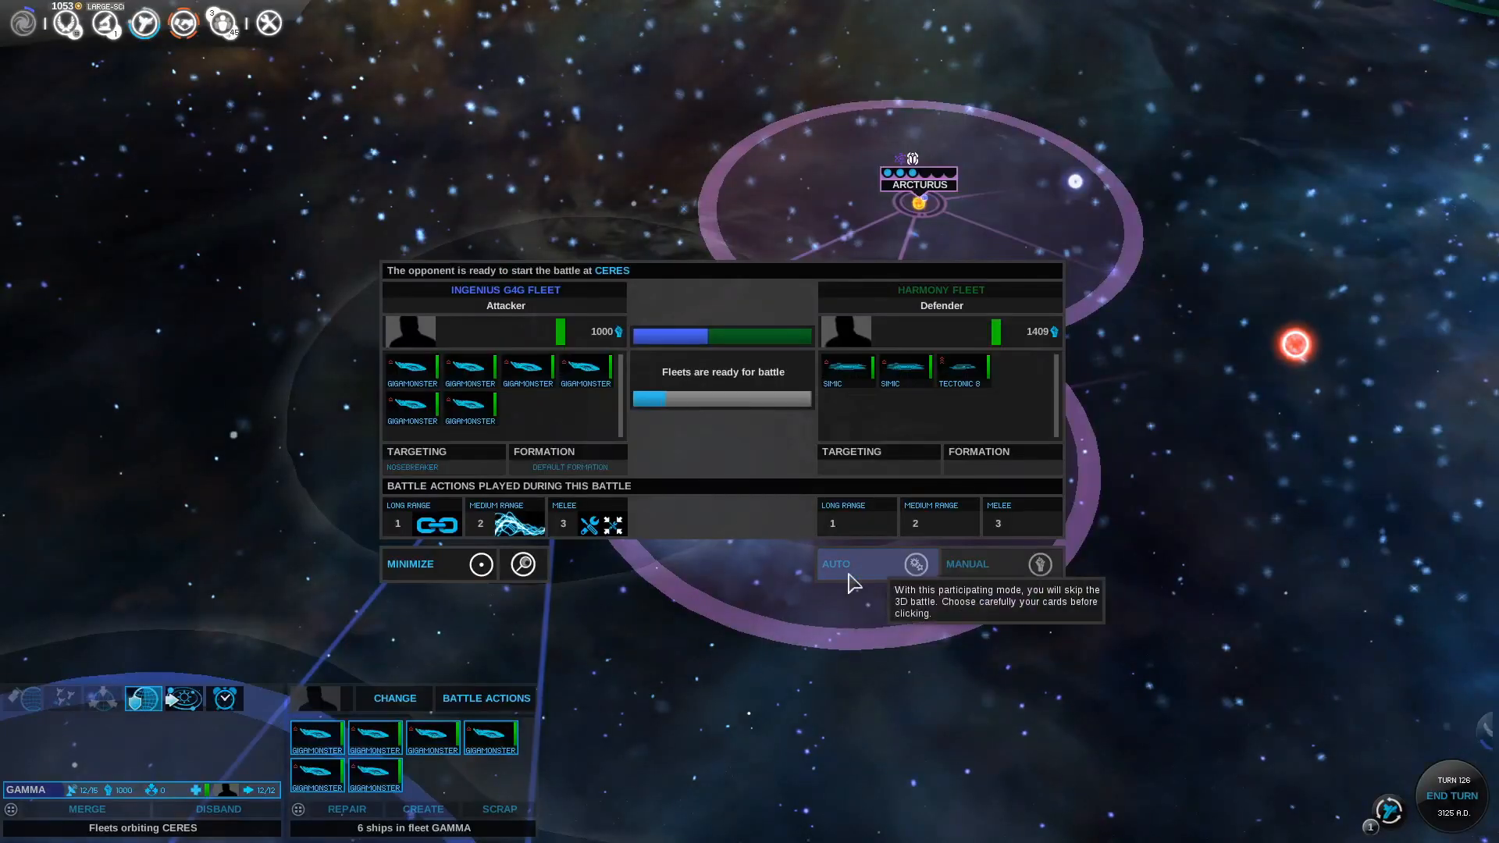
pyautogui.click(871, 563)
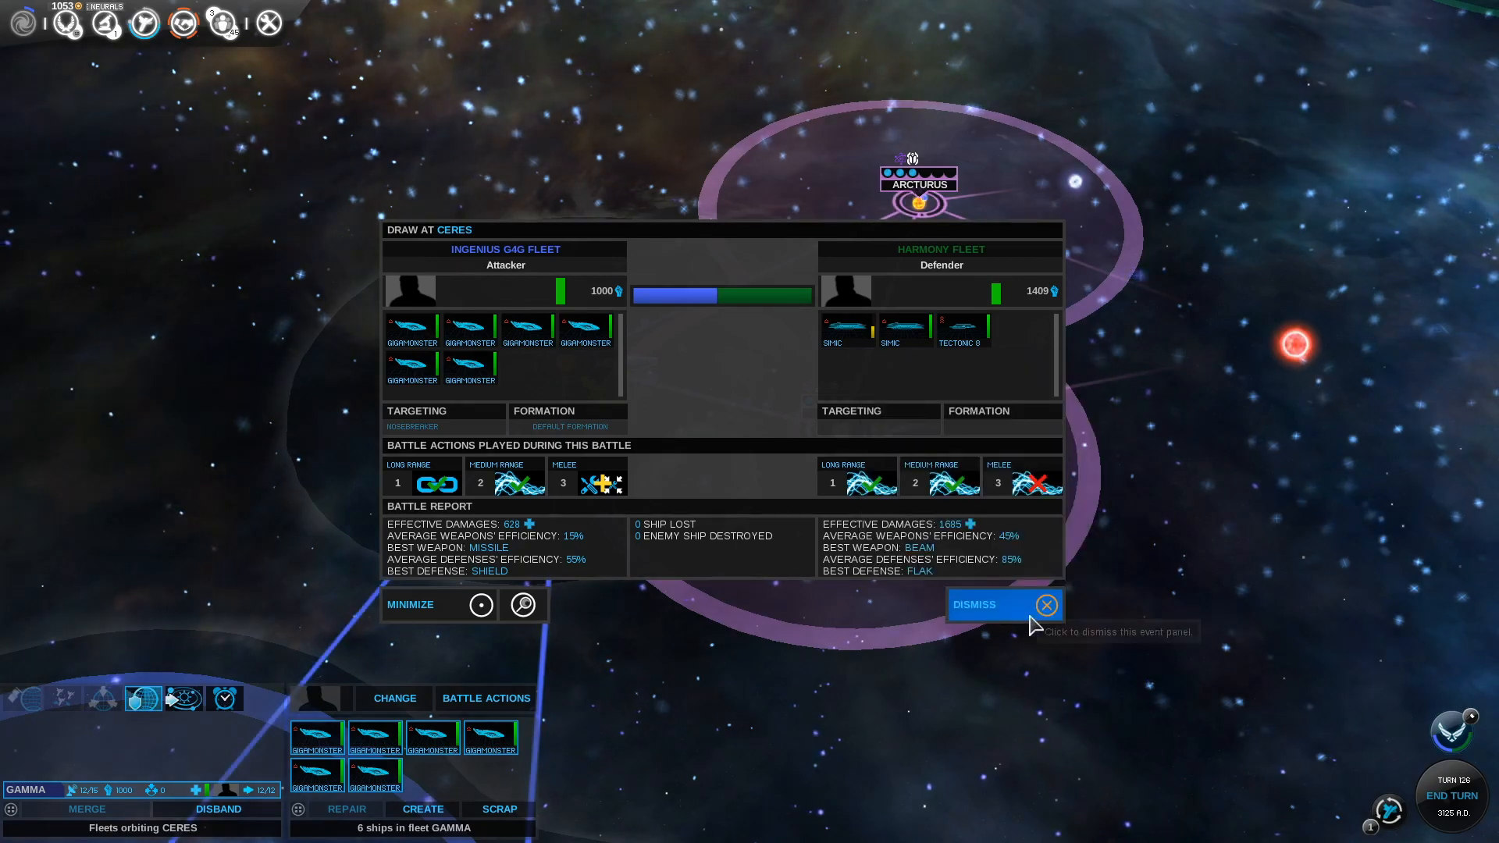
# Dismiss the Ceres battle report and end the turn
pyautogui.click(1044, 604)
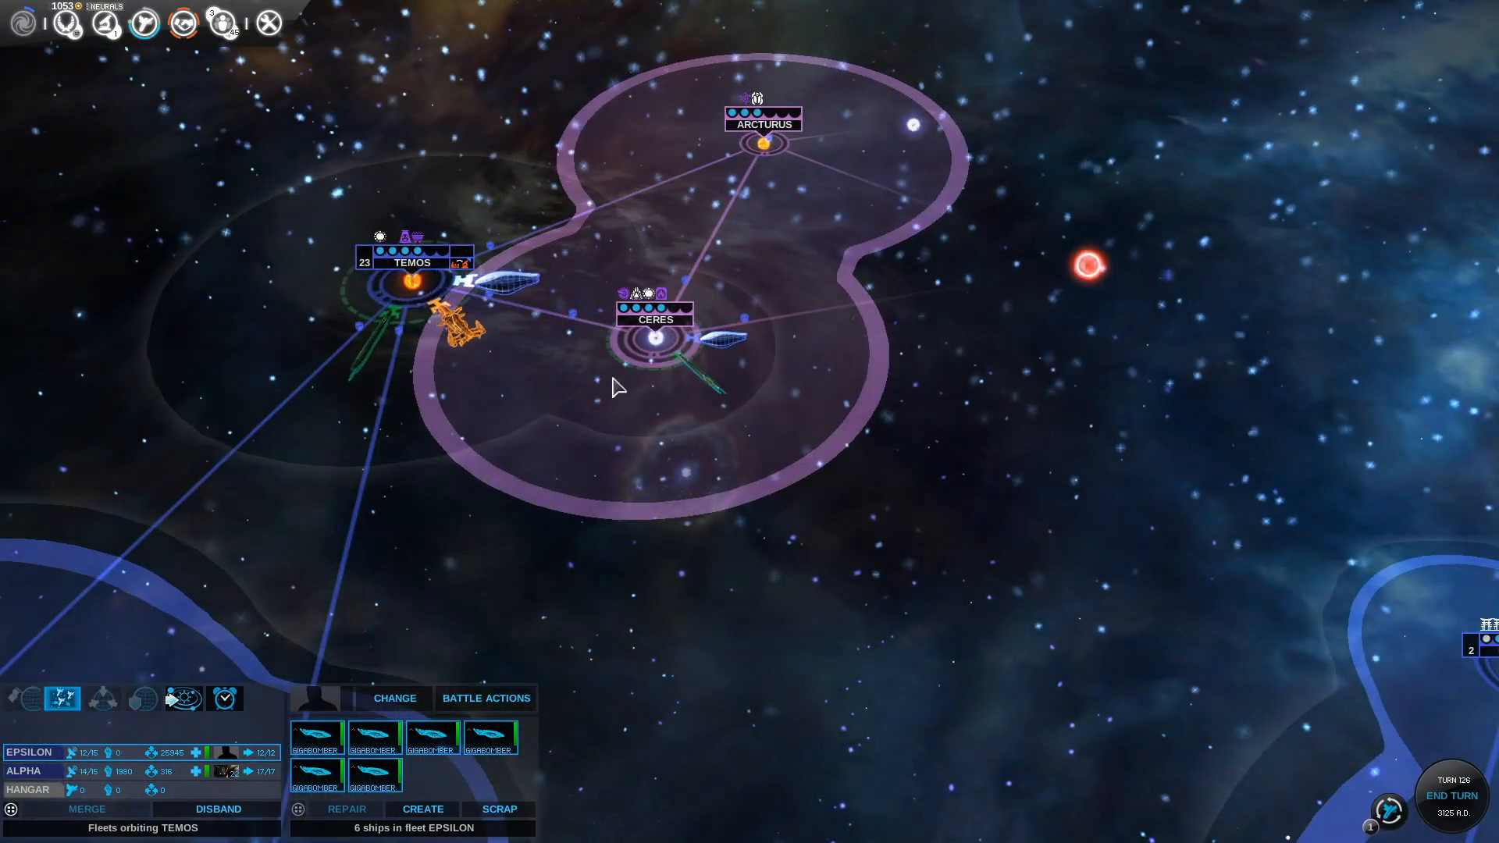
pyautogui.click(1449, 794)
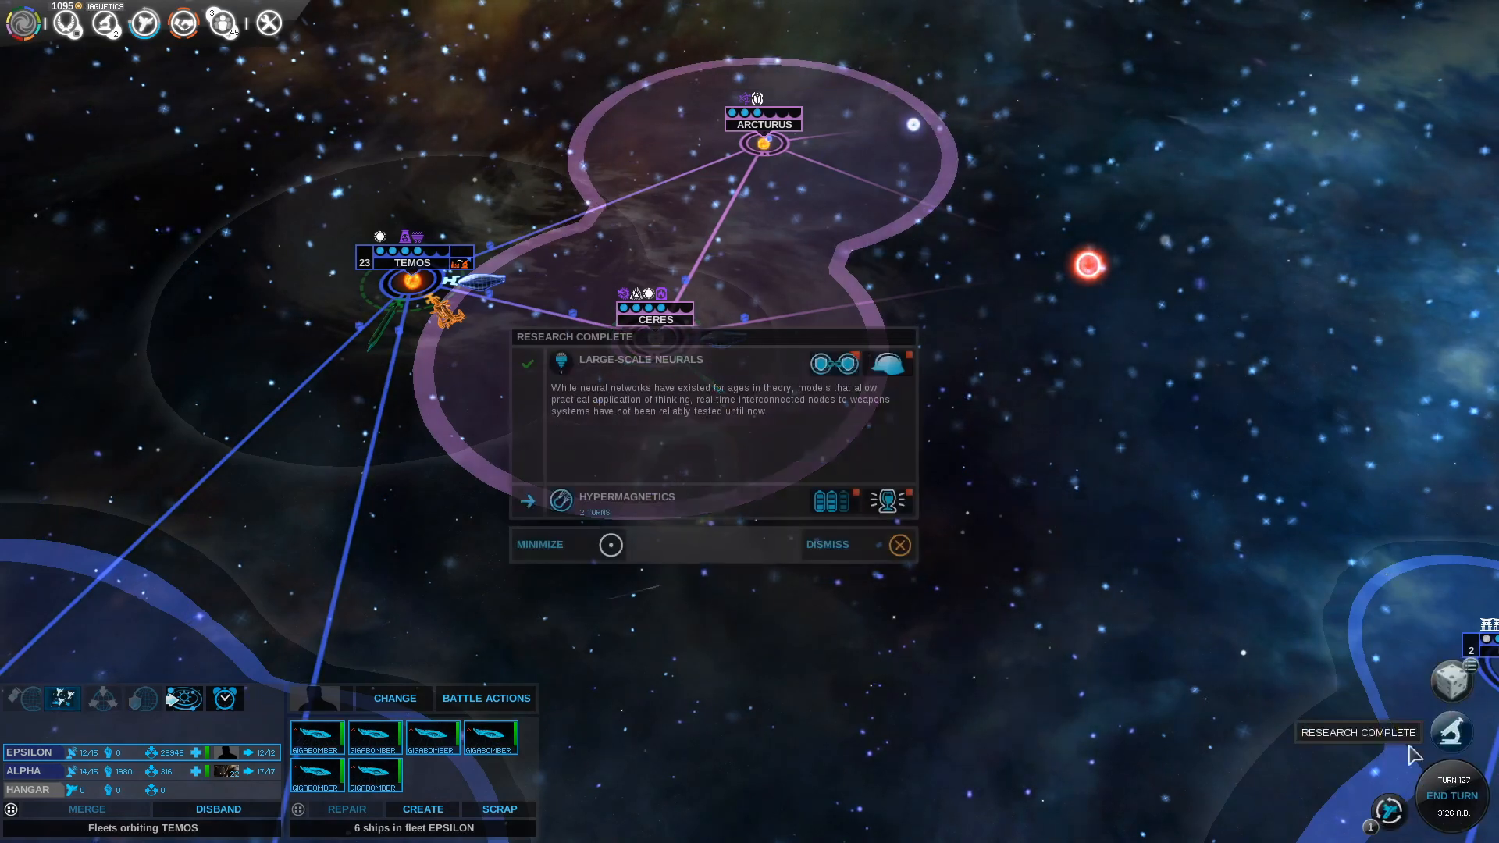
pyautogui.moveTo(830, 365)
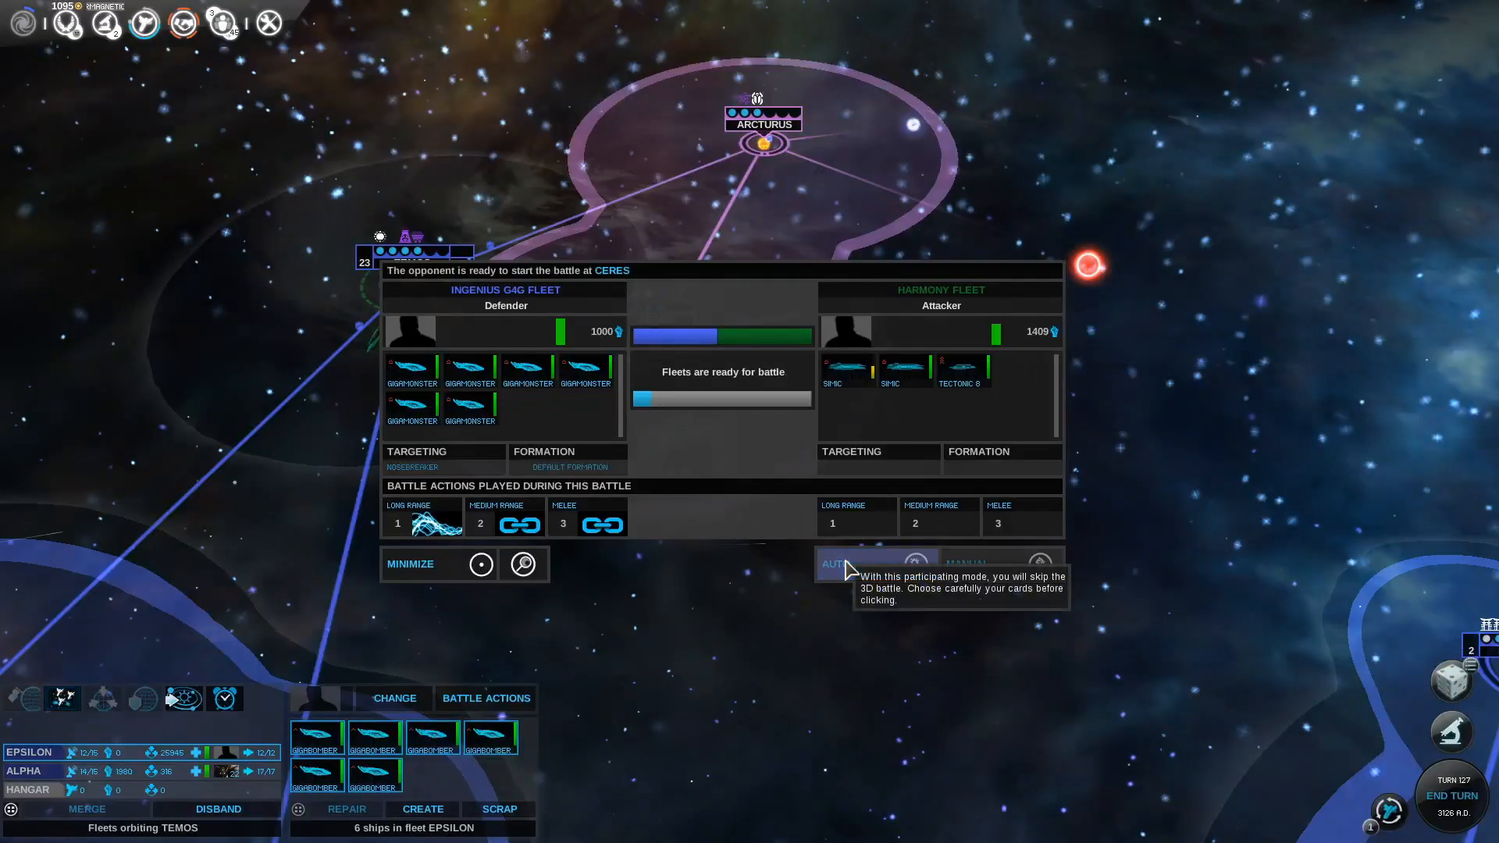
# Auto-resolve the turn-127 Ceres defense and dismiss its report
pyautogui.click(868, 562)
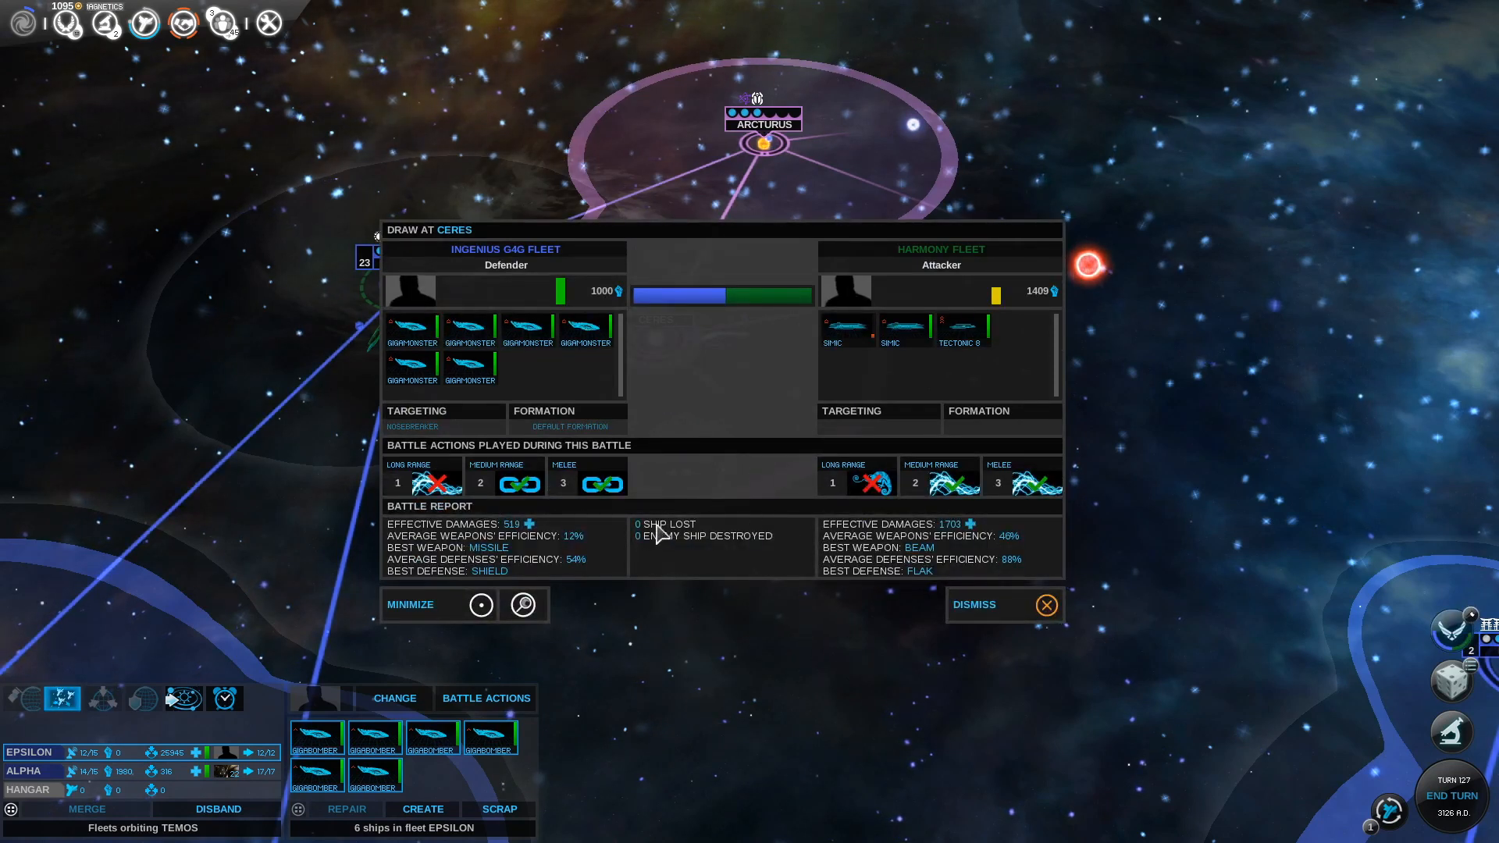
pyautogui.moveTo(856, 502)
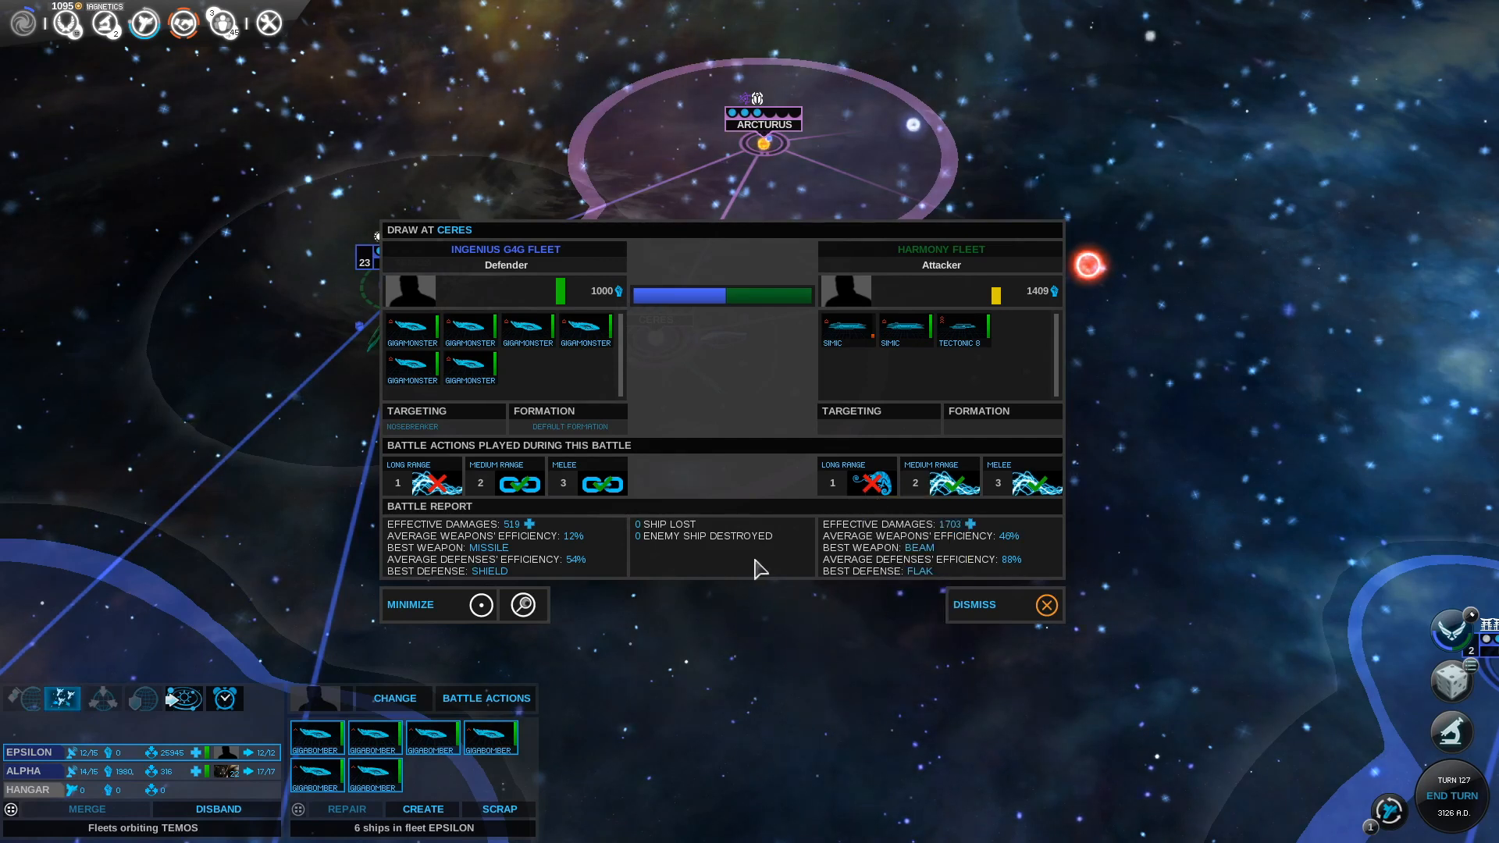
pyautogui.moveTo(966, 580)
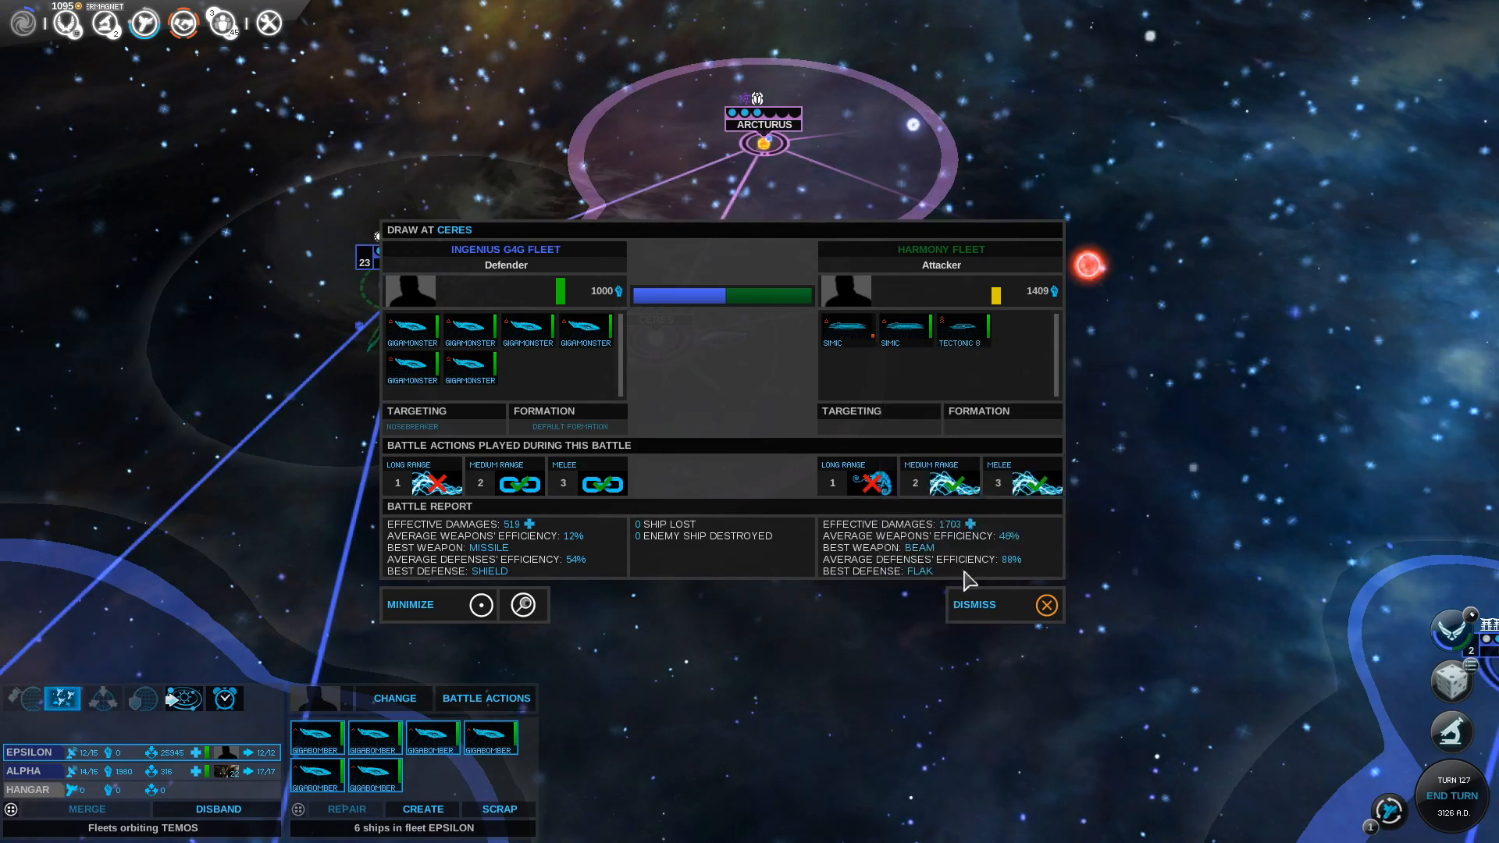
pyautogui.click(1004, 604)
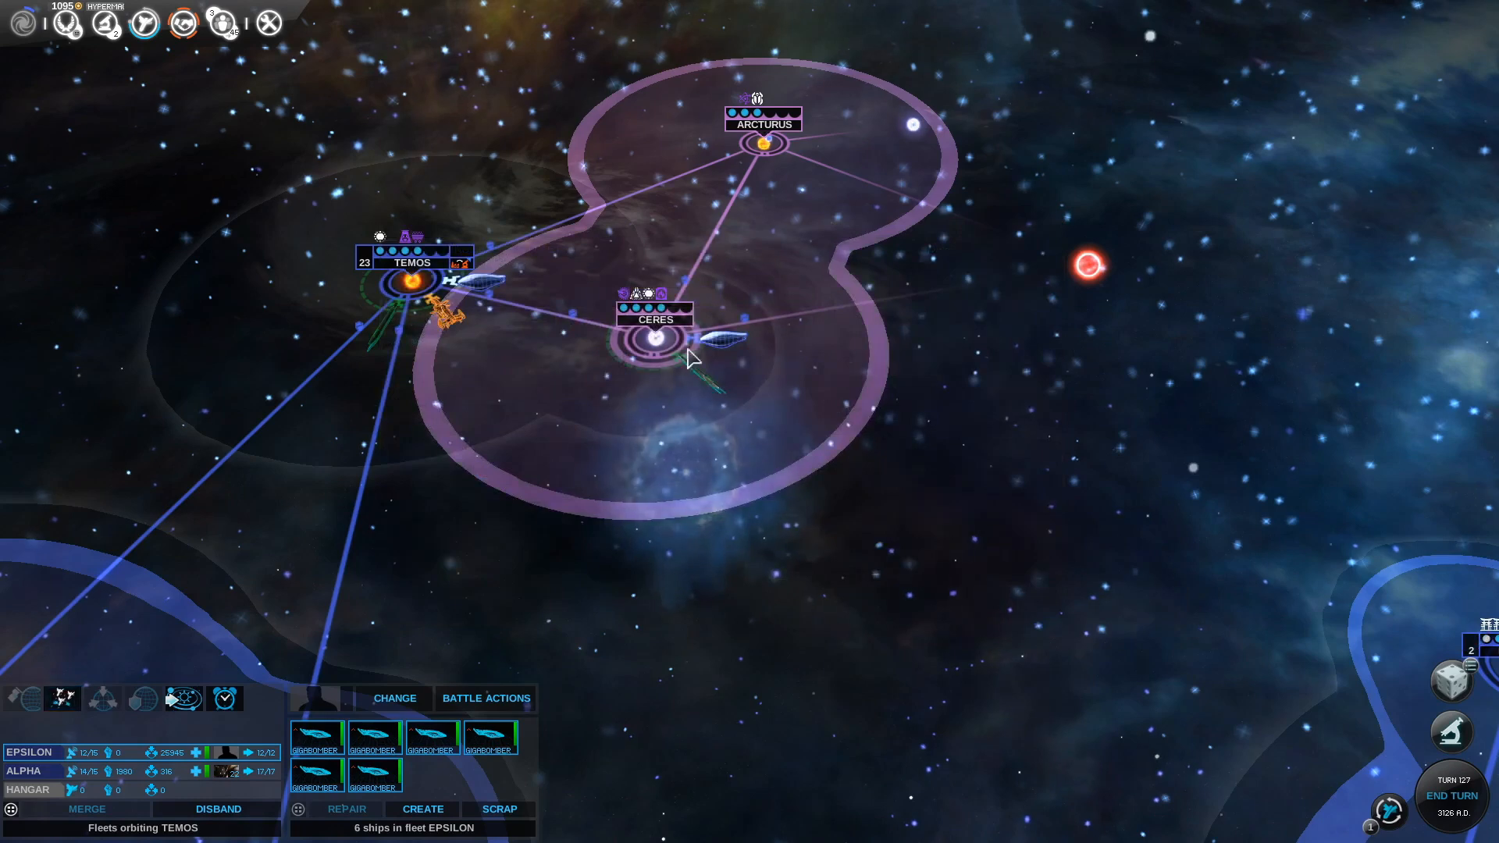
# Open the pending Ceres battle and assign a melee-phase card
pyautogui.click(61, 699)
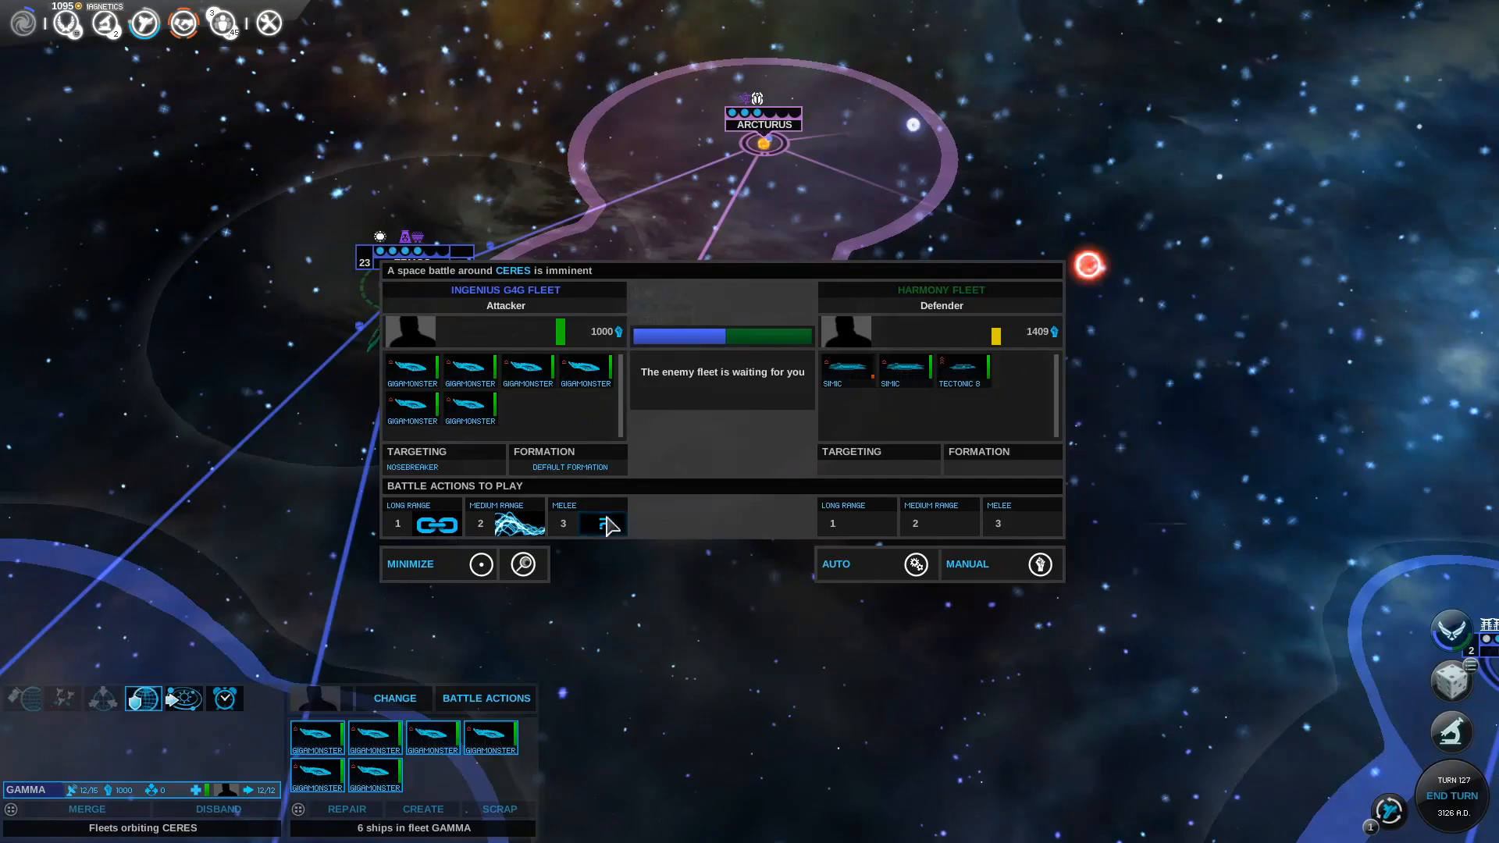
pyautogui.click(874, 563)
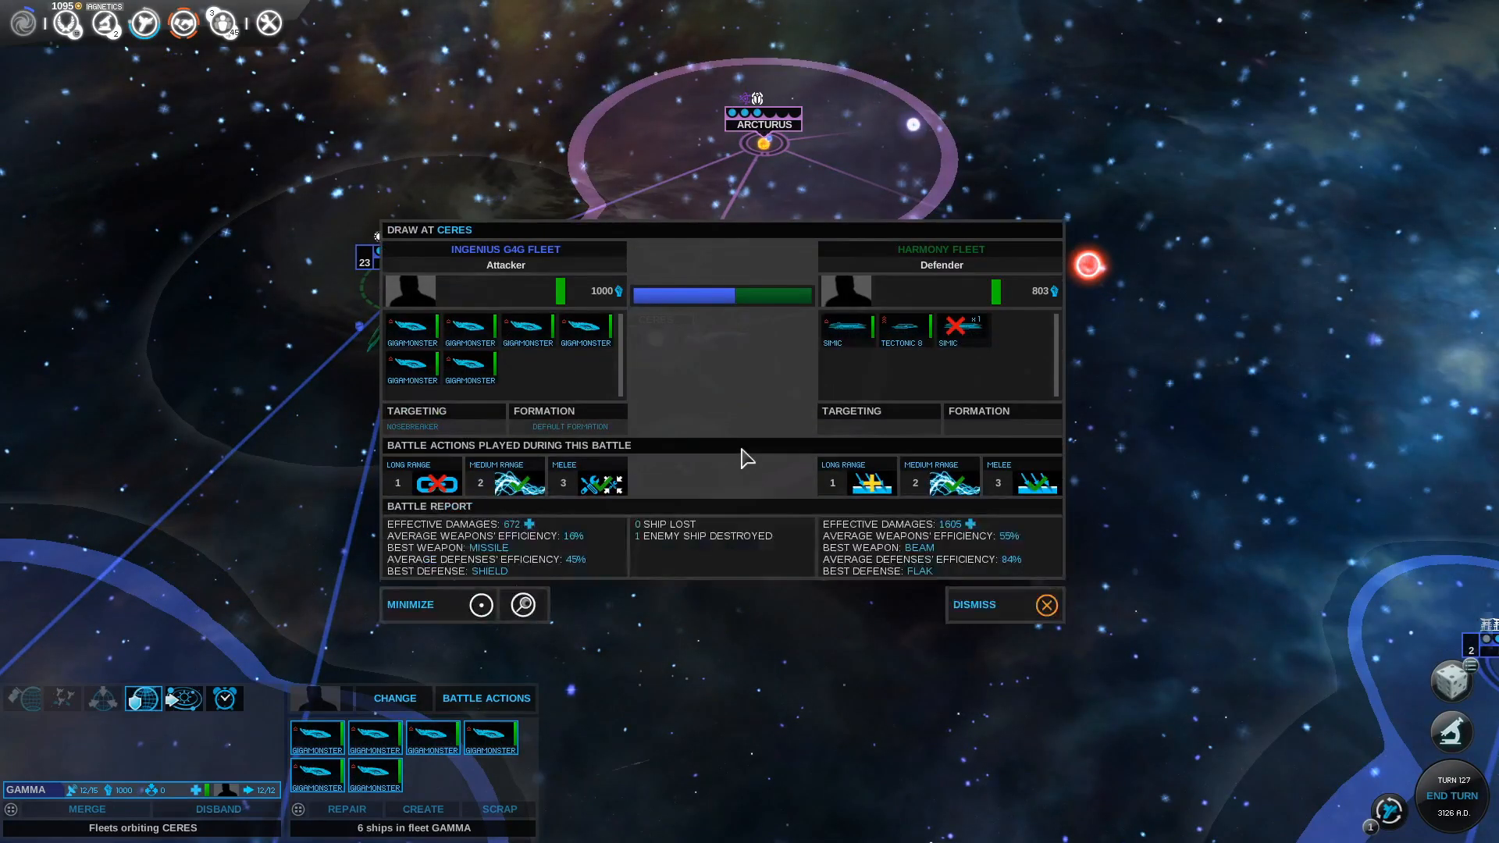
pyautogui.moveTo(436, 482)
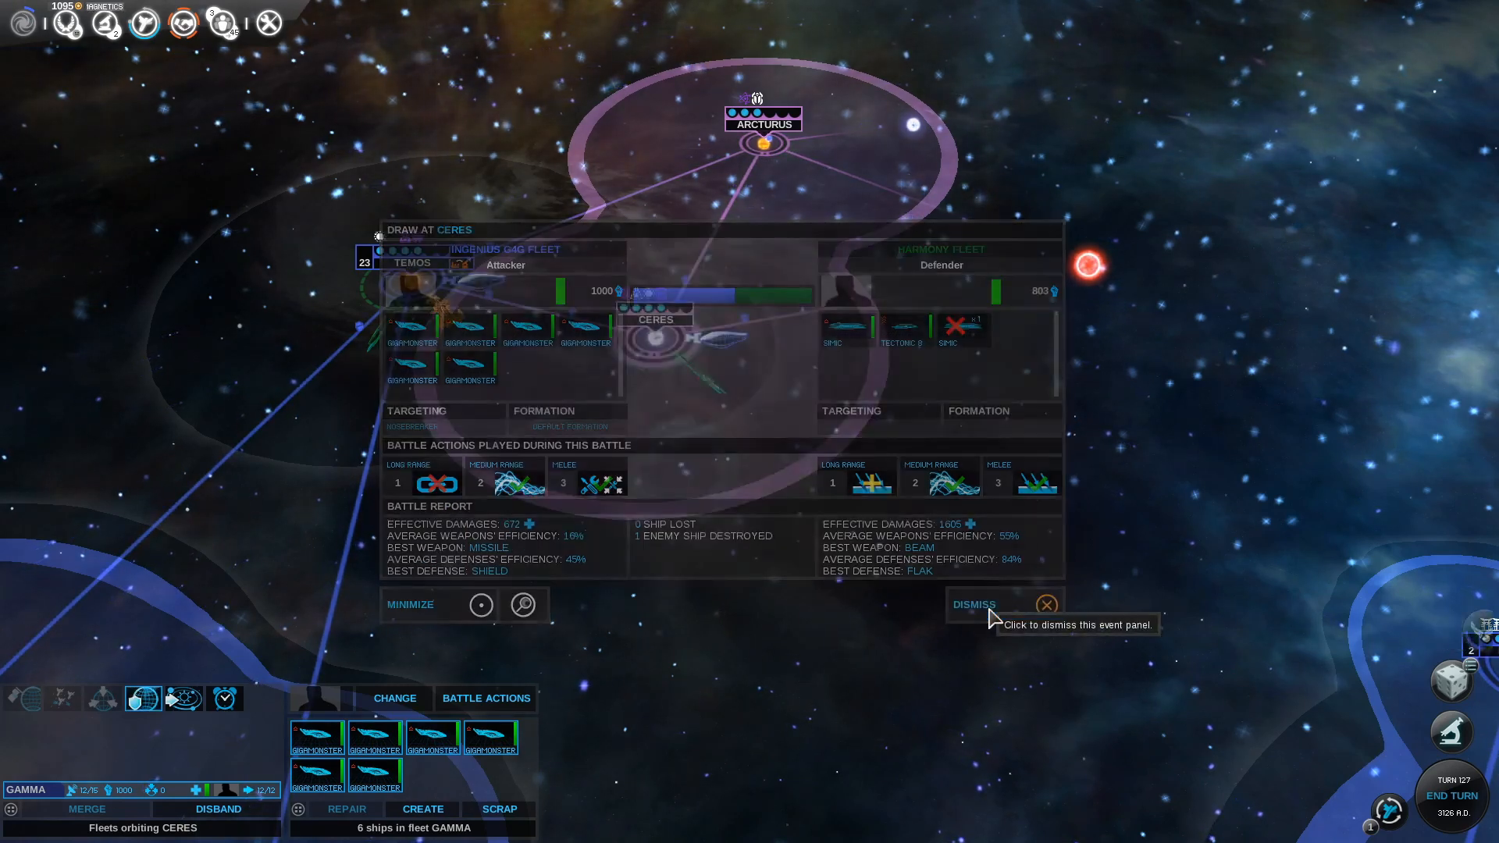
# Dismiss the Ceres battle report and the Large-Scale Neurals research notice
pyautogui.click(1045, 604)
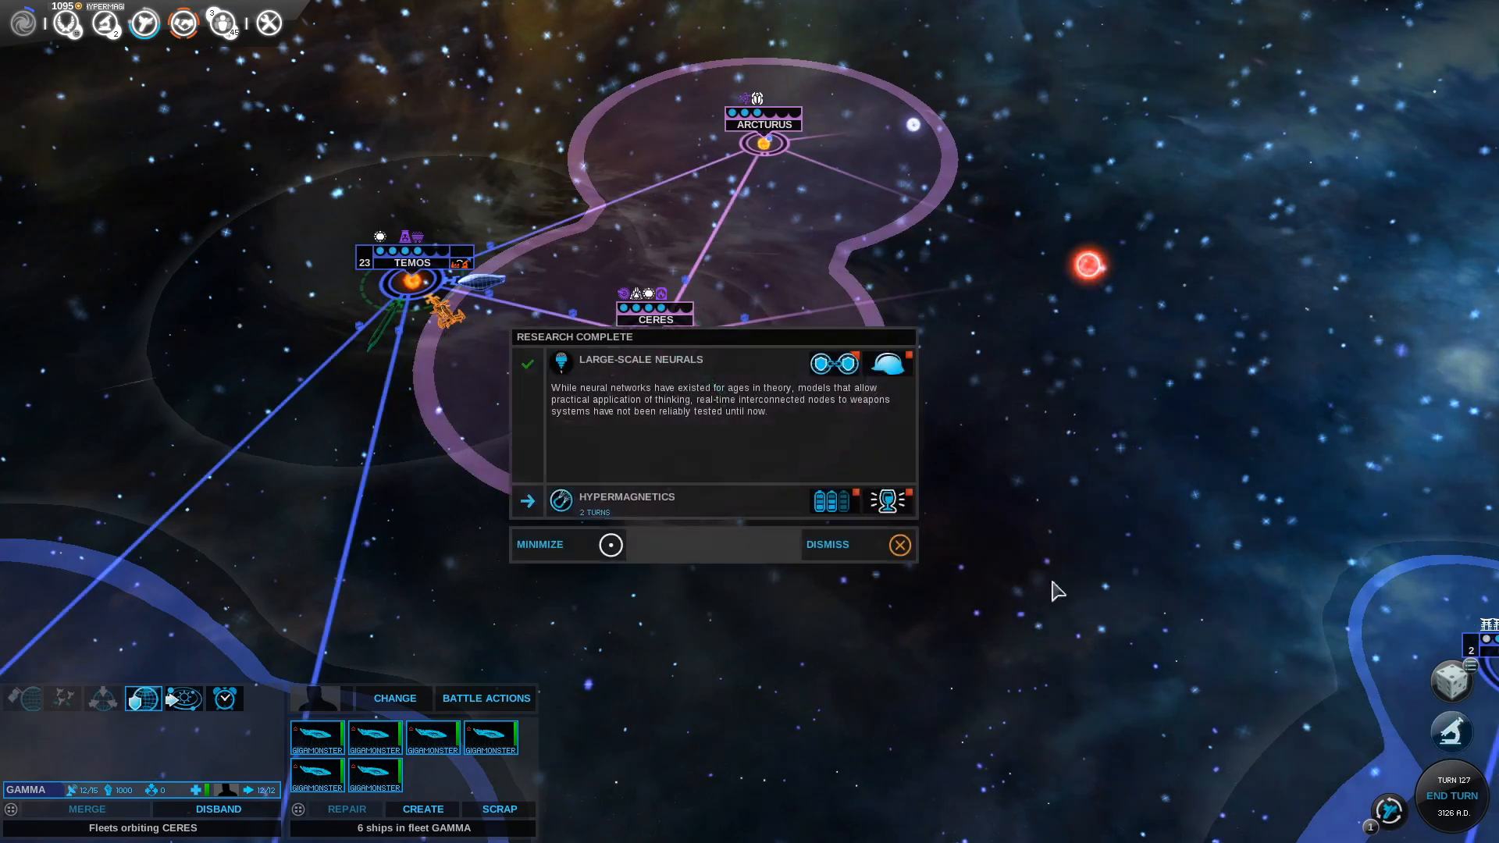
pyautogui.moveTo(887, 364)
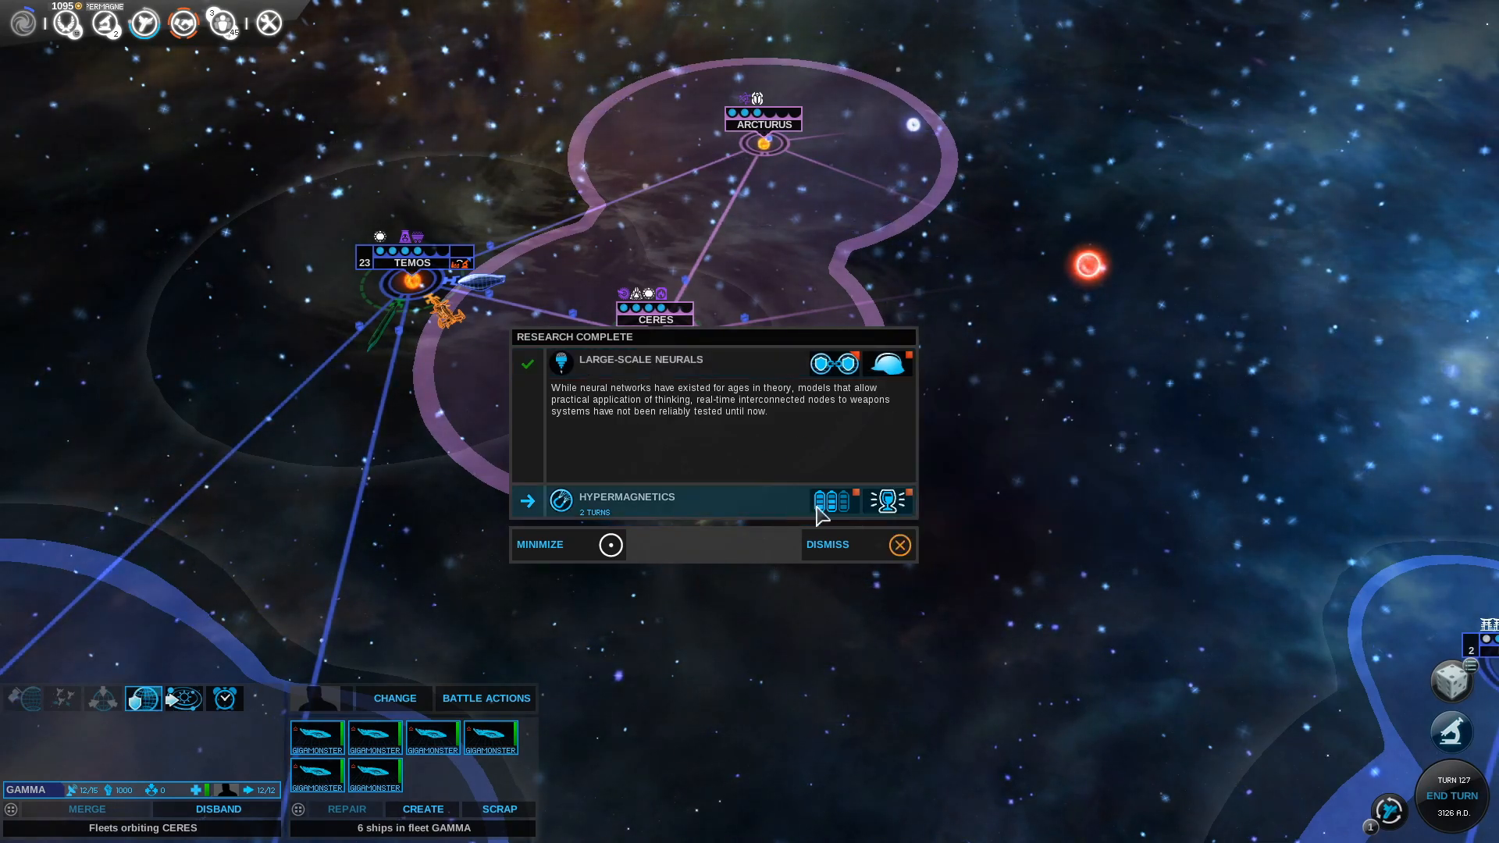
pyautogui.moveTo(833, 502)
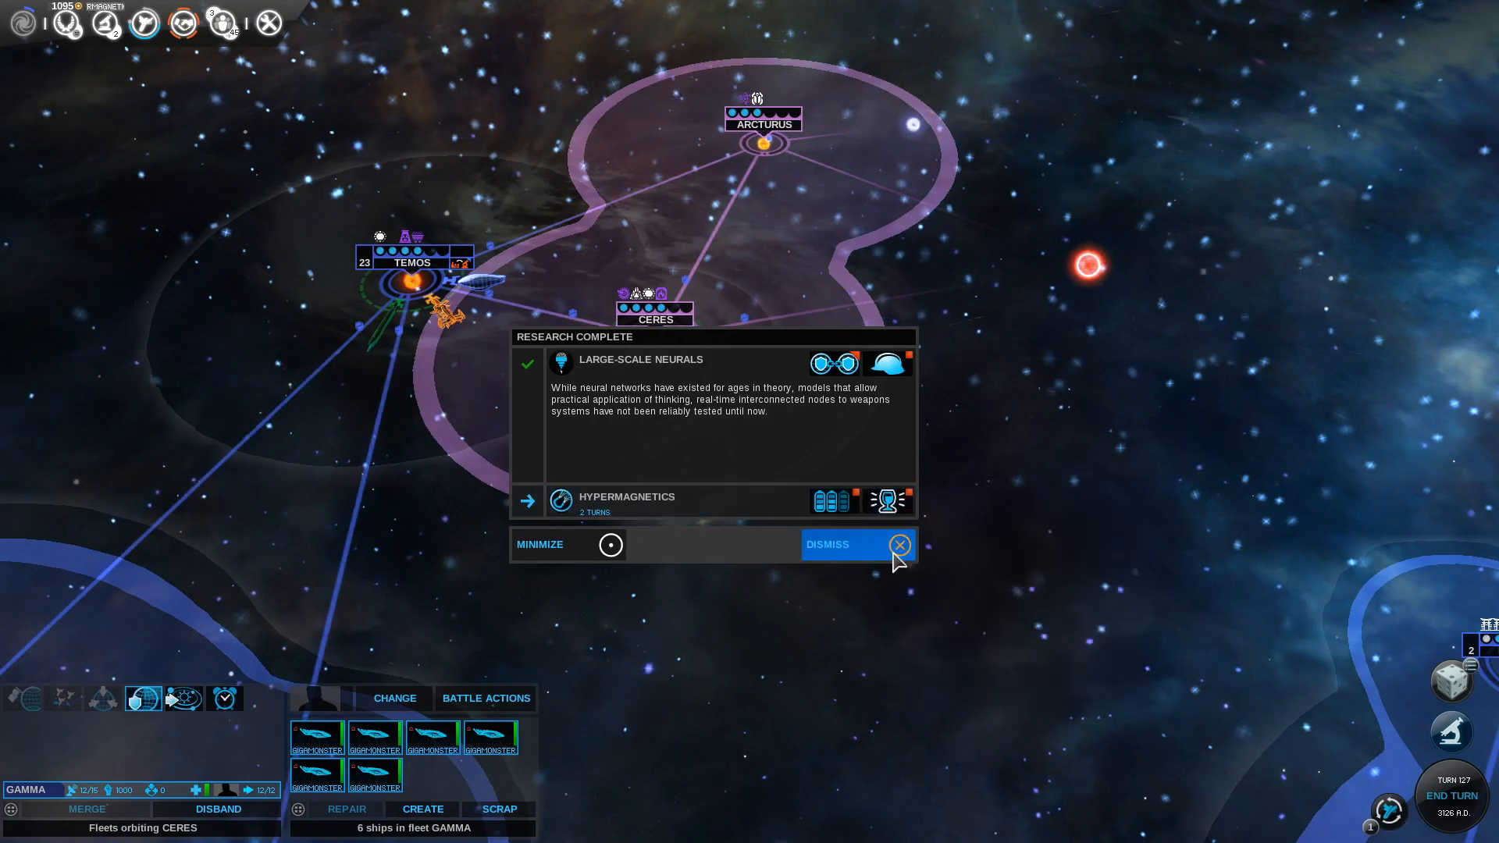
pyautogui.click(897, 545)
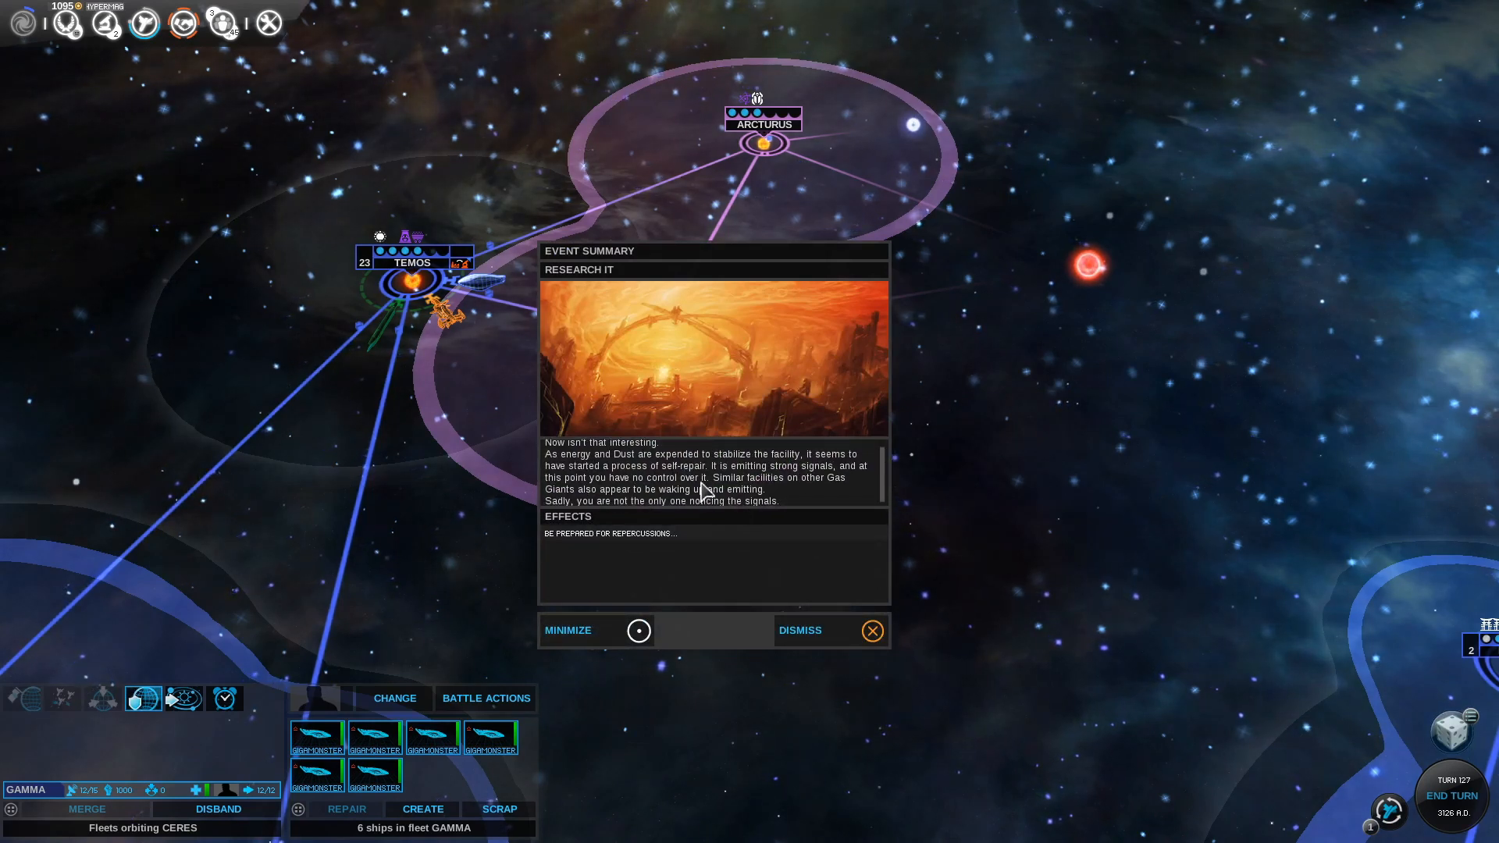
pyautogui.moveTo(825, 646)
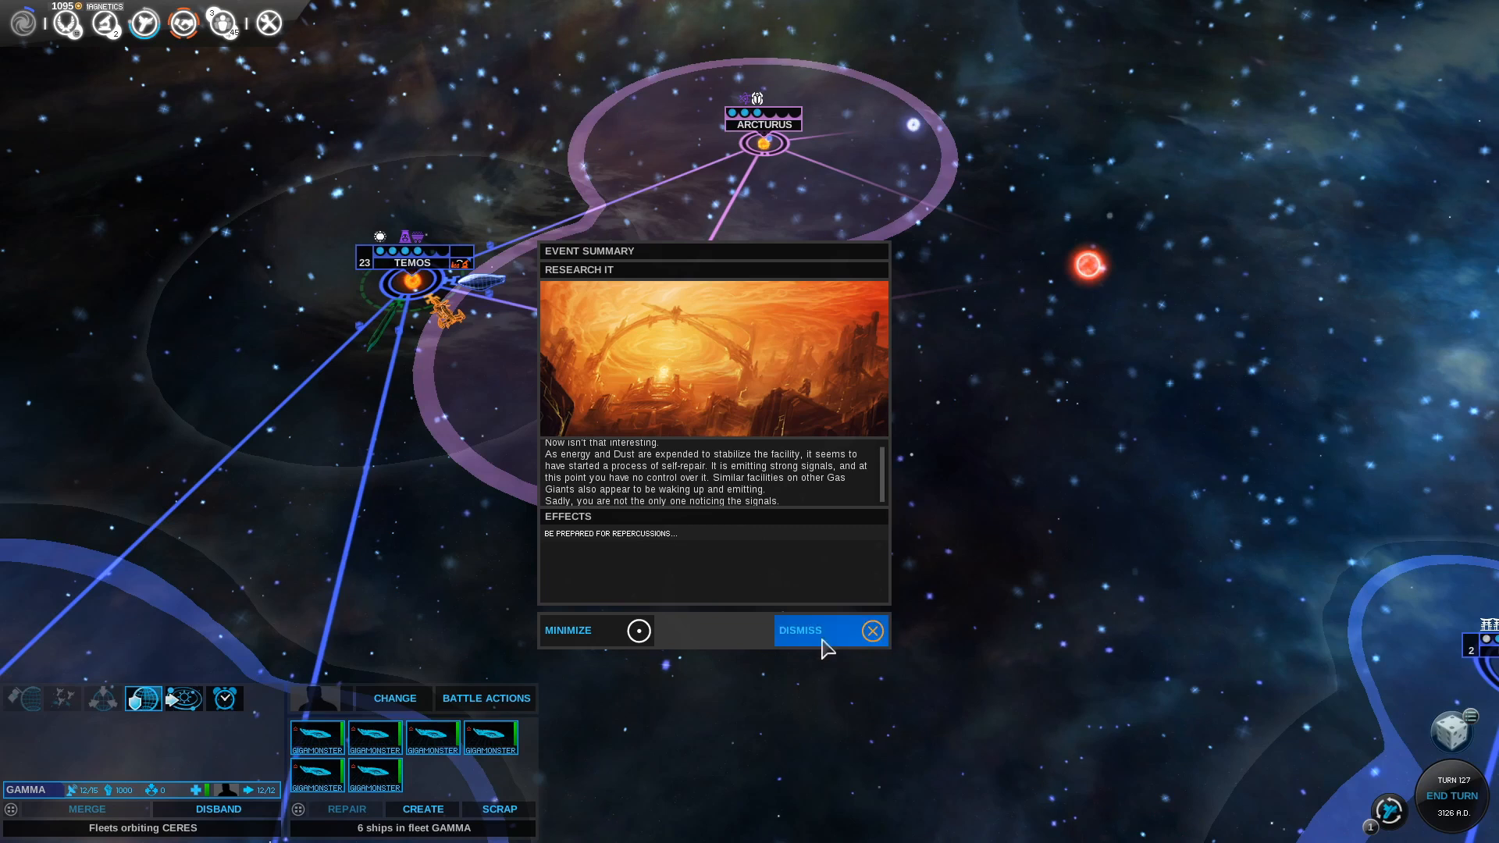
pyautogui.moveTo(765, 511)
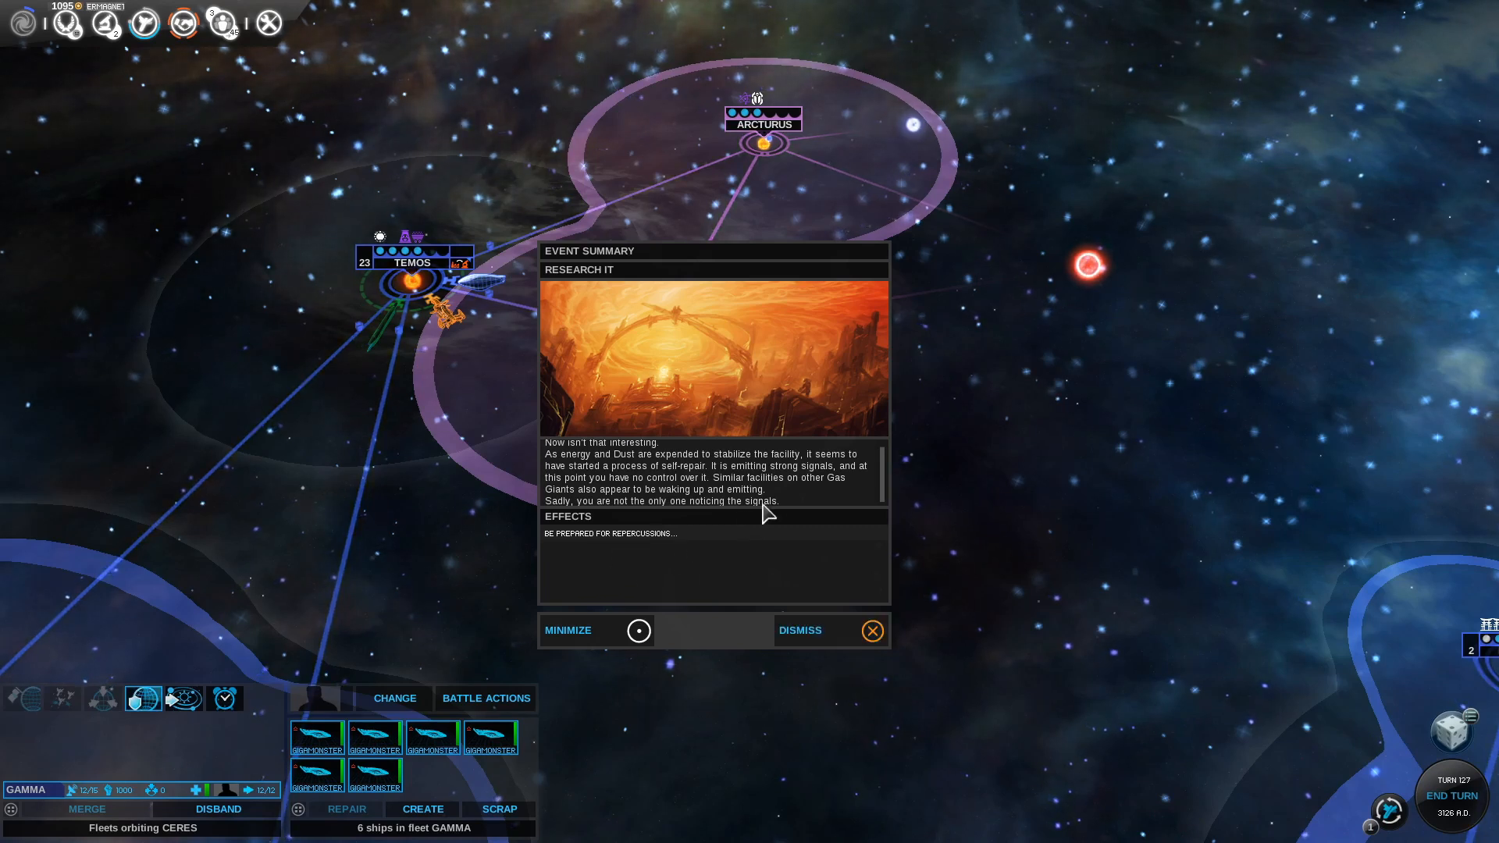
pyautogui.moveTo(831, 626)
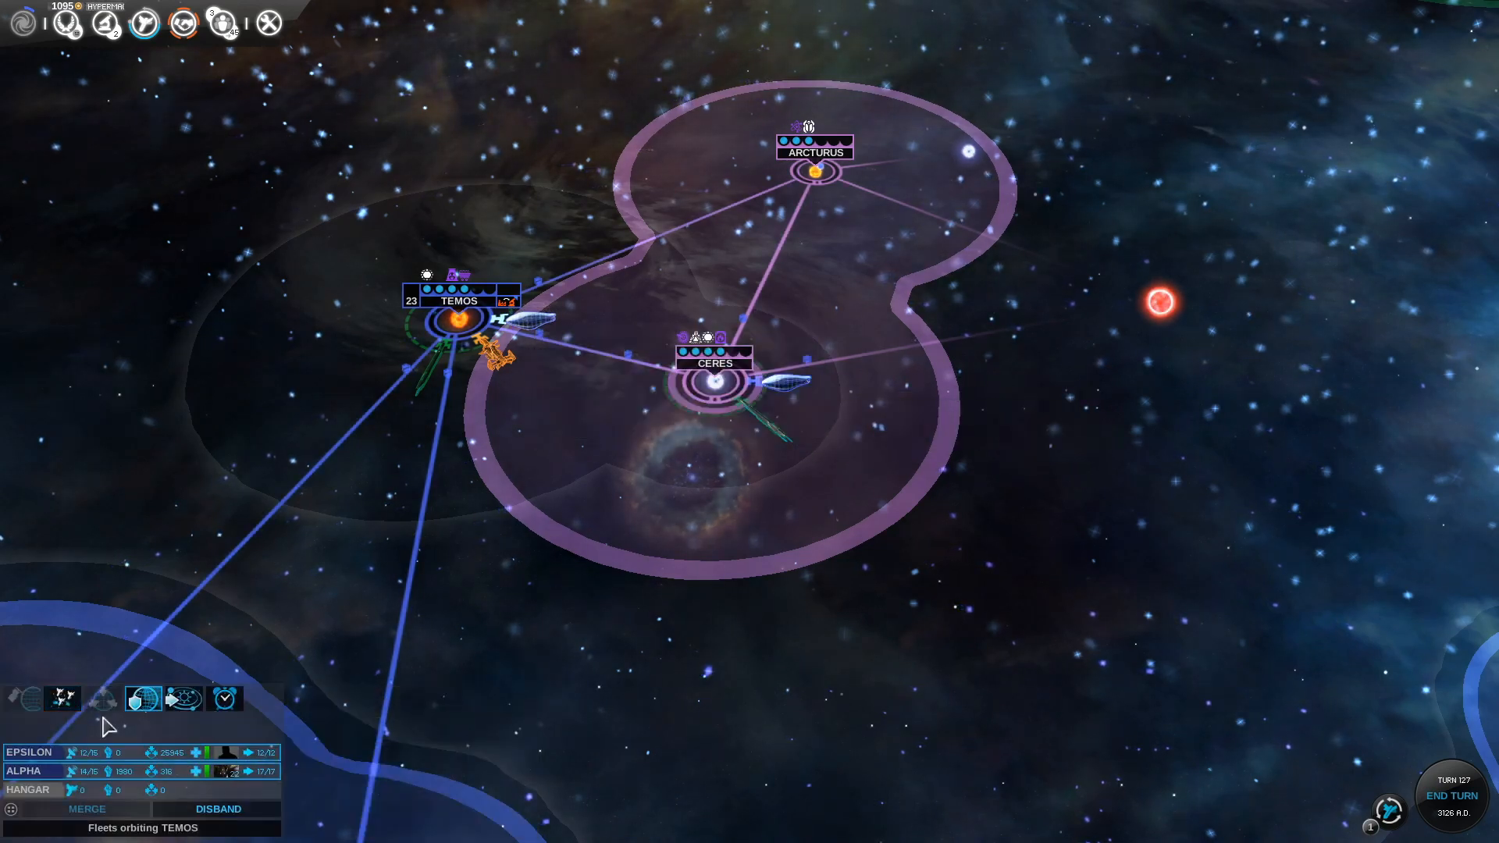
# Attack with fleet Alpha at Temos, playing EMP at long range and a medium-range card
pyautogui.click(61, 698)
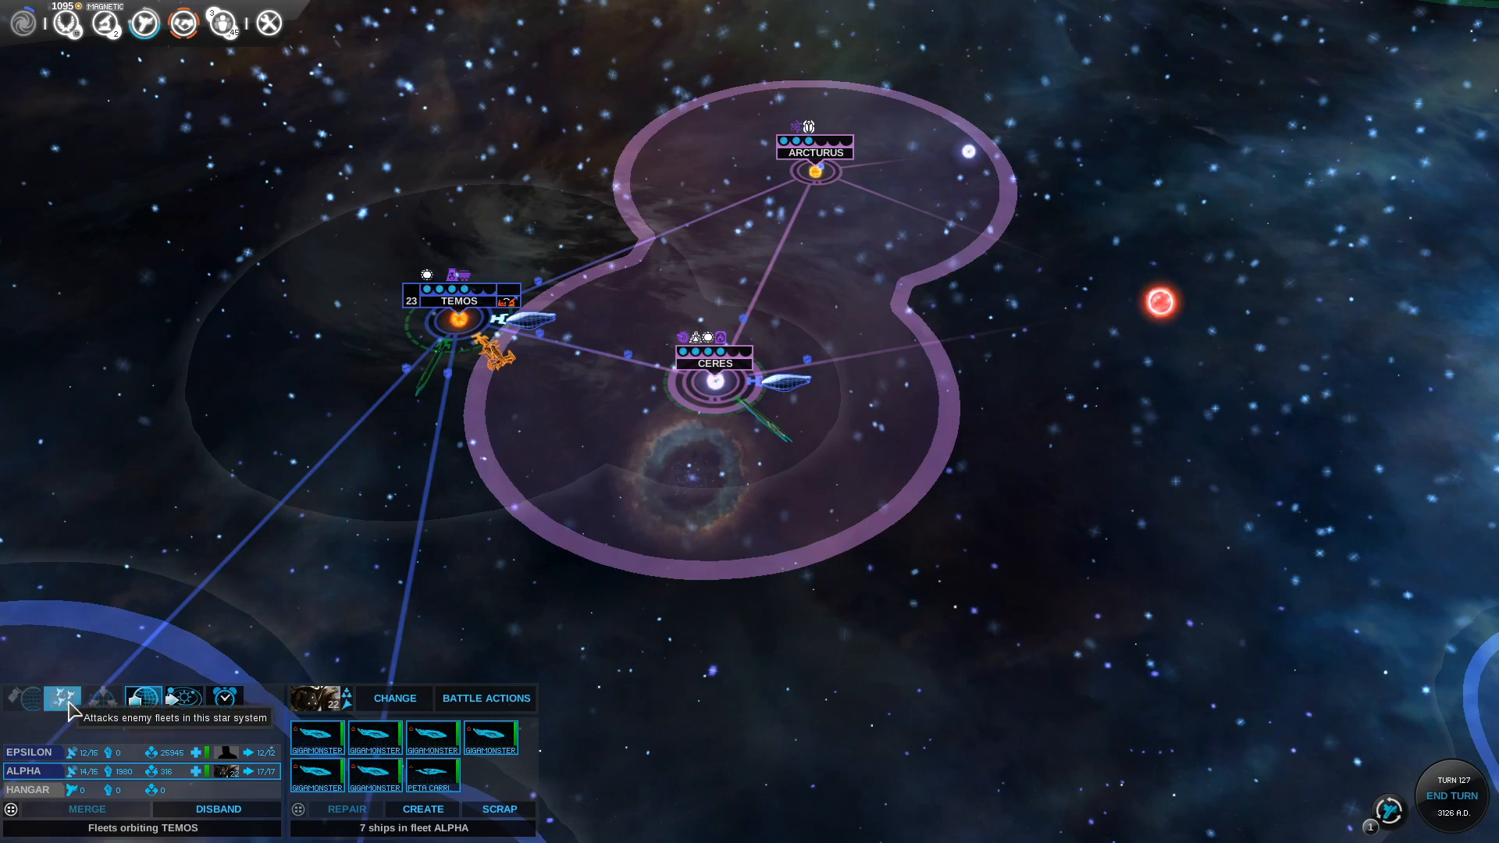
pyautogui.click(61, 697)
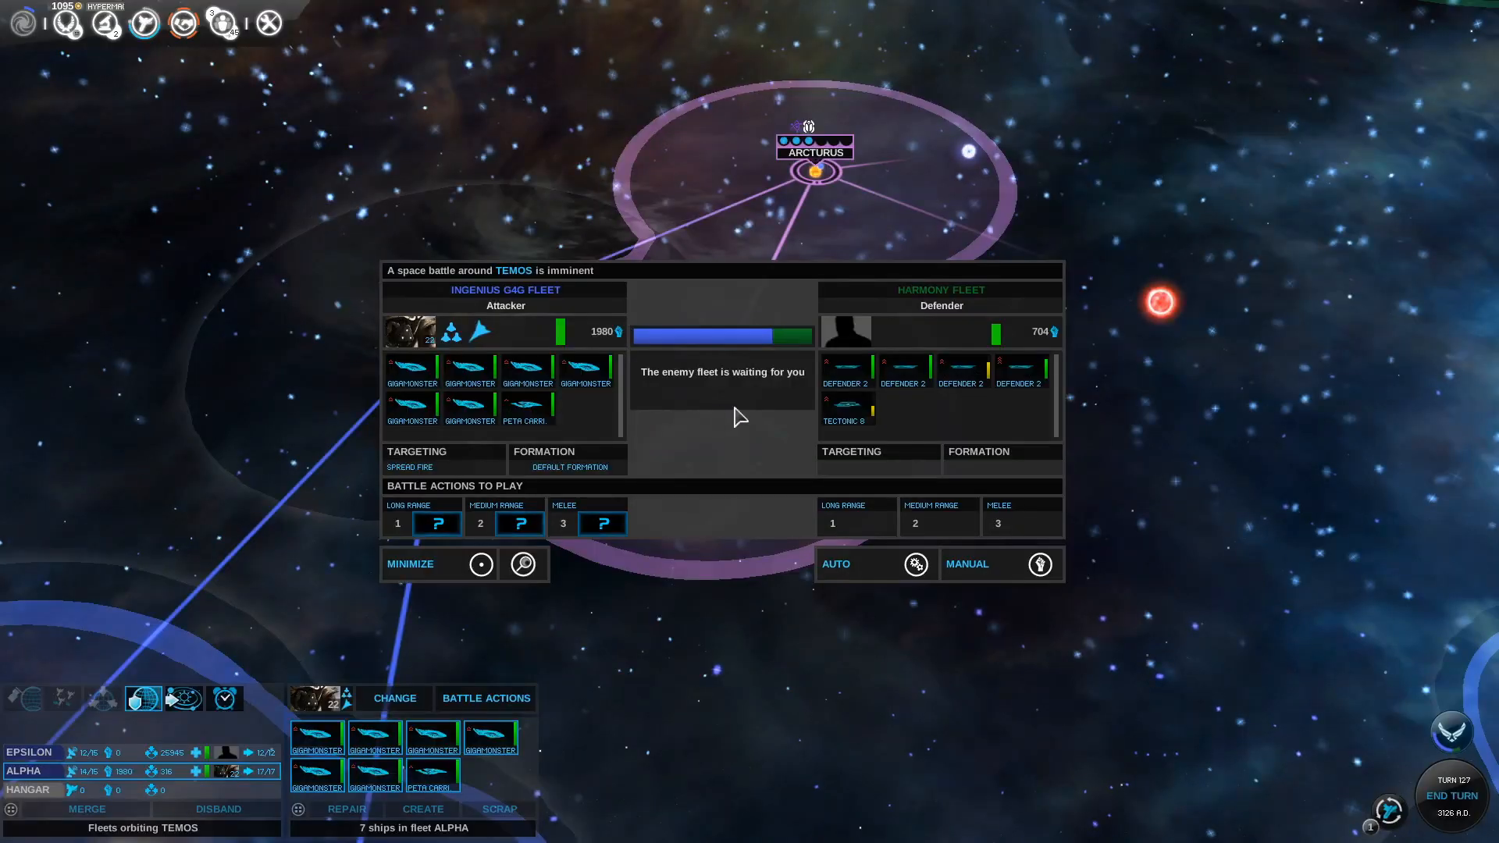
pyautogui.click(409, 467)
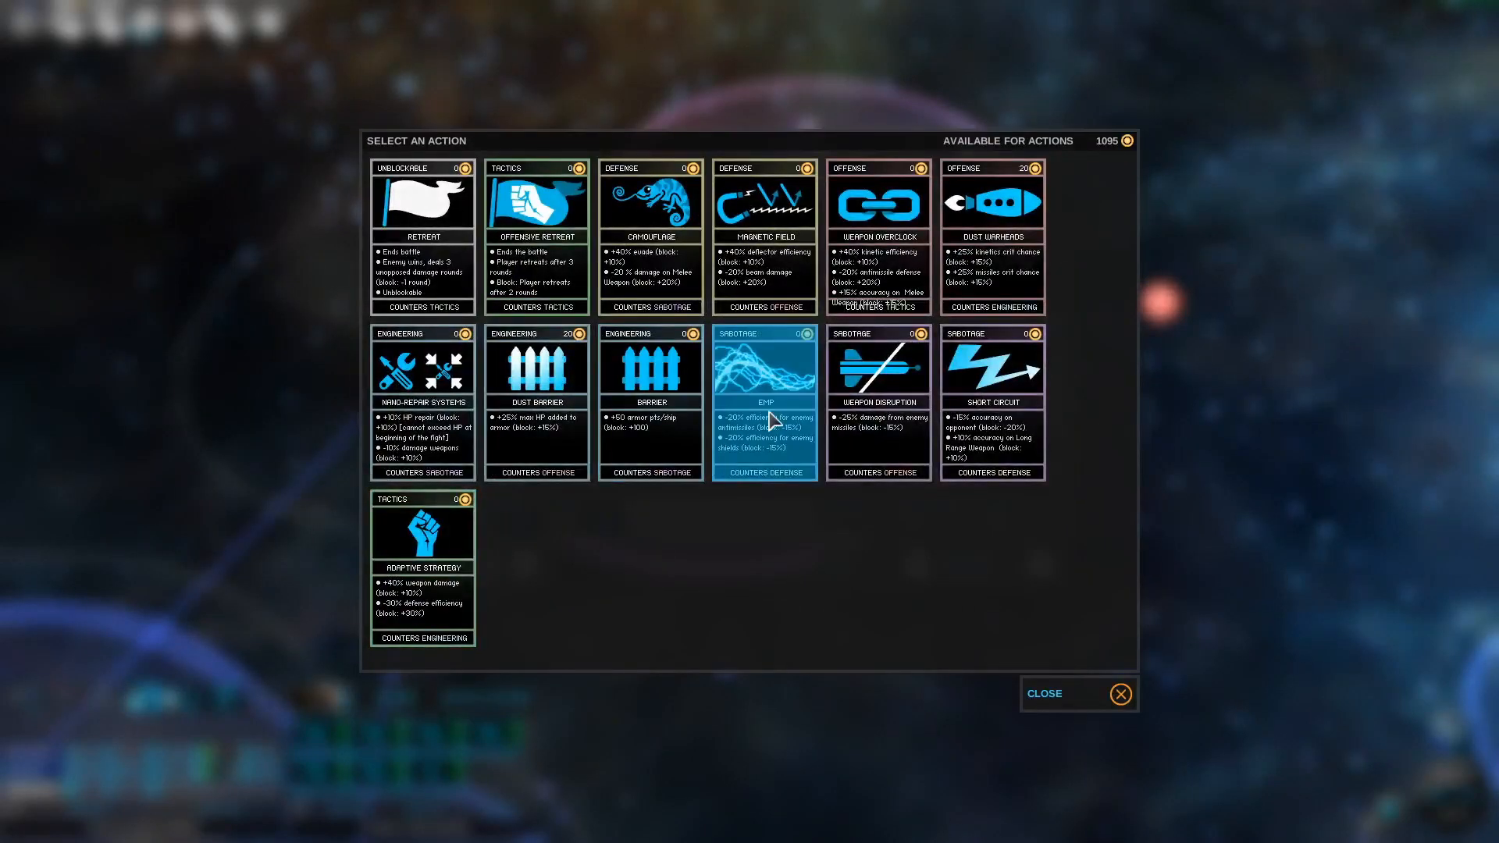
pyautogui.click(1119, 693)
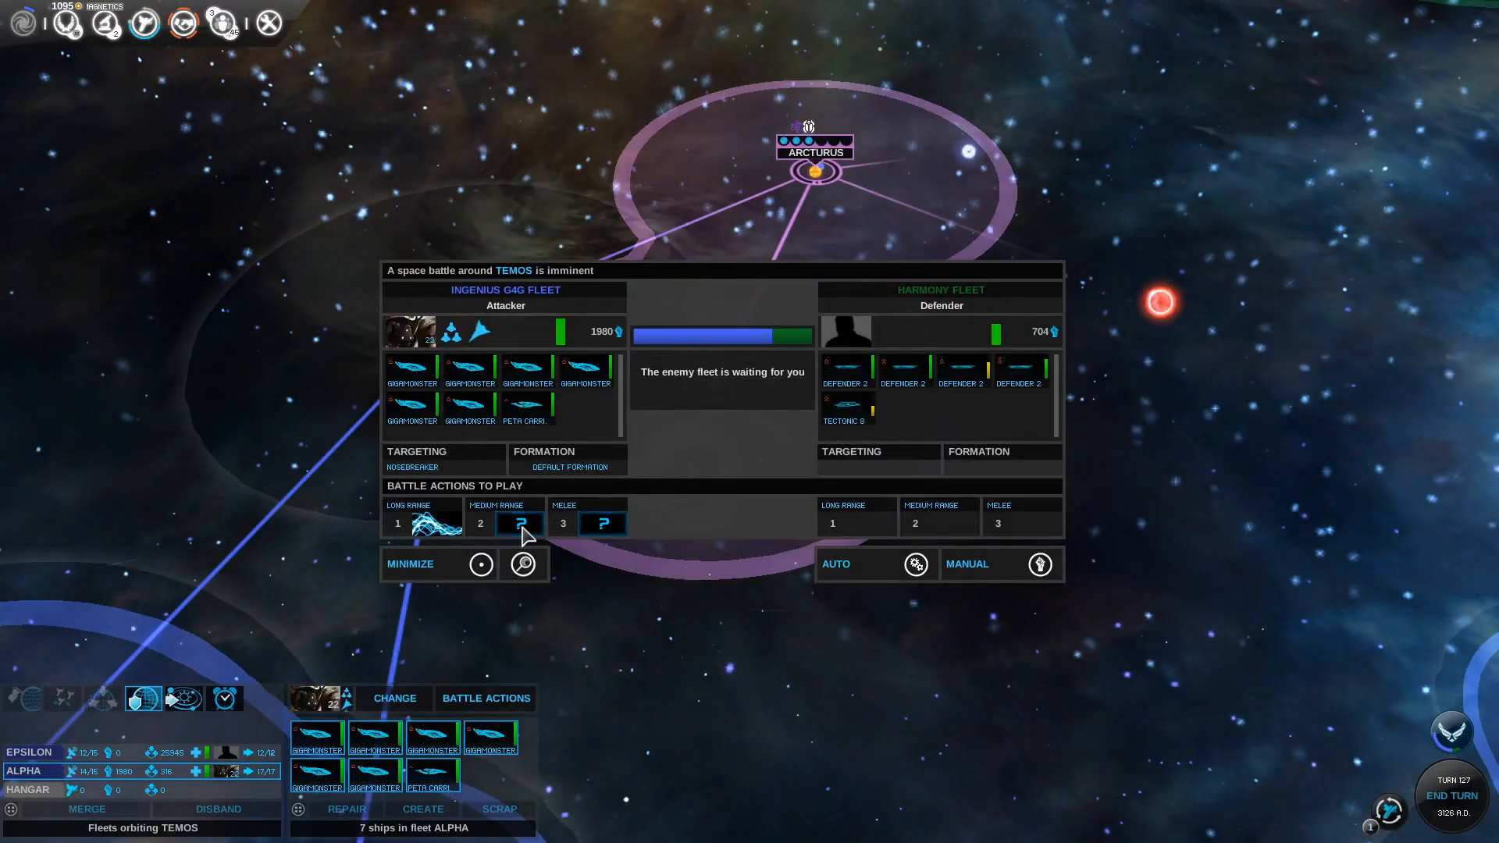
pyautogui.click(520, 523)
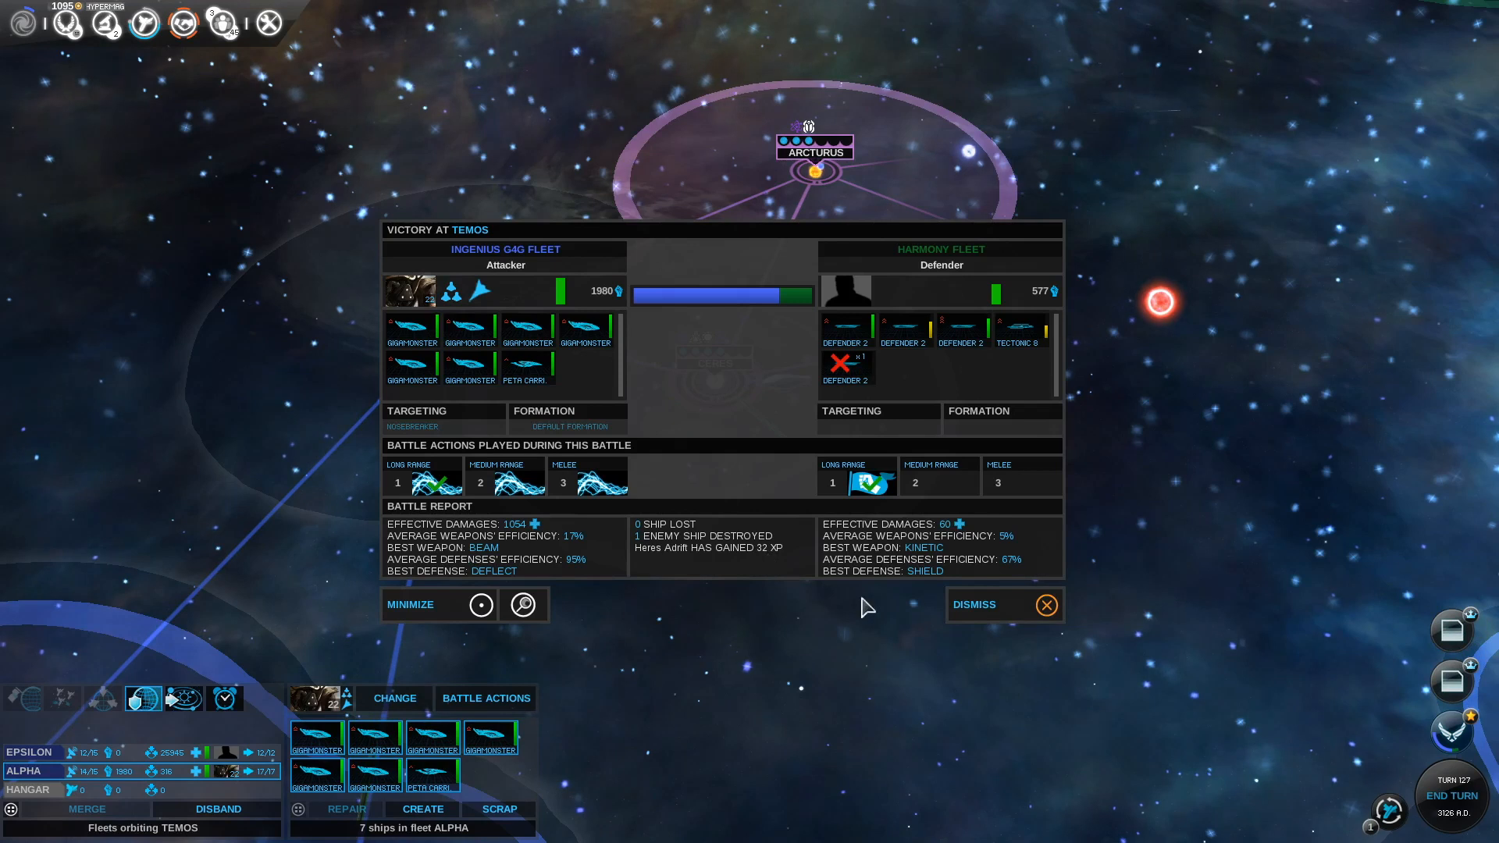
pyautogui.moveTo(1031, 609)
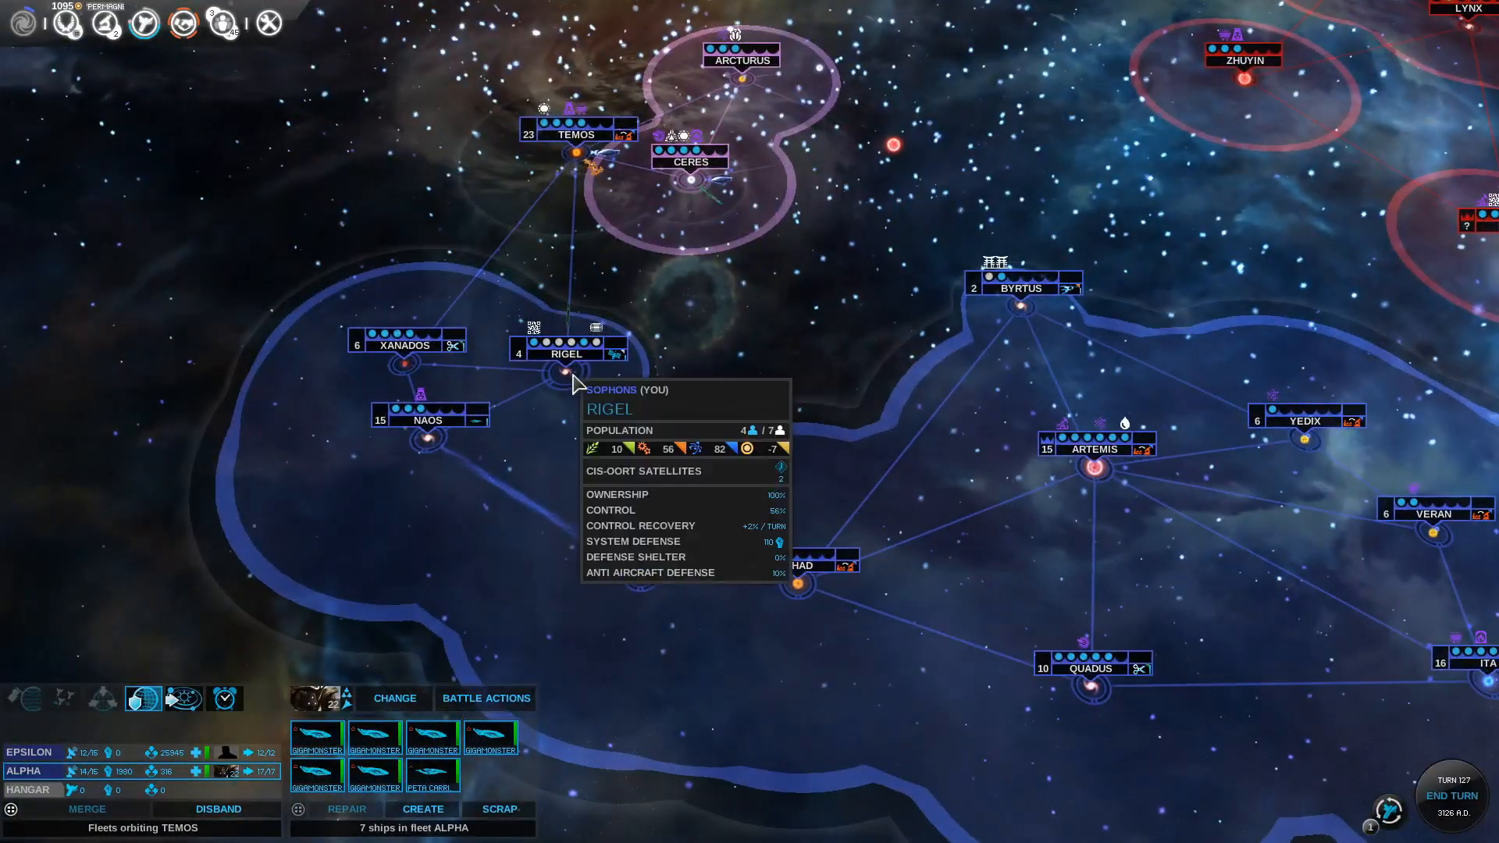
pyautogui.moveTo(1040, 530)
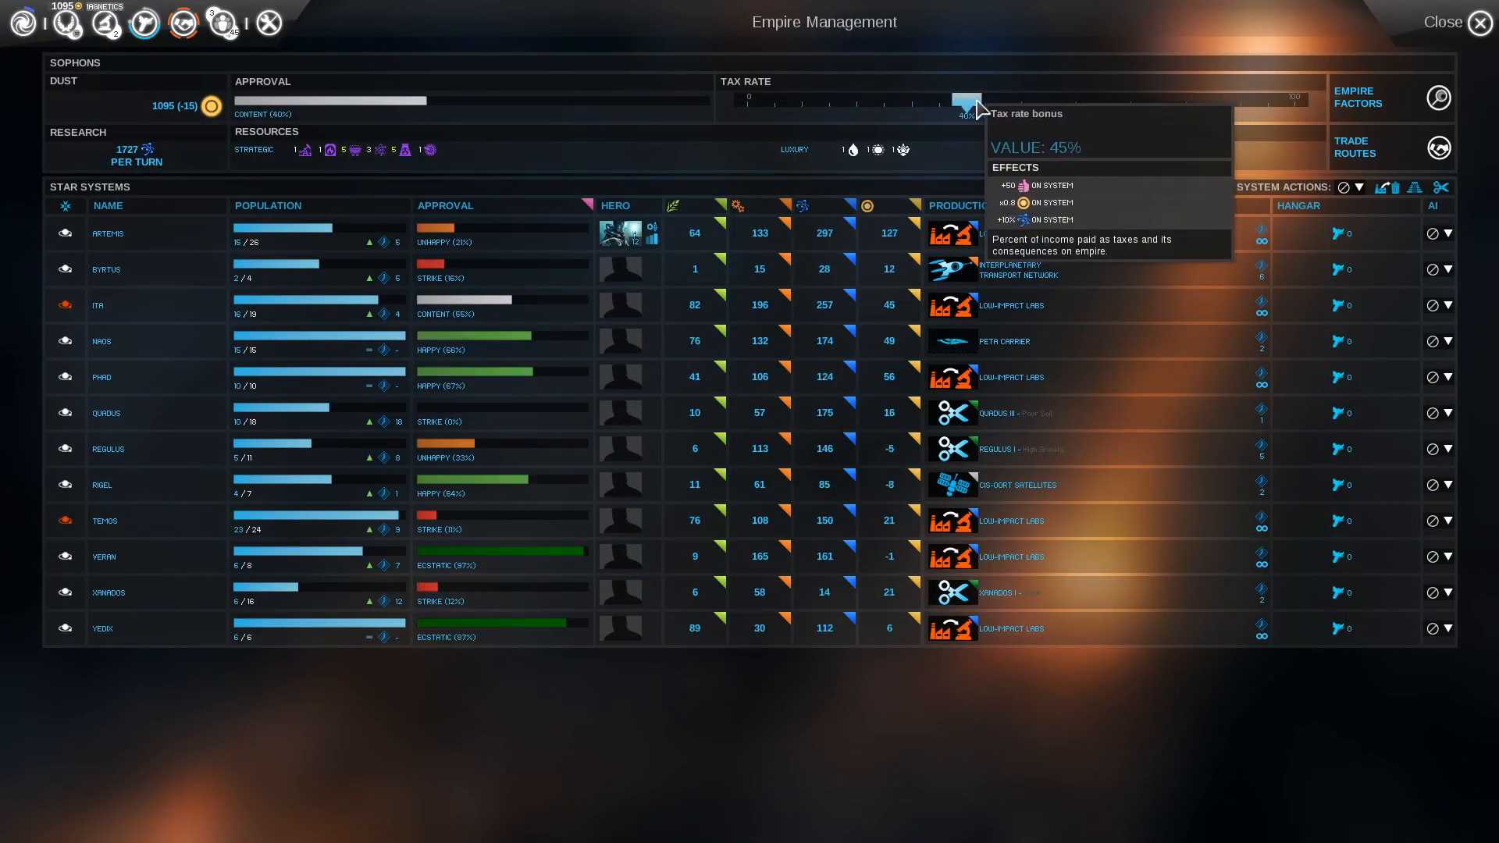
pyautogui.moveTo(798, 115)
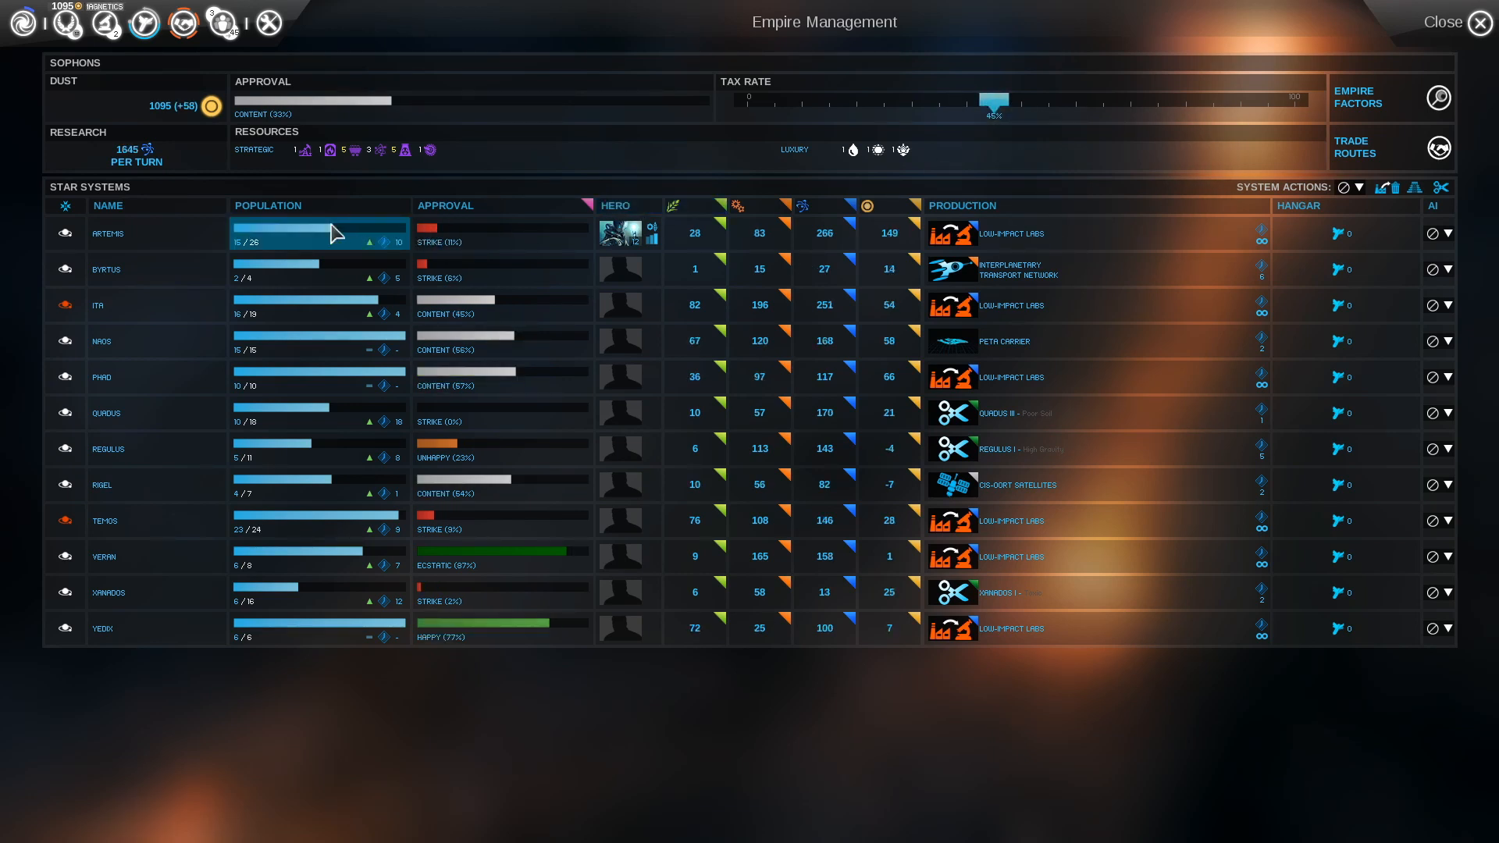
pyautogui.moveTo(320, 248)
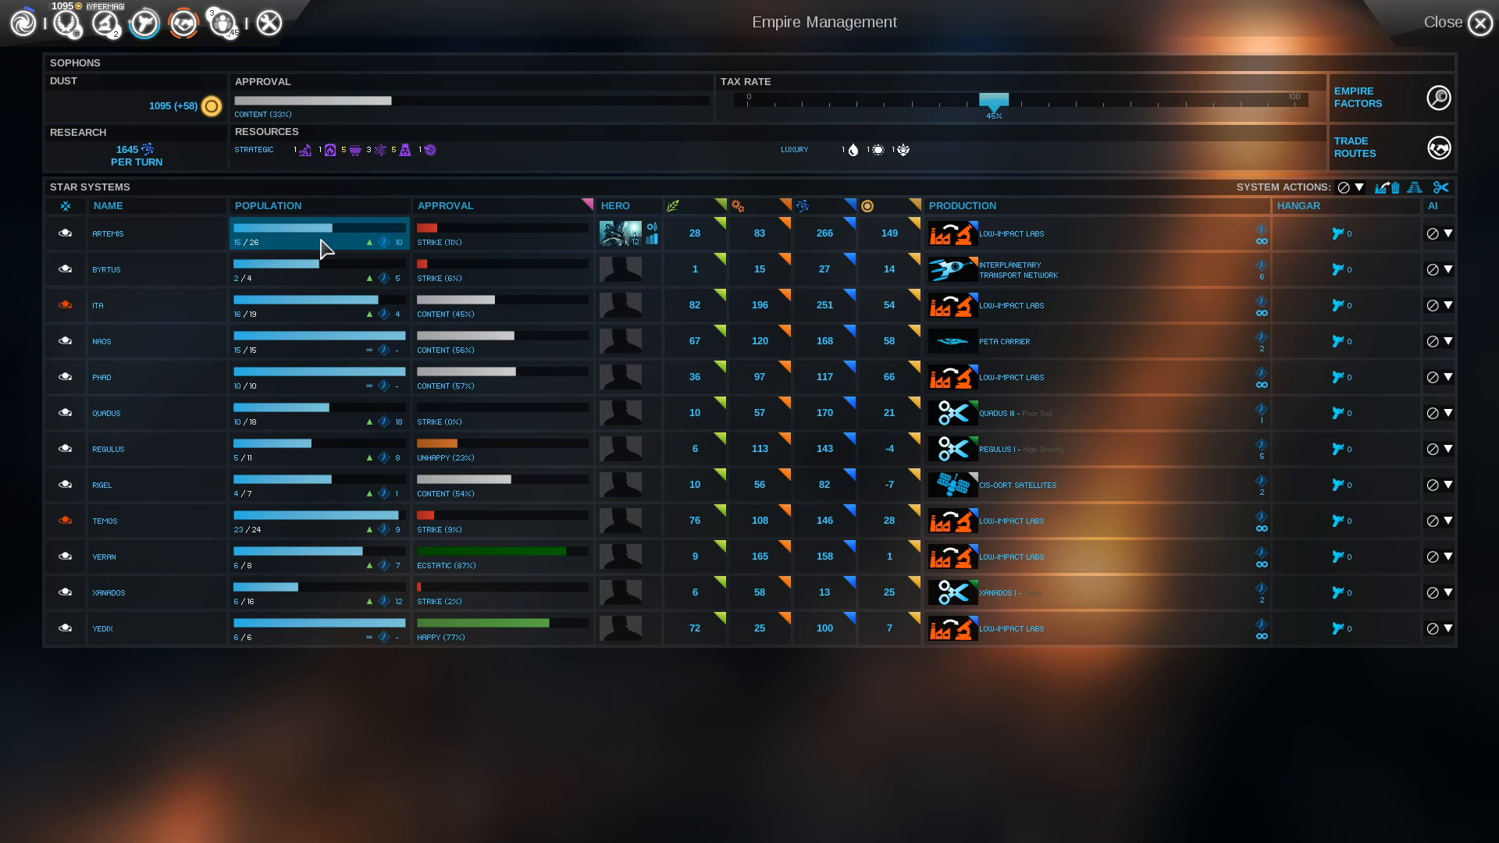
pyautogui.moveTo(381, 254)
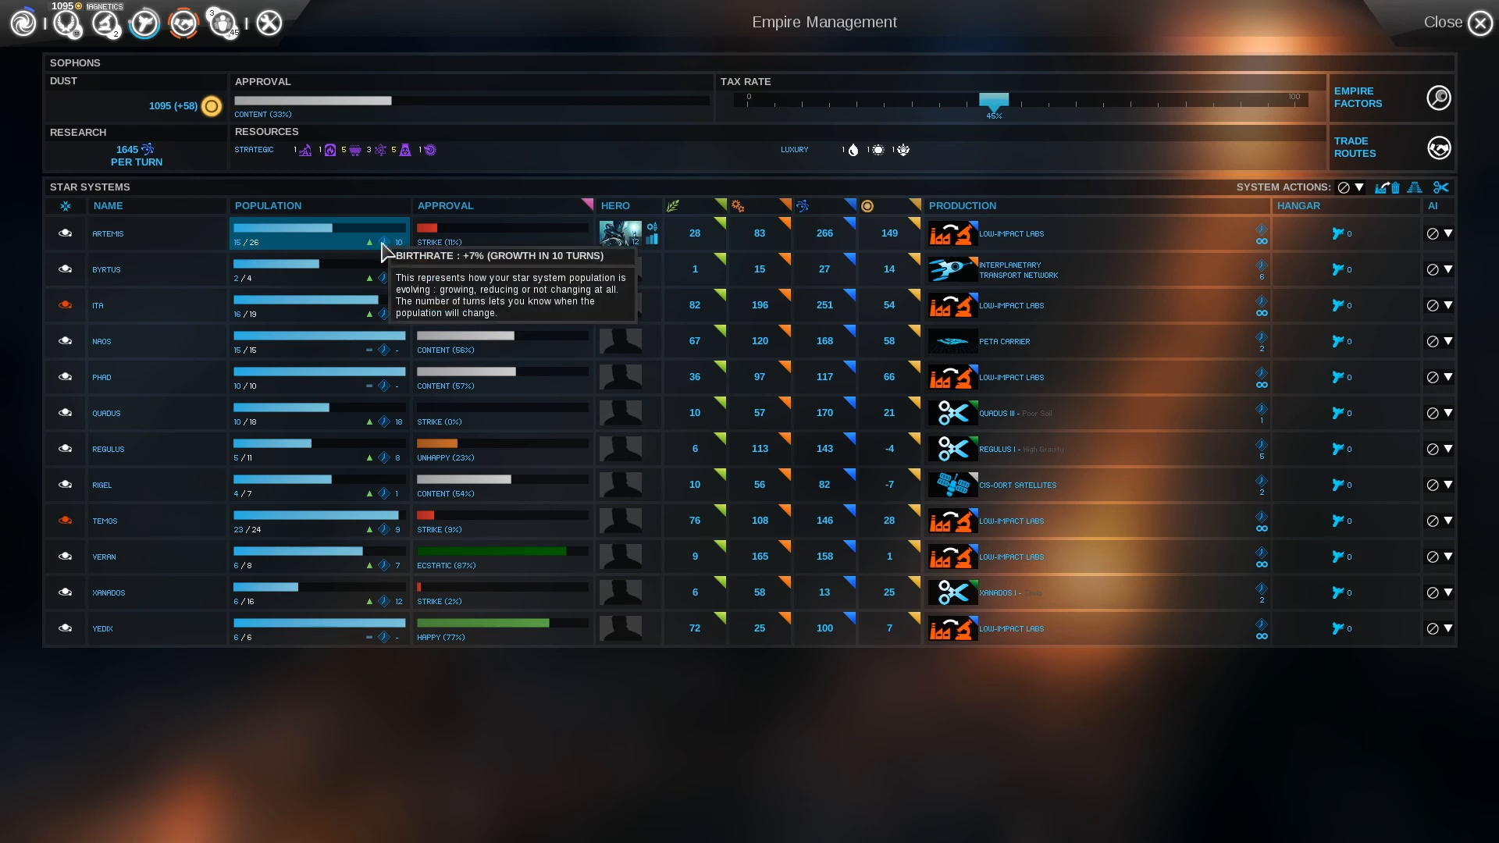
pyautogui.moveTo(698, 286)
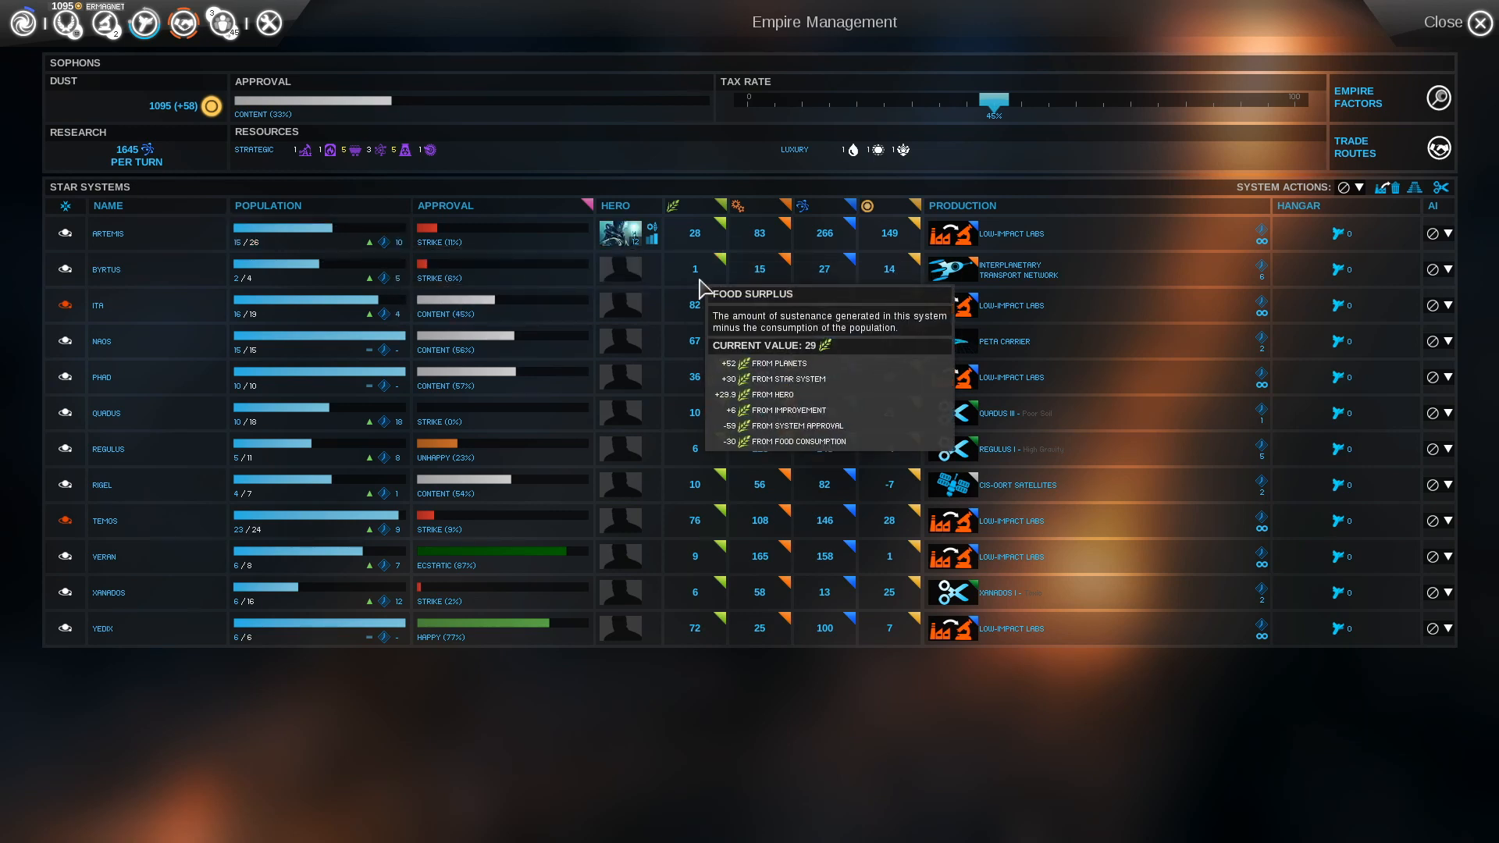
pyautogui.moveTo(397, 281)
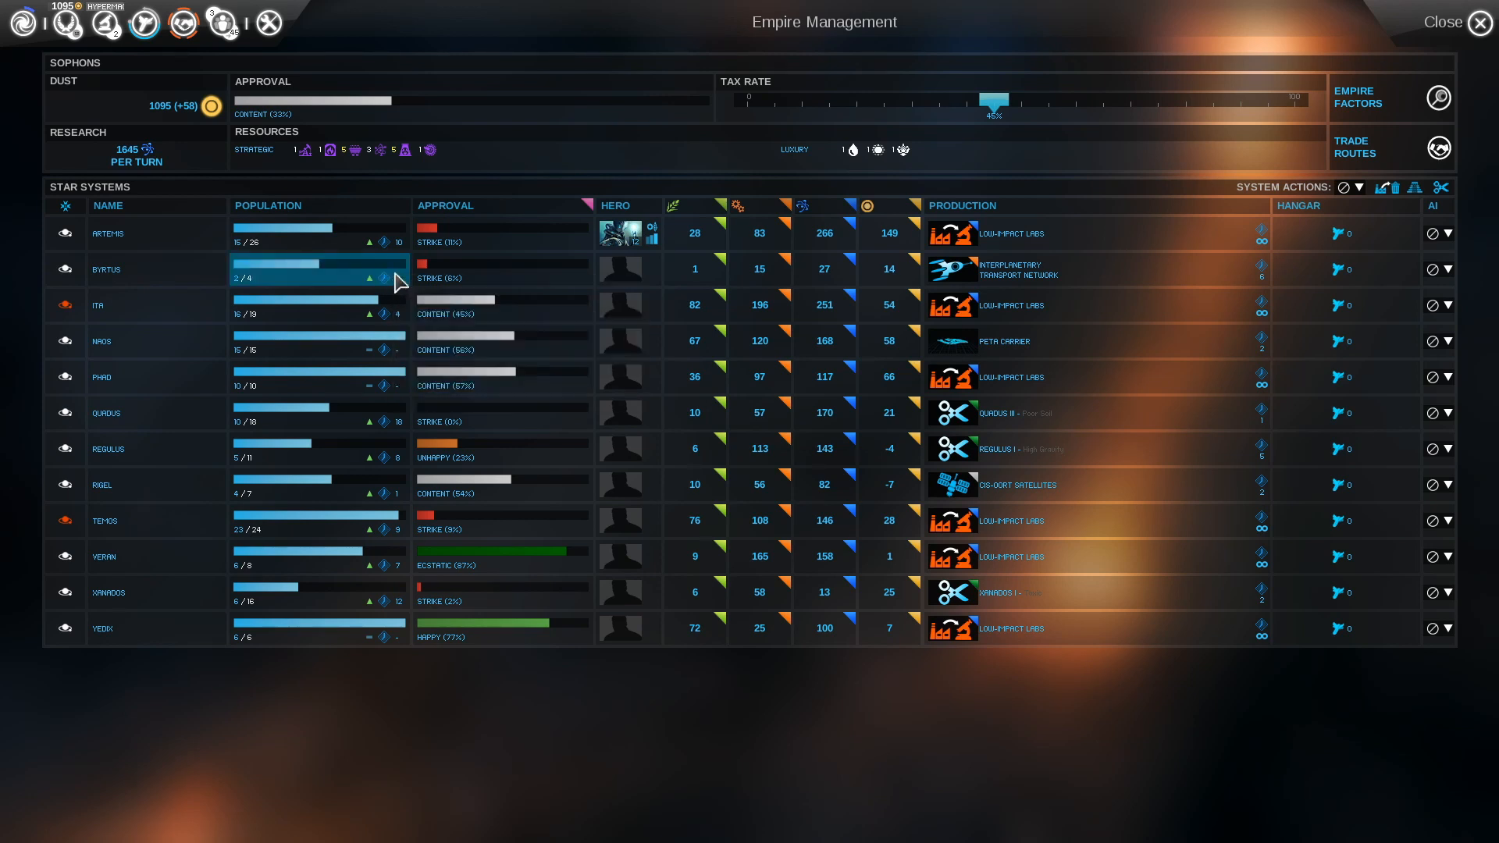
pyautogui.moveTo(621, 268)
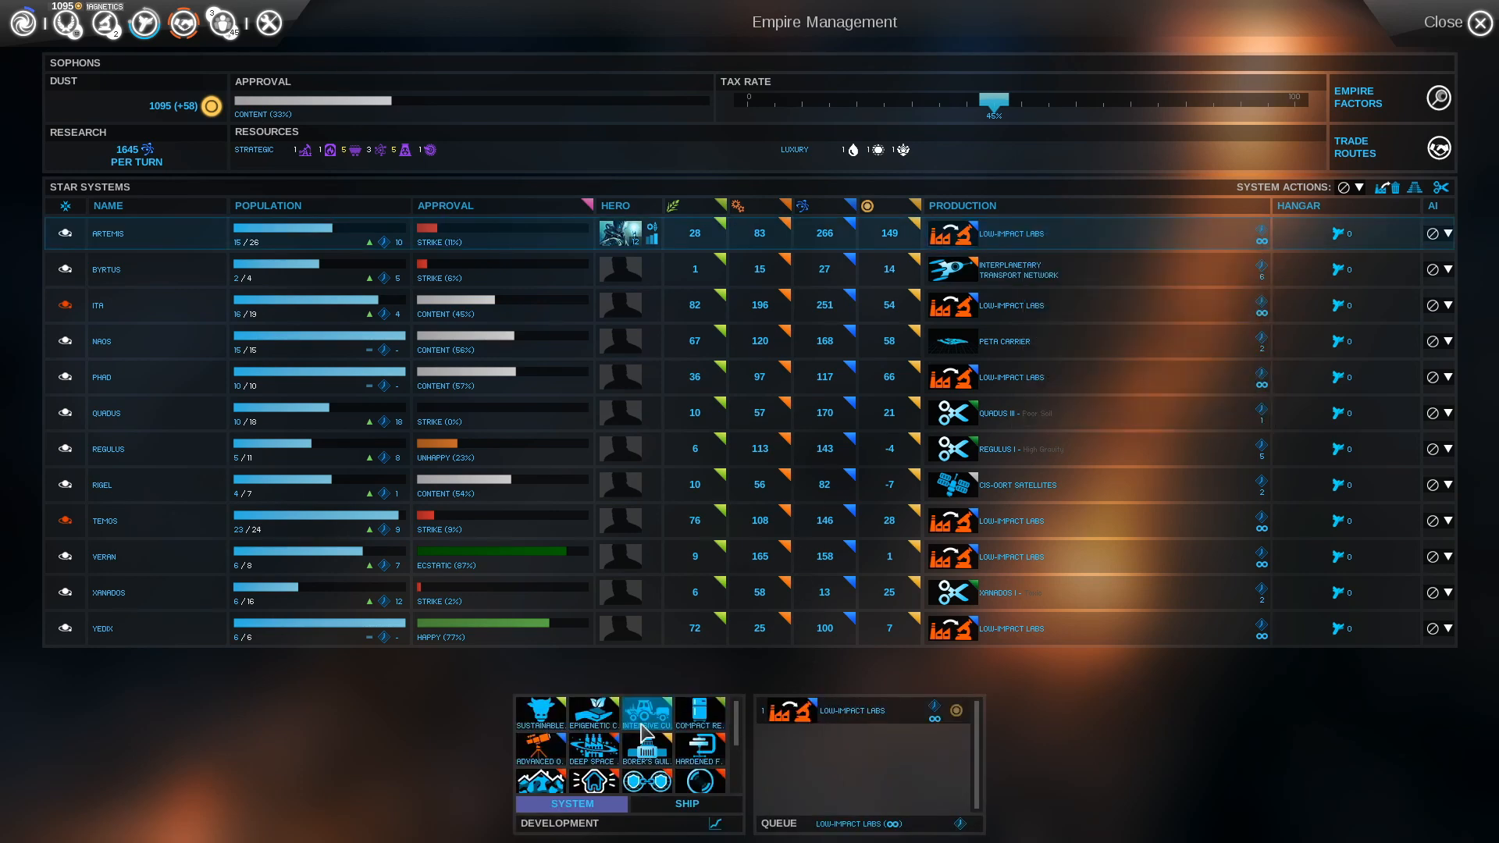
pyautogui.moveTo(593, 750)
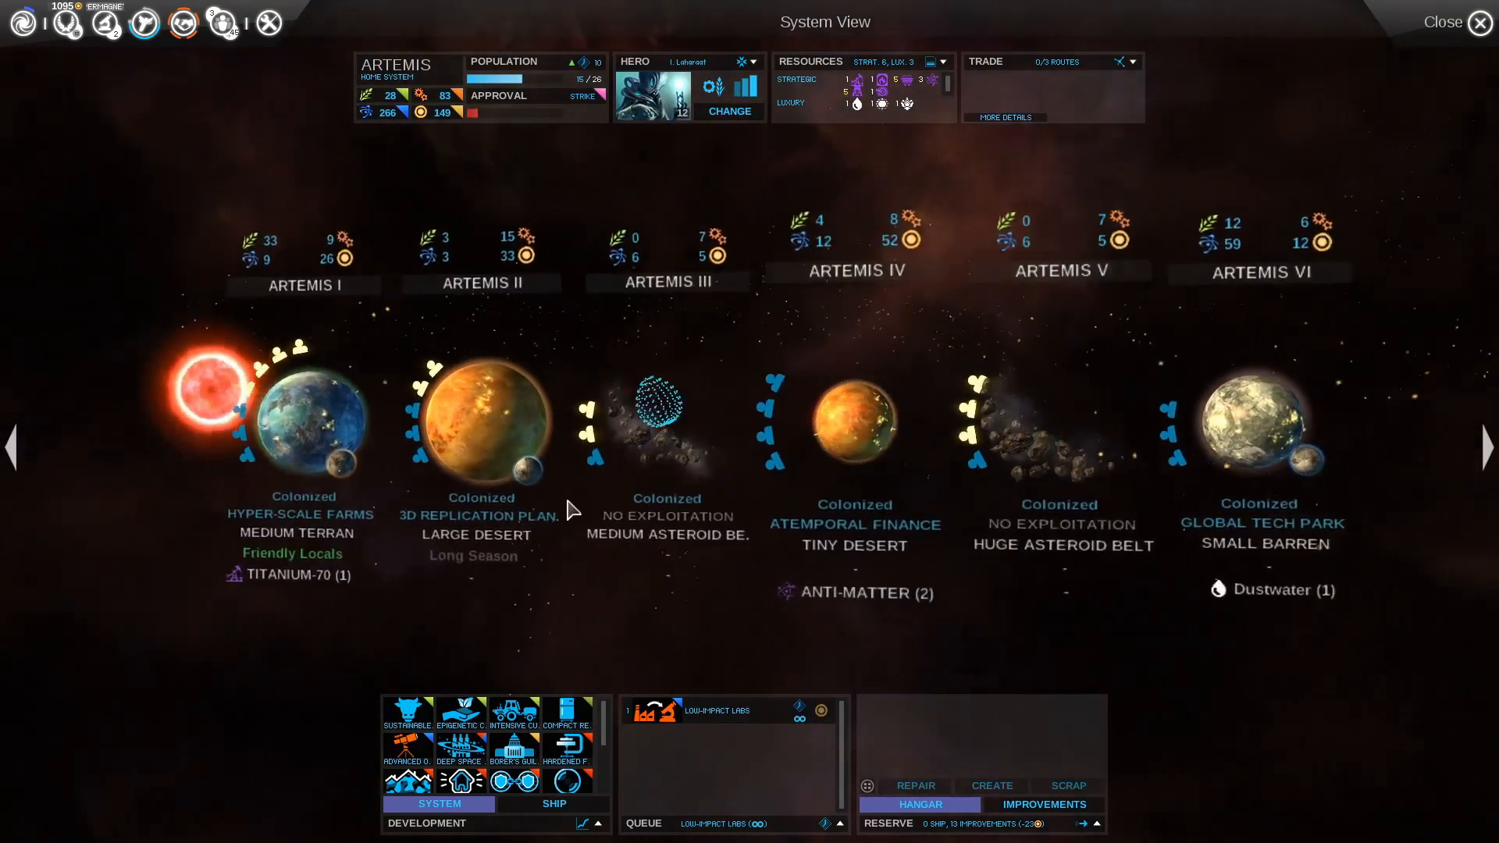
pyautogui.moveTo(459, 749)
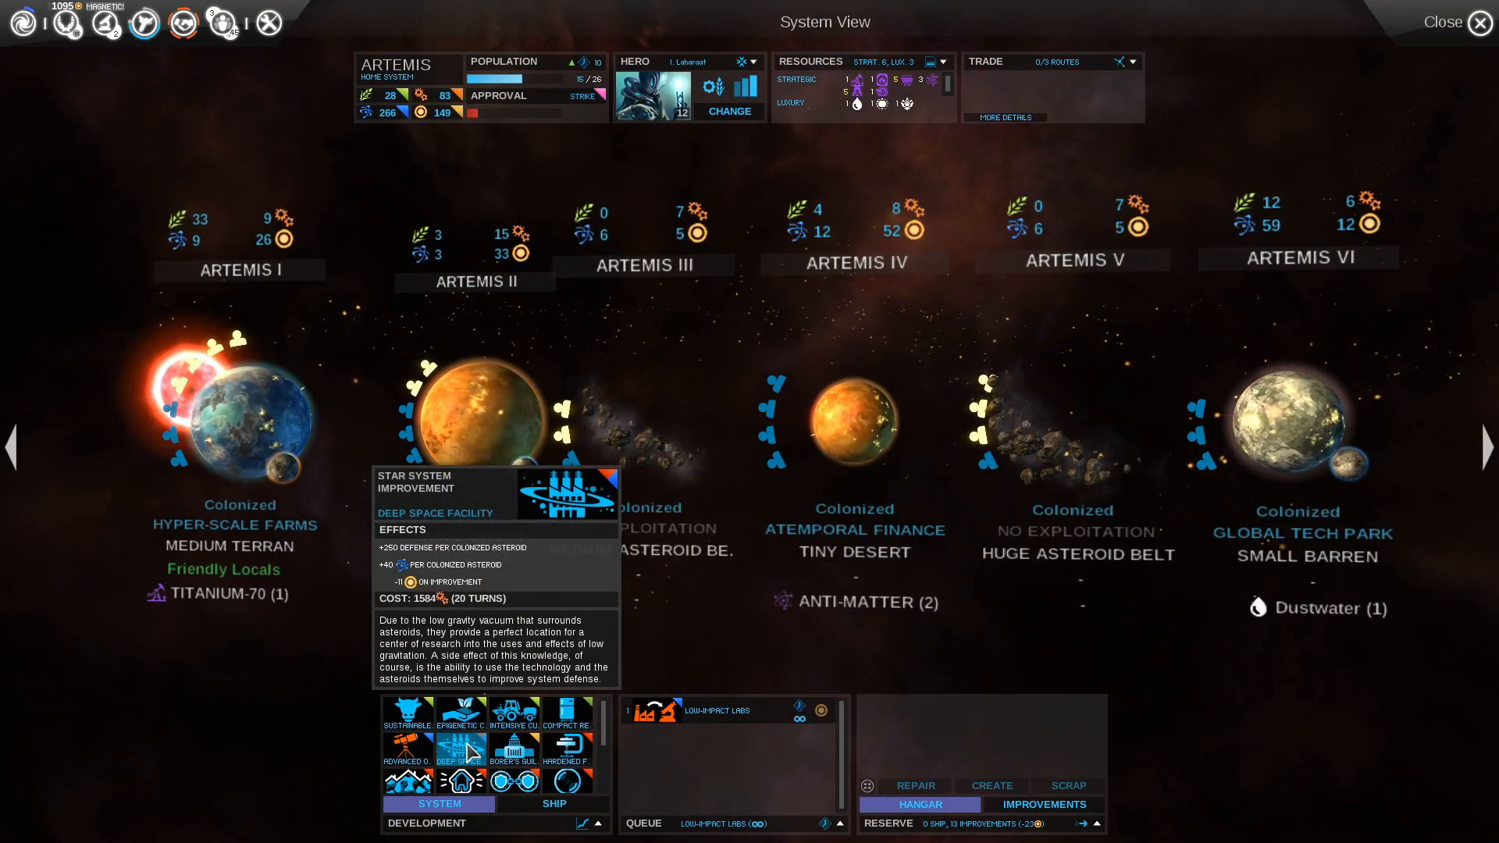
pyautogui.moveTo(407, 750)
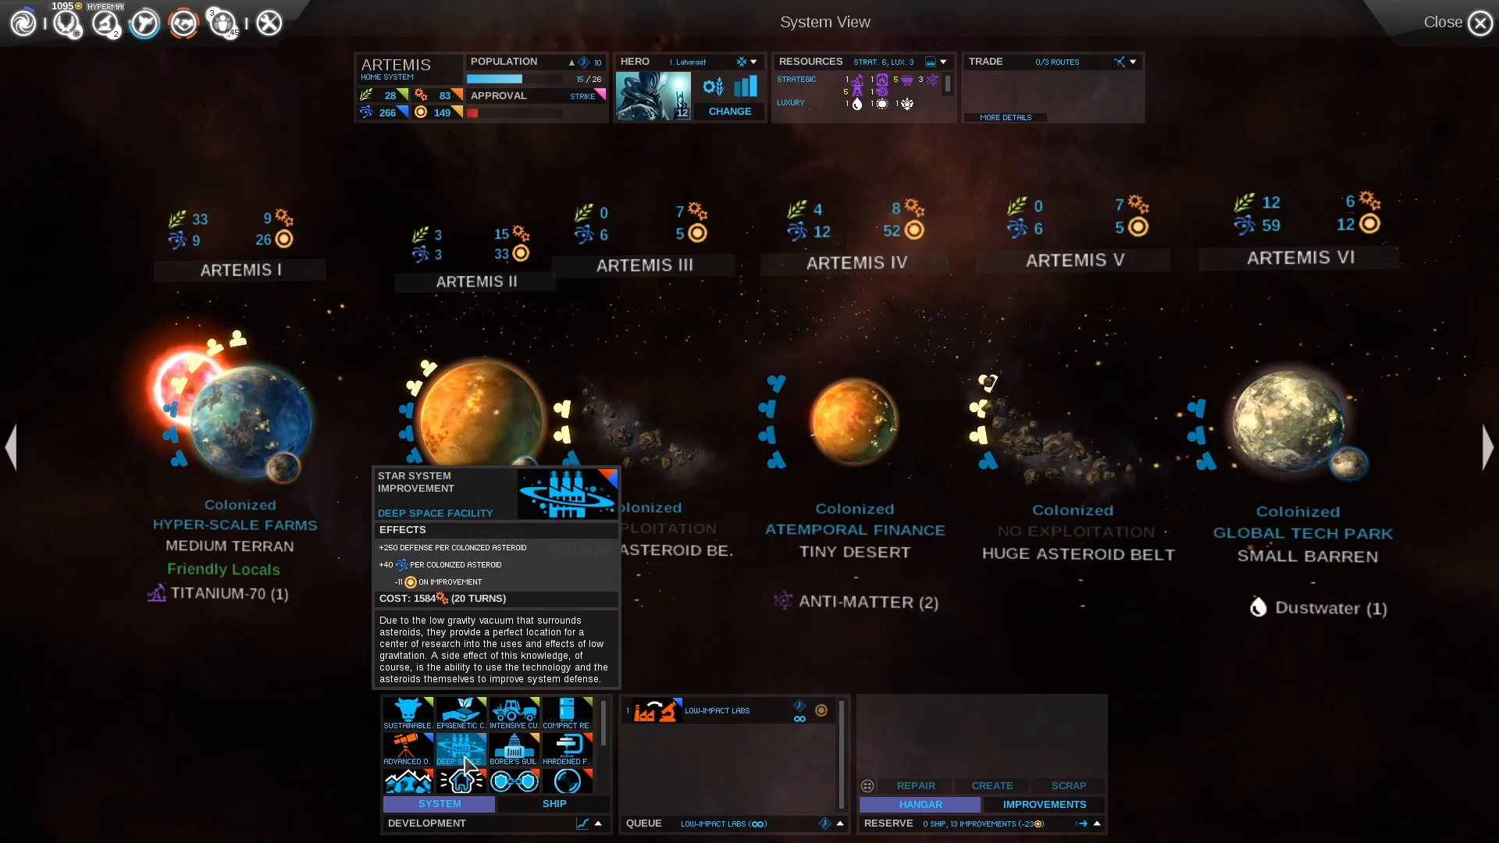
# Queue a Deep Space Facility at Artemis after Low-Impact Labs
pyautogui.click(461, 751)
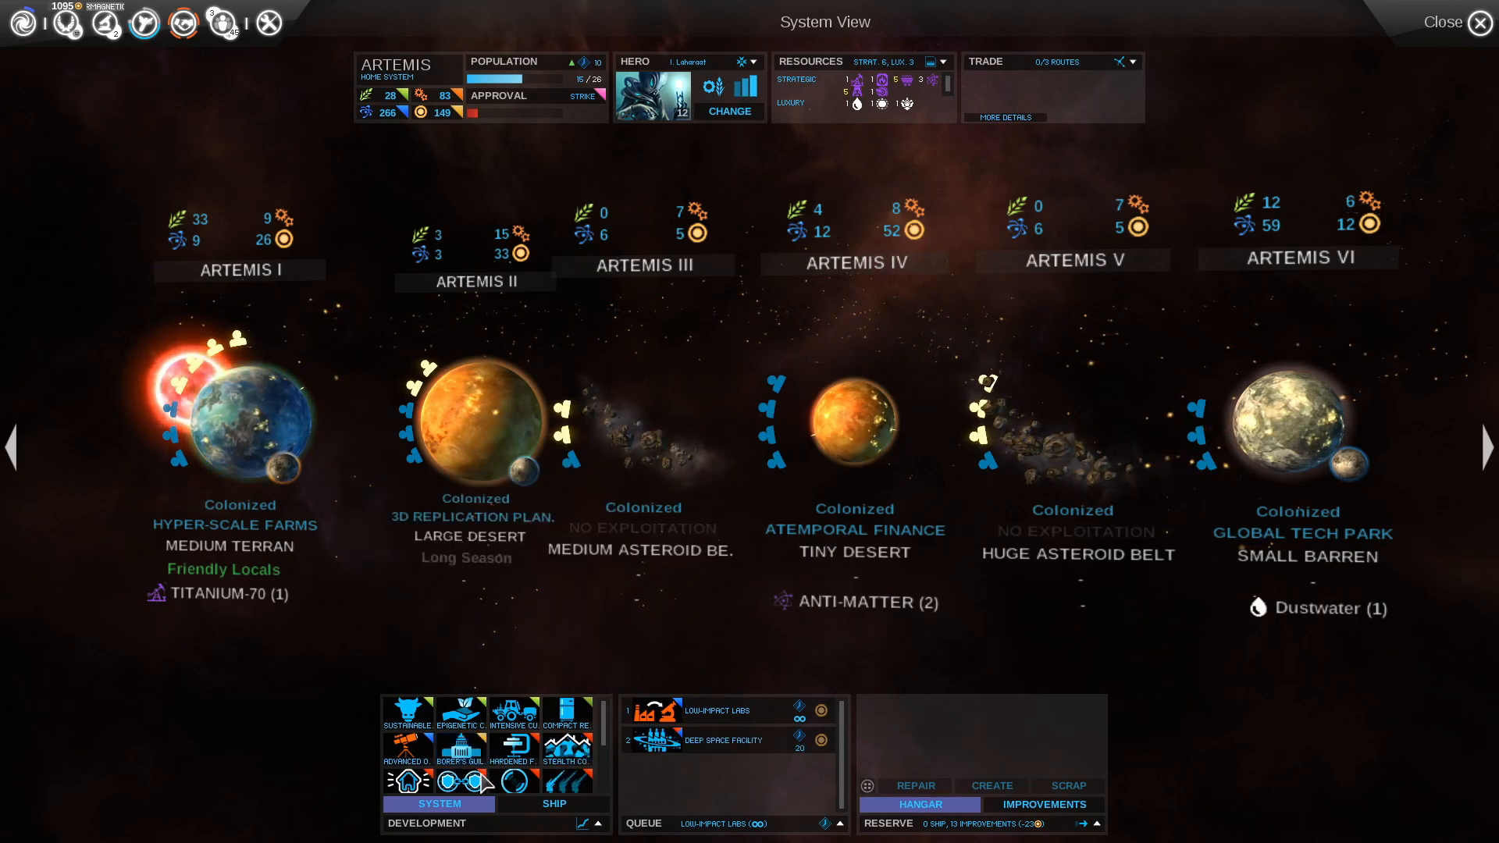
pyautogui.moveTo(469, 780)
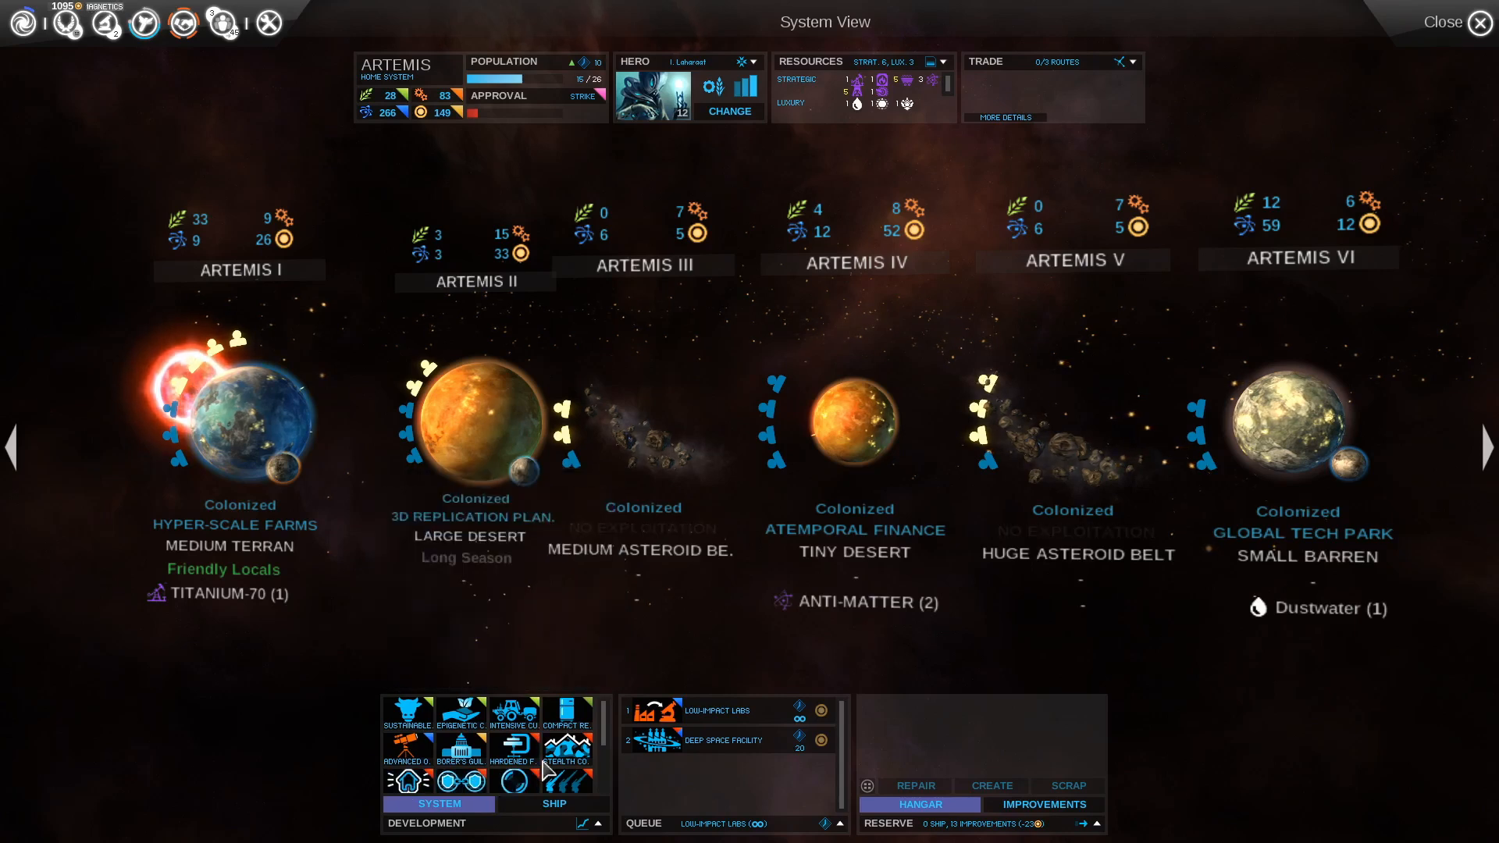
pyautogui.moveTo(460, 745)
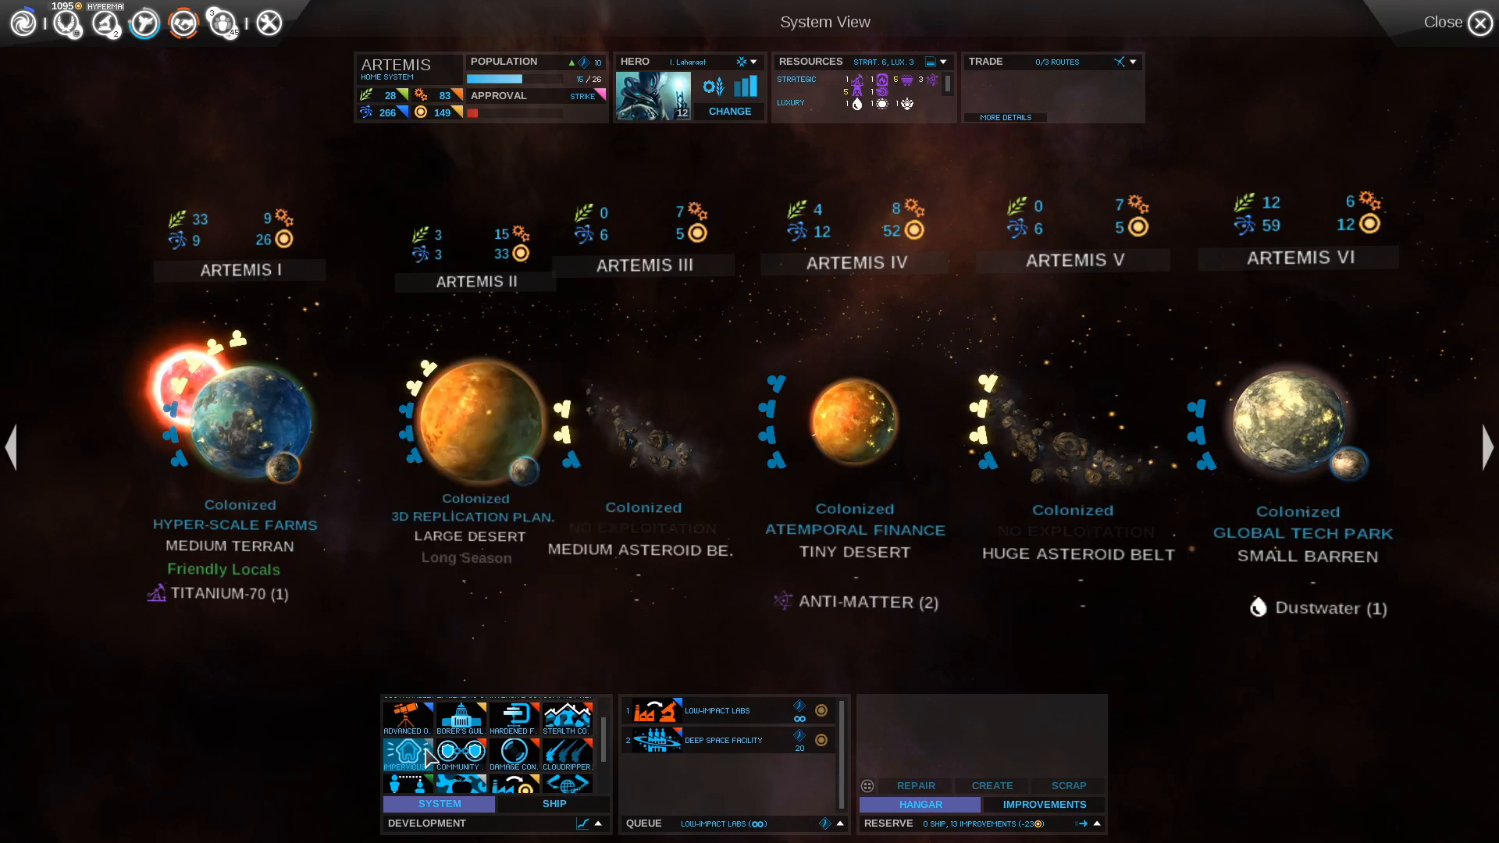
pyautogui.moveTo(459, 741)
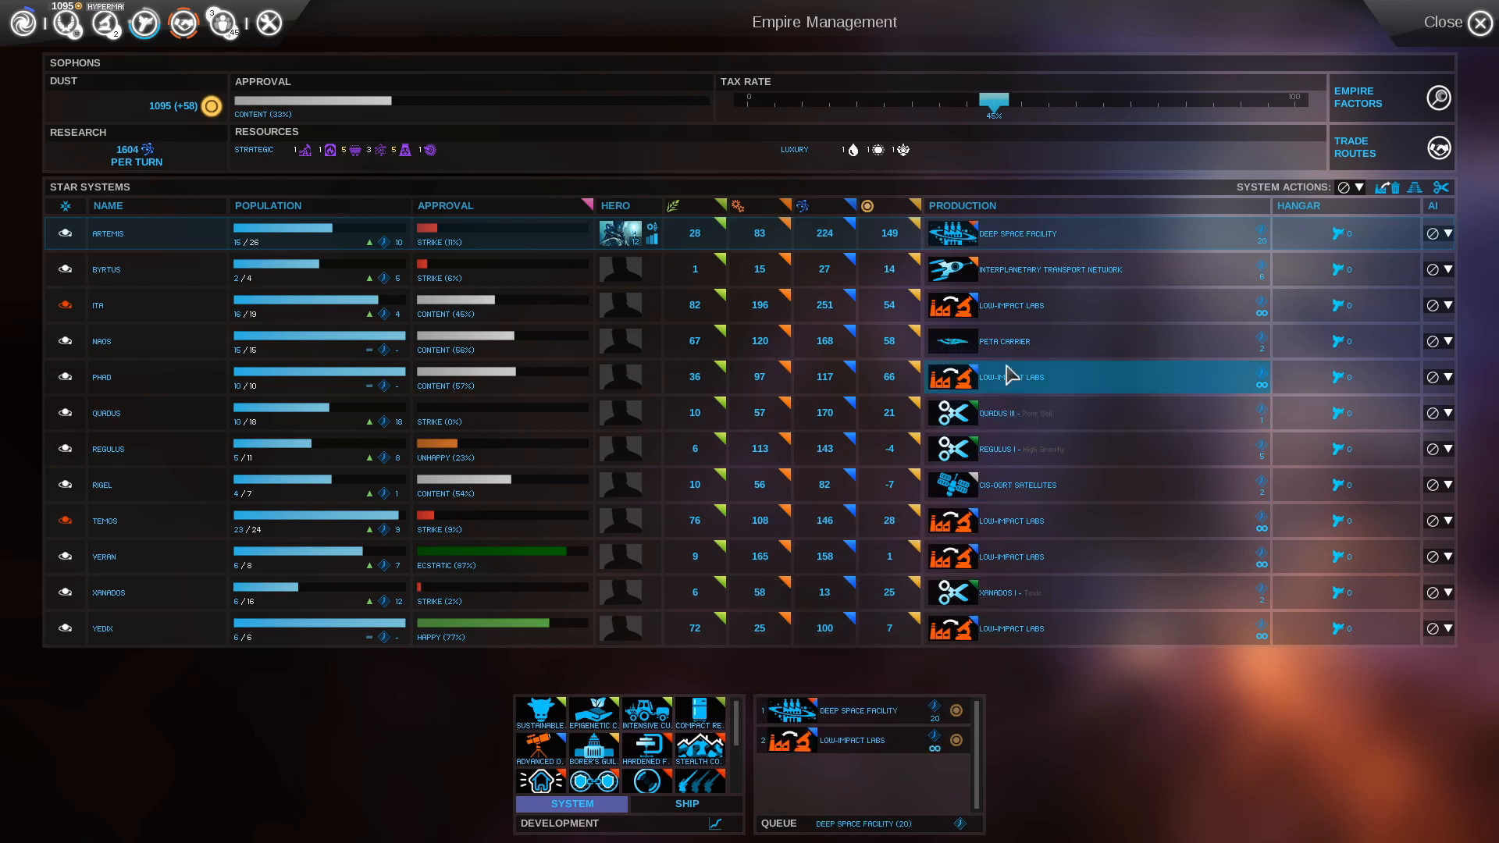
pyautogui.moveTo(870, 271)
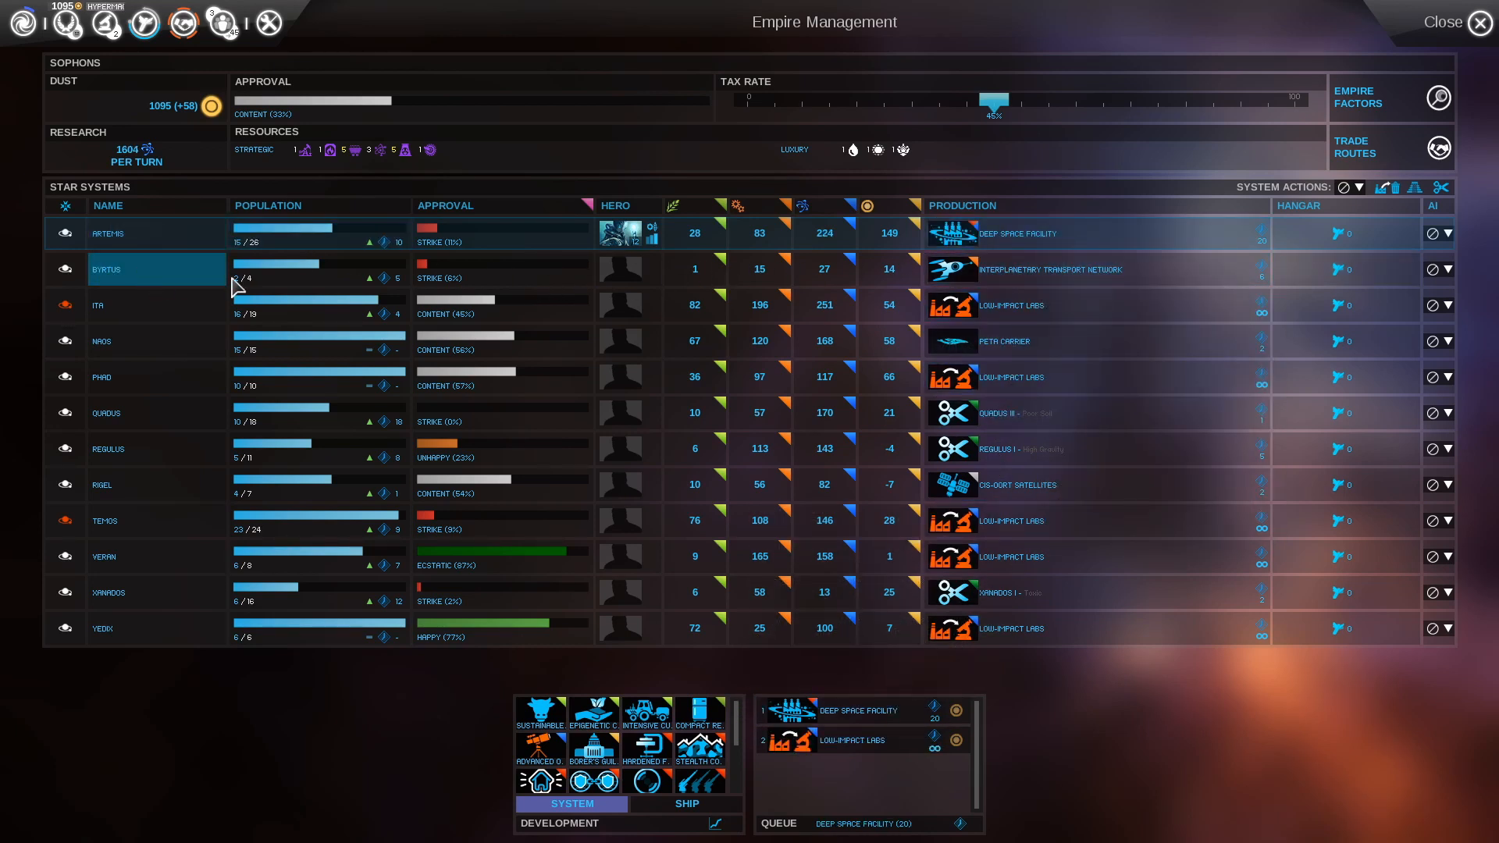
# Browse the Ita and Temos rows in Empire Management, then close back to the galaxy map
pyautogui.click(124, 305)
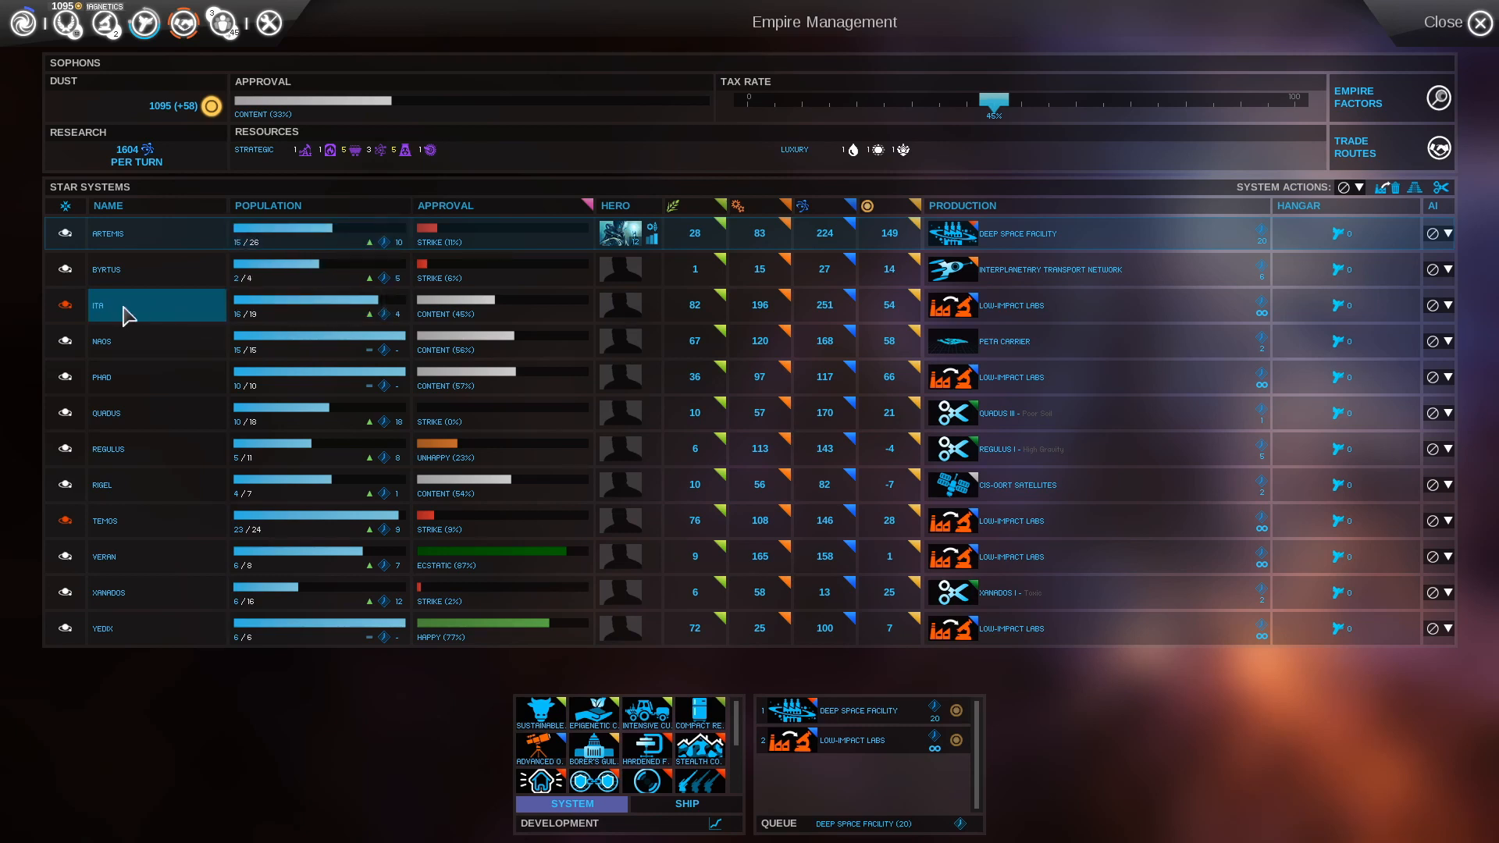
pyautogui.moveTo(65, 314)
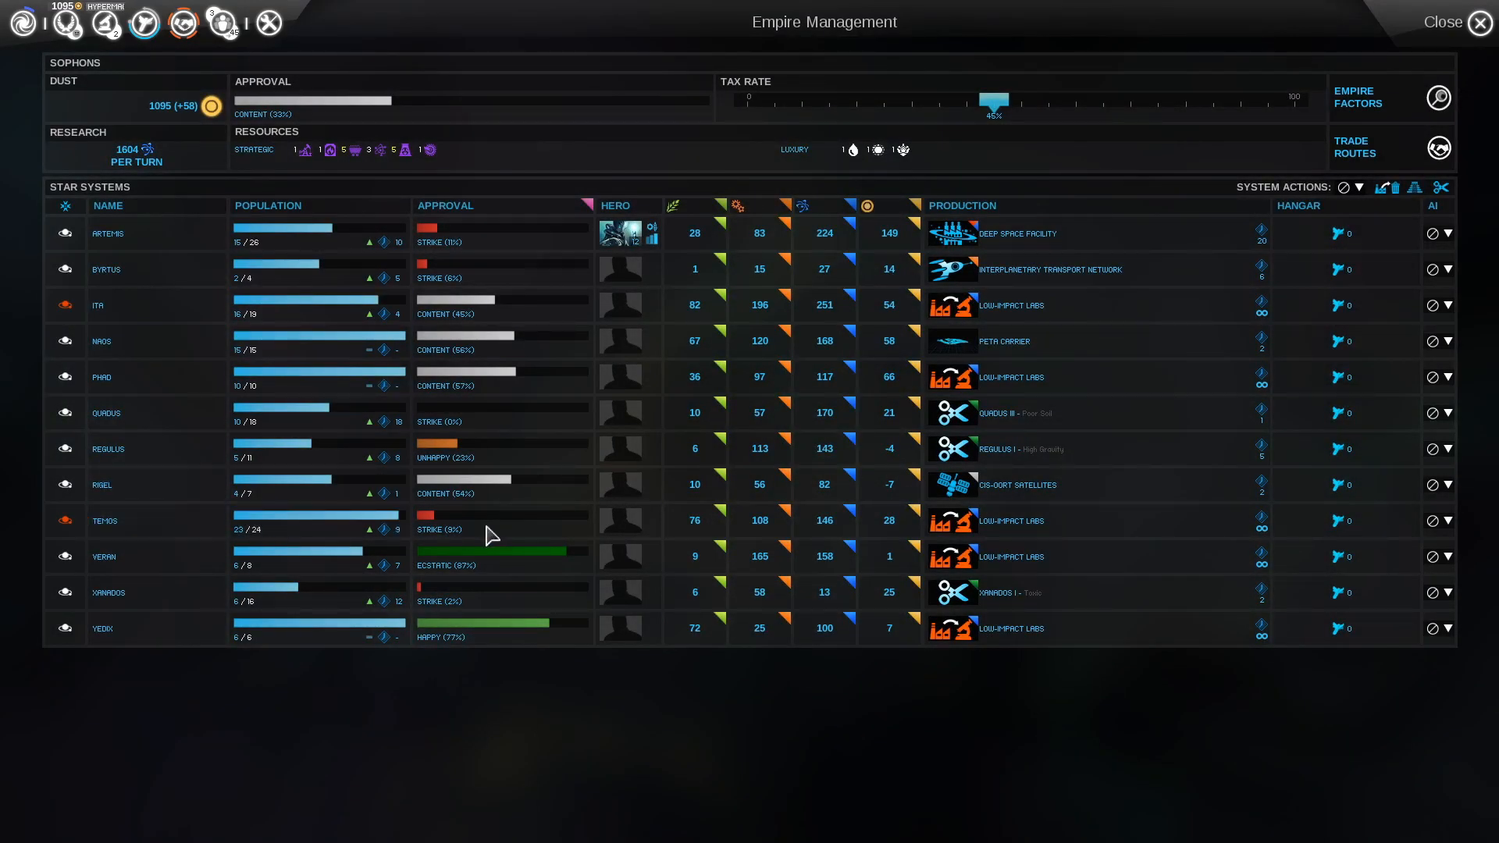
pyautogui.moveTo(591, 535)
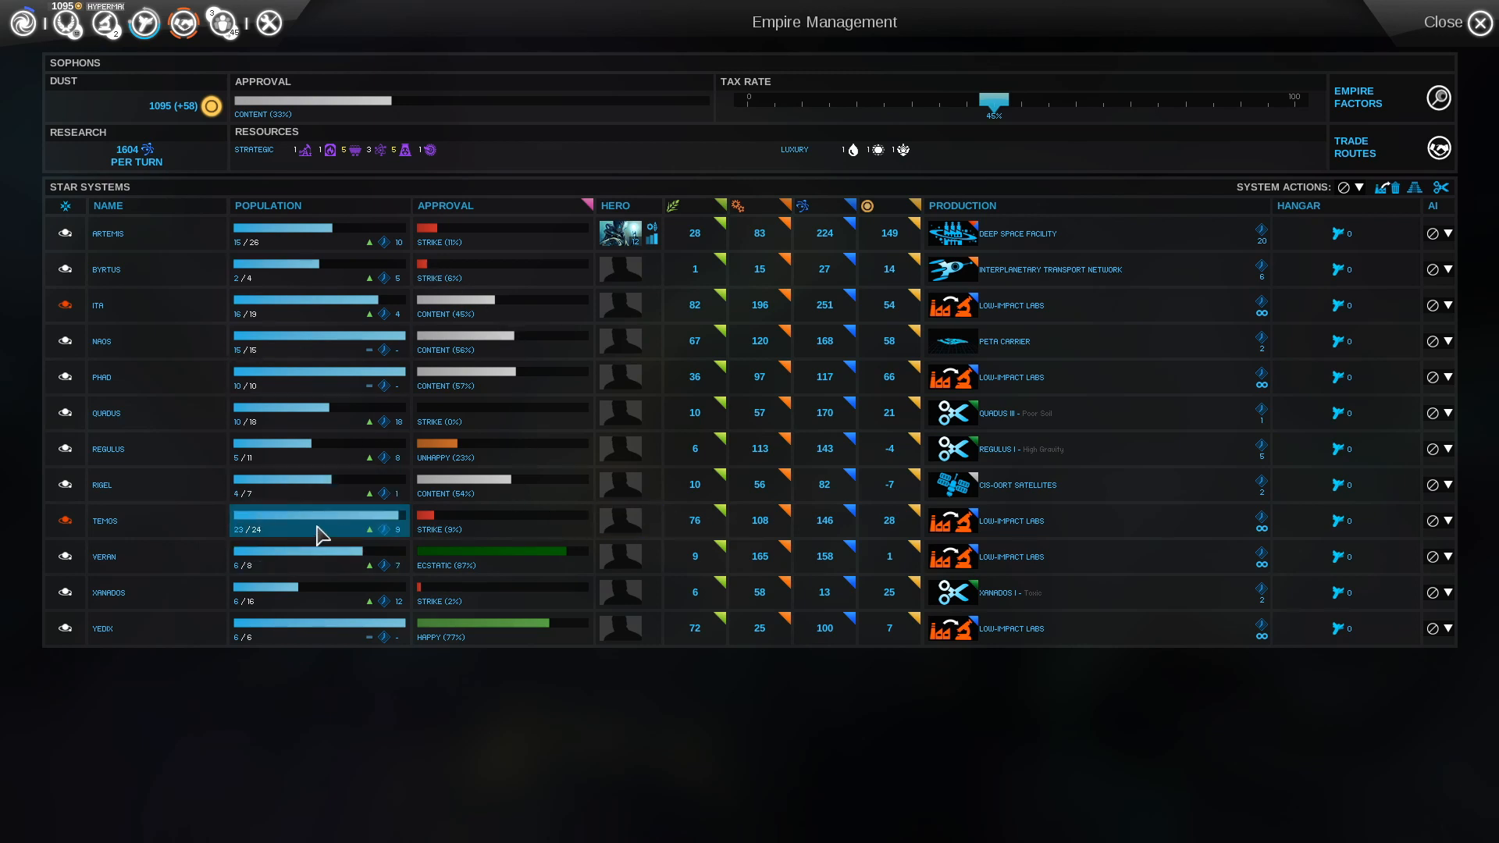
pyautogui.click(104, 520)
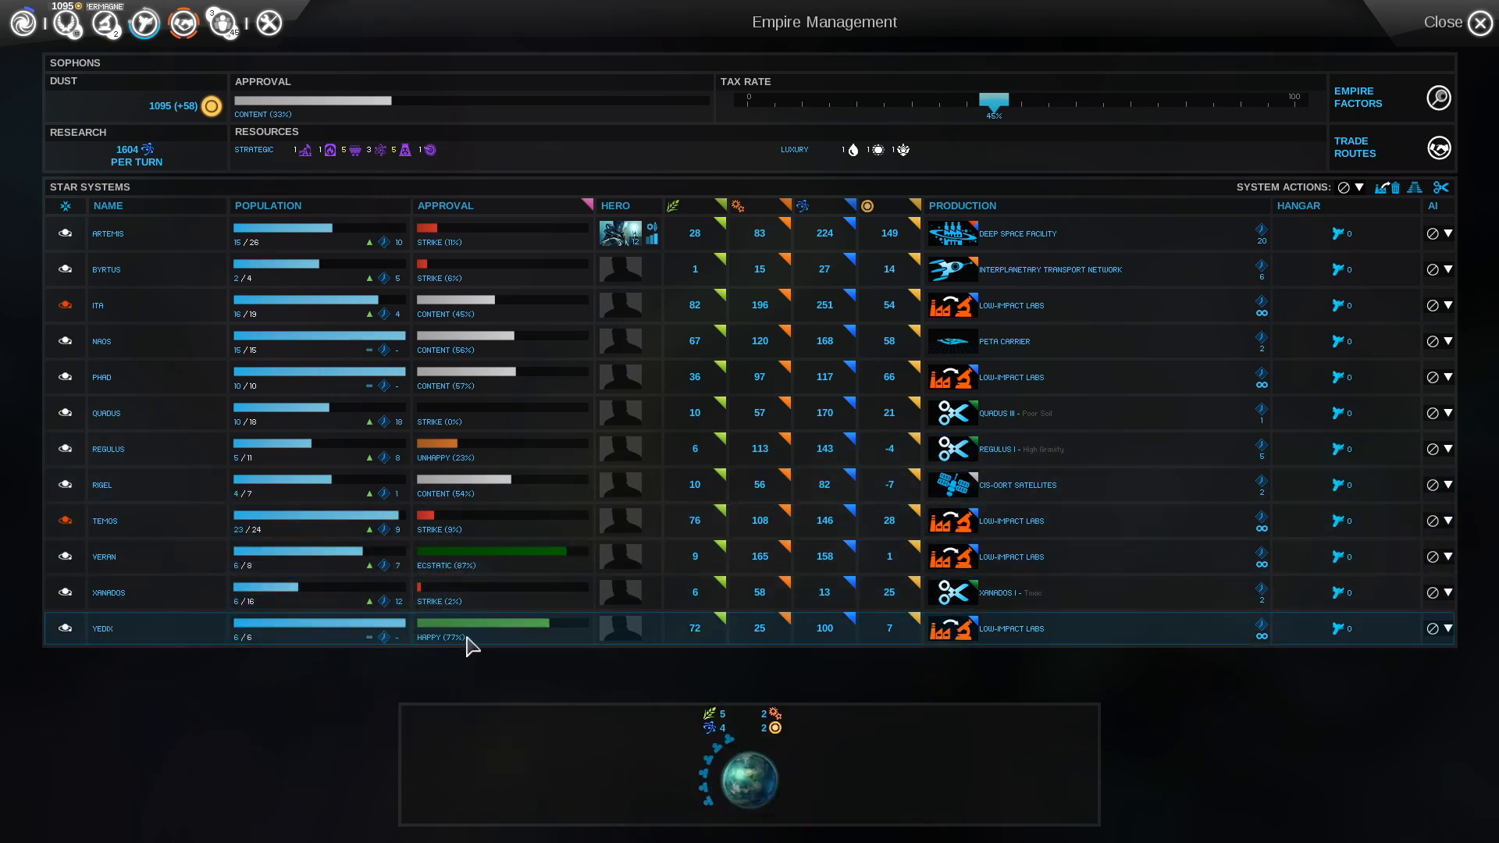
pyautogui.moveTo(801, 736)
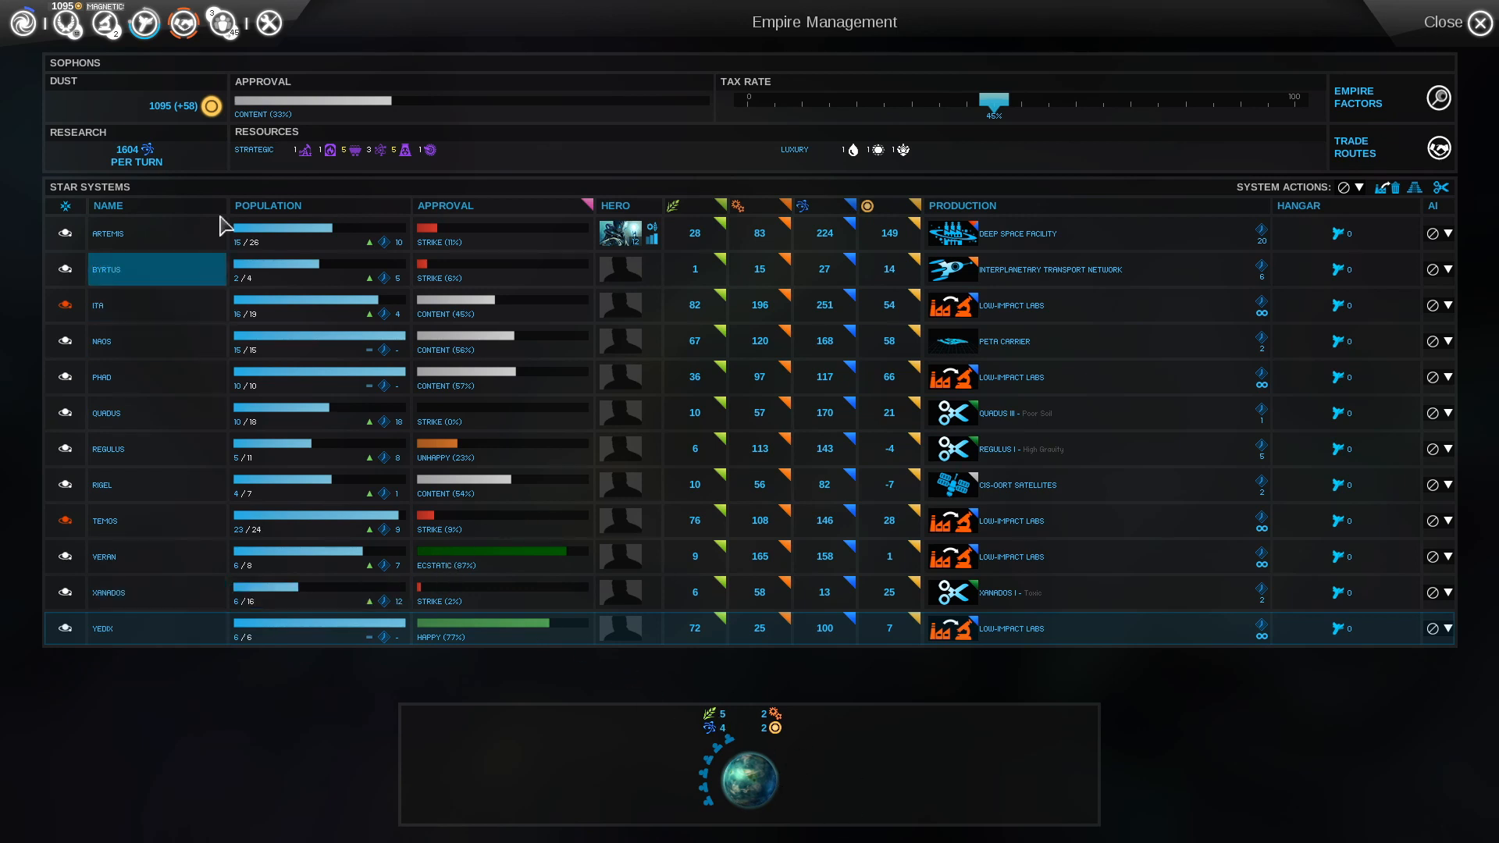
pyautogui.click(1481, 22)
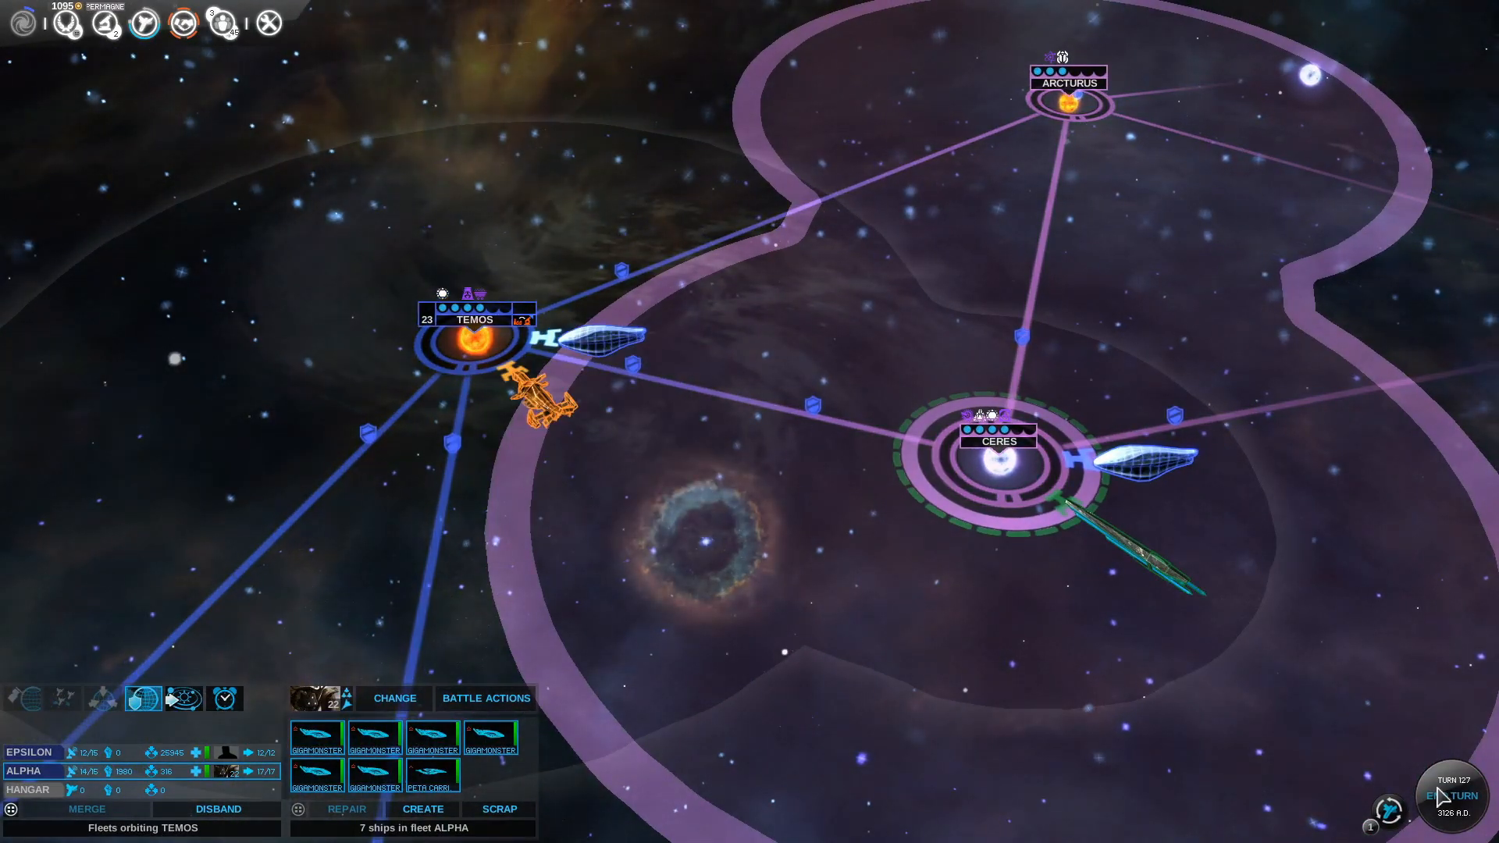
# End turn 127, bringing up the 'A Convenient Pirate' galactic event
pyautogui.click(1443, 797)
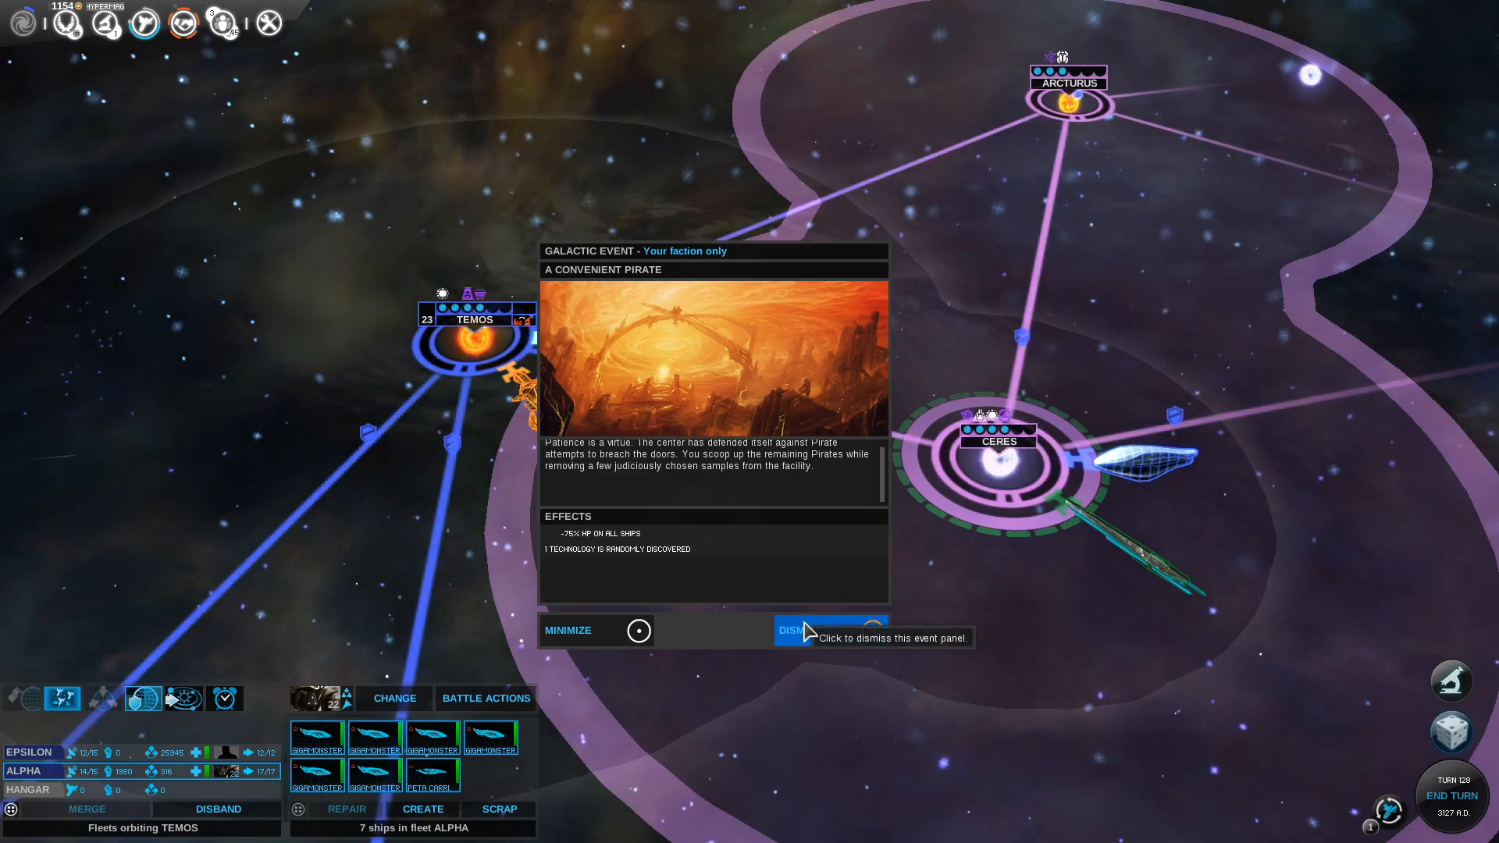
# Dismiss the pirate event, pick Ceres battle tactics including melee, and auto-resolve to a draw
pyautogui.click(831, 630)
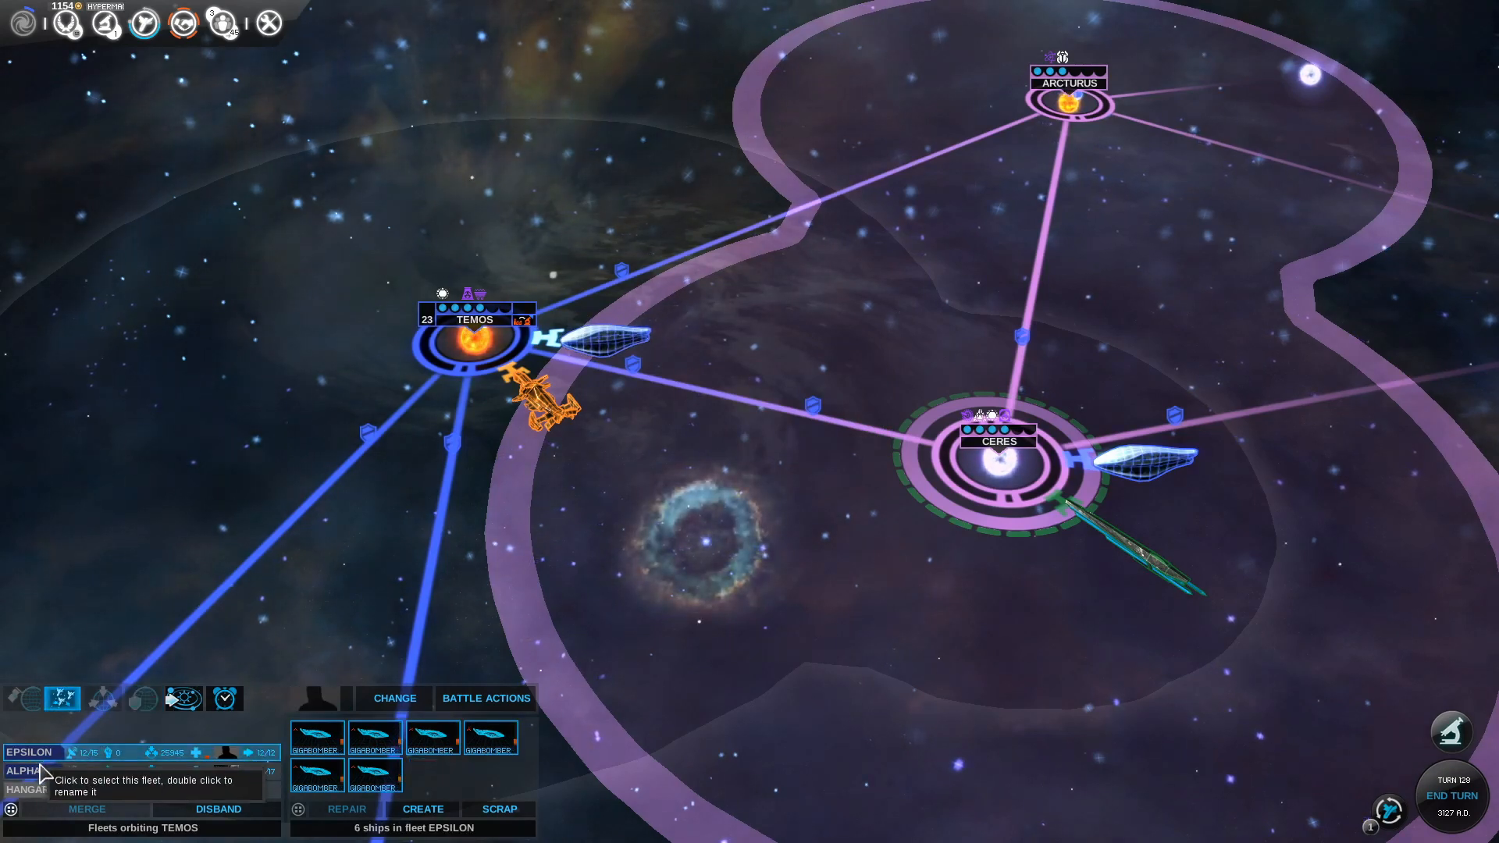
pyautogui.click(24, 770)
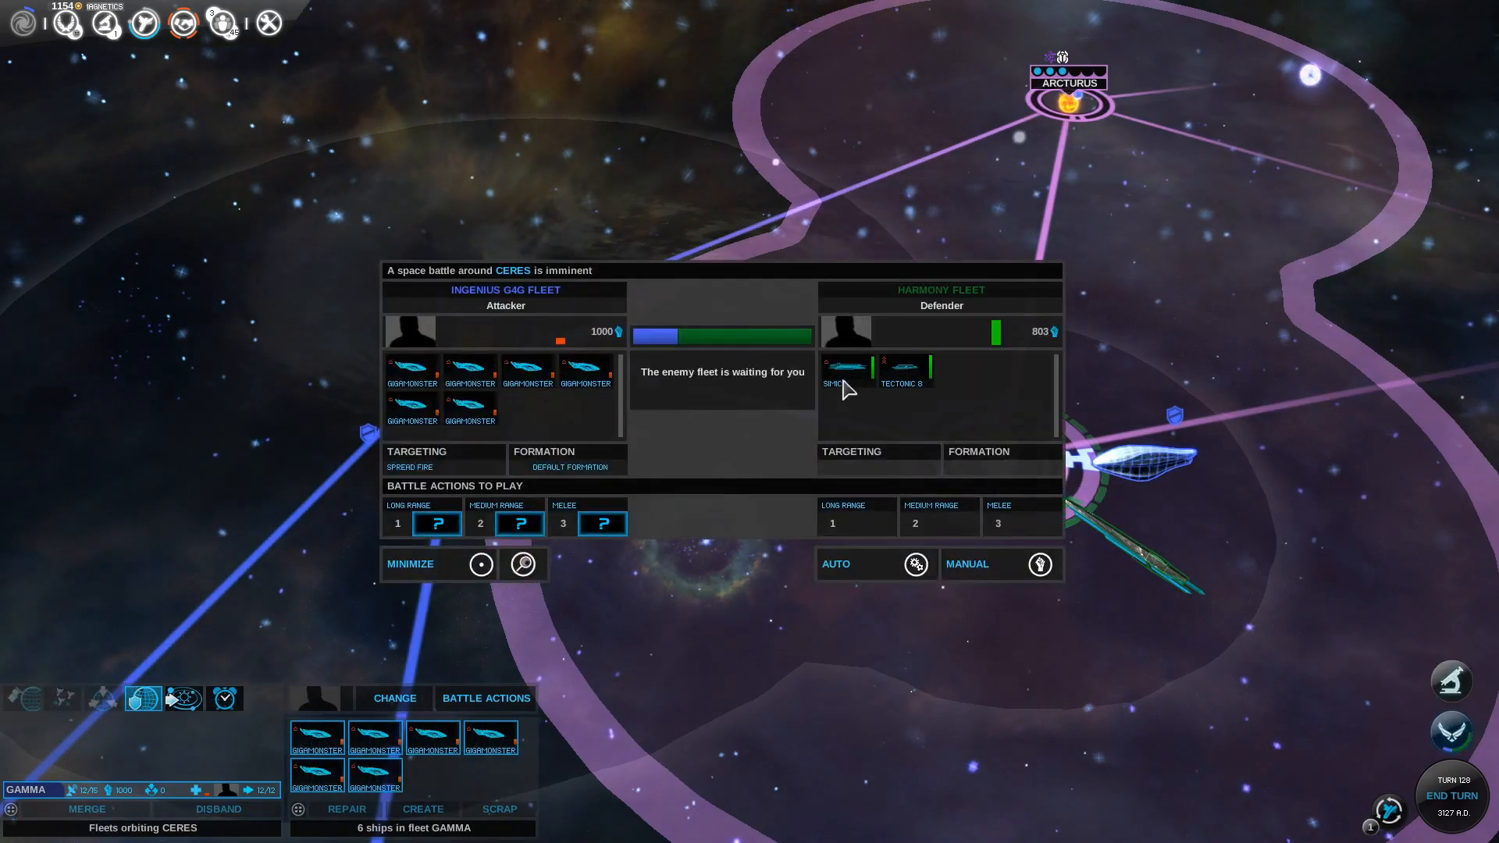
pyautogui.click(416, 459)
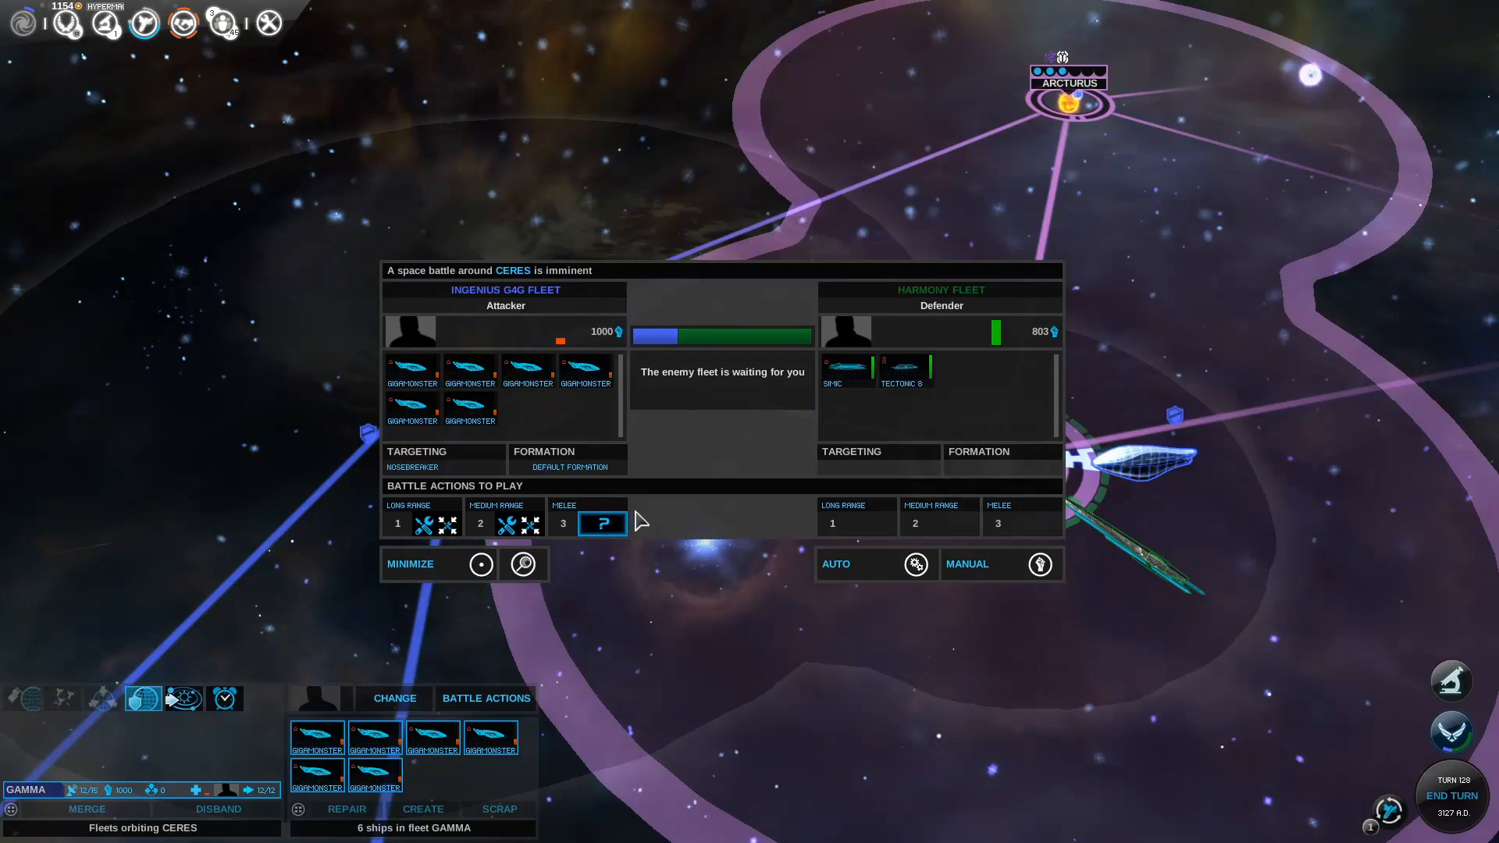
pyautogui.click(873, 563)
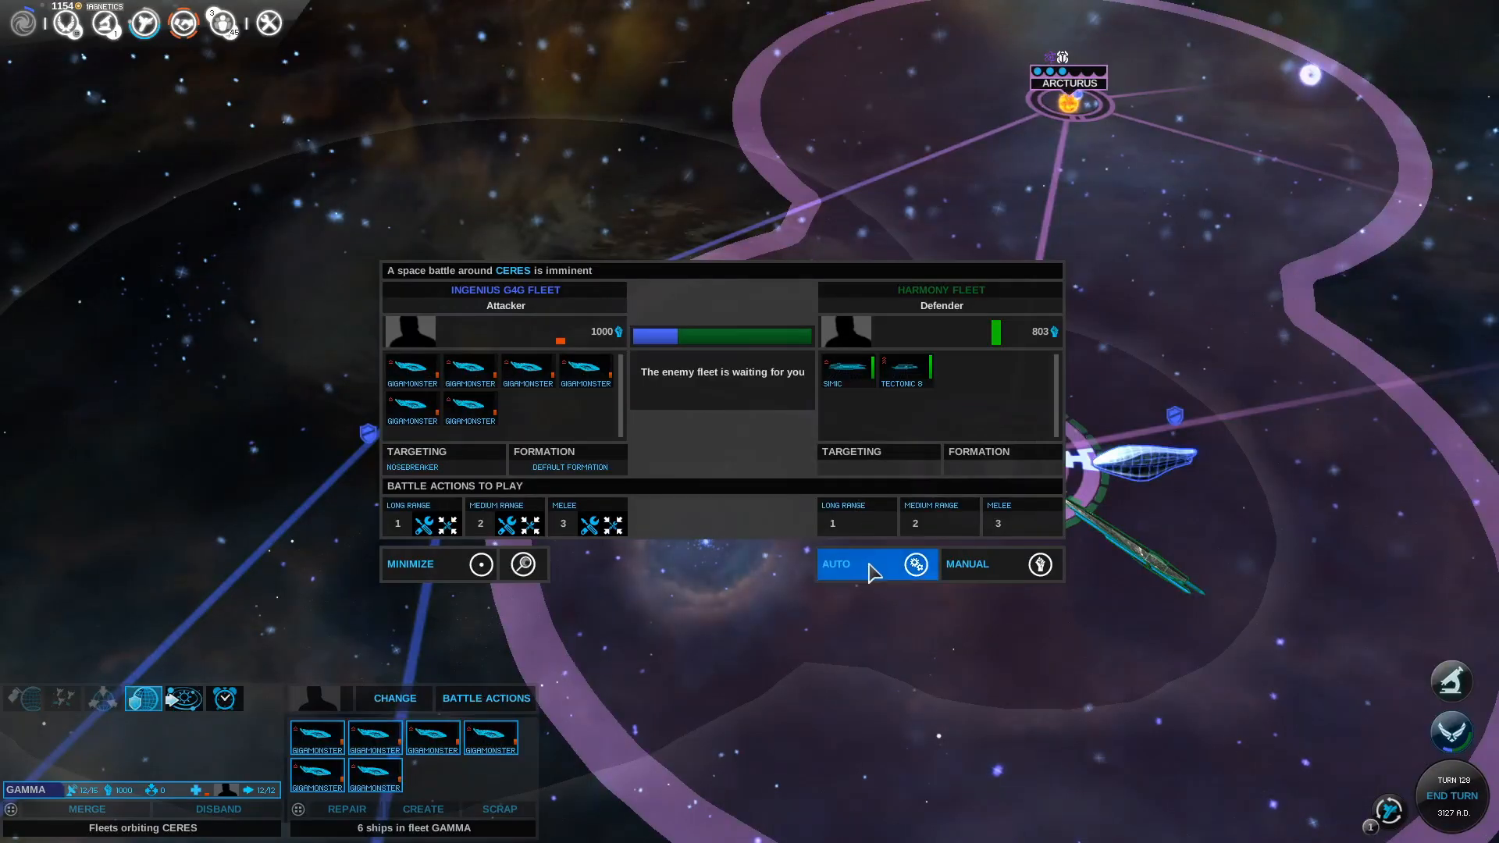
pyautogui.click(834, 563)
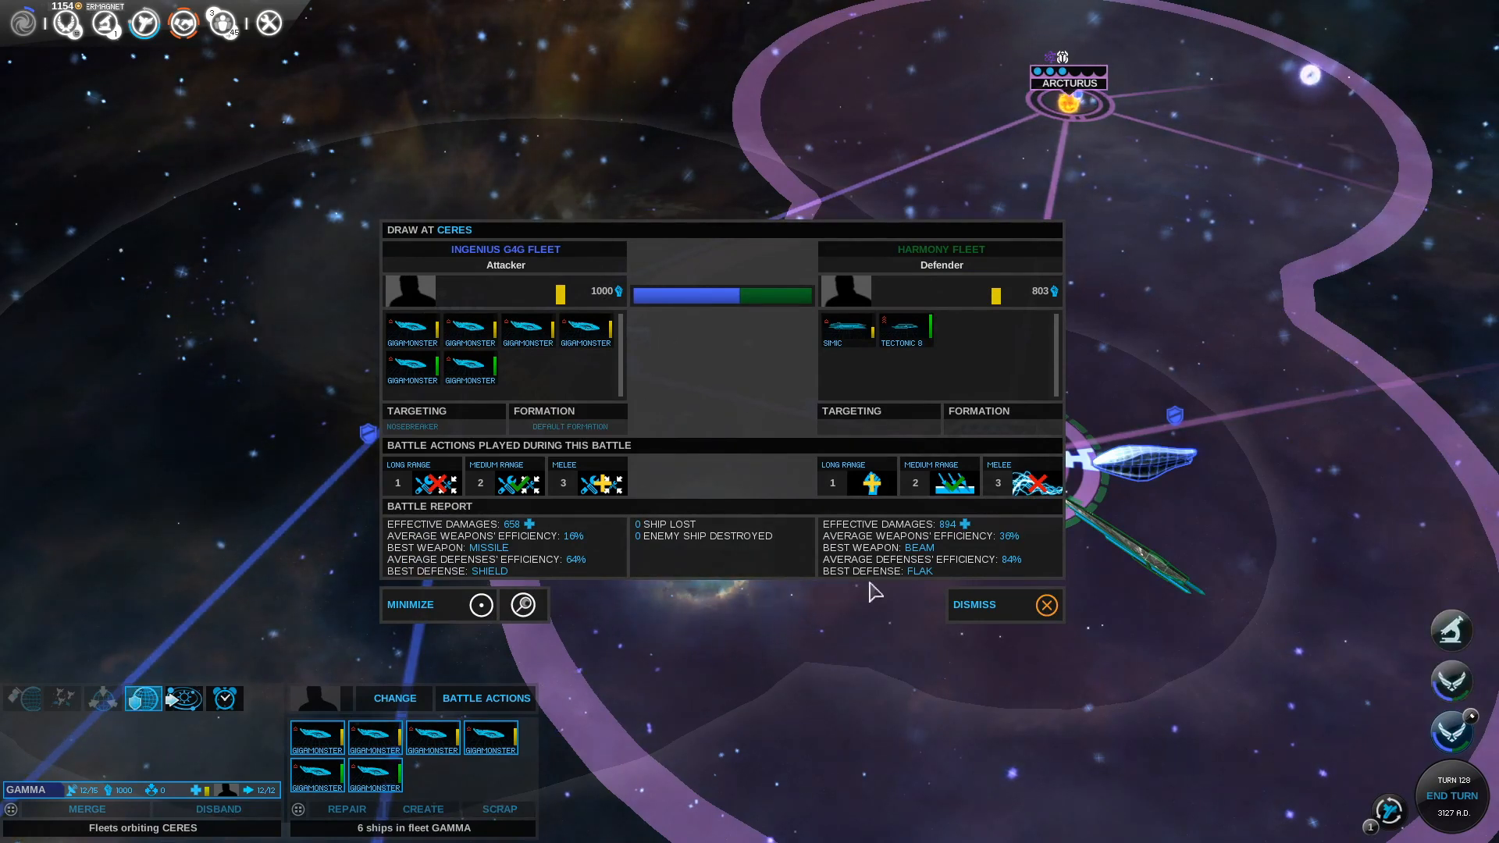
# Close the draw report, auto-resolve the second Ceres battle, and dismiss the victory report
pyautogui.click(1044, 604)
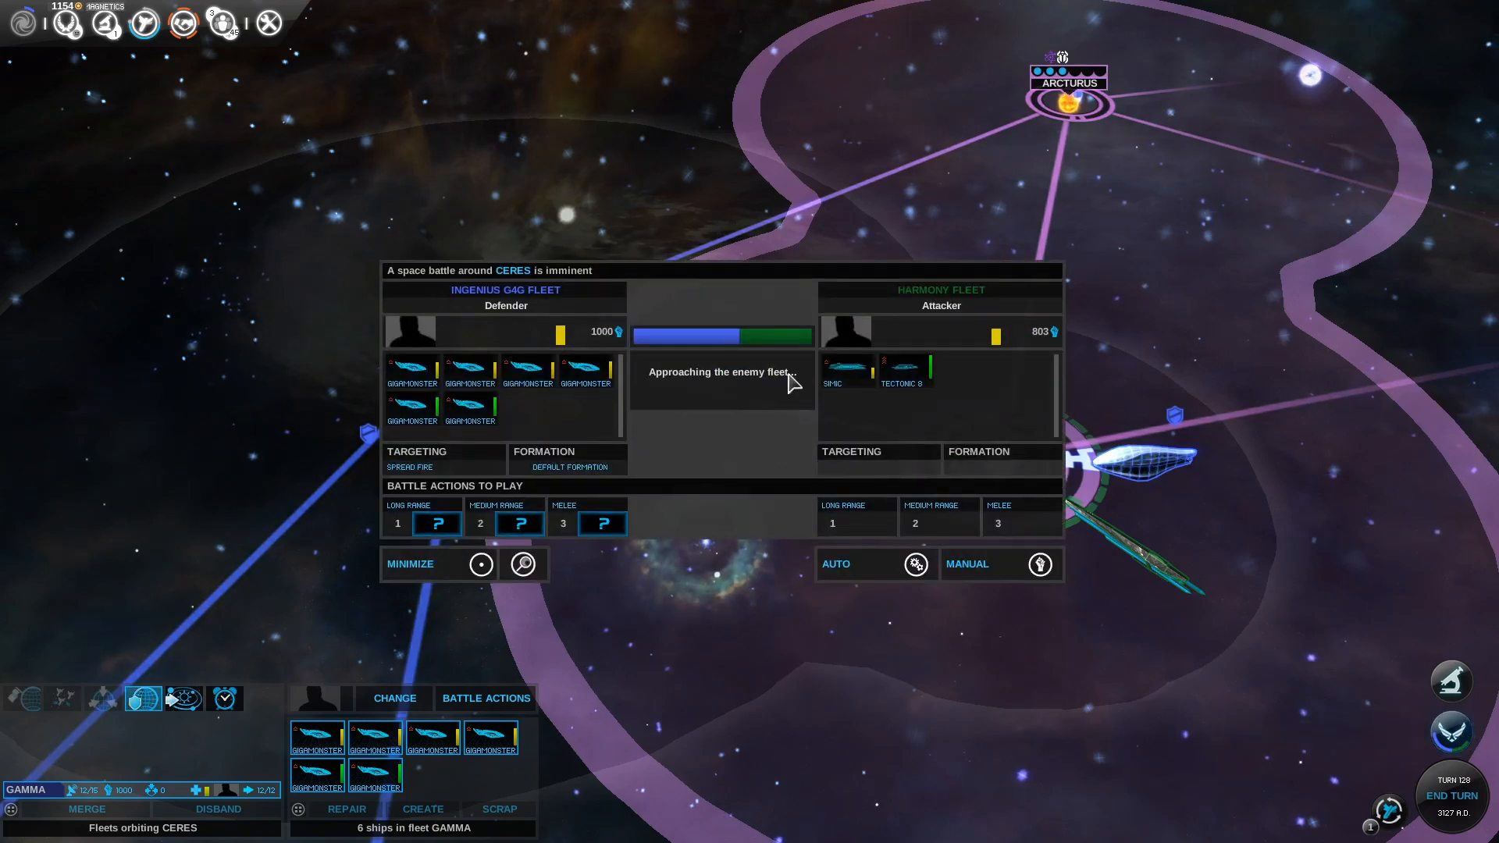
pyautogui.click(414, 451)
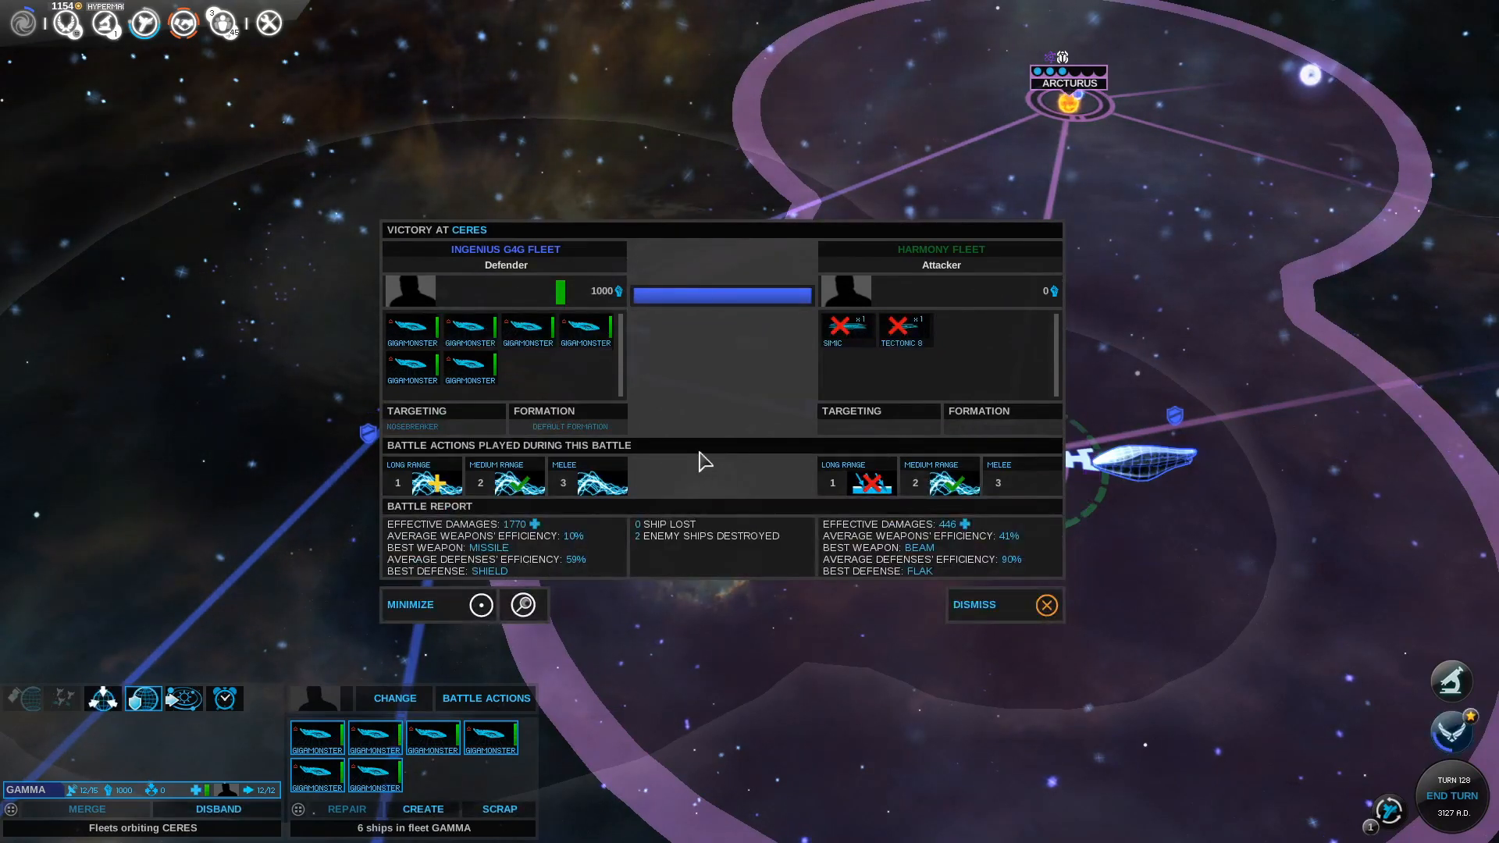
pyautogui.moveTo(974, 604)
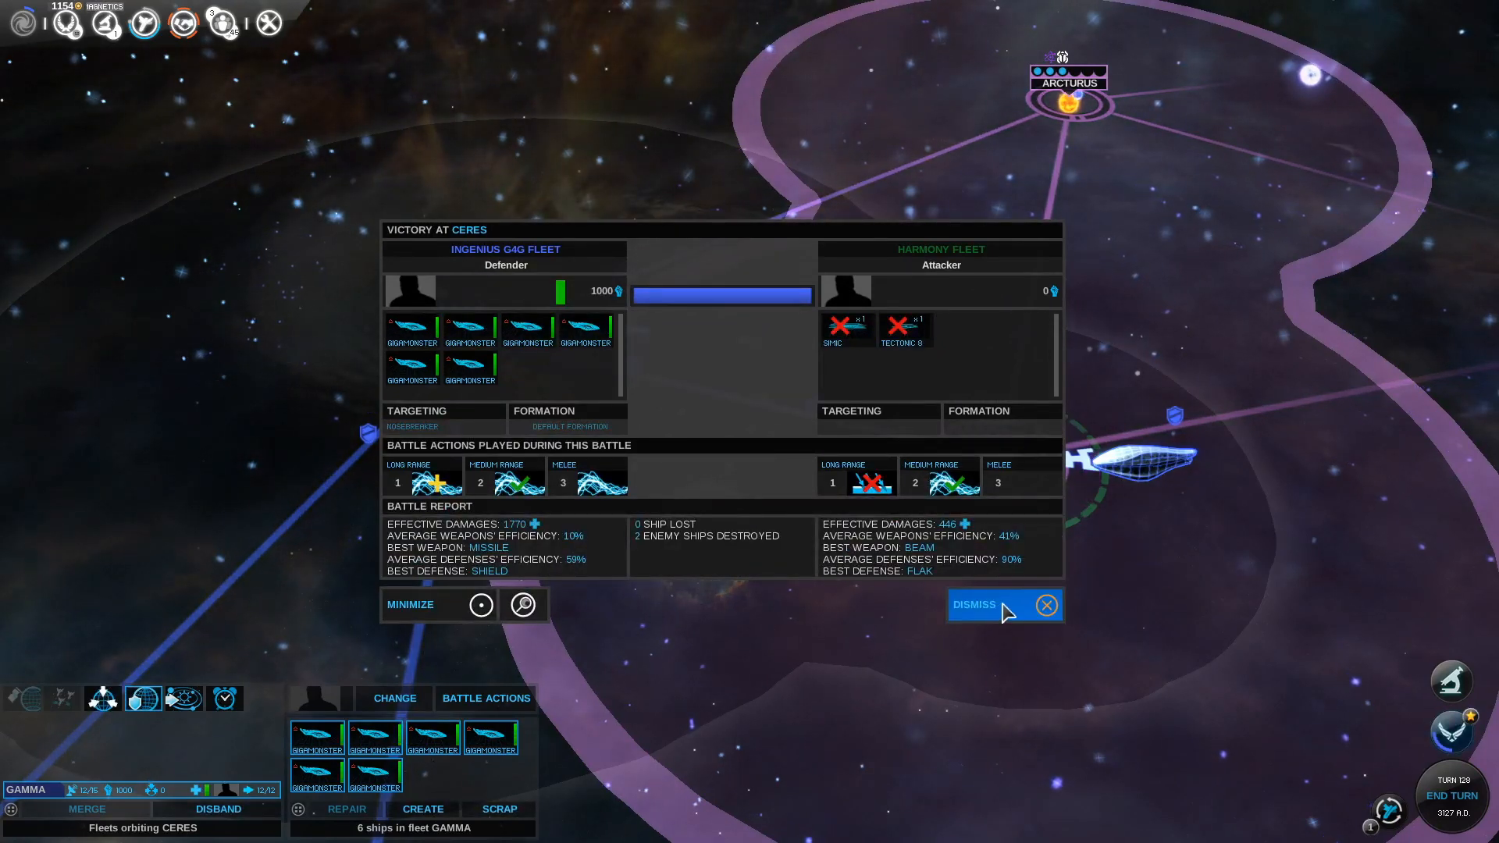
pyautogui.click(973, 604)
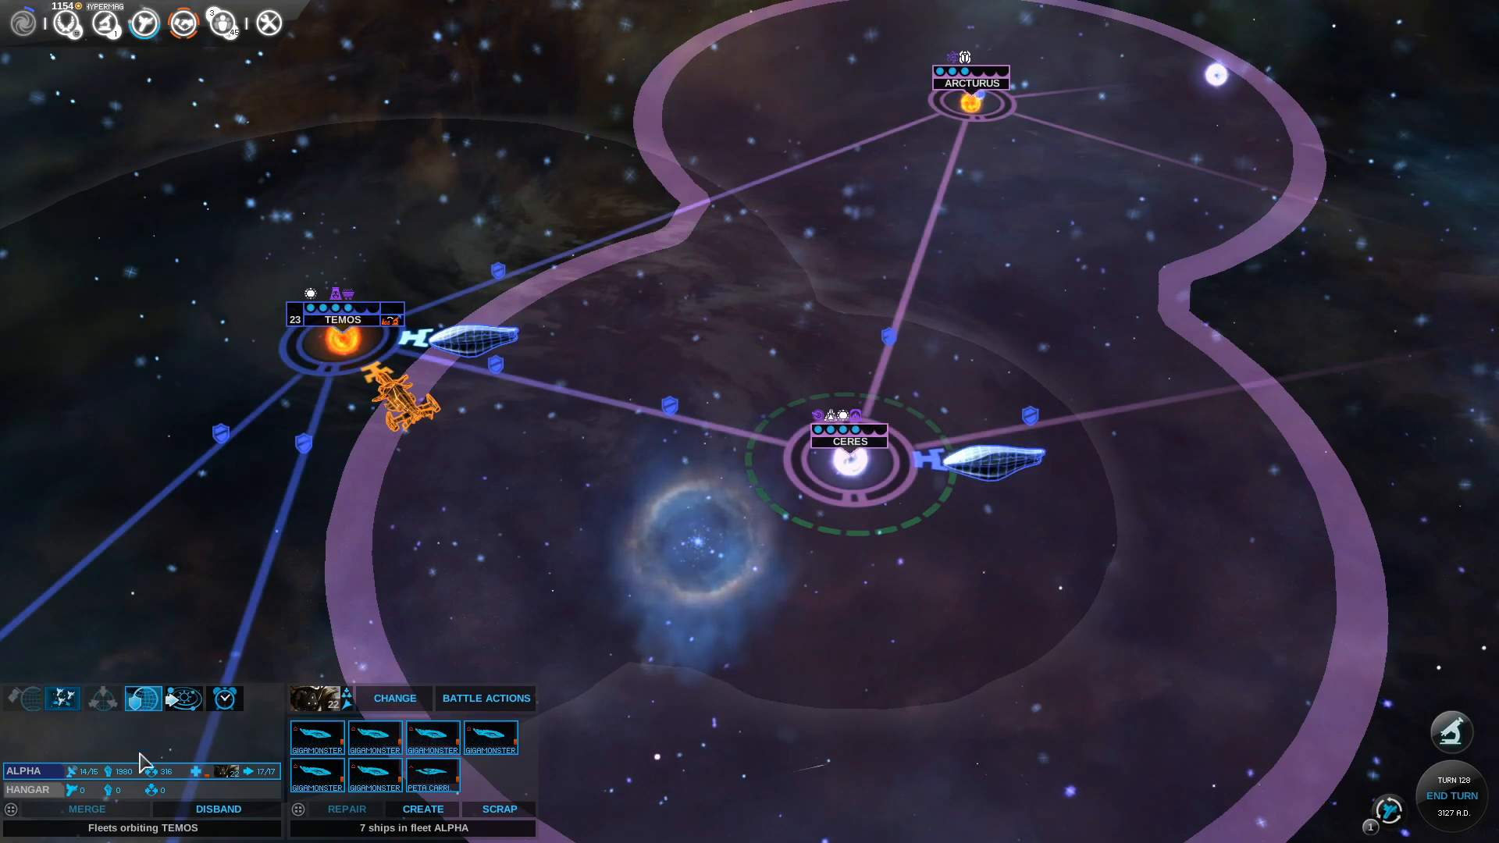
pyautogui.moveTo(993, 463)
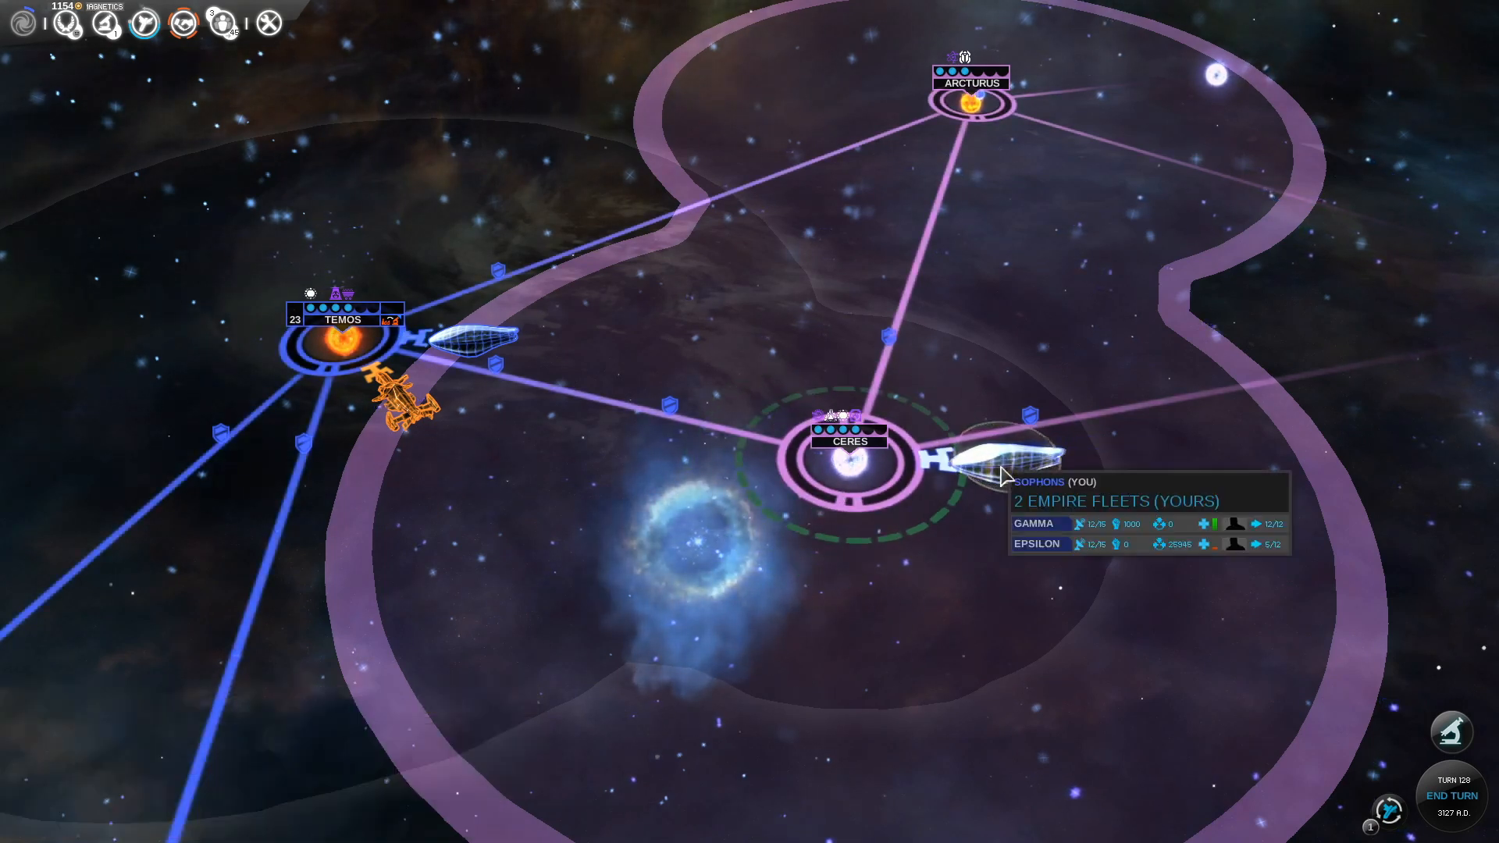
# Send fleet Alpha from Temos to attack the Pilgrims fleet at Arcturus
pyautogui.click(999, 461)
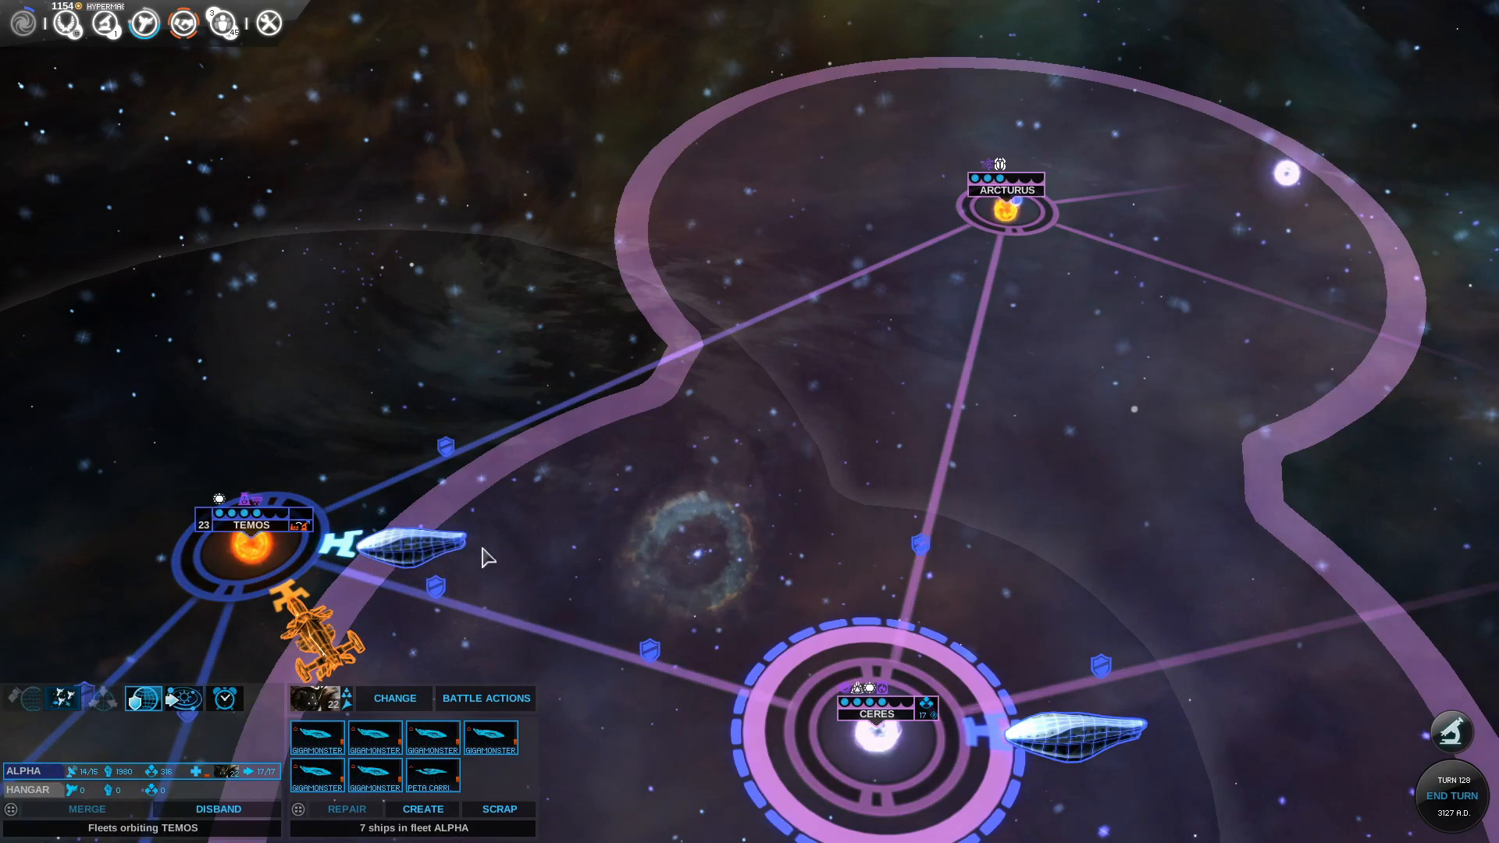
pyautogui.moveTo(995, 225)
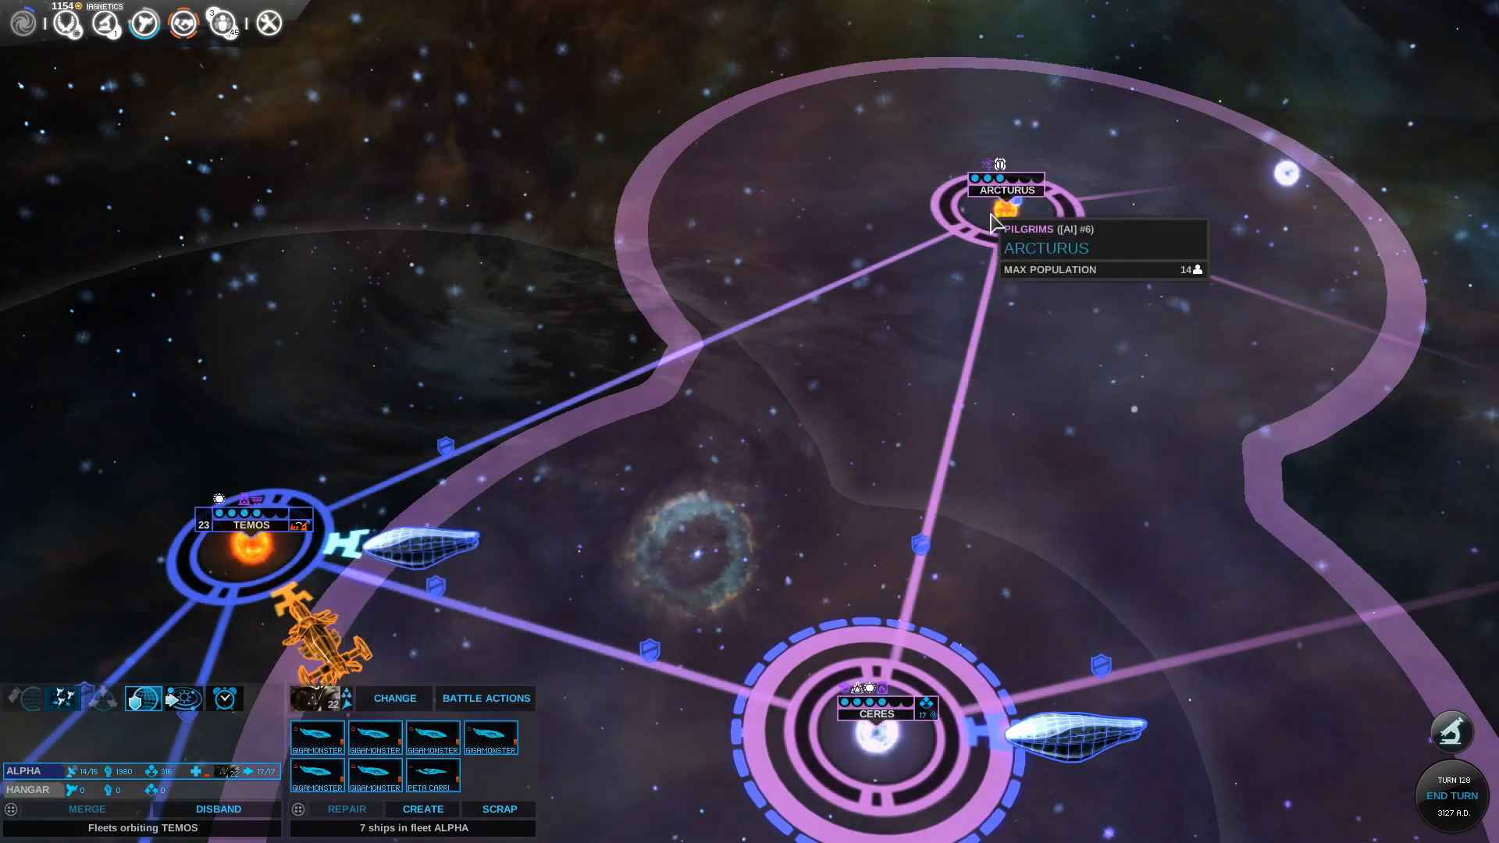
pyautogui.moveTo(144, 699)
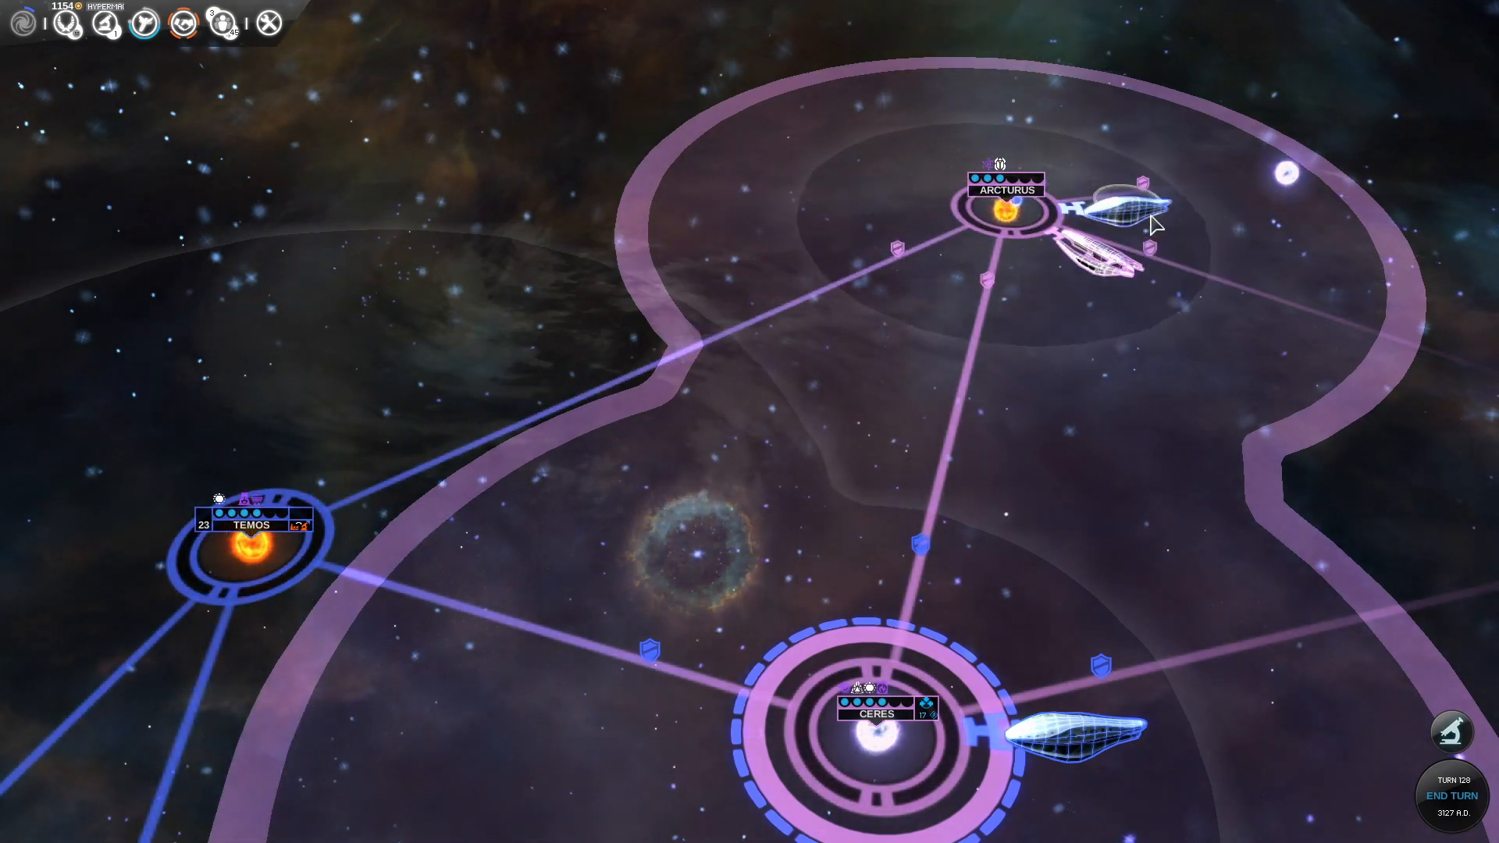
pyautogui.click(1123, 225)
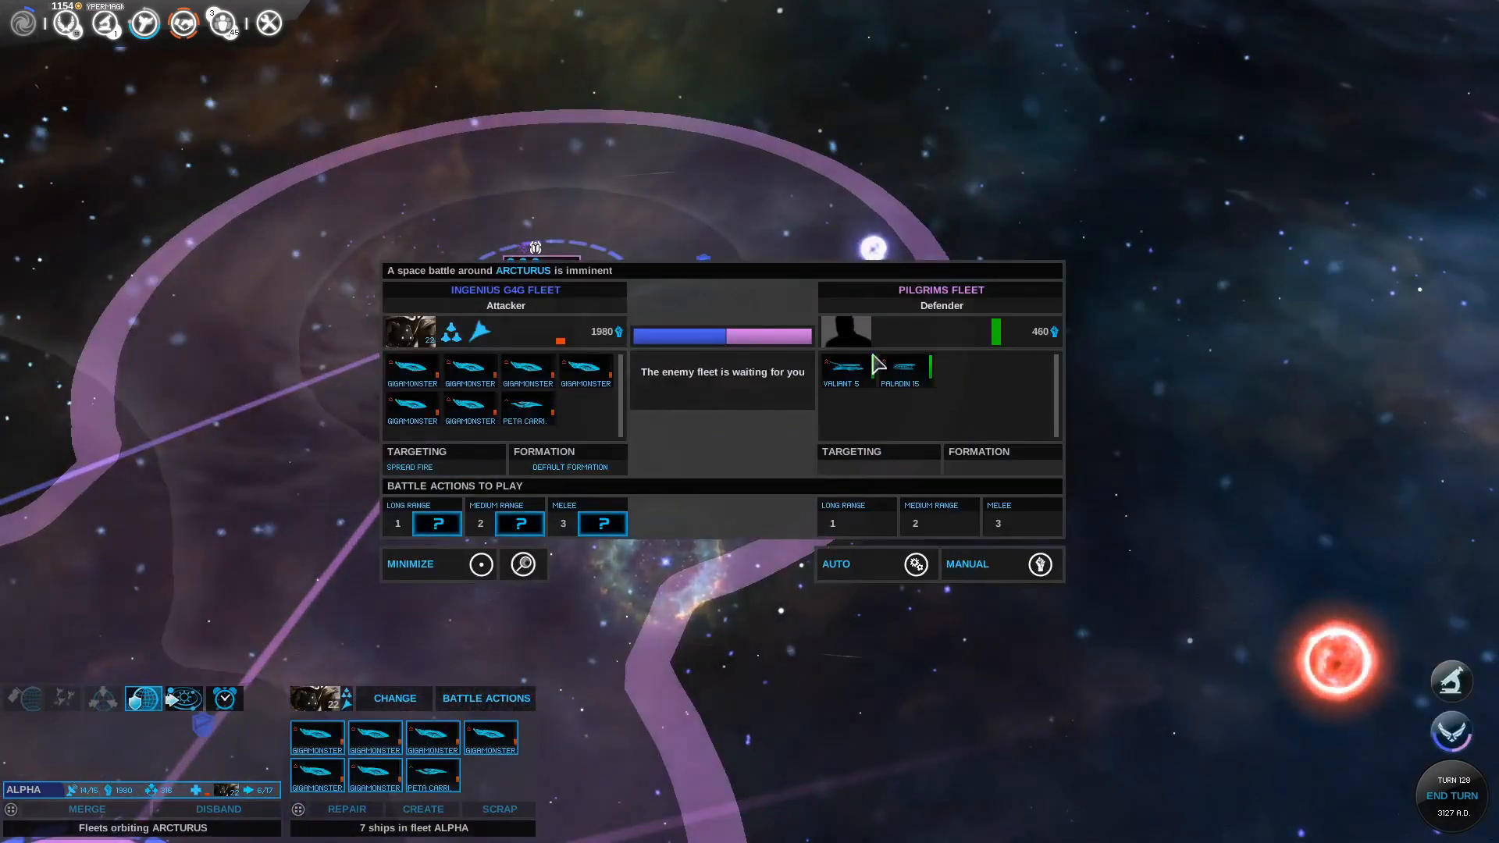
# Resolve the Arcturus battle against the Pilgrims fleet and dismiss the victory report
pyautogui.click(409, 467)
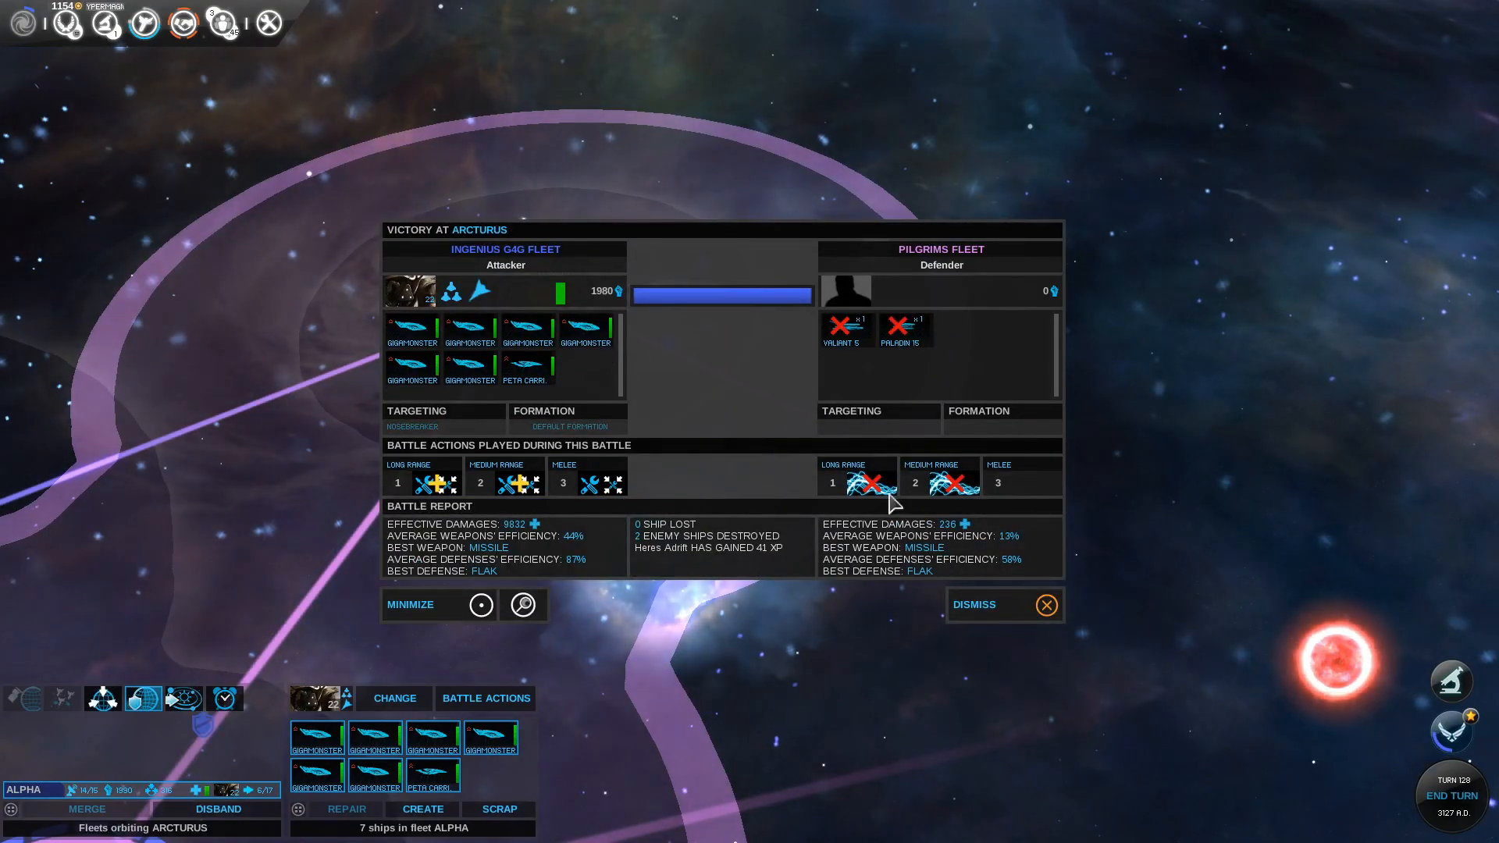
pyautogui.click(1044, 604)
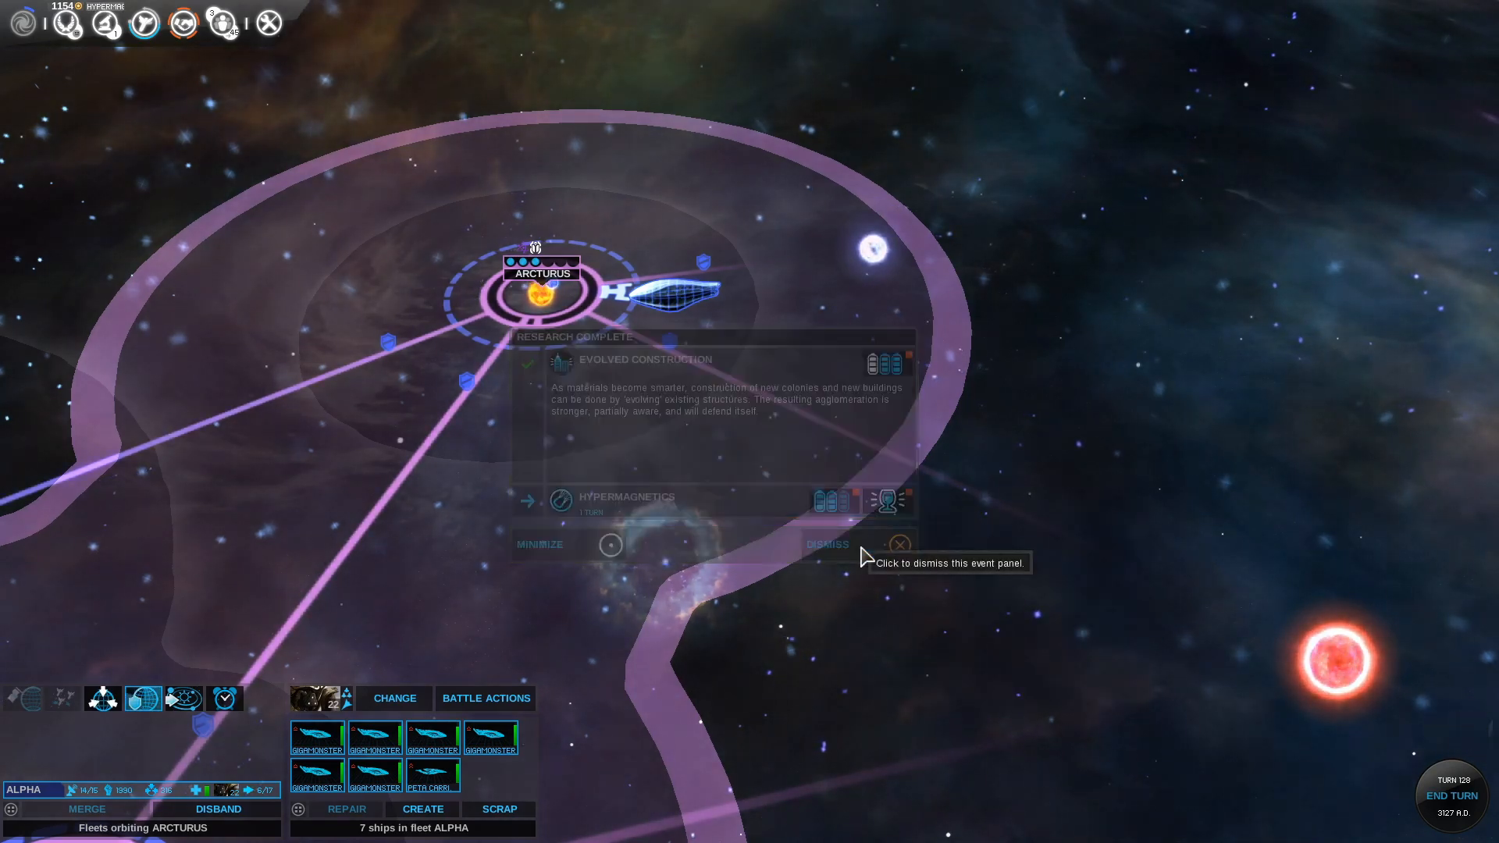
# Dismiss the Research Complete notice, then inspect the ship near Rigel and fleets orbiting Ita
pyautogui.click(897, 544)
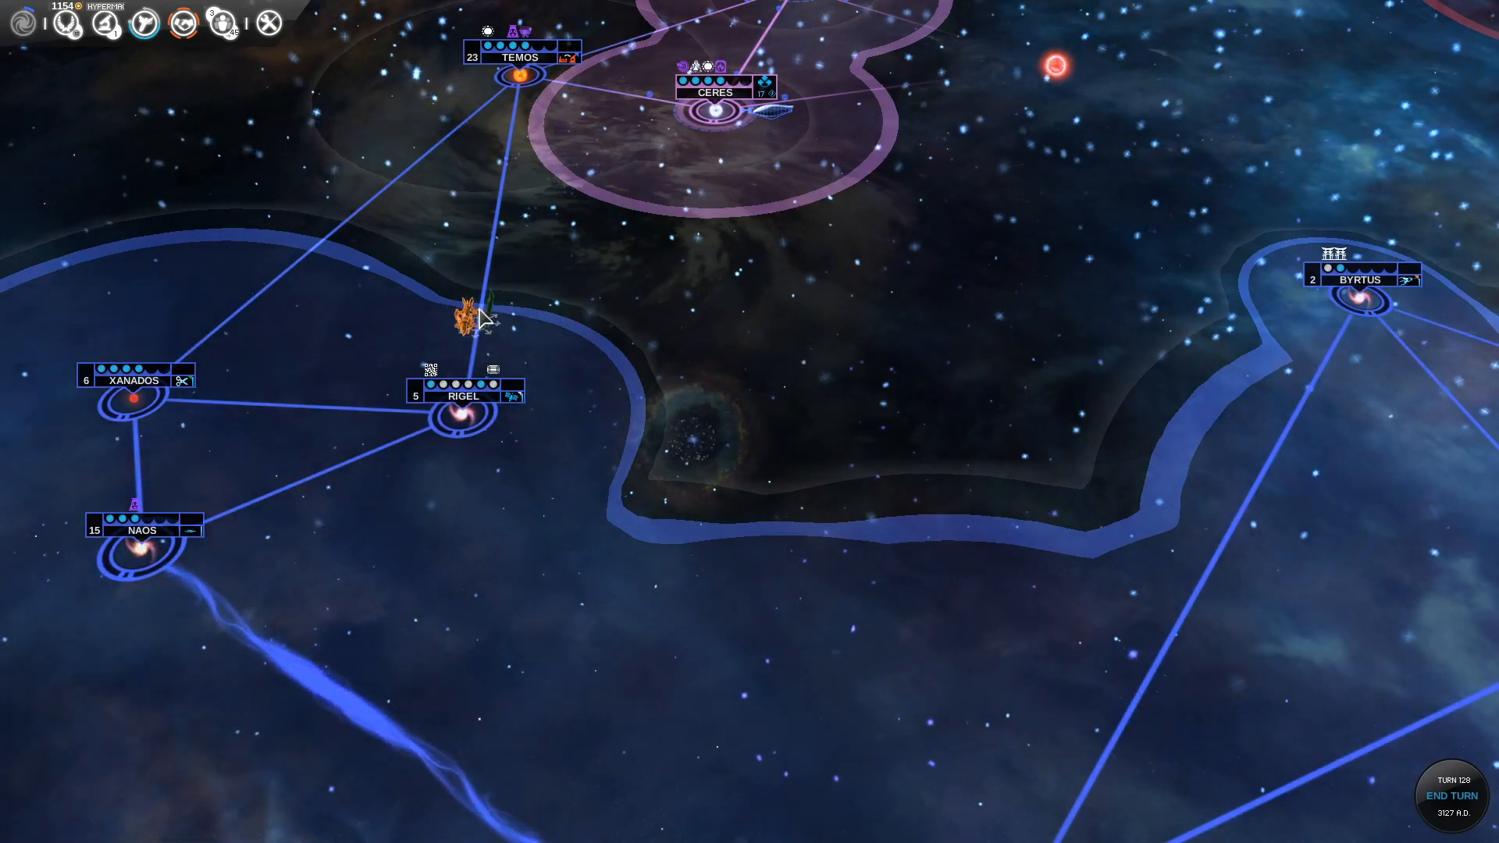
pyautogui.click(463, 316)
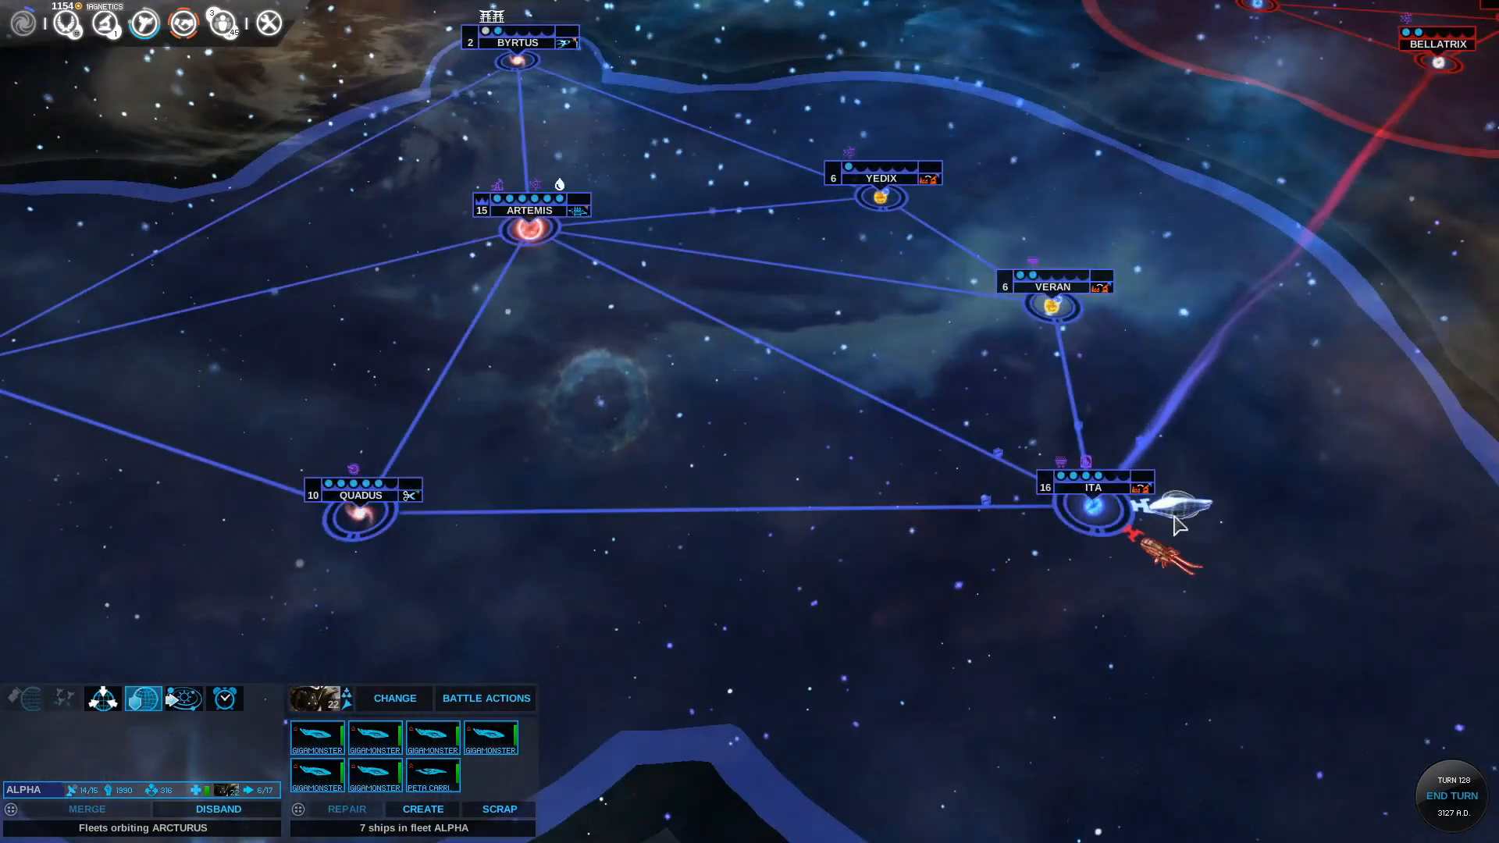
pyautogui.click(144, 698)
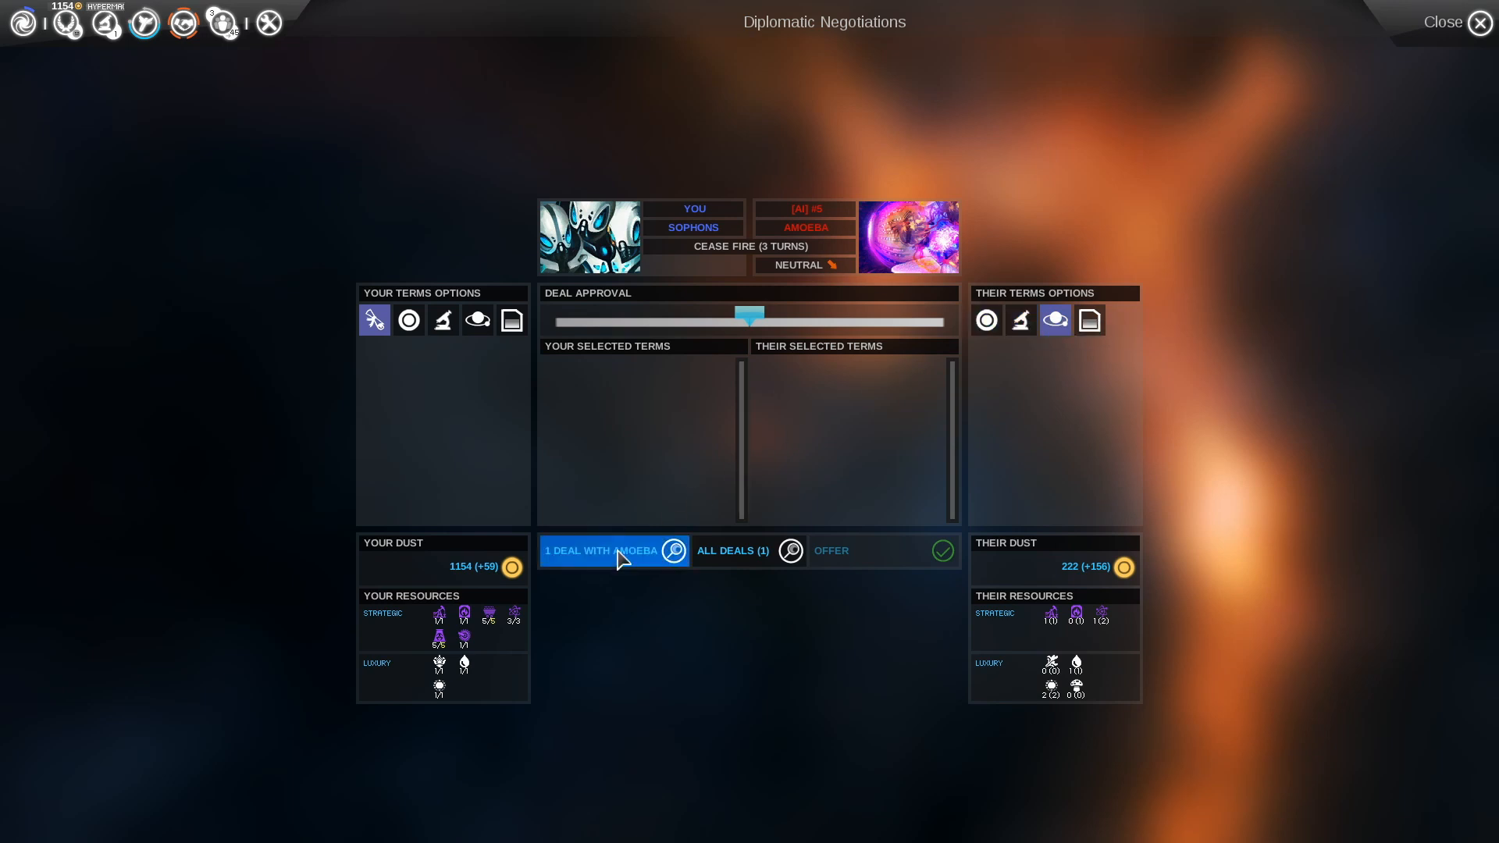
# Show the last category of your own negotiable terms in the Amoeba talks
pyautogui.click(674, 550)
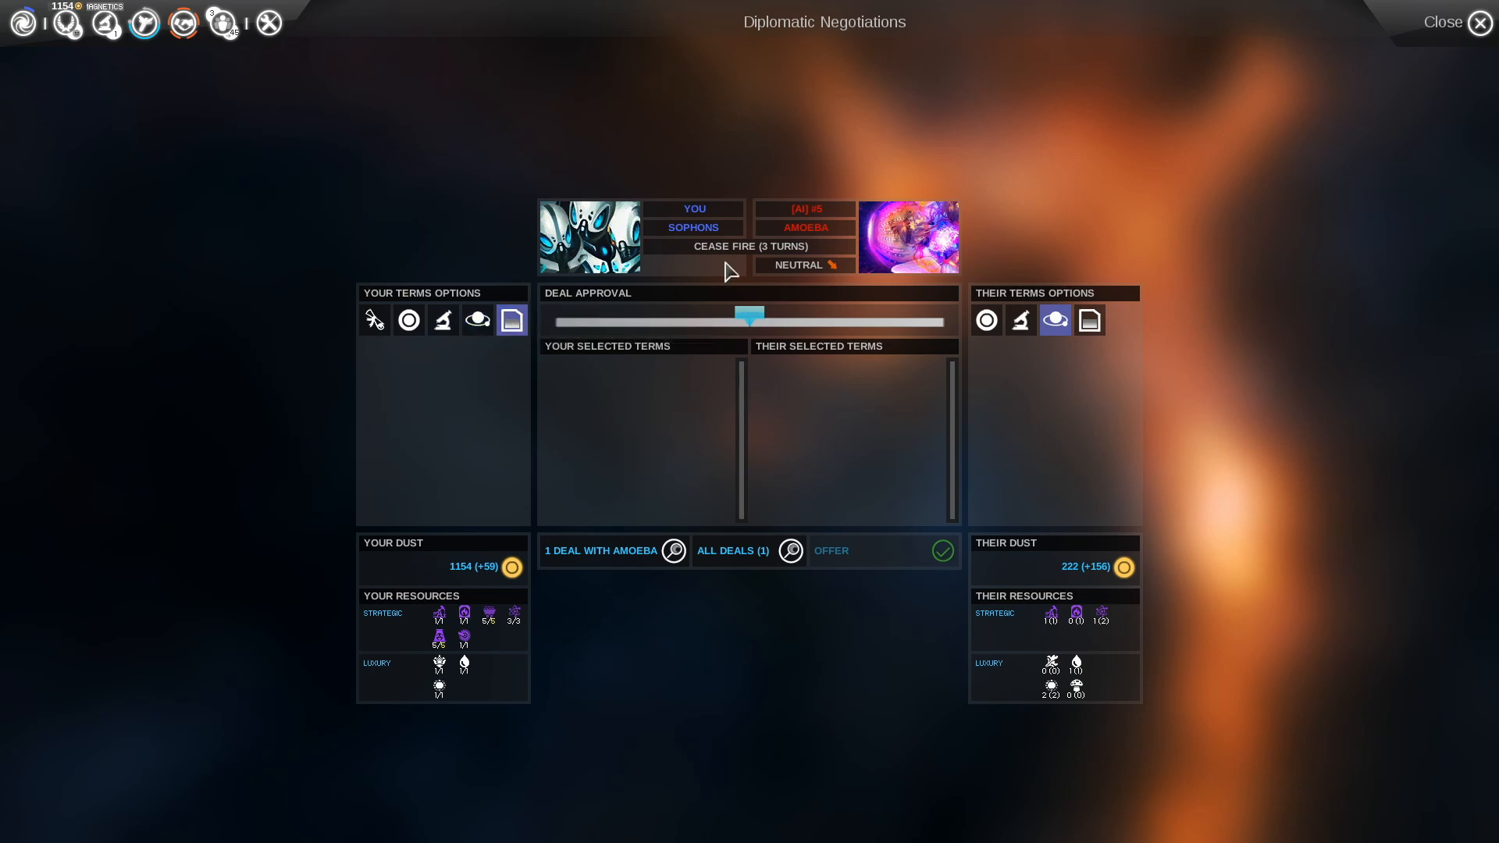
pyautogui.moveTo(765, 255)
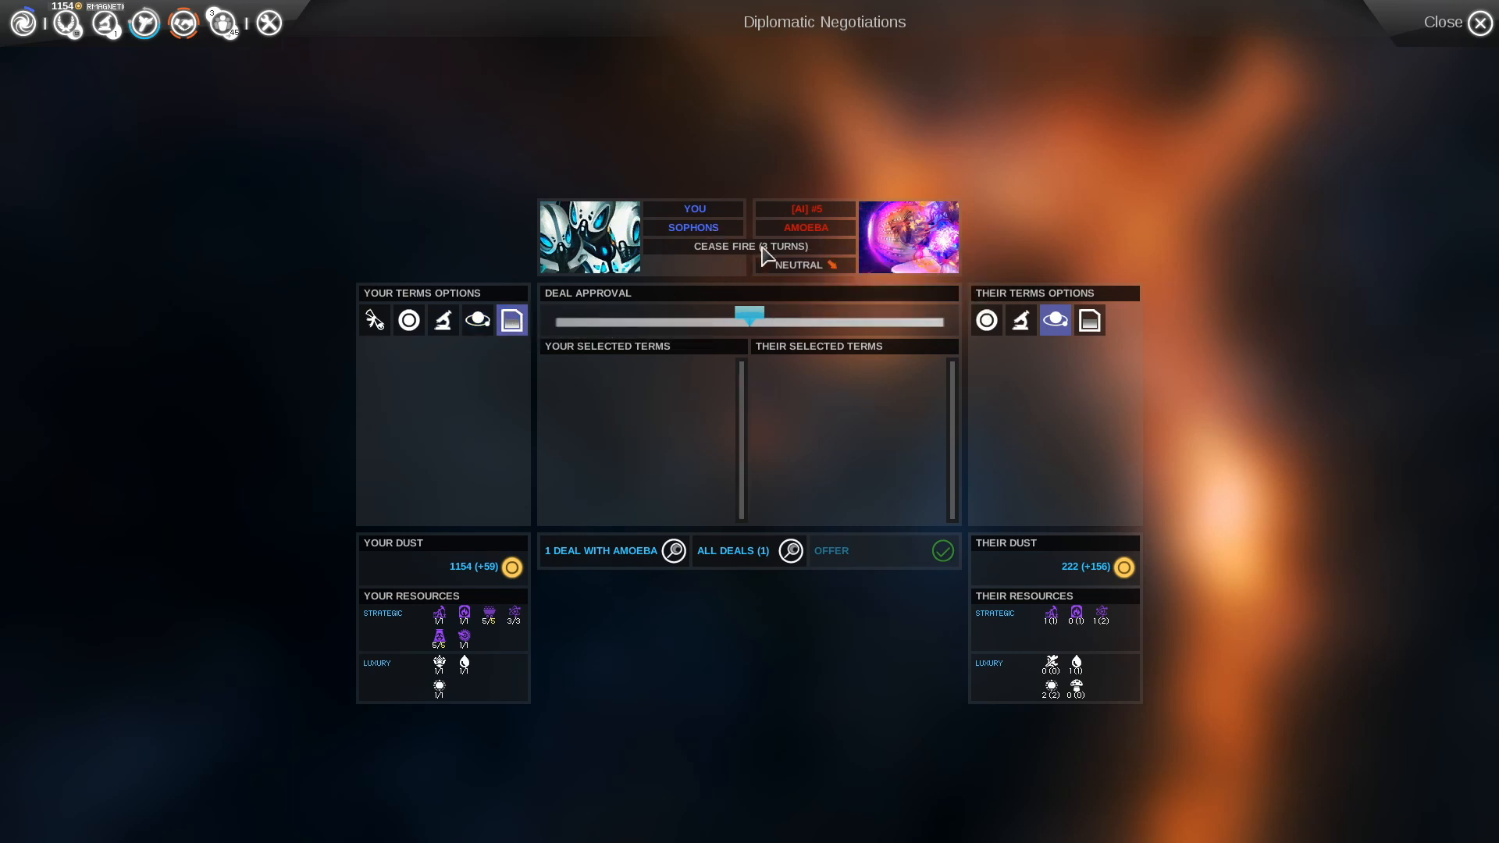
pyautogui.moveTo(755, 249)
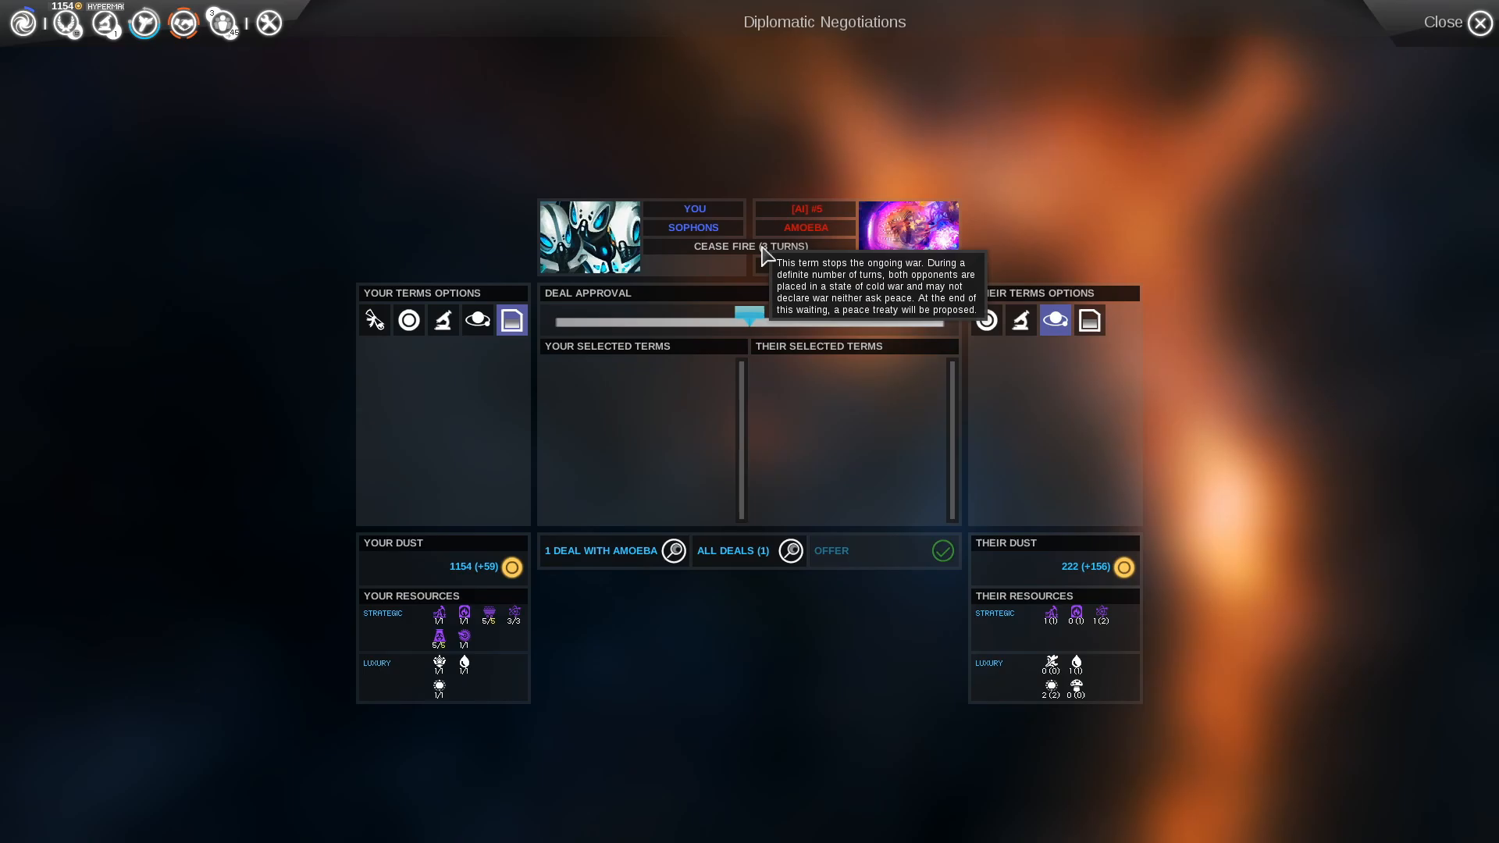
# Close the Amoeba negotiations and end turn 128
pyautogui.click(1442, 22)
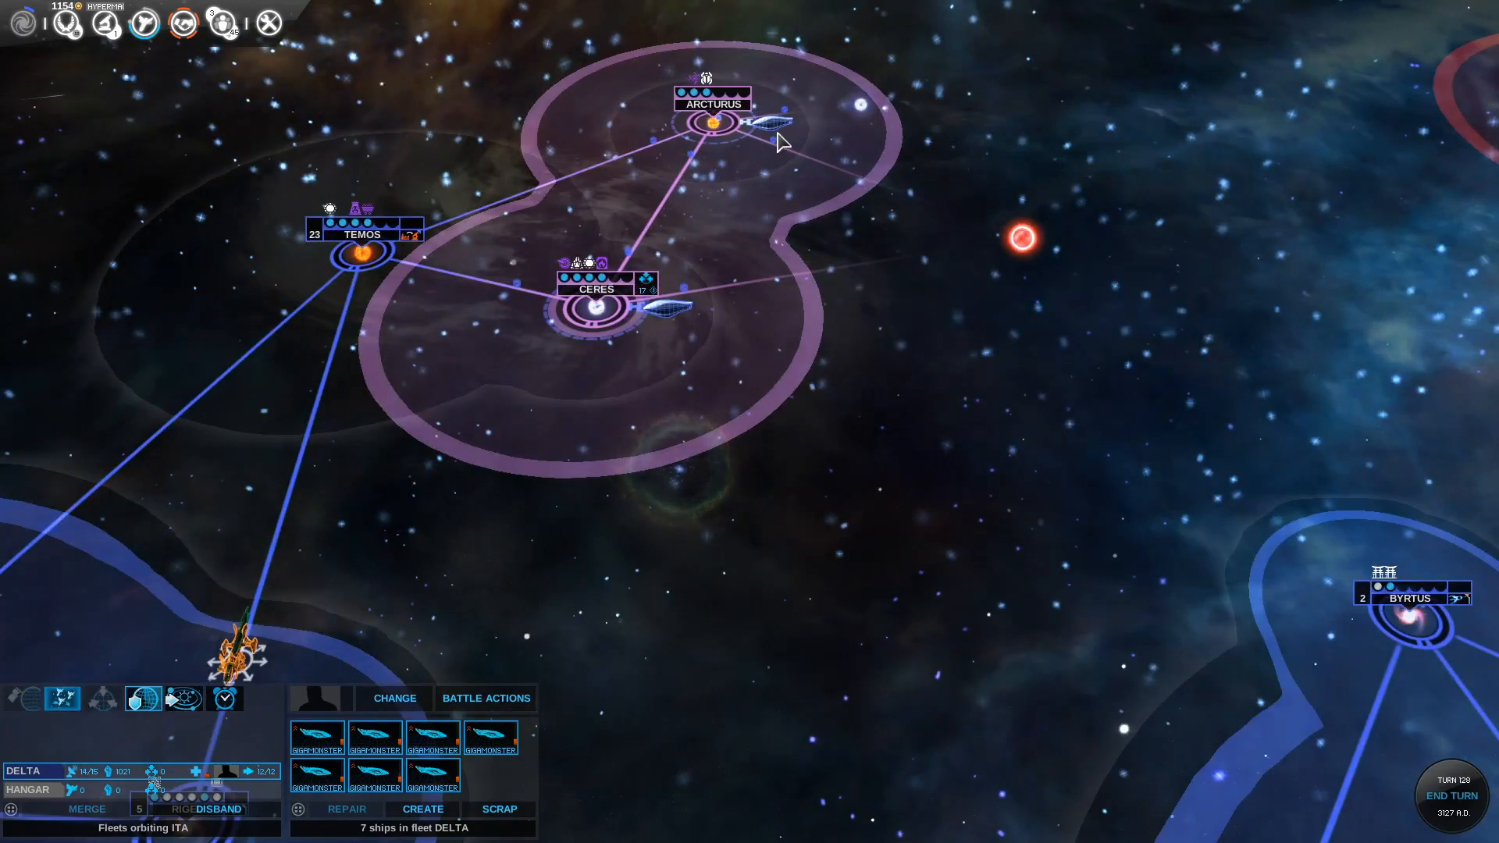
pyautogui.click(105, 22)
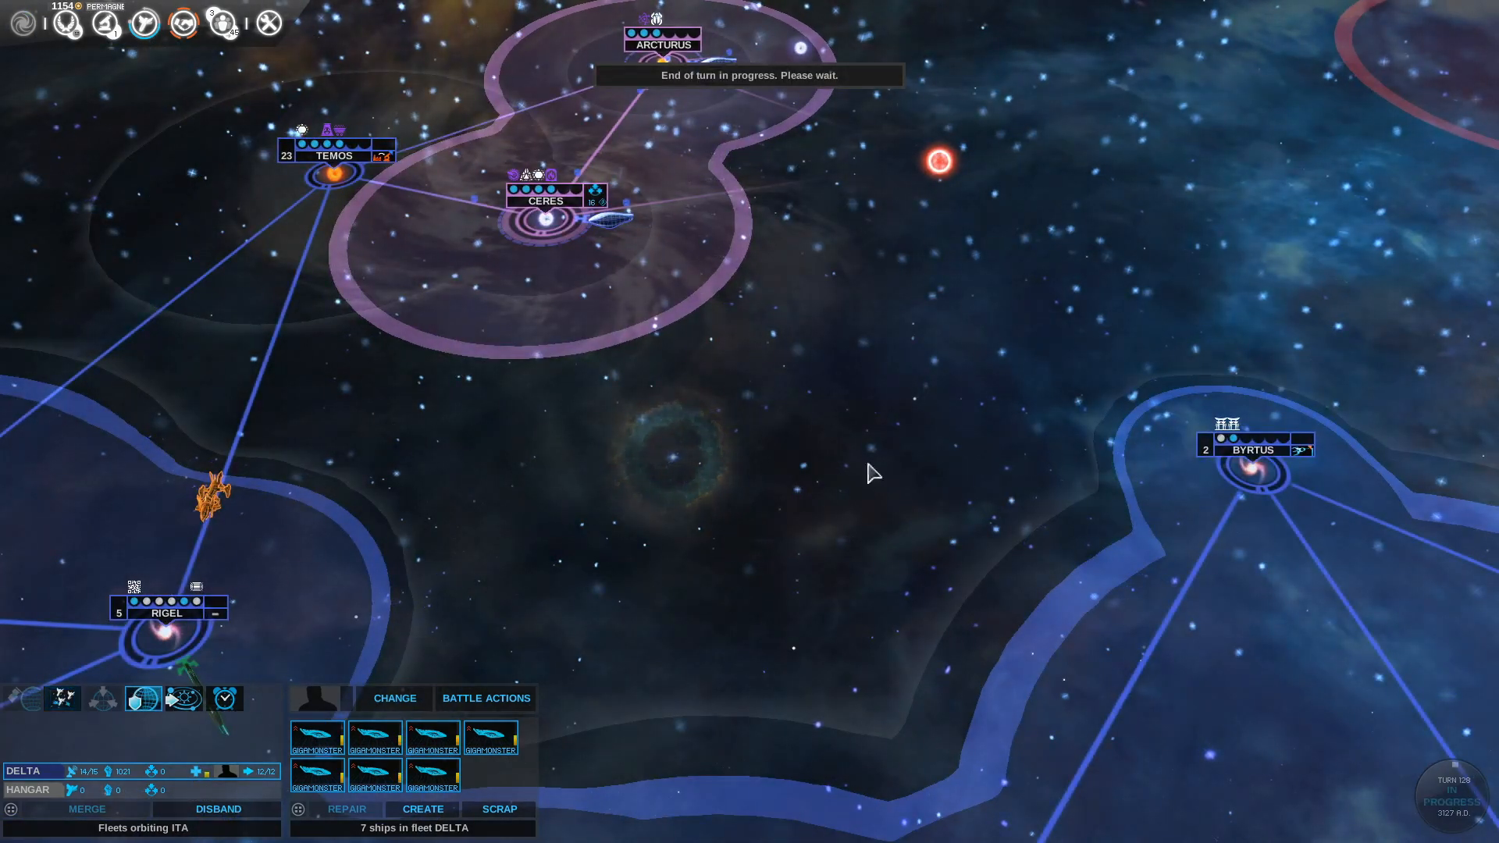
pyautogui.moveTo(691, 107)
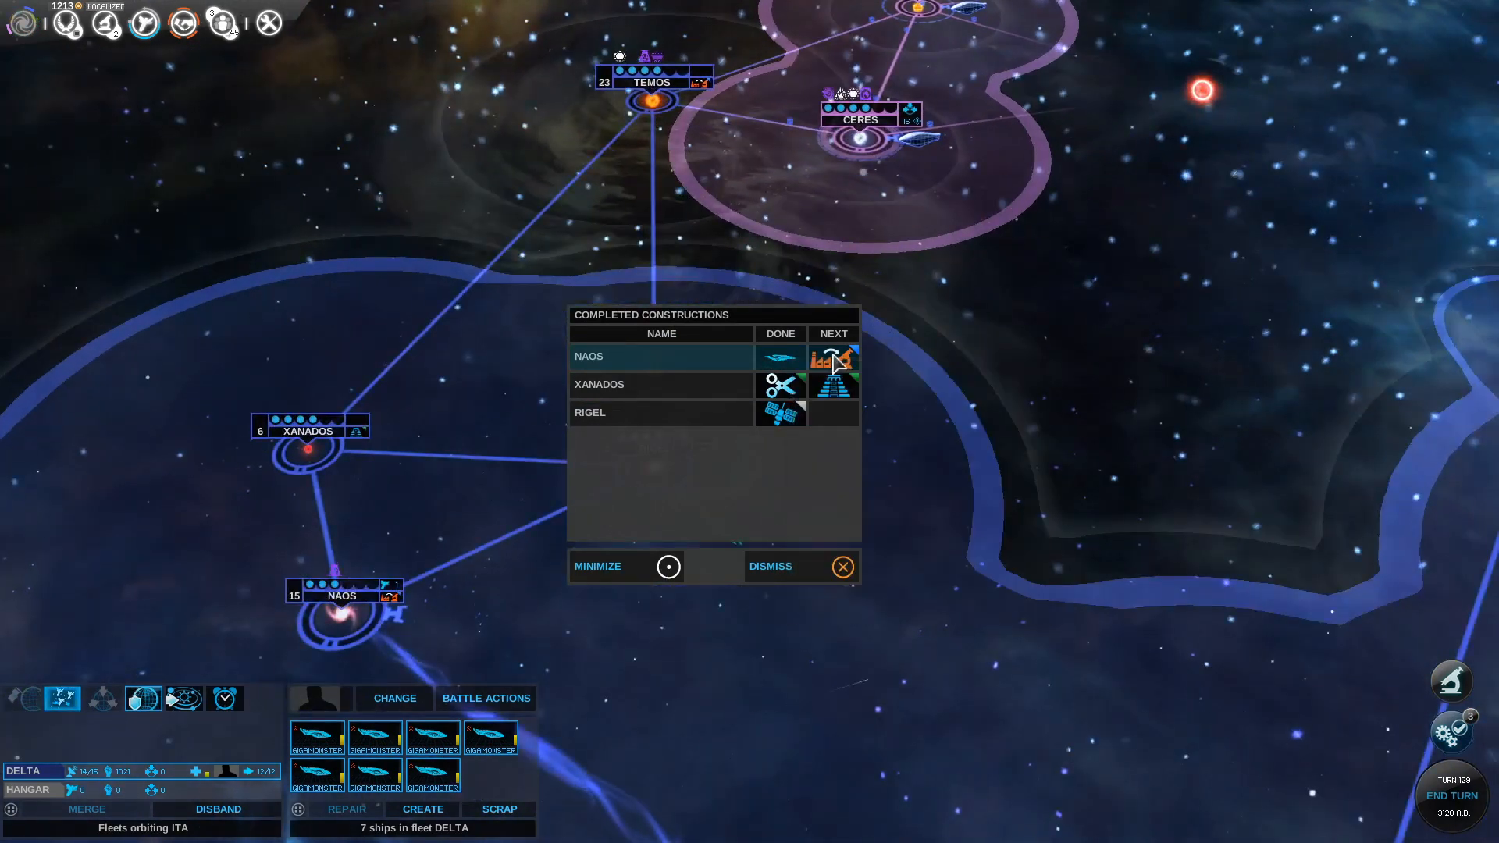
pyautogui.moveTo(833, 364)
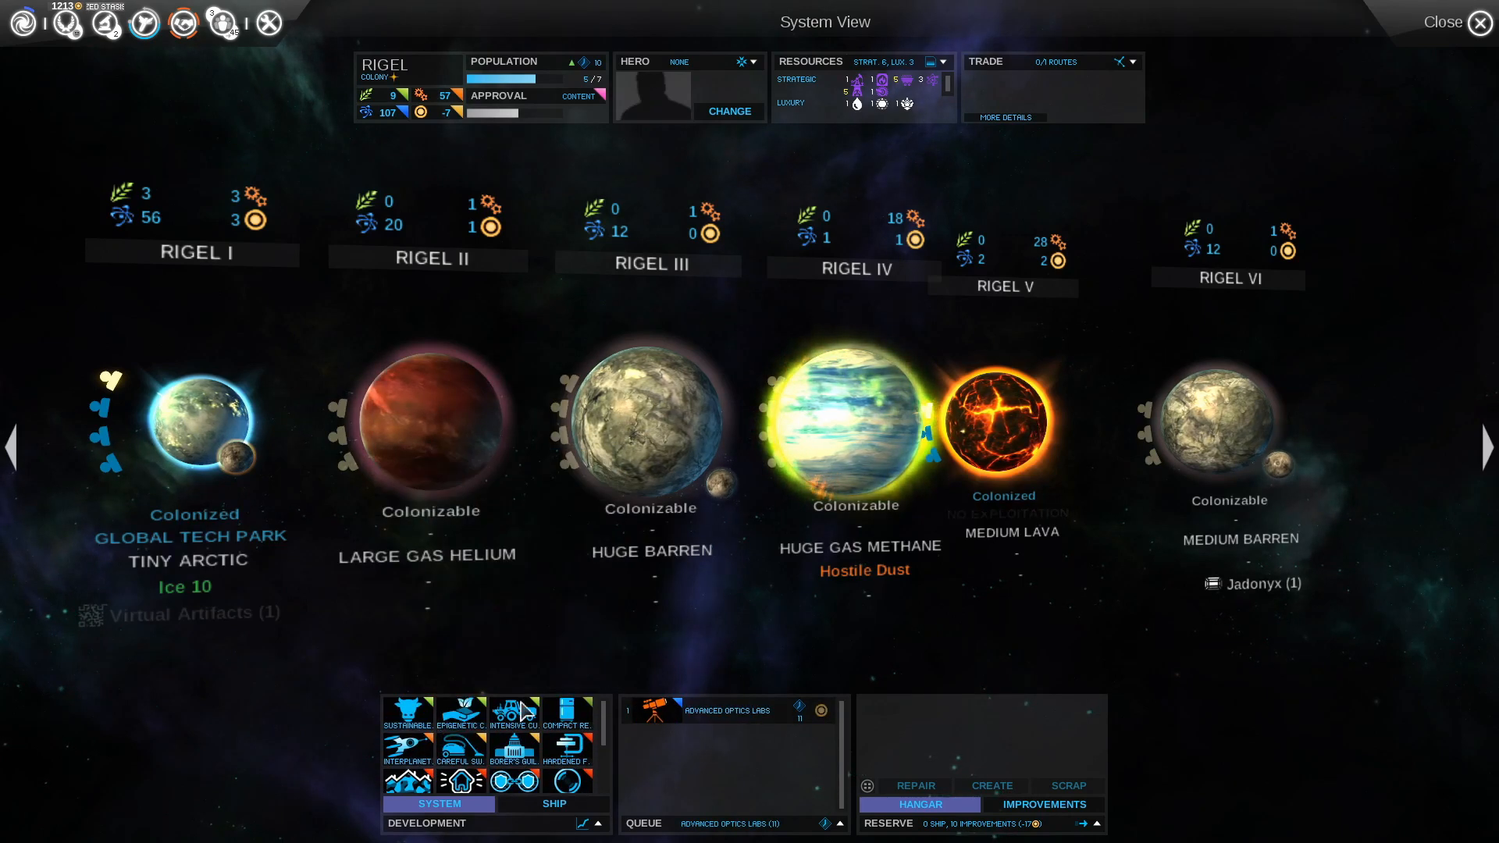
pyautogui.moveTo(513, 717)
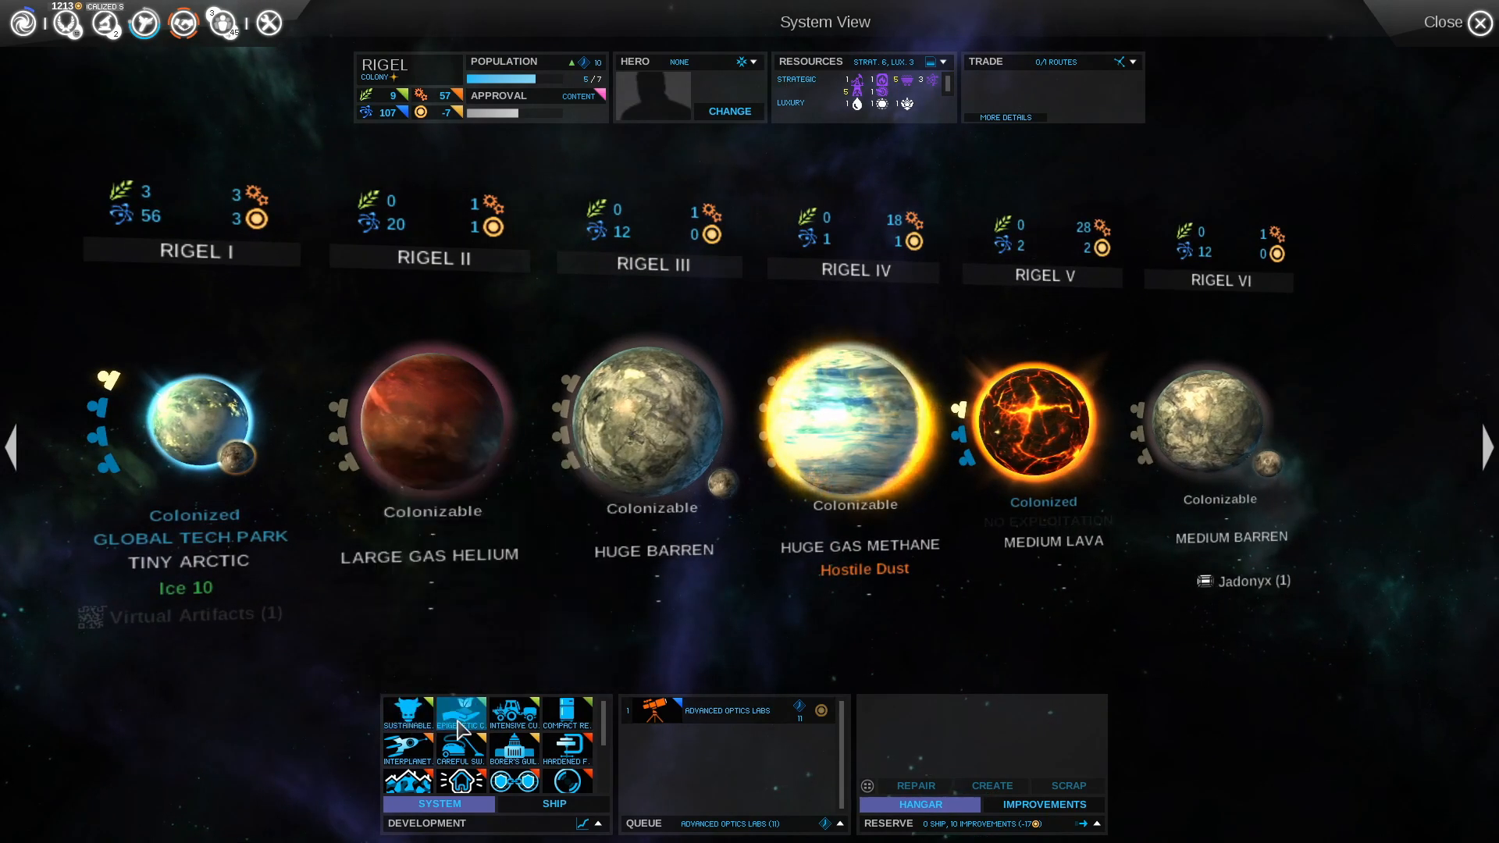
pyautogui.moveTo(462, 715)
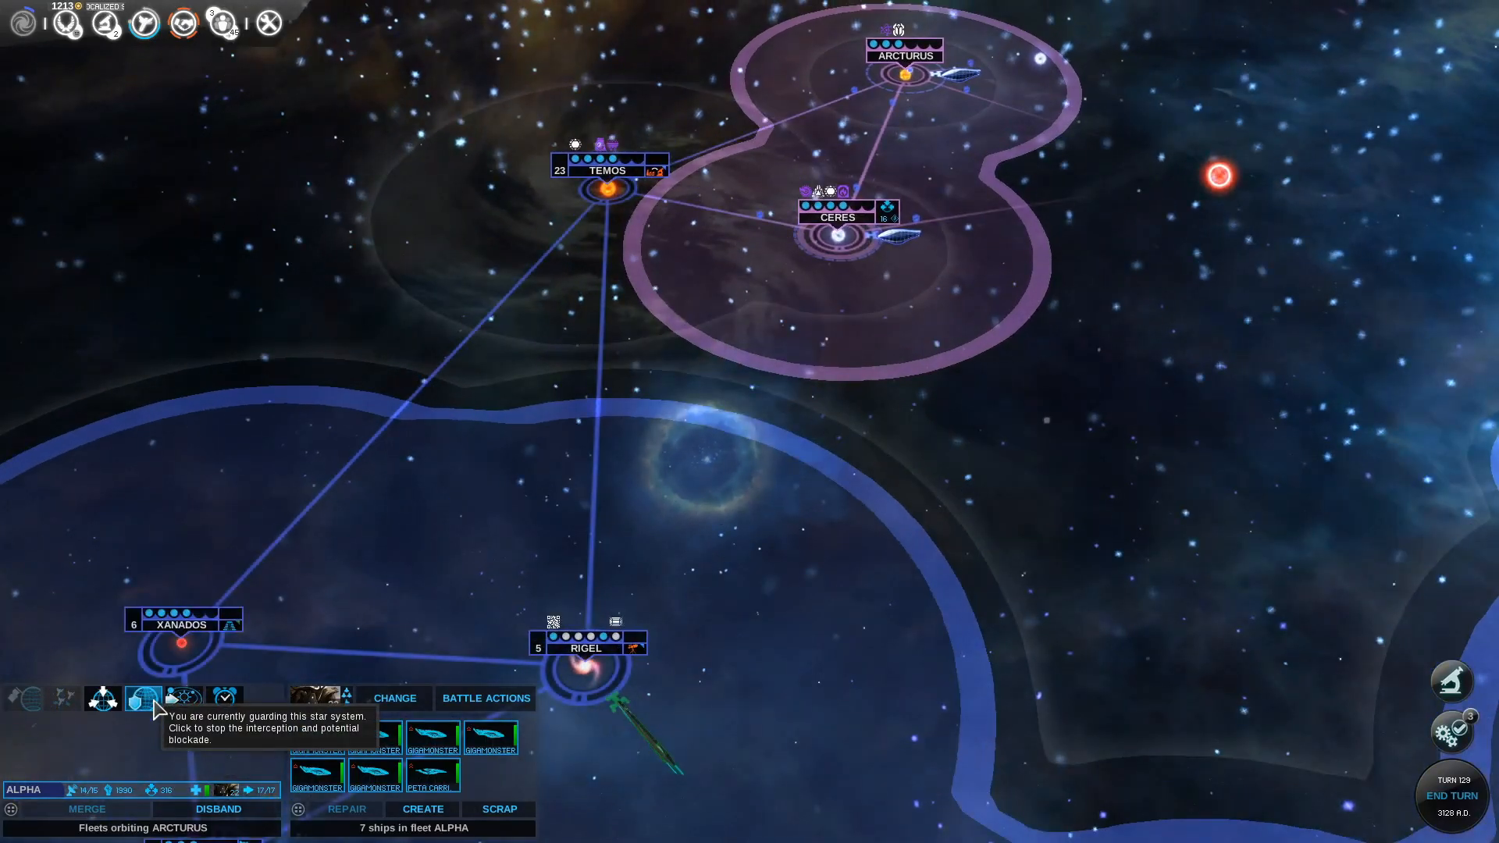
# Stop fleet Alpha guarding its system, check the Naos fleet, and send Alpha toward Rigel
pyautogui.click(584, 659)
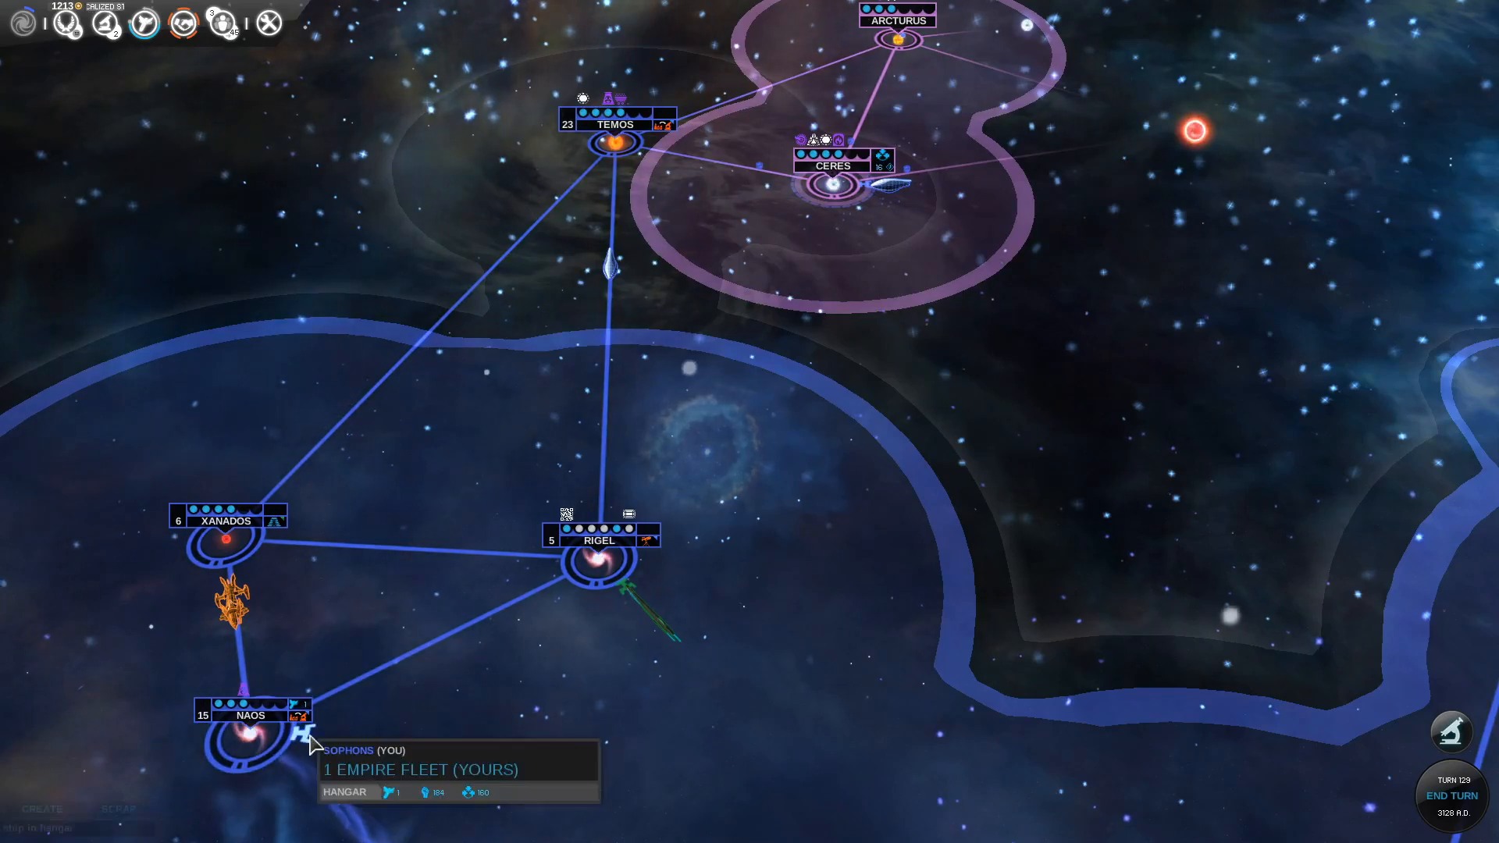
pyautogui.click(422, 809)
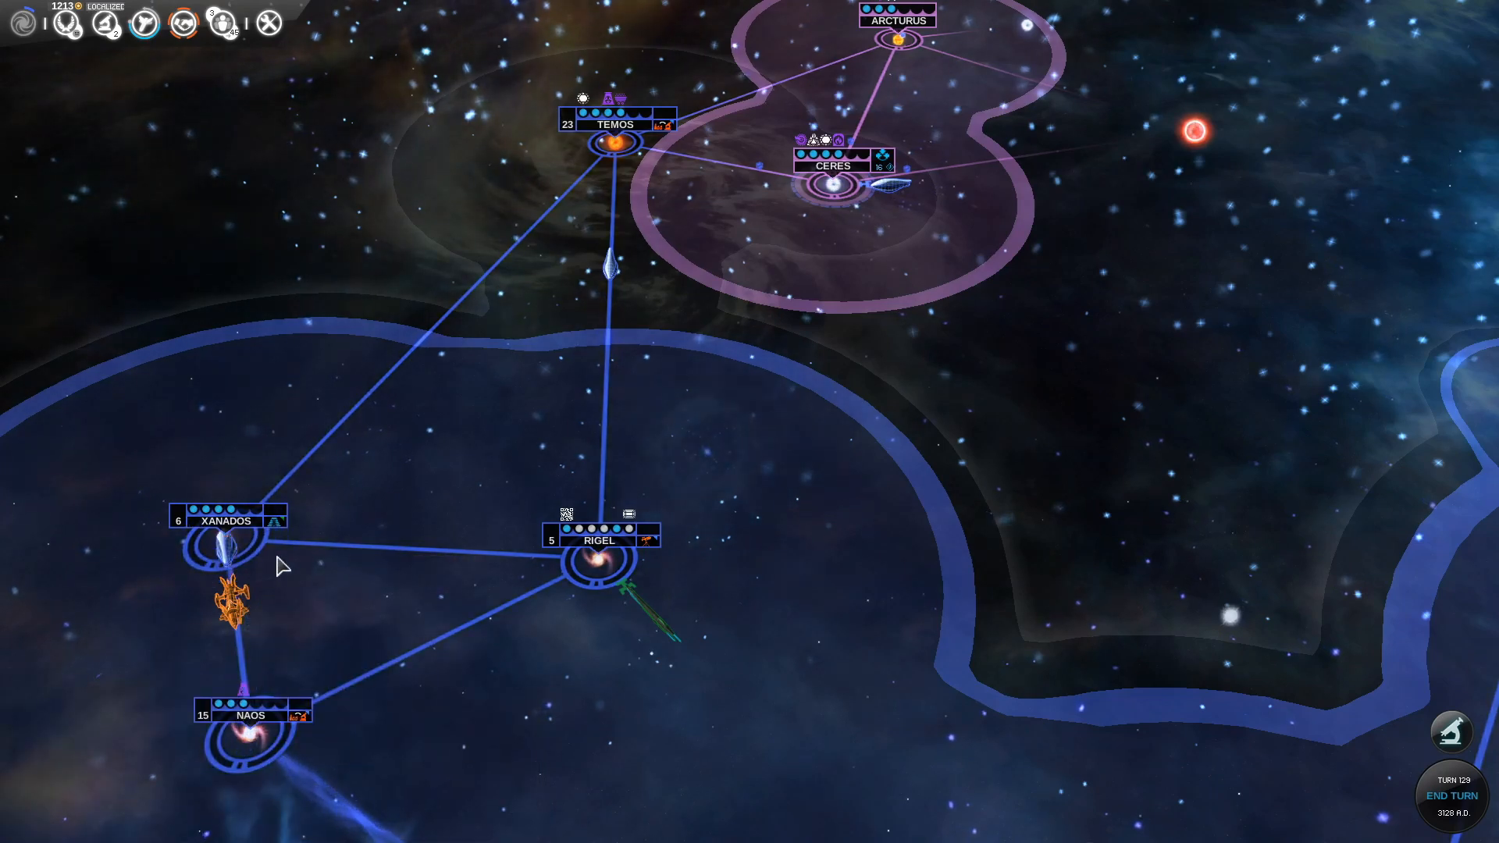
pyautogui.click(231, 547)
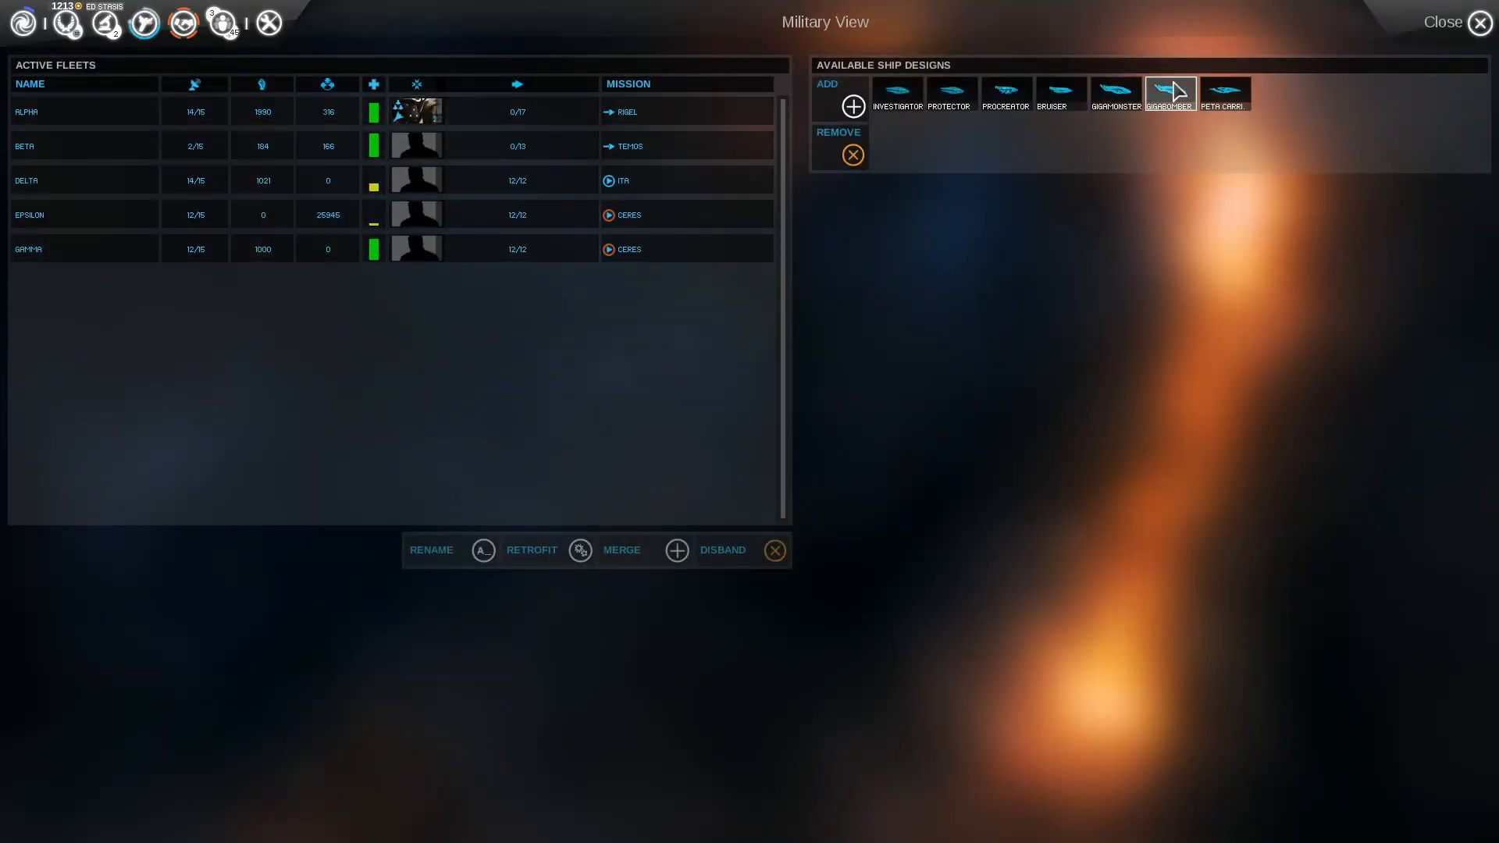
# Edit the Gigabomber design and upgrade its eleven siege modules from 2 - SIEGE to 4 - SIEGE
pyautogui.click(1167, 94)
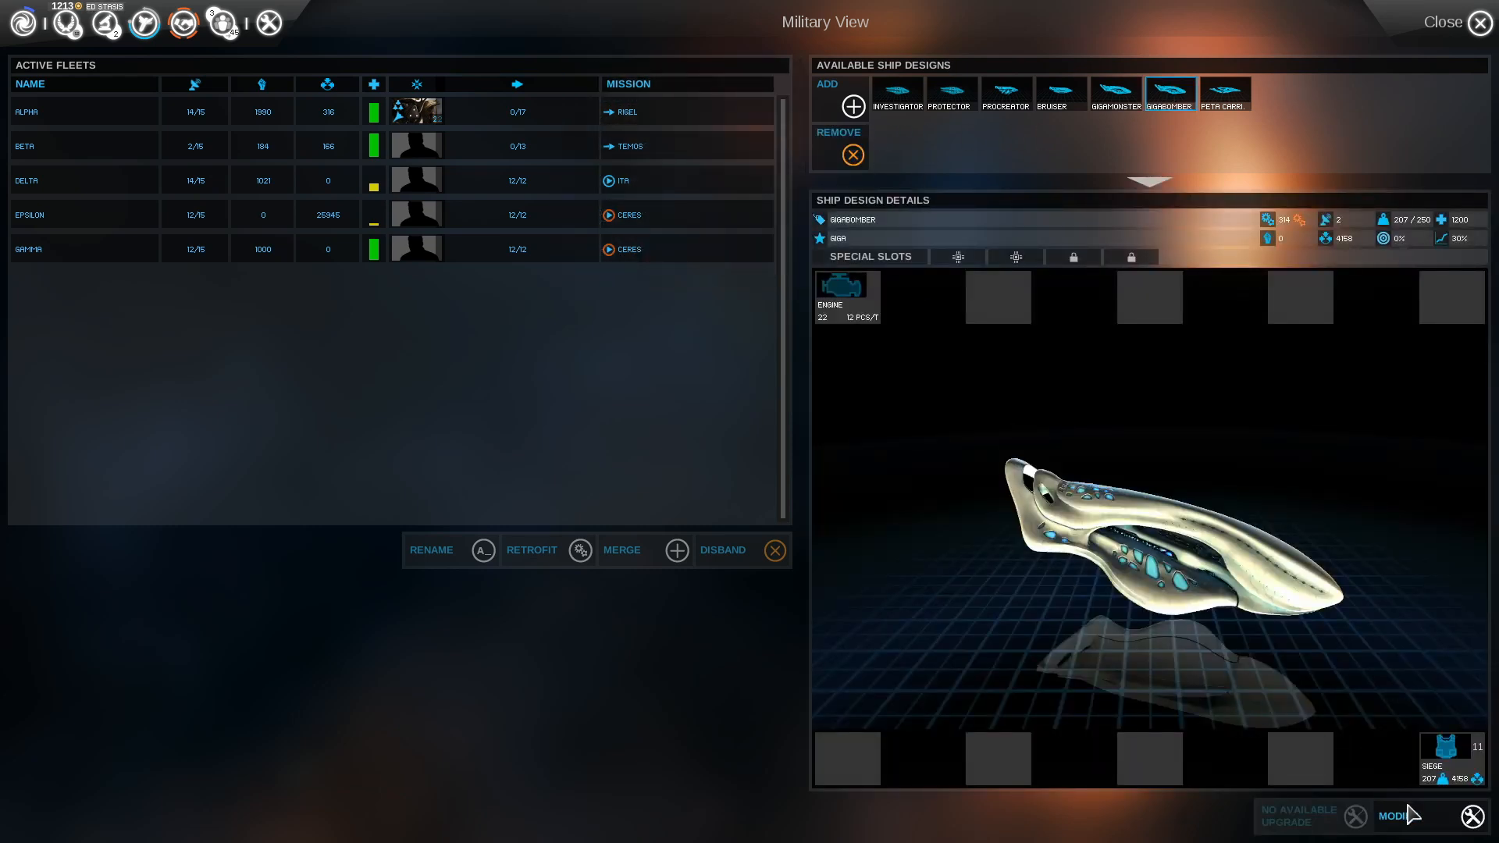
pyautogui.click(1393, 815)
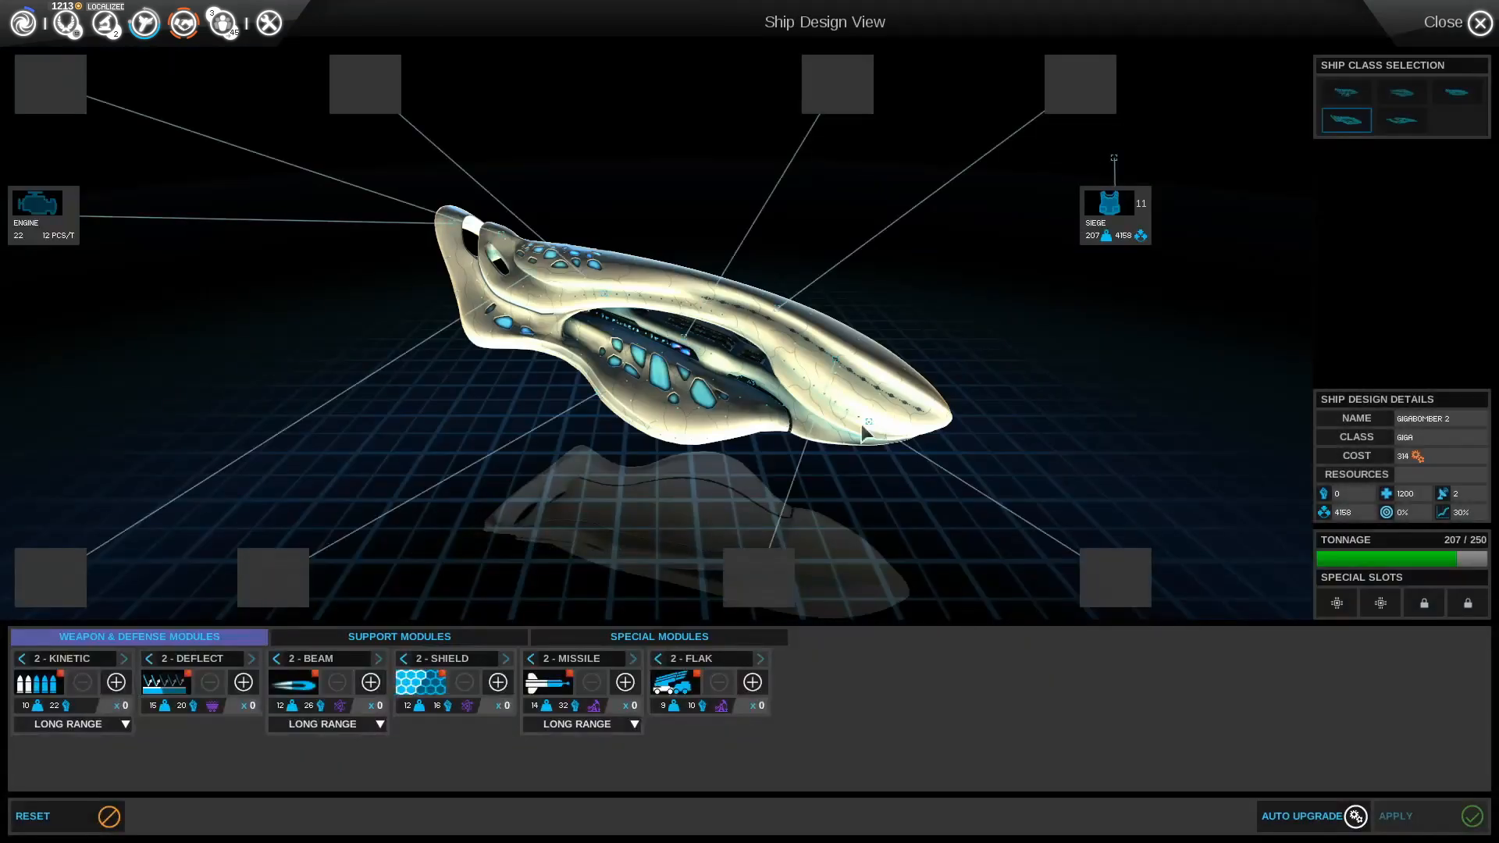
pyautogui.moveTo(903, 399)
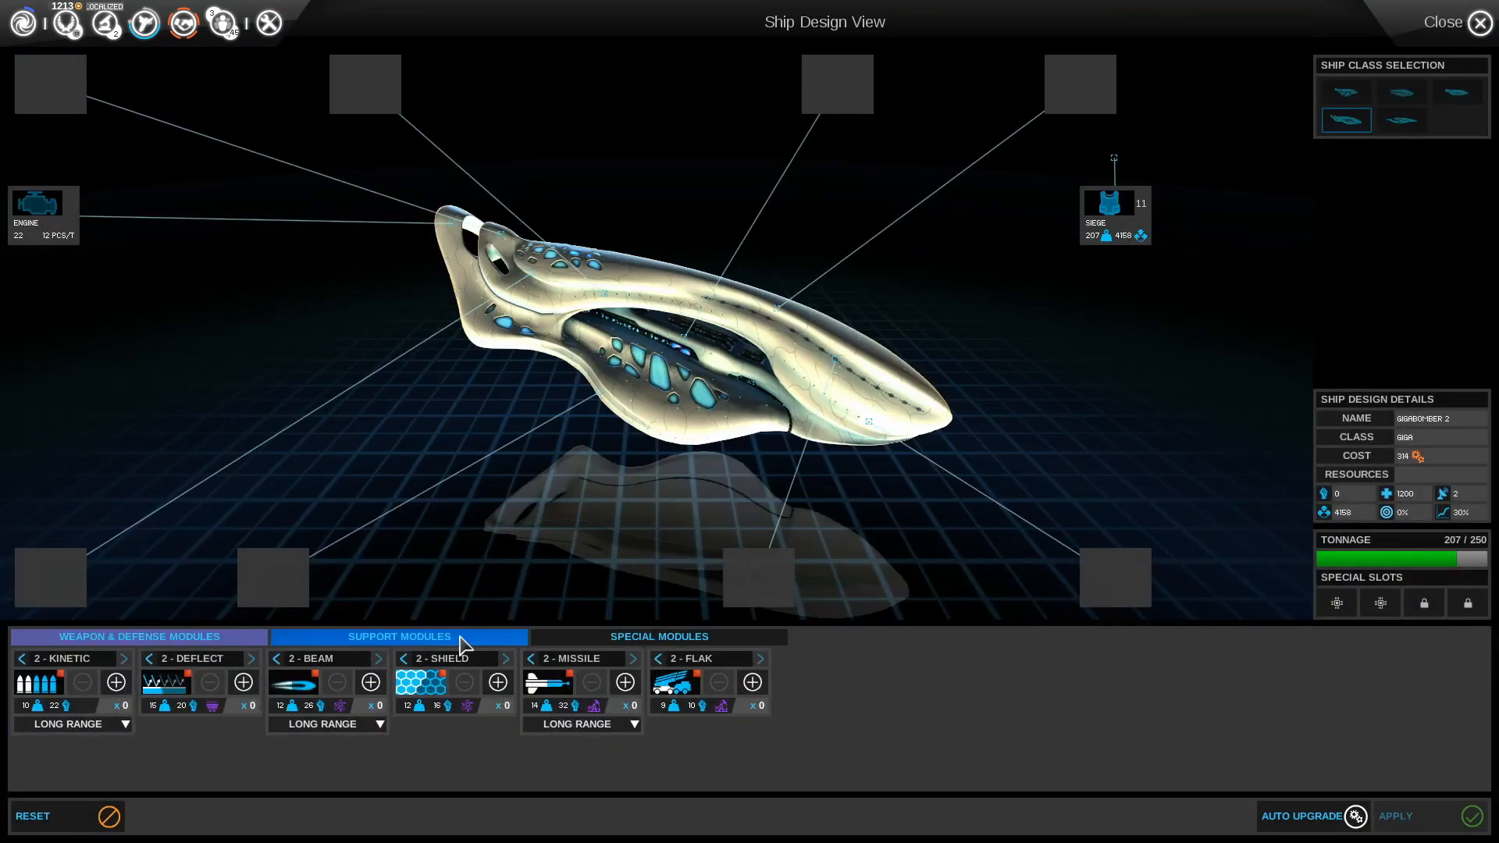
pyautogui.click(657, 637)
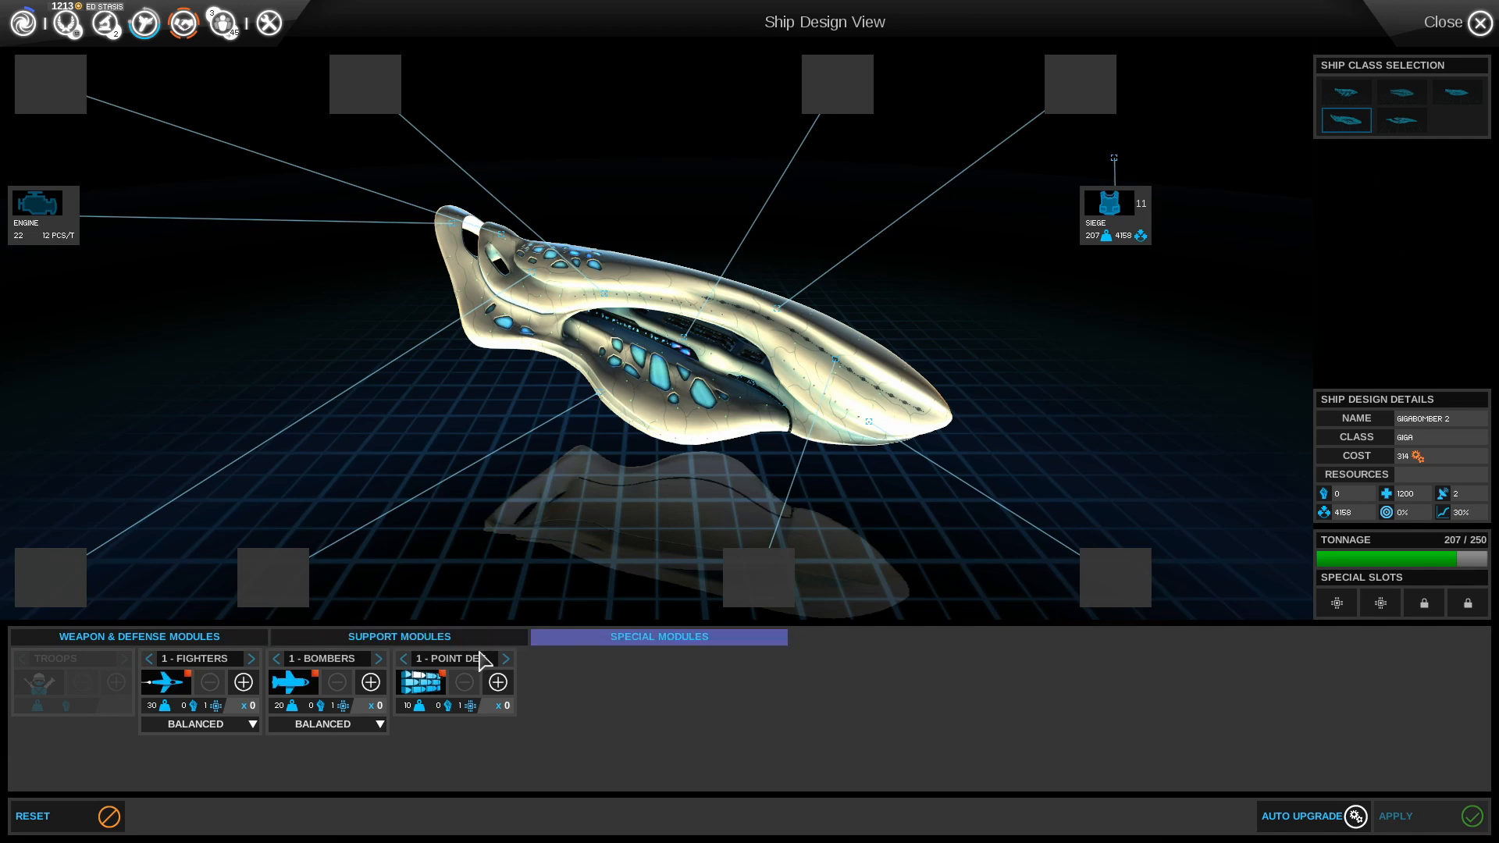
pyautogui.click(398, 637)
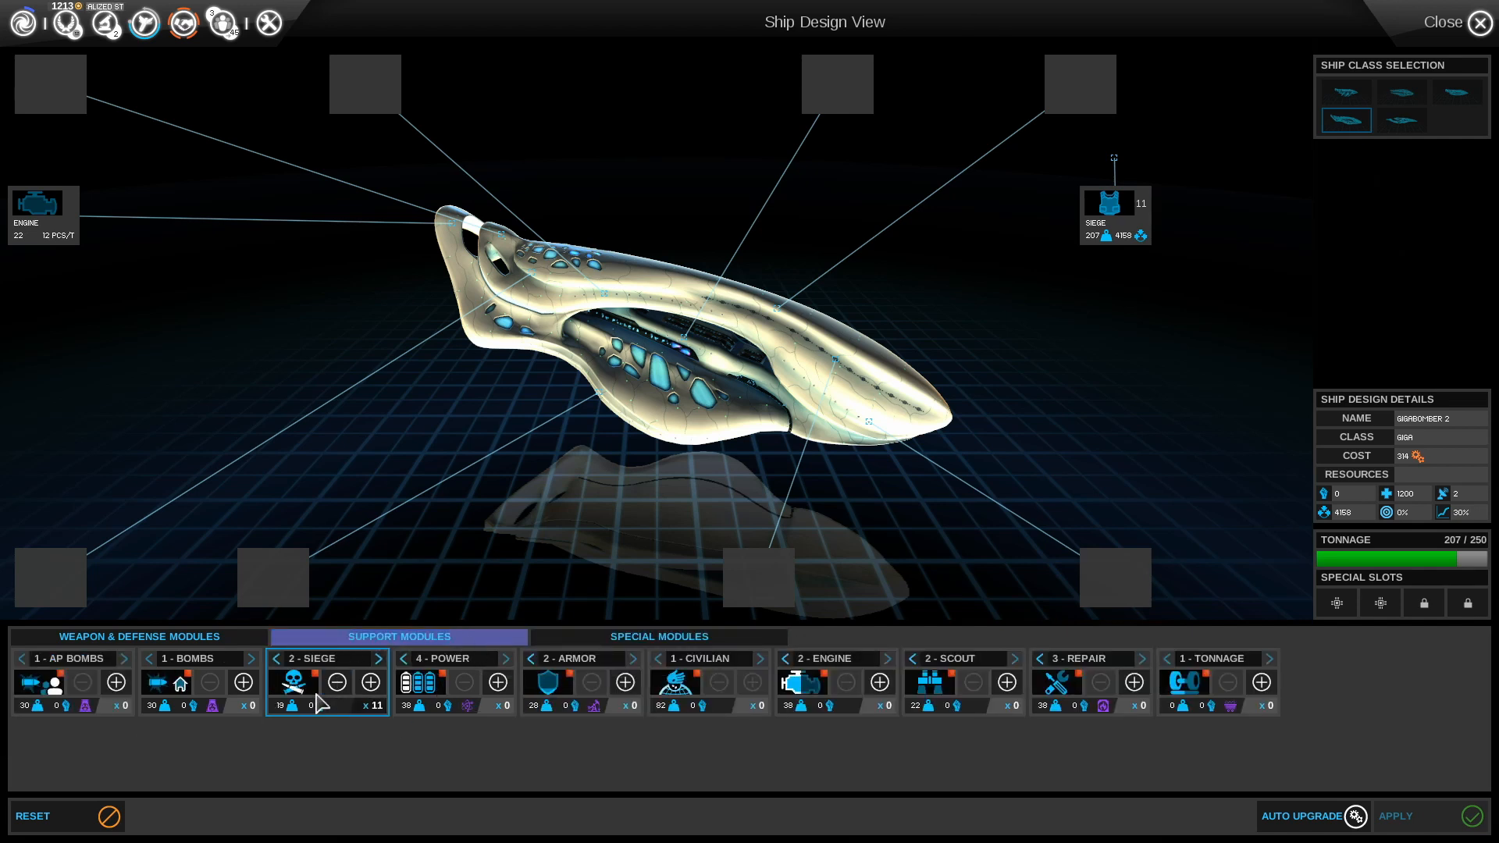
pyautogui.click(380, 657)
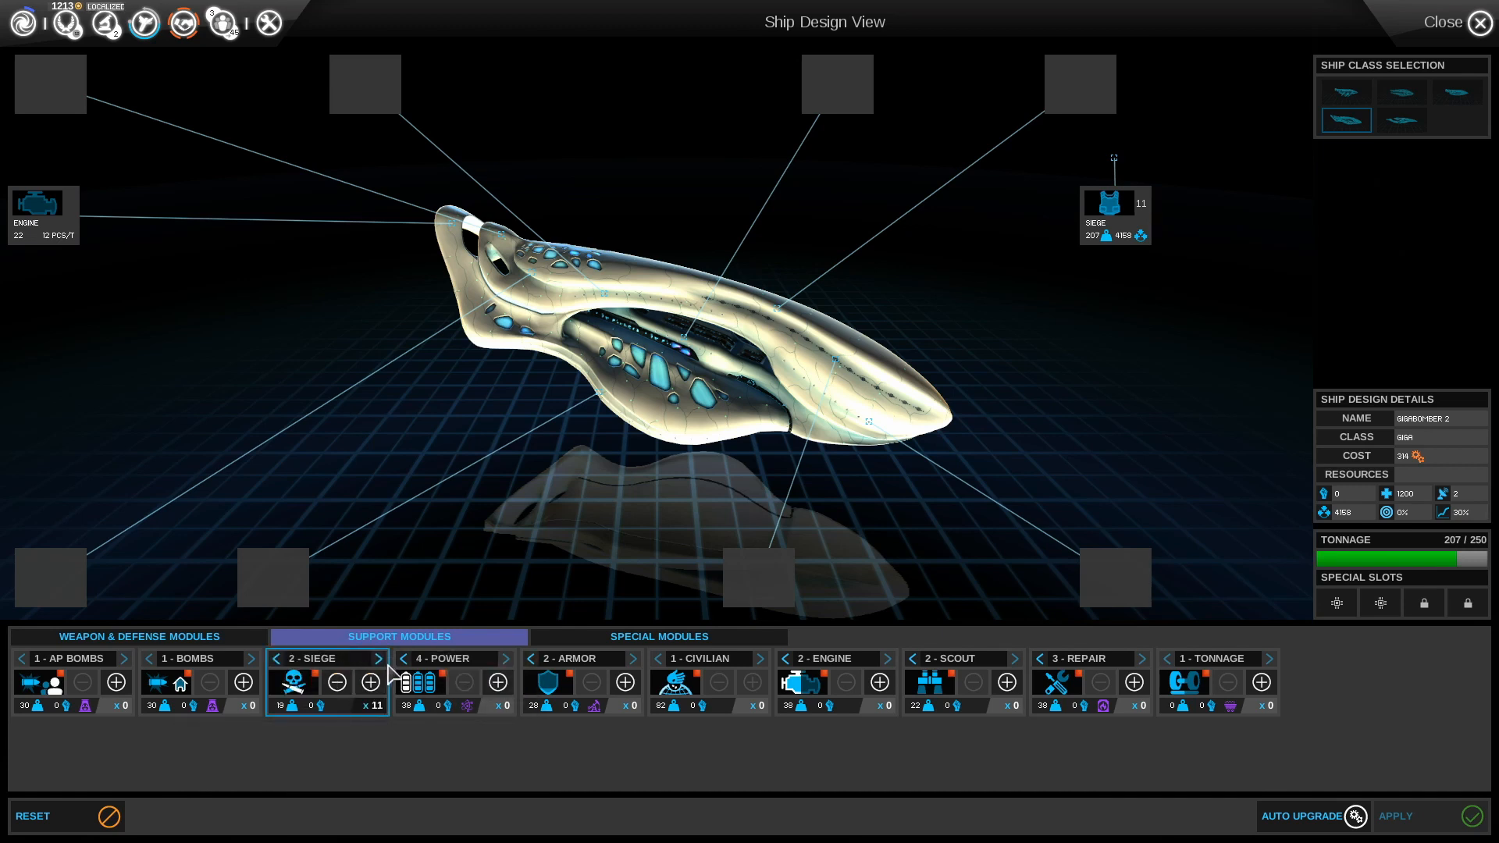
pyautogui.click(380, 657)
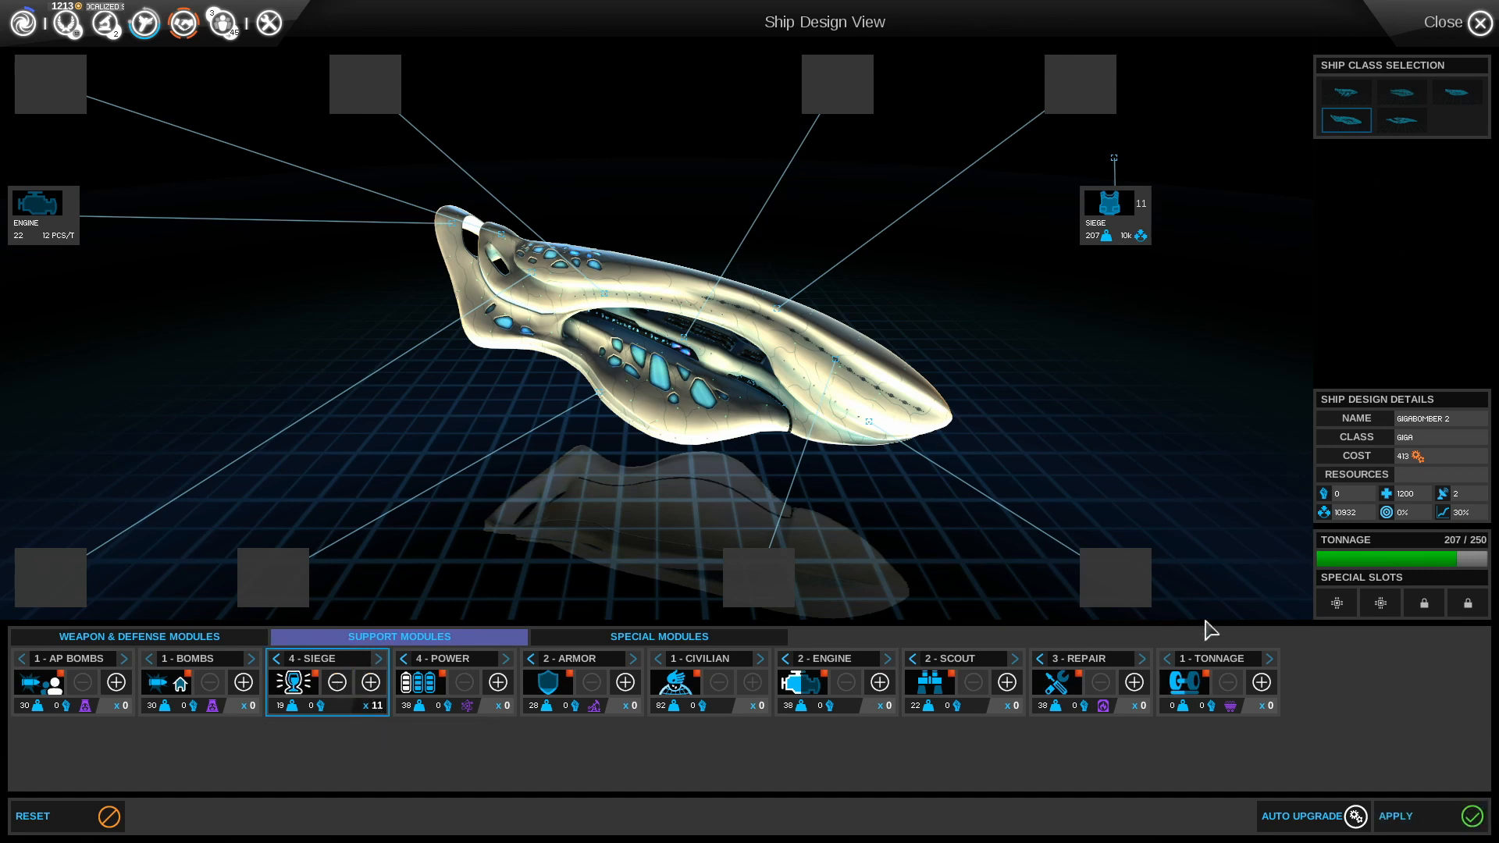
pyautogui.moveTo(874, 373)
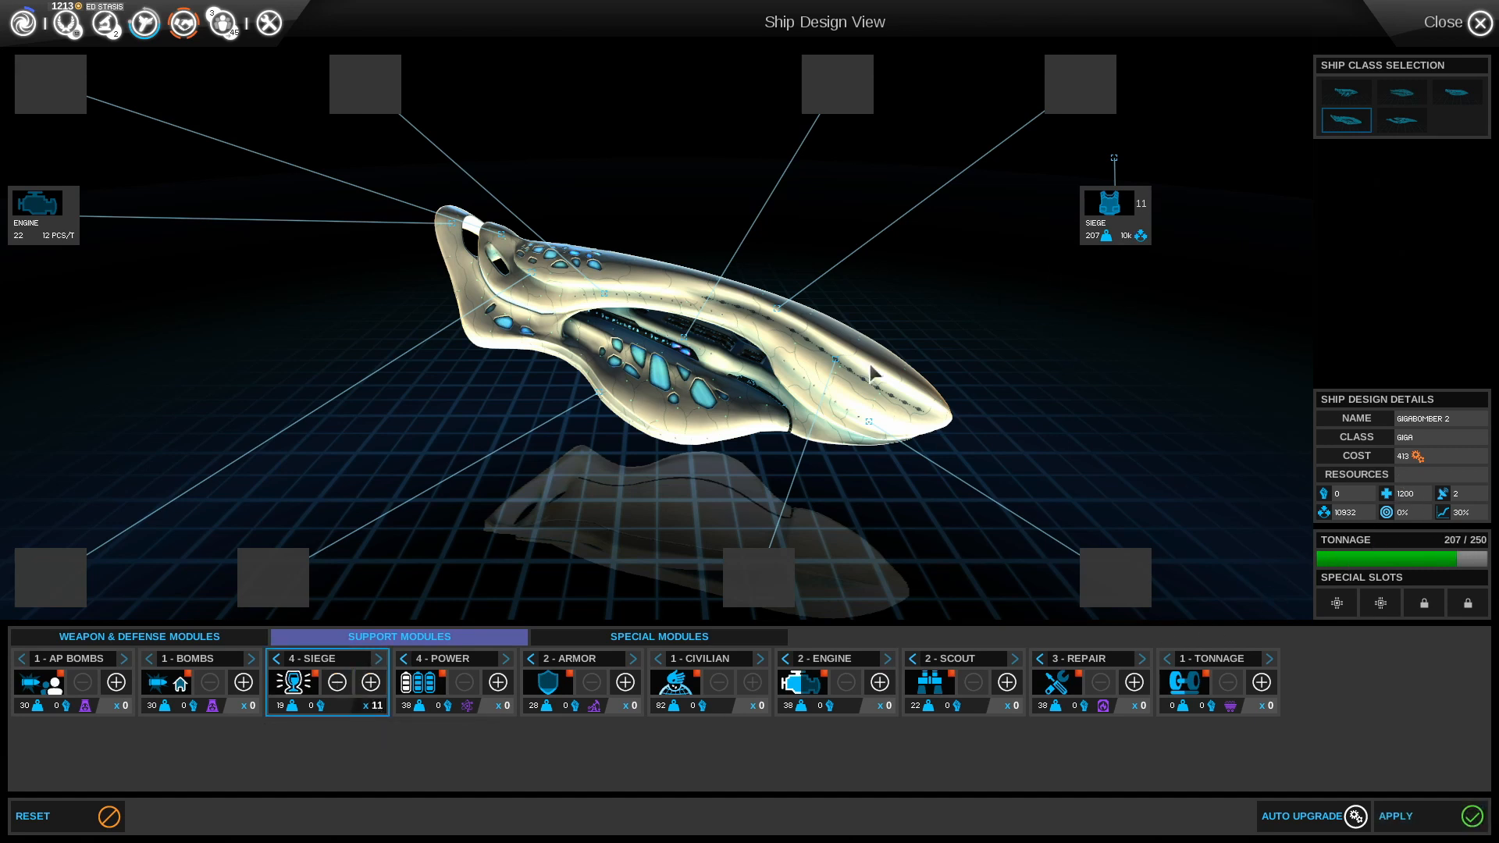
pyautogui.moveTo(717, 692)
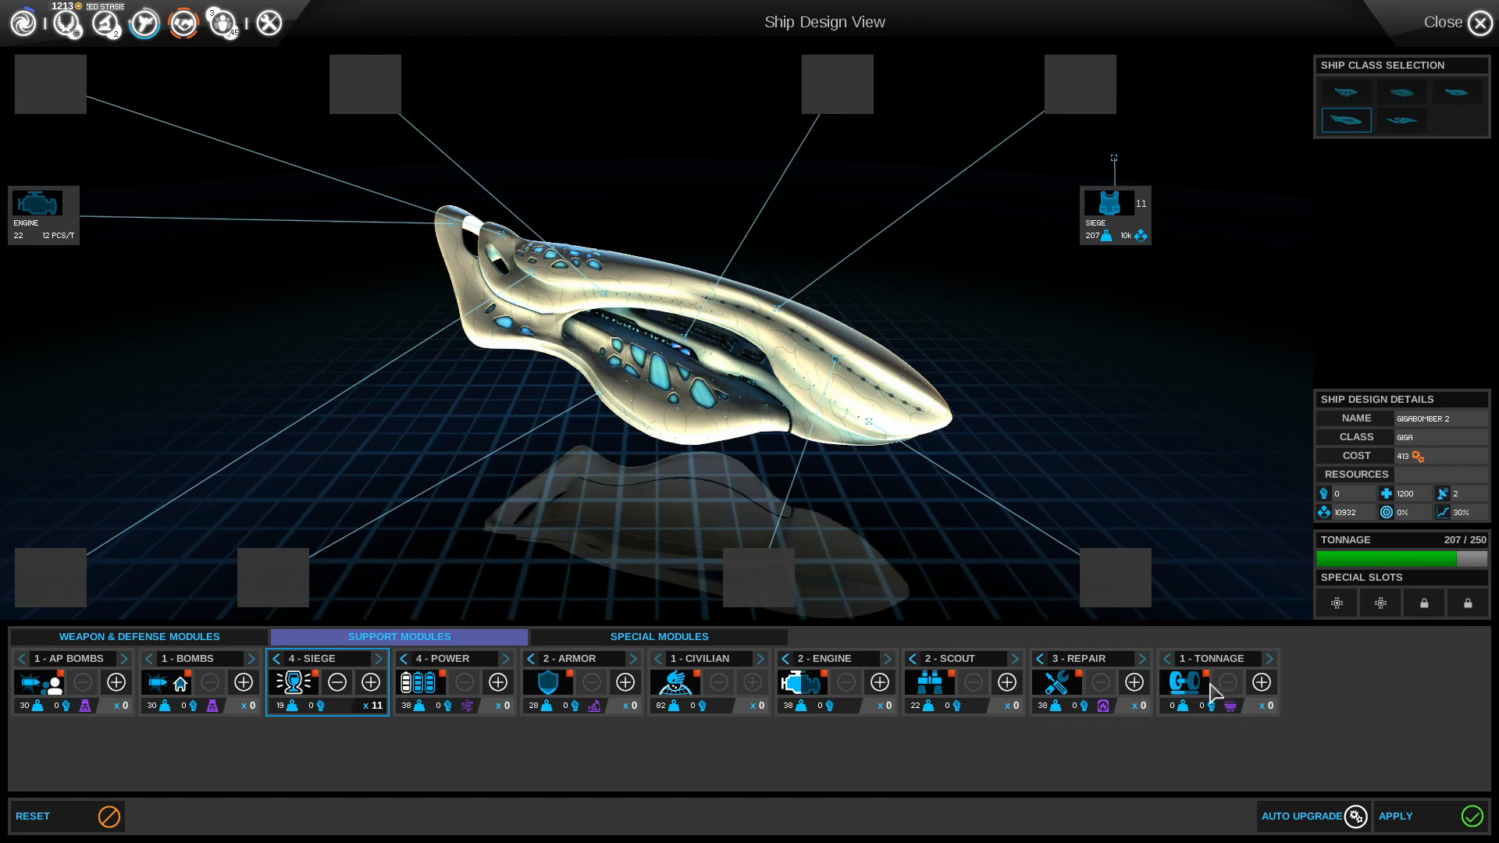
pyautogui.moveTo(1184, 683)
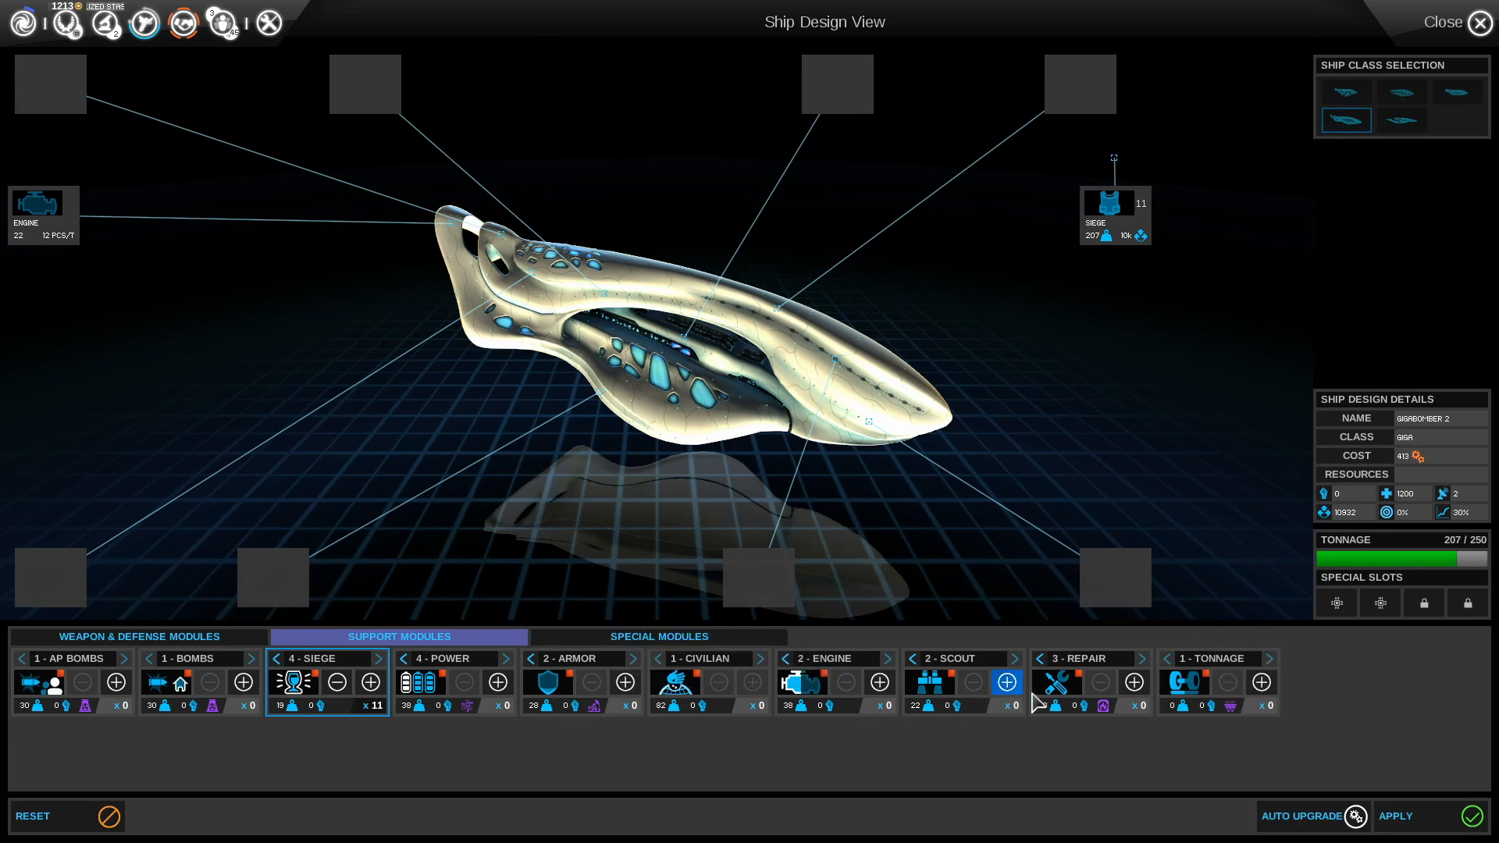
# Add one 3 - REPAIR module and apply the Gigabomber 2 design at cost 503
pyautogui.click(1133, 682)
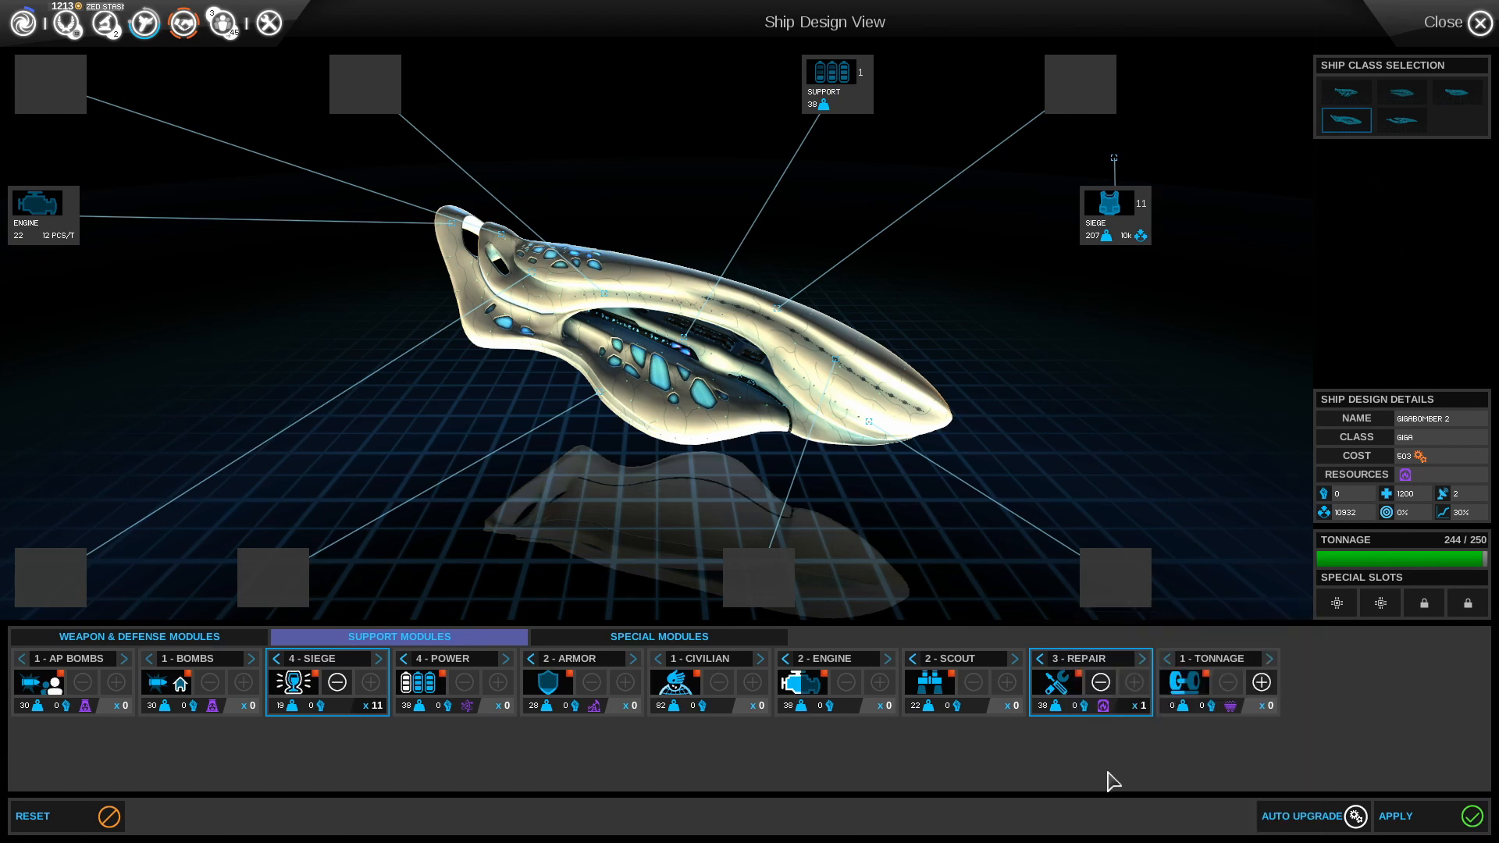
pyautogui.moveTo(1098, 682)
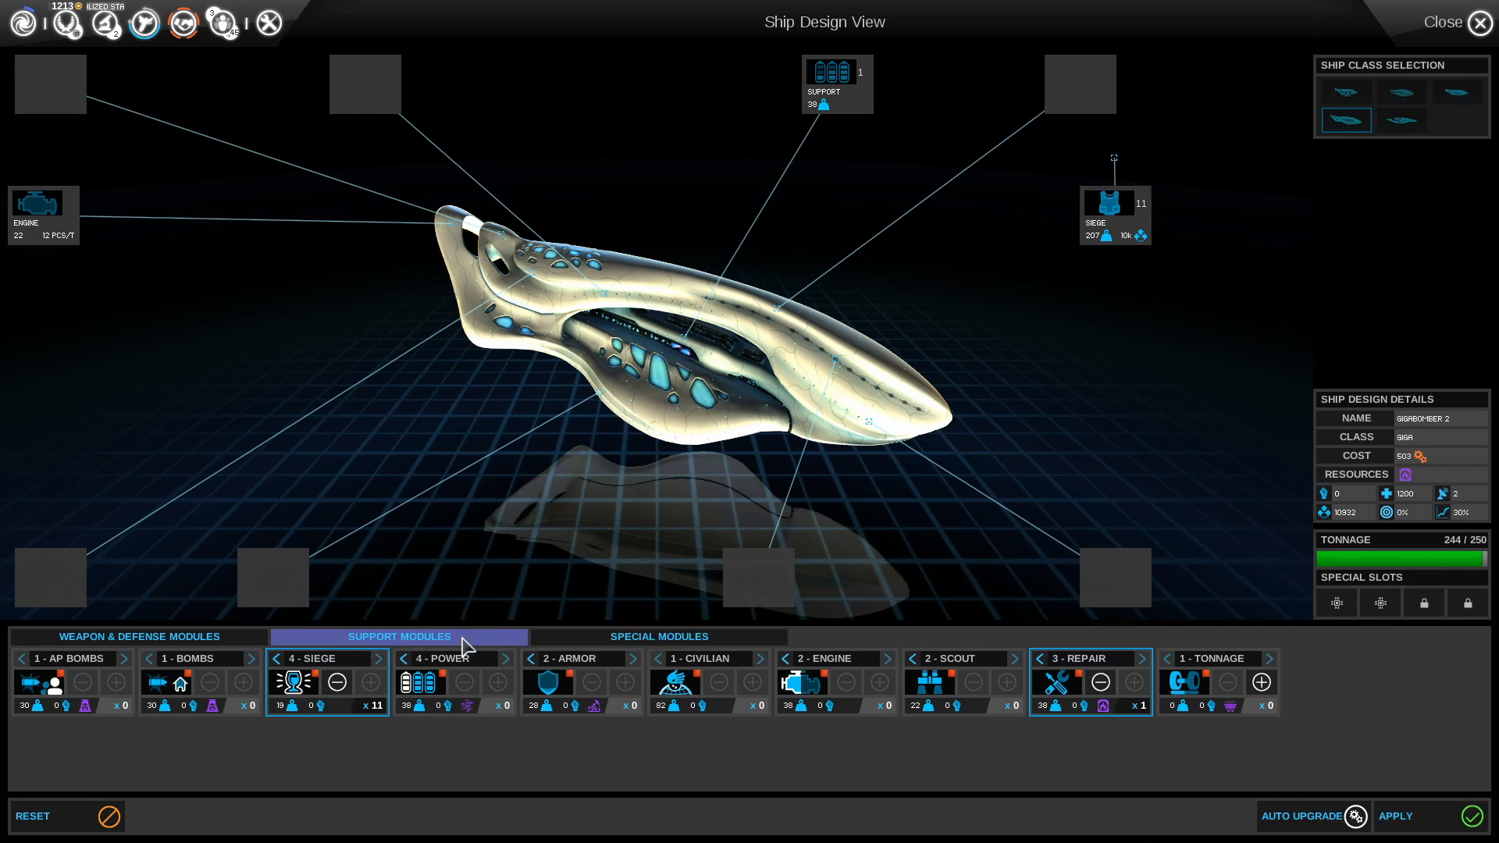
pyautogui.click(137, 635)
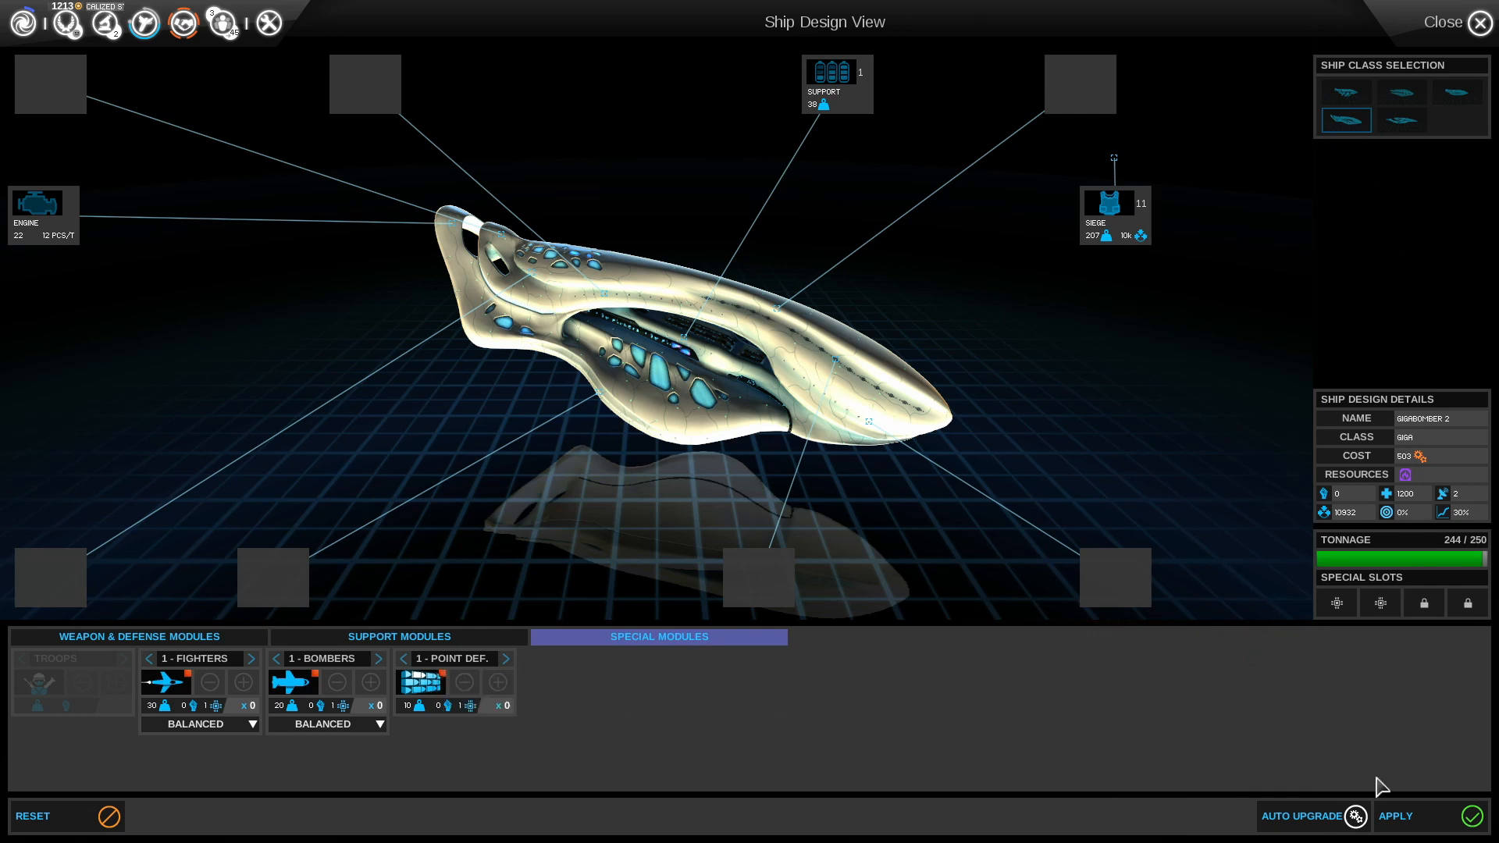
pyautogui.moveTo(1453, 816)
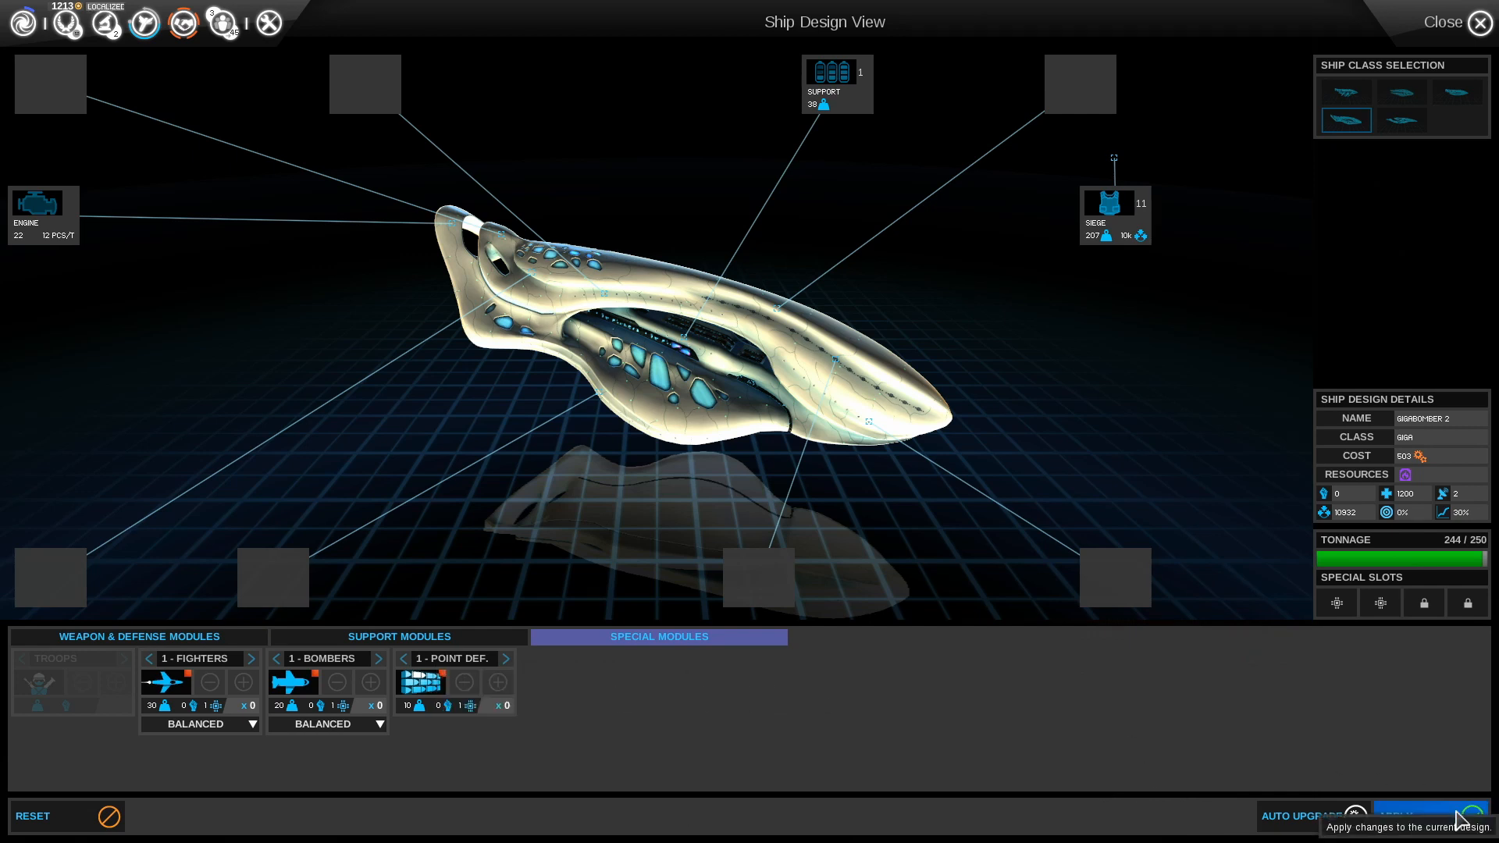
pyautogui.click(1452, 815)
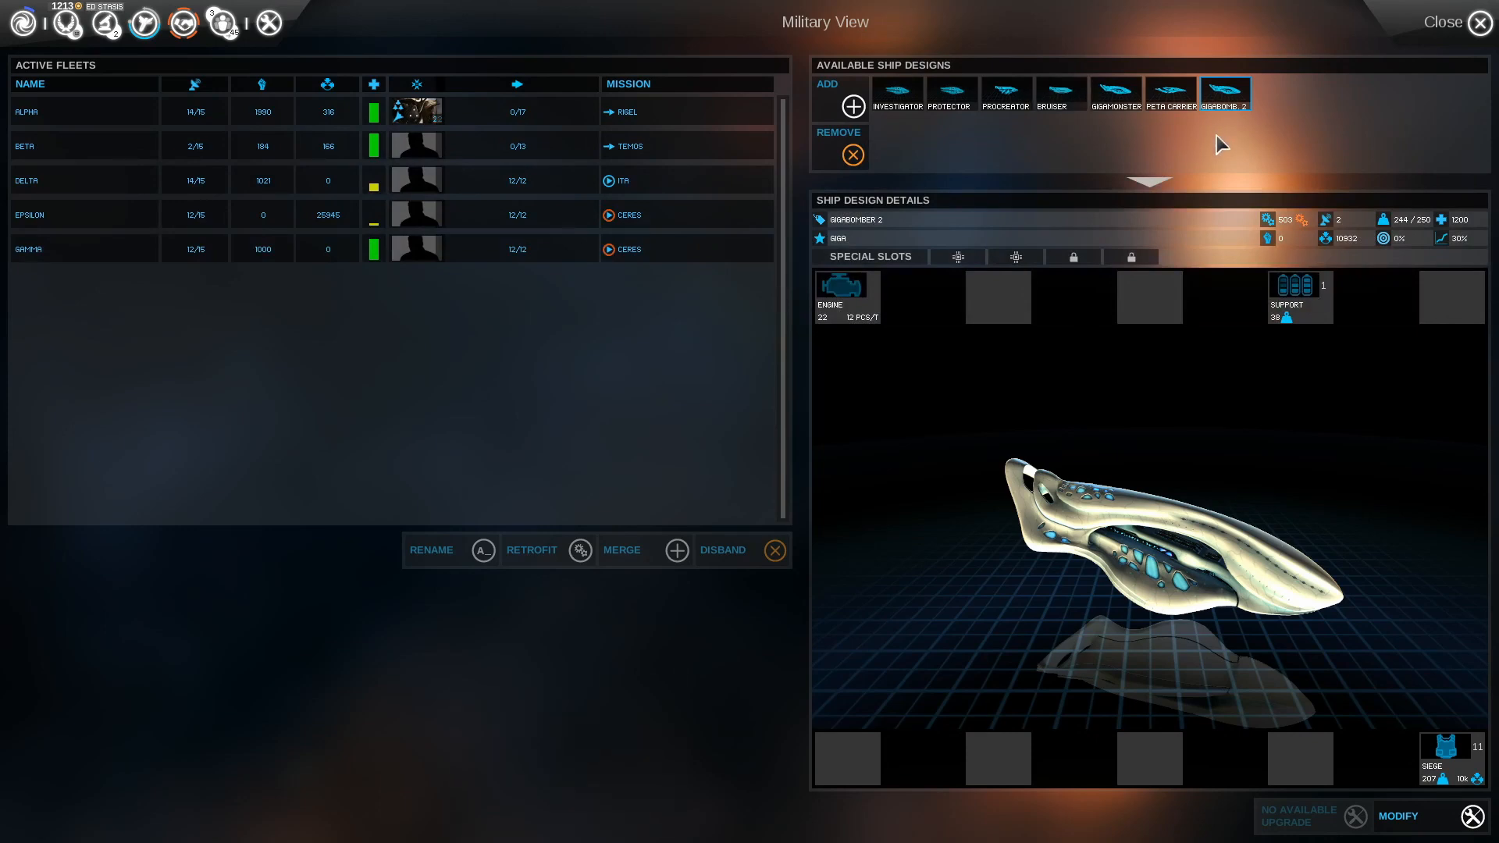
# Queue a Gigabomber 2 ship after Low-Impact Labs at Temos and close System View
pyautogui.click(1481, 22)
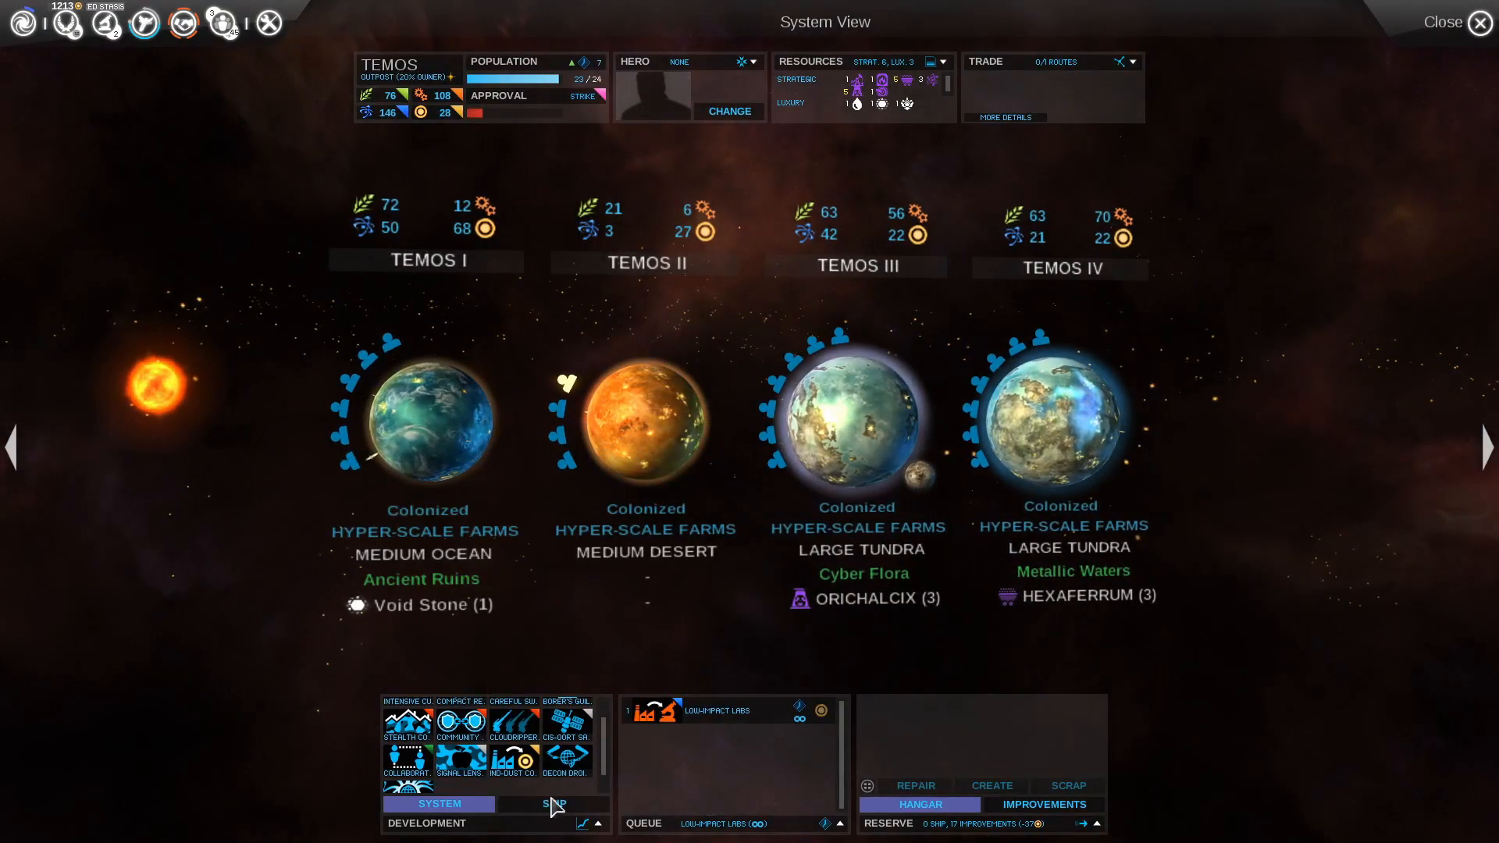
pyautogui.click(552, 803)
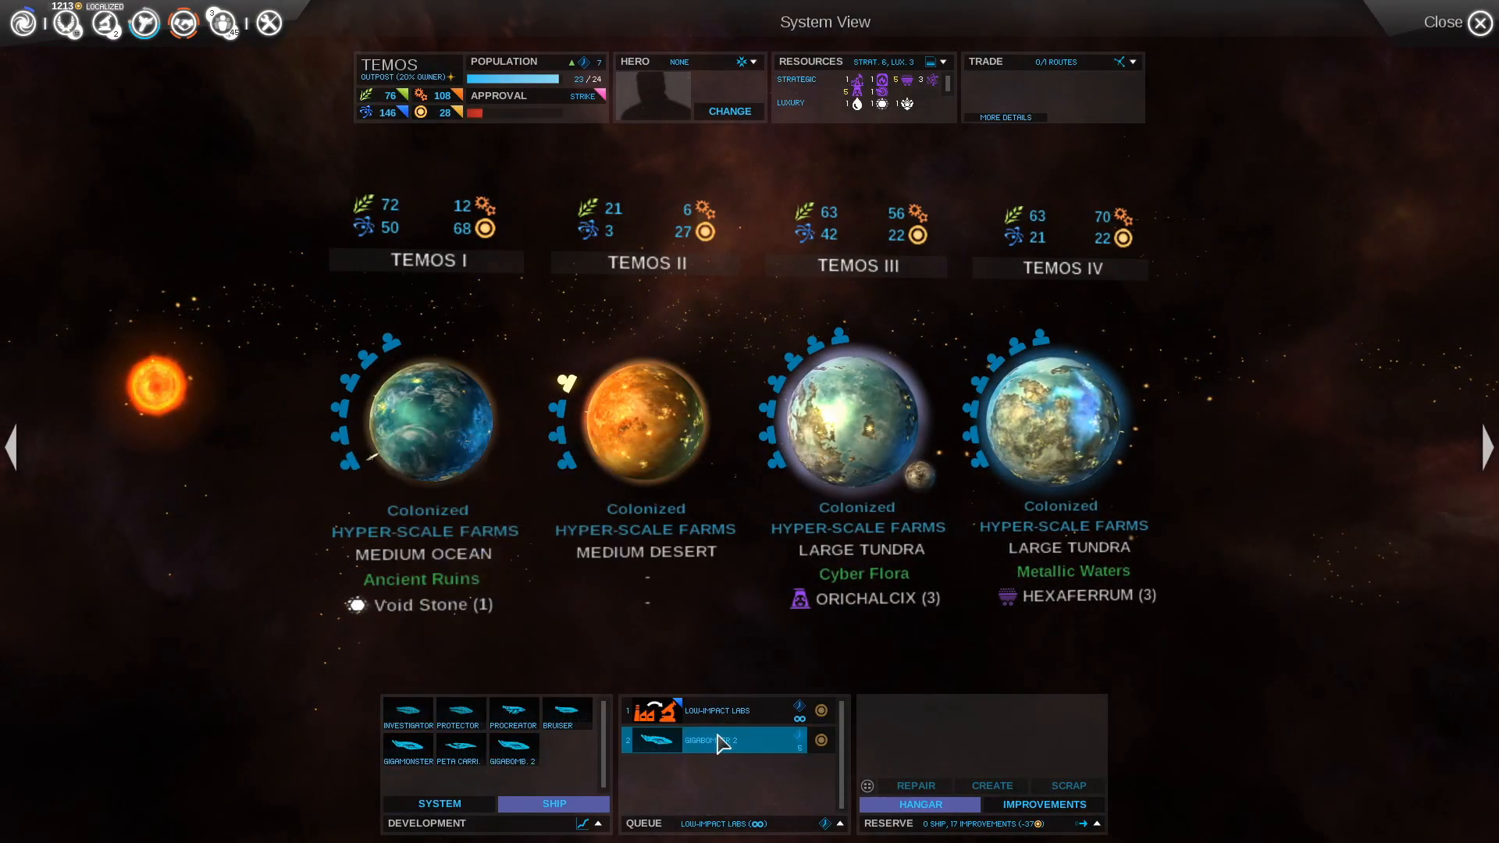
pyautogui.click(1482, 21)
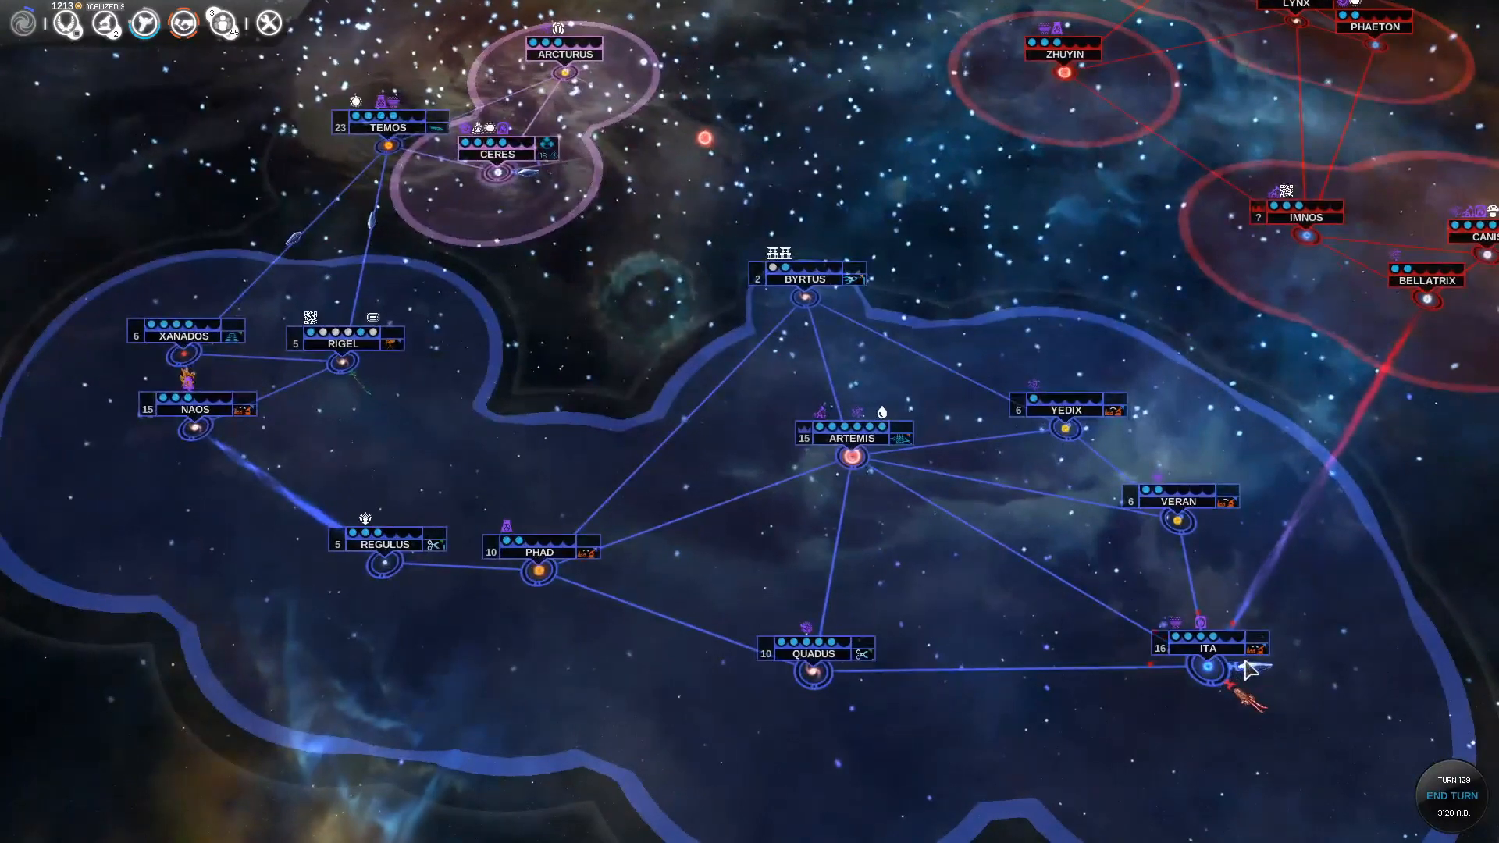
# Select the fleet at Ita, then order fleet Alpha to attack the Harmony fleet at Rigel
pyautogui.click(1233, 678)
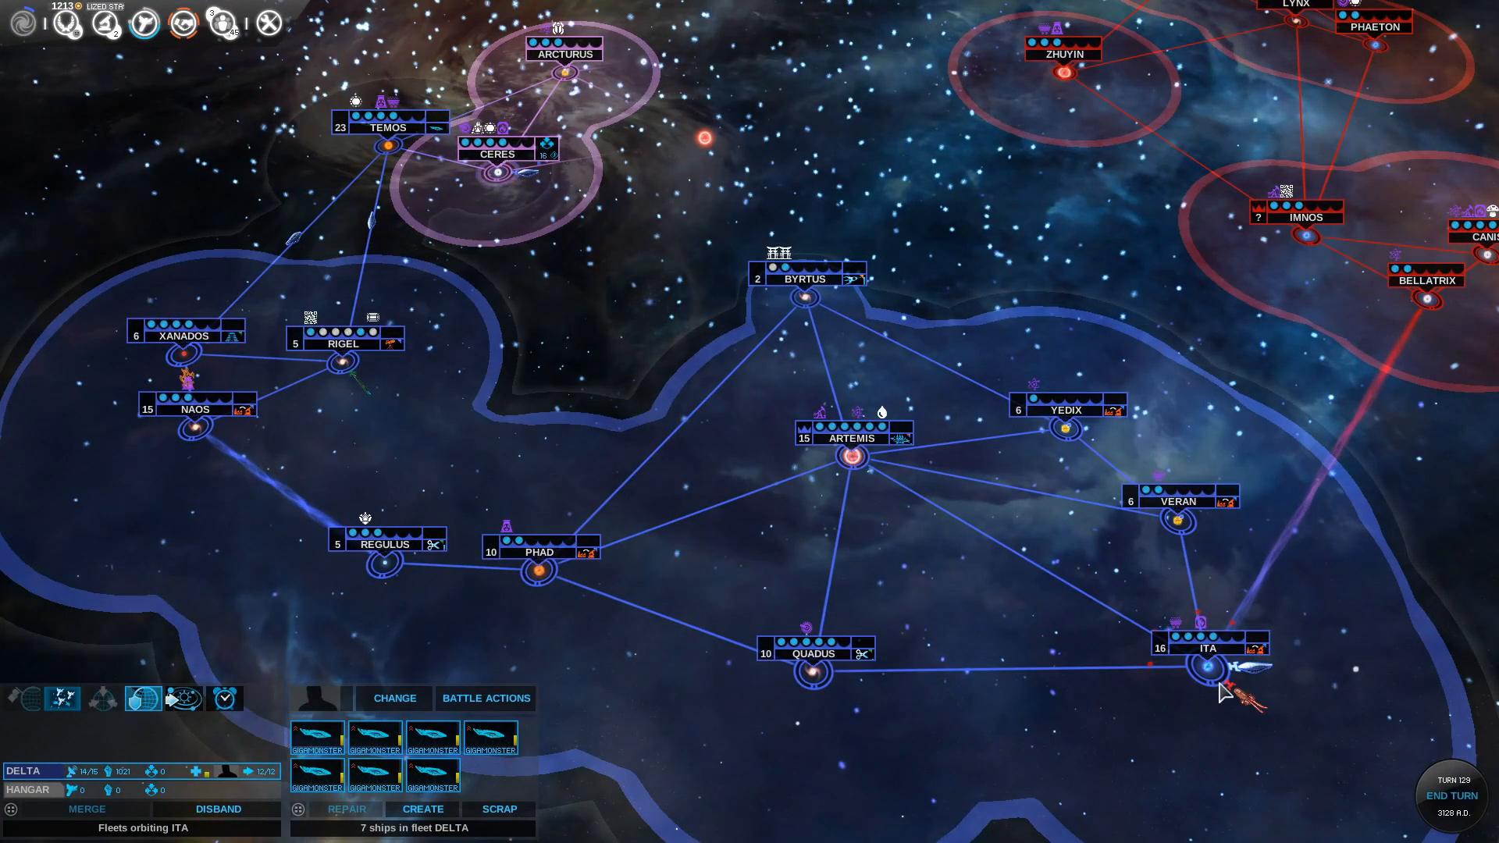
pyautogui.click(1449, 794)
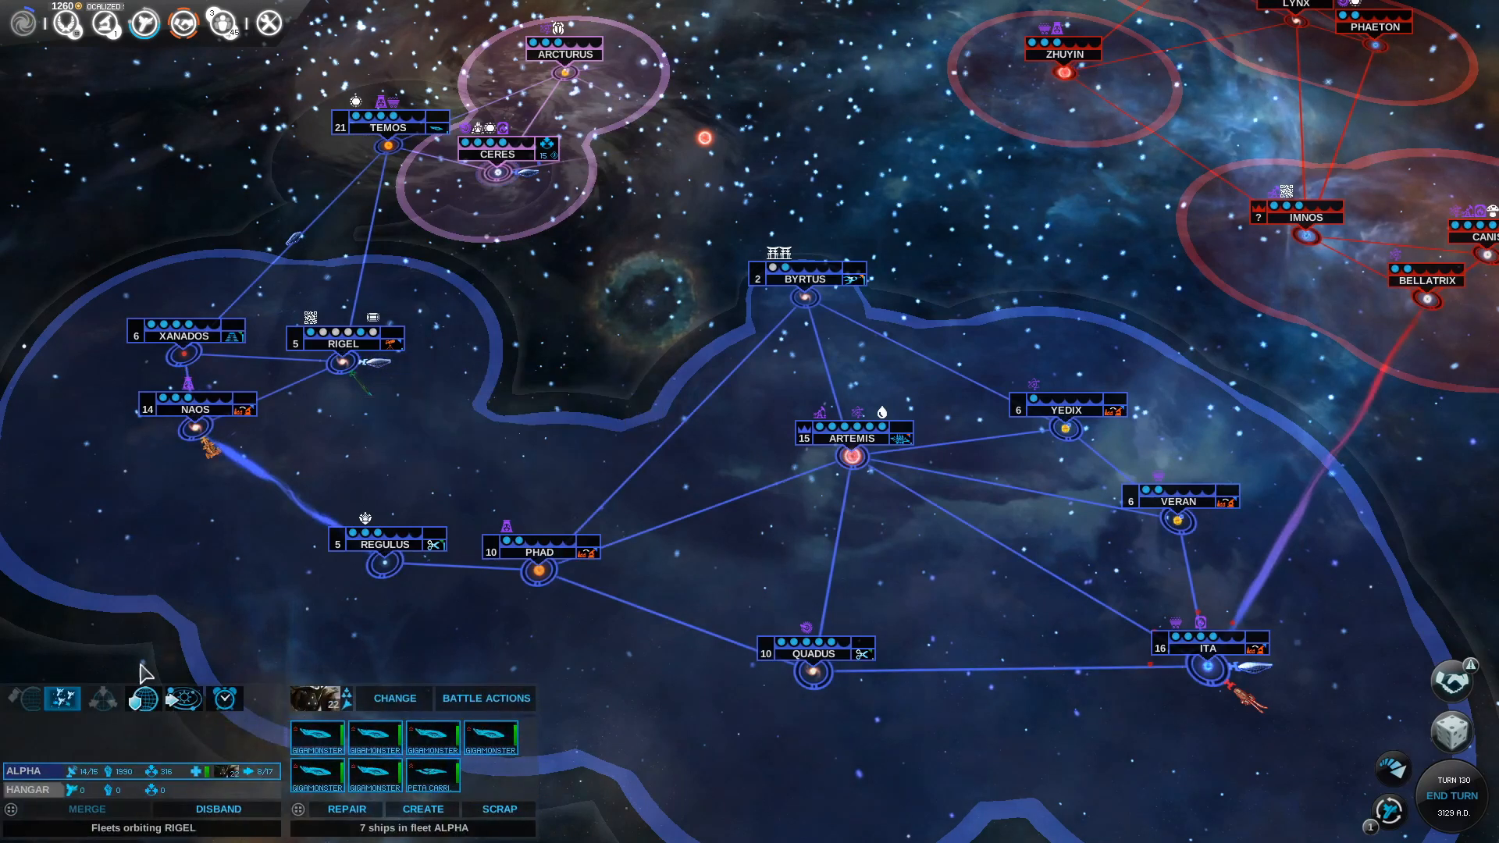
pyautogui.click(61, 699)
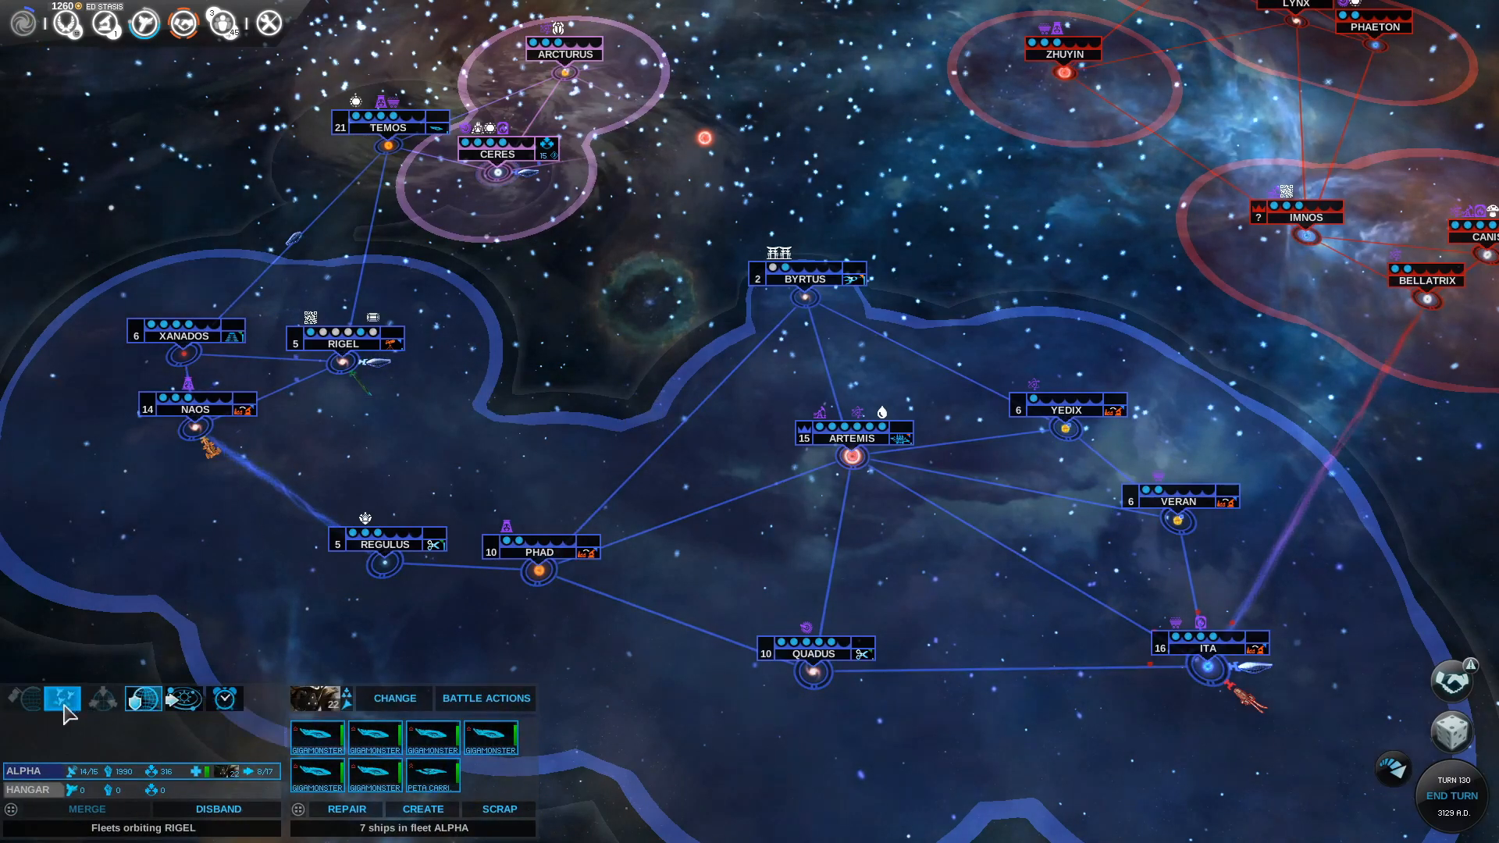
pyautogui.moveTo(60, 698)
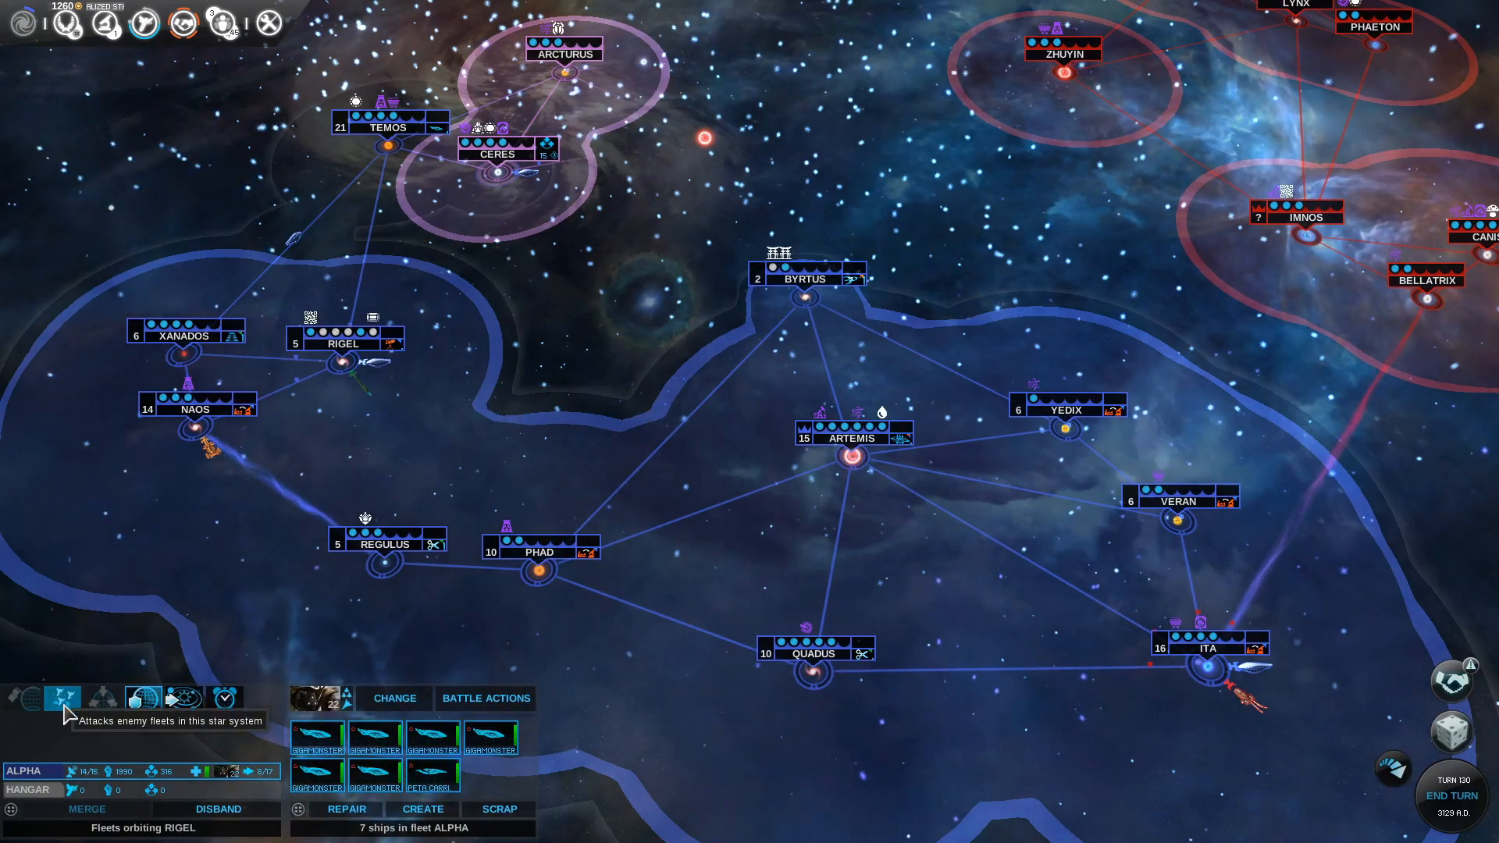
pyautogui.click(60, 697)
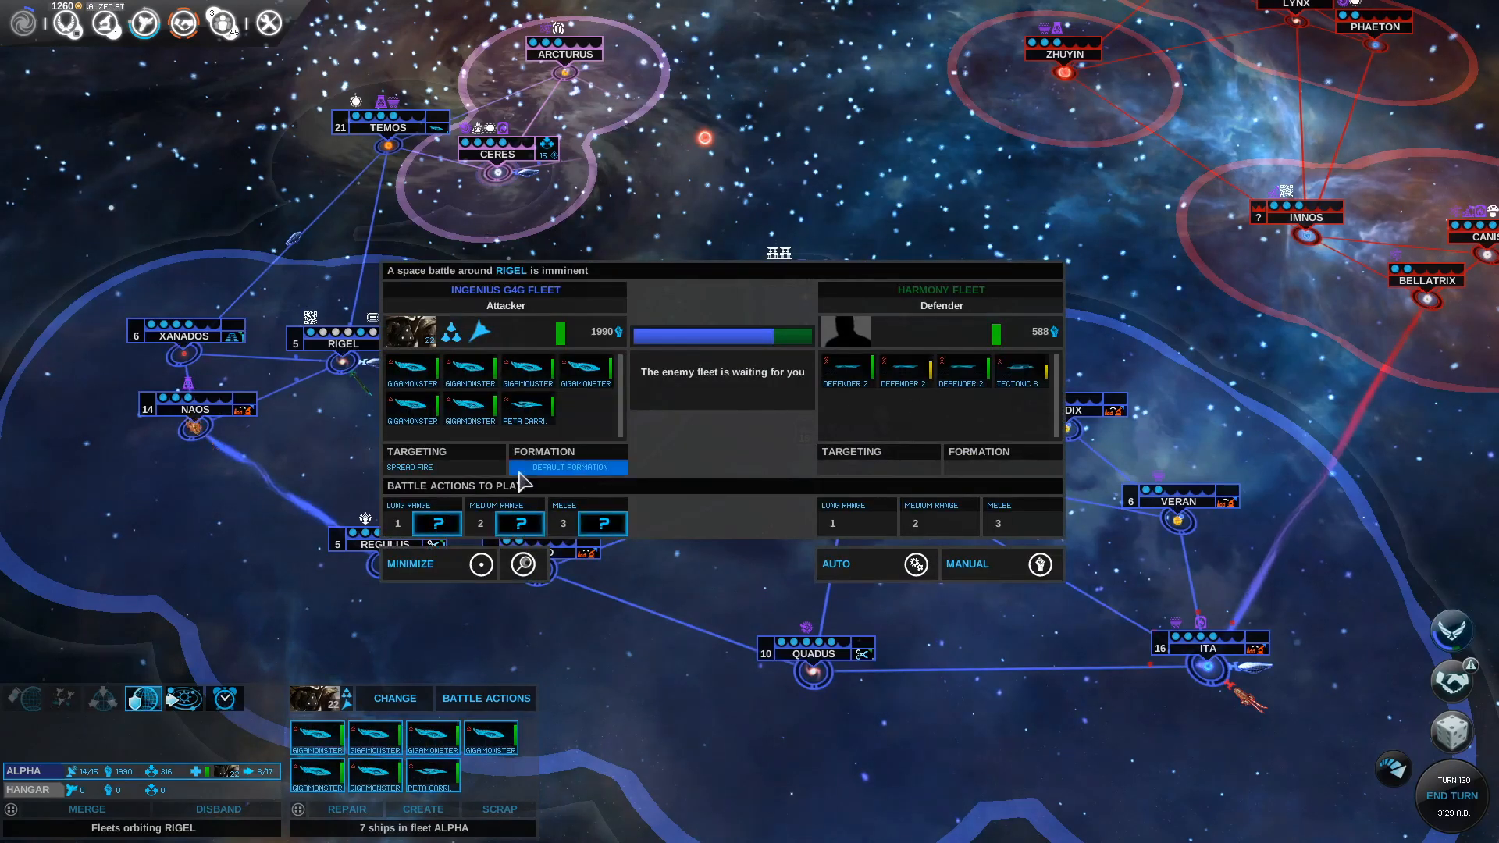
# Pick the Barrier card as the battle action for the Rigel fight
pyautogui.click(412, 466)
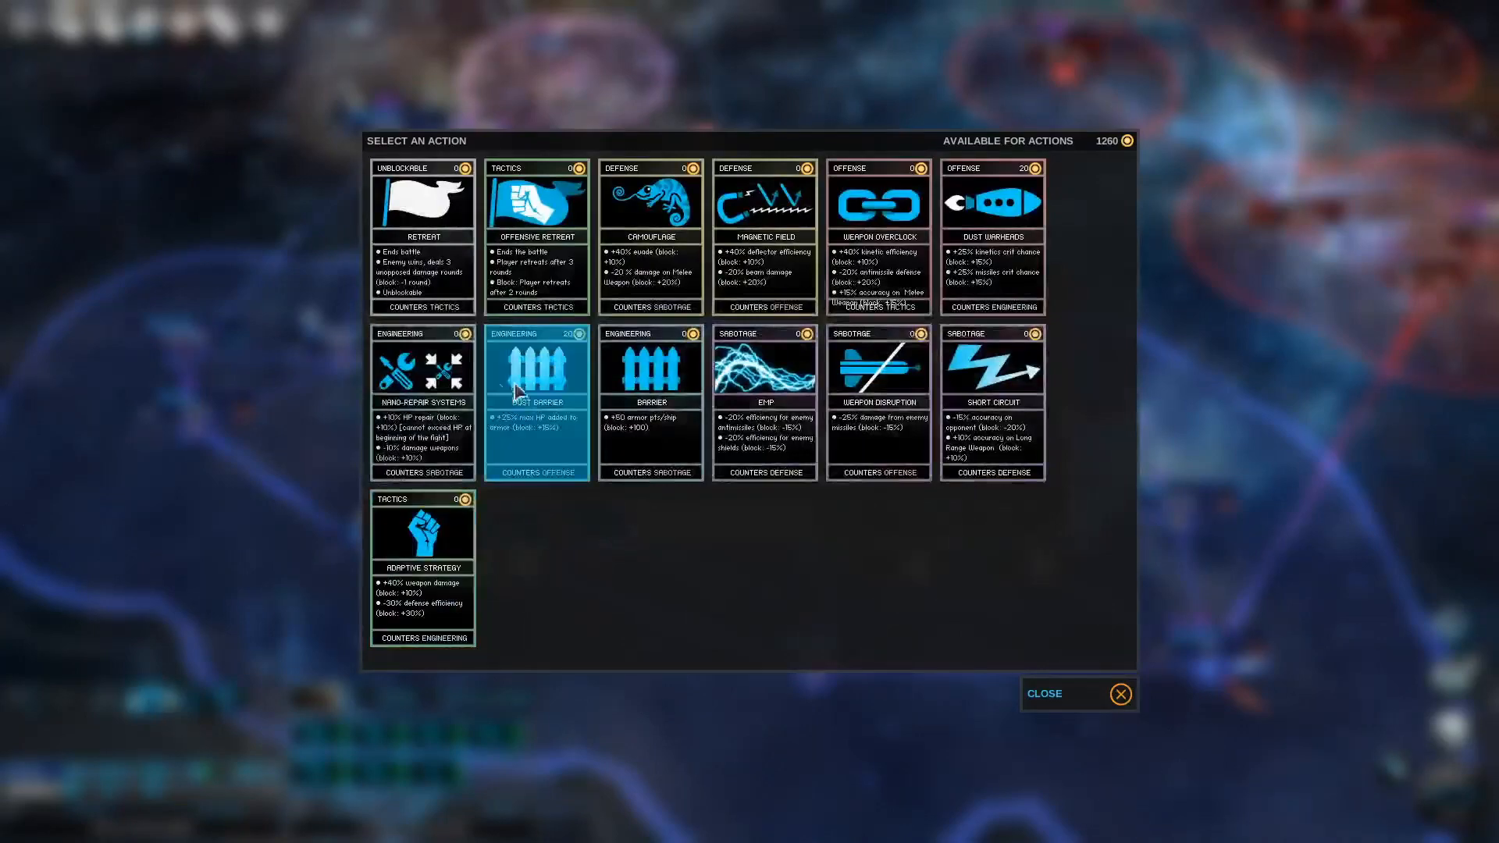
pyautogui.click(1078, 693)
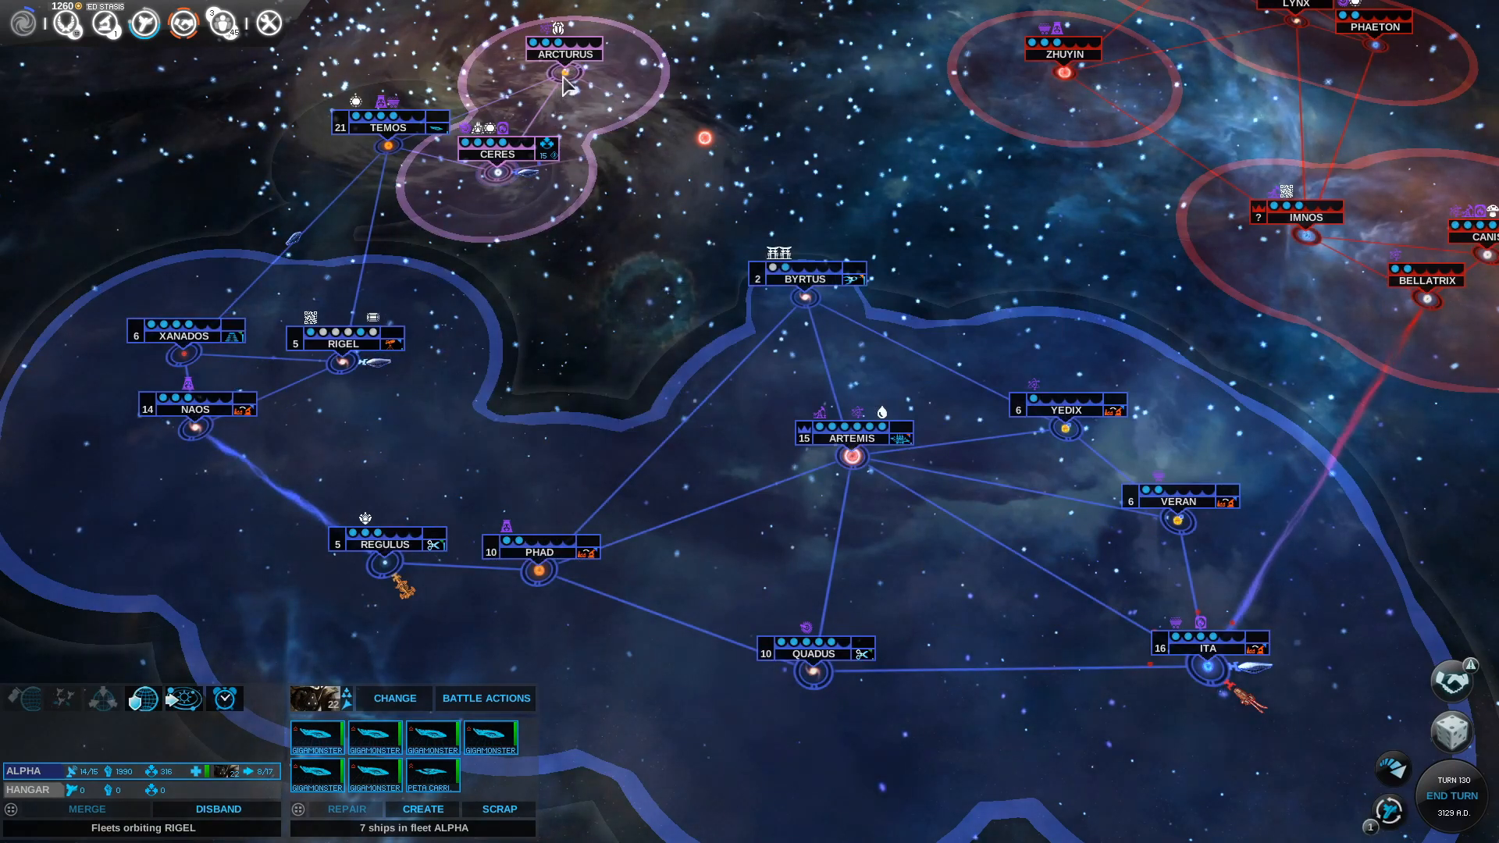
pyautogui.moveTo(569, 75)
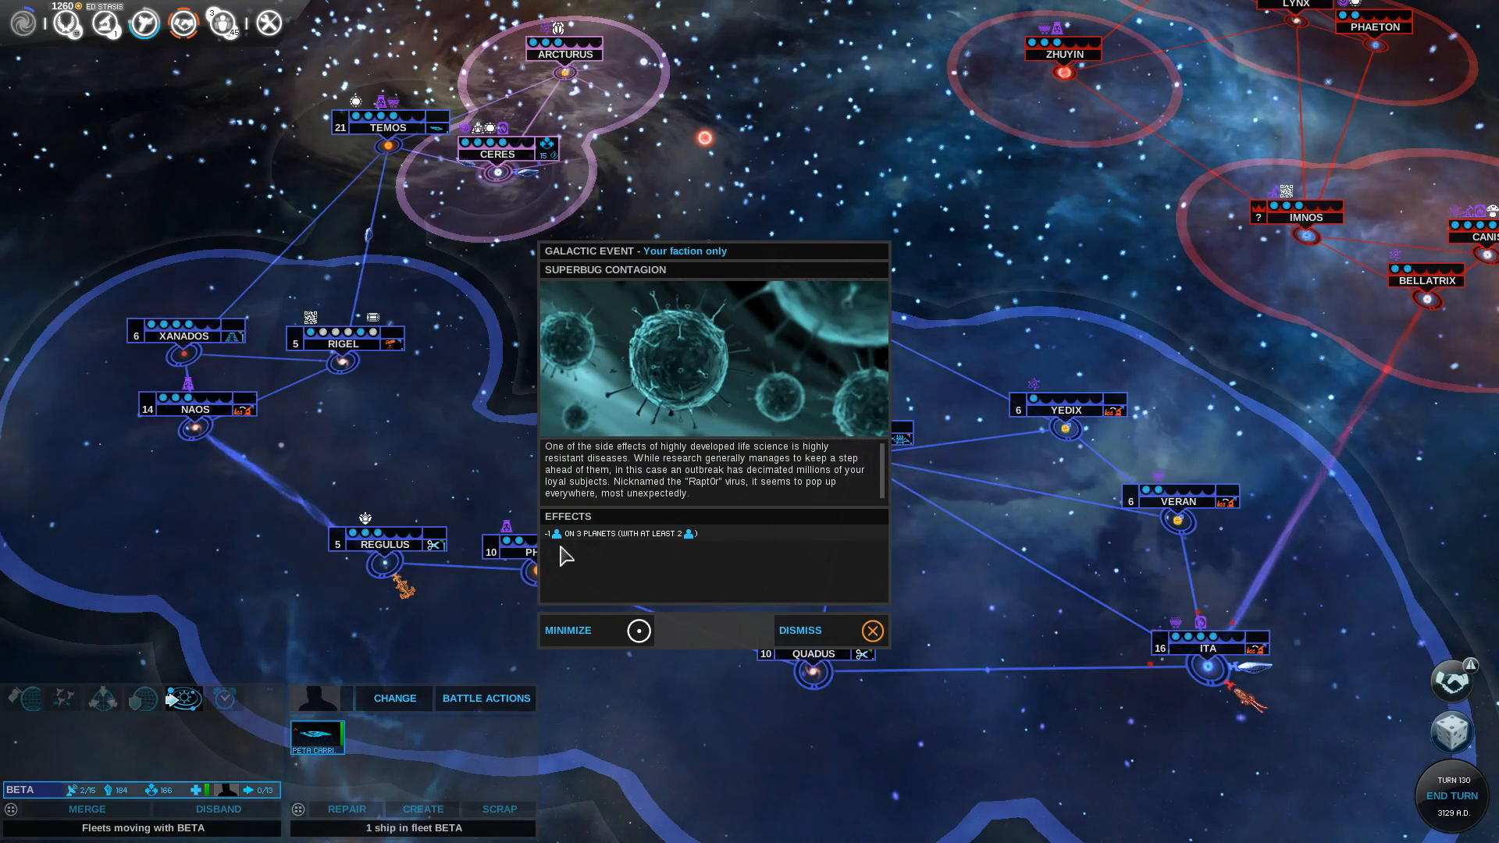
pyautogui.moveTo(830, 630)
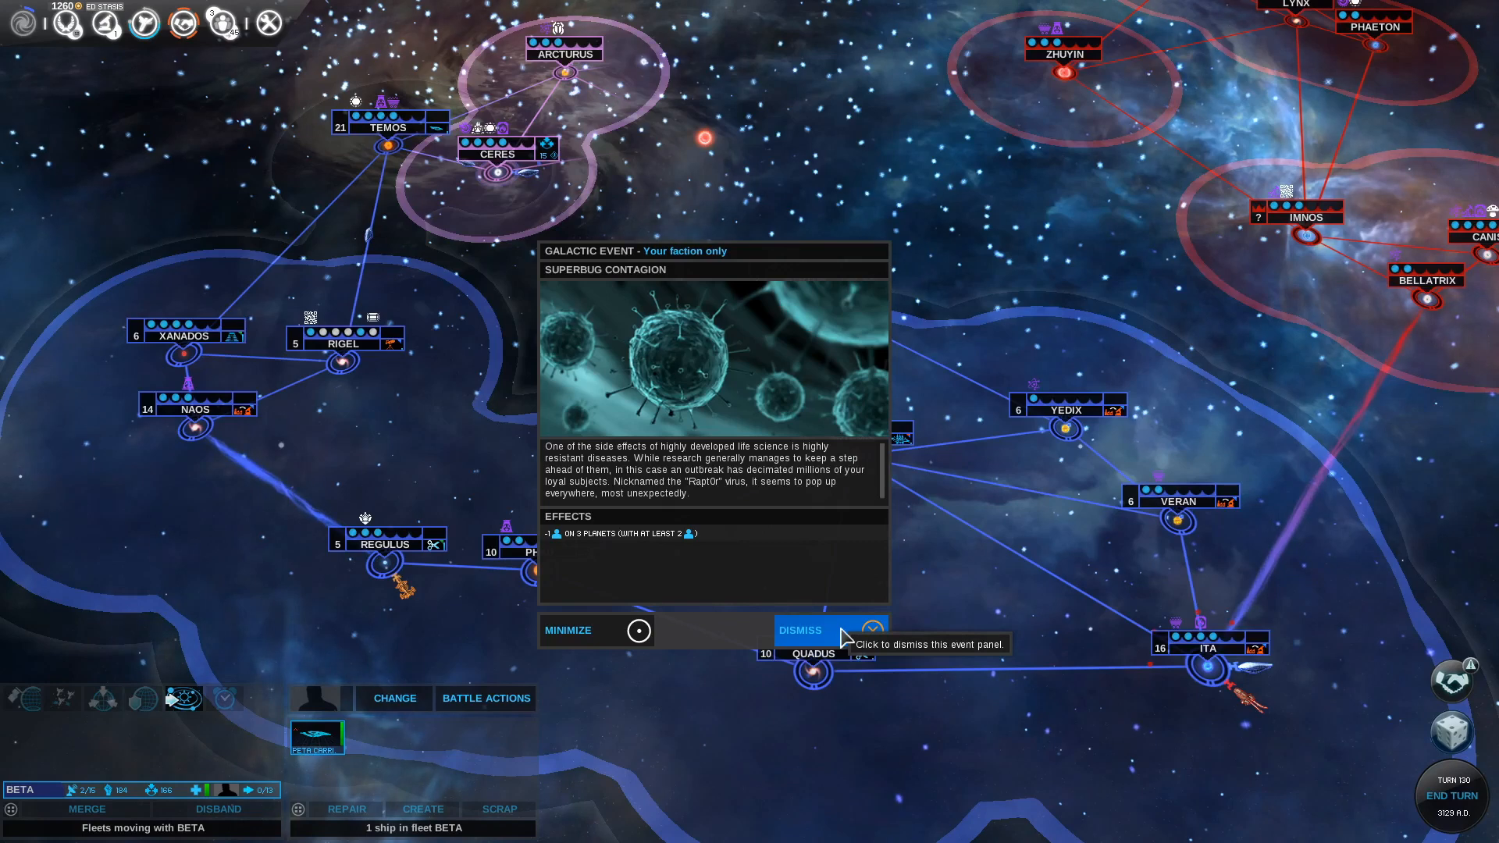
# Dismiss the Superbug Contagion notice, review the Pilgrims' negotiations, and refuse their cease-fire
pyautogui.click(801, 630)
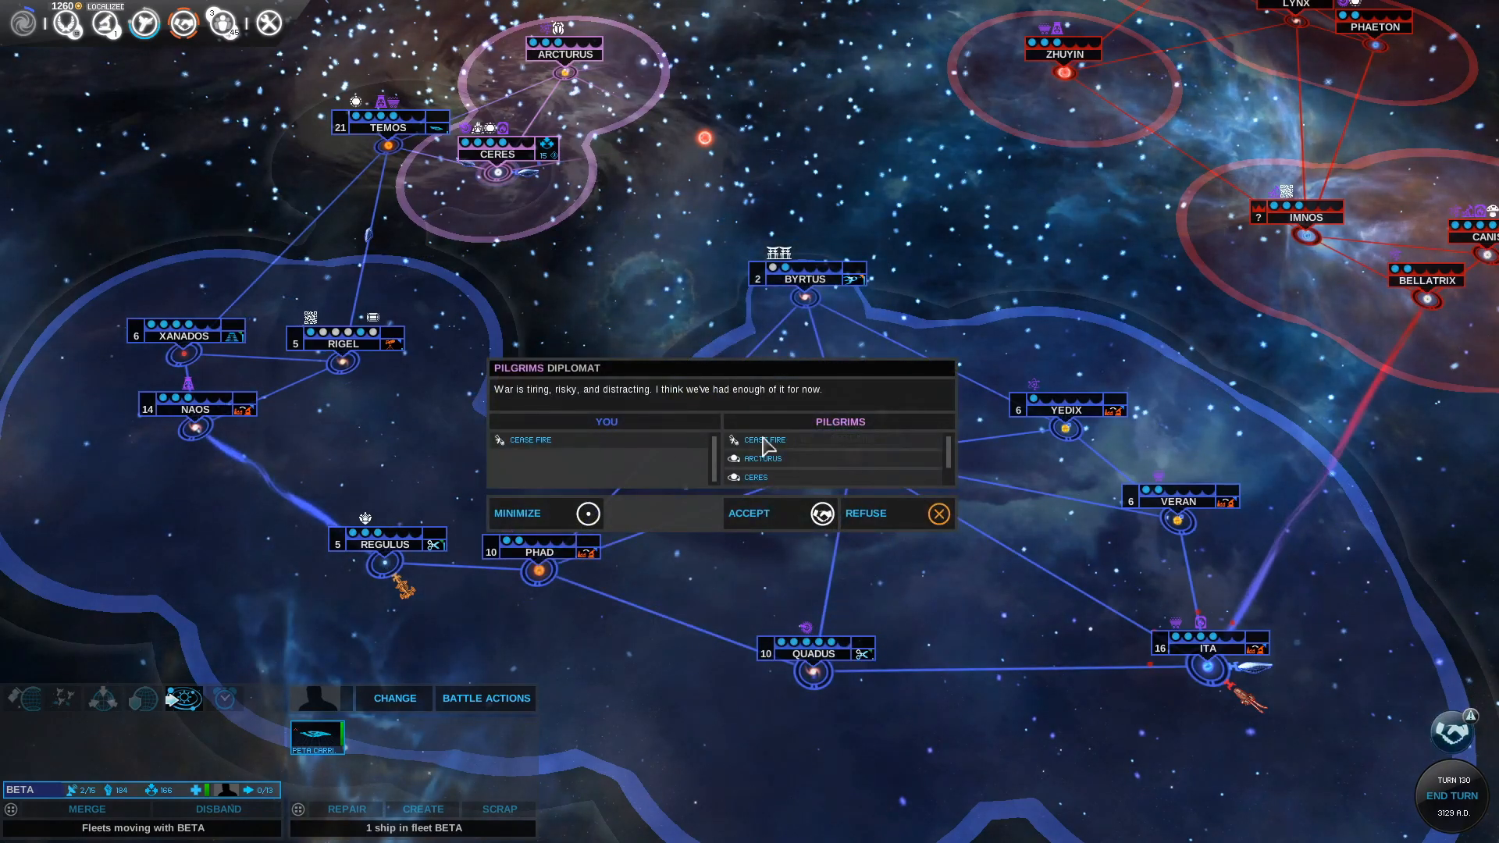
pyautogui.moveTo(569, 144)
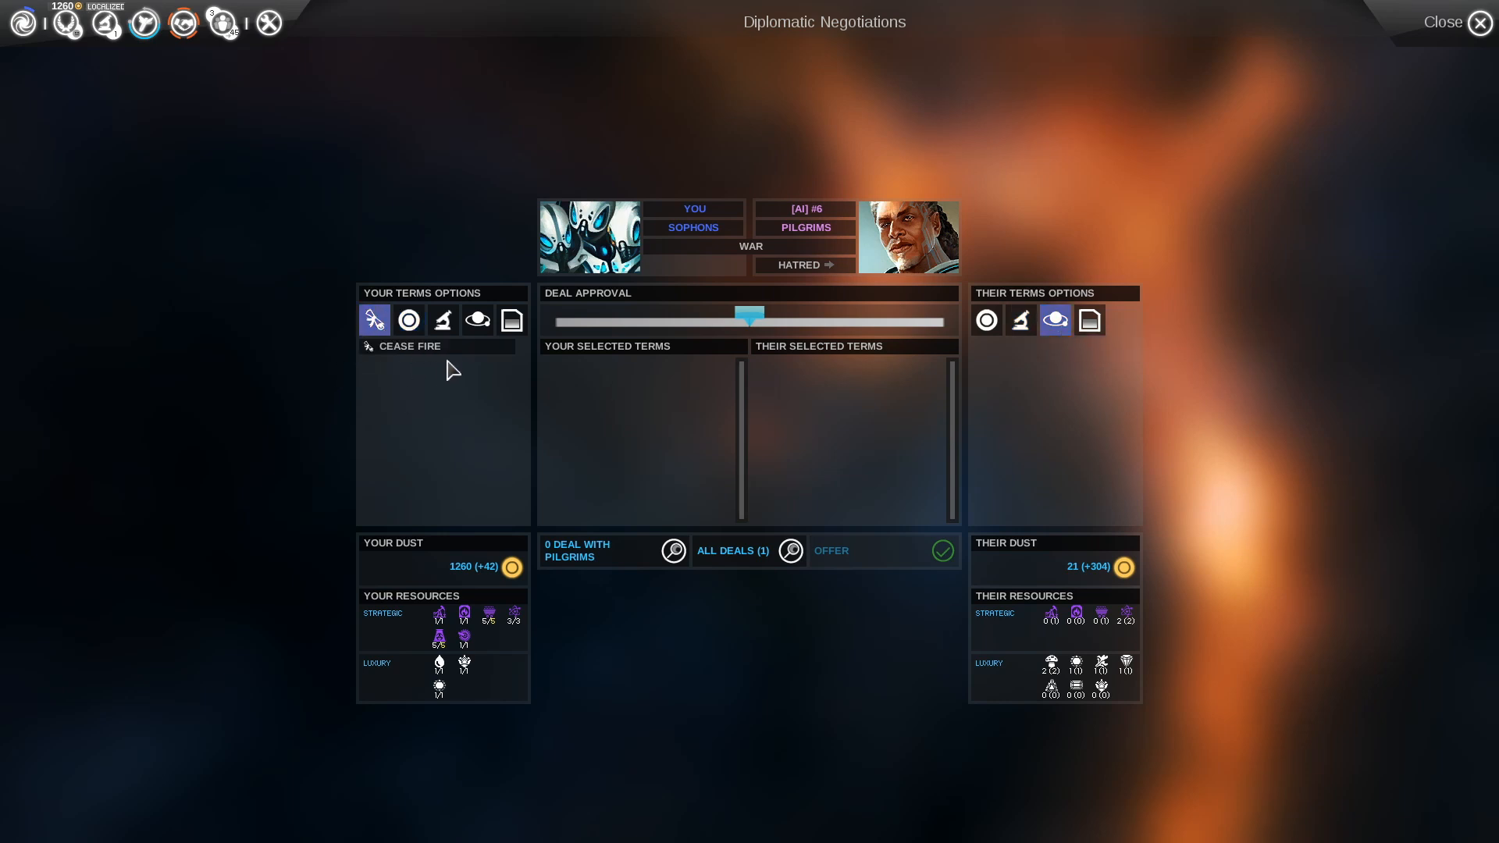
pyautogui.click(409, 345)
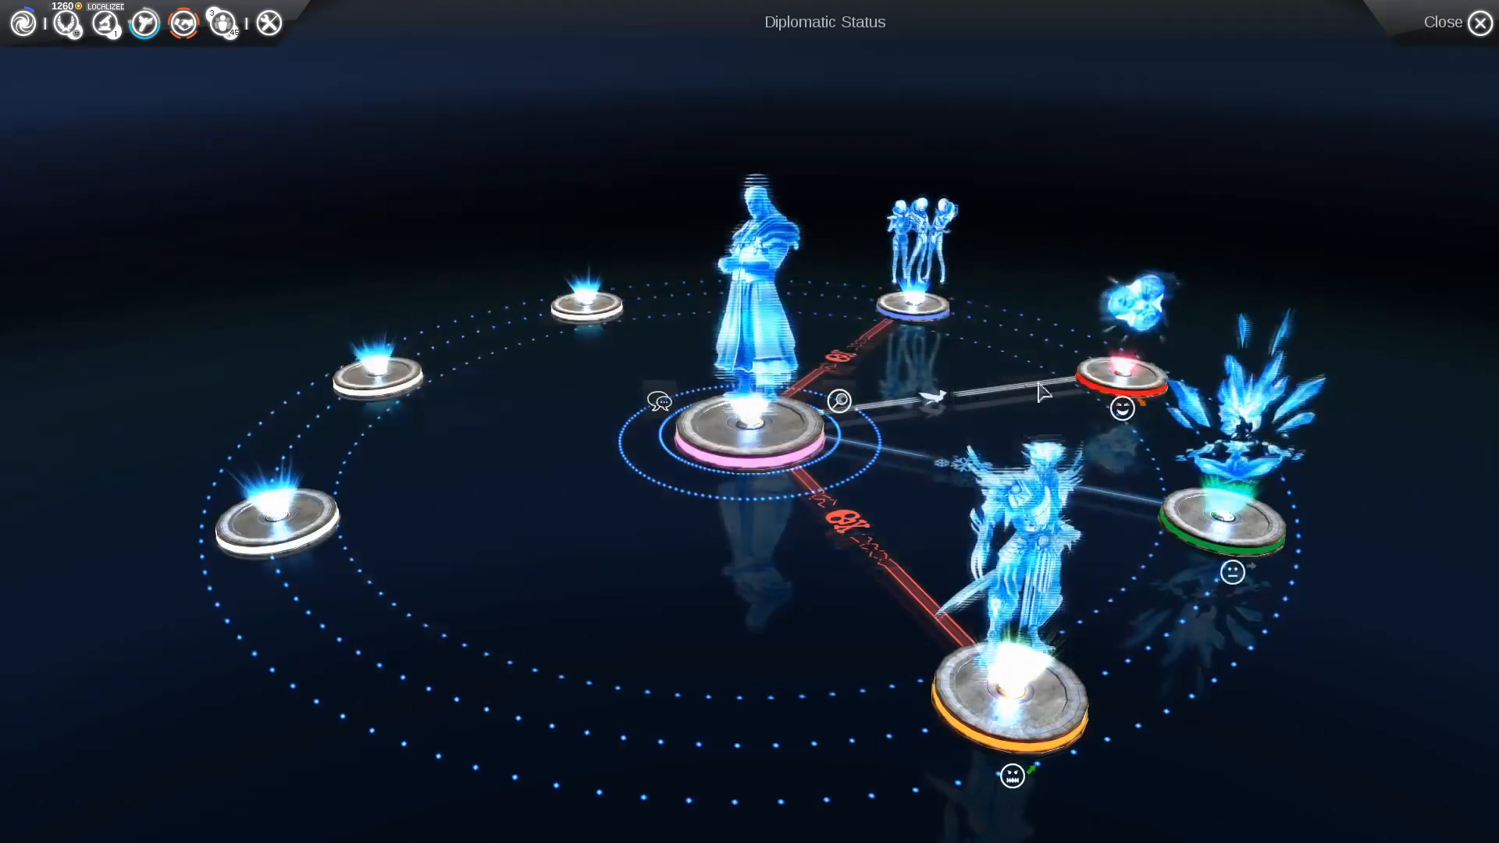
pyautogui.click(1443, 21)
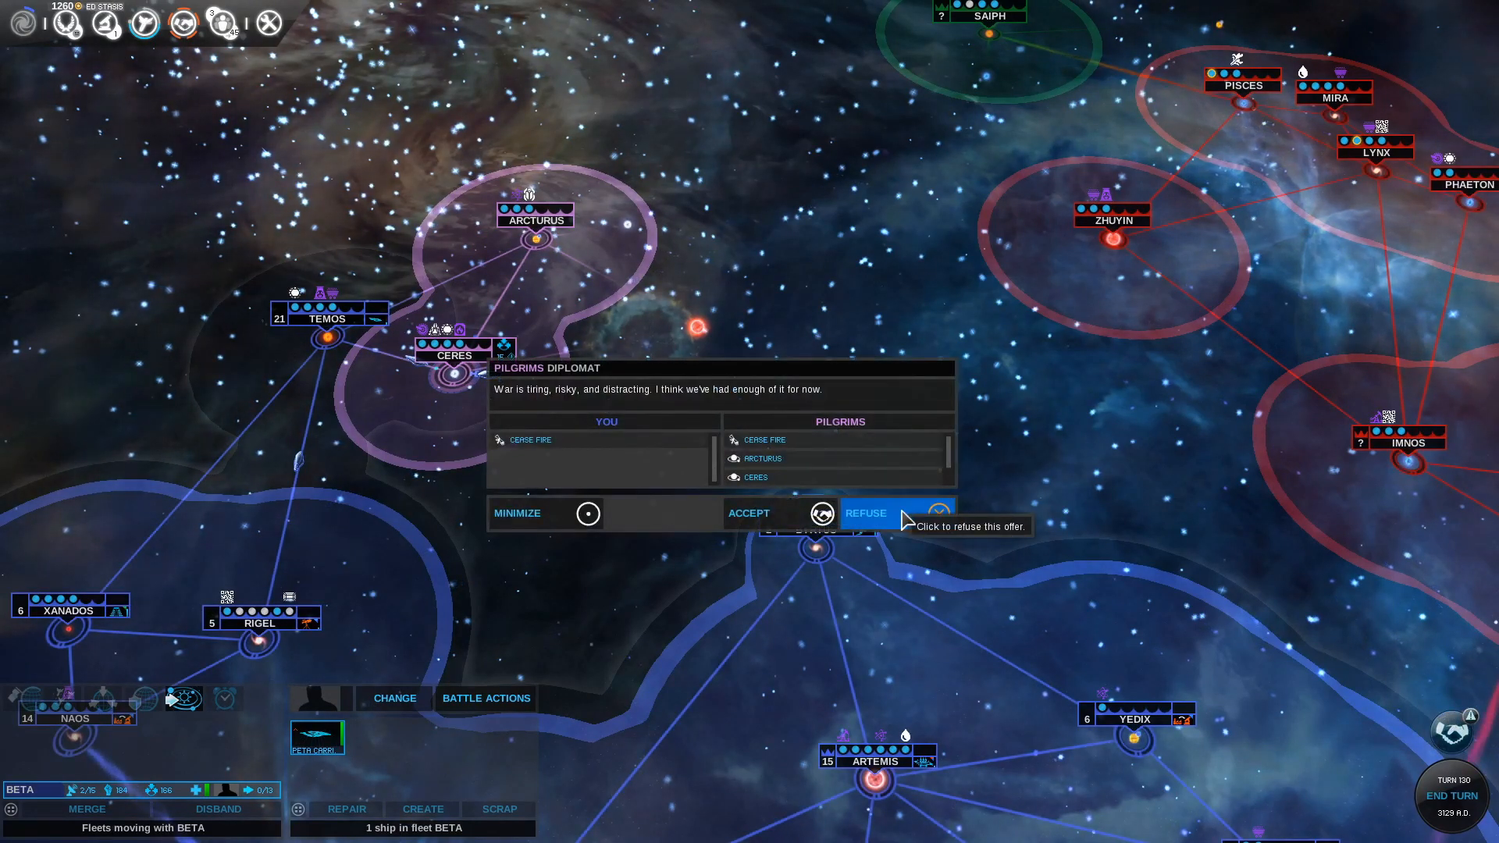
pyautogui.click(864, 514)
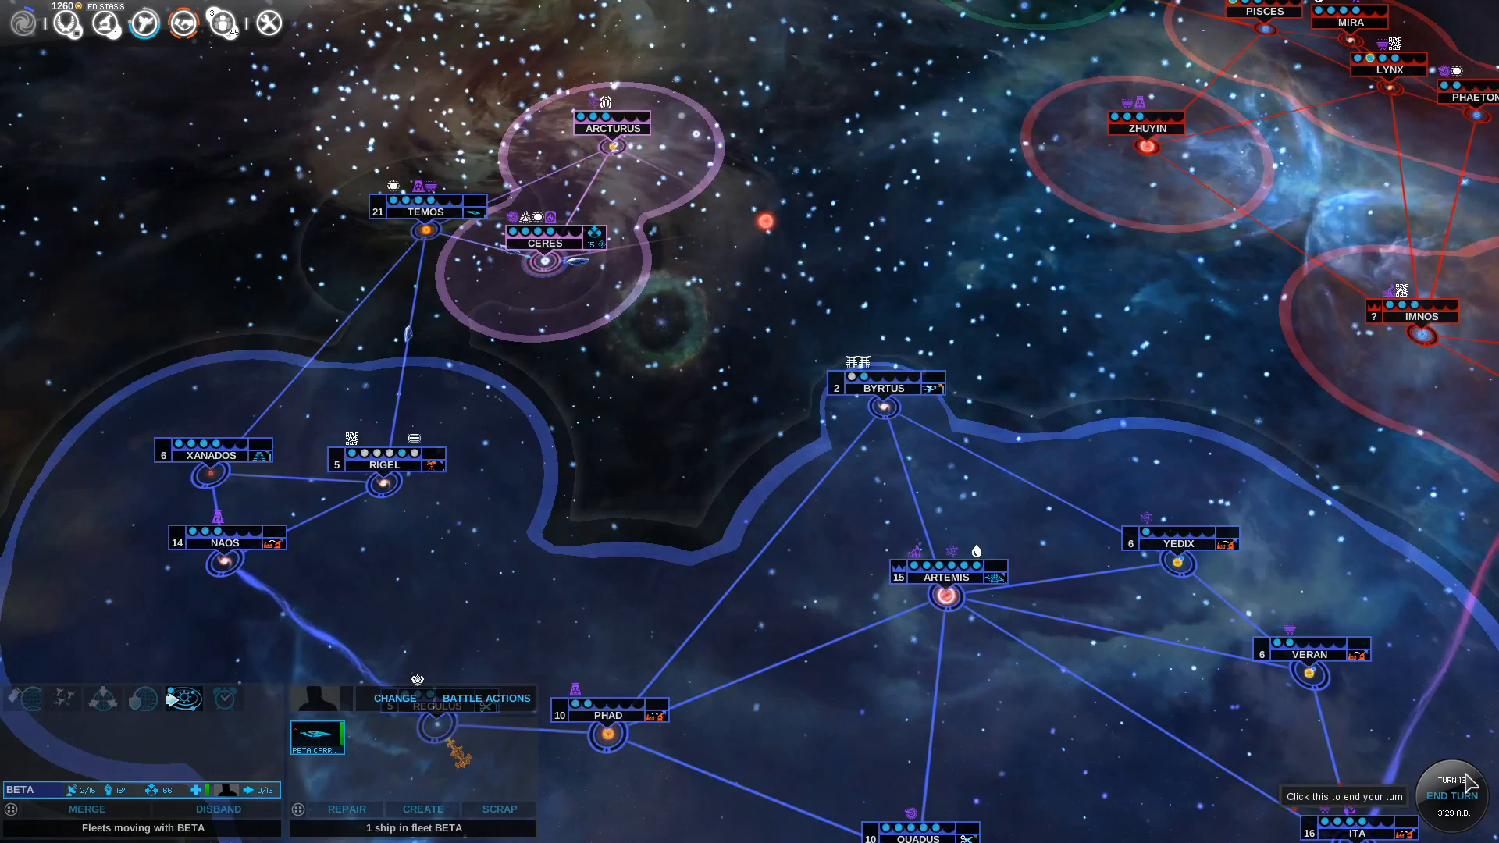
# End the turn and bring up the Xanados System View with its Ship tab
pyautogui.click(1451, 794)
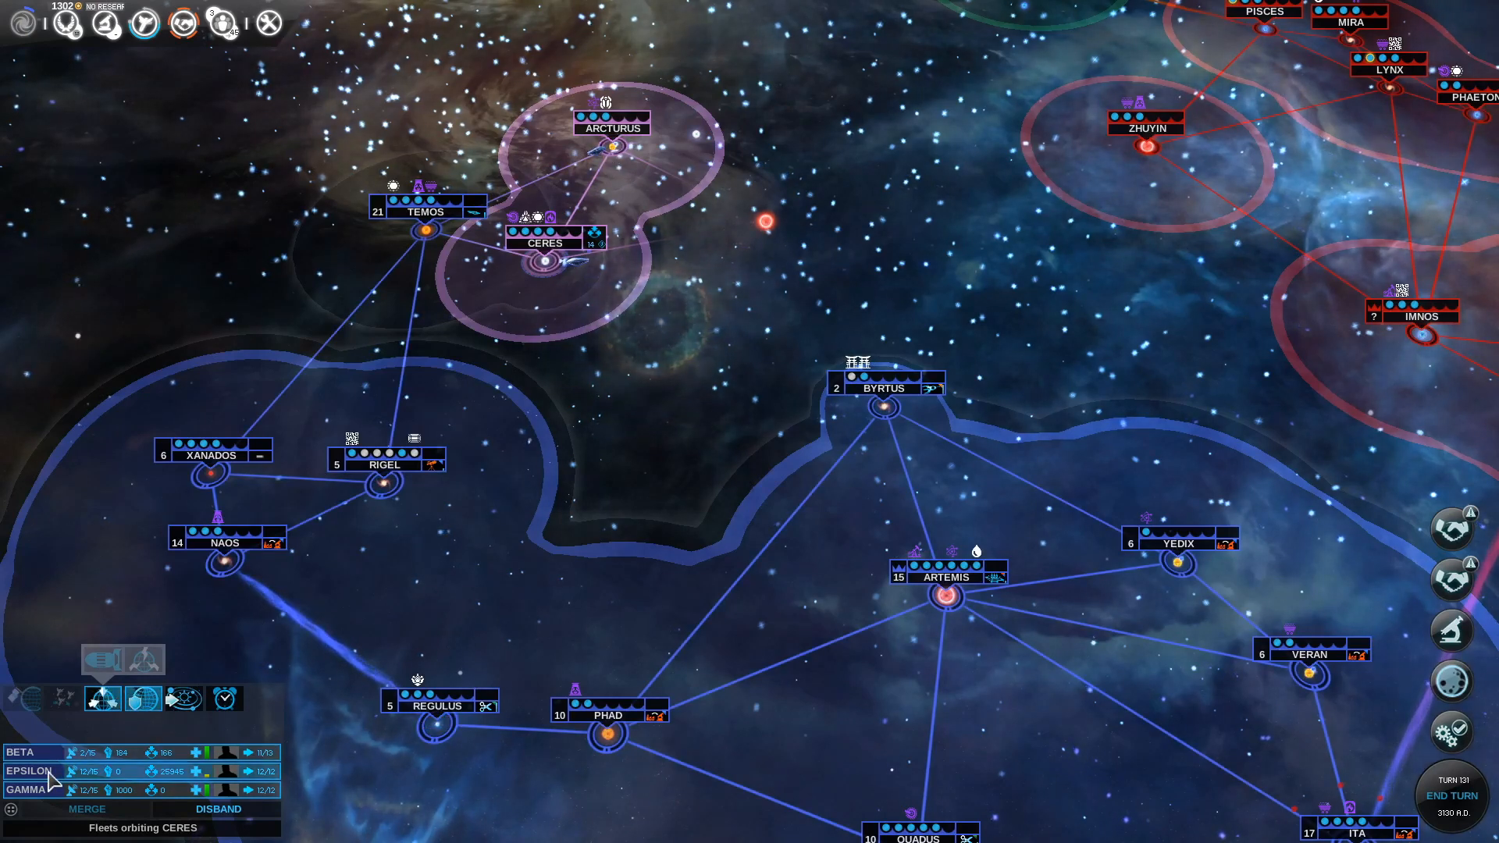
pyautogui.click(34, 771)
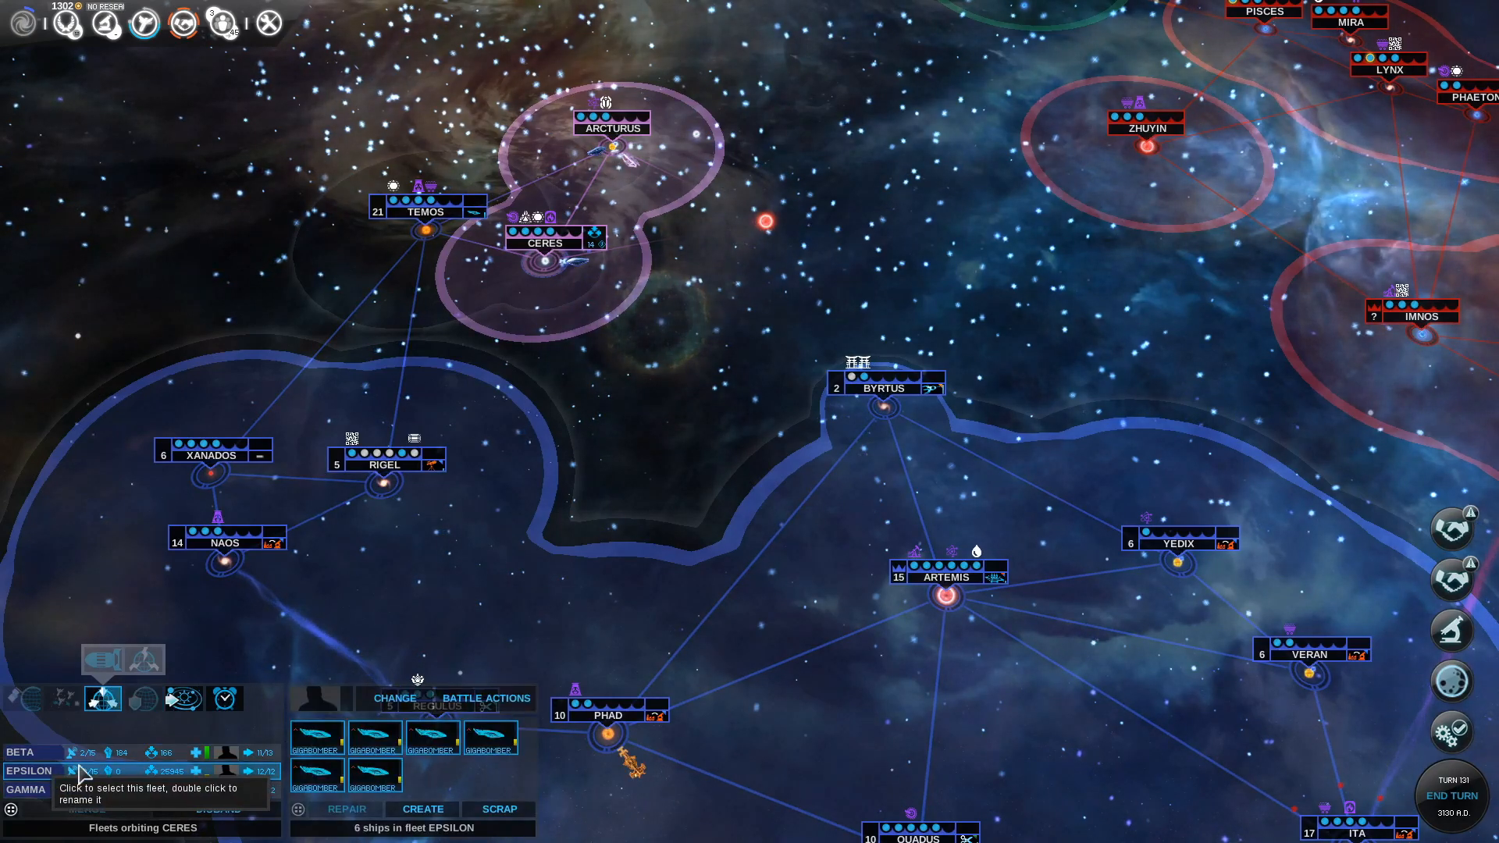
pyautogui.click(21, 753)
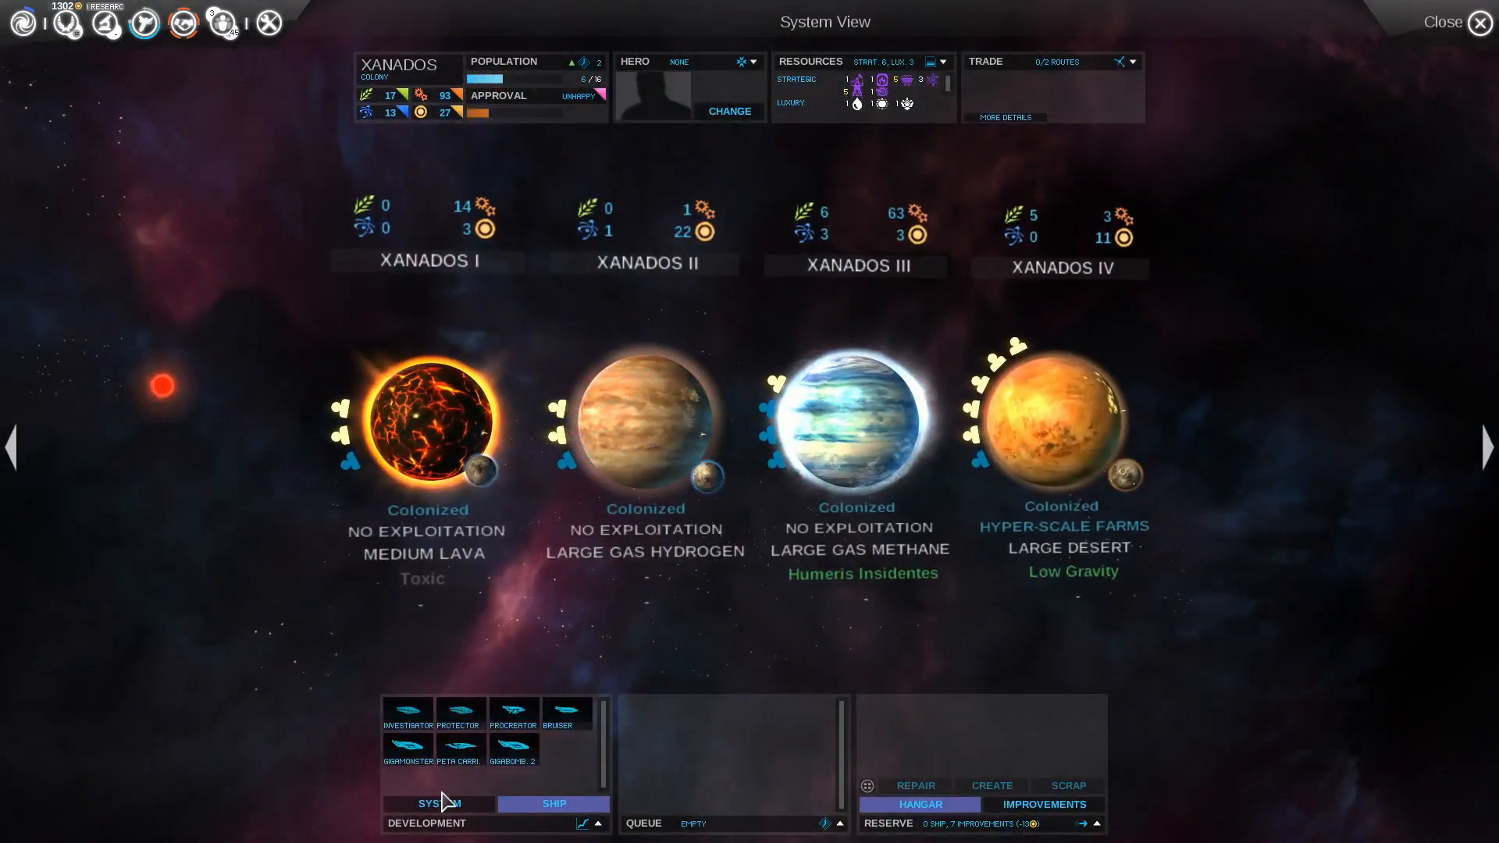
# Queue Desert Transformation on Xanados I, review Xanados II's terraform options, then open Diplomacy
pyautogui.click(438, 803)
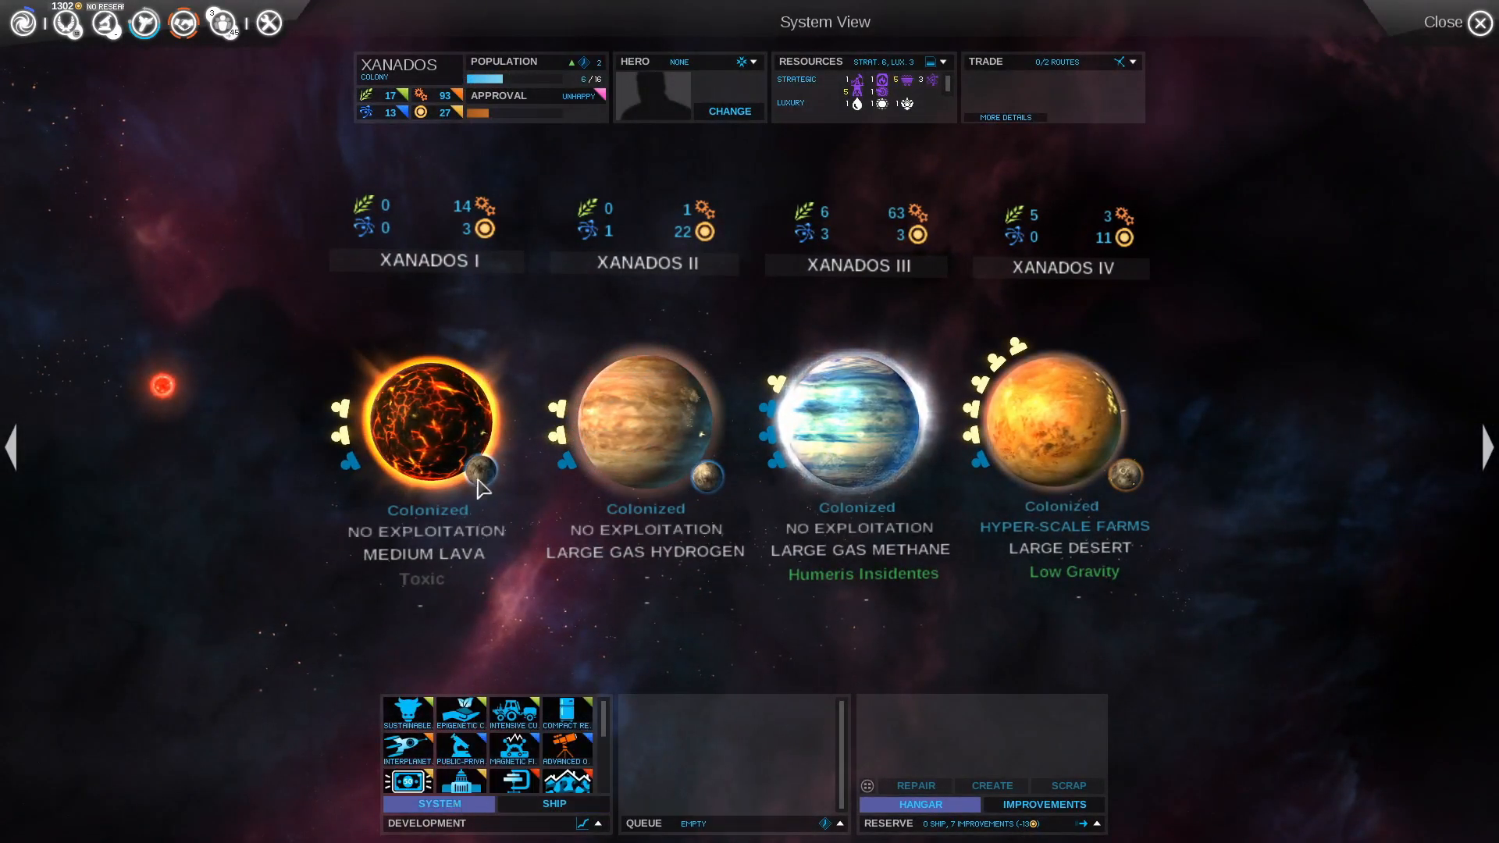
pyautogui.click(426, 425)
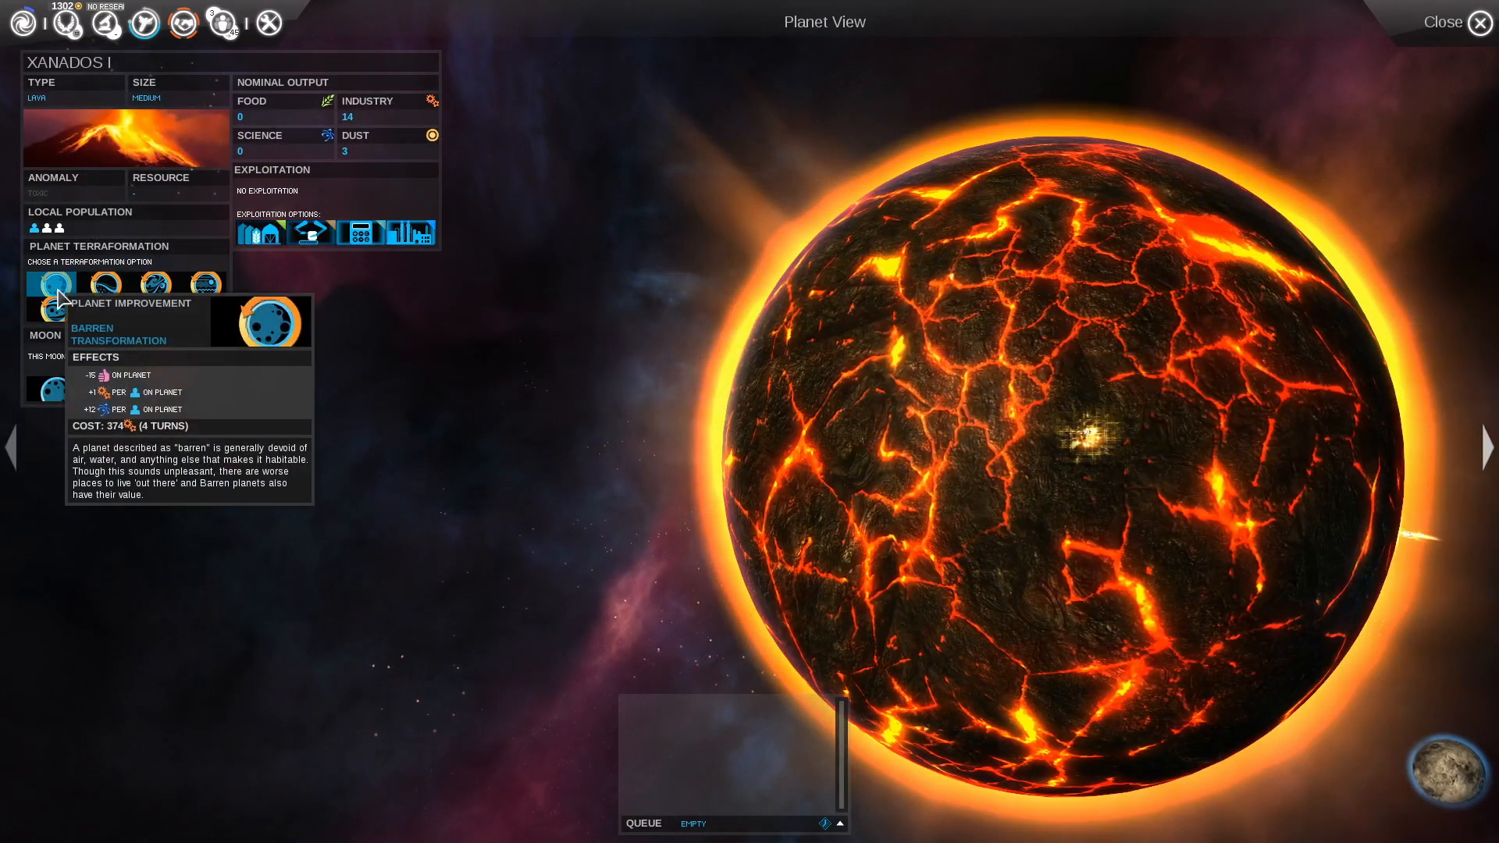
pyautogui.moveTo(150, 282)
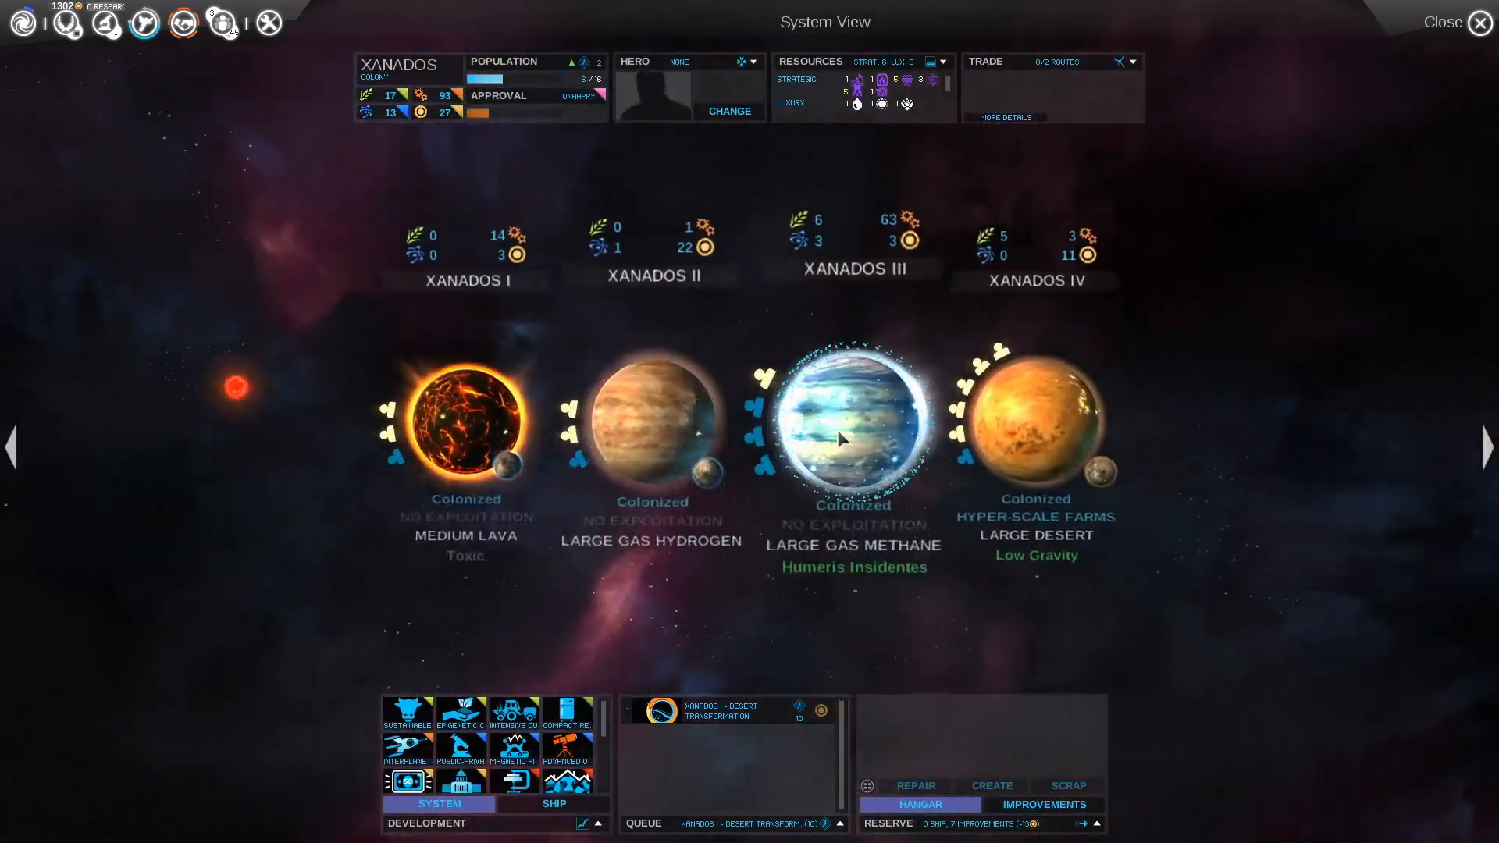
pyautogui.click(651, 425)
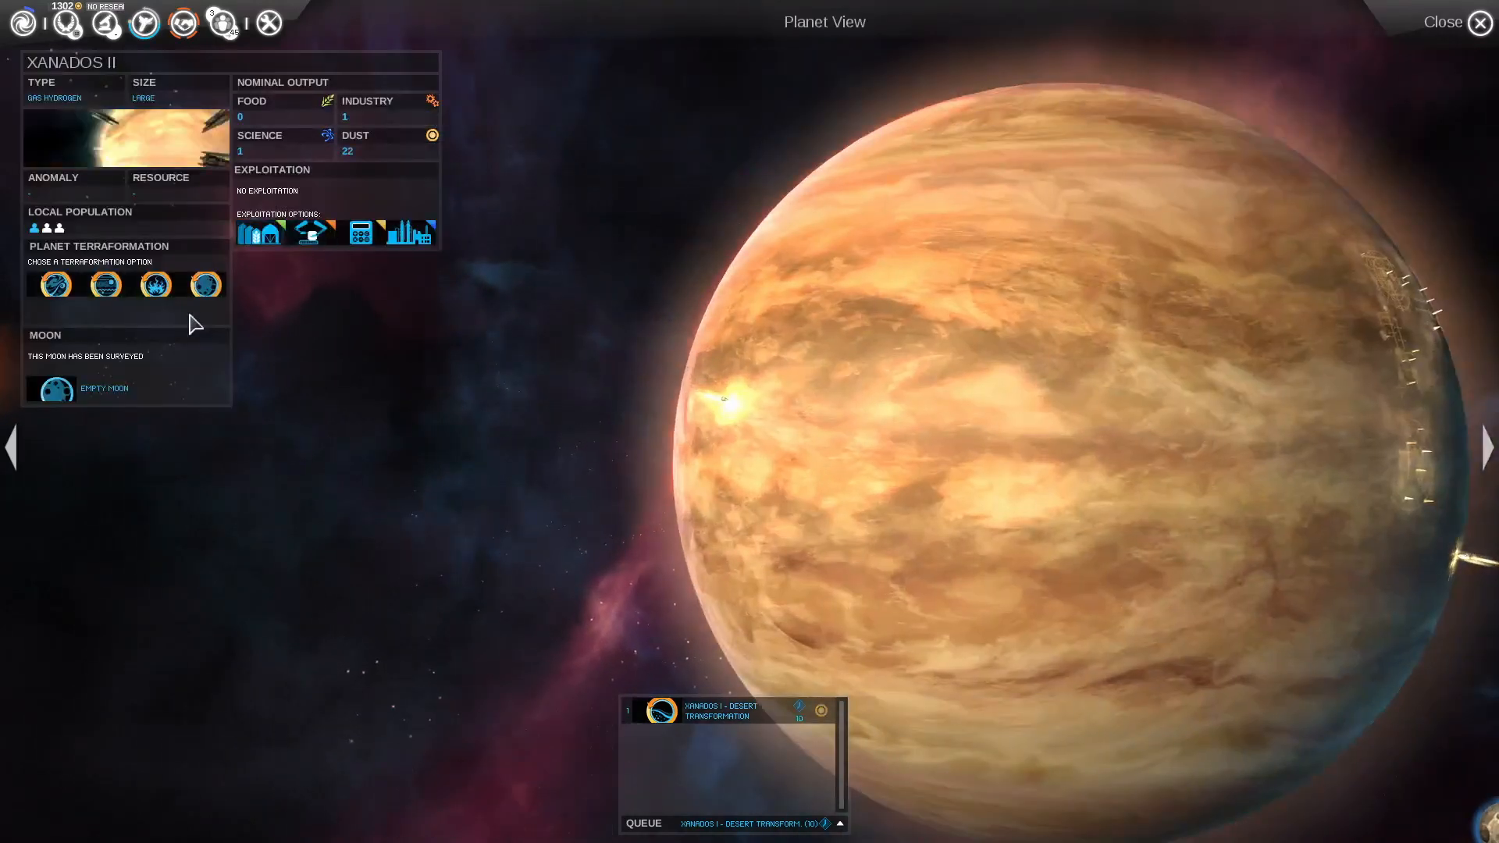
pyautogui.moveTo(259, 233)
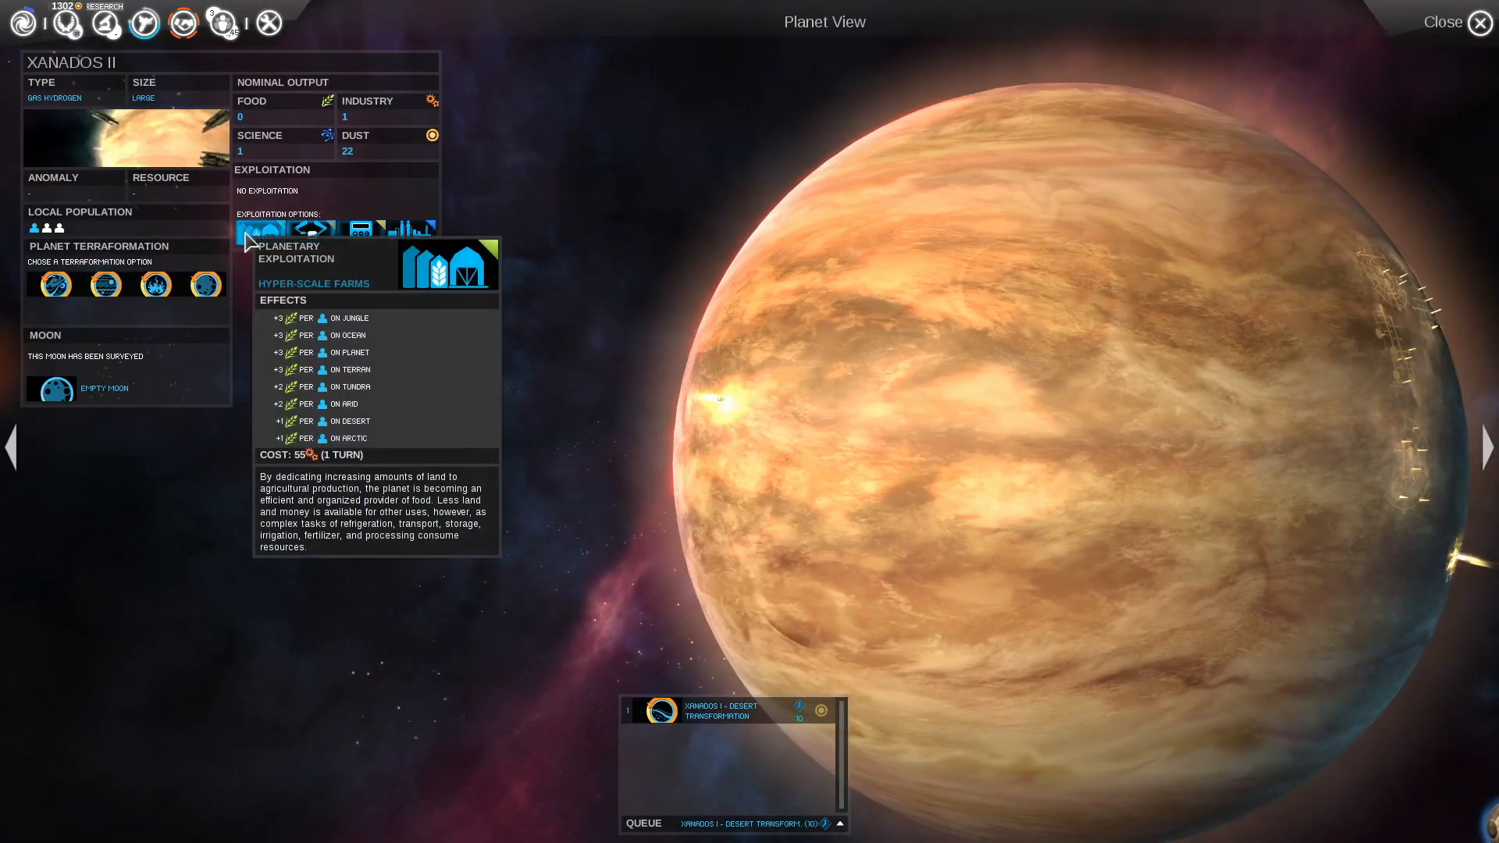
pyautogui.moveTo(412, 231)
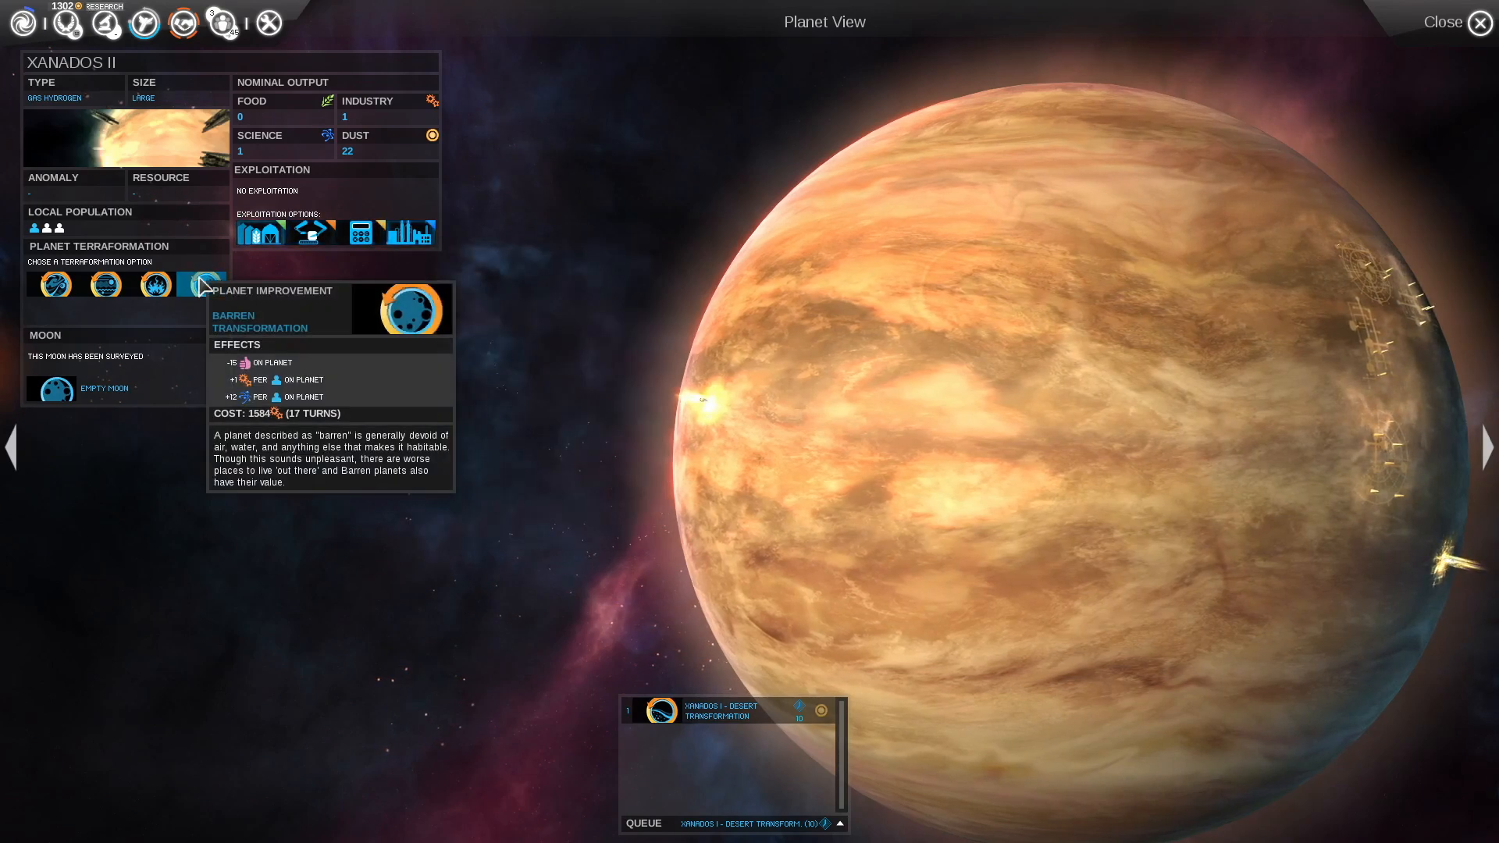
pyautogui.moveTo(153, 285)
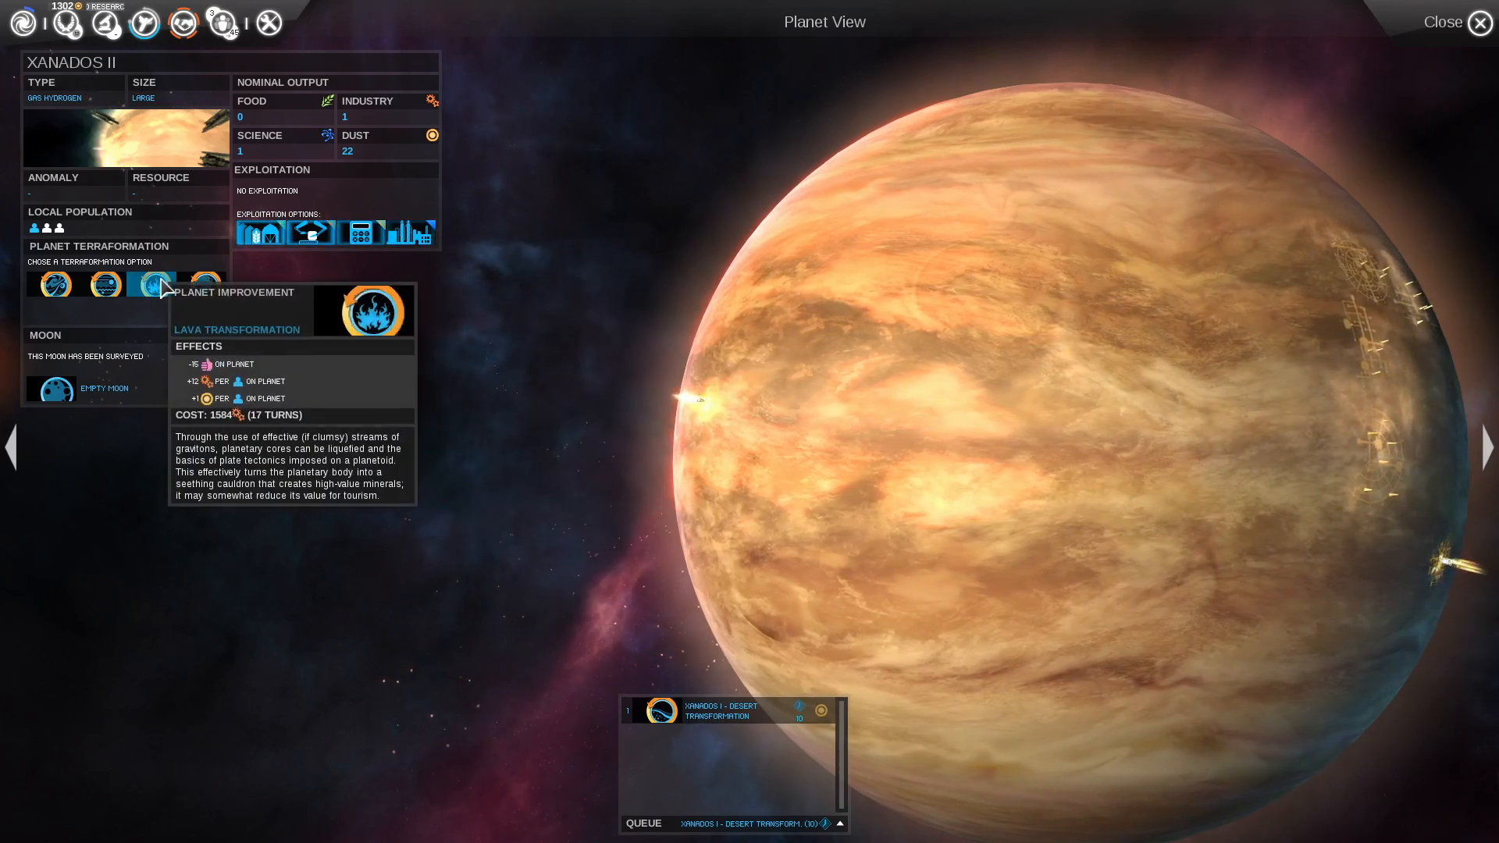
pyautogui.moveTo(50, 284)
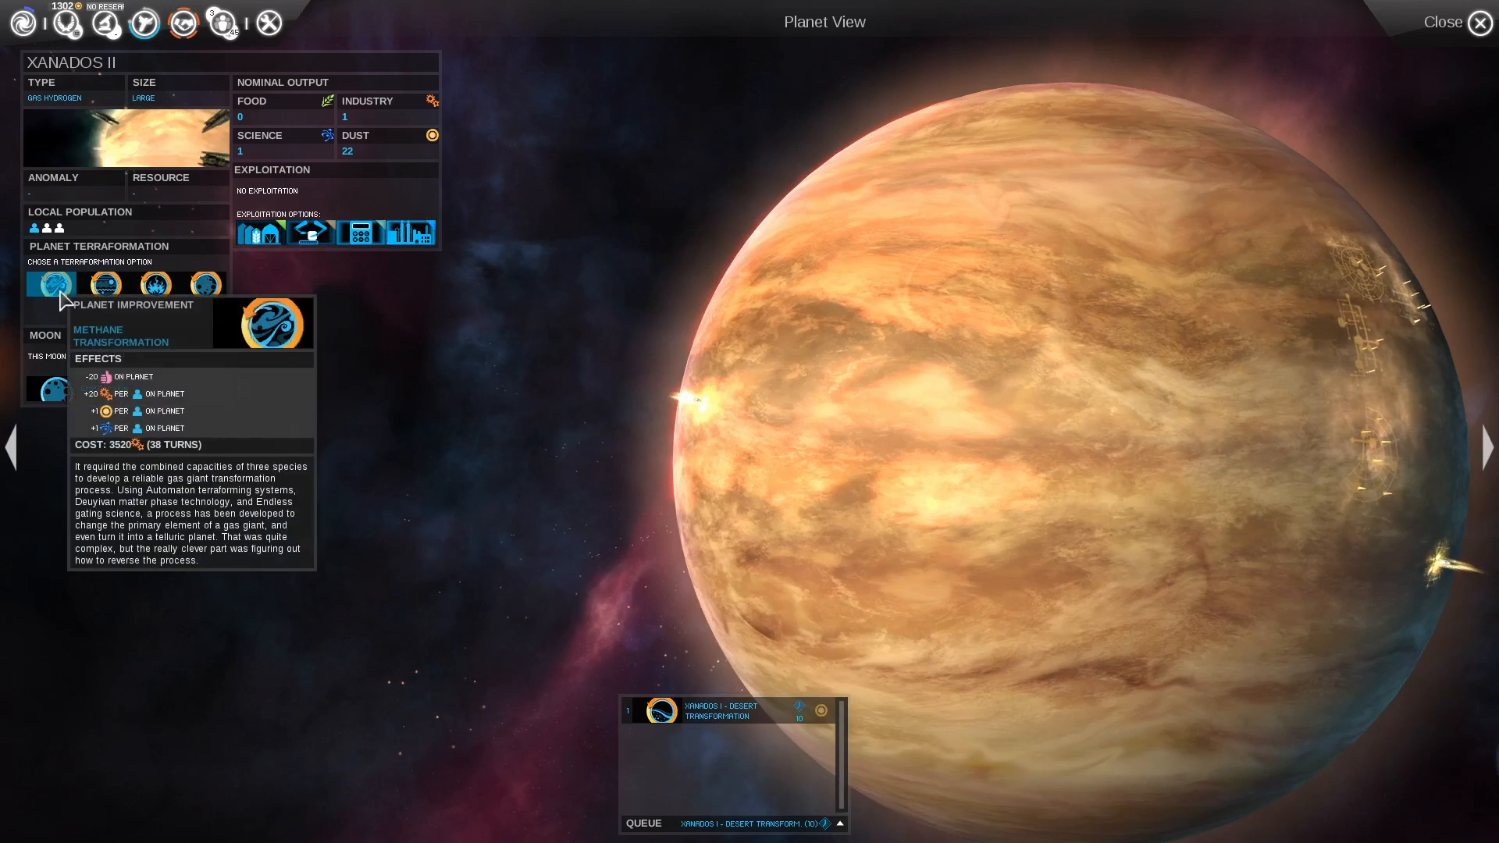
pyautogui.moveTo(200, 284)
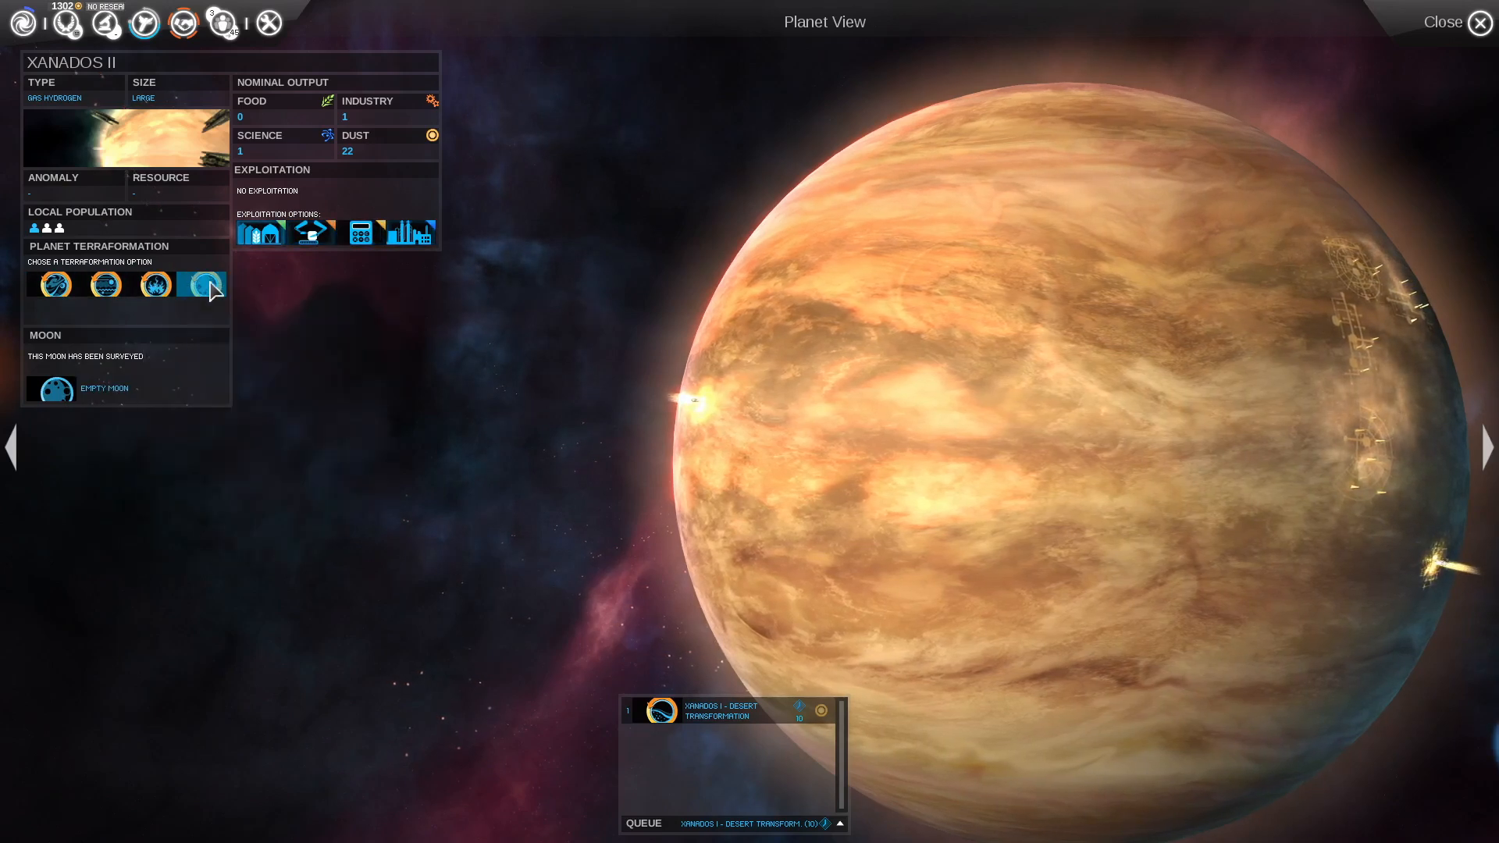
pyautogui.moveTo(104, 284)
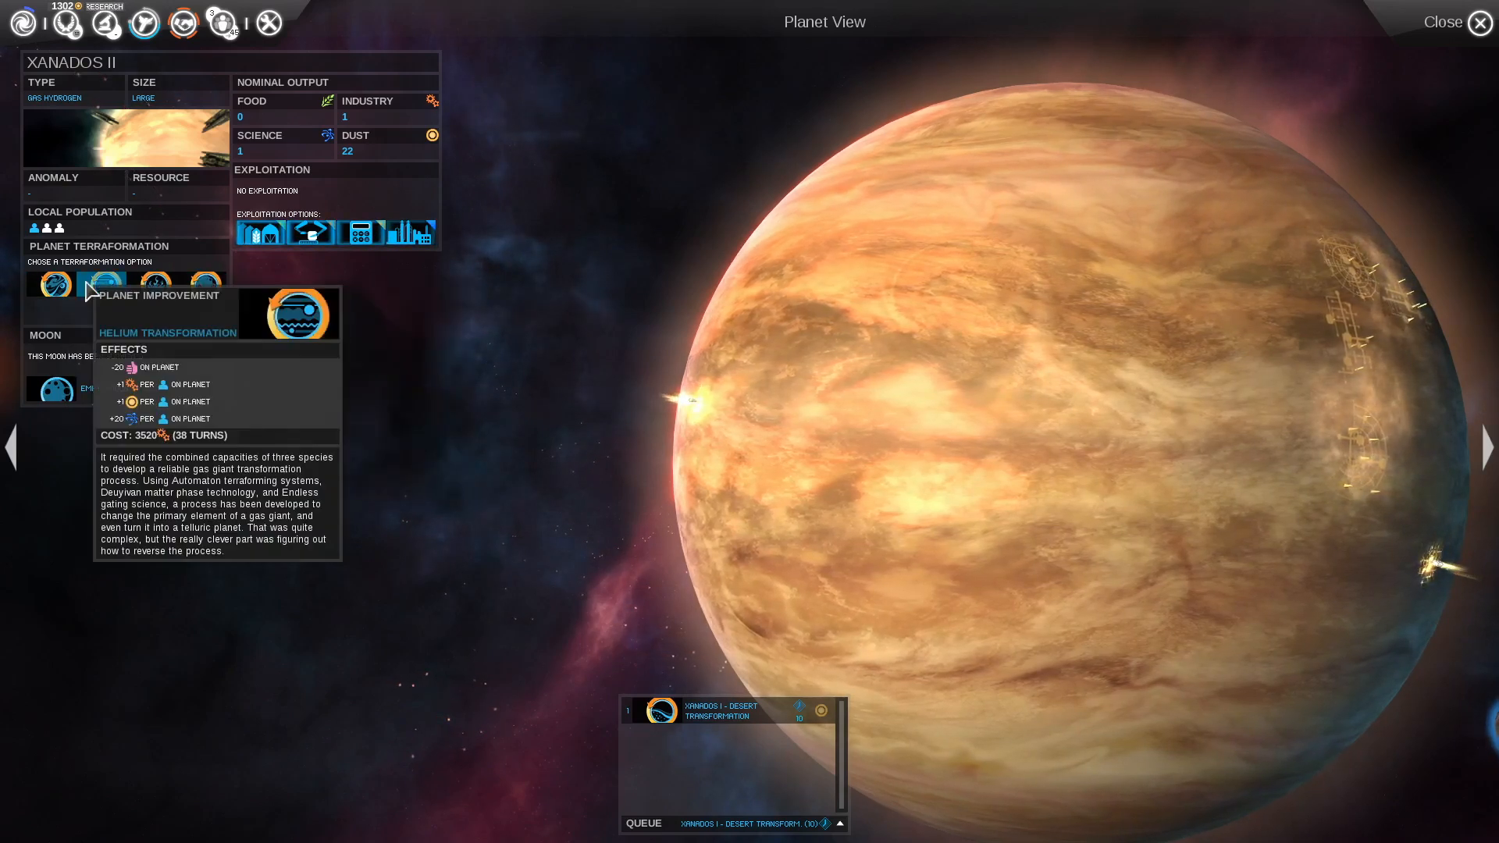
pyautogui.moveTo(202, 283)
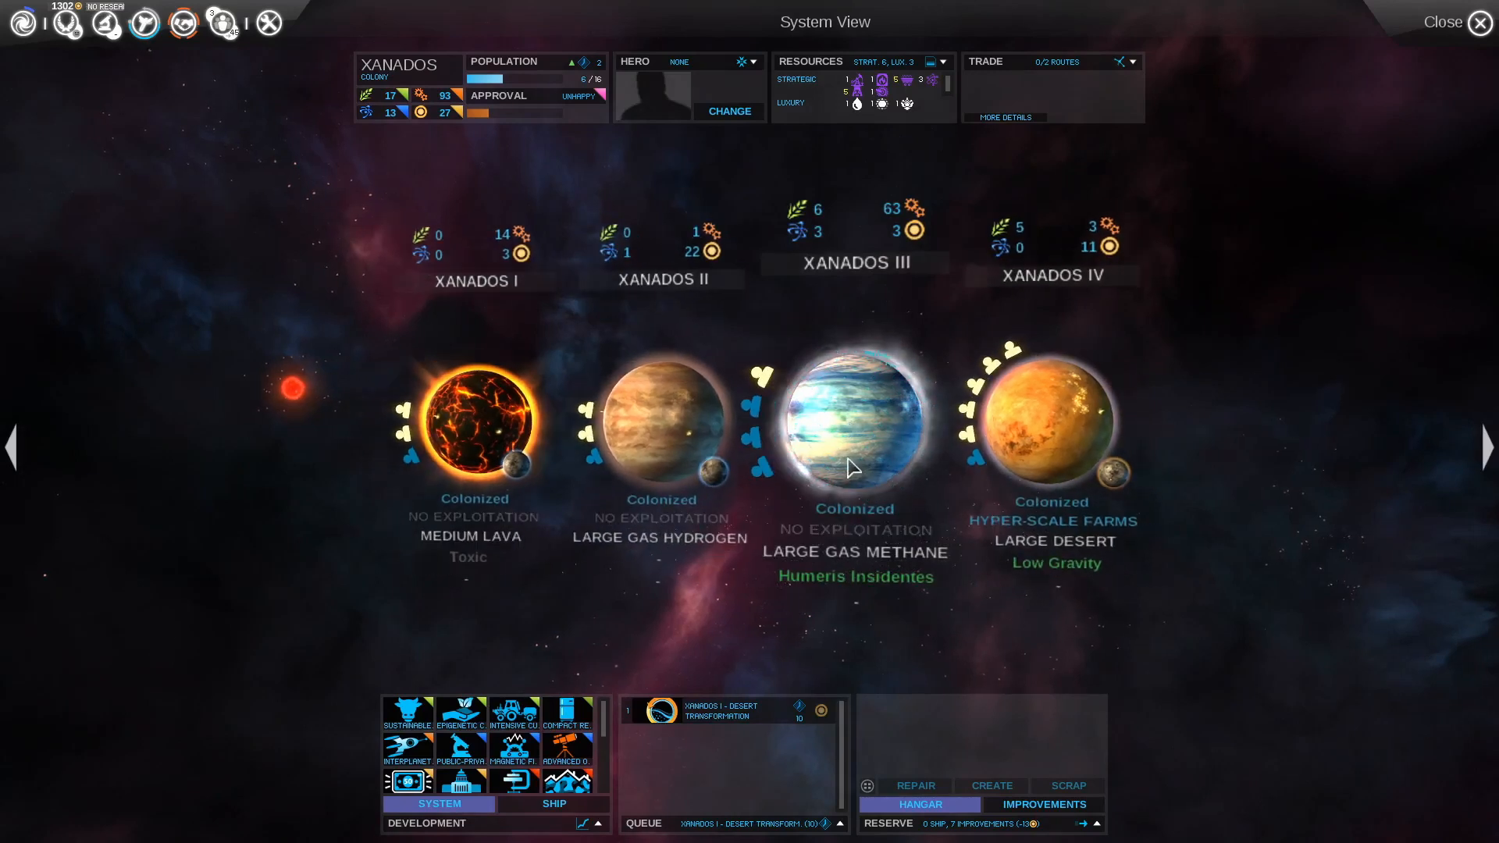
pyautogui.moveTo(851, 466)
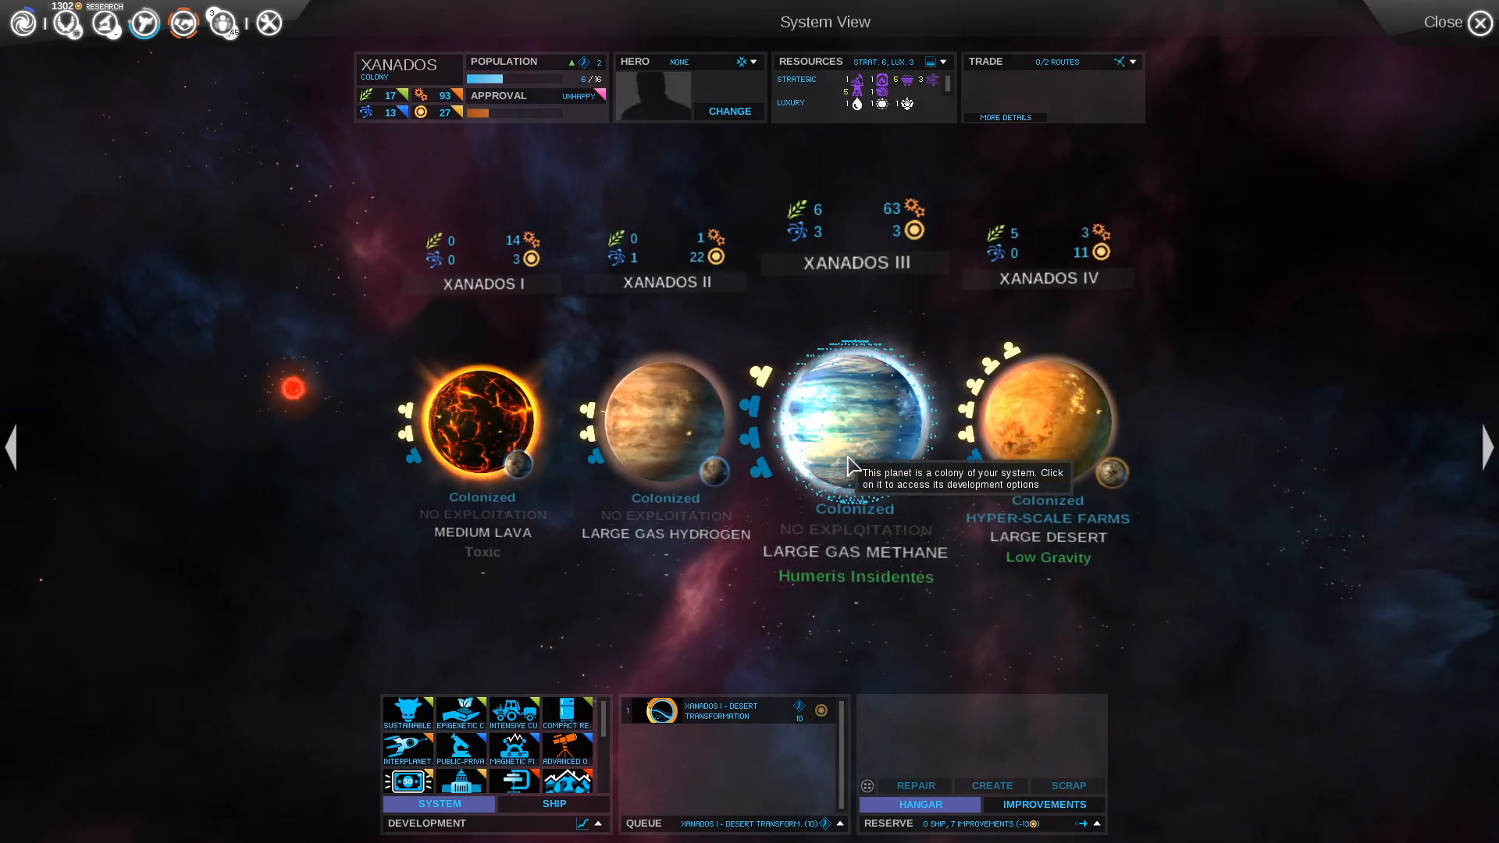
pyautogui.click(664, 425)
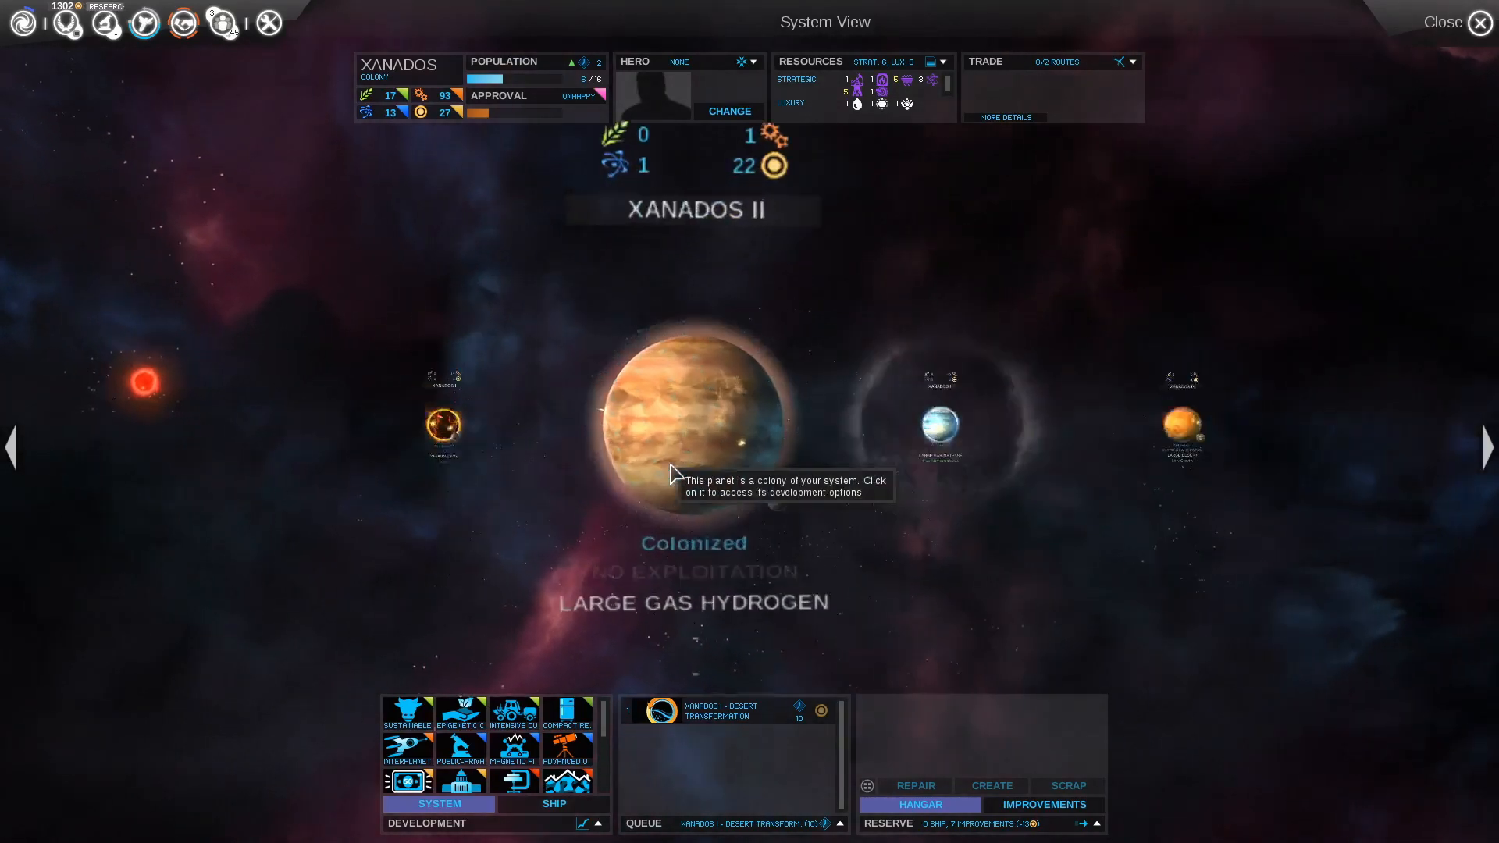
pyautogui.click(693, 421)
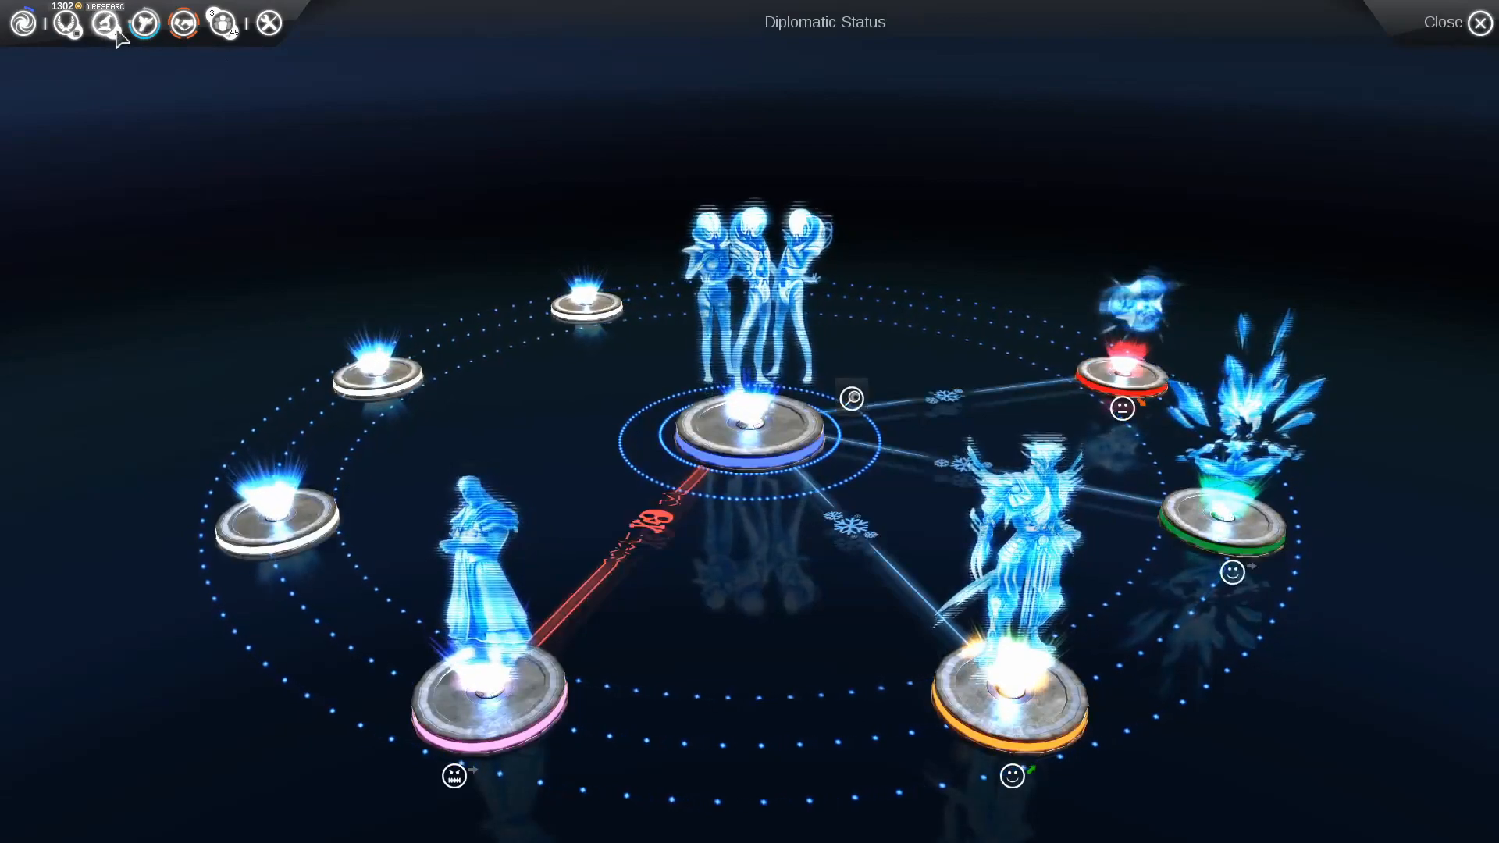
# Browse the research tree with Non-Baryonic Shielding underway, then return to the galaxy map
pyautogui.click(106, 22)
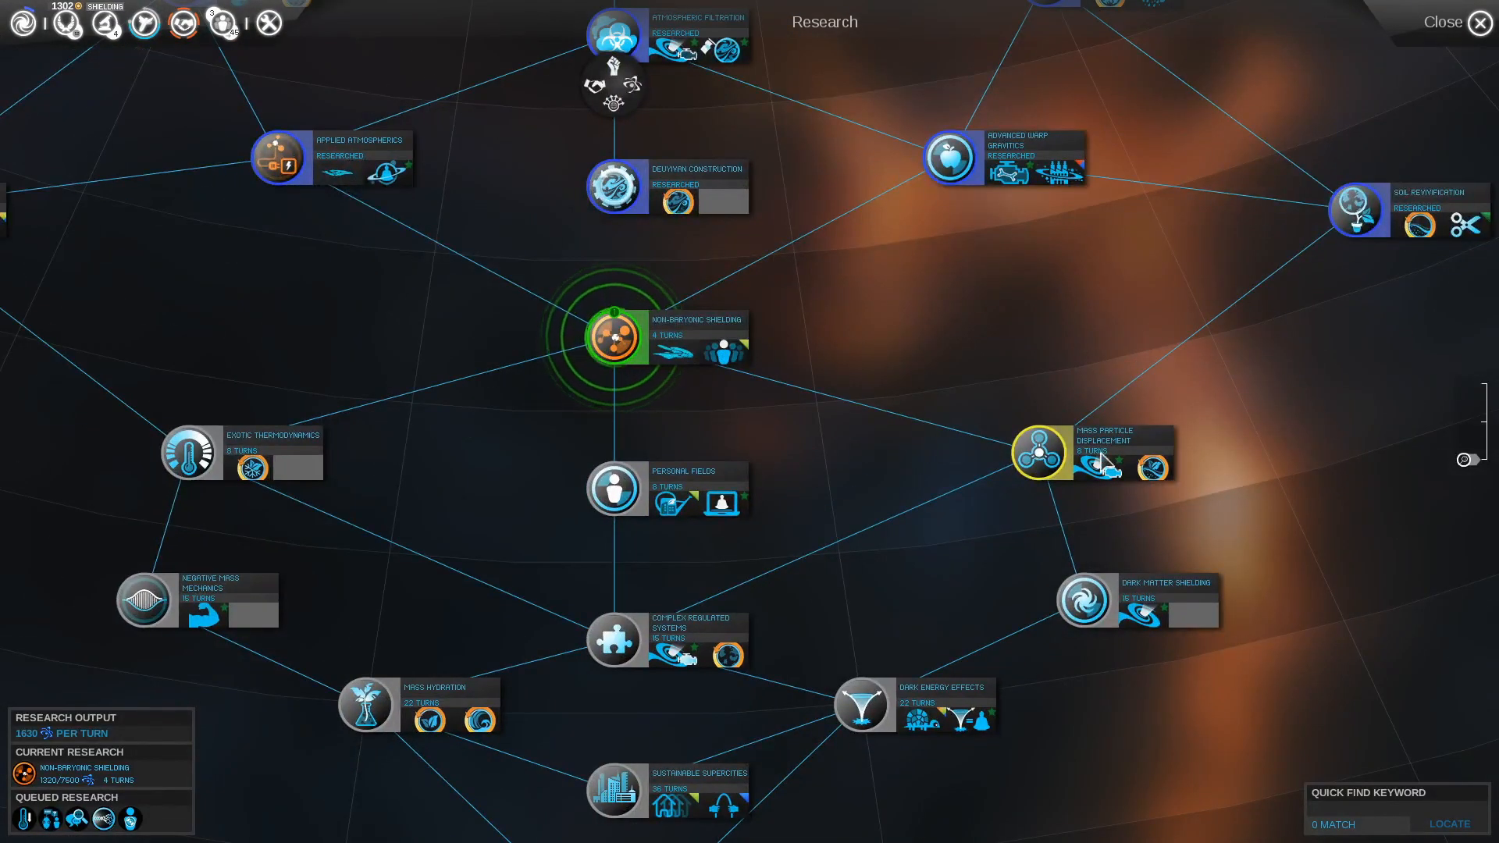
pyautogui.moveTo(1103, 478)
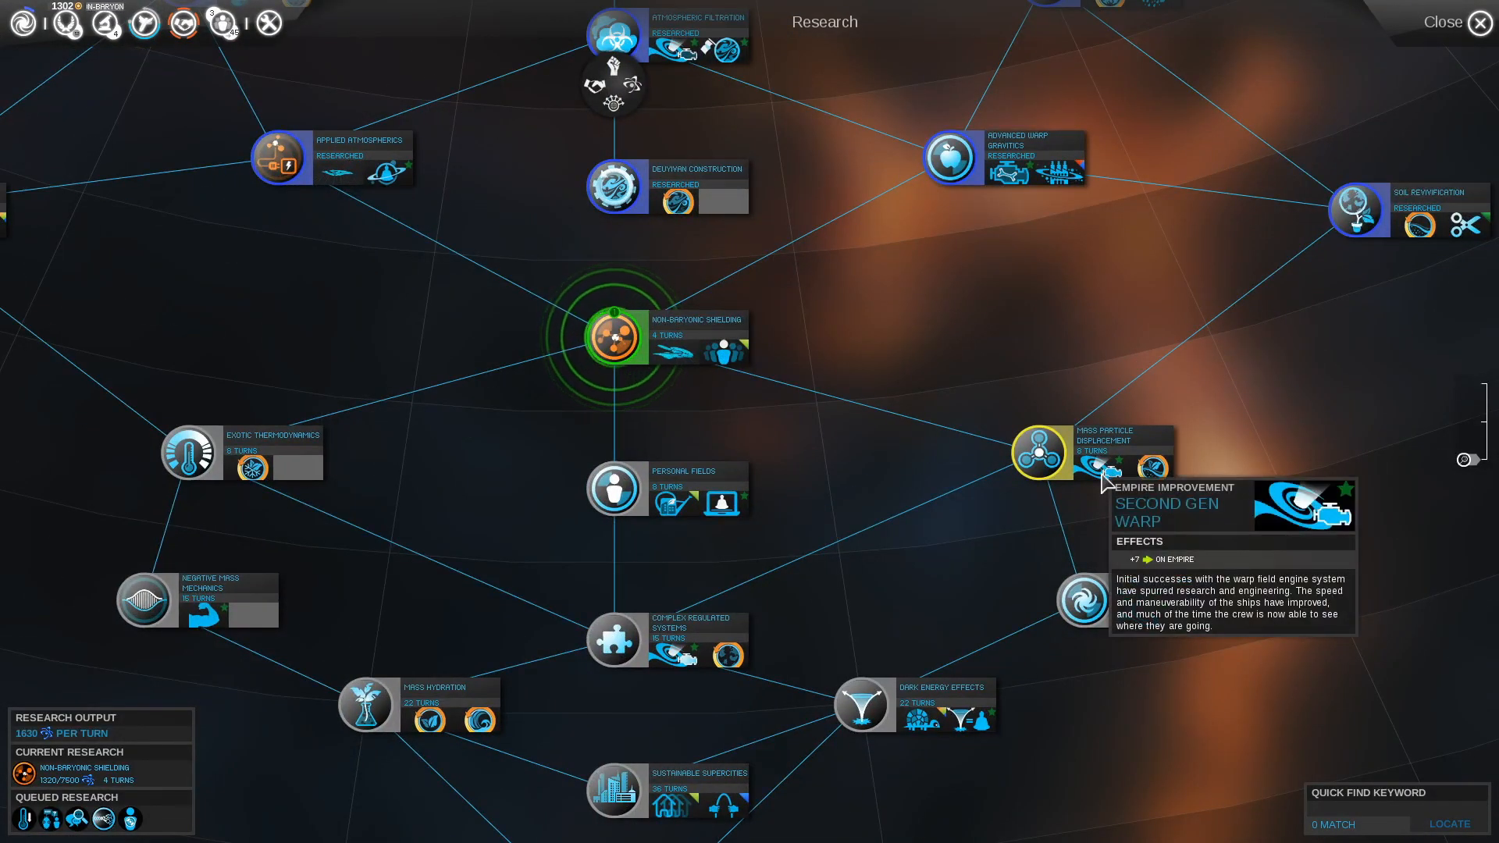
pyautogui.moveTo(1151, 470)
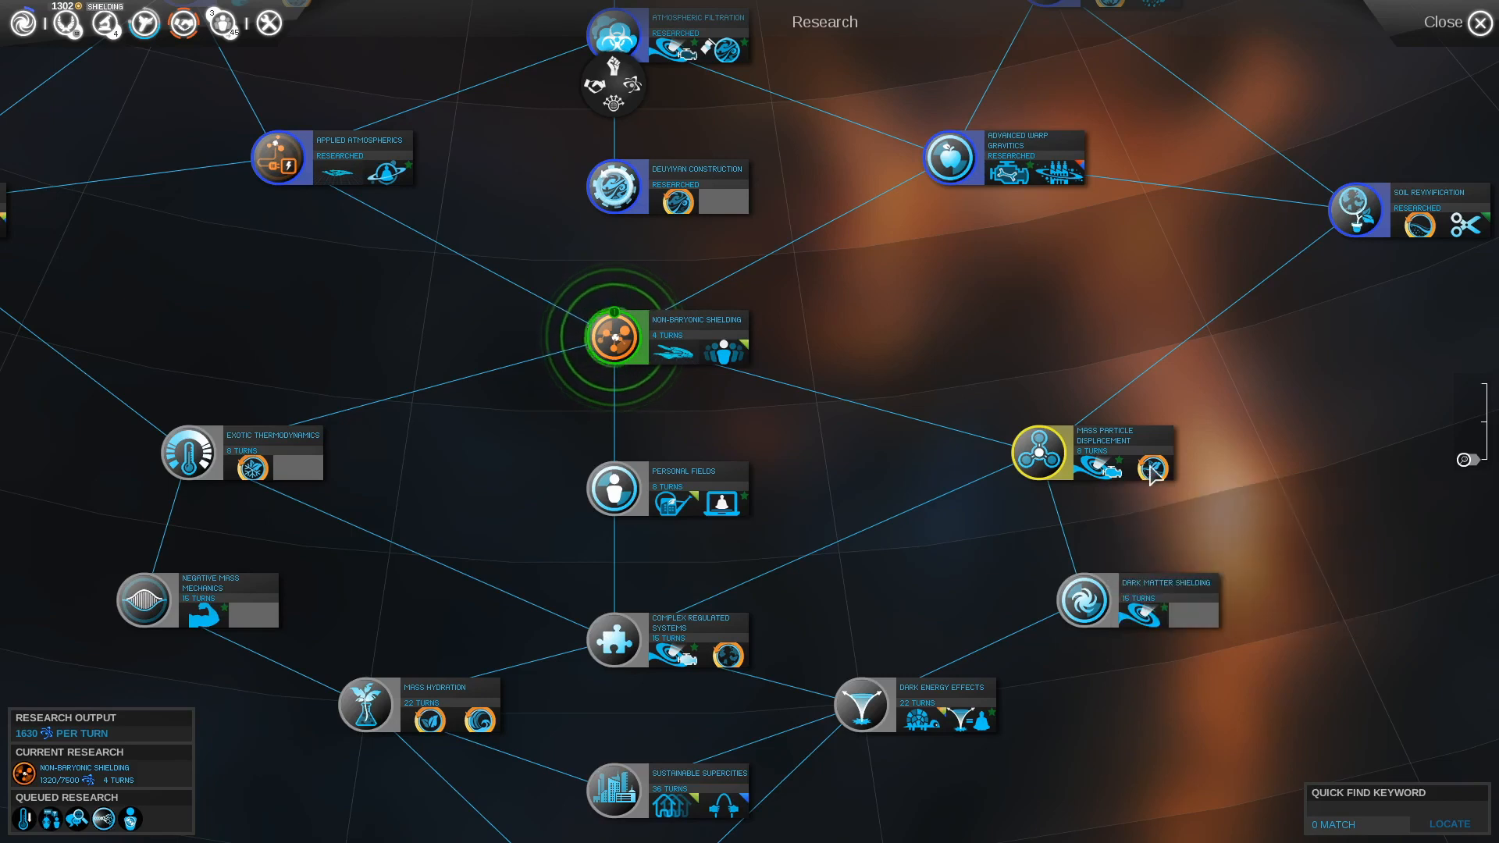
pyautogui.moveTo(1149, 467)
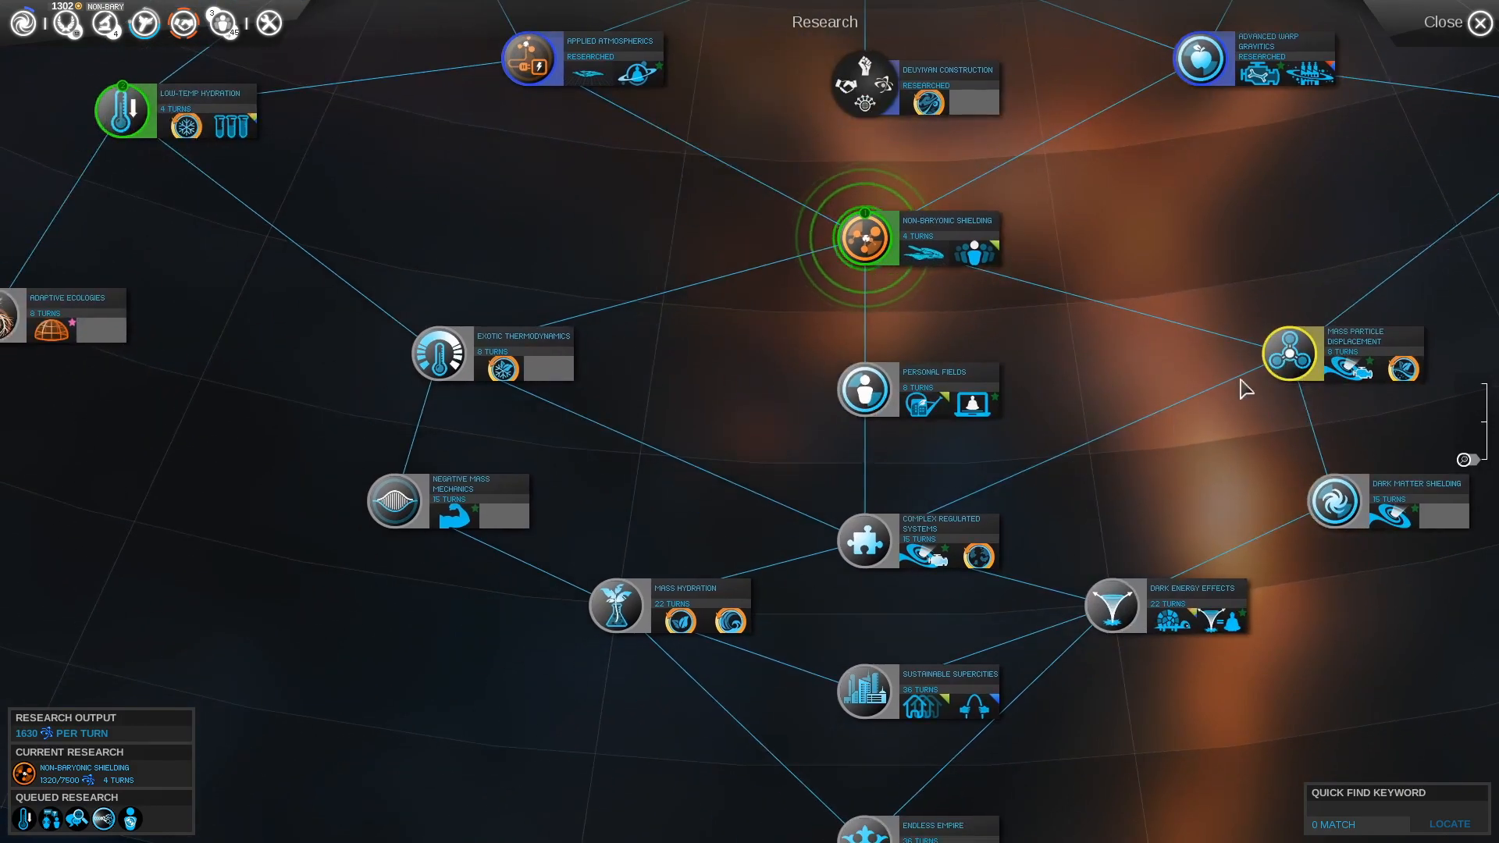
pyautogui.click(1479, 22)
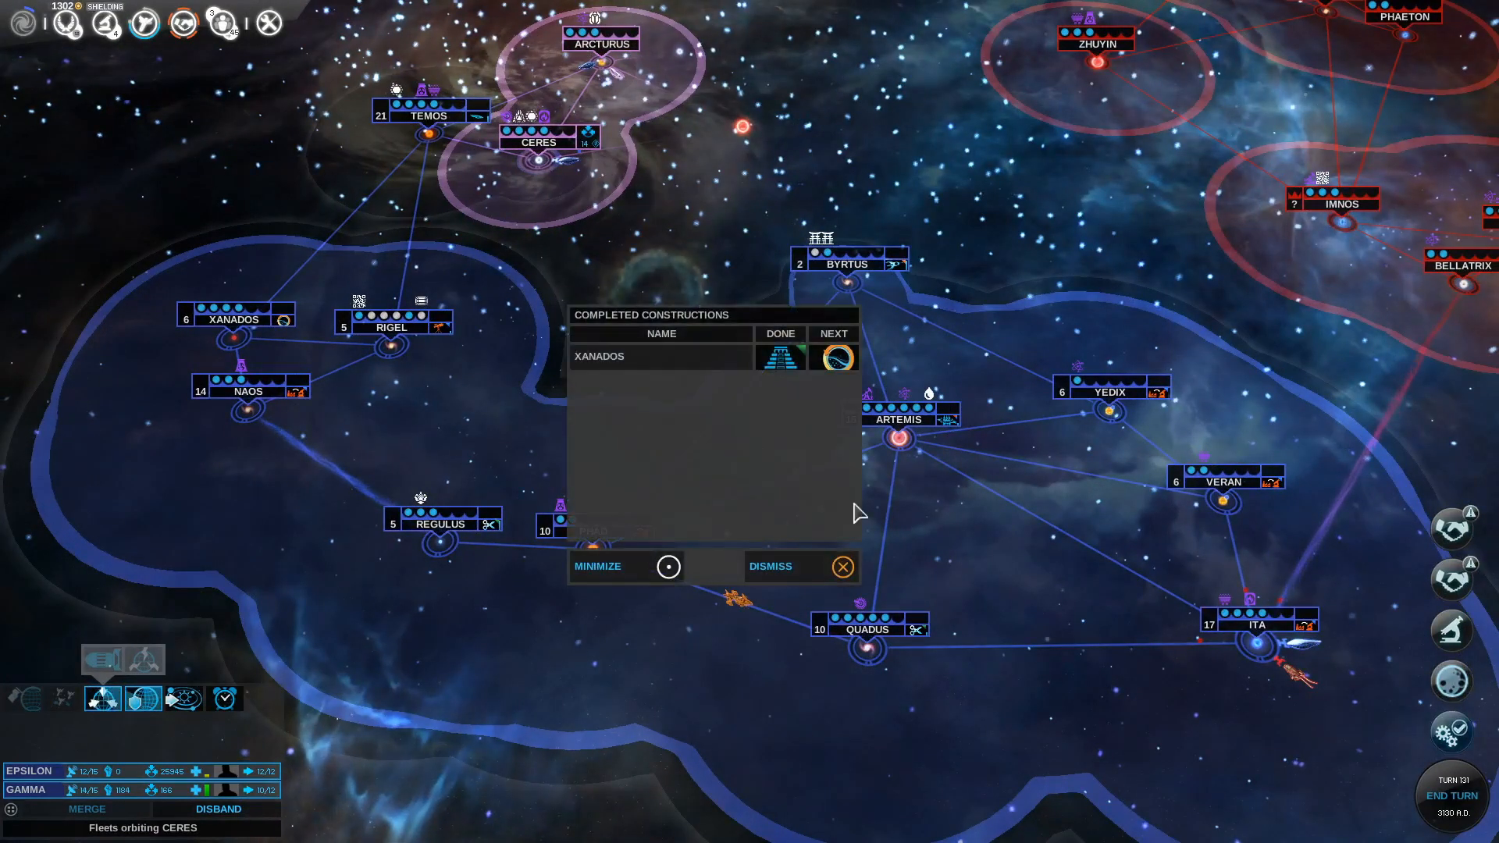
# Dismiss the construction and moon survey reports, accept the Amoeba peace treaty, and dismiss its notice
pyautogui.click(839, 566)
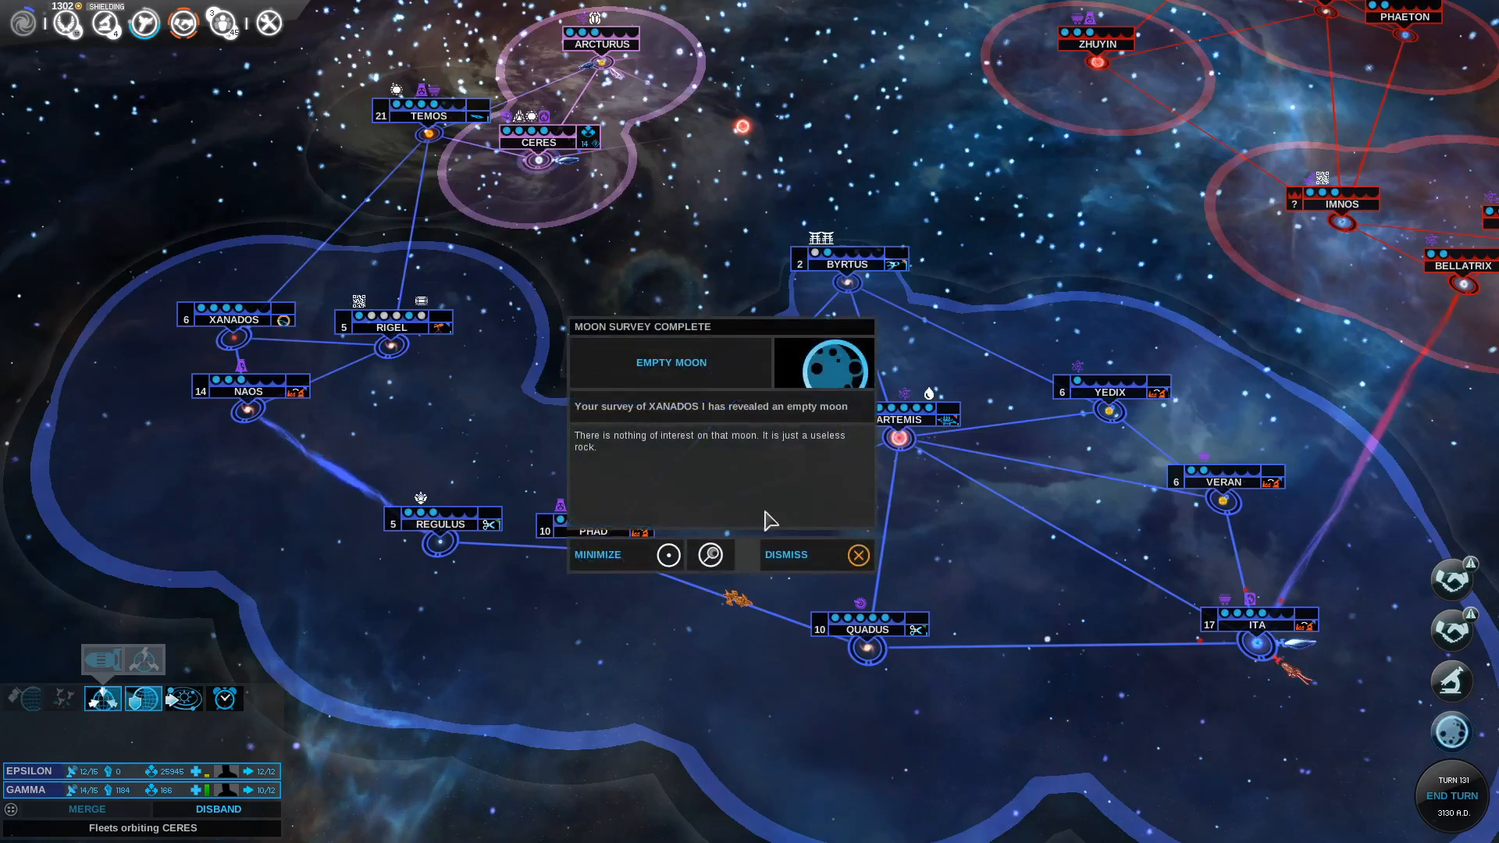
pyautogui.click(856, 555)
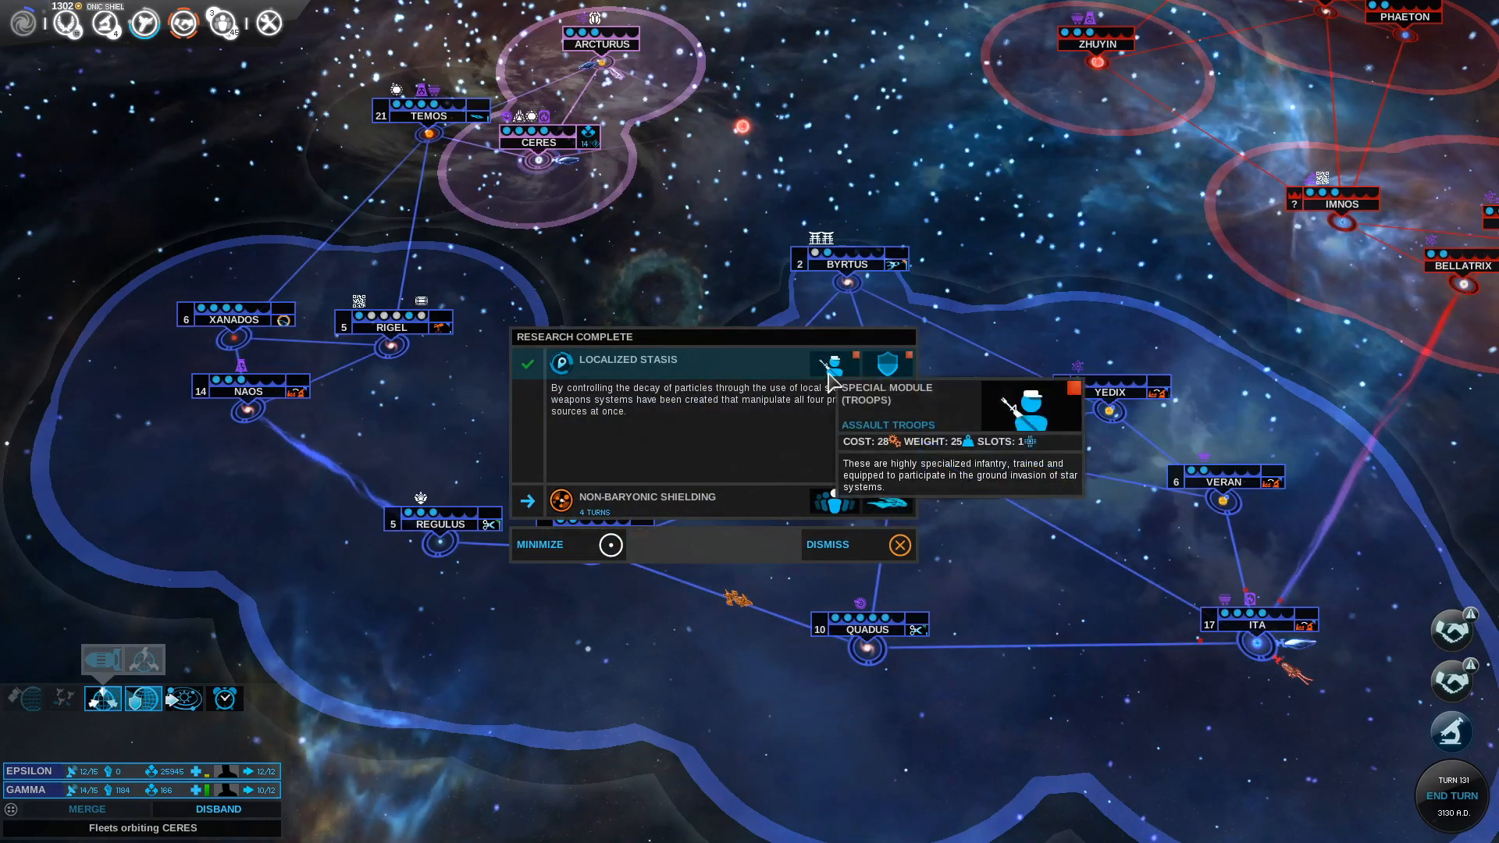
pyautogui.moveTo(881, 366)
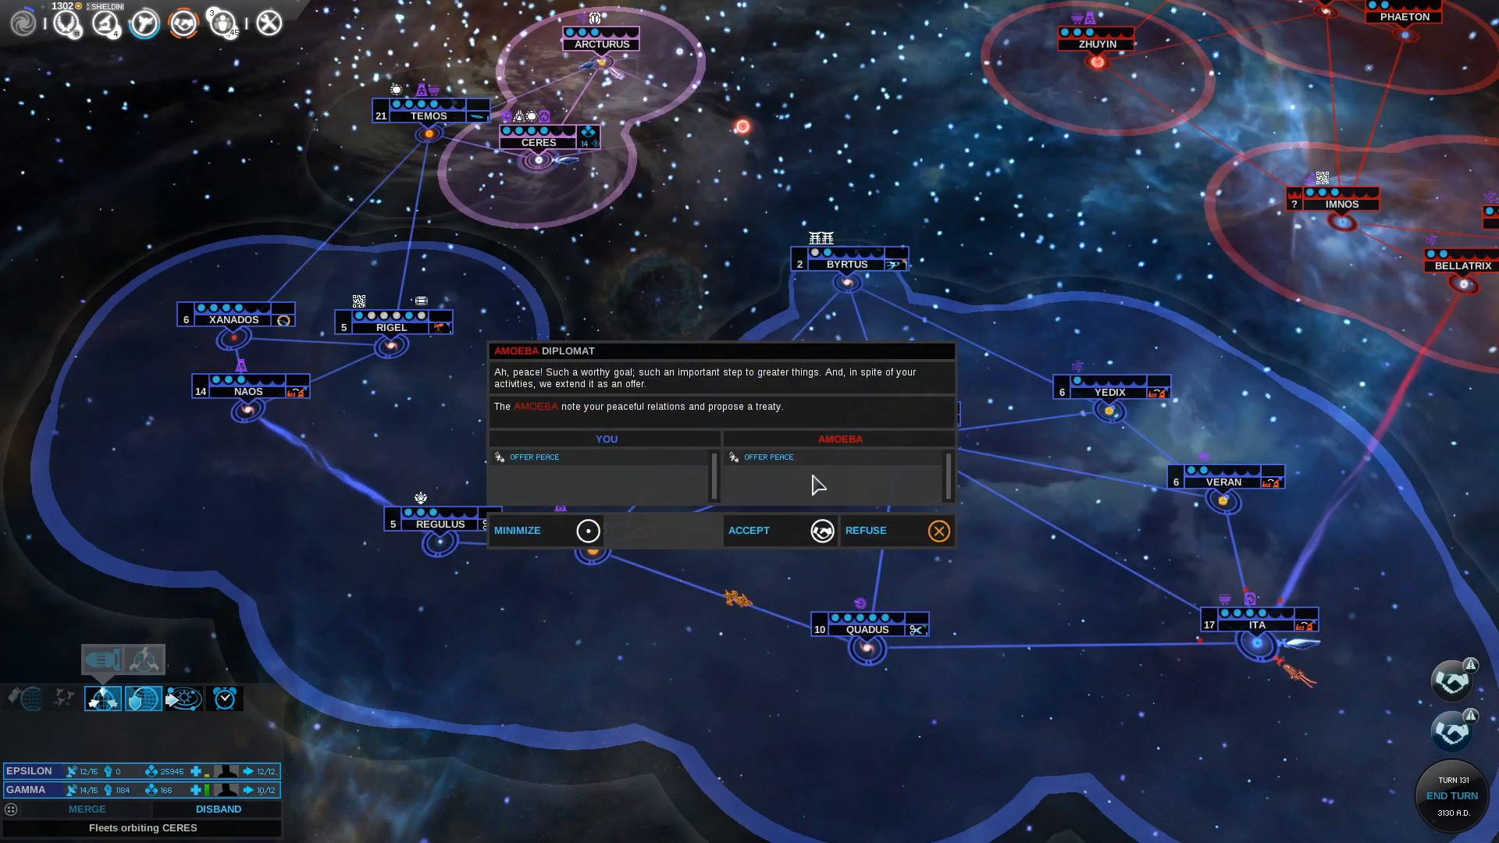
pyautogui.moveTo(750, 529)
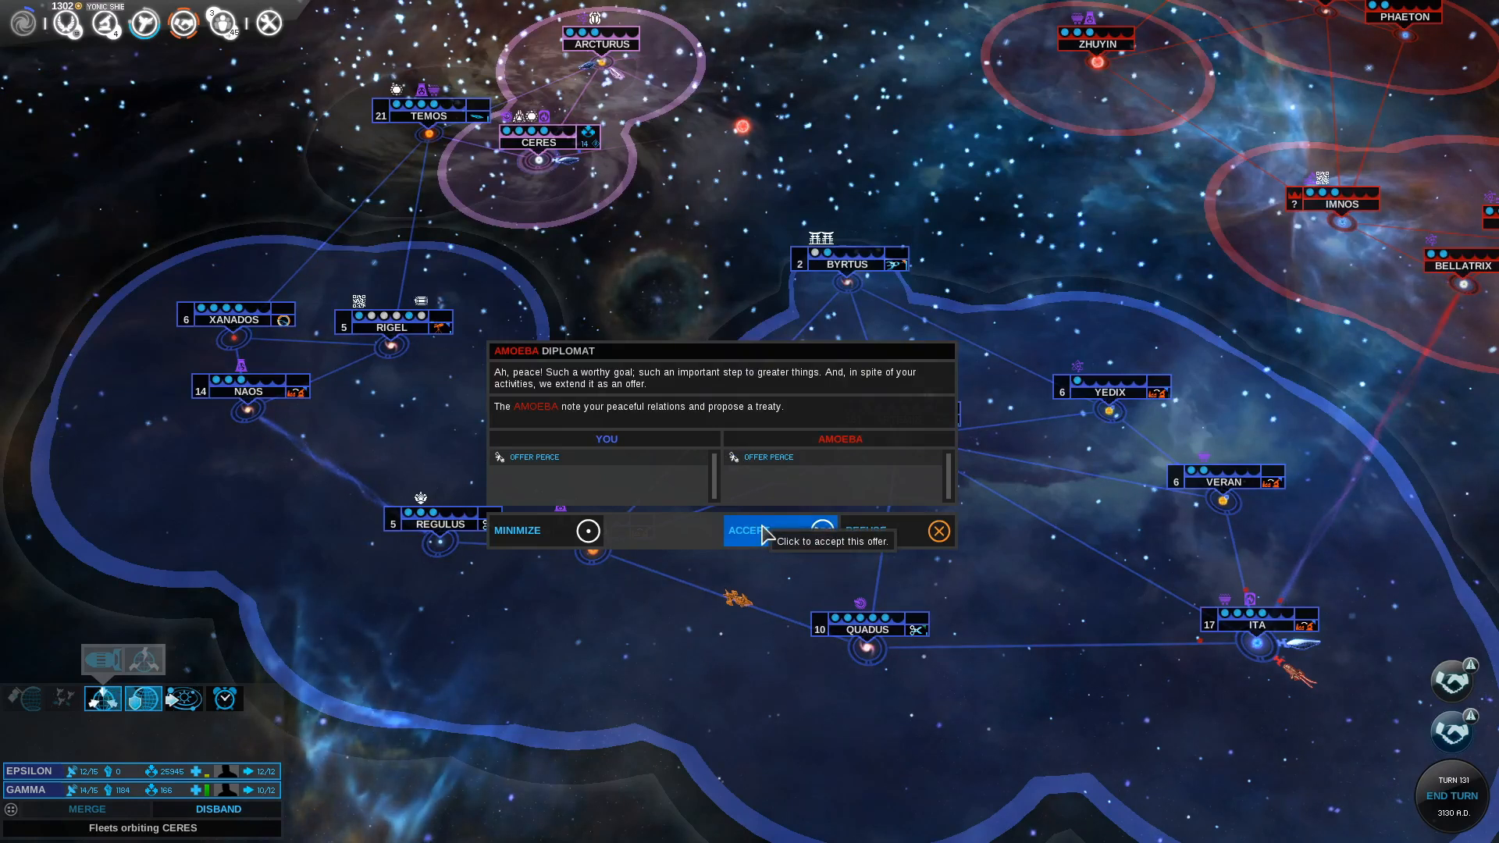
pyautogui.click(776, 531)
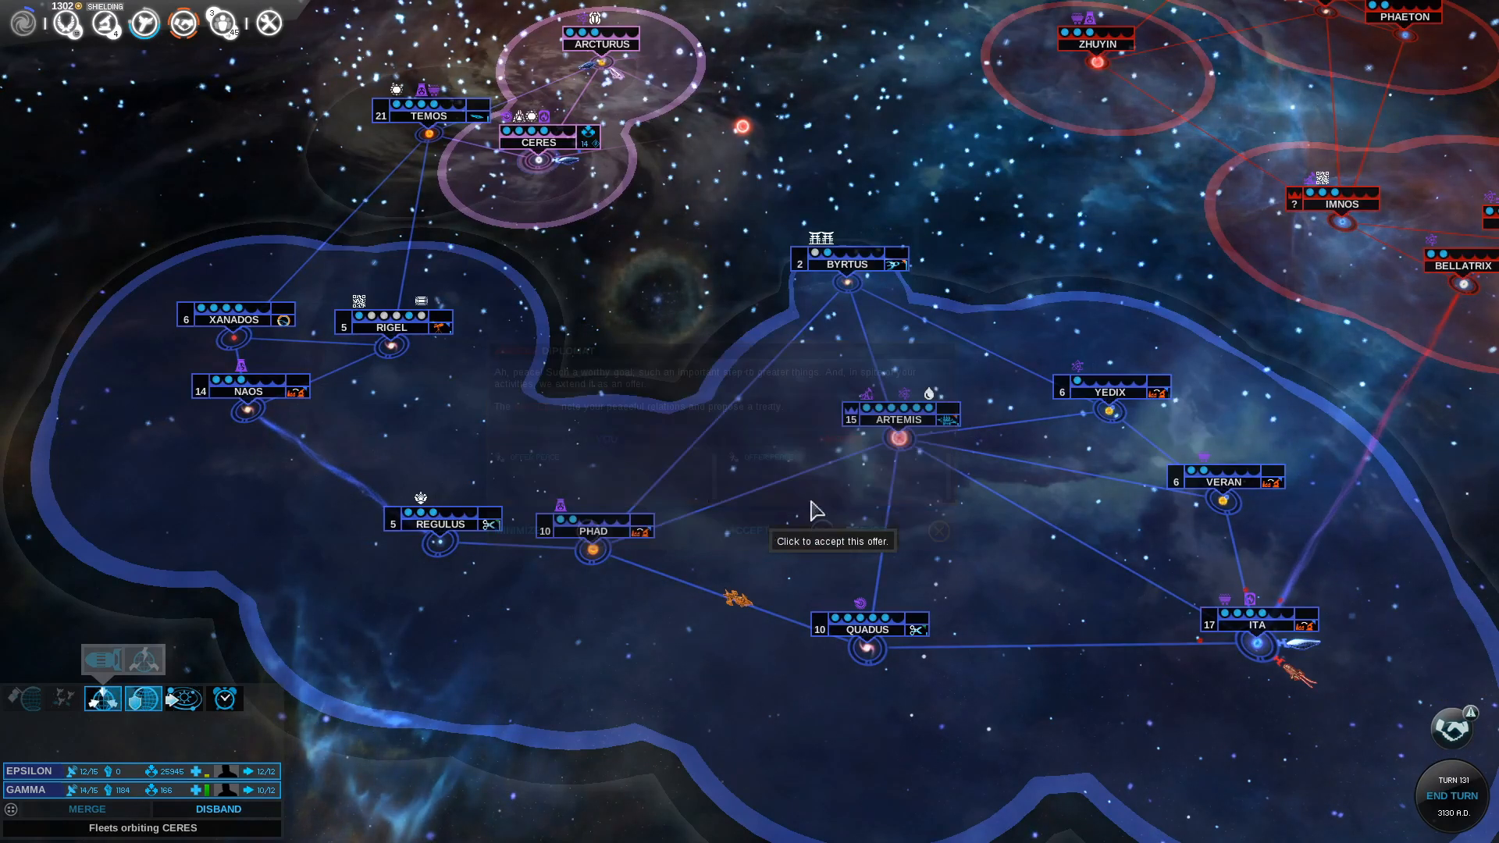
pyautogui.click(831, 540)
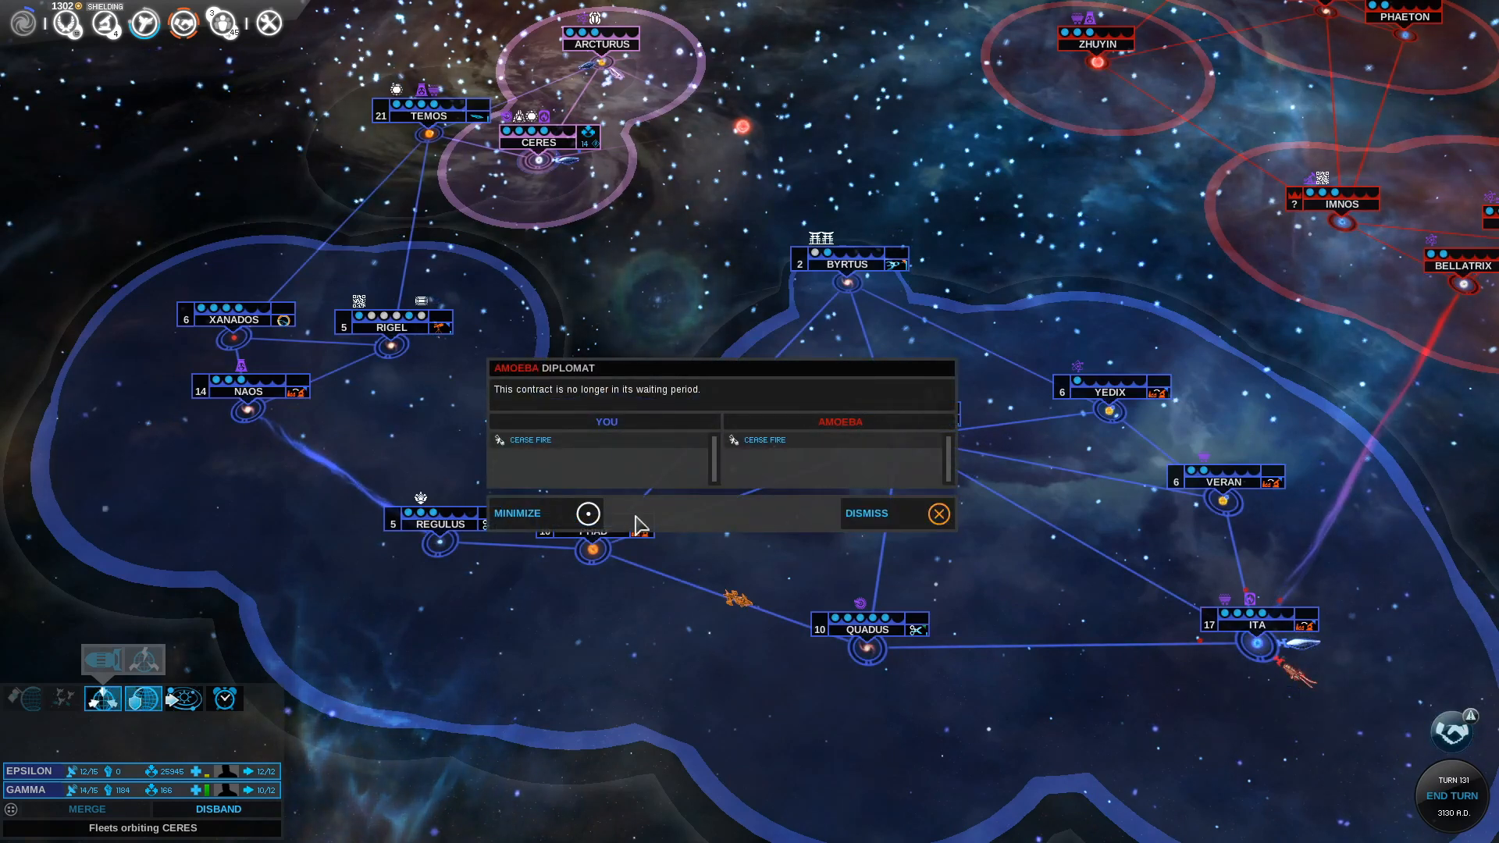
pyautogui.moveTo(887, 527)
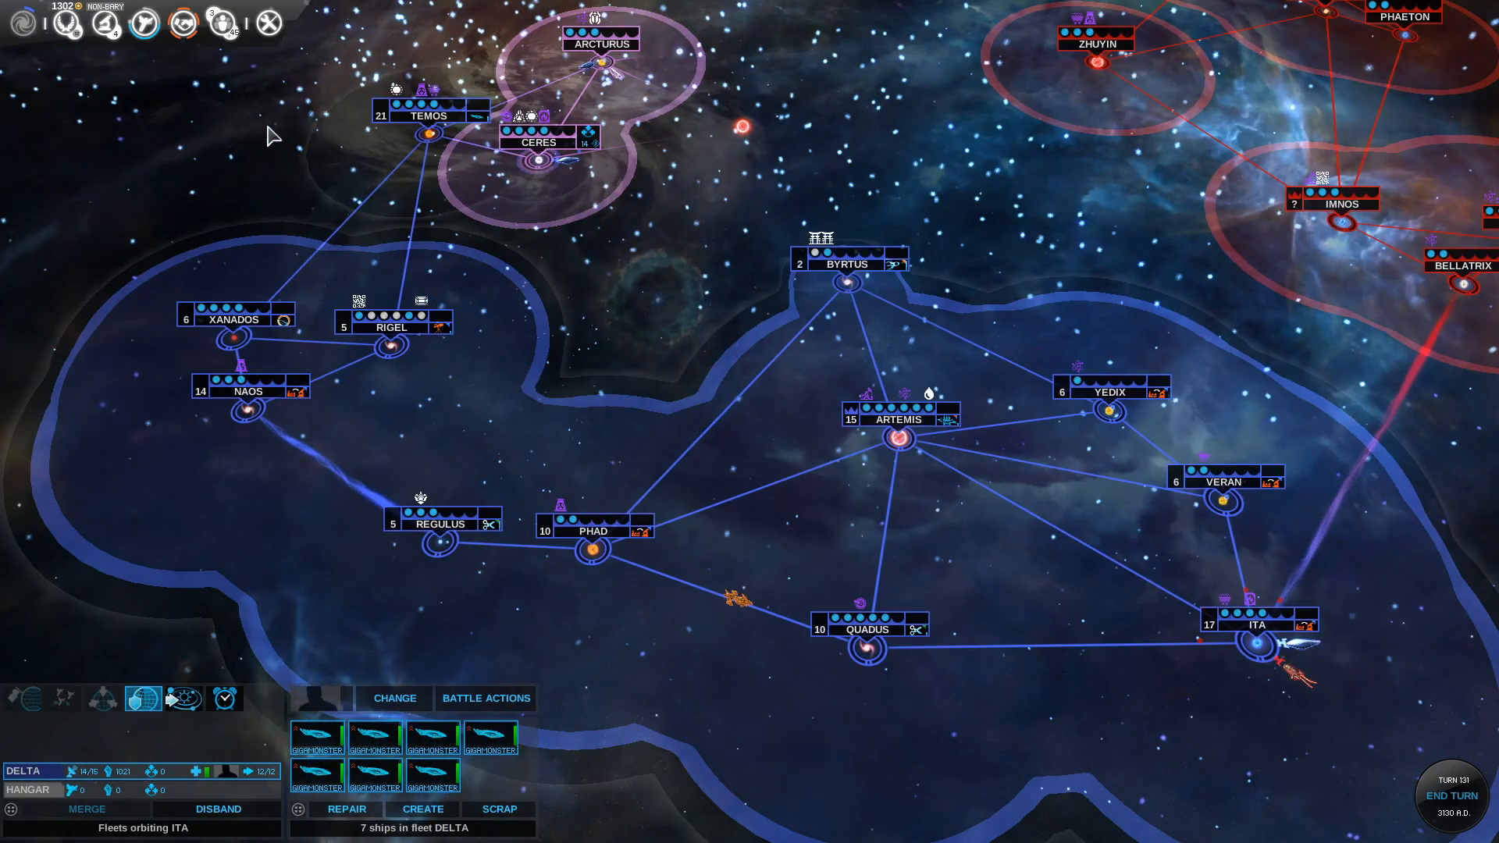
# Review the Hissho deal term categories in Diplomacy, then leave the negotiation
pyautogui.click(182, 22)
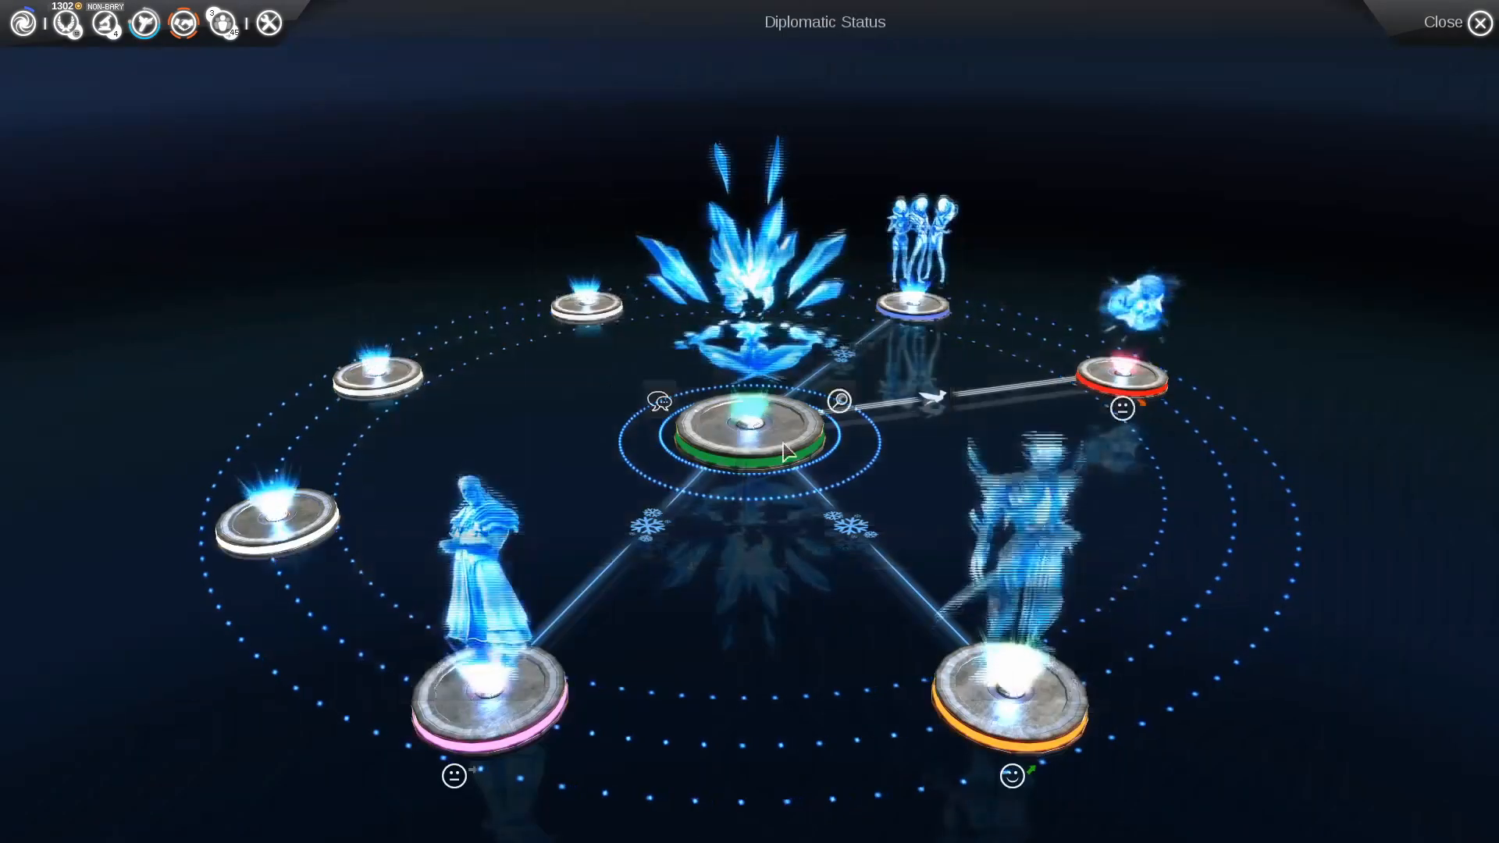
pyautogui.click(1442, 22)
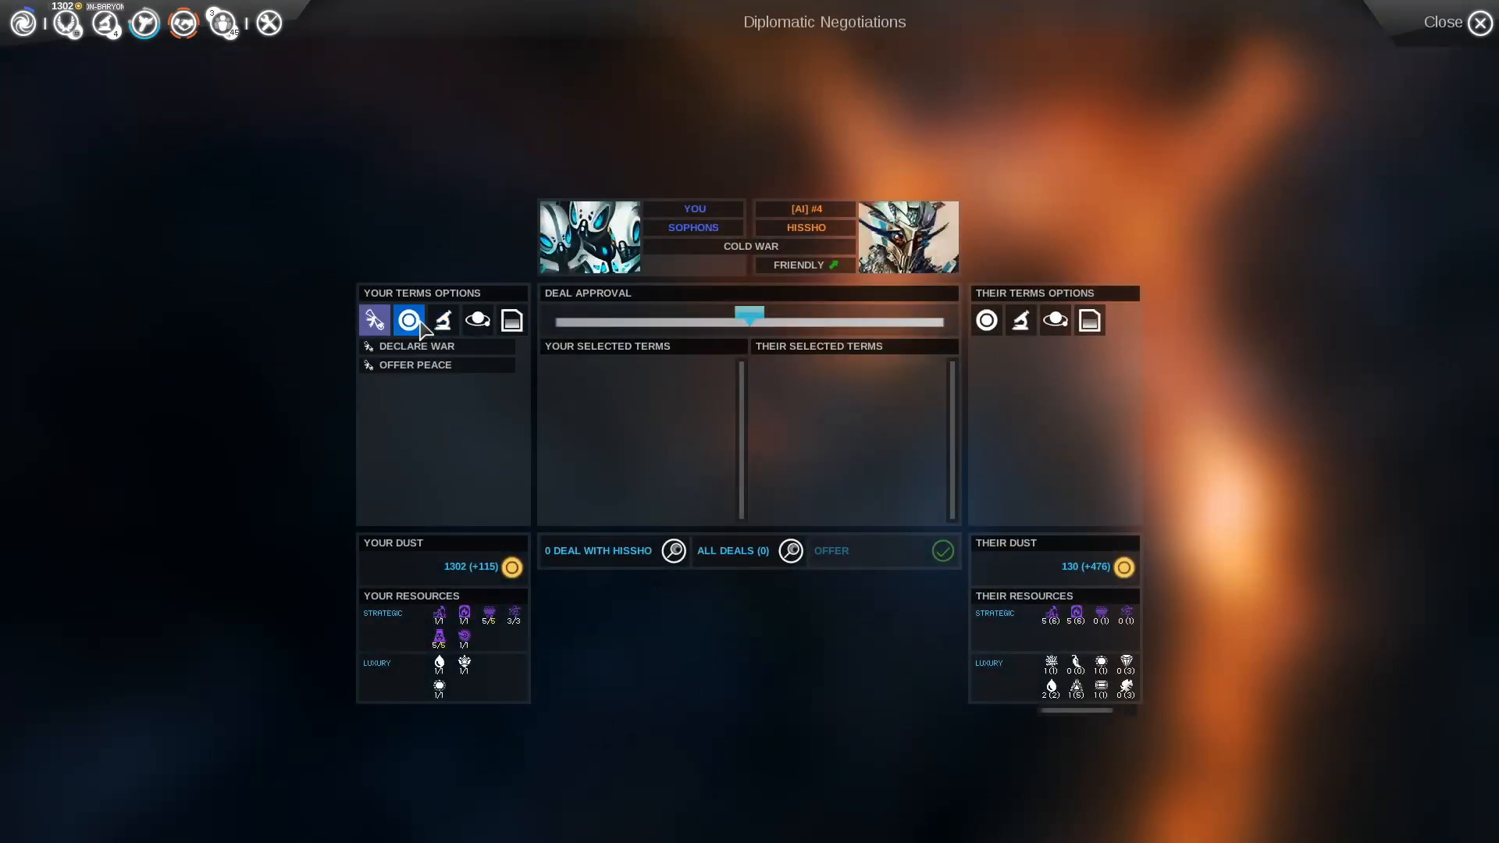
pyautogui.click(442, 319)
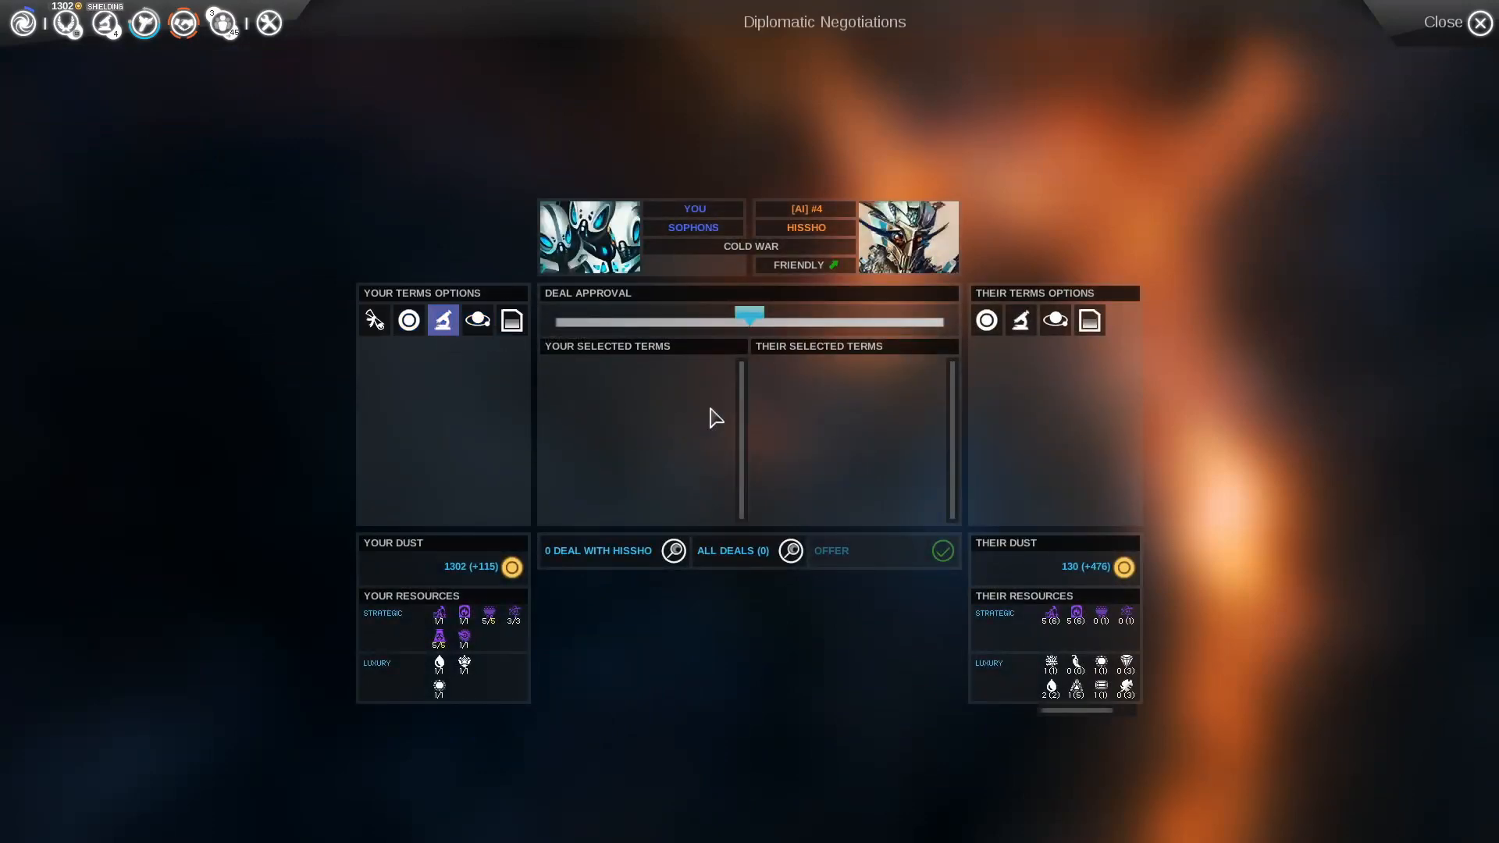
pyautogui.click(1477, 22)
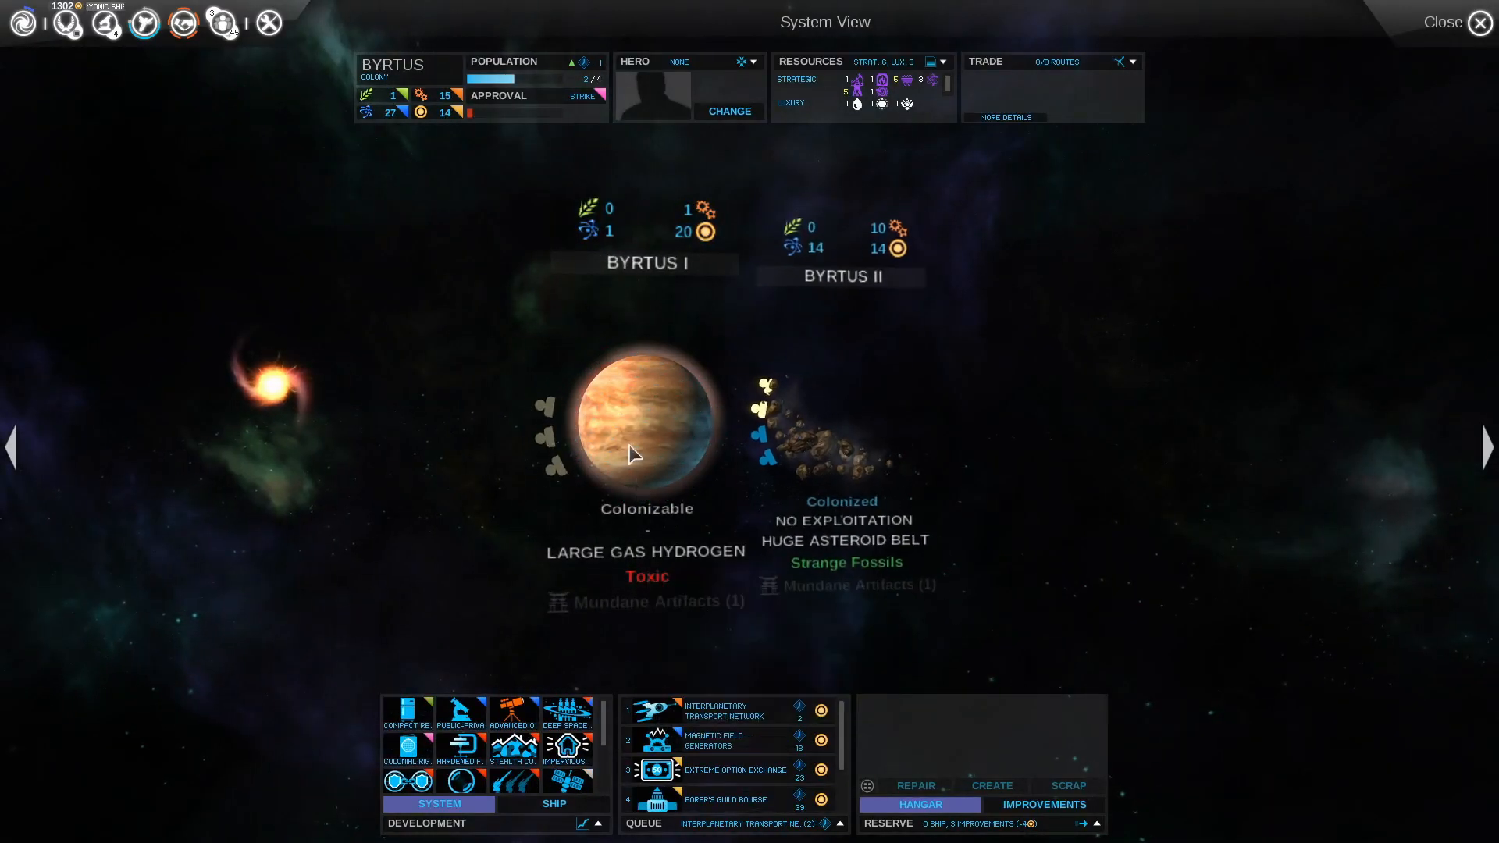
# Put Rigel V's desert transformation ahead of colonizing Rigel III, then return to the galaxy map
pyautogui.click(1476, 22)
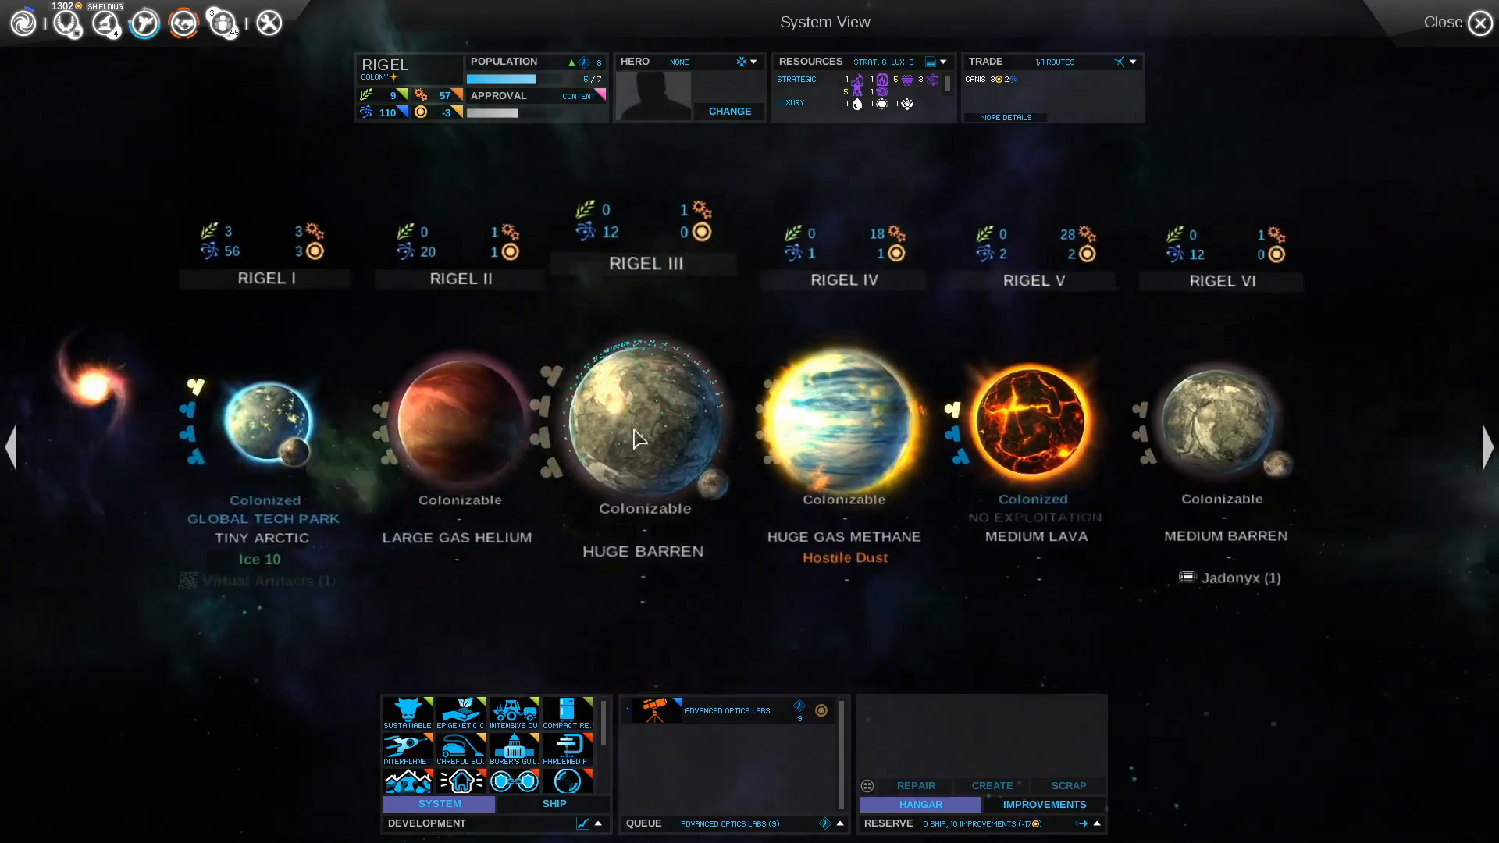
pyautogui.click(641, 420)
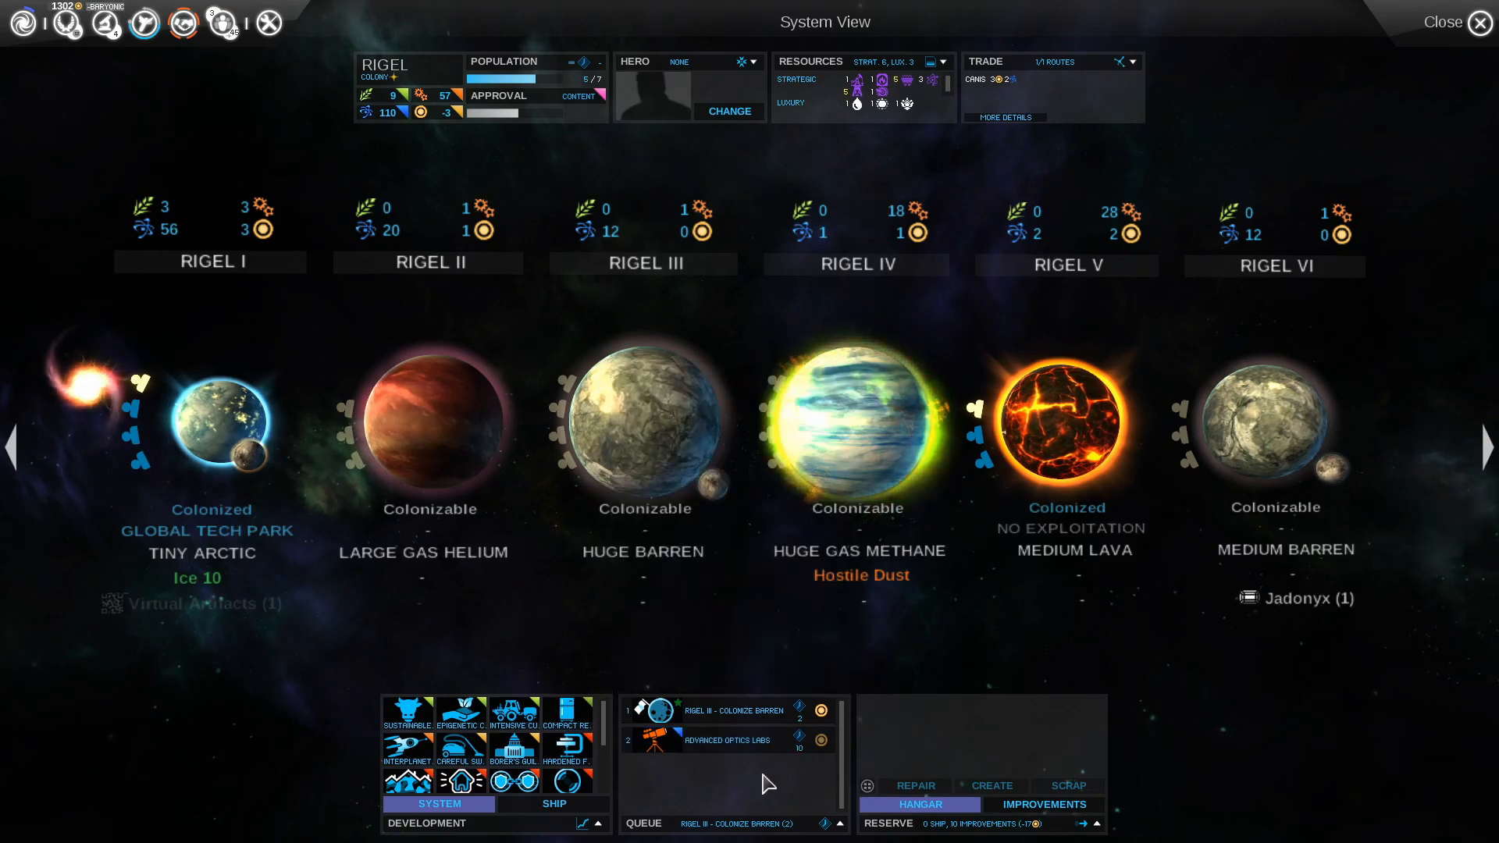
pyautogui.moveTo(749, 744)
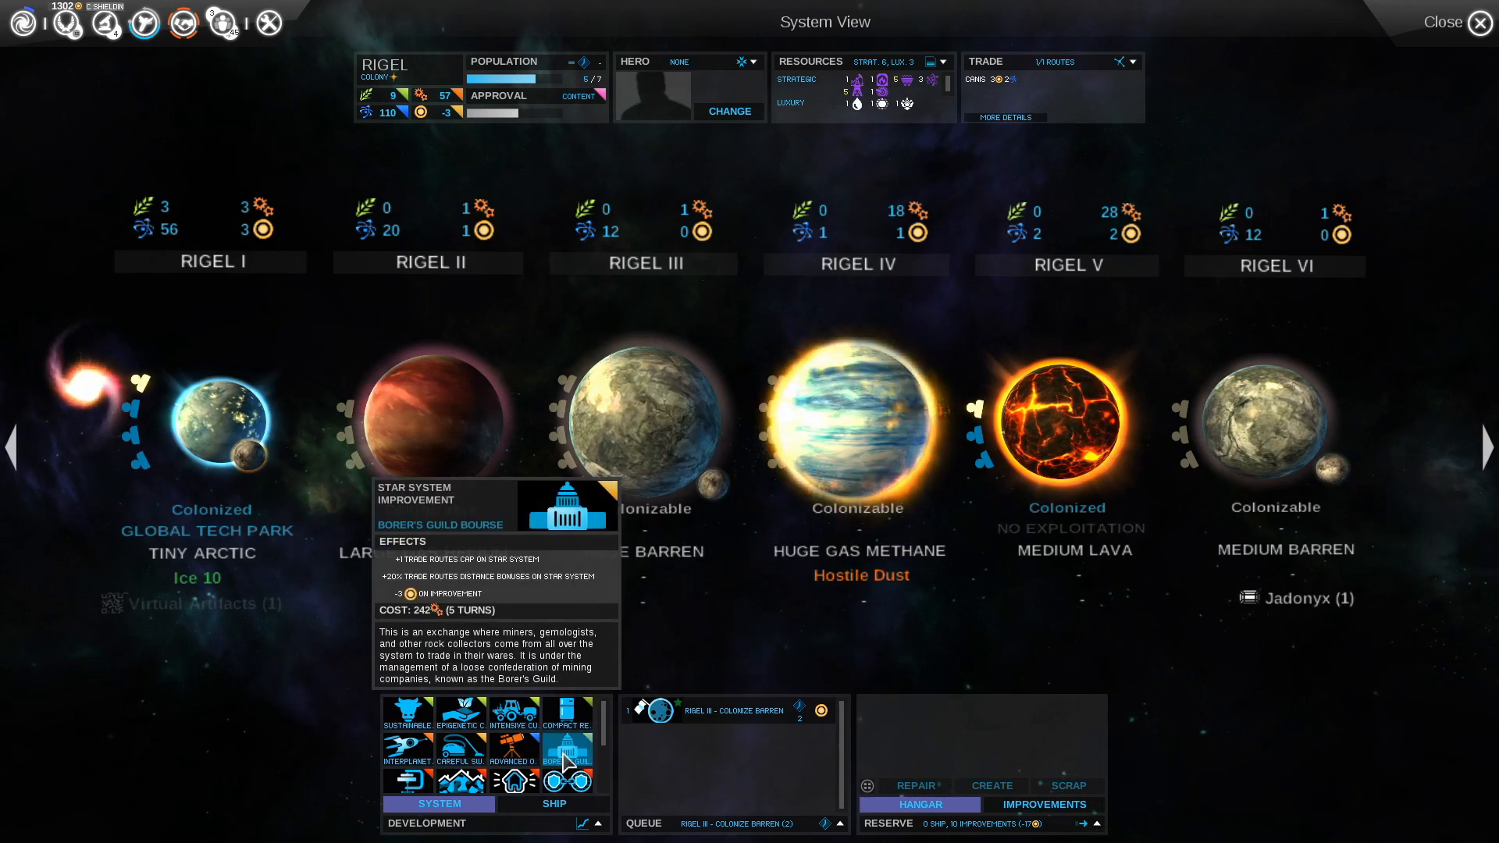
pyautogui.moveTo(859, 459)
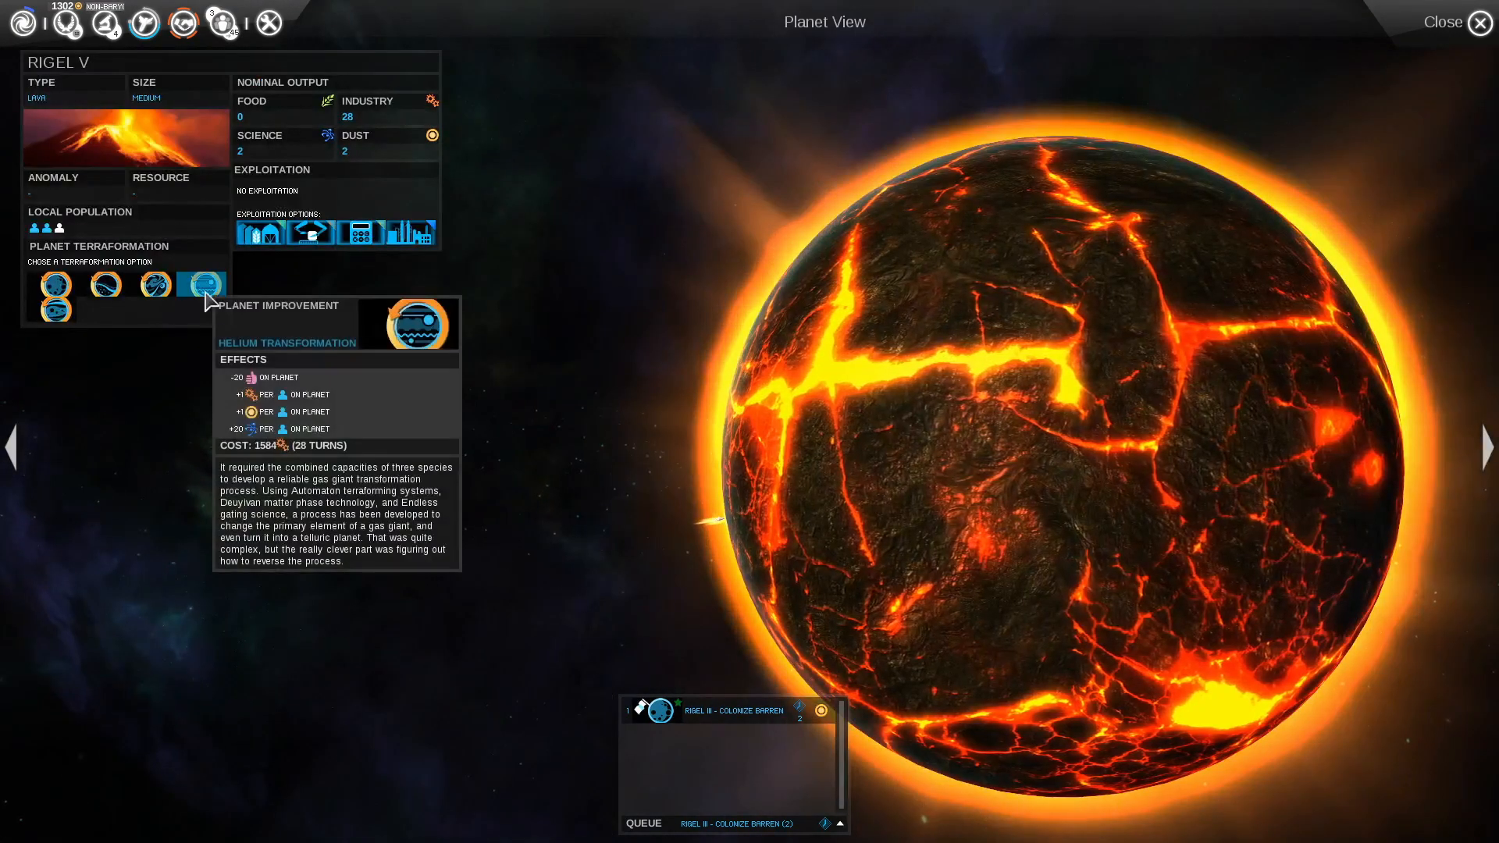
pyautogui.moveTo(150, 285)
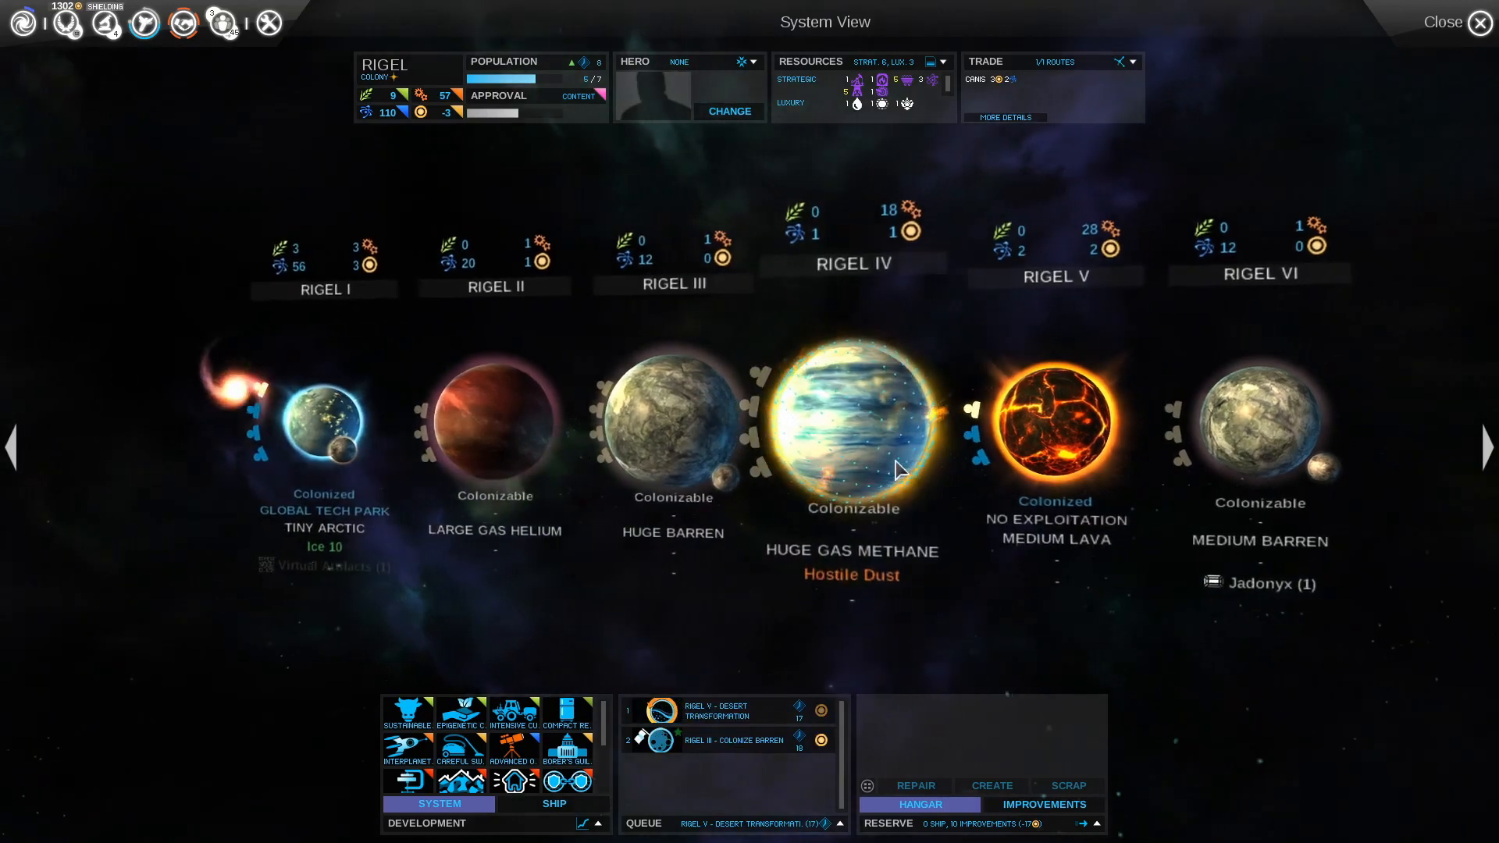
pyautogui.moveTo(887, 469)
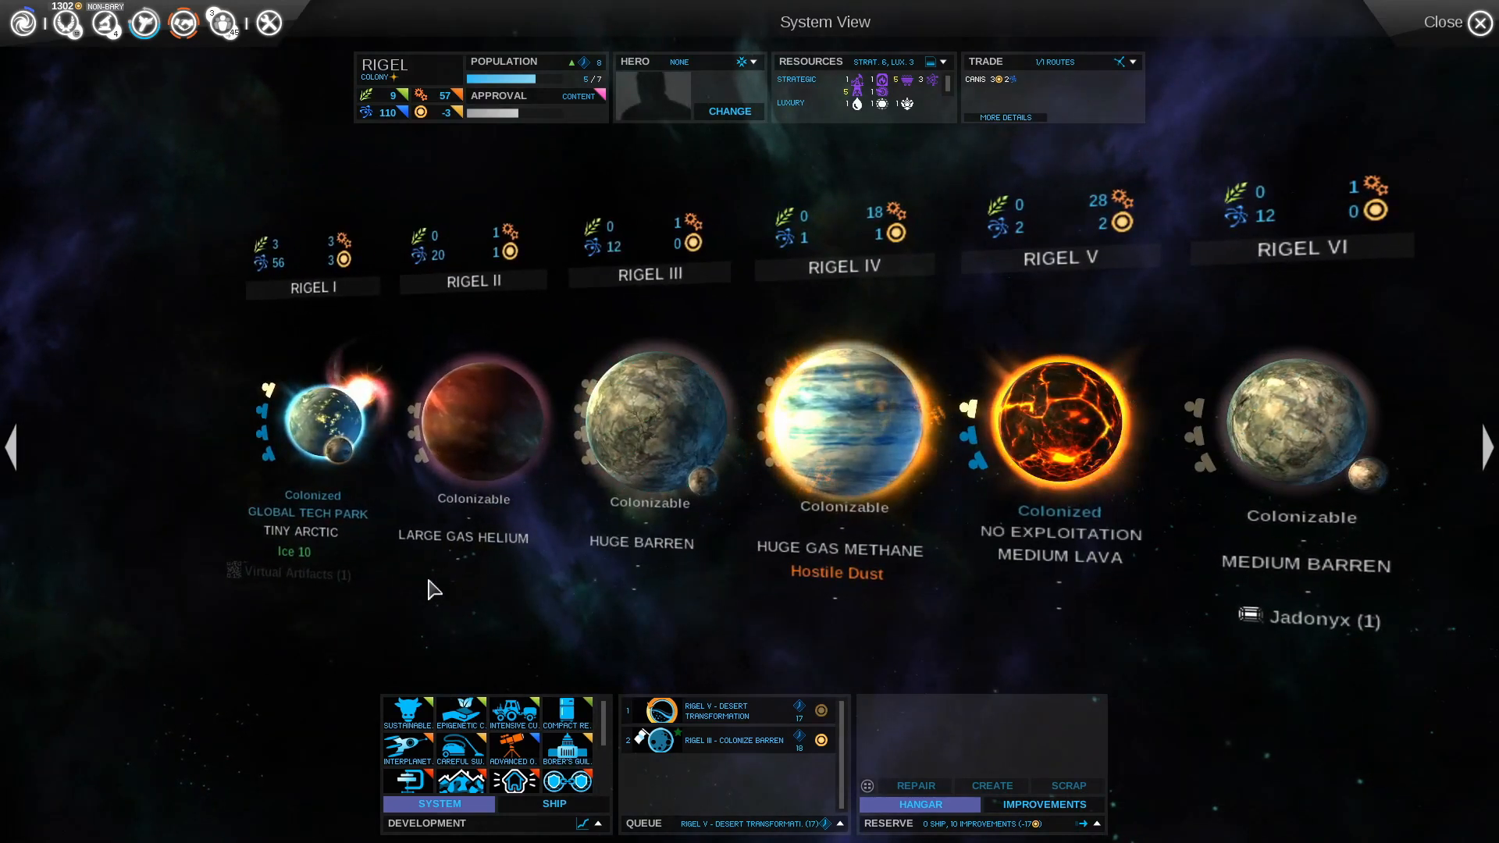
pyautogui.click(1483, 22)
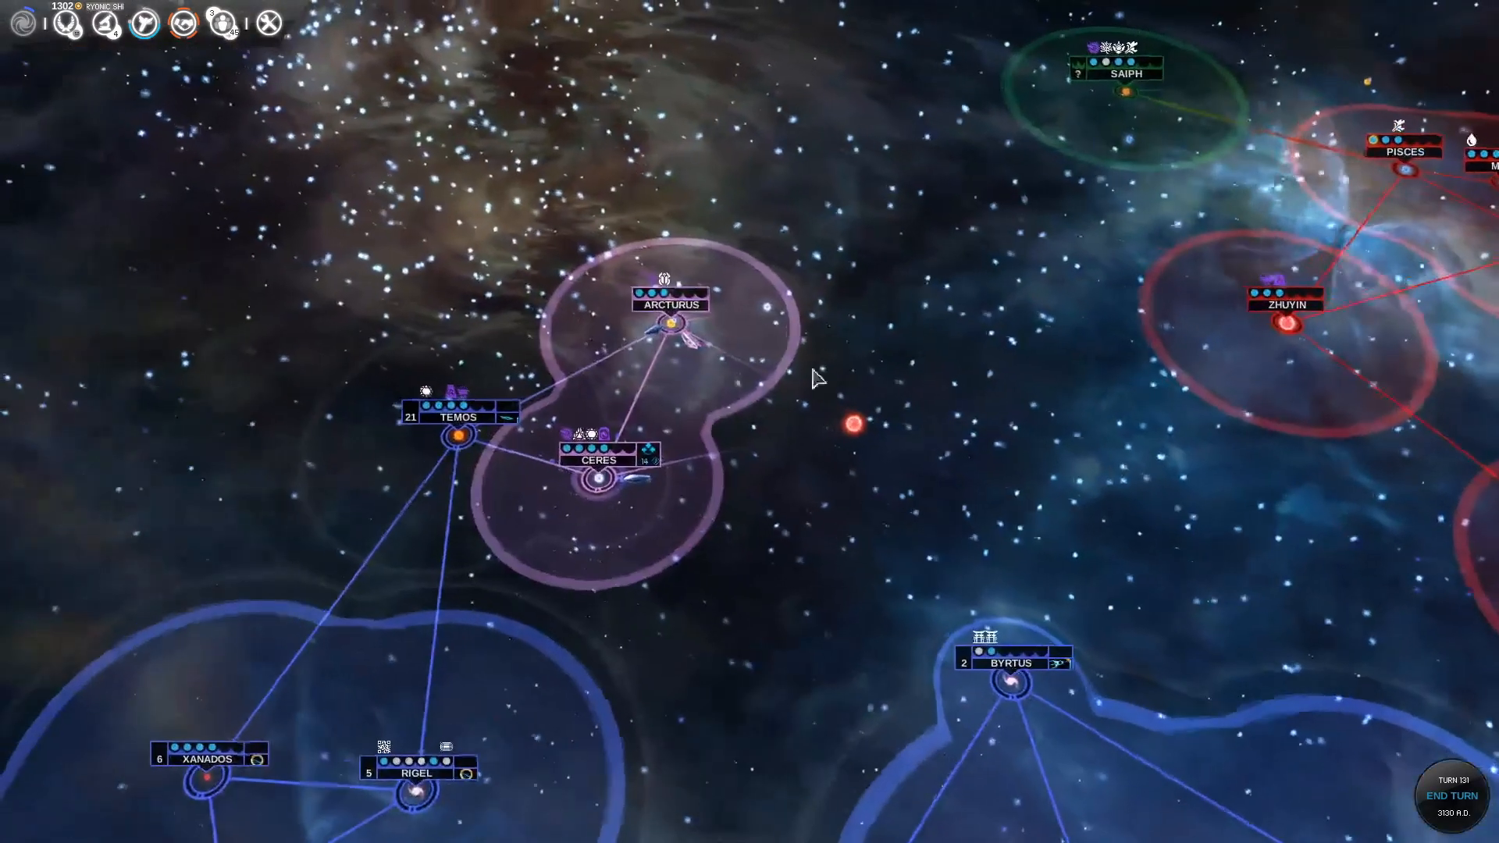
# End the turn, auto-resolve Alpha's attack on the Pilgrims at Arcturus, and dismiss the victory
pyautogui.click(1450, 798)
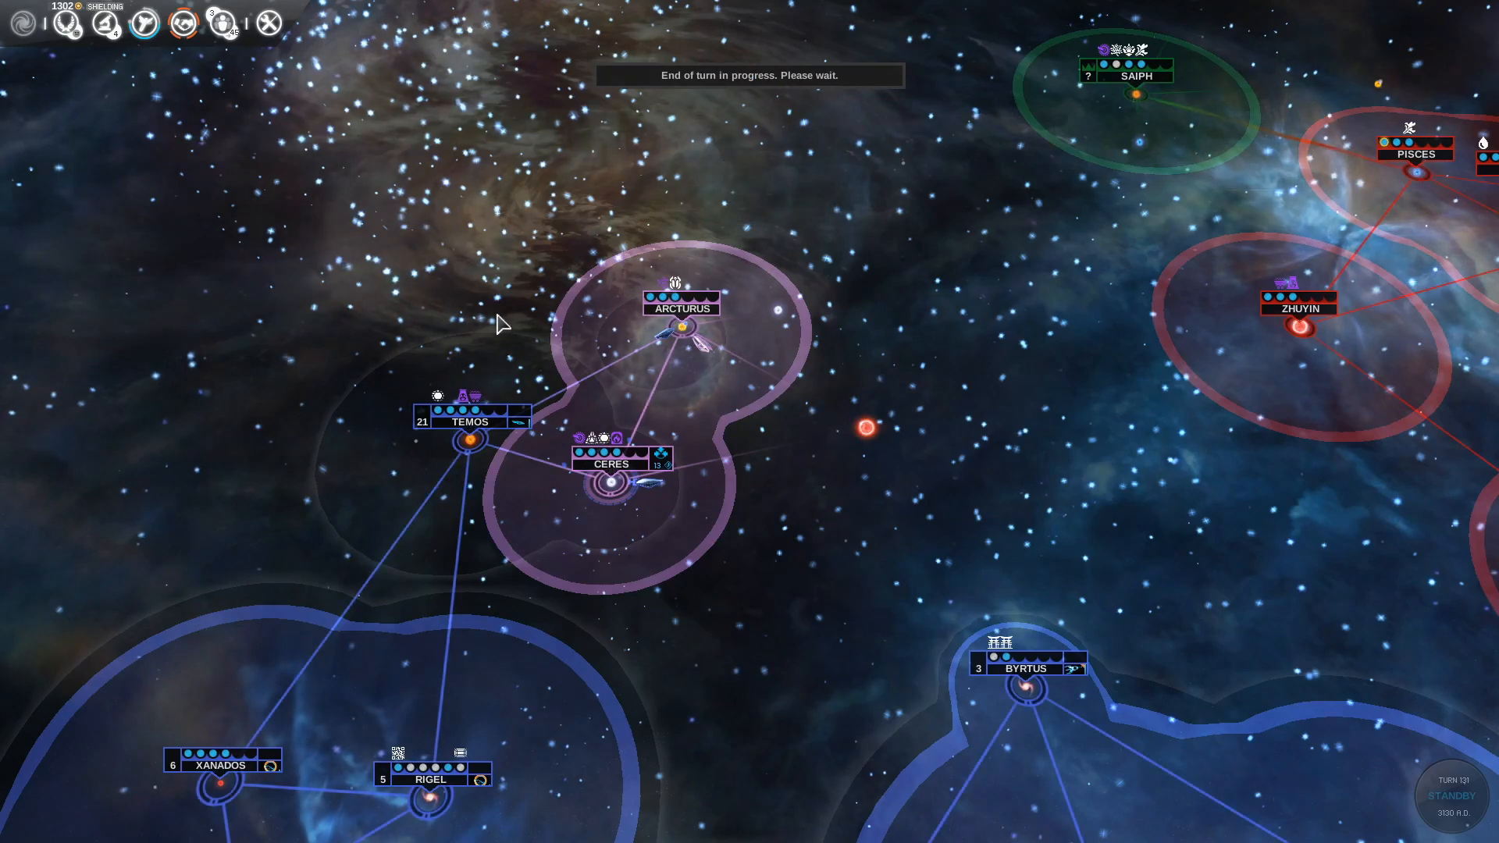
pyautogui.moveTo(868, 294)
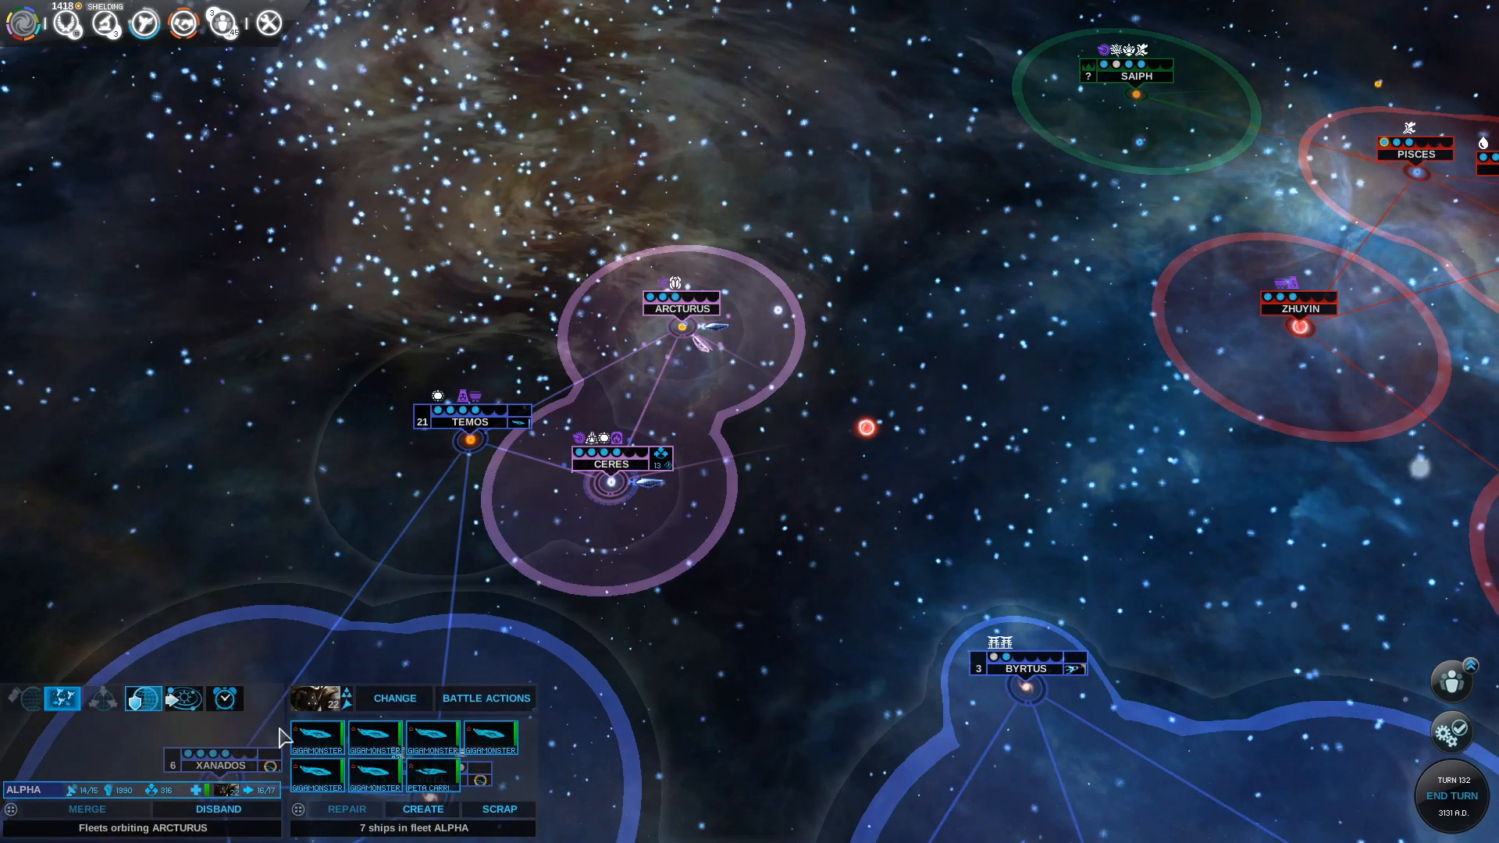
pyautogui.moveTo(60, 698)
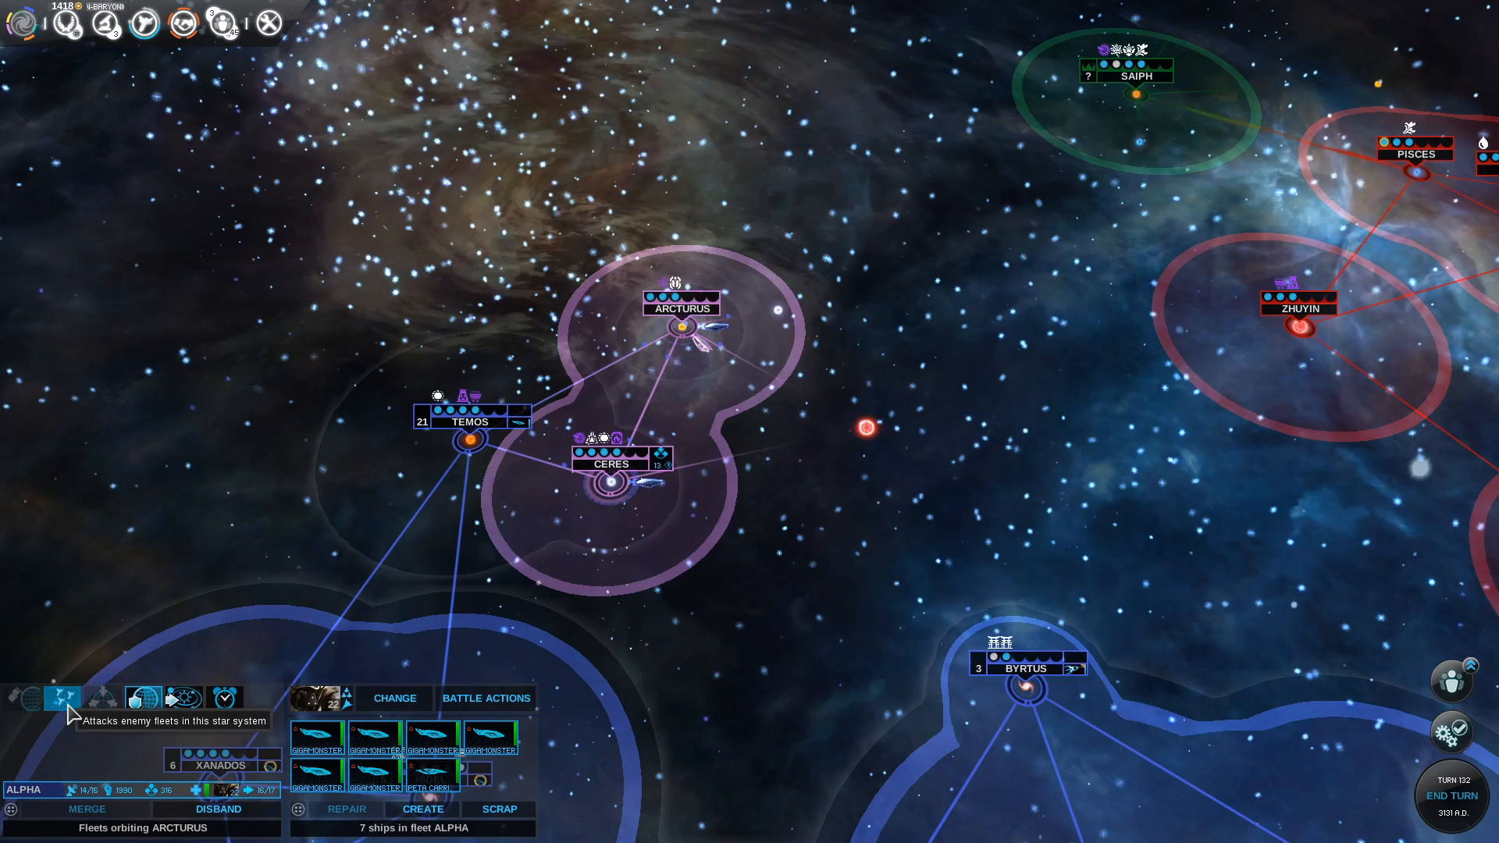
pyautogui.click(59, 697)
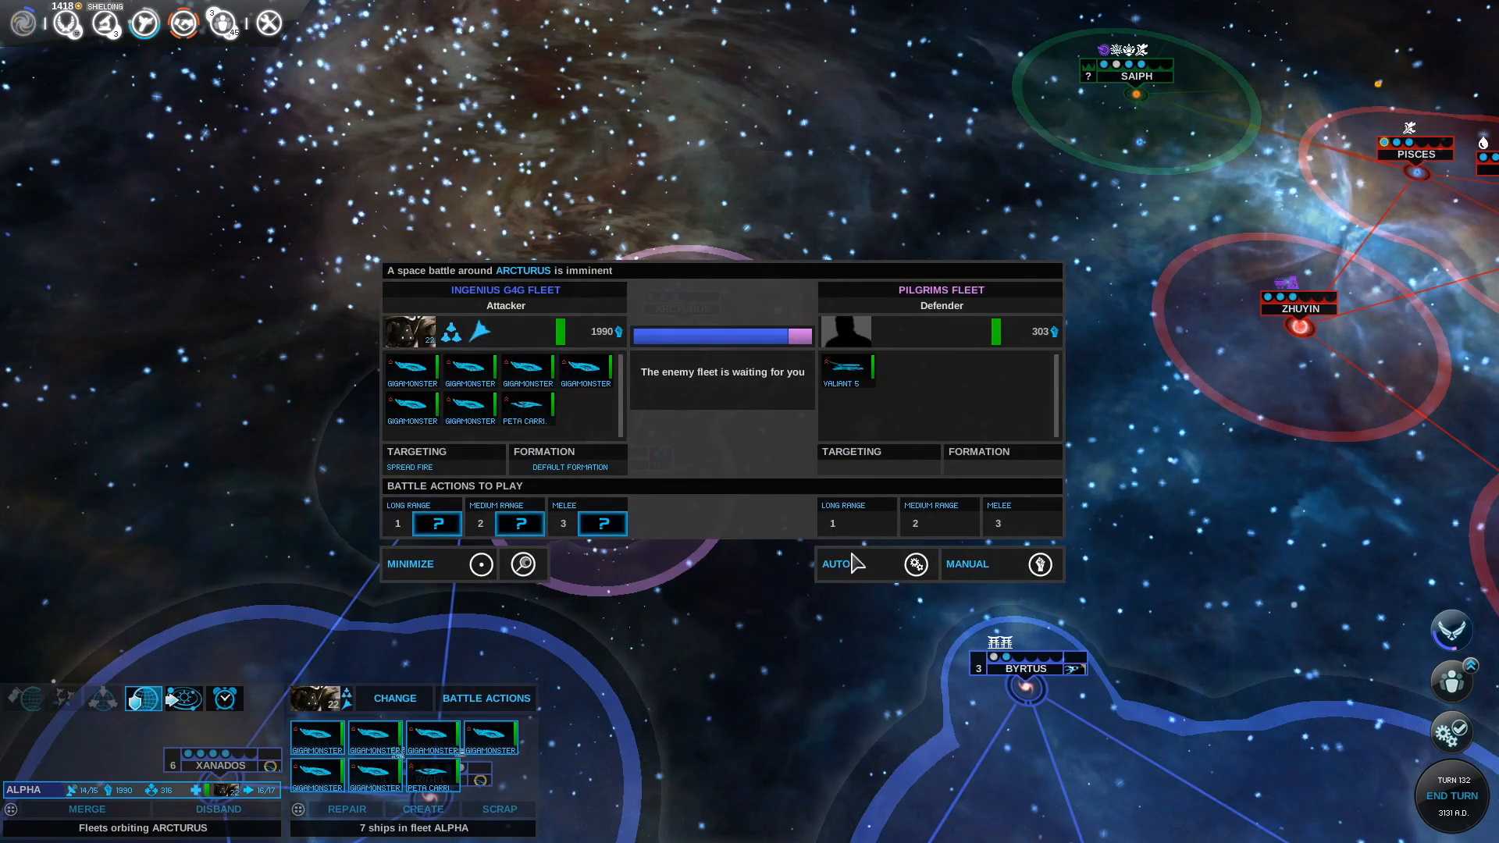
pyautogui.click(838, 563)
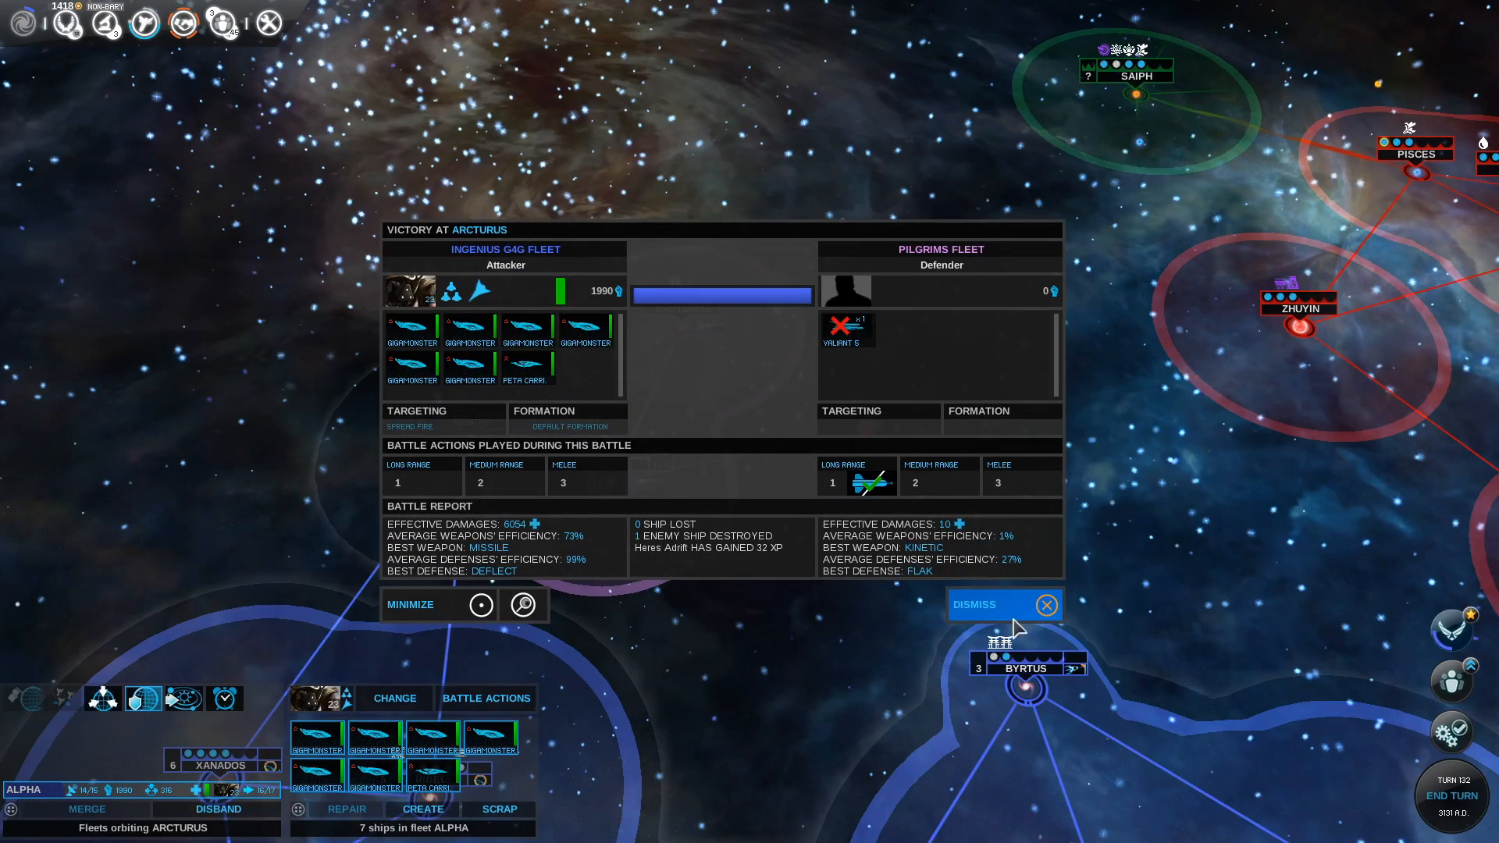
pyautogui.click(1002, 604)
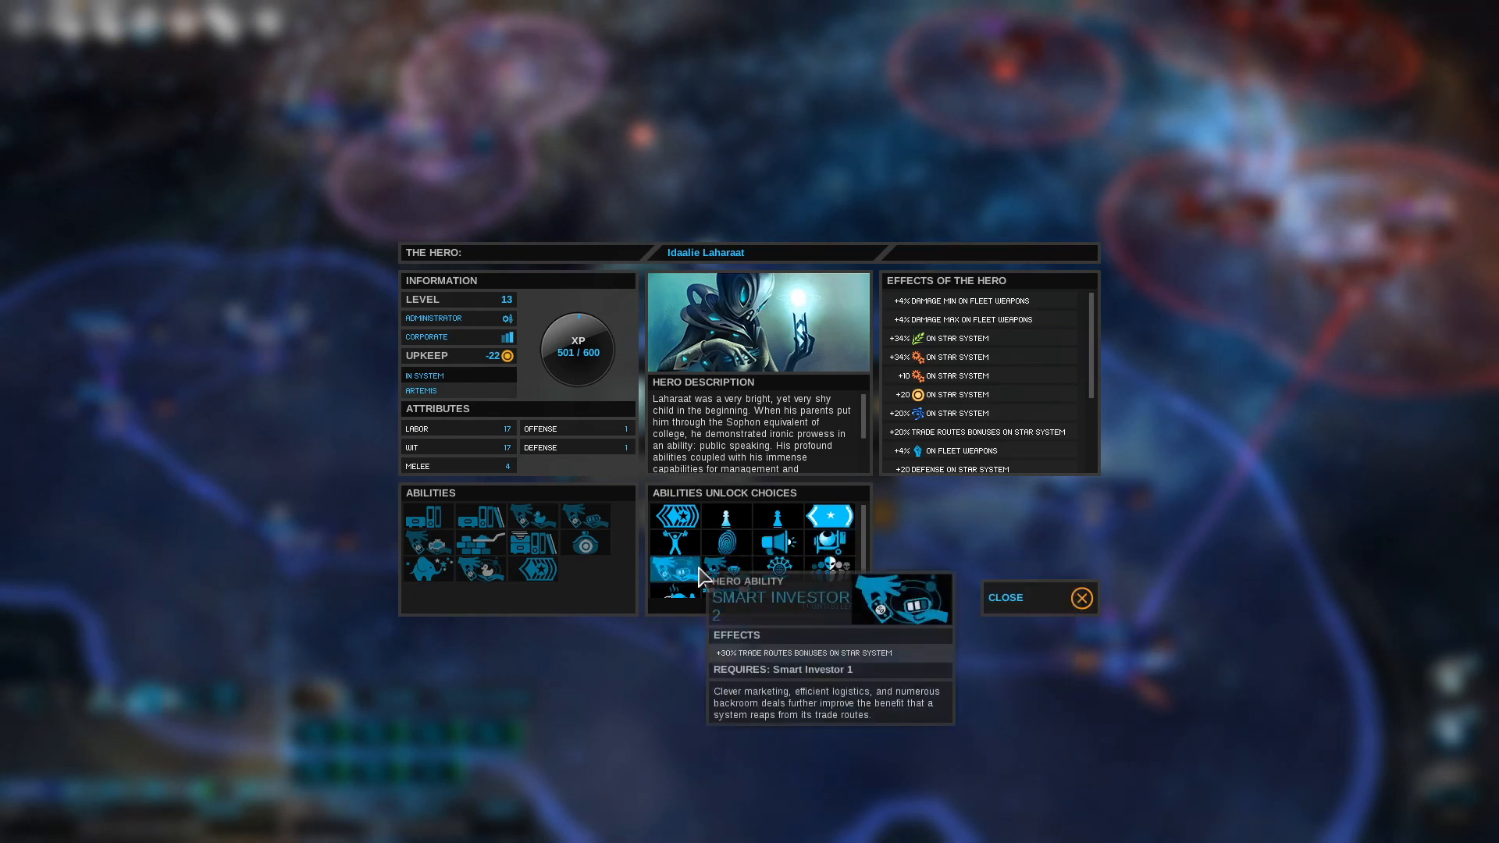
pyautogui.moveTo(712, 584)
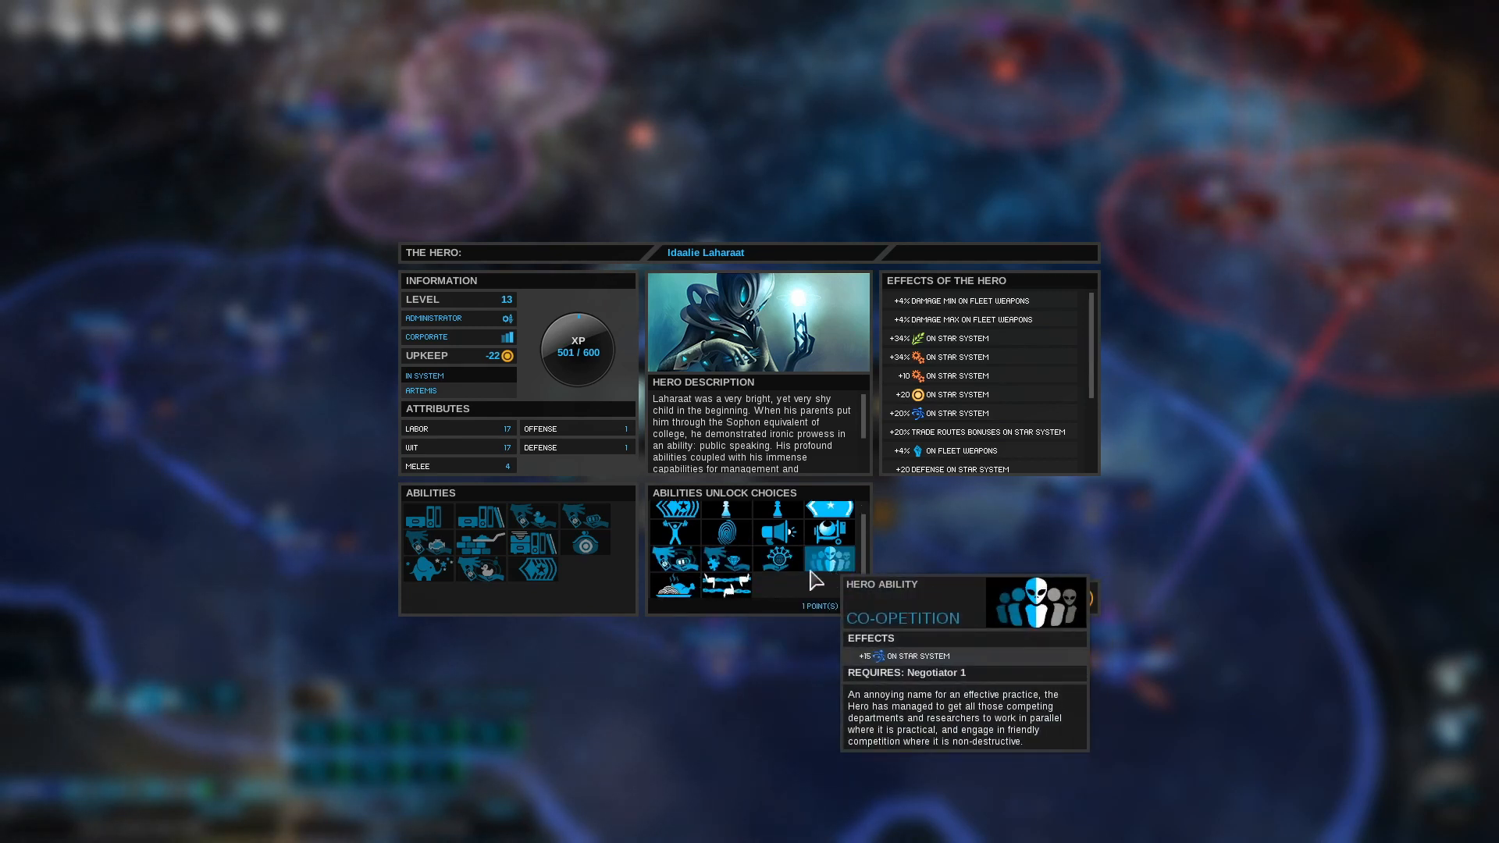
pyautogui.moveTo(674, 591)
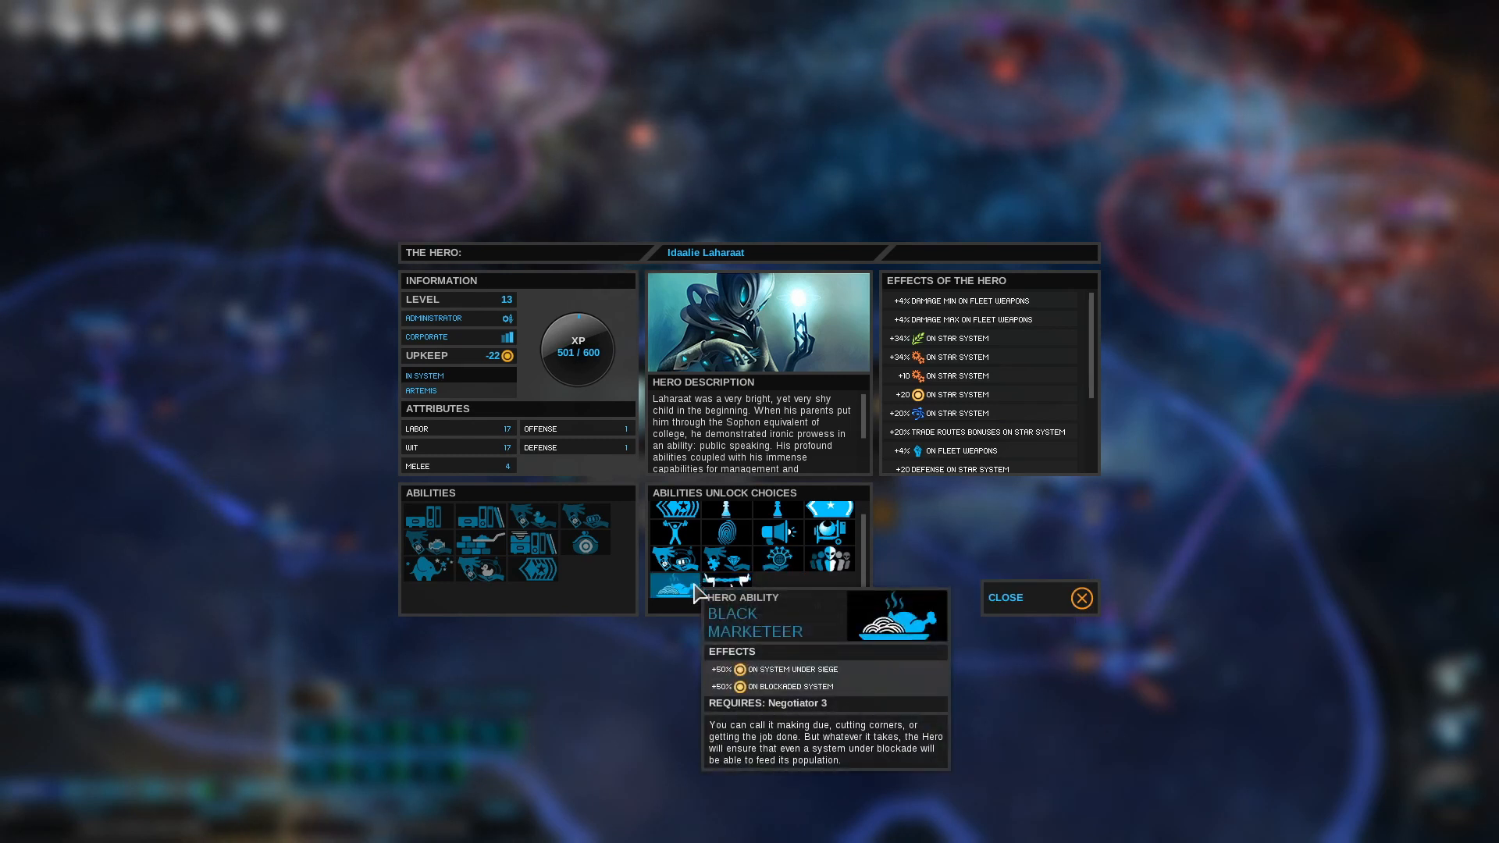
pyautogui.moveTo(731, 580)
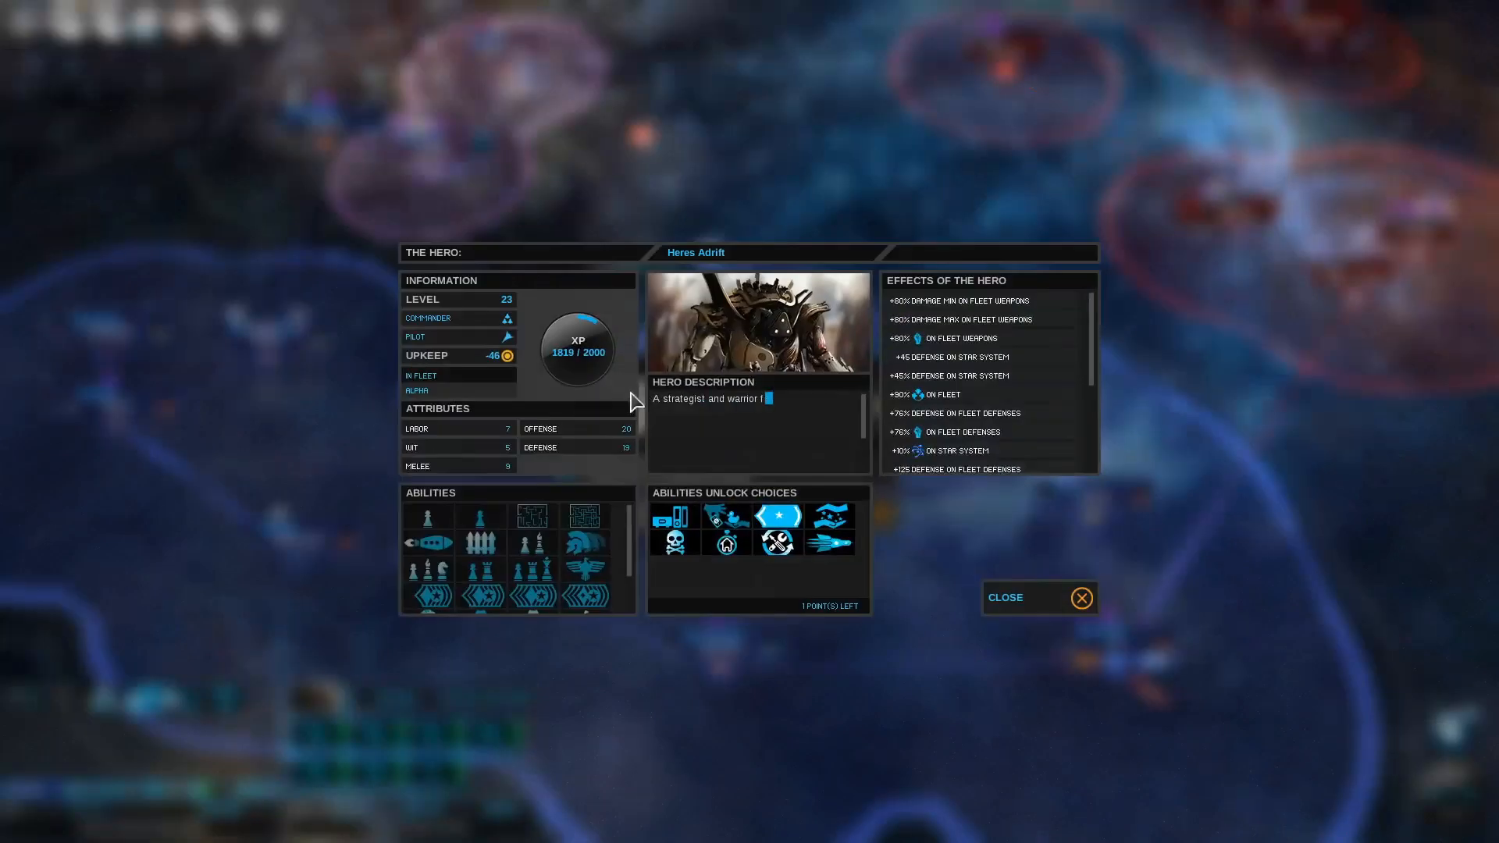
pyautogui.moveTo(830, 556)
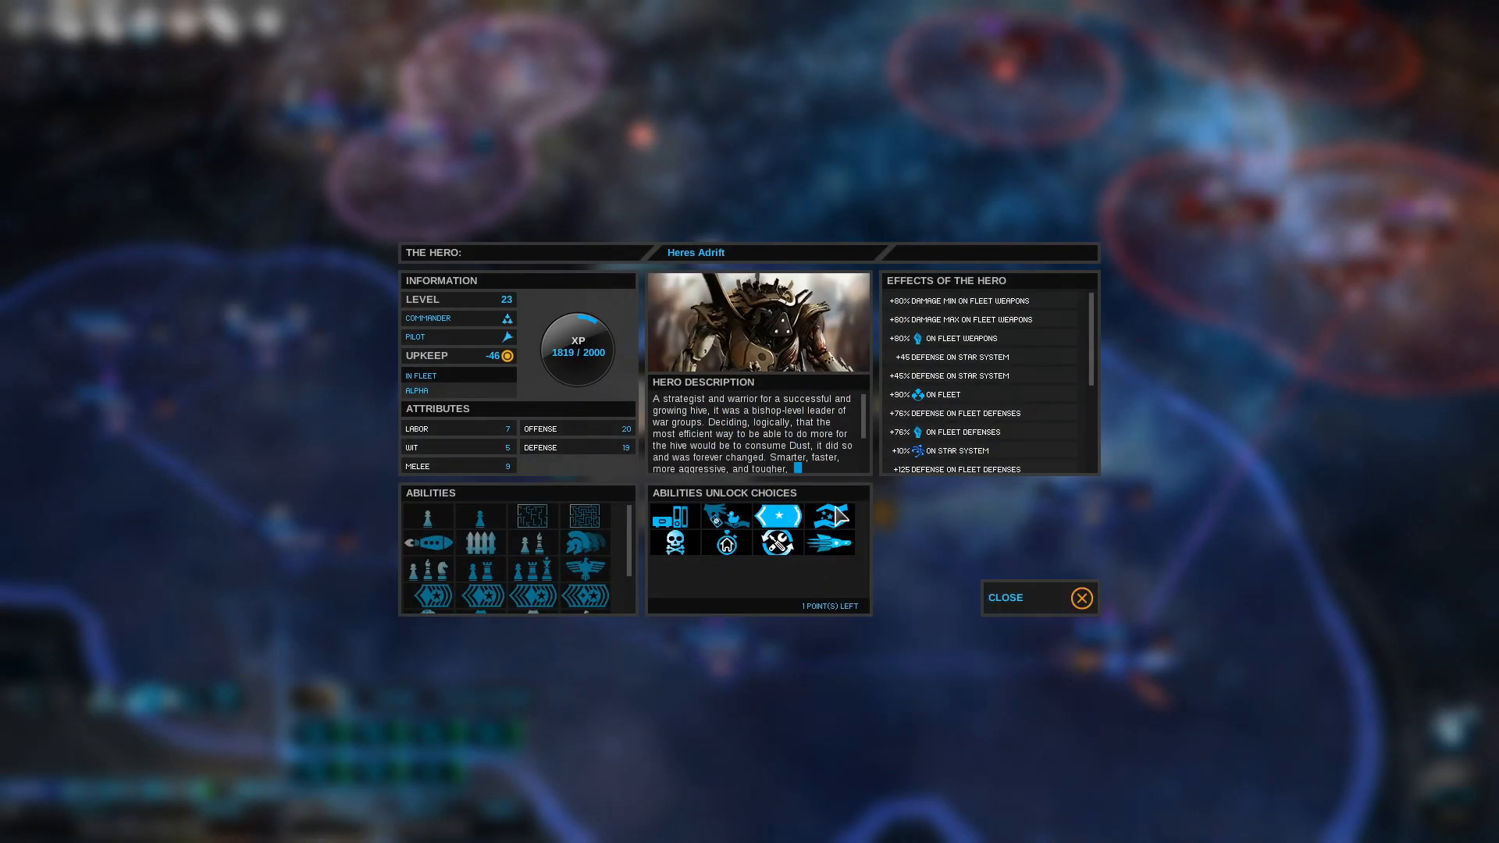
pyautogui.moveTo(774, 517)
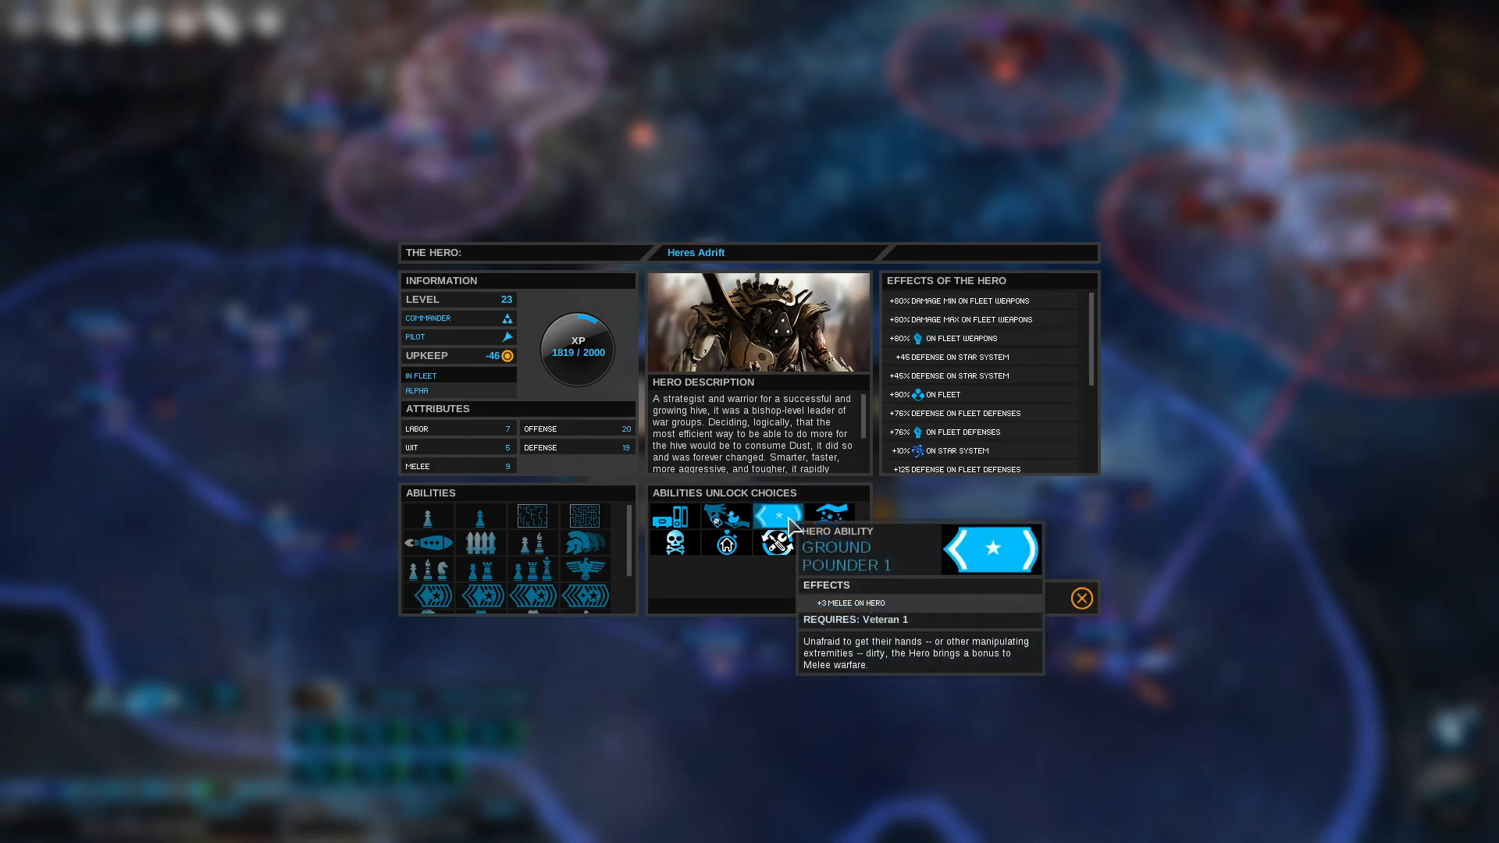
# Bring up the Empire Management overview showing +118 dust income
pyautogui.click(1081, 597)
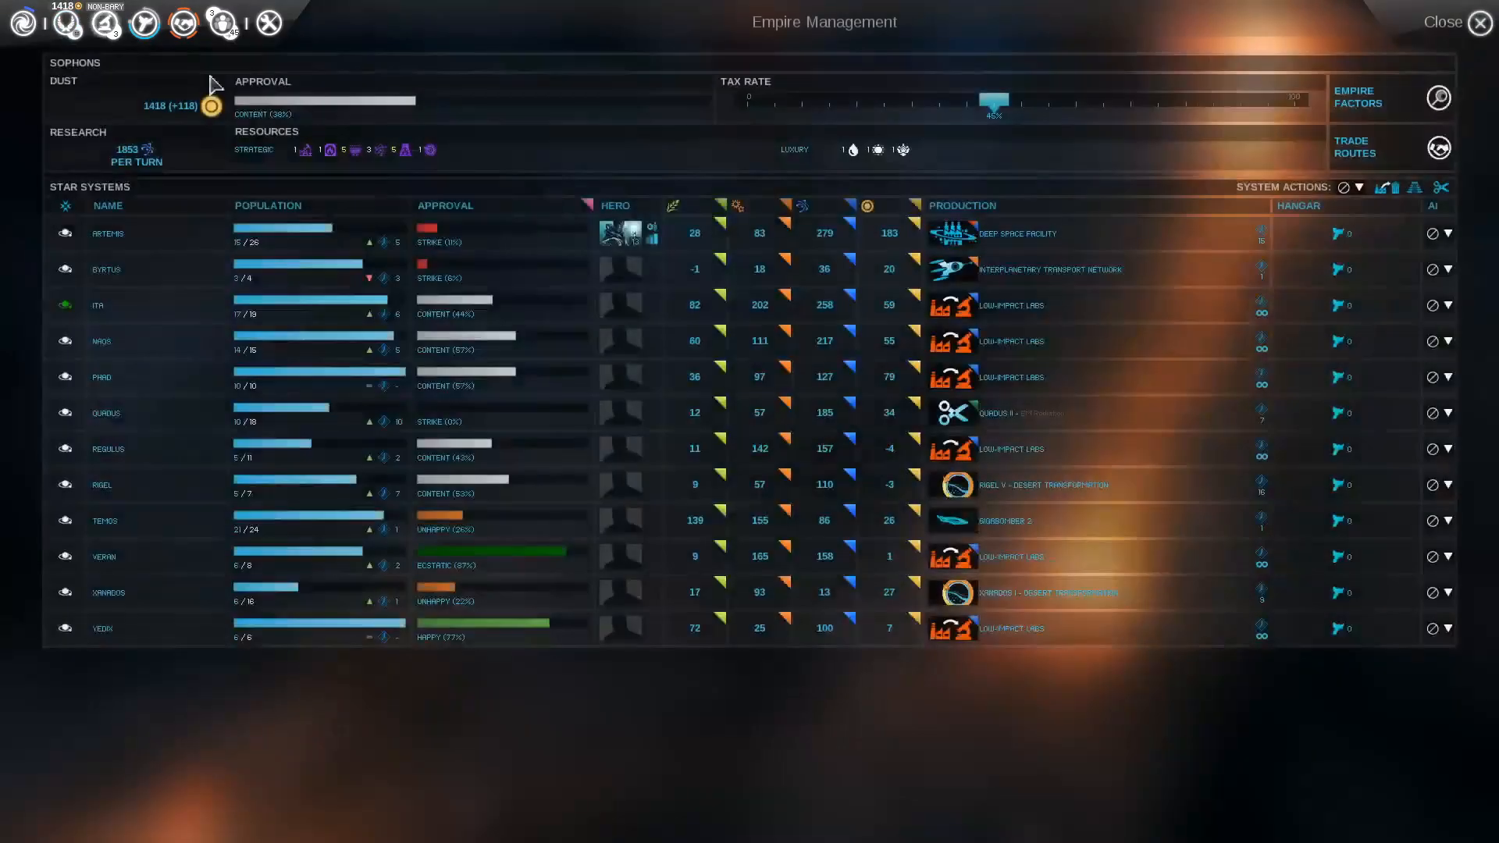
# Set the tax rate to 40% and queue Quadus IV's desert transformation
pyautogui.moveTo(993, 101); pyautogui.dragTo(963, 100)
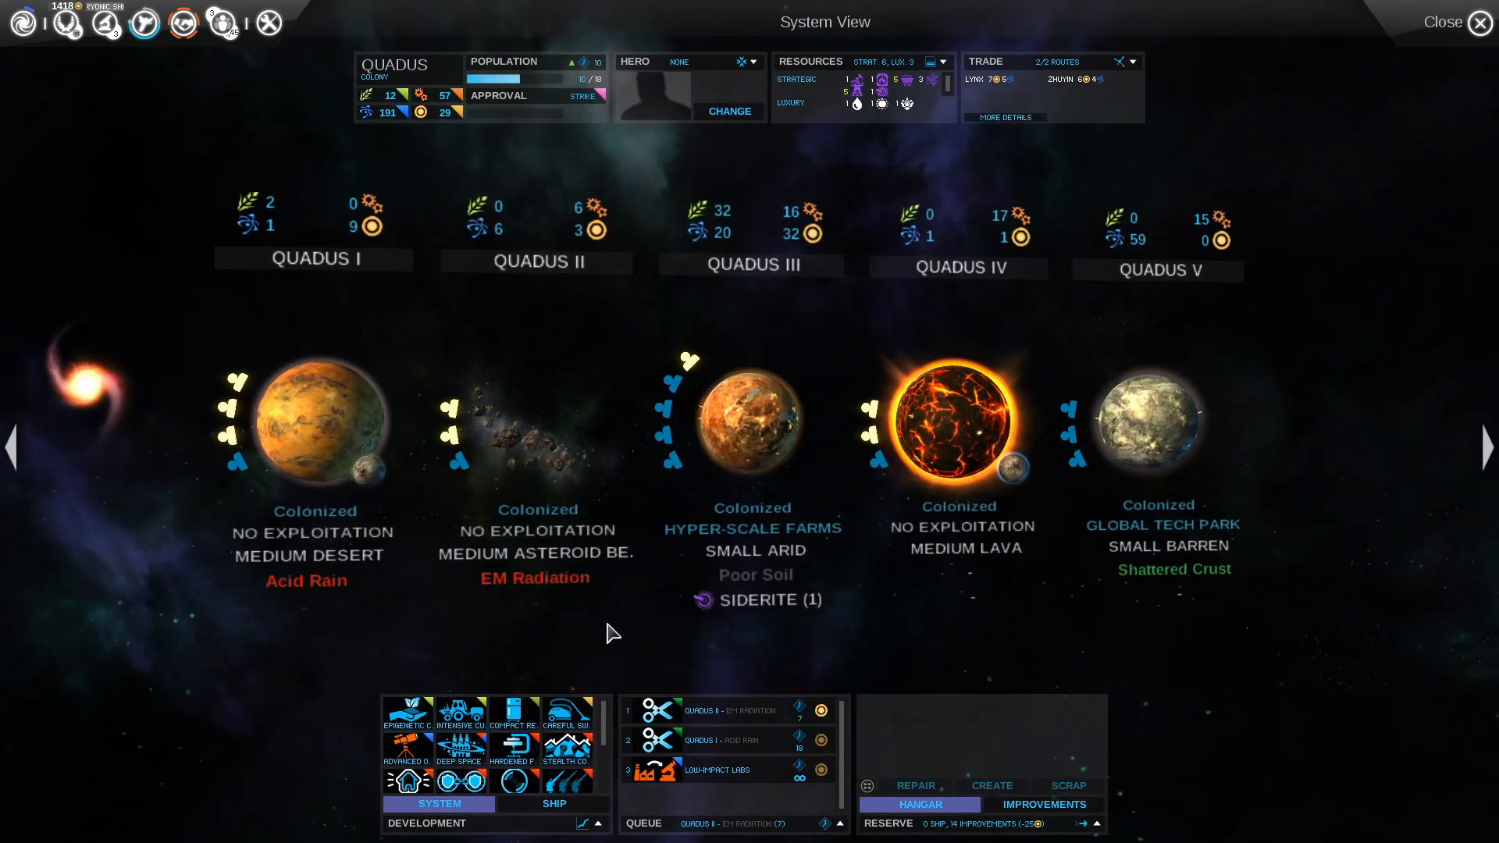
pyautogui.click(957, 419)
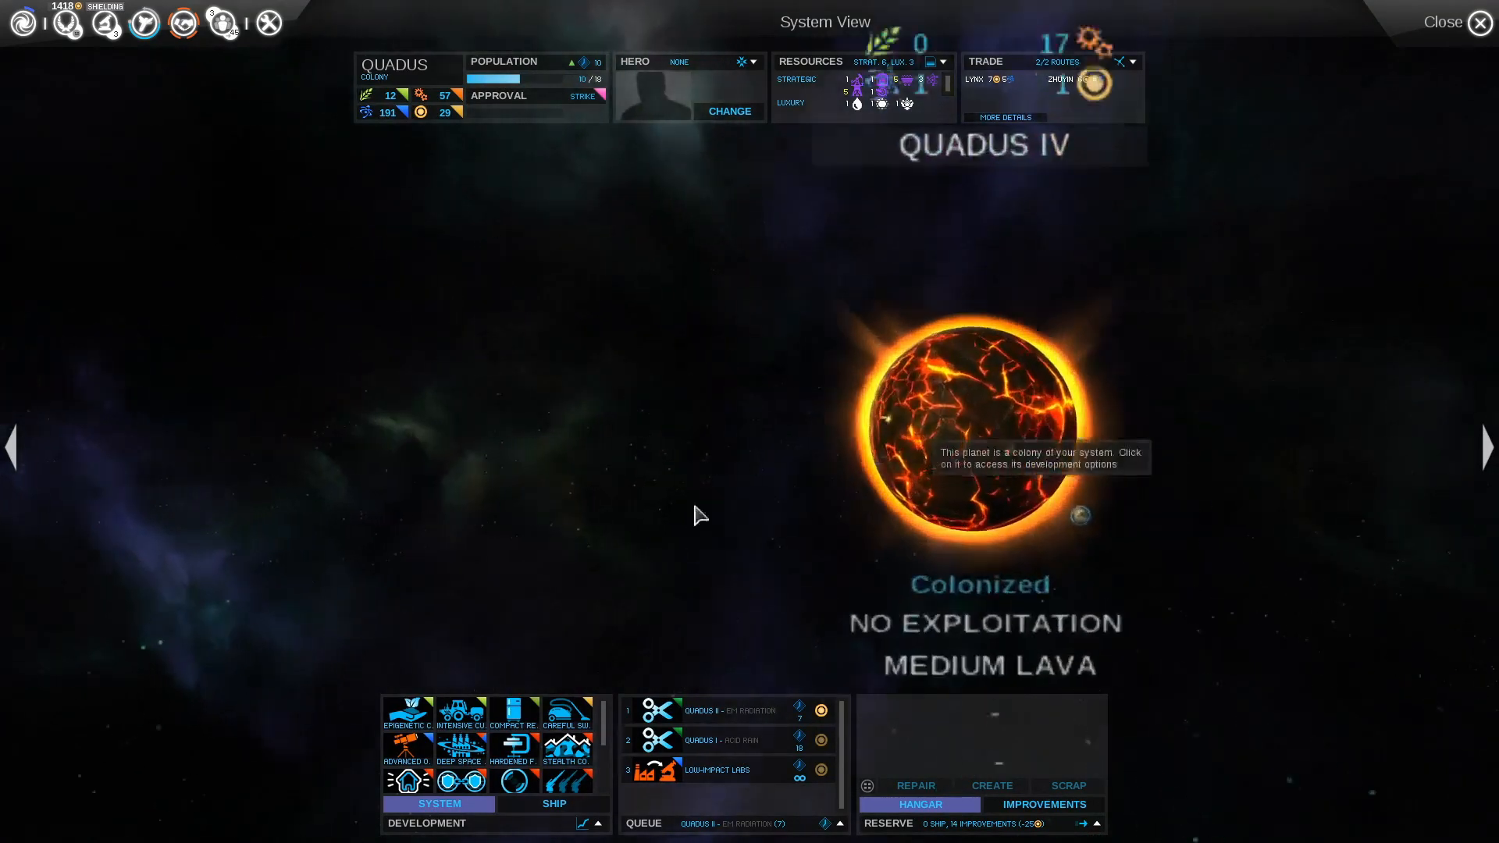
pyautogui.click(975, 439)
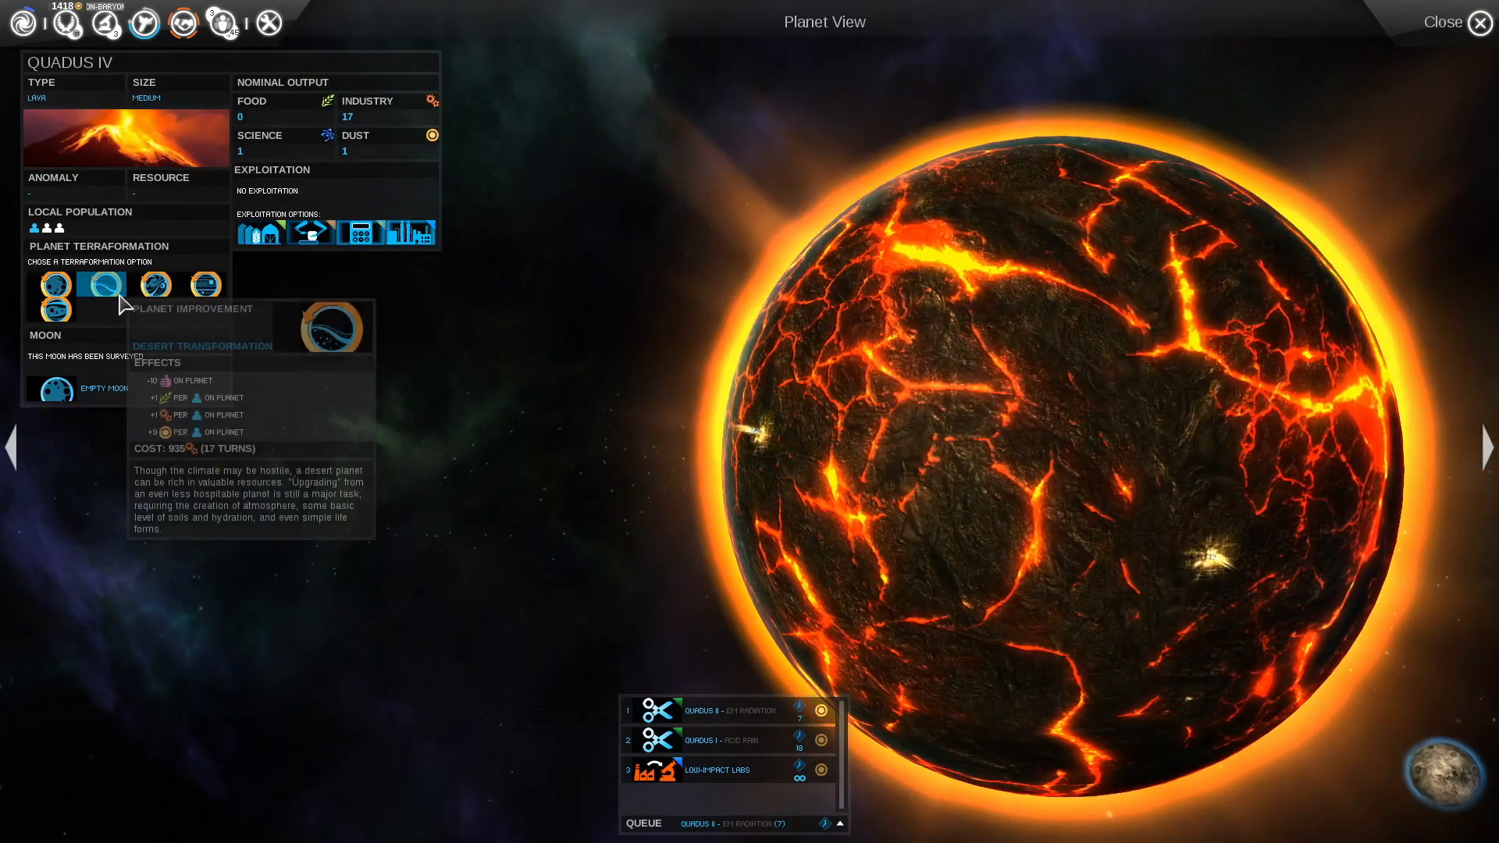
pyautogui.click(102, 285)
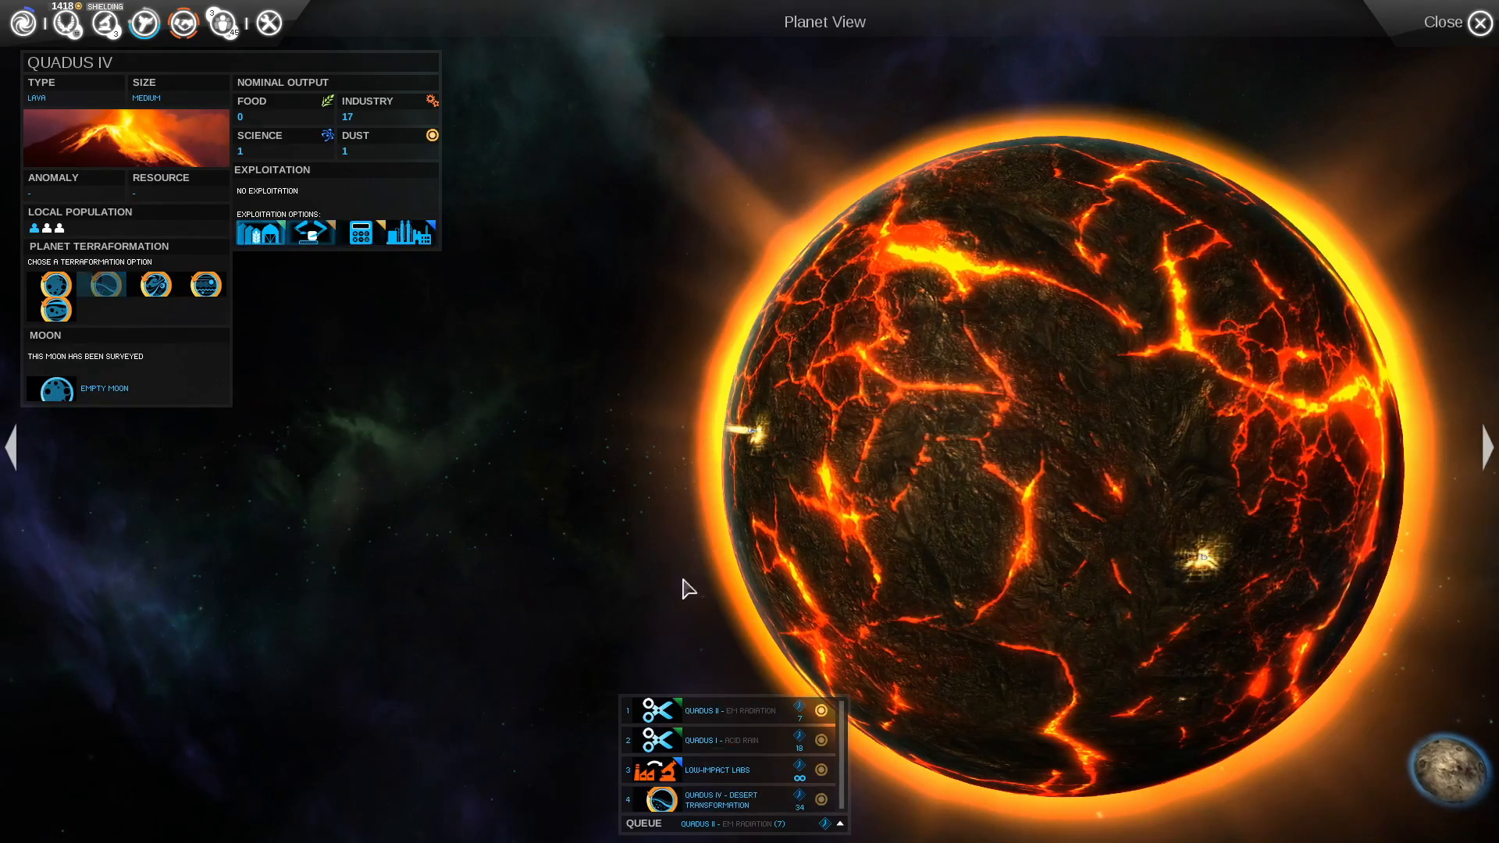
pyautogui.moveTo(103, 285)
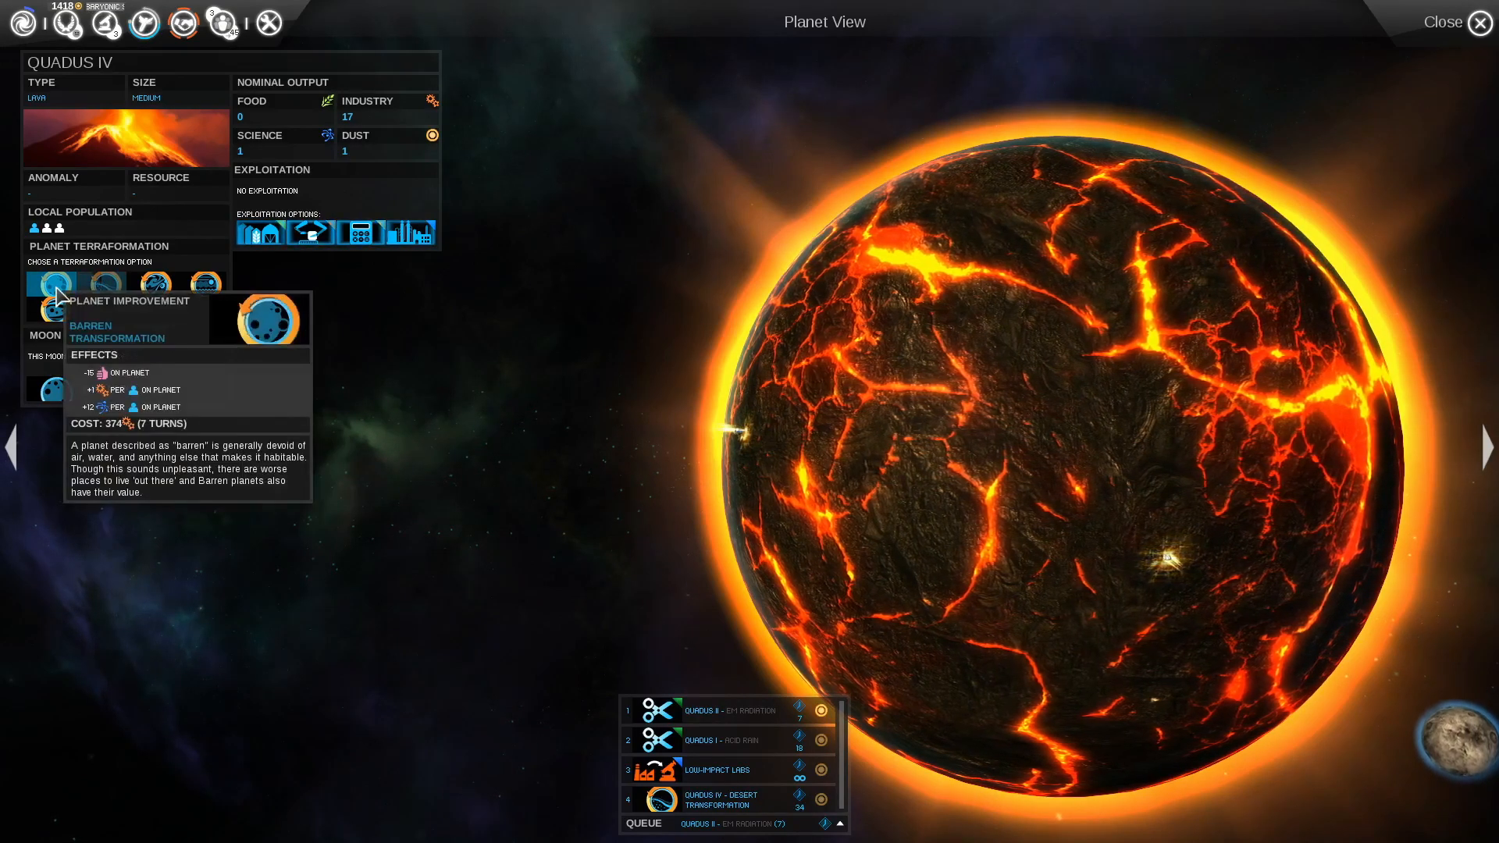
pyautogui.moveTo(578, 533)
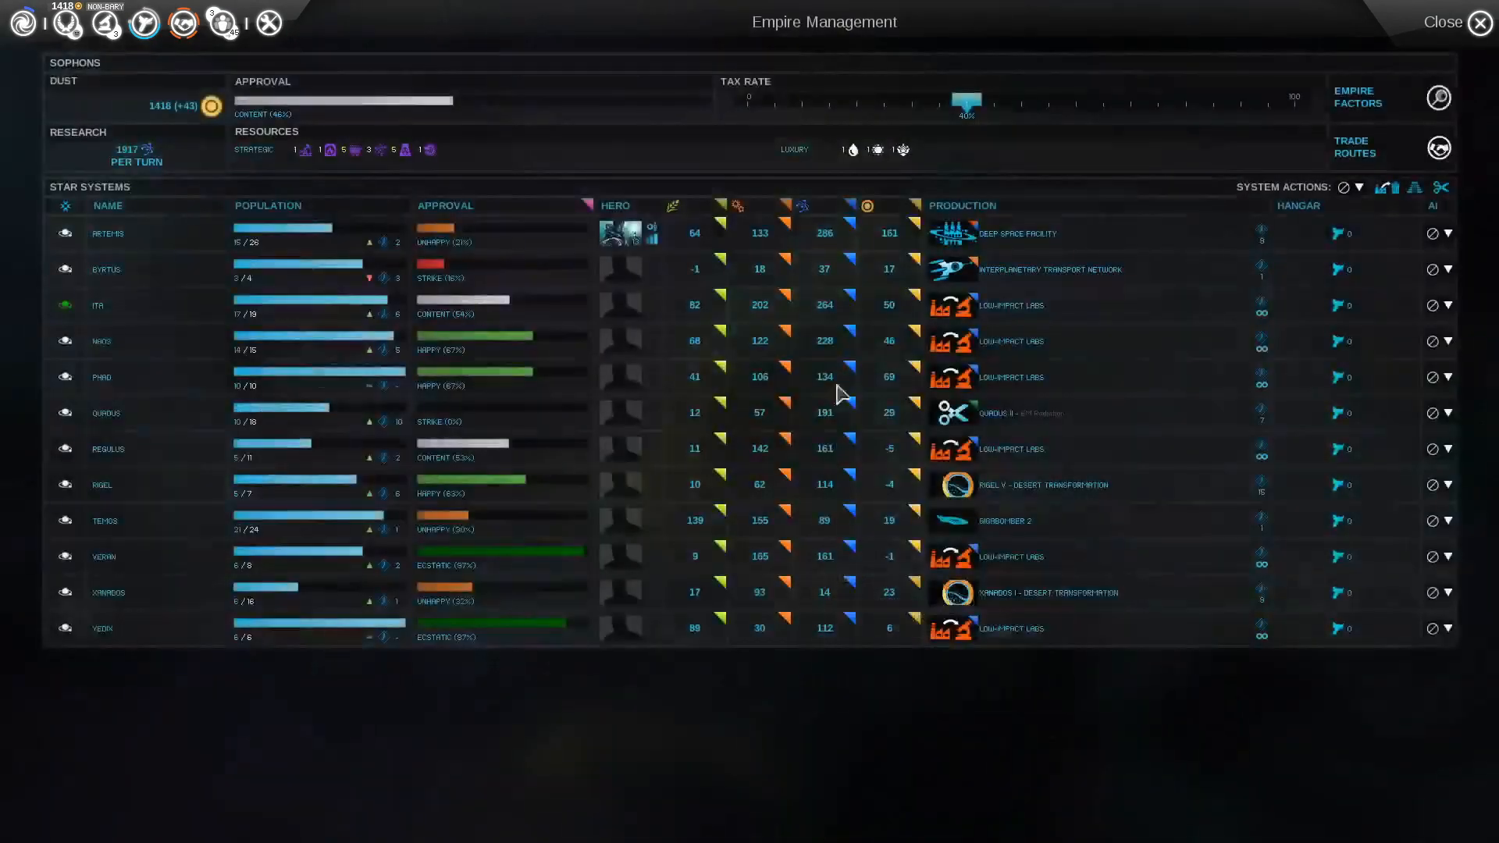
pyautogui.moveTo(962, 510)
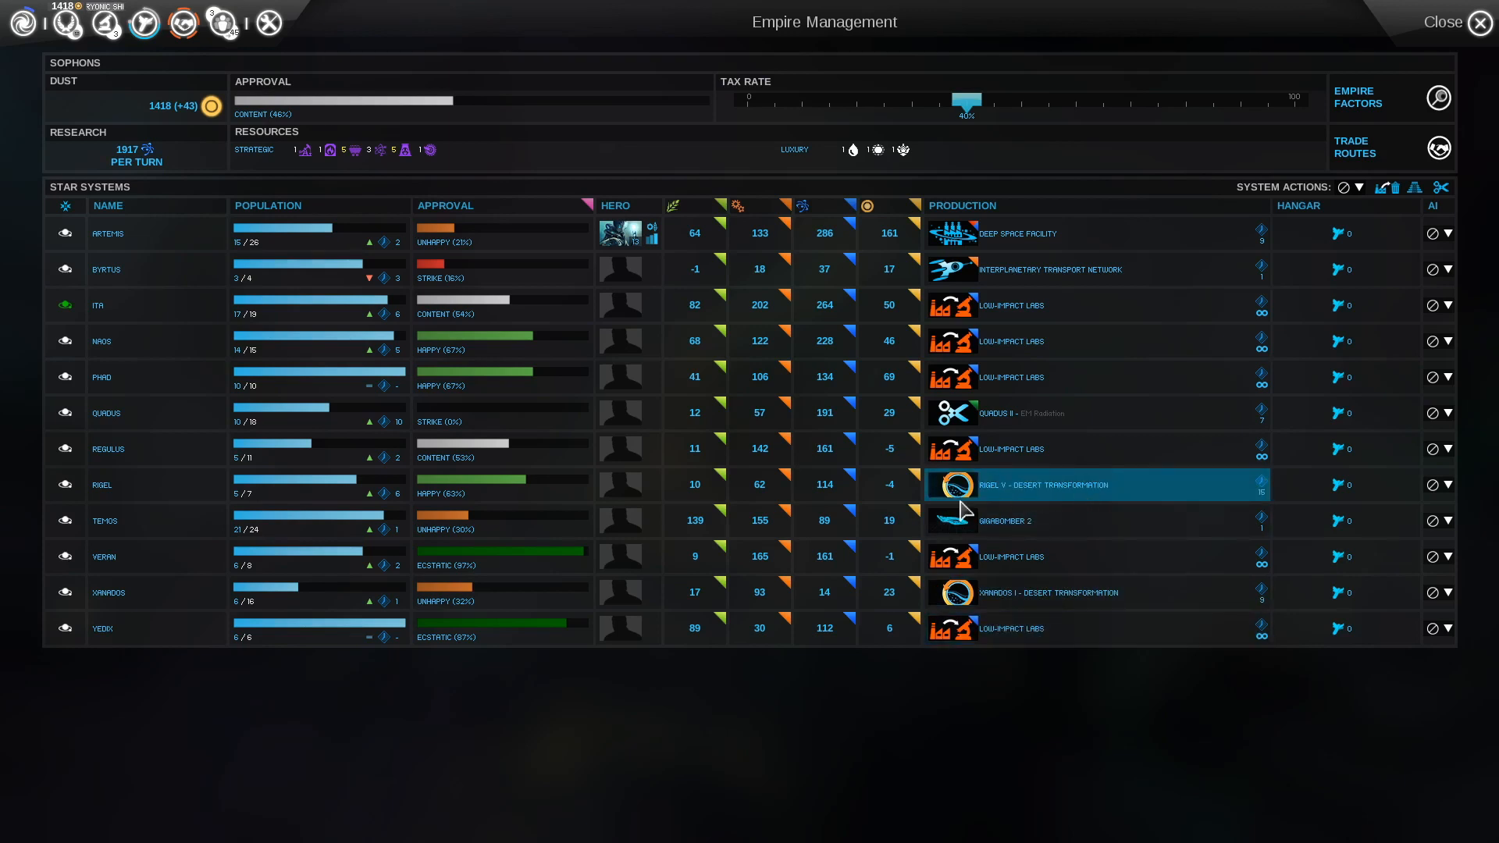
pyautogui.moveTo(997, 256)
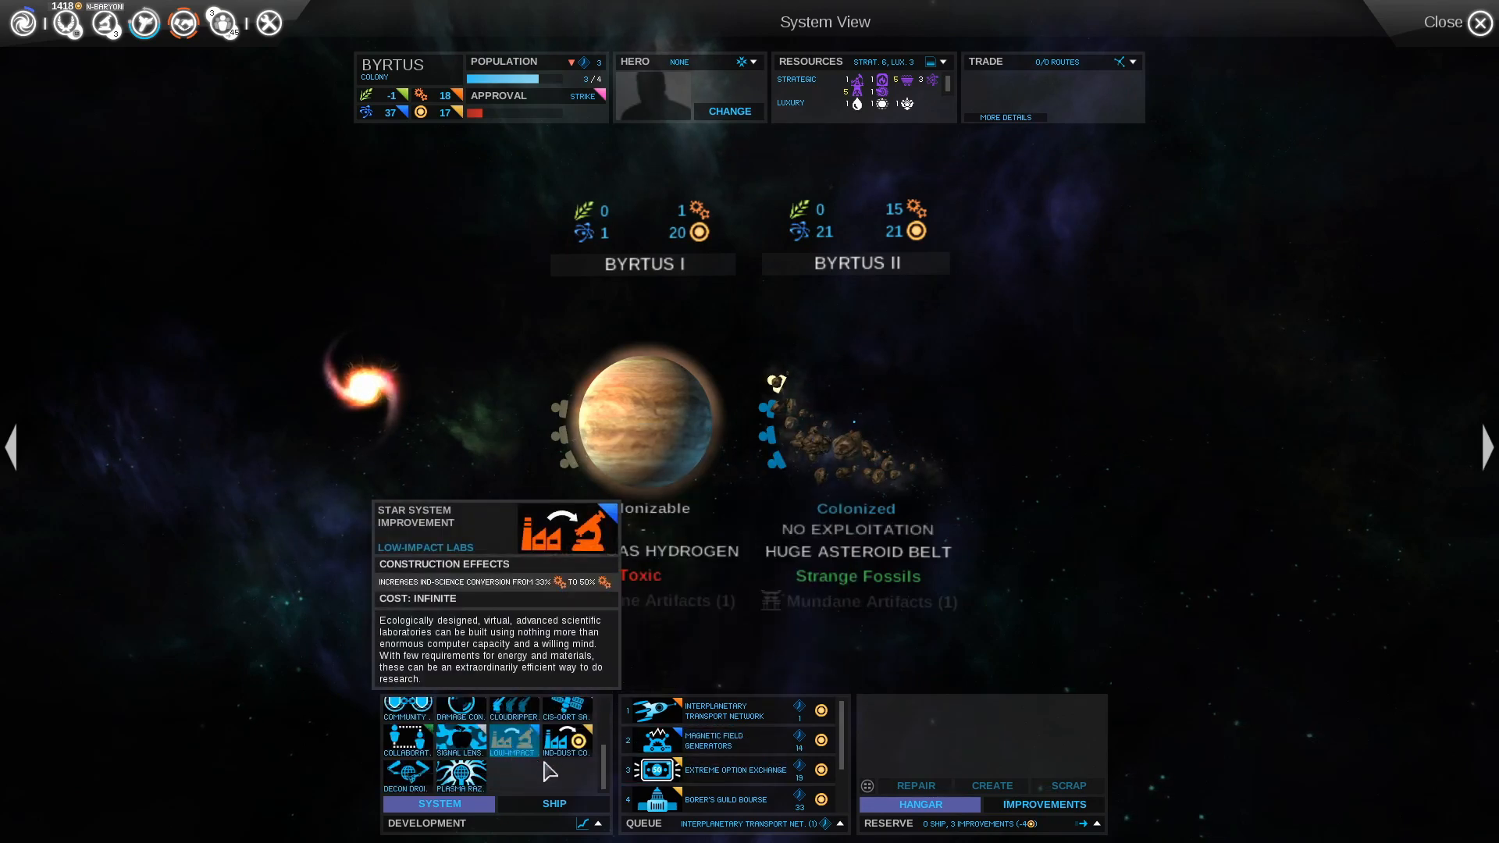
# Close the Byrtus System View to return to the turn 132 galaxy map
pyautogui.click(1481, 22)
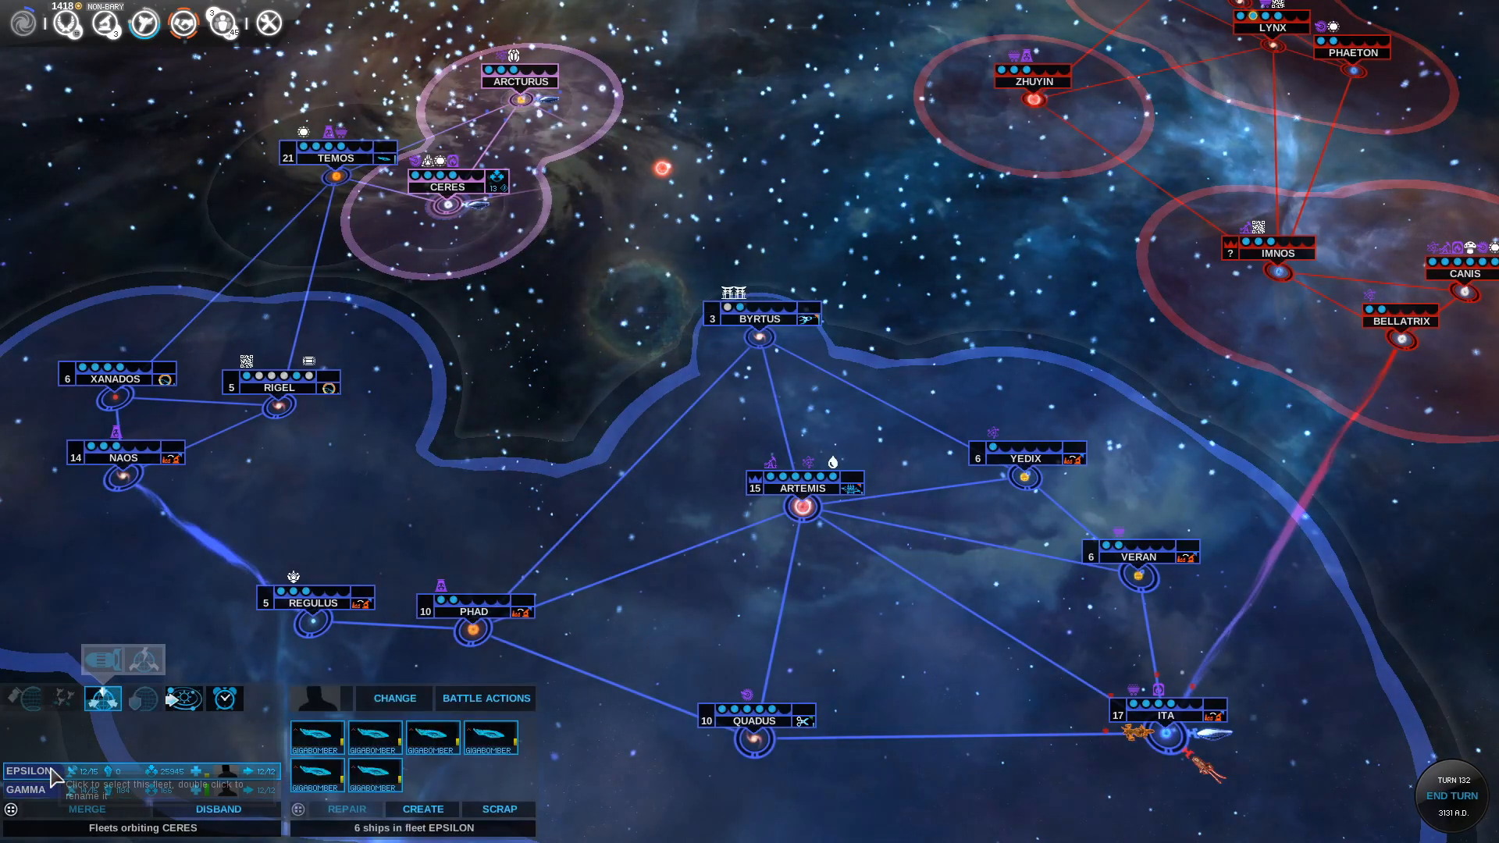
# Focus on the Alpha fleet at Arcturus and end turn 132
pyautogui.click(27, 789)
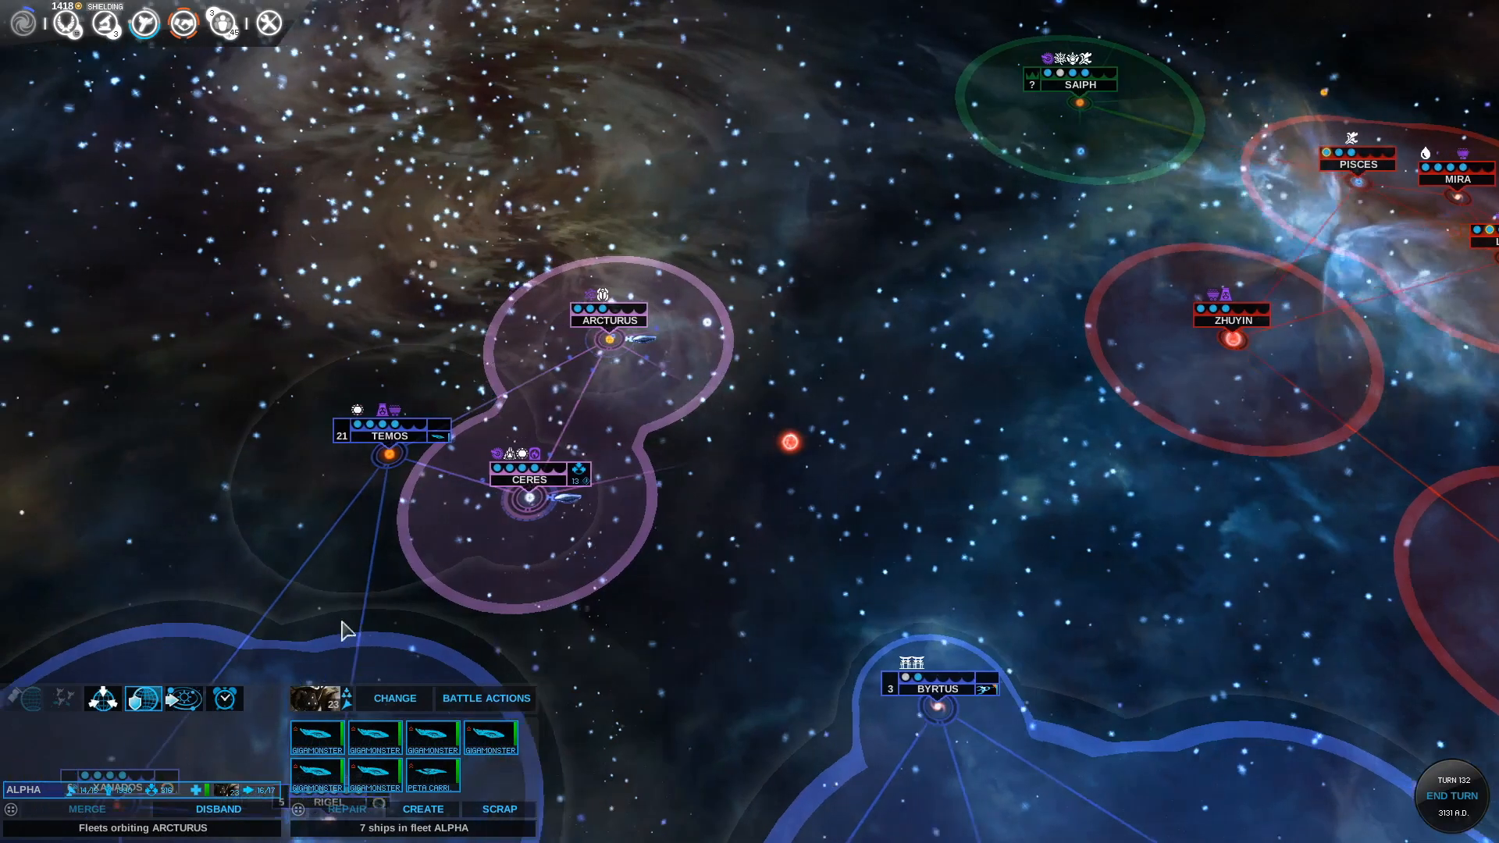
pyautogui.moveTo(103, 697)
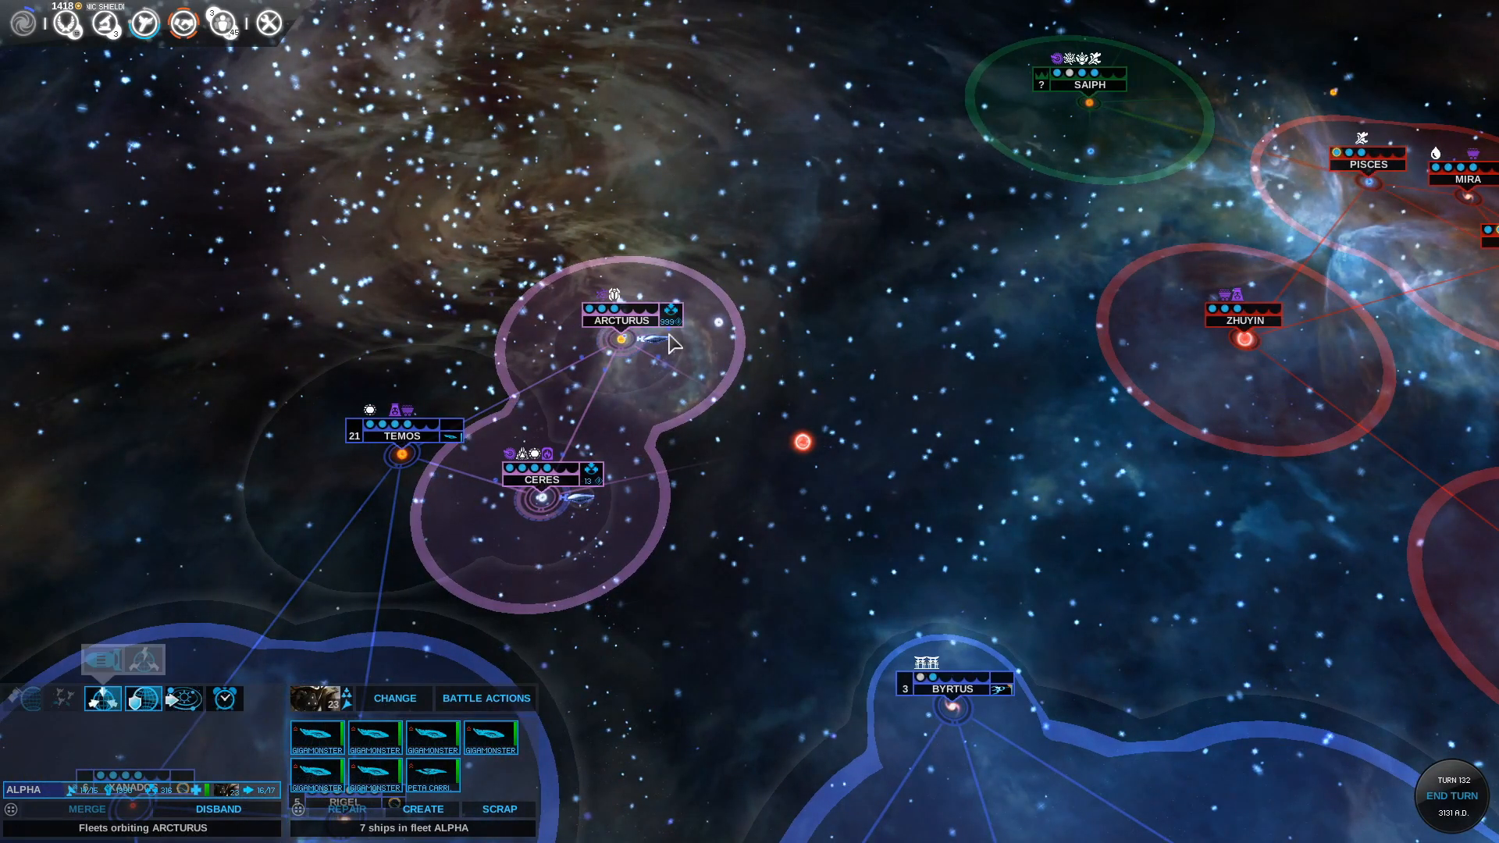
pyautogui.moveTo(669, 340)
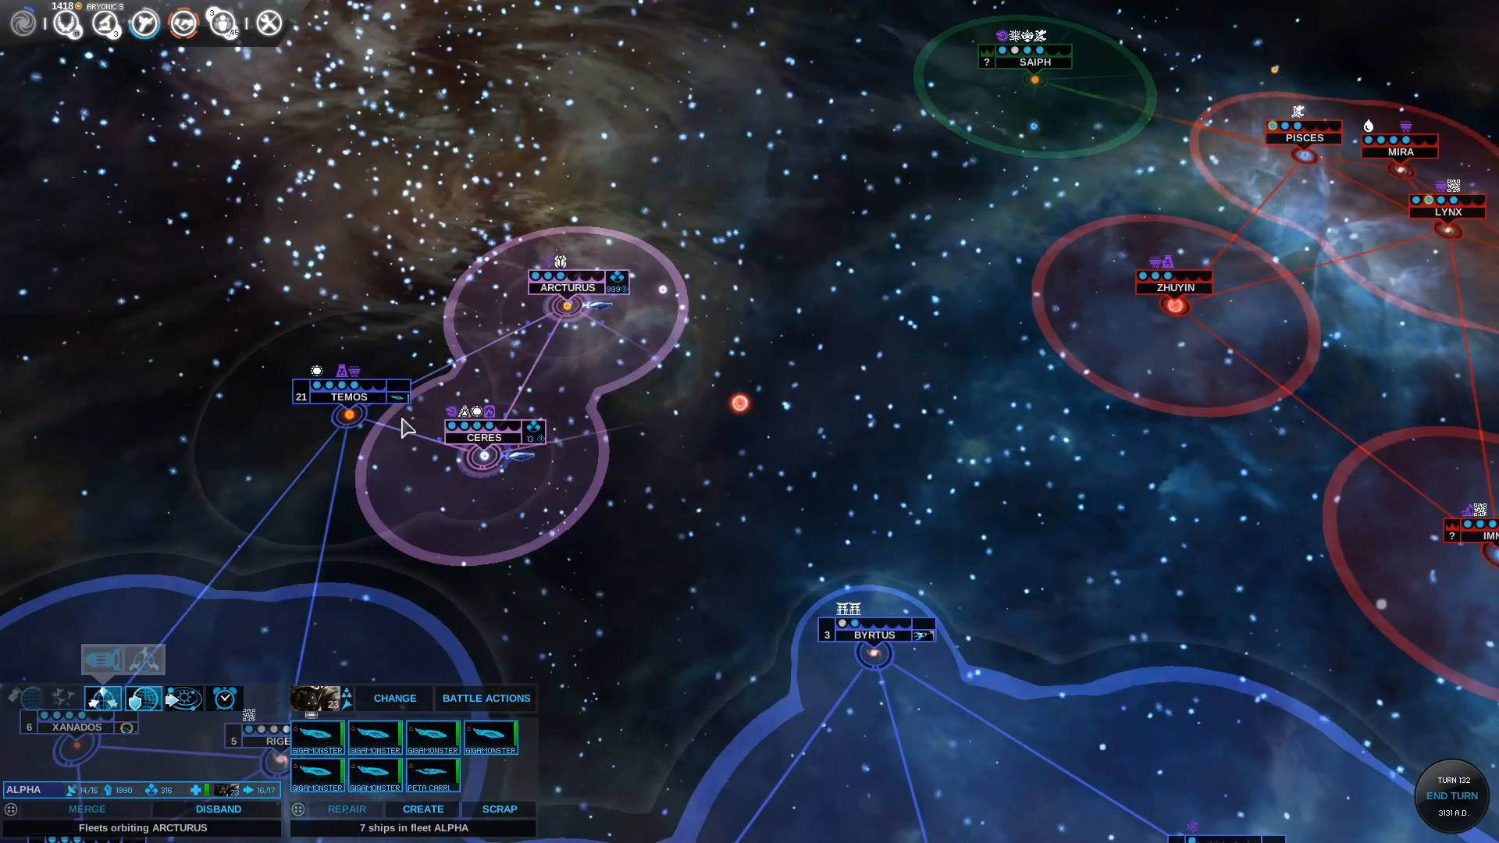
pyautogui.click(1452, 783)
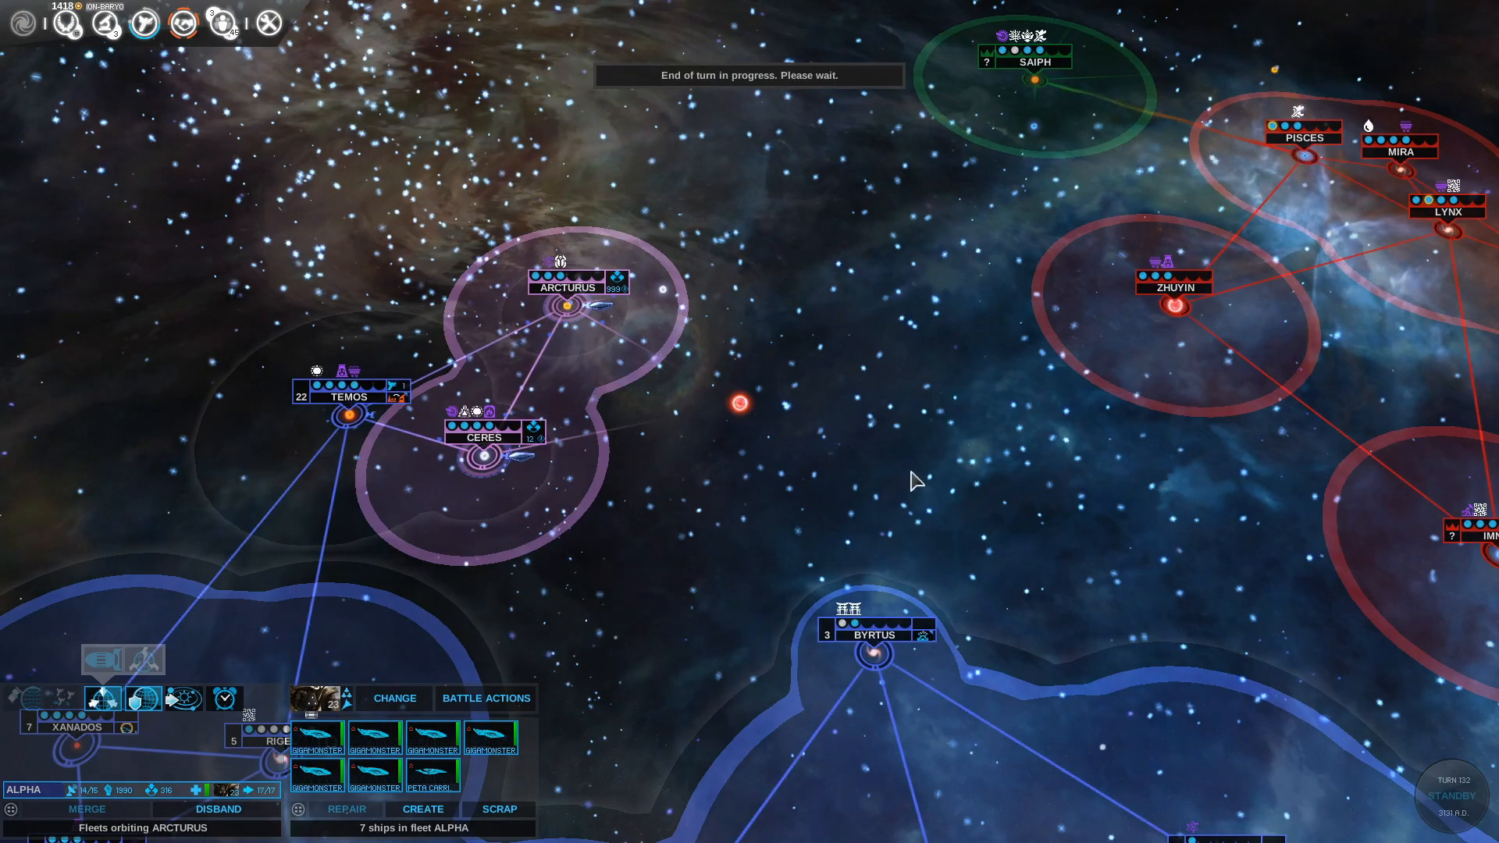
pyautogui.moveTo(784, 385)
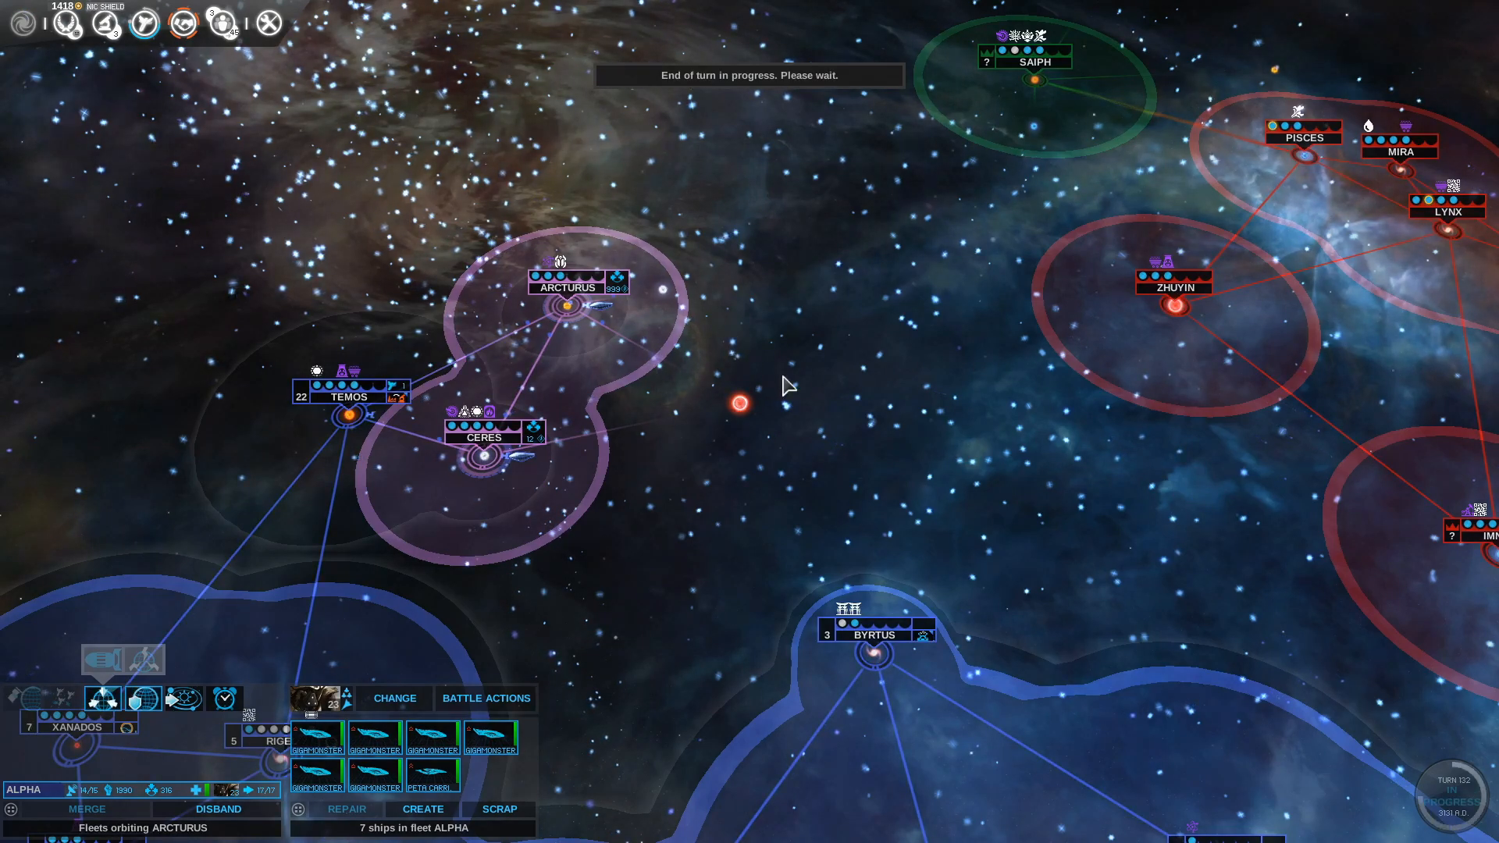
pyautogui.click(1450, 793)
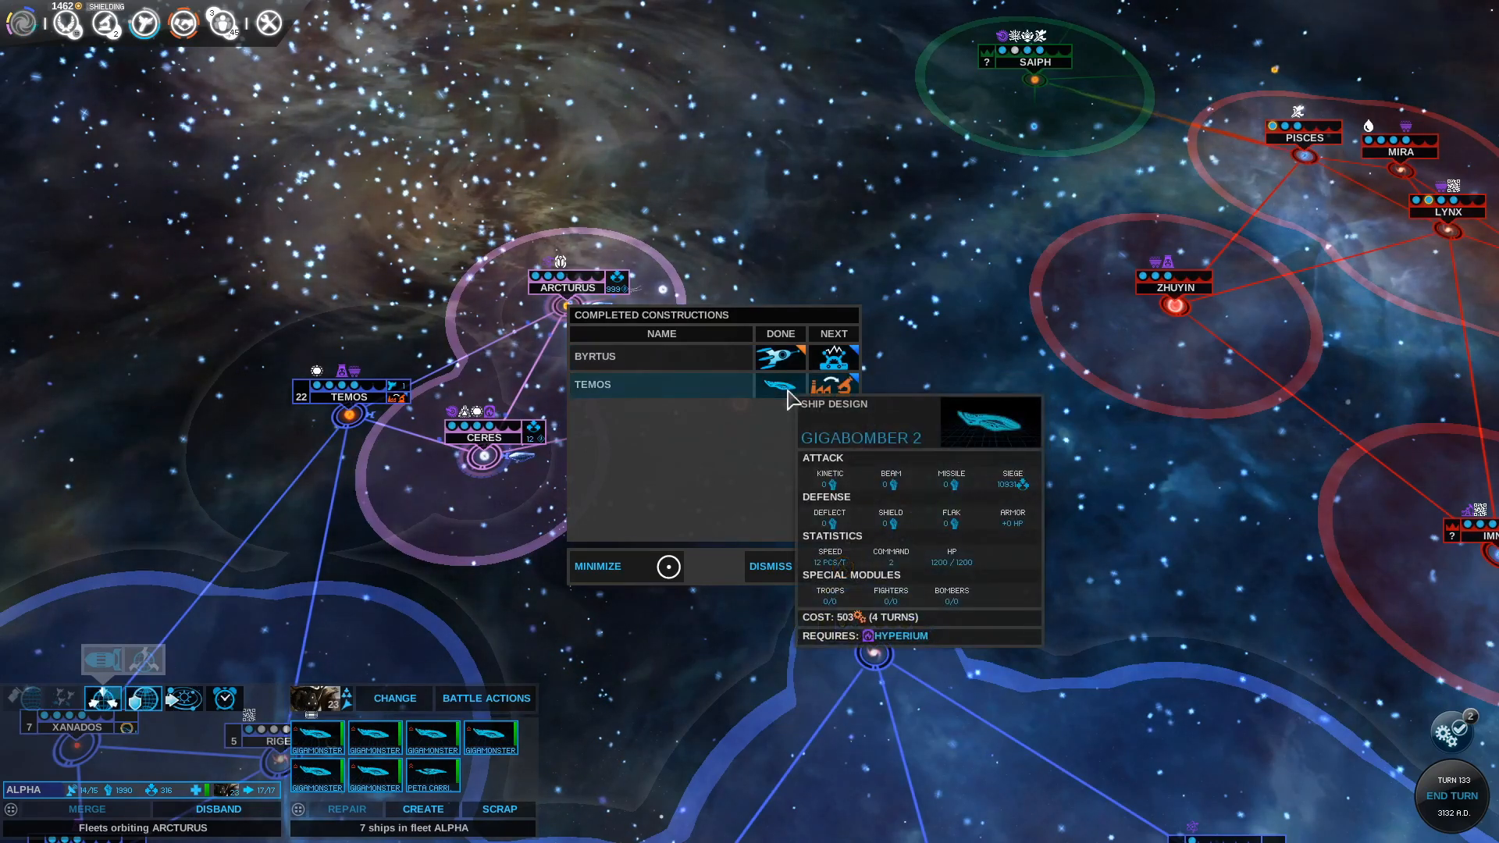
# View and close the new ship's Temos hangar details, then select the fleets at Ceres
pyautogui.click(770, 566)
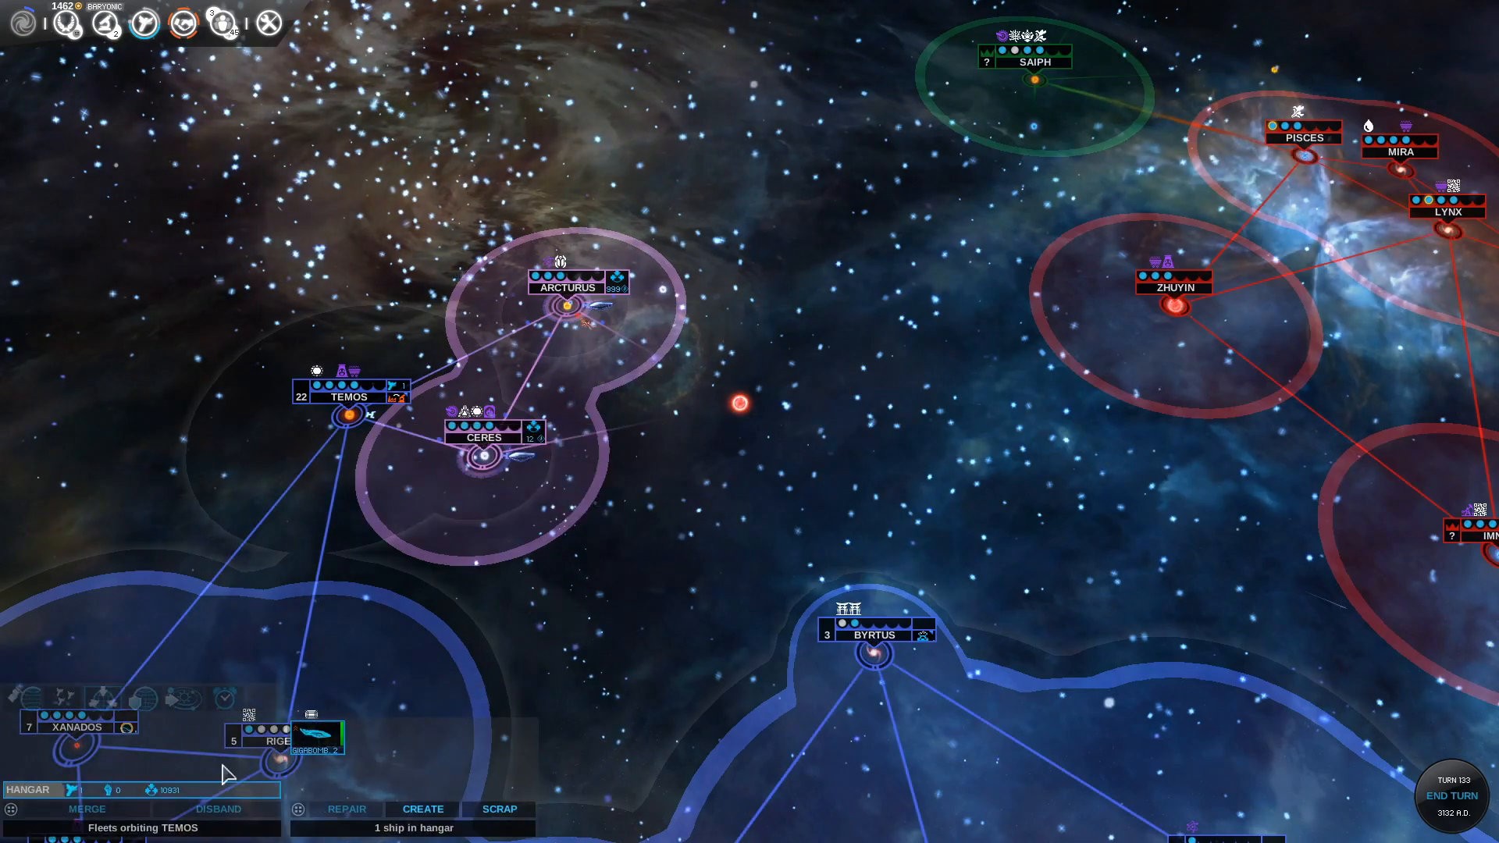
pyautogui.click(311, 737)
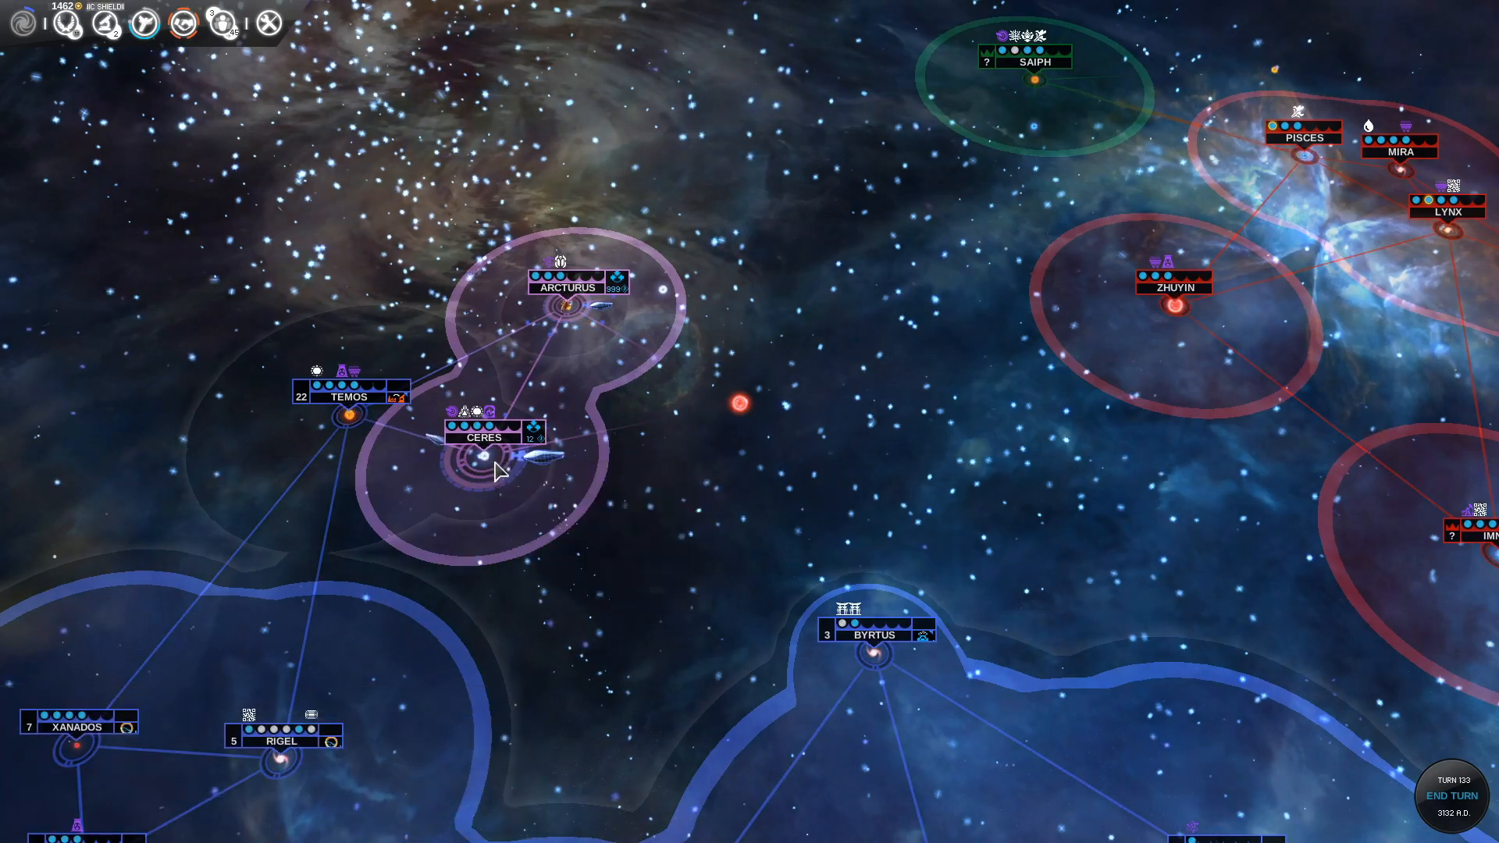
pyautogui.click(516, 463)
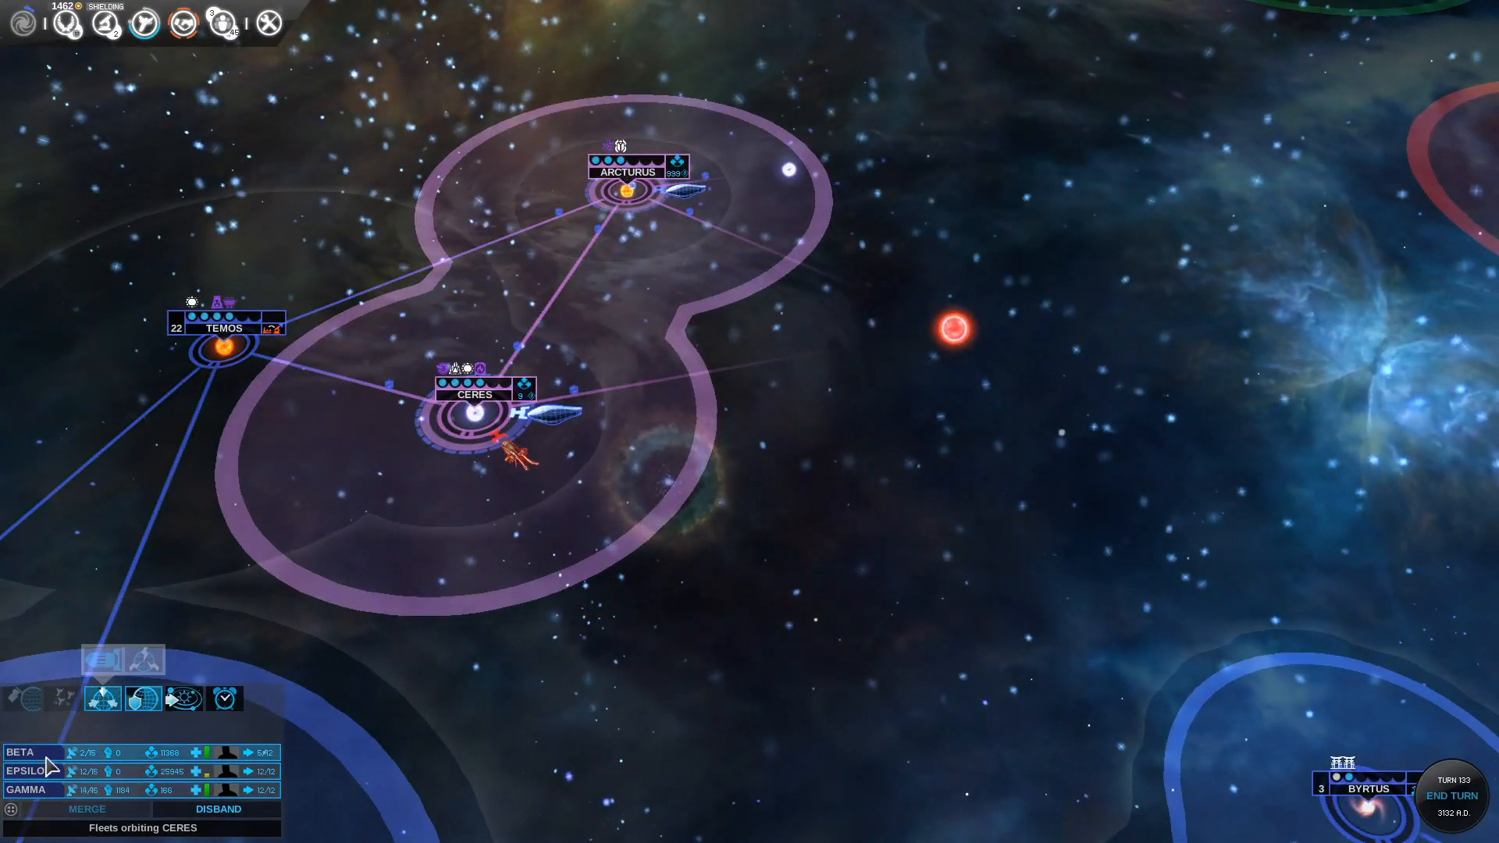
# Select the one-ship Beta fleet at Ceres and order it to move away
pyautogui.click(29, 753)
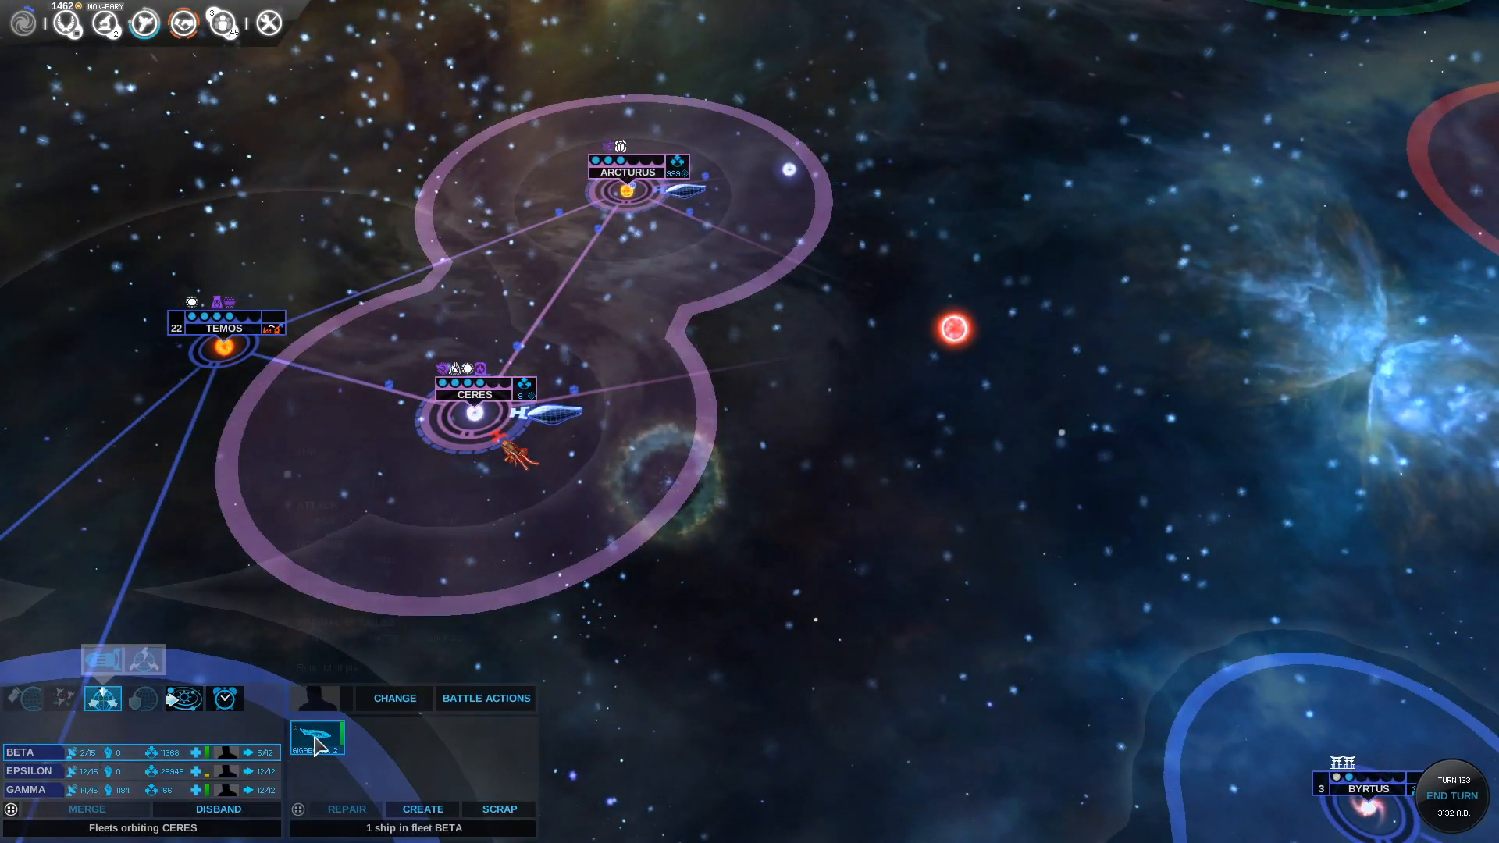
pyautogui.moveTo(157, 779)
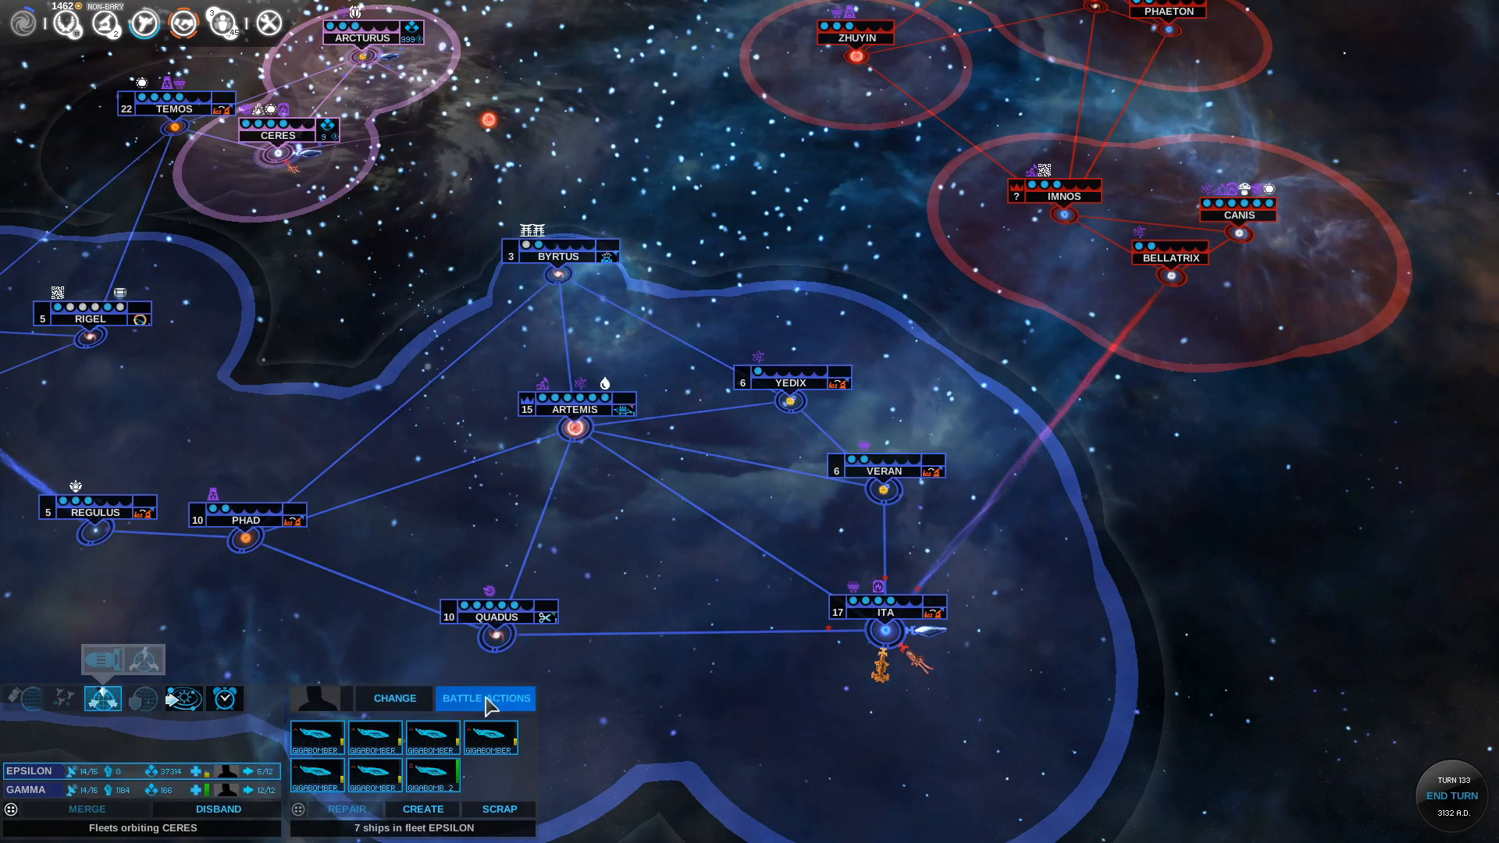
pyautogui.click(393, 698)
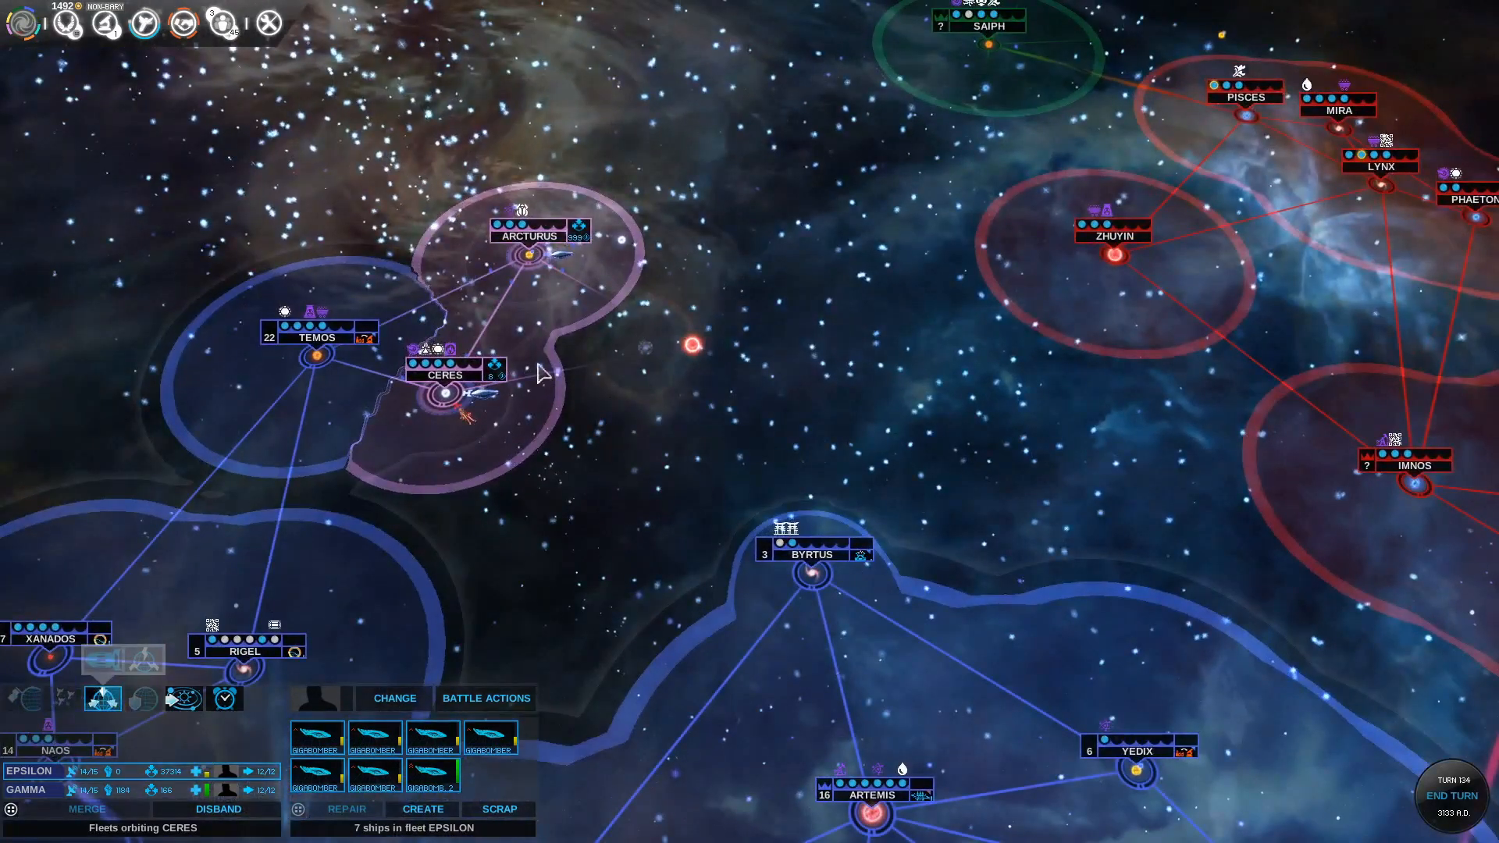
pyautogui.moveTo(443, 373)
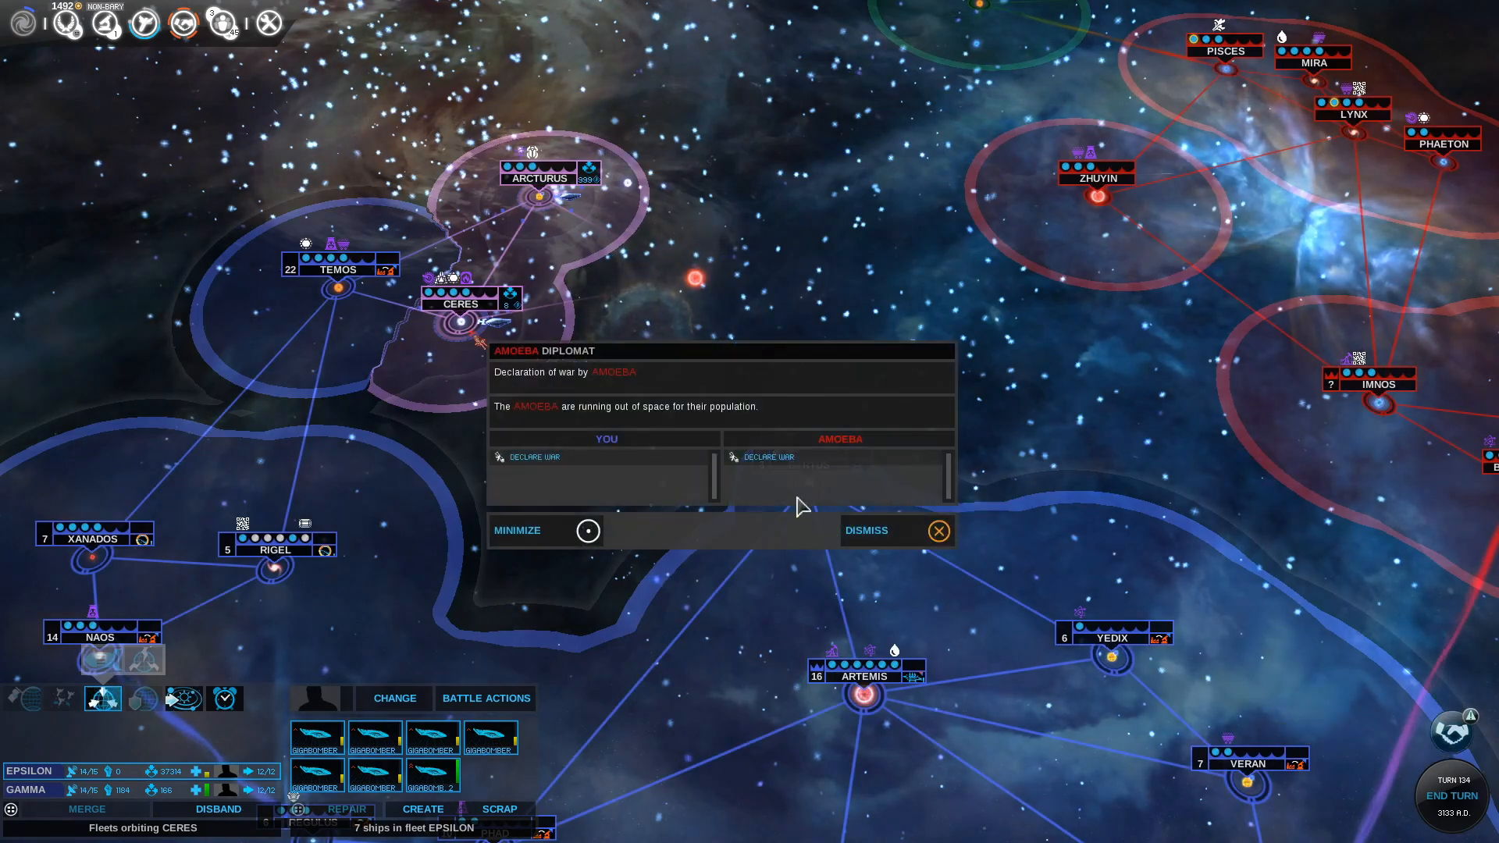
# Acknowledge the Amoeba war declaration and auto-resolve the Ceres battle
pyautogui.click(937, 531)
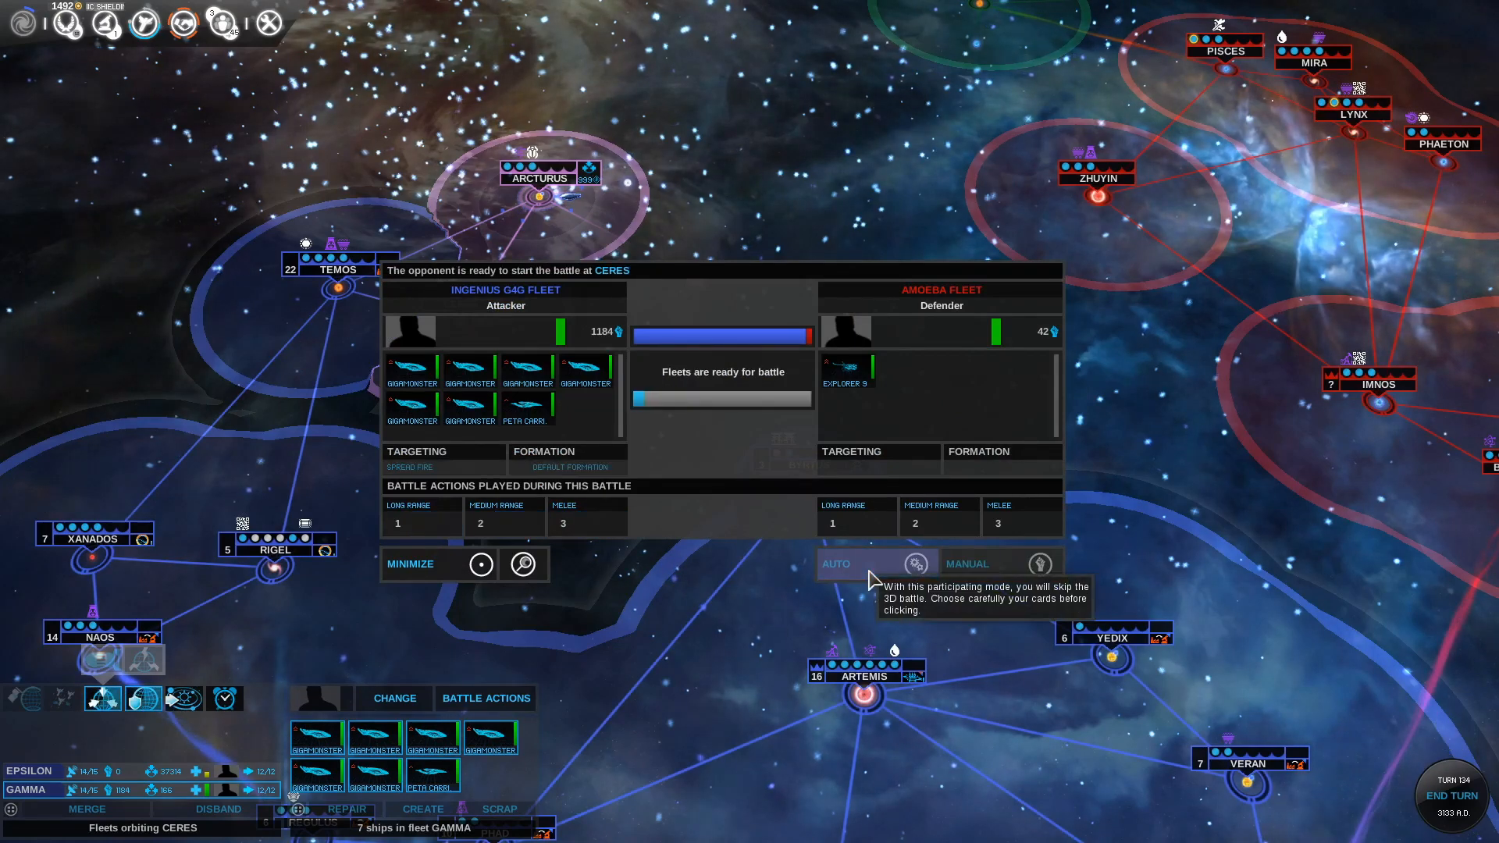
pyautogui.click(871, 562)
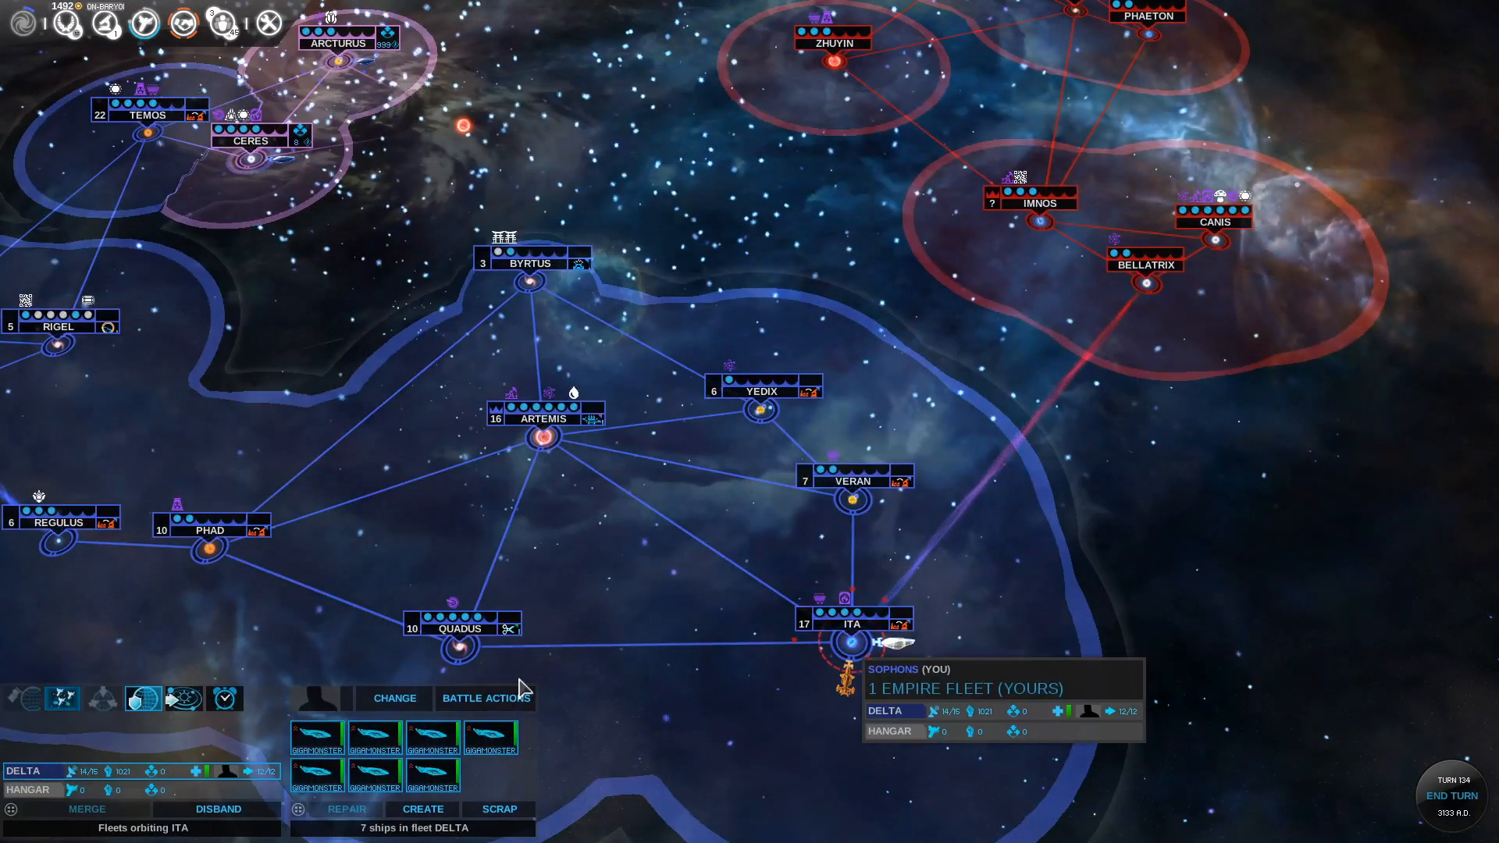
# Send the Delta fleet against the Amoeba at Ita and dismiss the drawn battle report
pyautogui.click(485, 697)
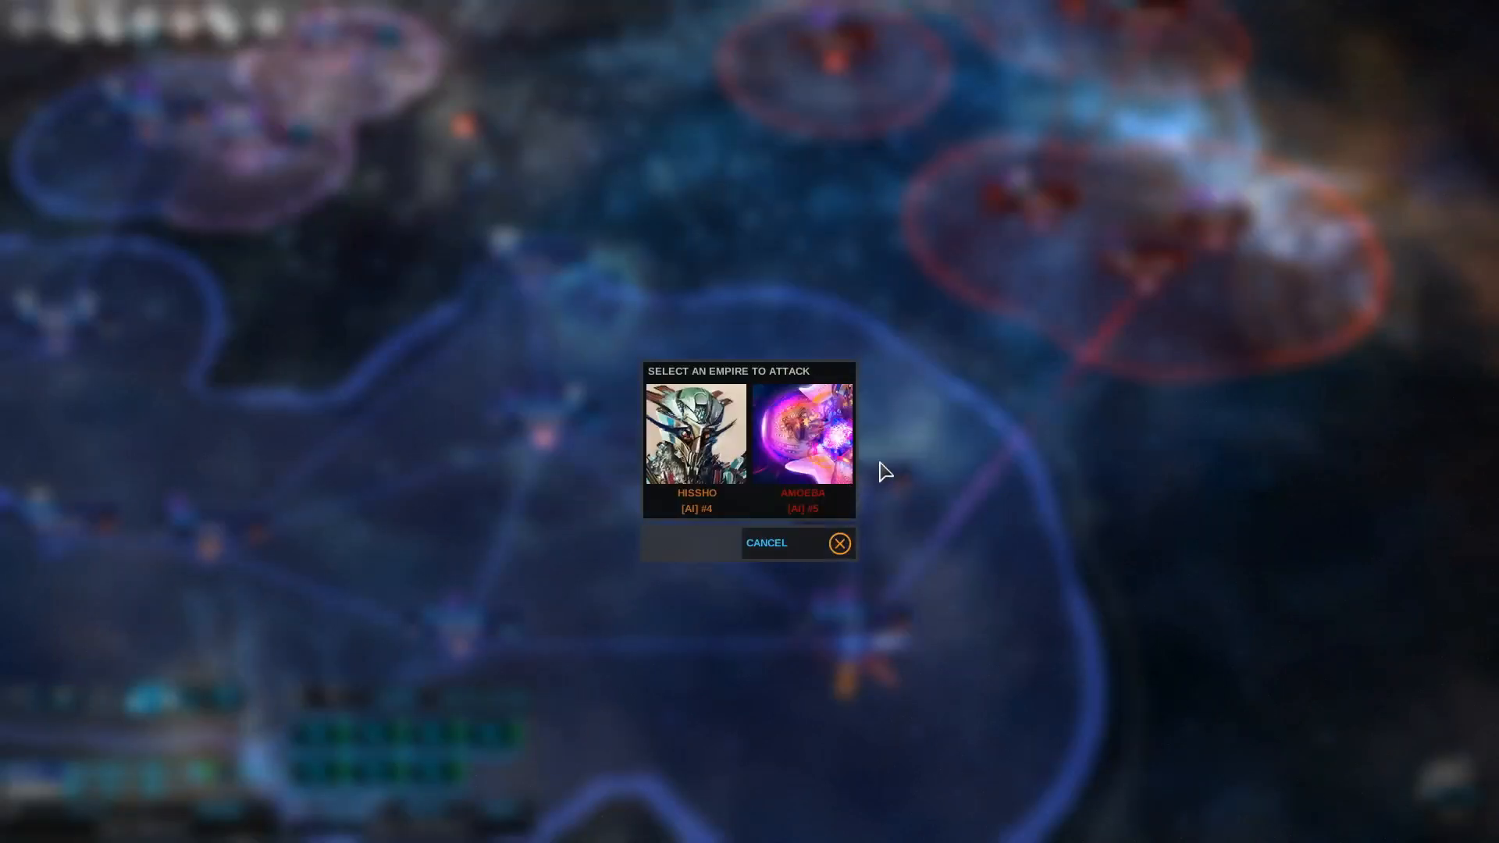
pyautogui.click(803, 439)
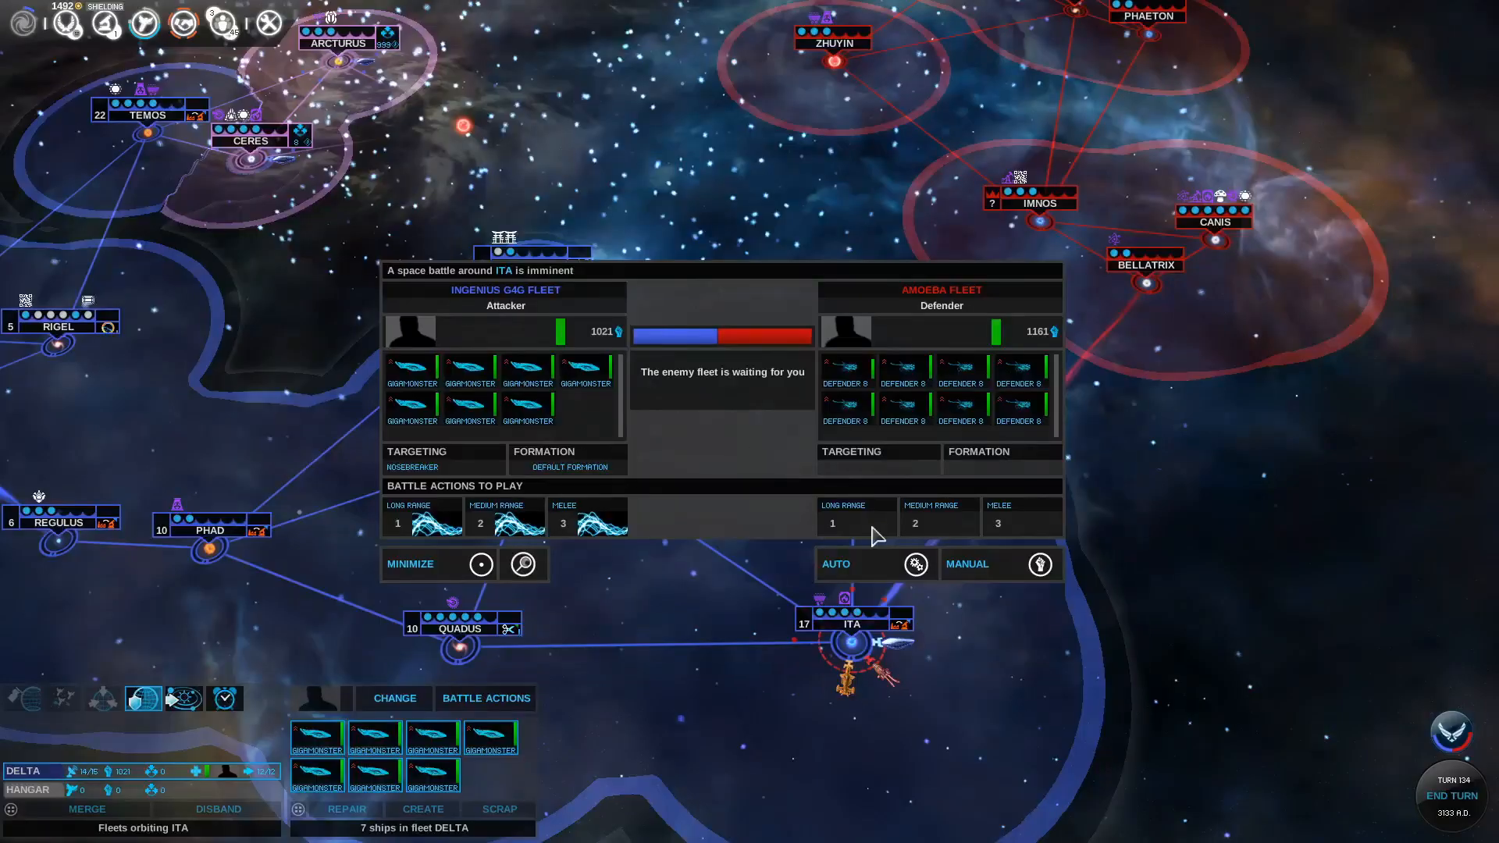
pyautogui.click(872, 564)
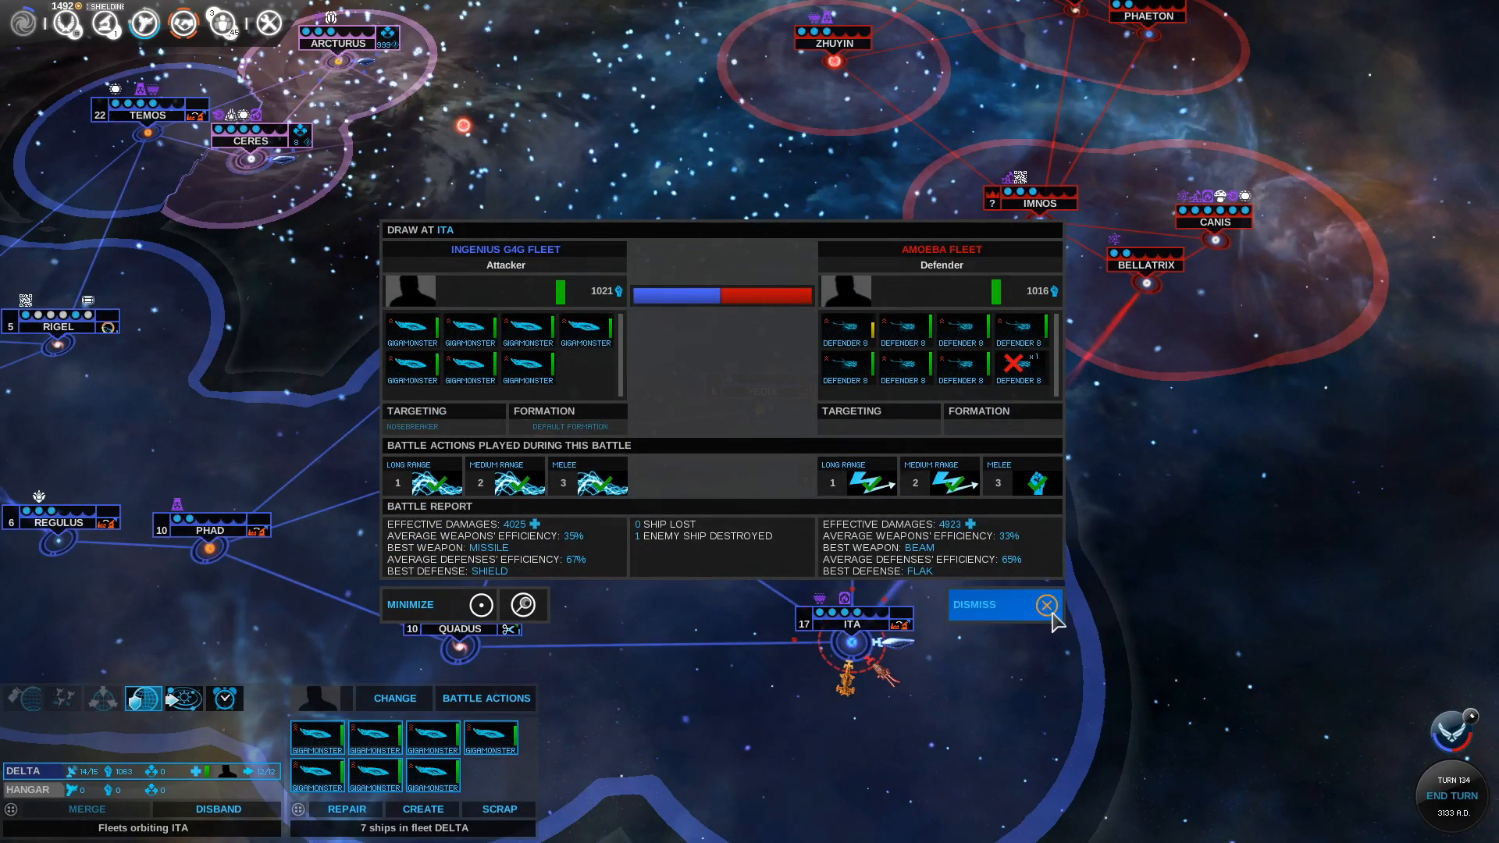
pyautogui.moveTo(1046, 605)
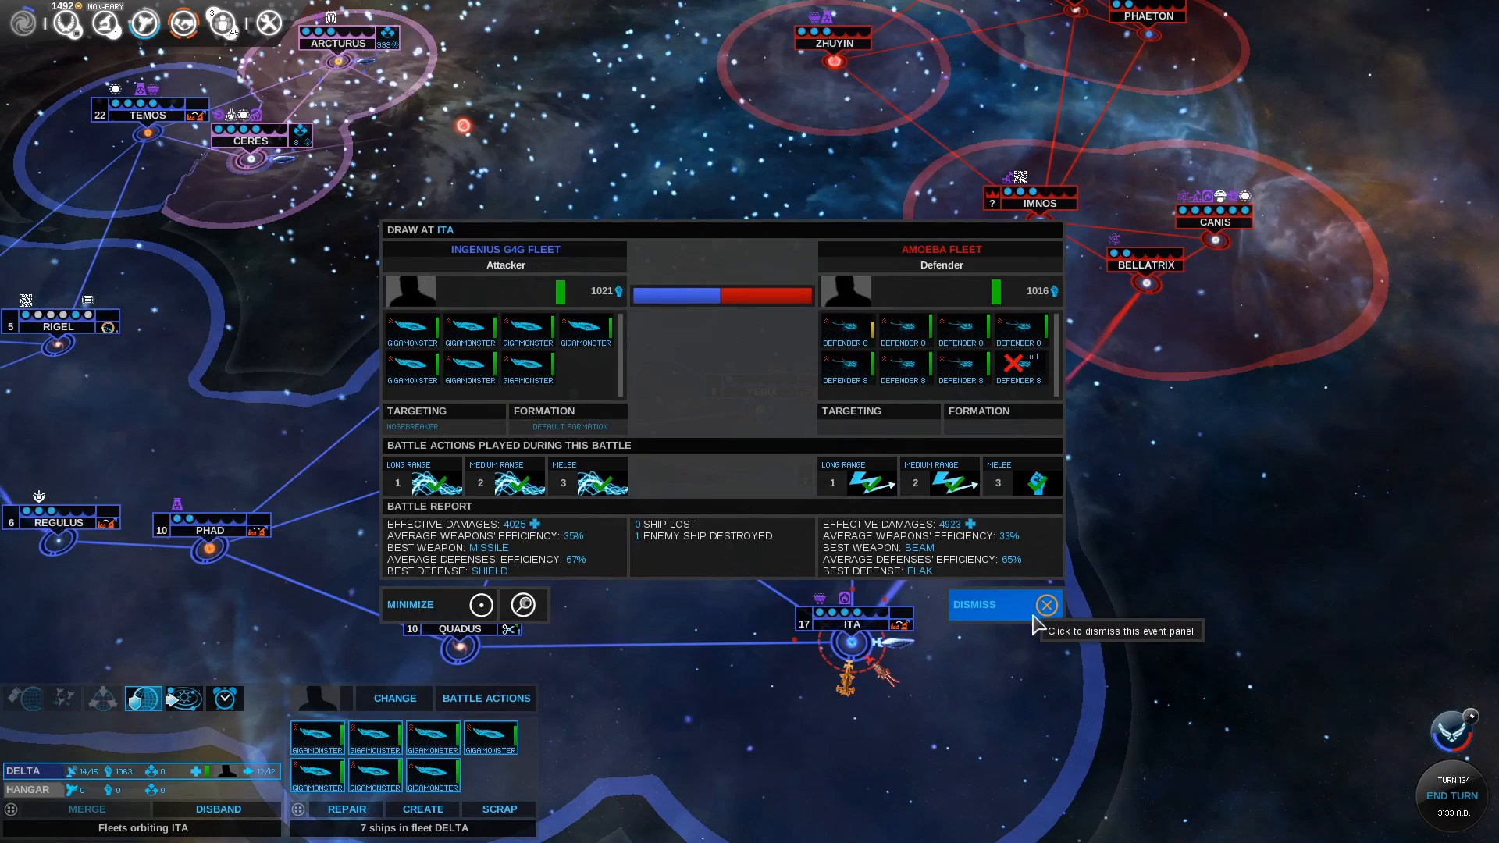
pyautogui.click(1046, 604)
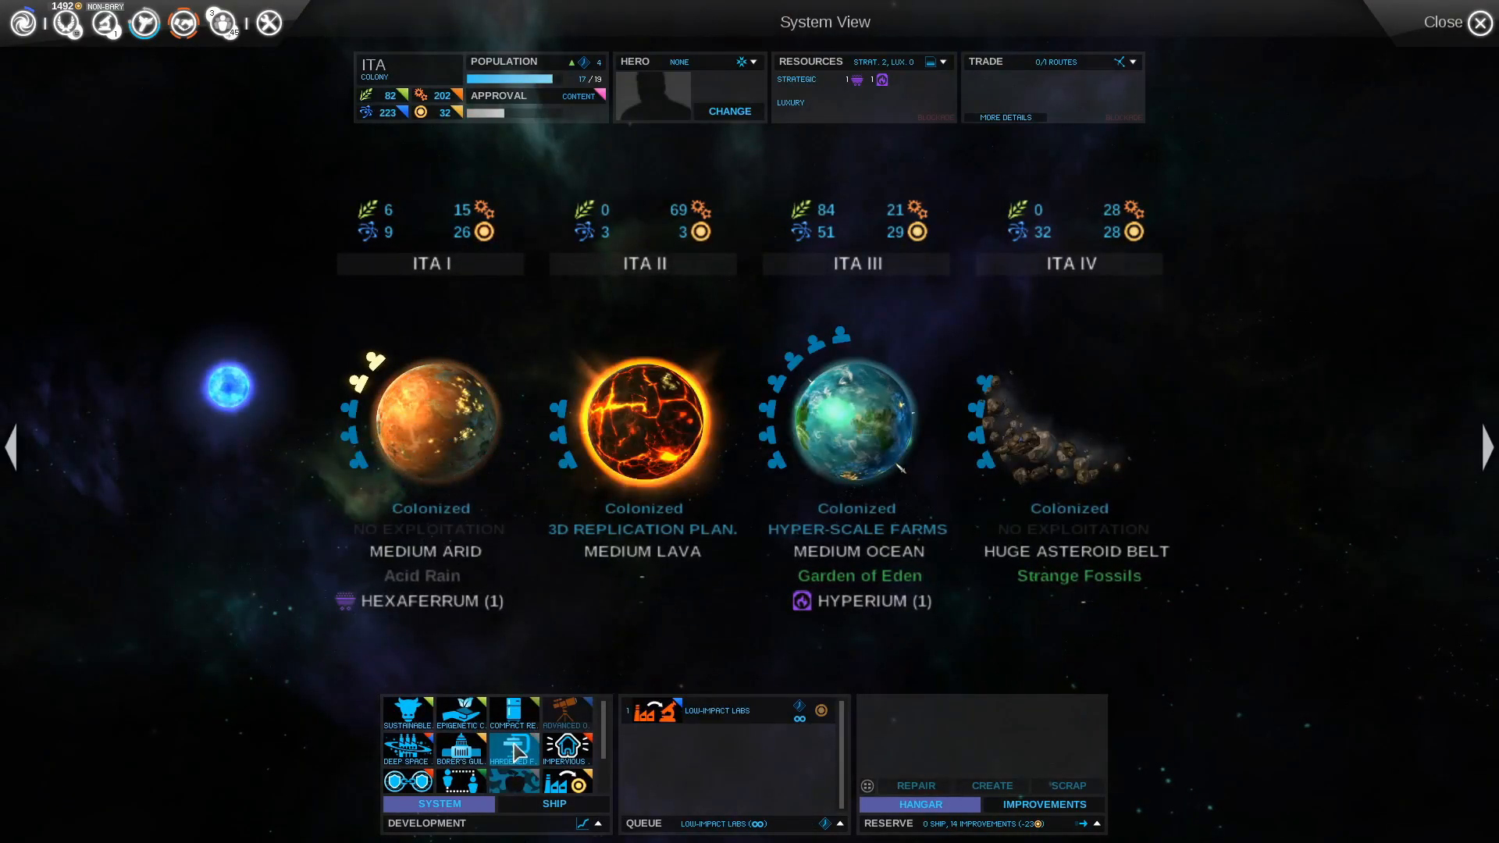
# Review Ita's buildable ships, including the 602.4 Peta Carrier, then return to the galaxy map
pyautogui.click(552, 803)
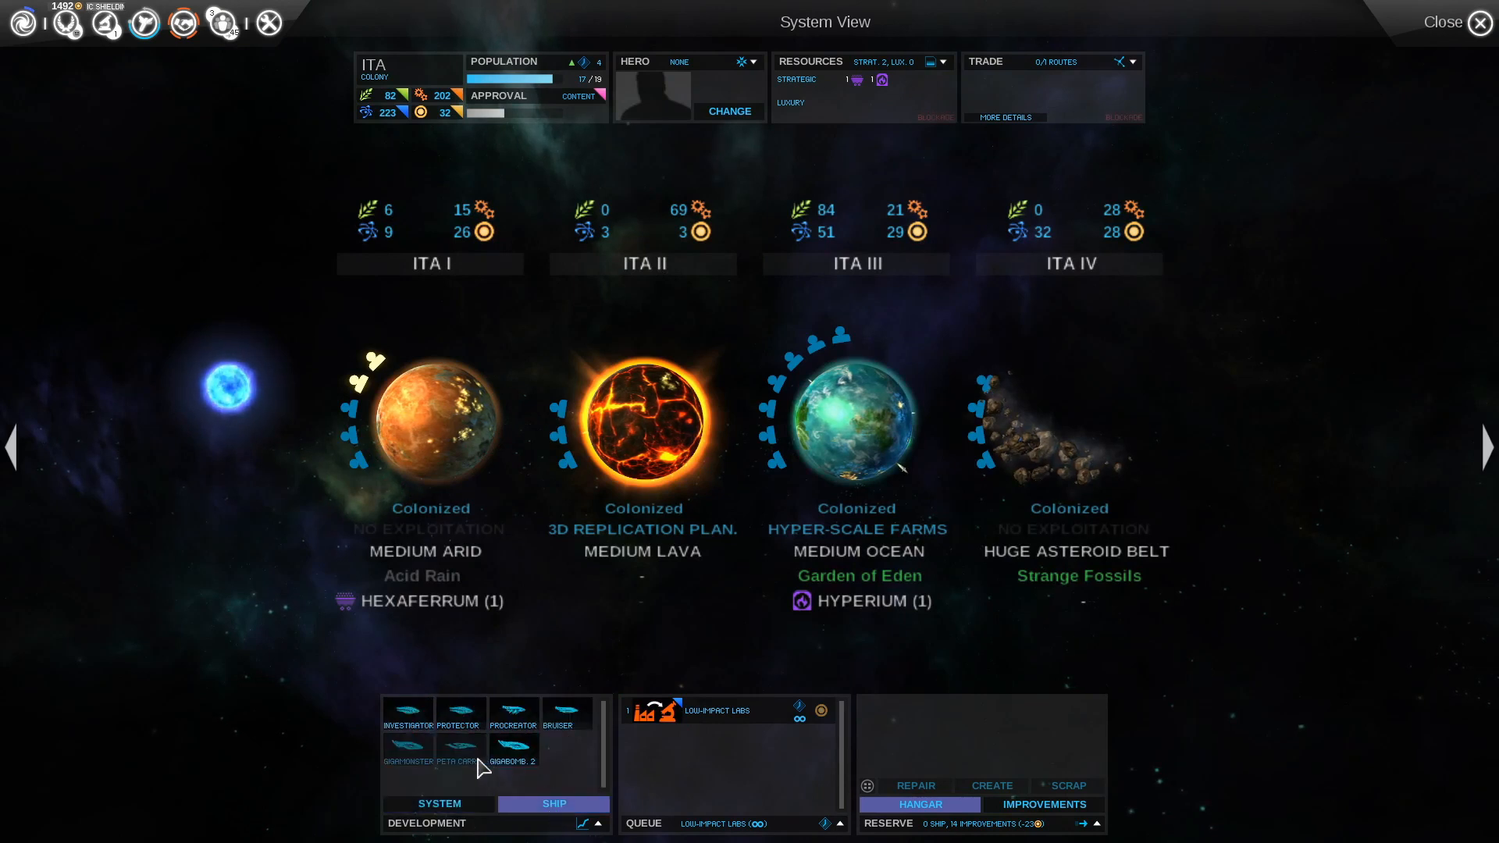
pyautogui.moveTo(442, 753)
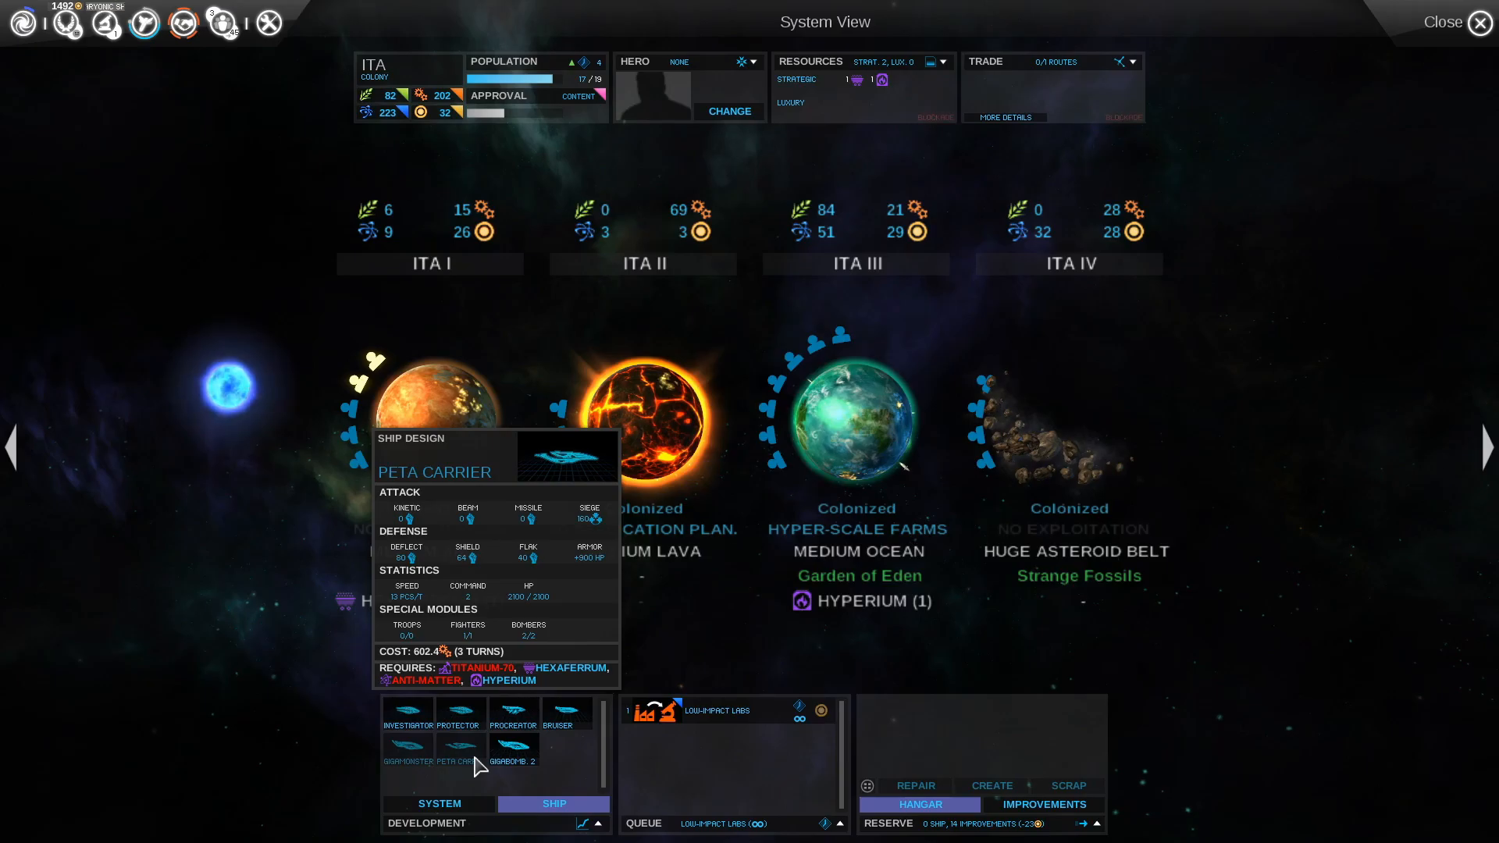
pyautogui.click(1480, 22)
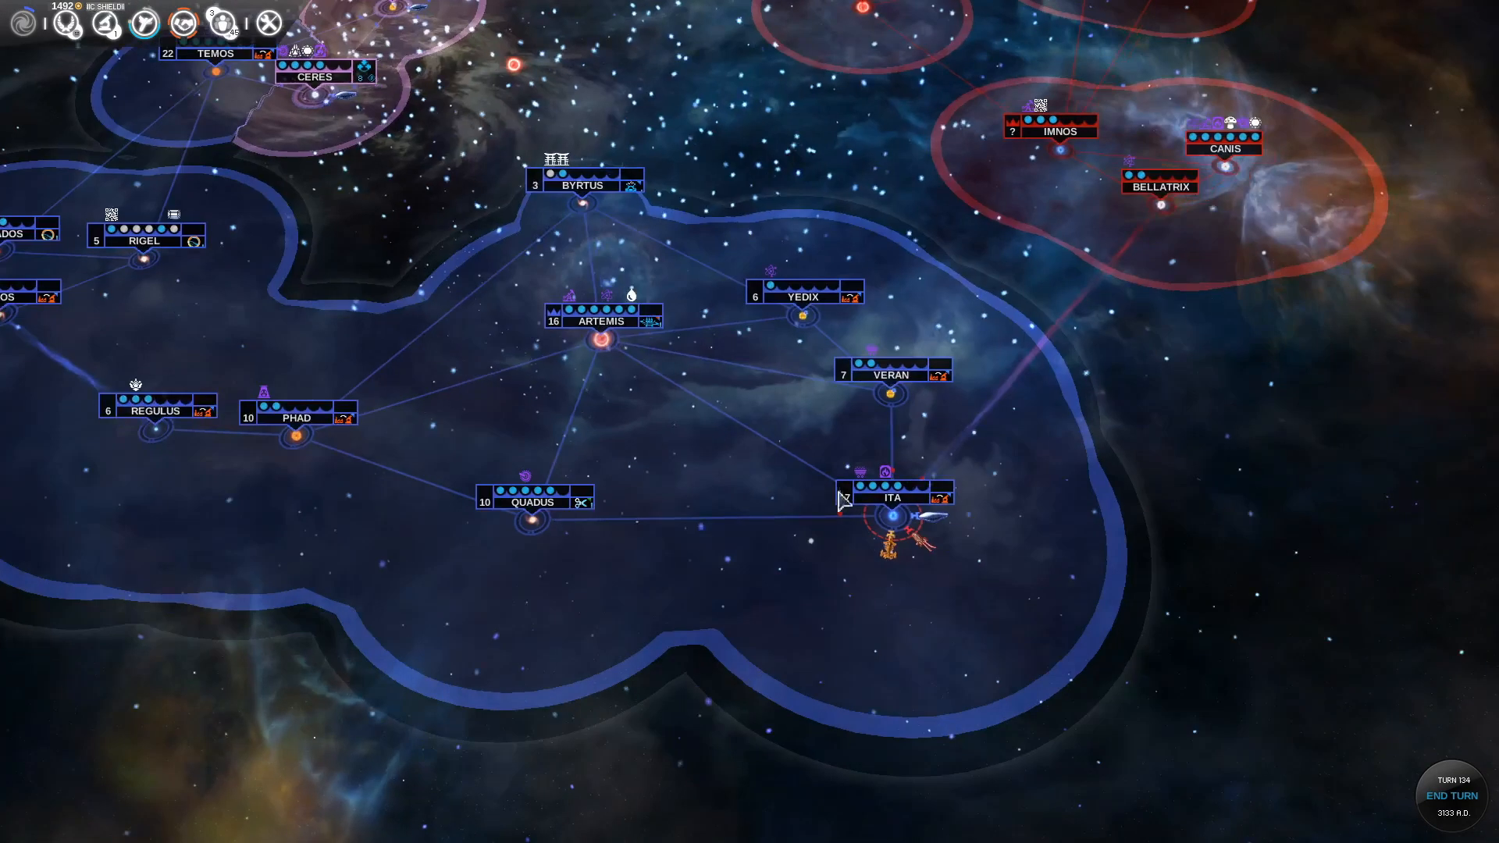
pyautogui.moveTo(886, 482)
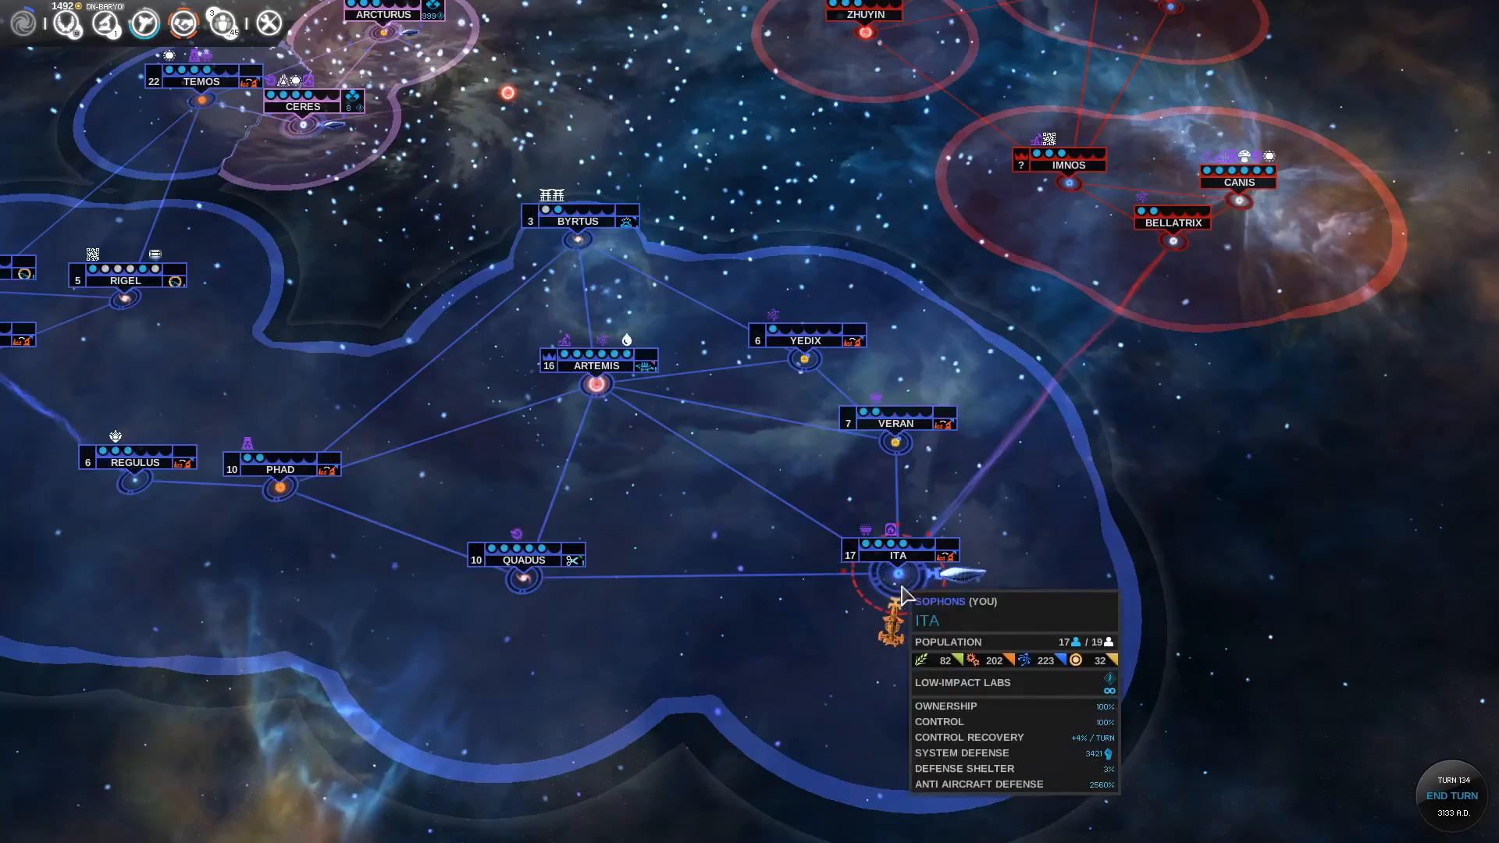
pyautogui.click(894, 567)
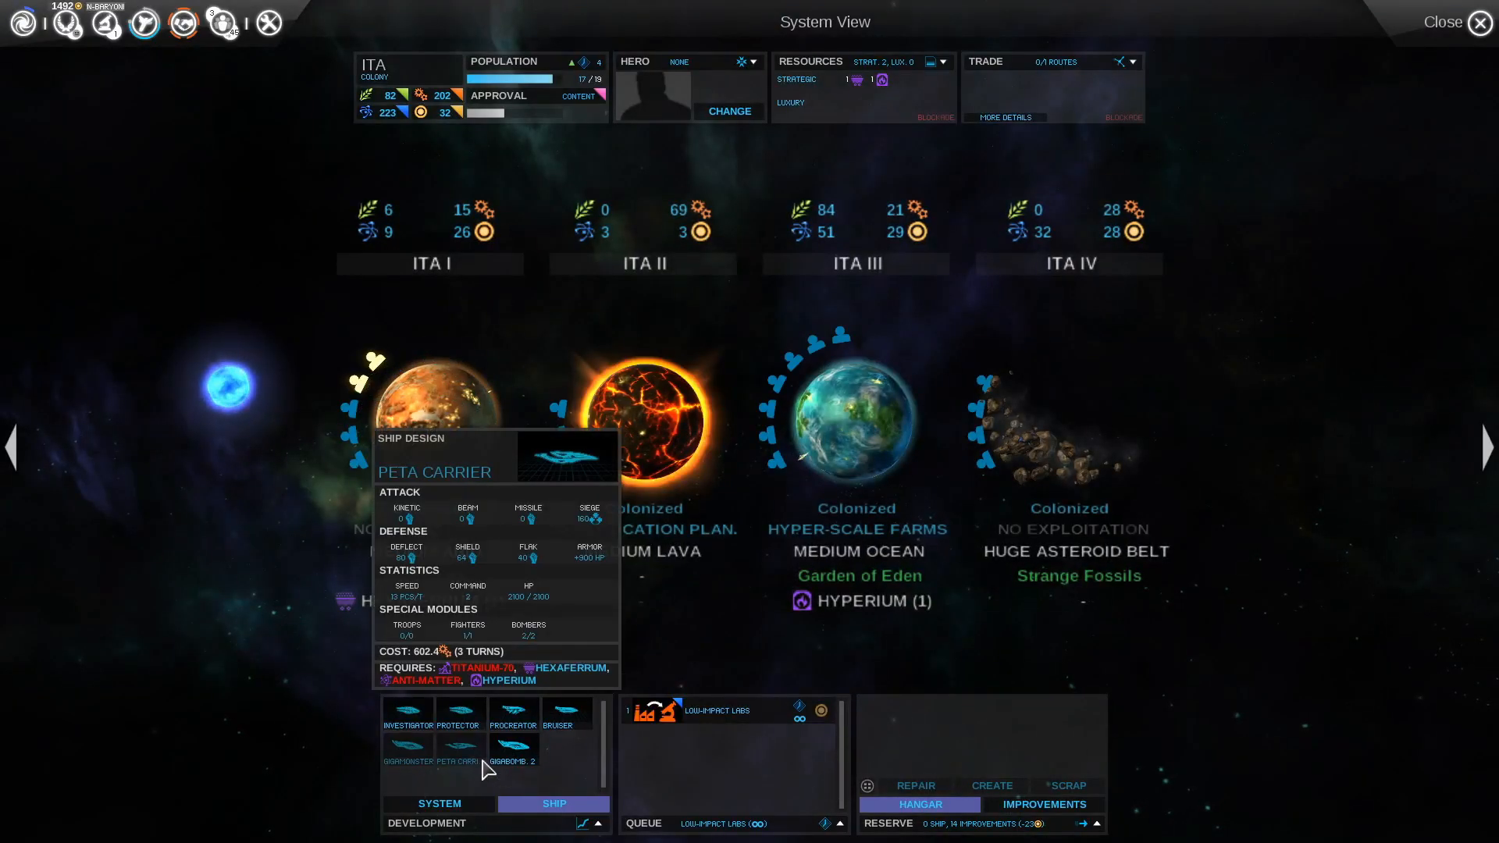
pyautogui.click(1444, 22)
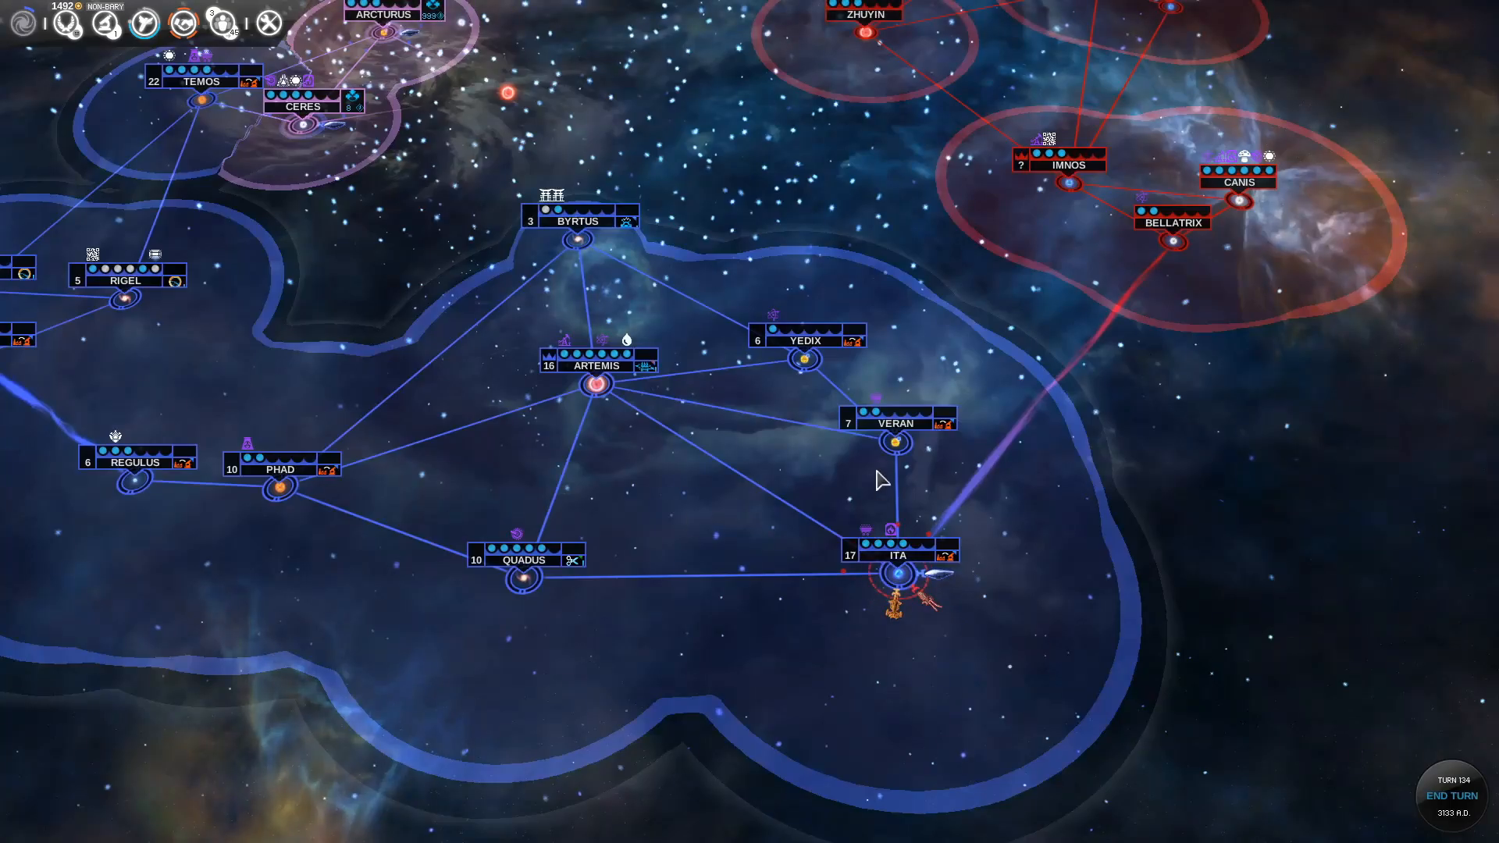
pyautogui.moveTo(895, 442)
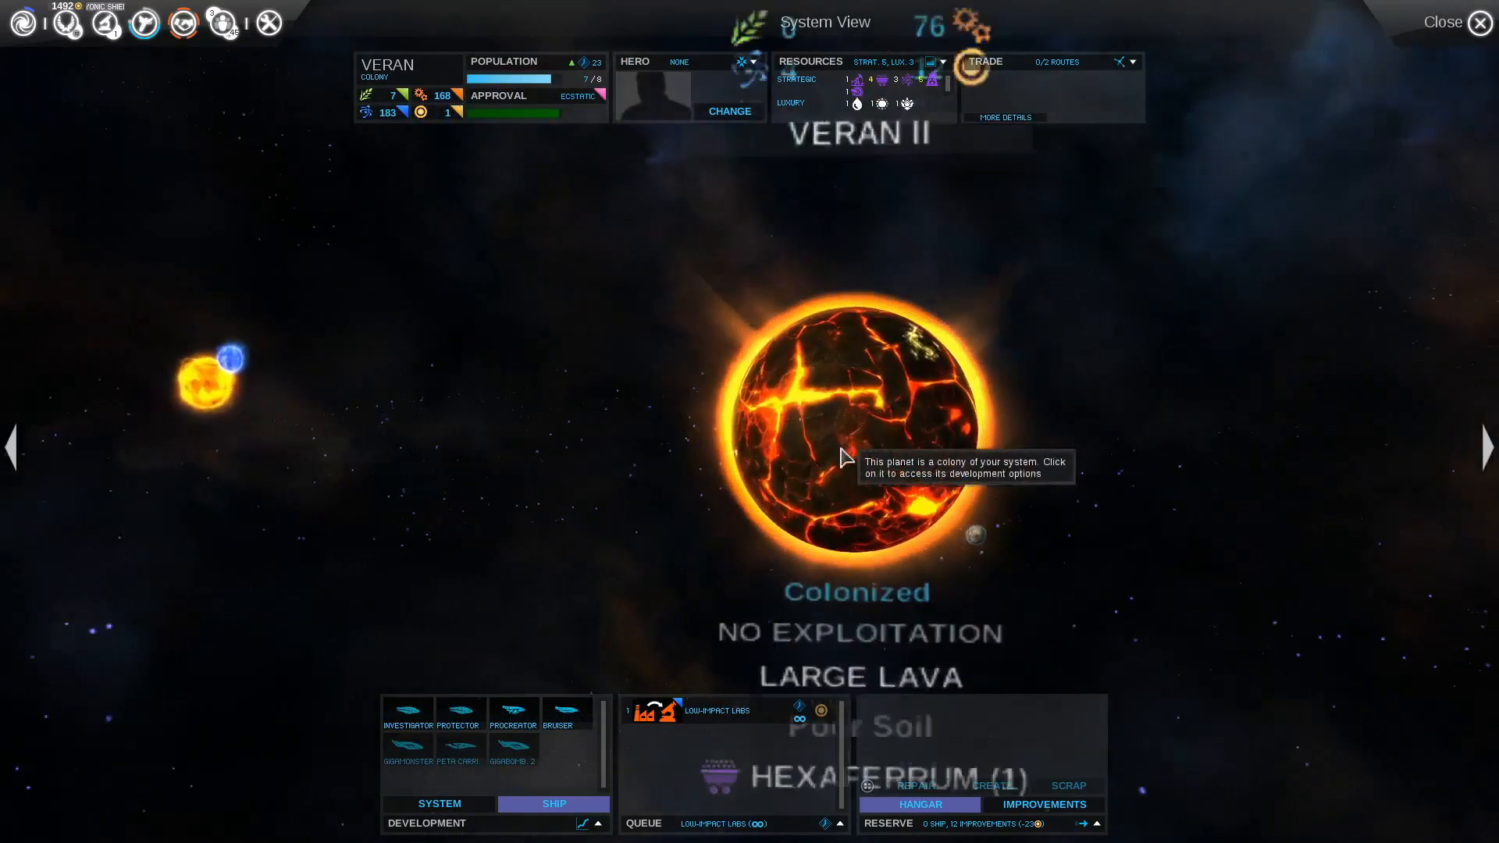
# Queue Desert Transformation for Veran II behind Low-Impact Labs and close System View
pyautogui.click(842, 450)
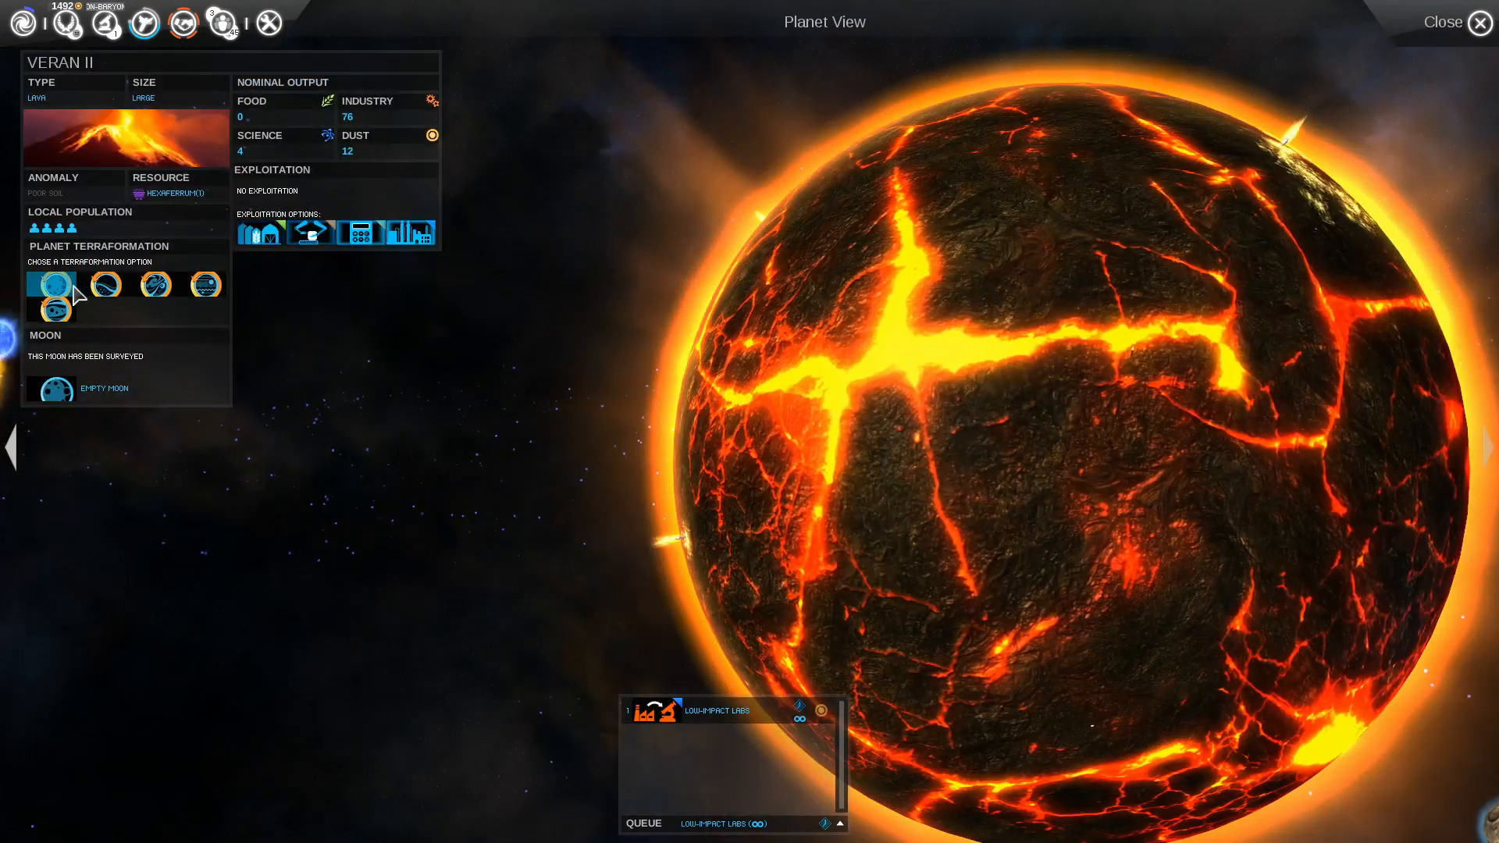
pyautogui.moveTo(106, 285)
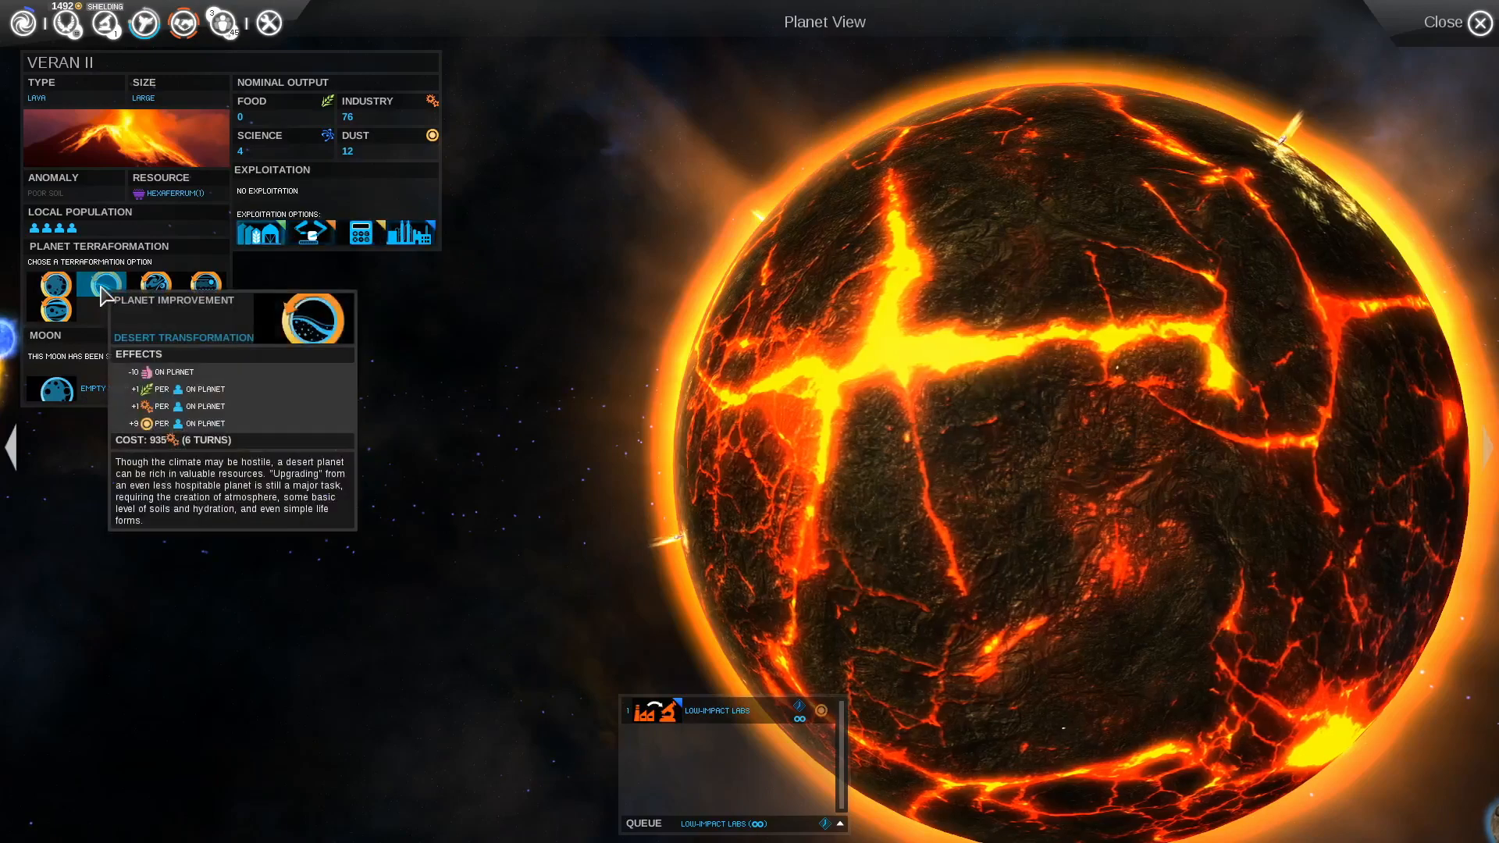
pyautogui.click(102, 285)
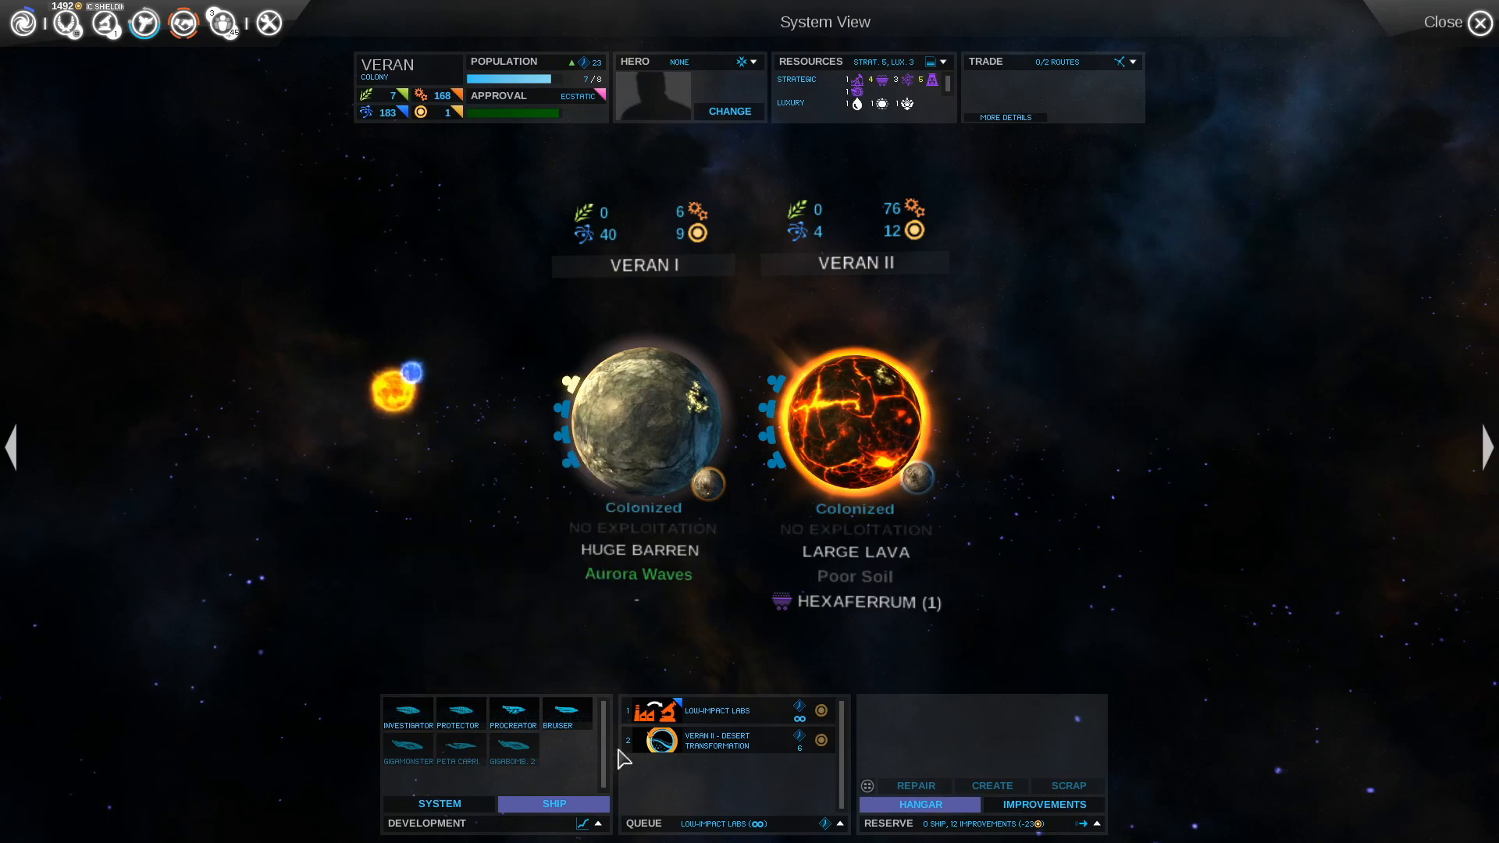
pyautogui.click(1474, 21)
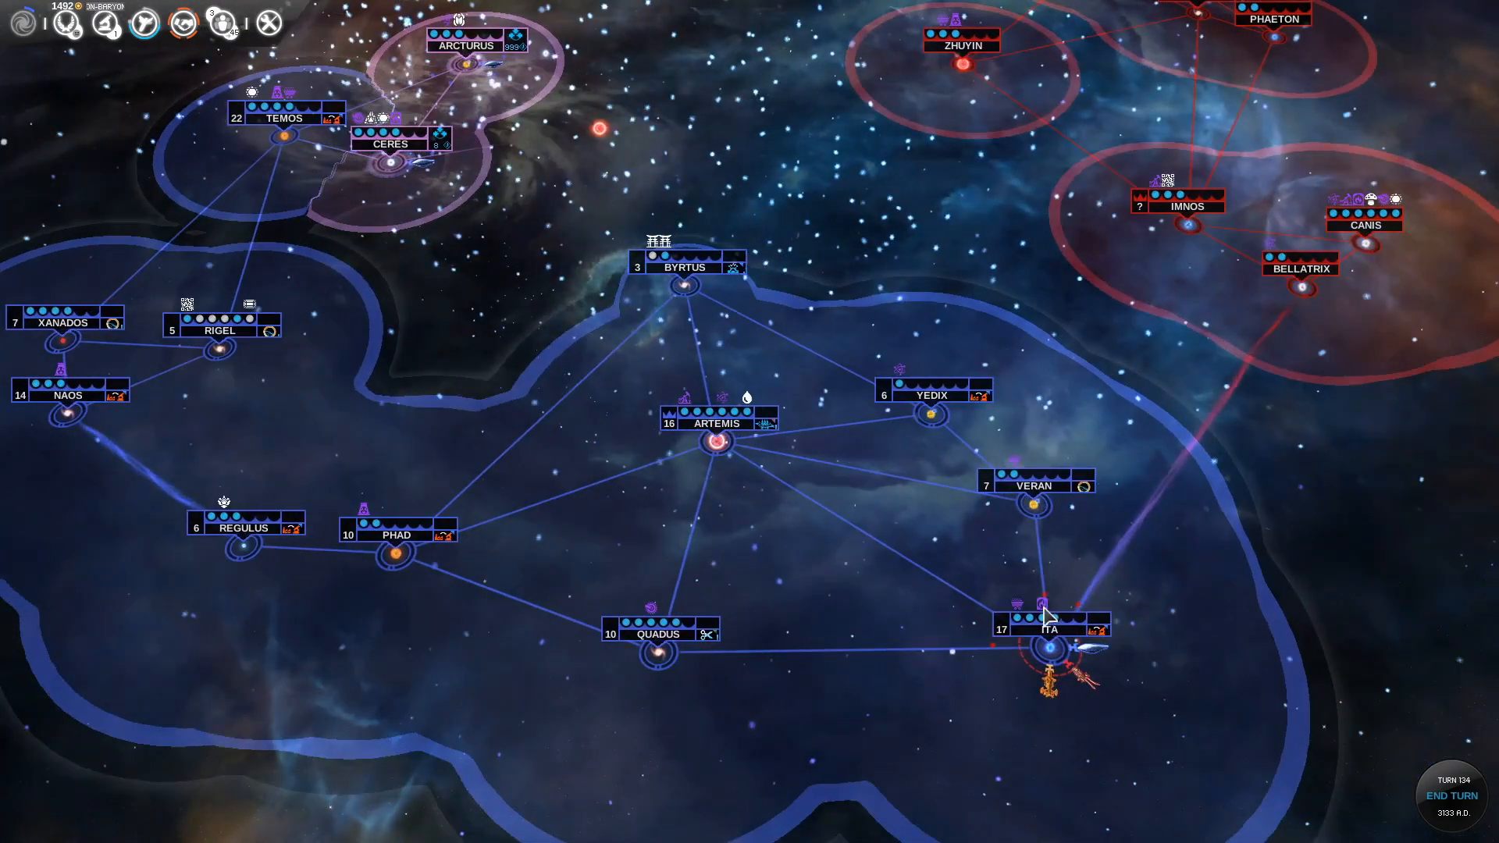
# End the turn to reach turn 135, with Non-Baryonic Shielding researched
pyautogui.click(1450, 801)
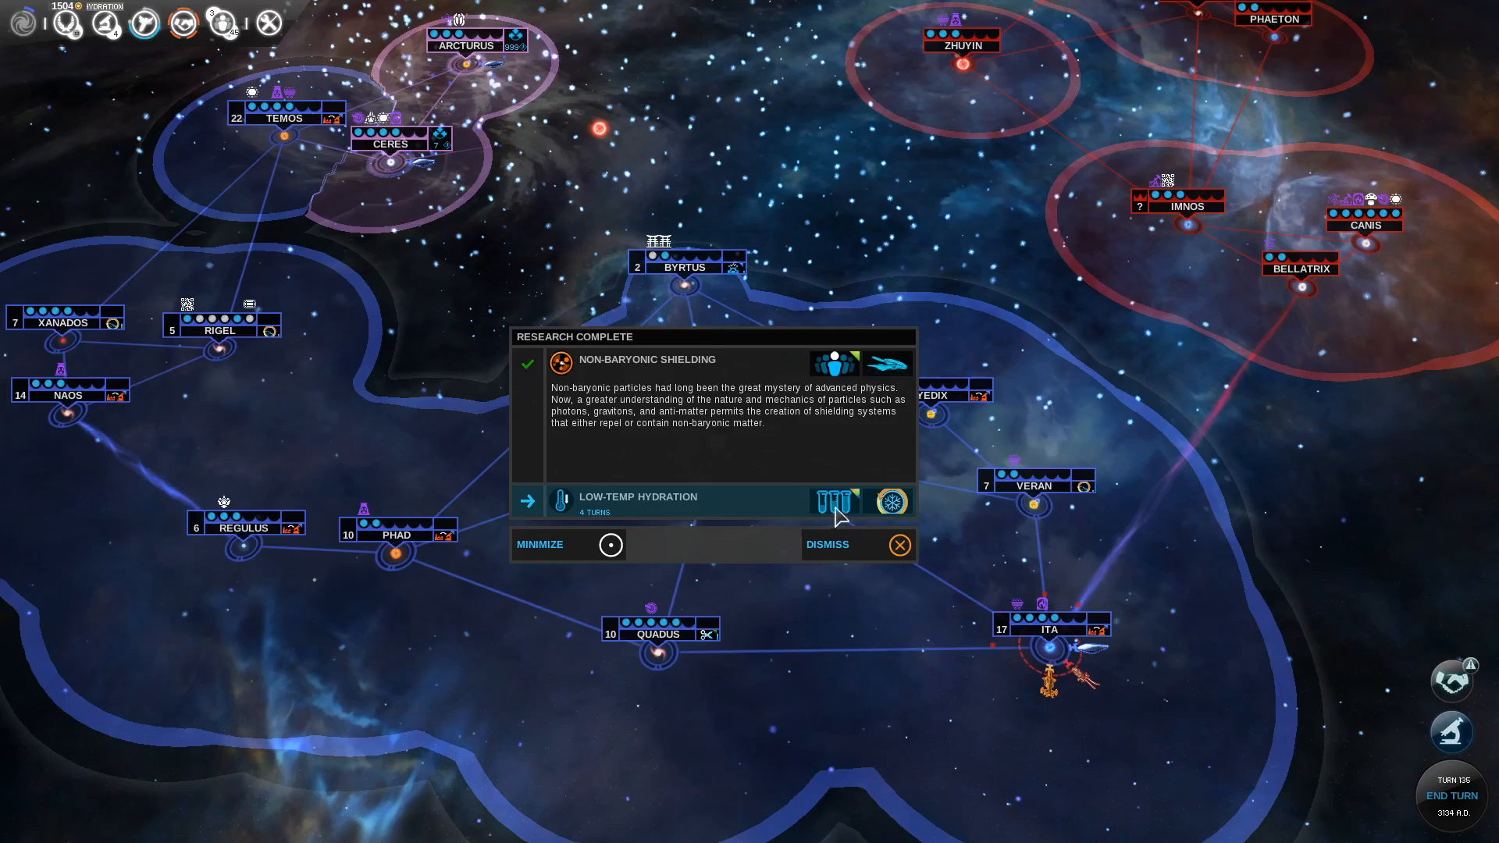
pyautogui.moveTo(827, 501)
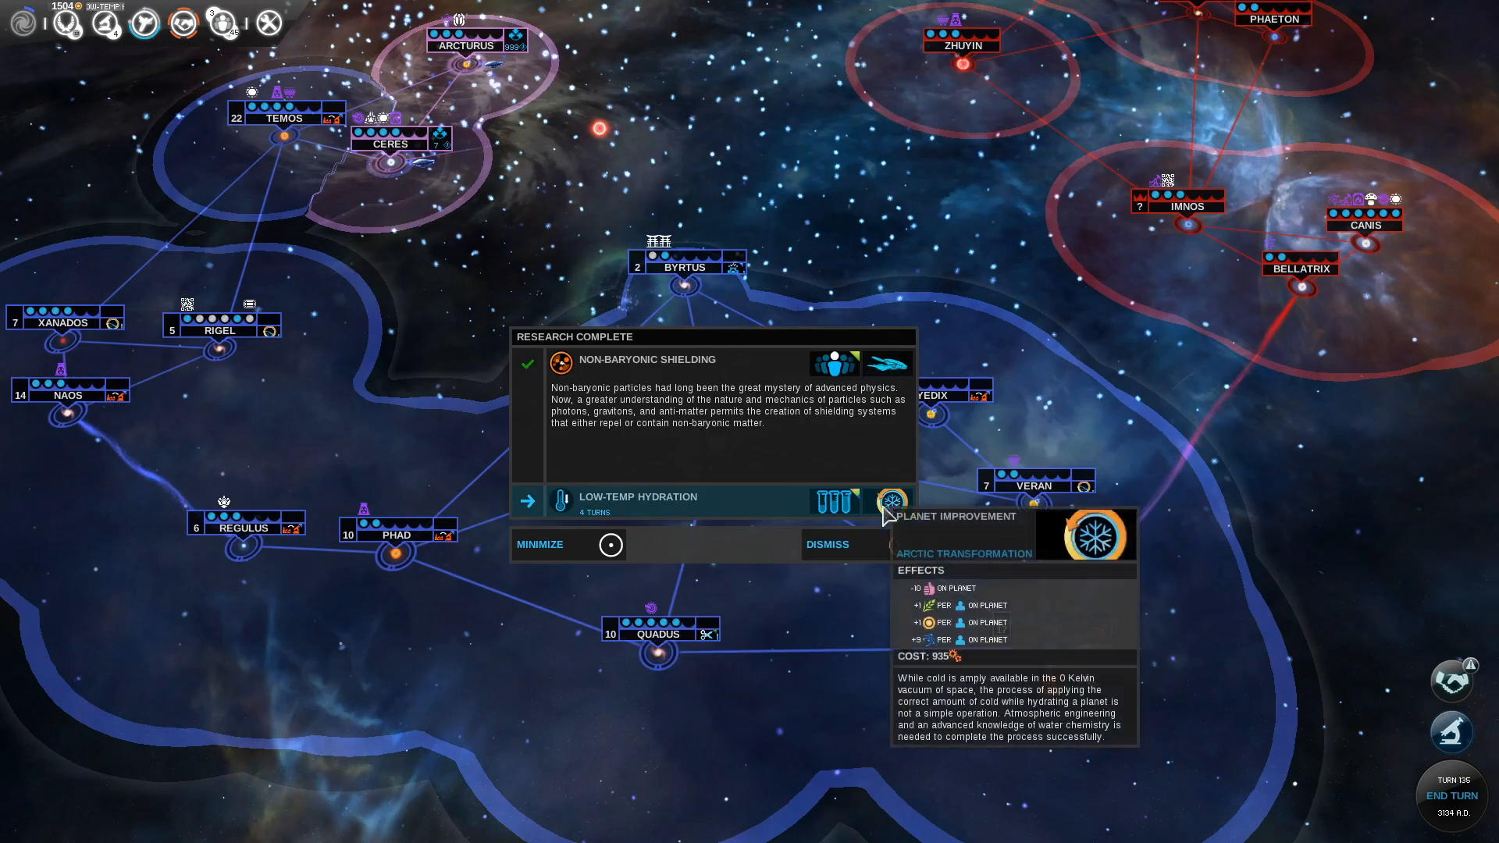
pyautogui.click(827, 544)
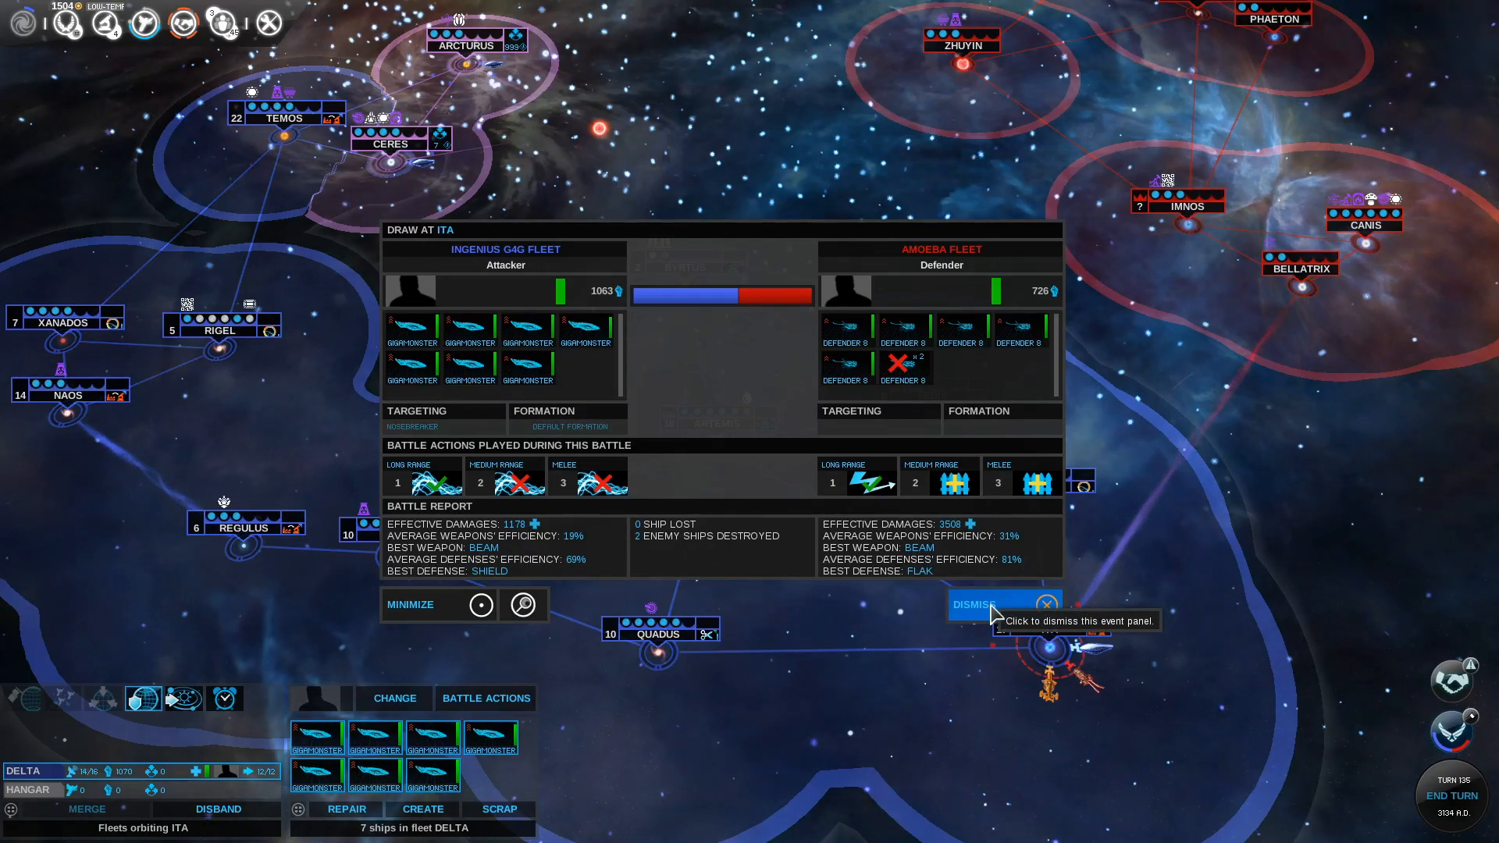
# Dismiss the second Ita battle report, bringing up the Amoeba cease-fire proposal
pyautogui.click(997, 604)
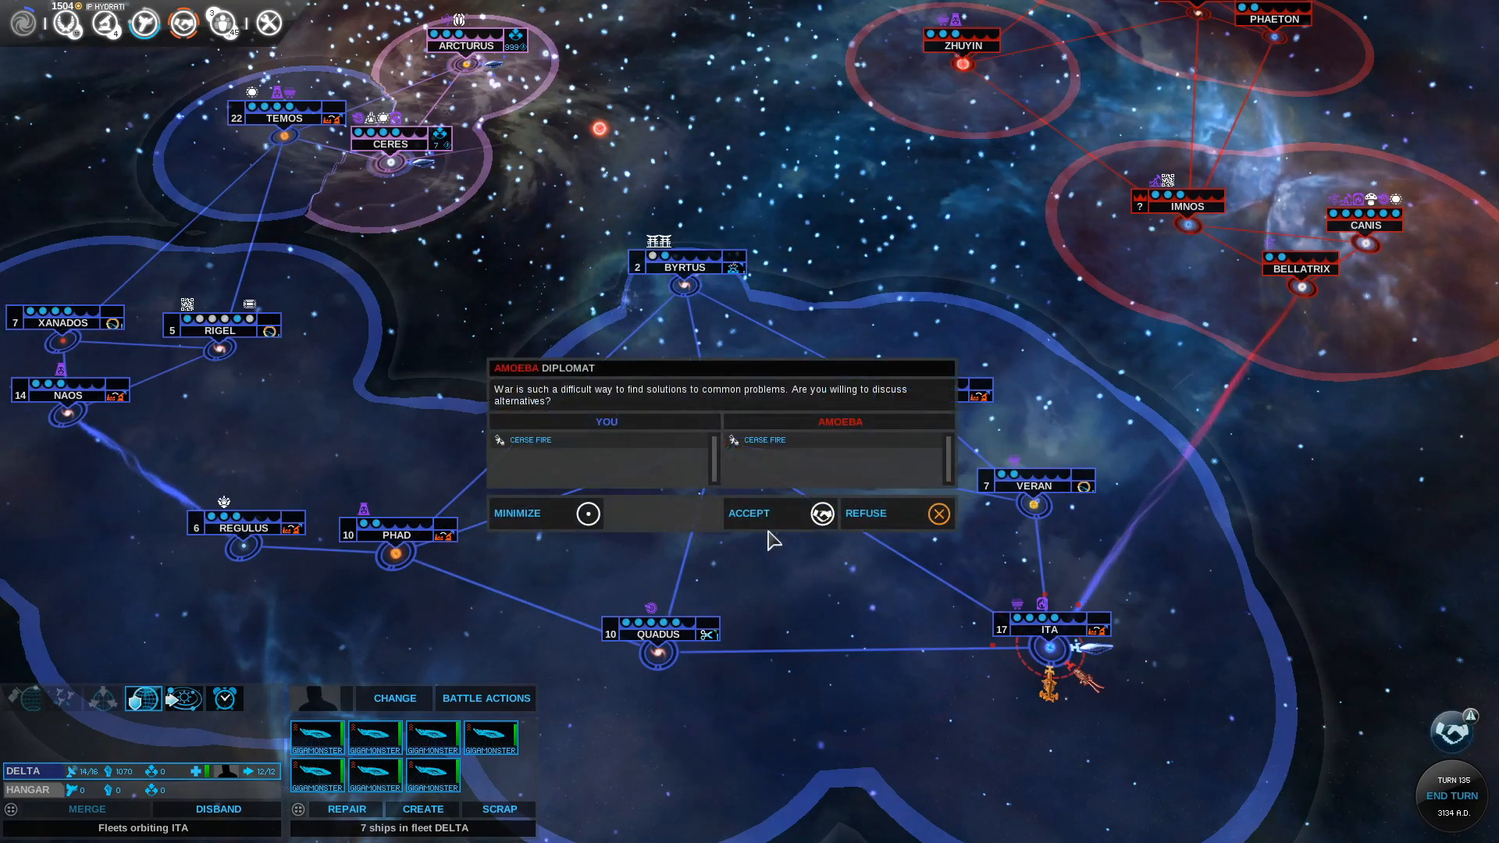
pyautogui.moveTo(749, 513)
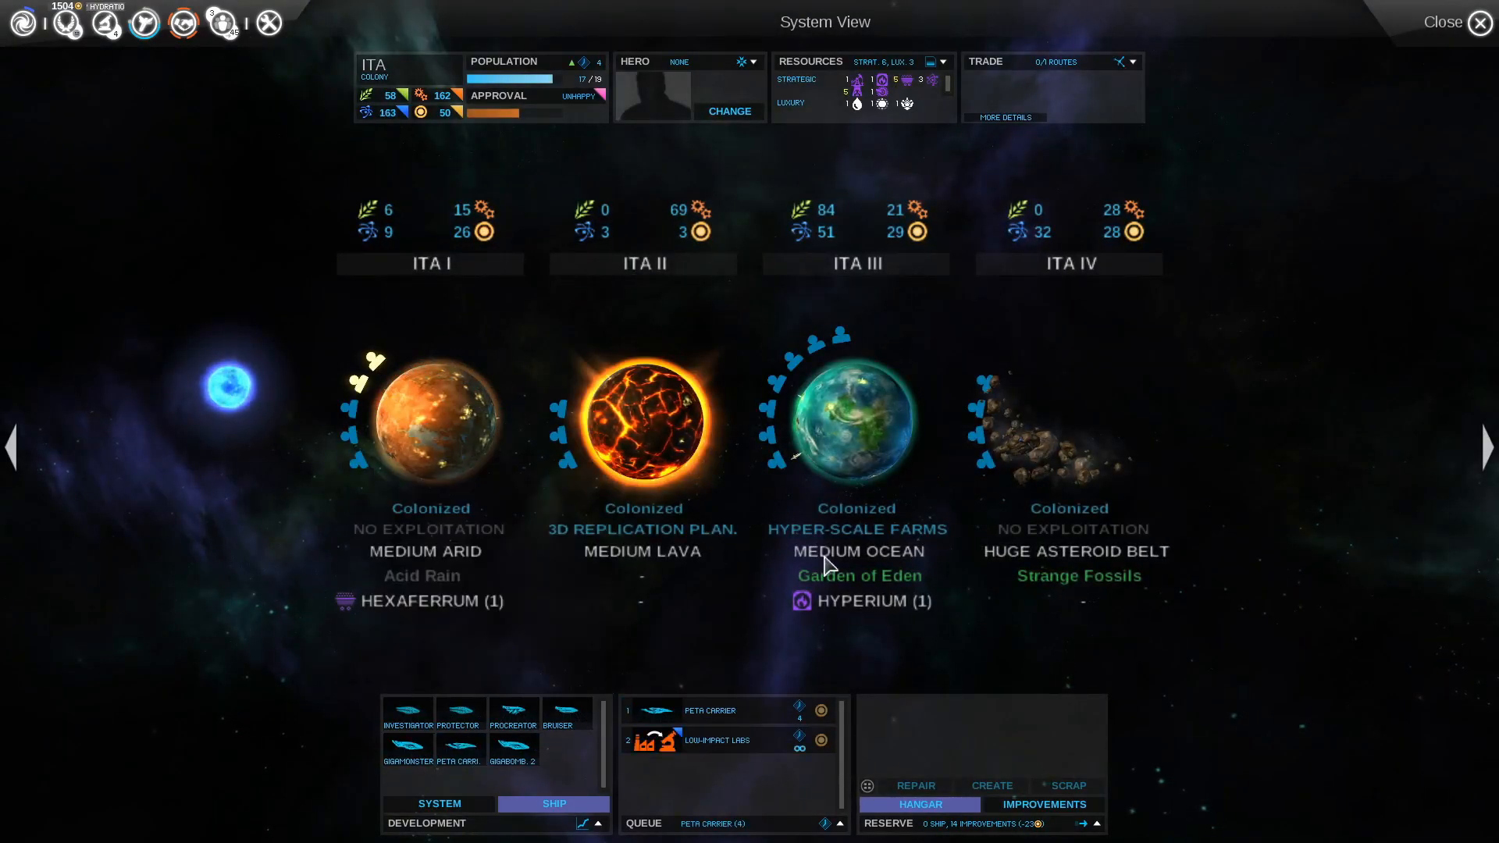
# Leave Ita's System View and start an empty Giga-hull ship design (250 tonnage)
pyautogui.click(1478, 22)
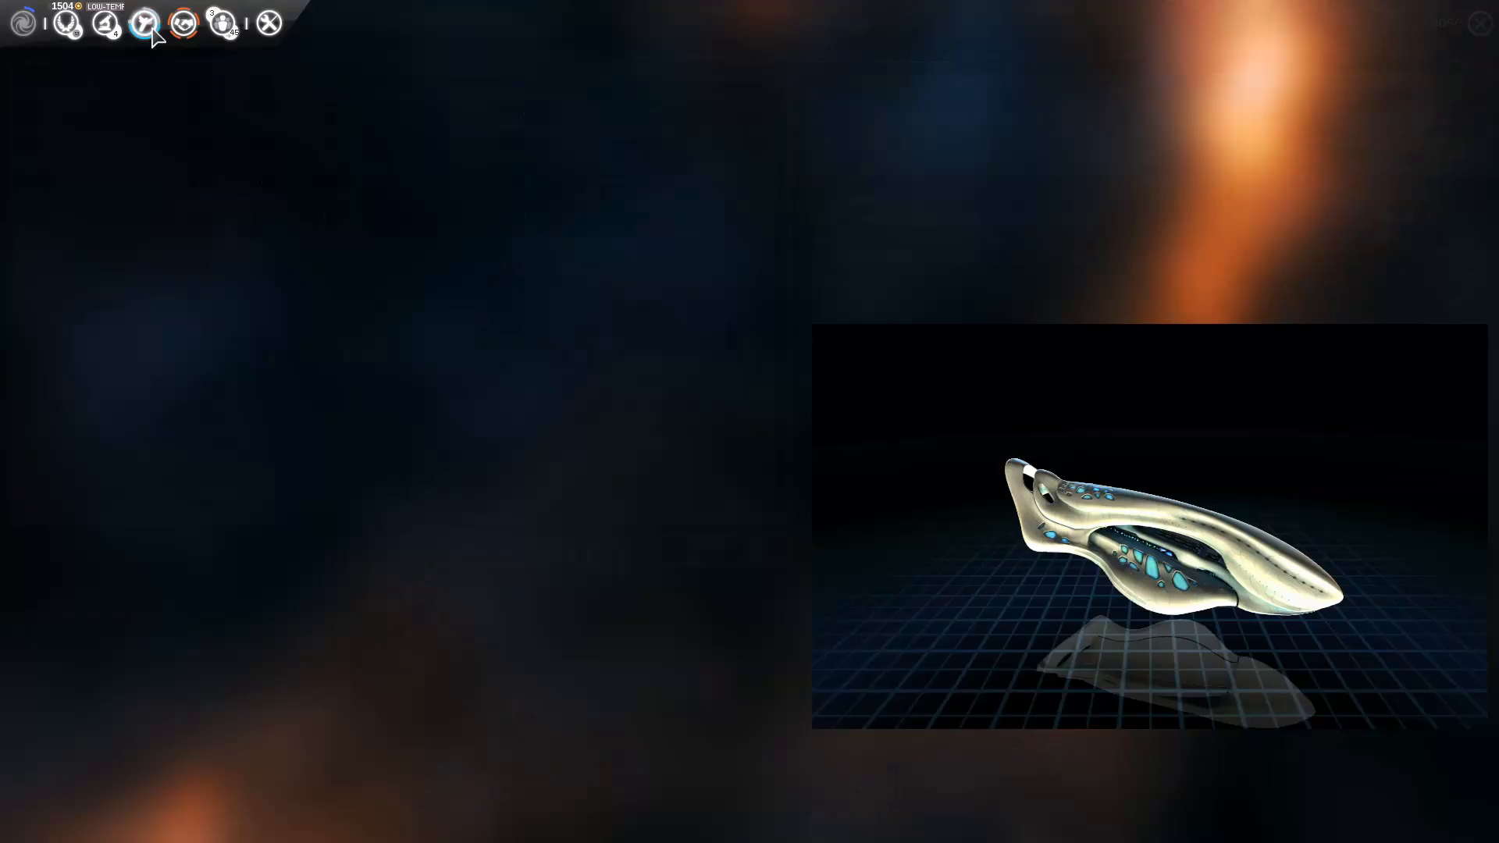
pyautogui.click(143, 22)
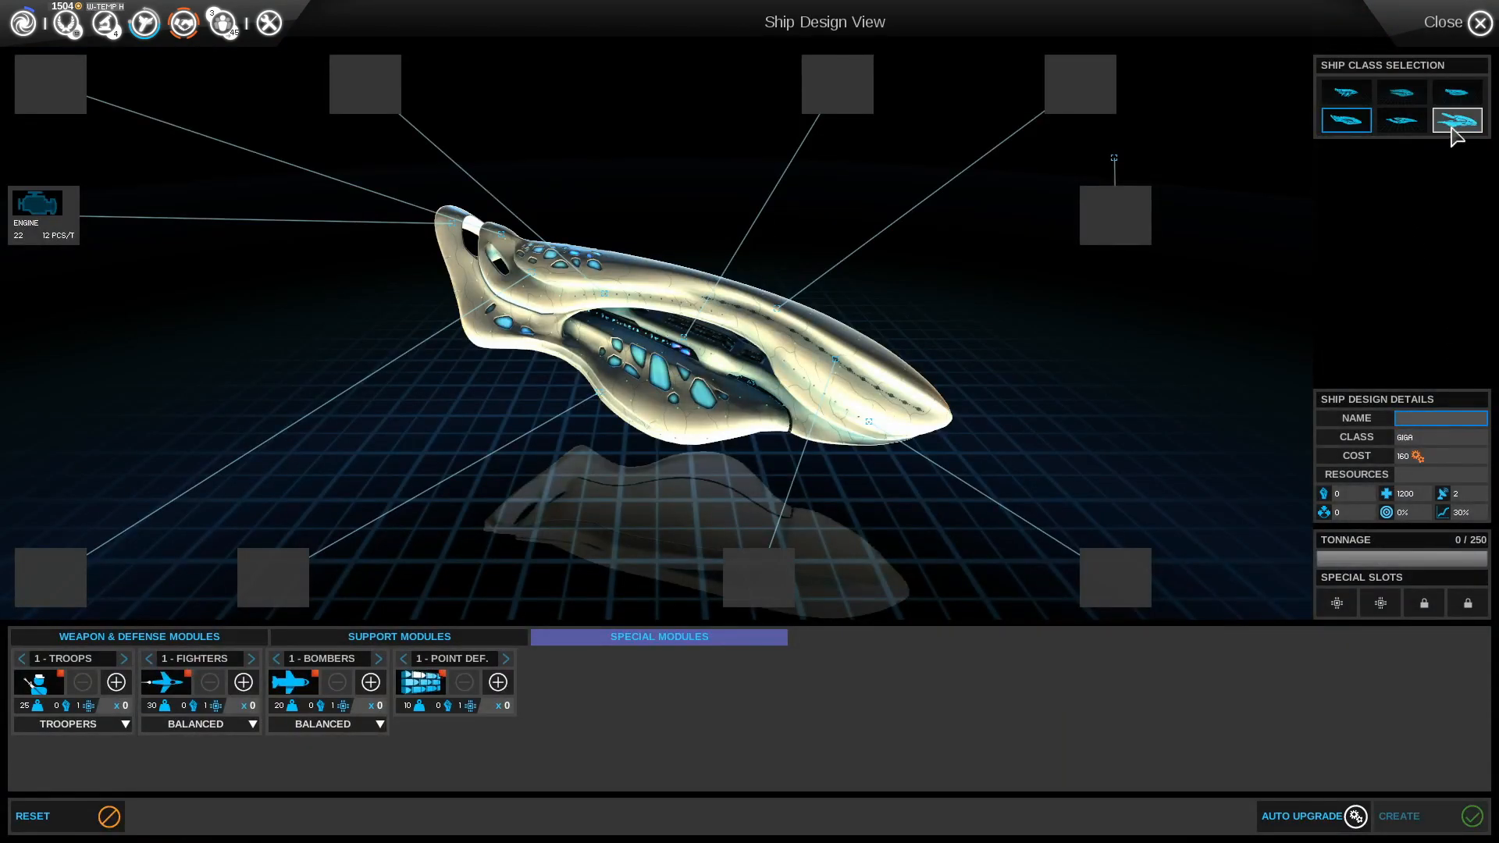
# Switch the design to the Yotta hull with repair and armor modules, reaching 176/500 tonnage
pyautogui.click(1455, 119)
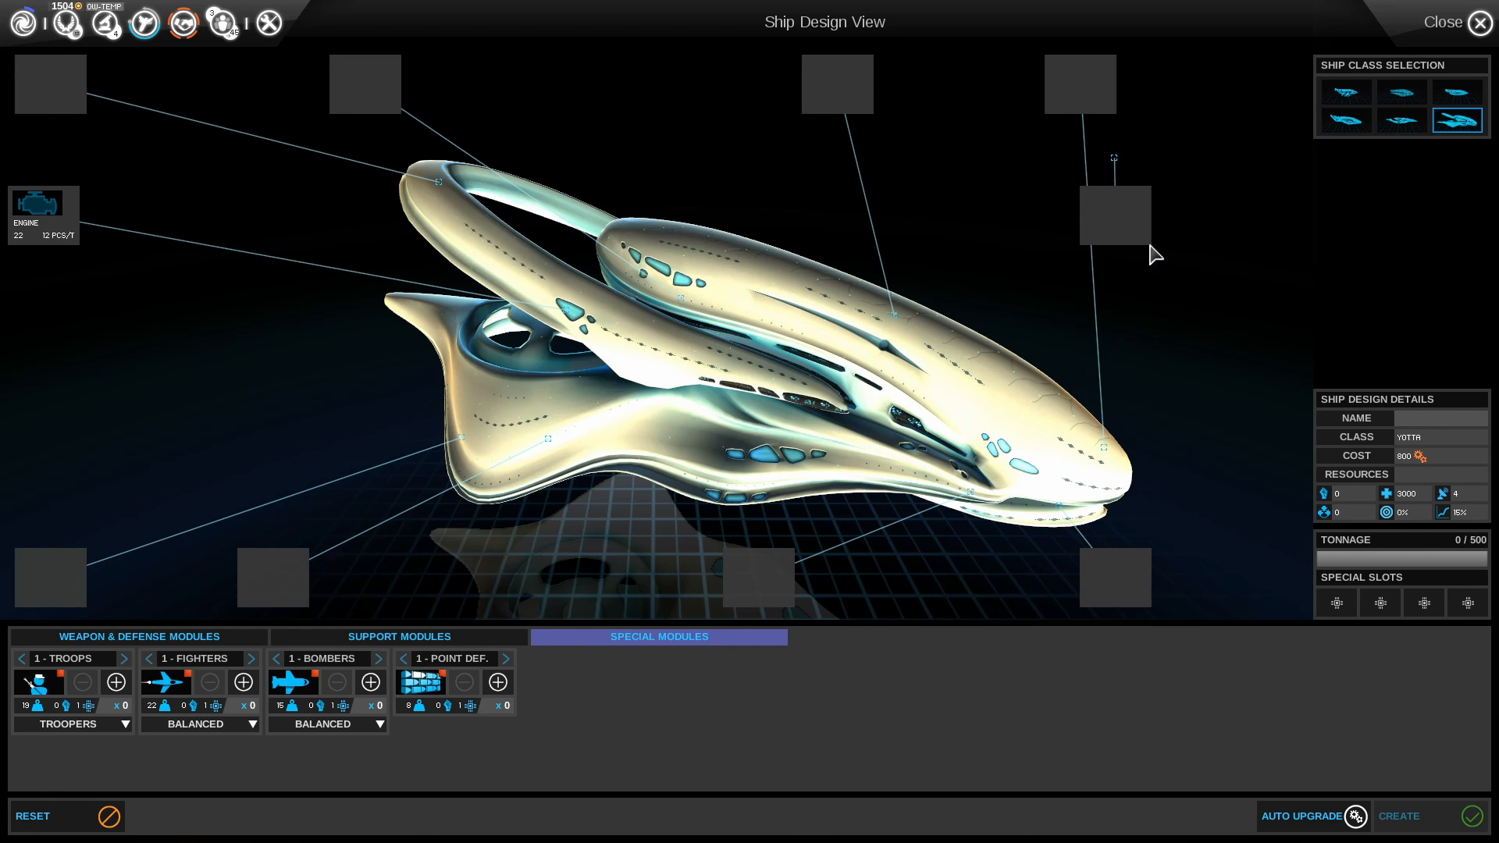
pyautogui.moveTo(1455, 119)
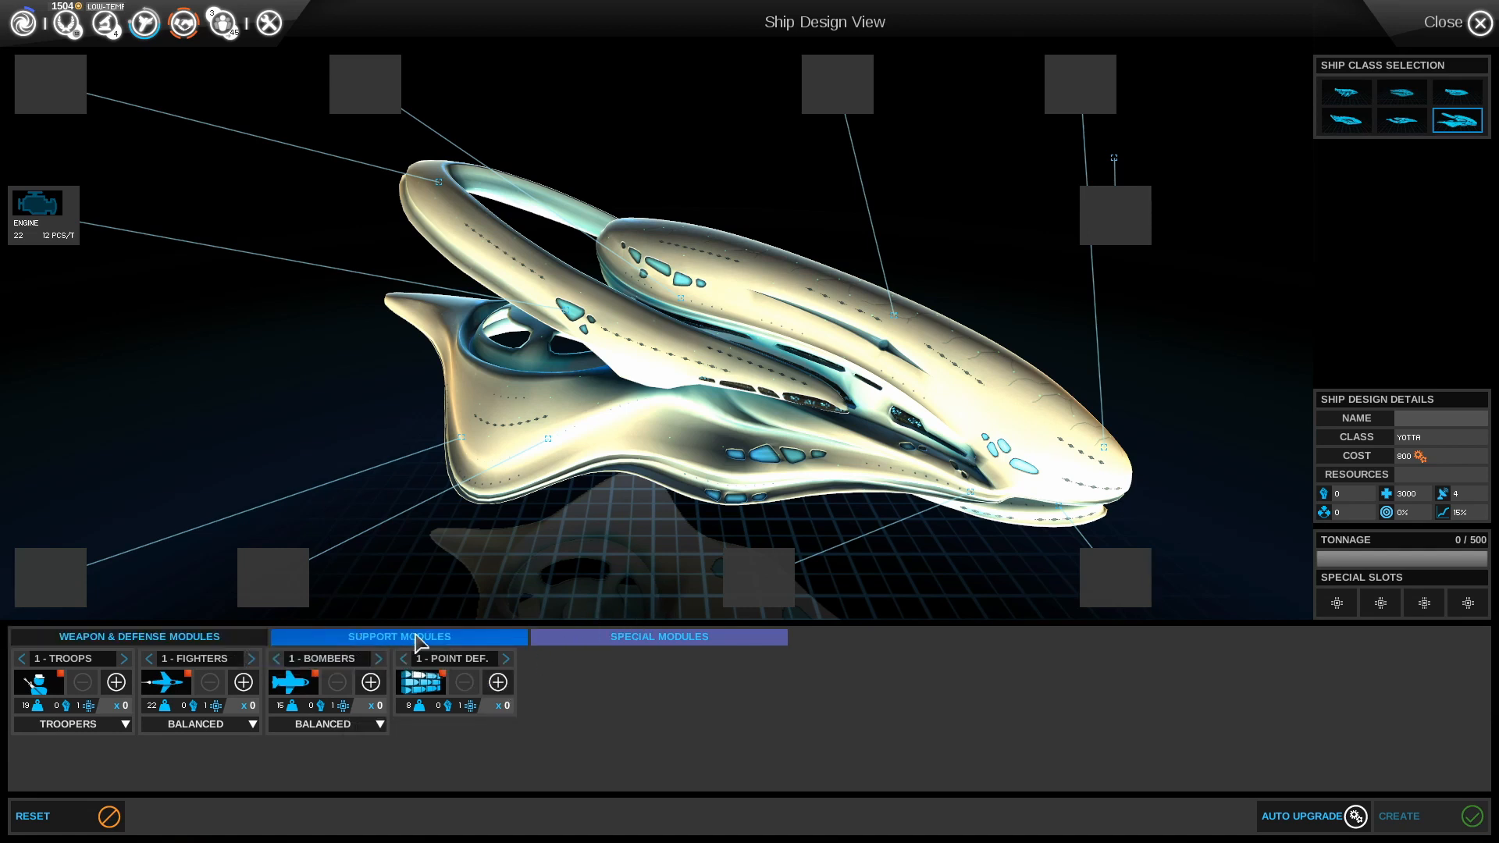
pyautogui.click(137, 637)
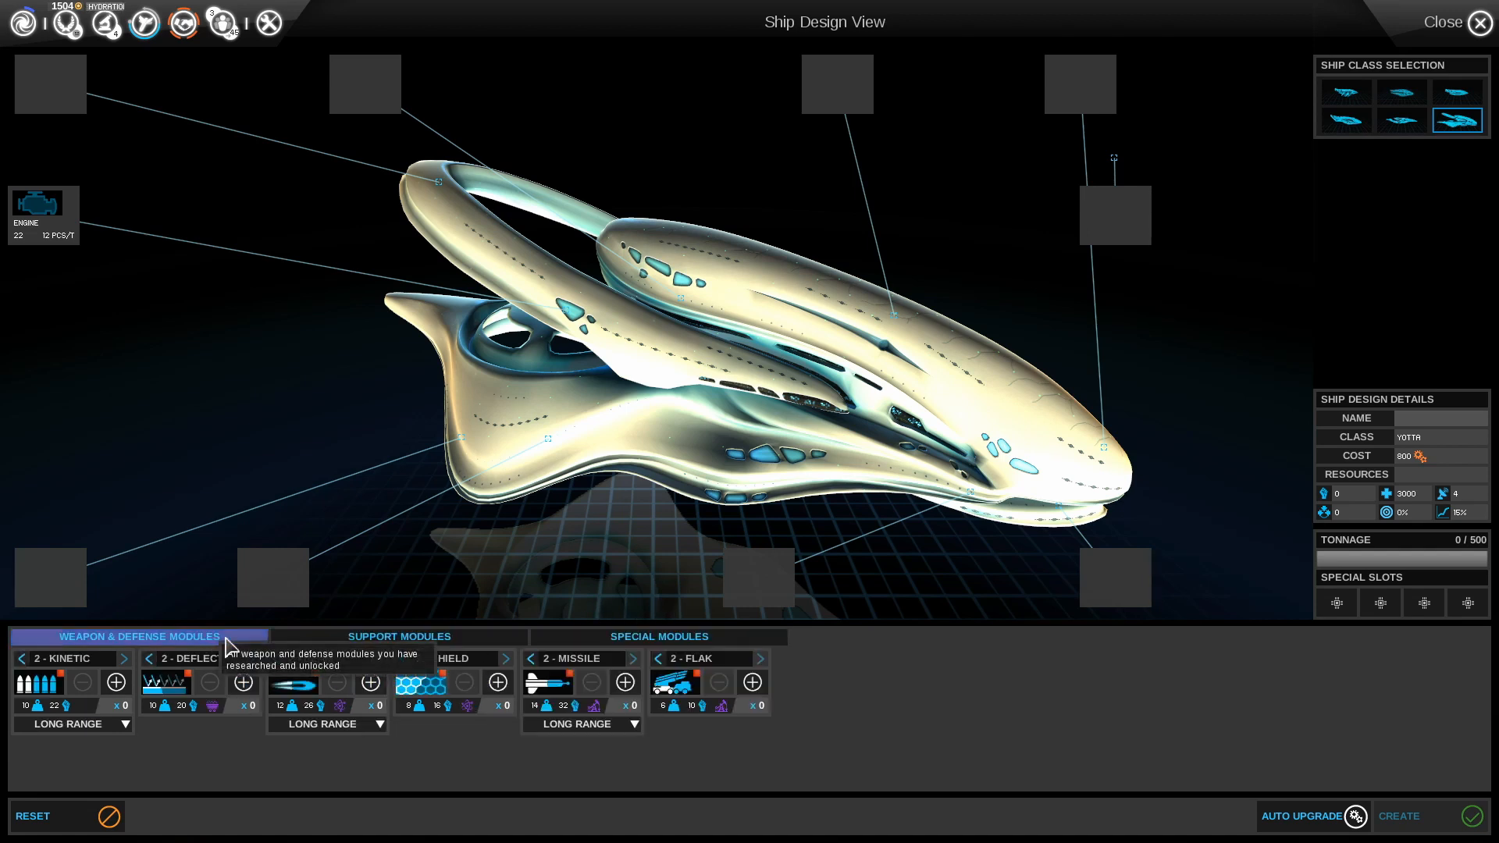
pyautogui.click(399, 637)
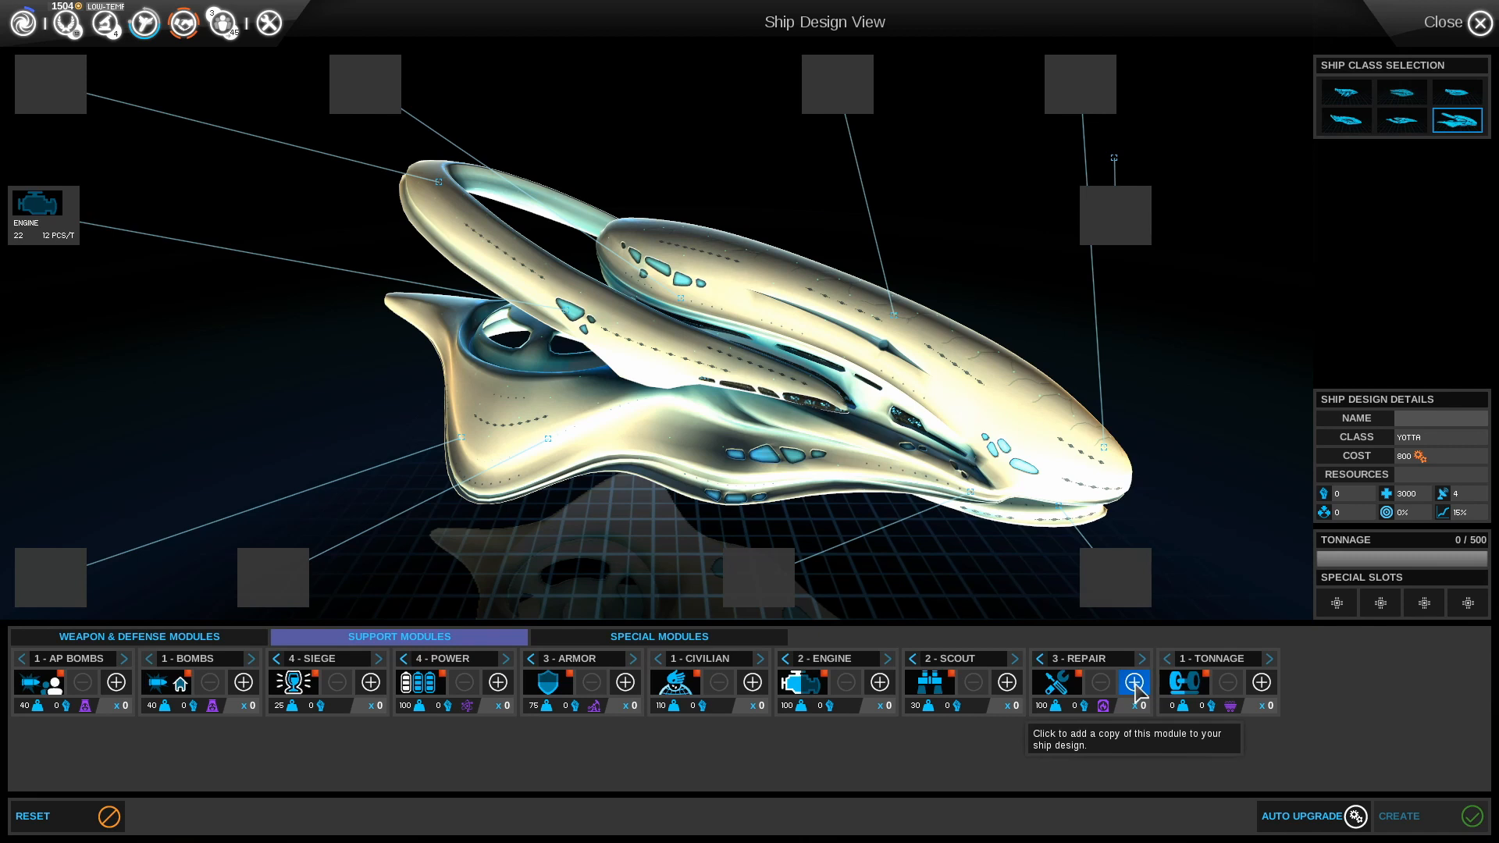
pyautogui.click(1133, 682)
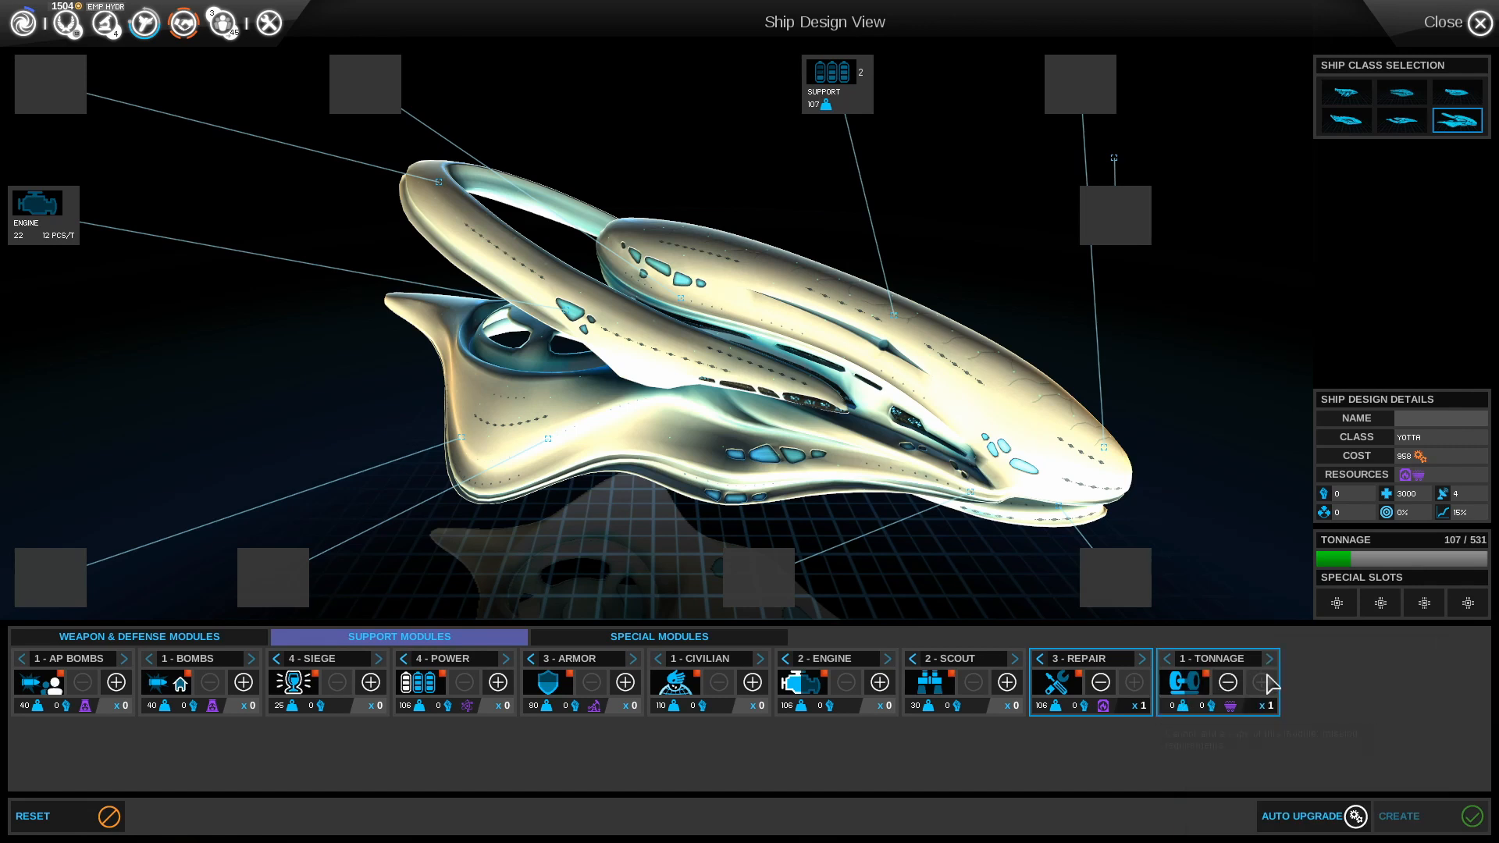
pyautogui.click(1230, 682)
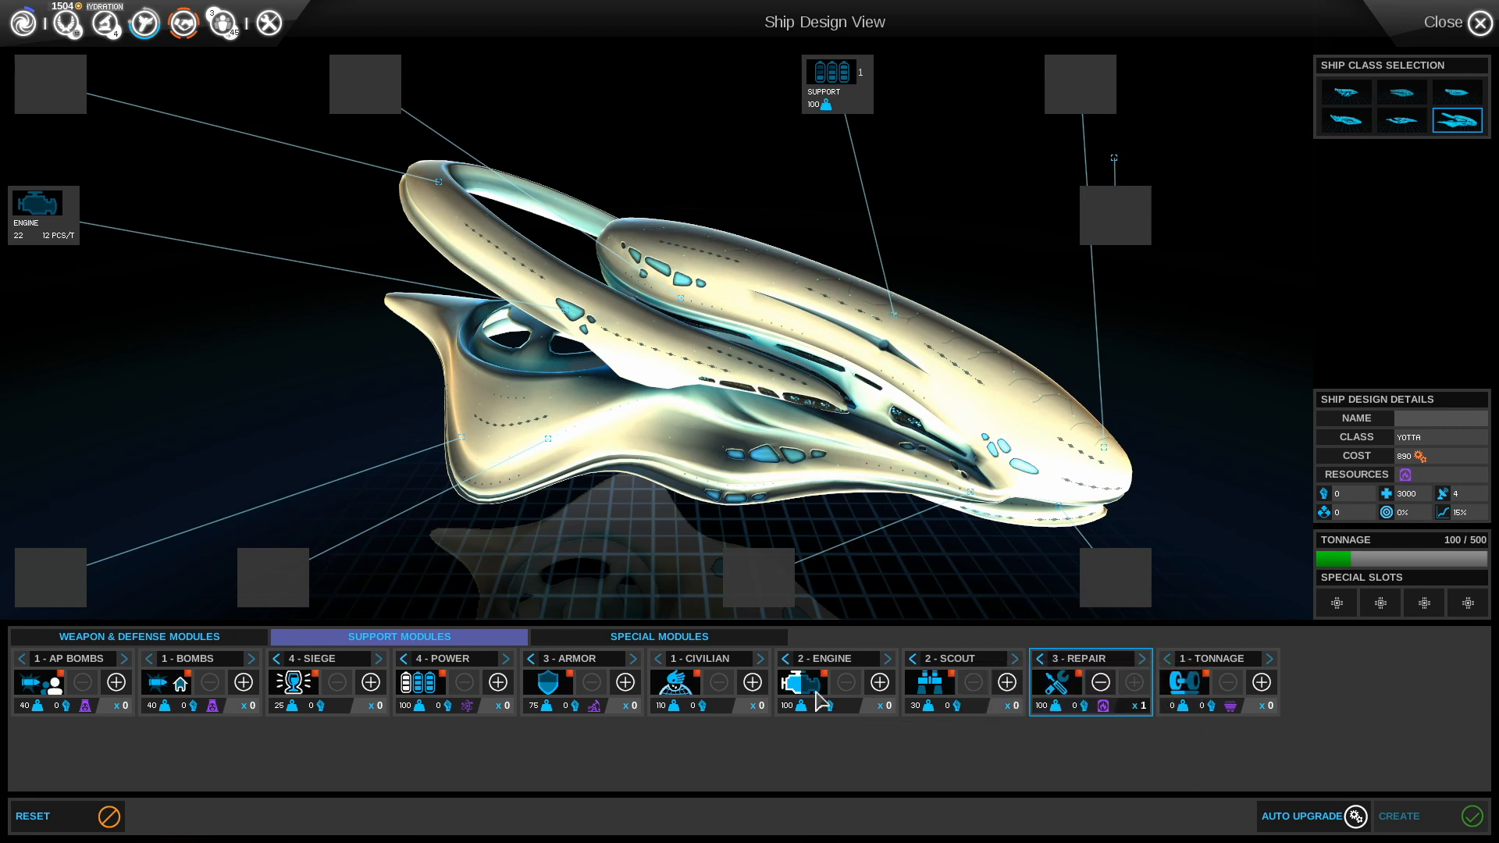
pyautogui.moveTo(797, 682)
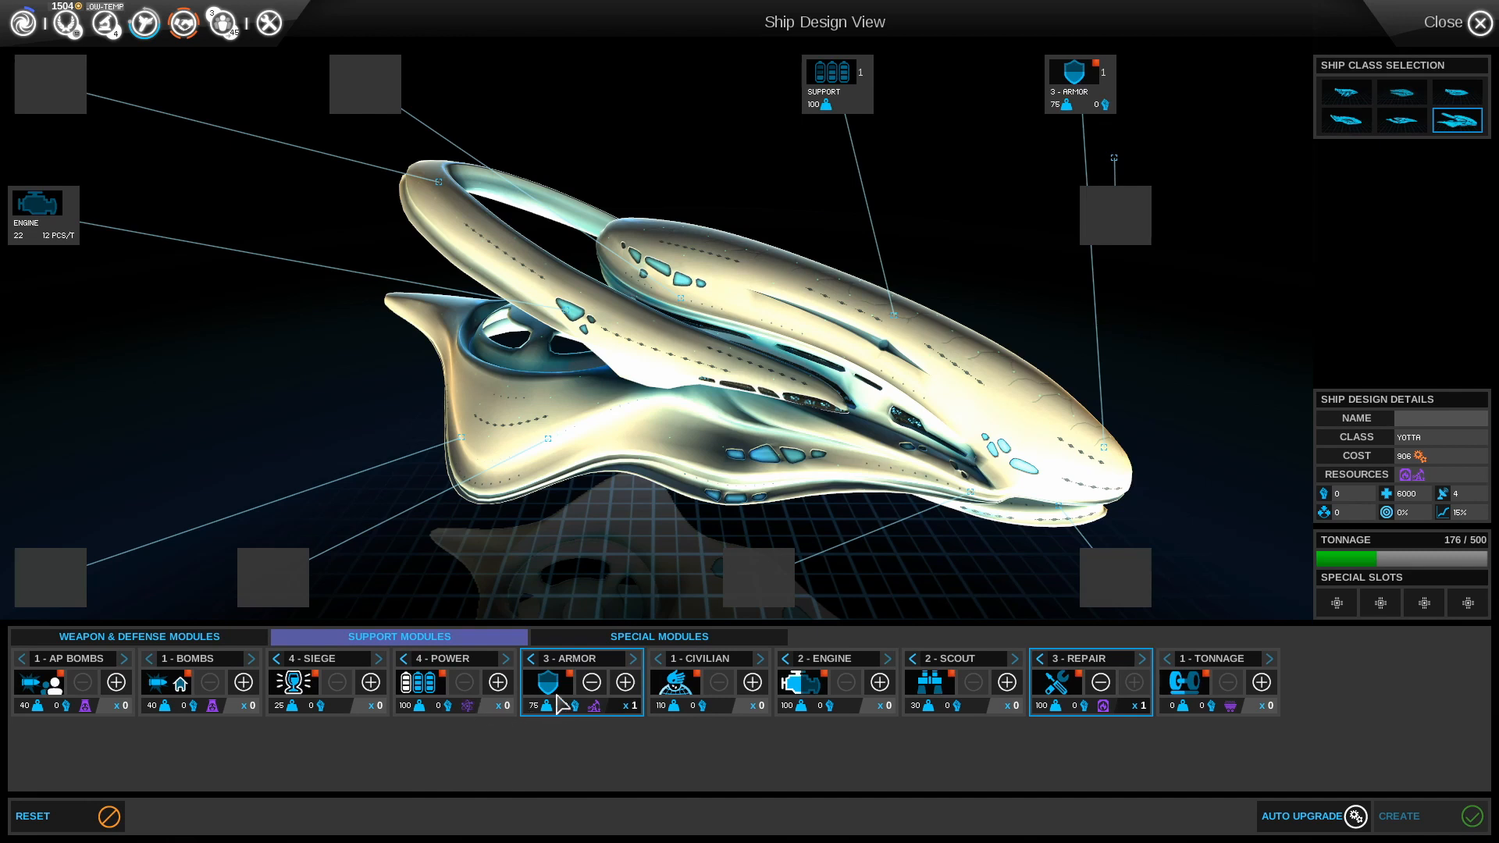
pyautogui.moveTo(570, 682)
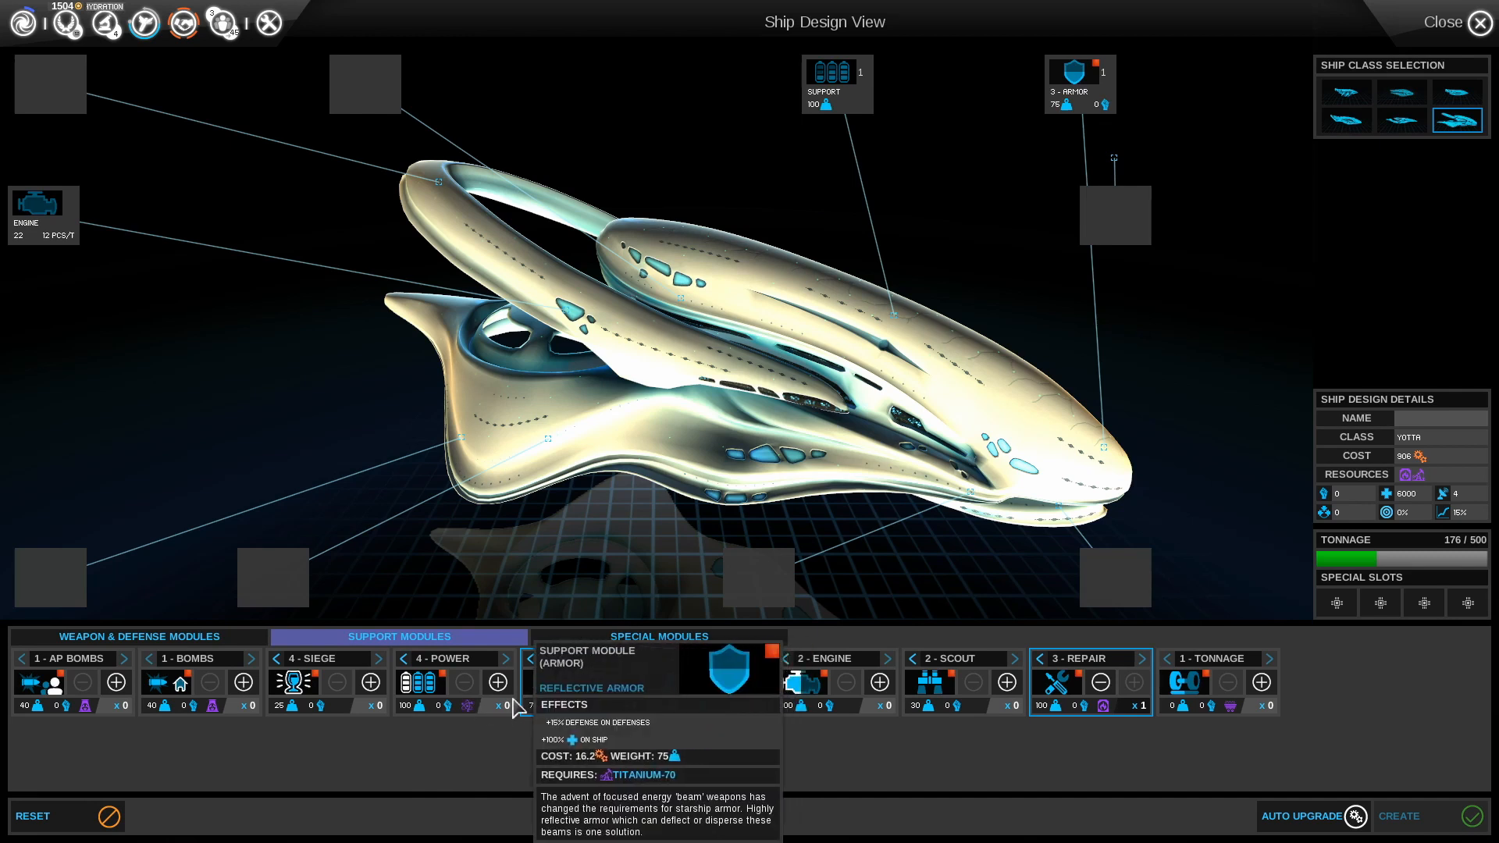
pyautogui.click(657, 636)
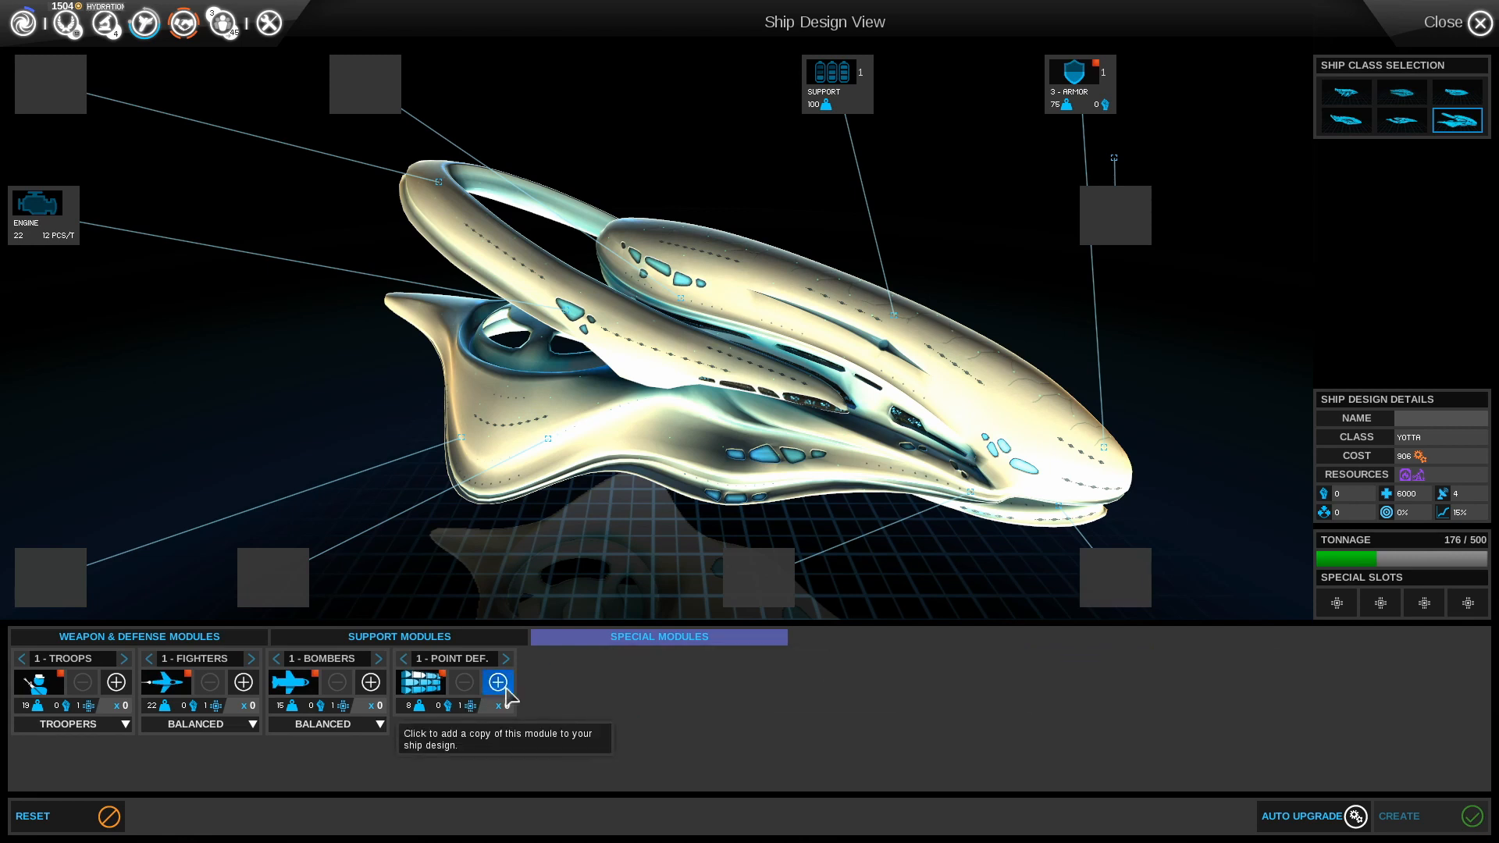
# Add point defense plus one fighter and one bomber squadron, both set to Battle
pyautogui.click(497, 681)
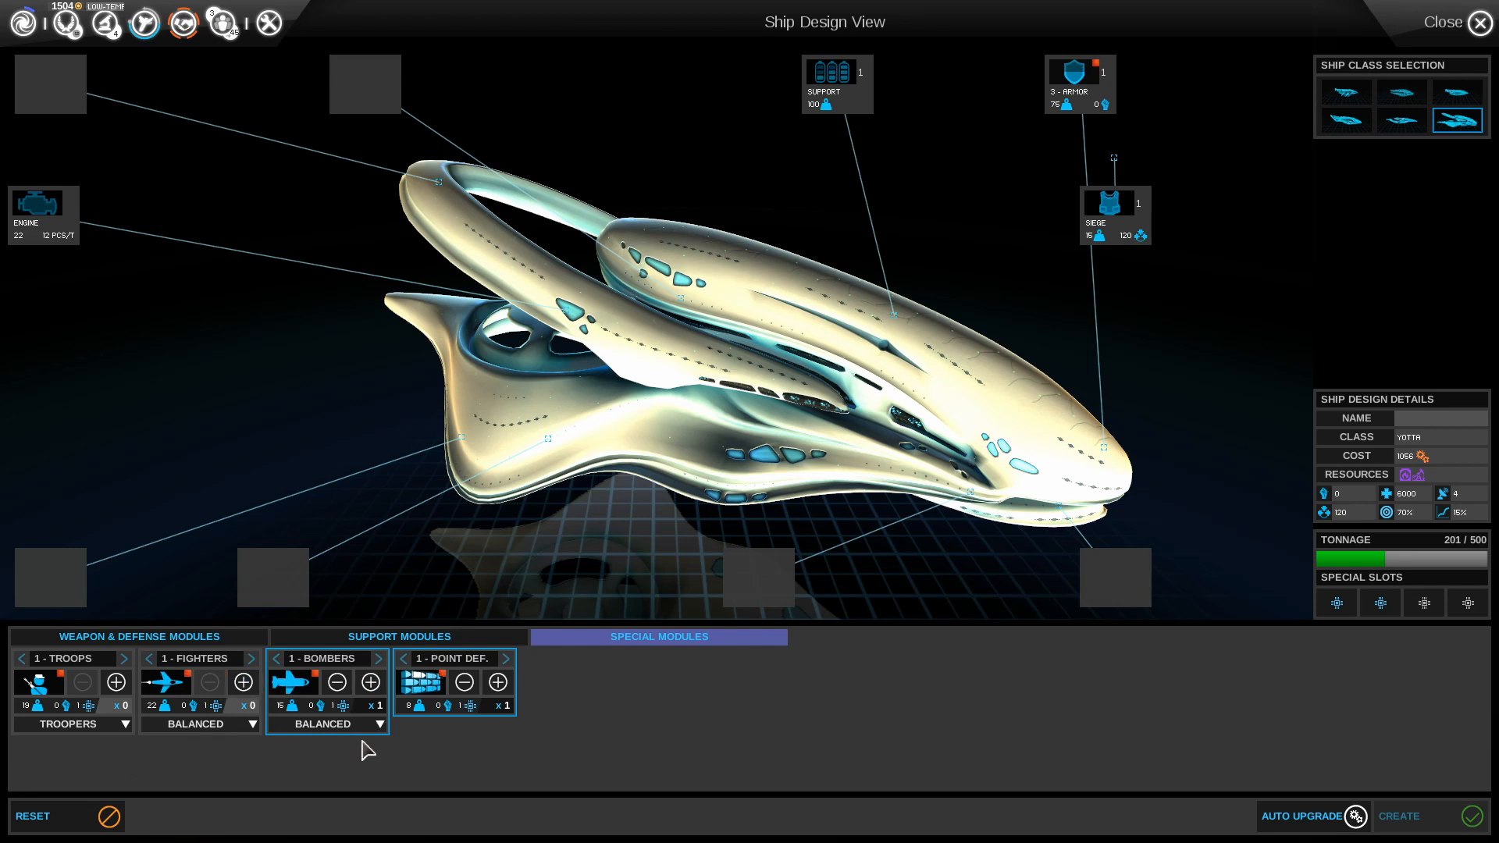
pyautogui.click(322, 724)
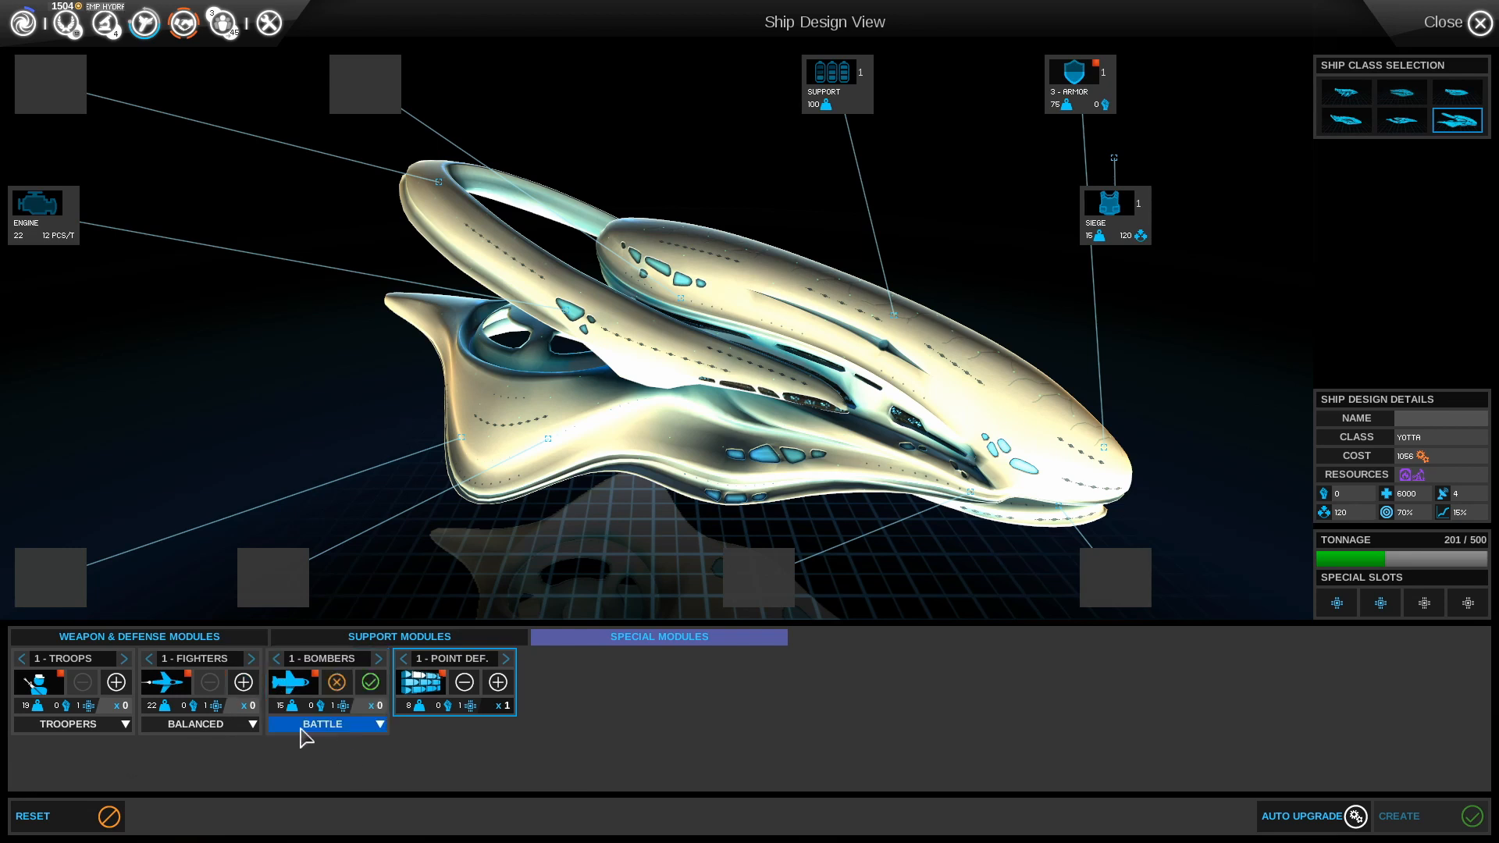
pyautogui.click(199, 724)
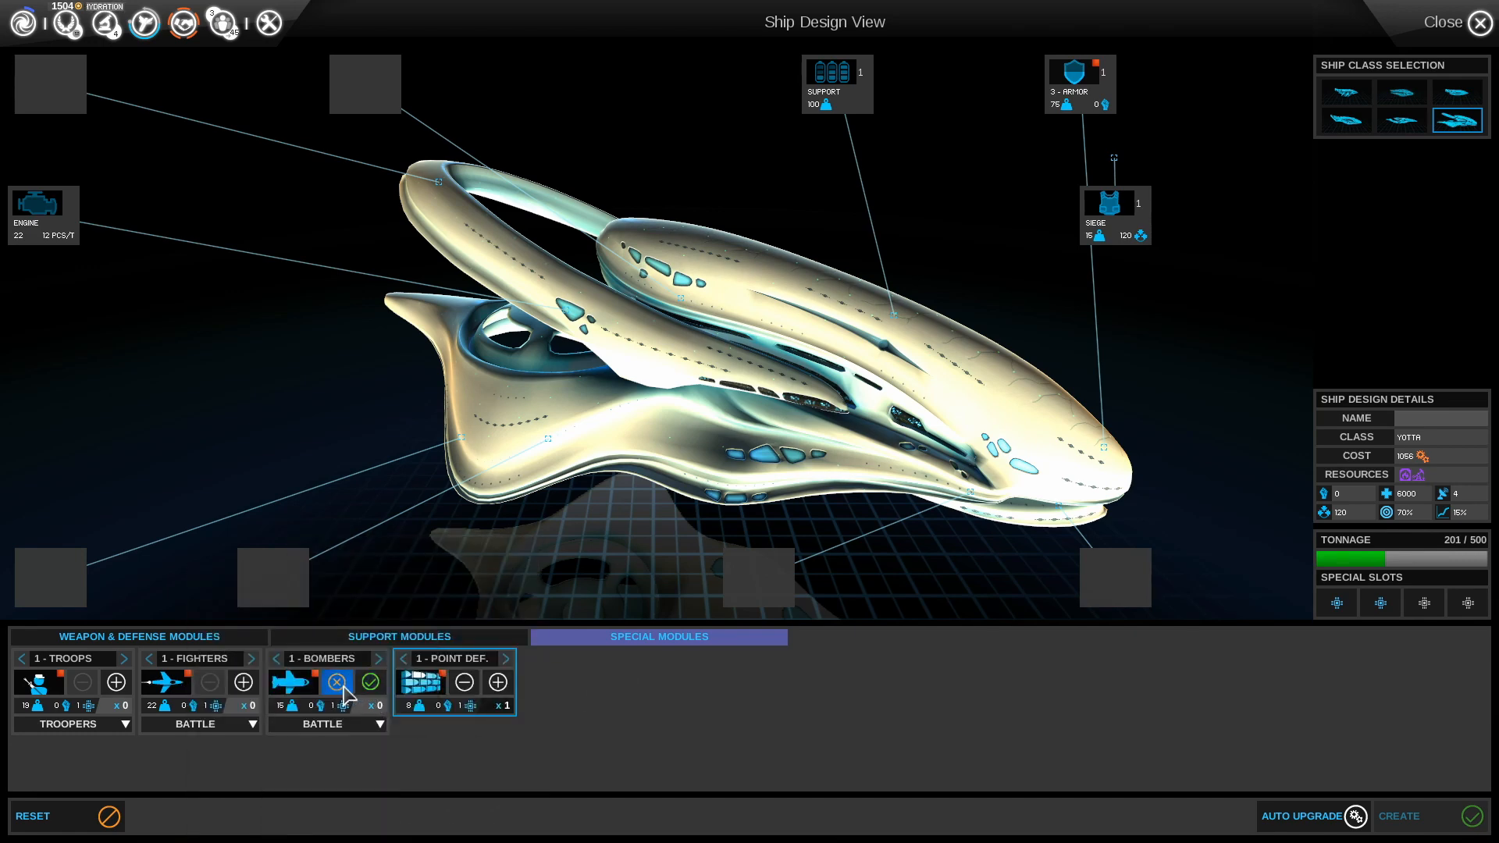
pyautogui.click(370, 682)
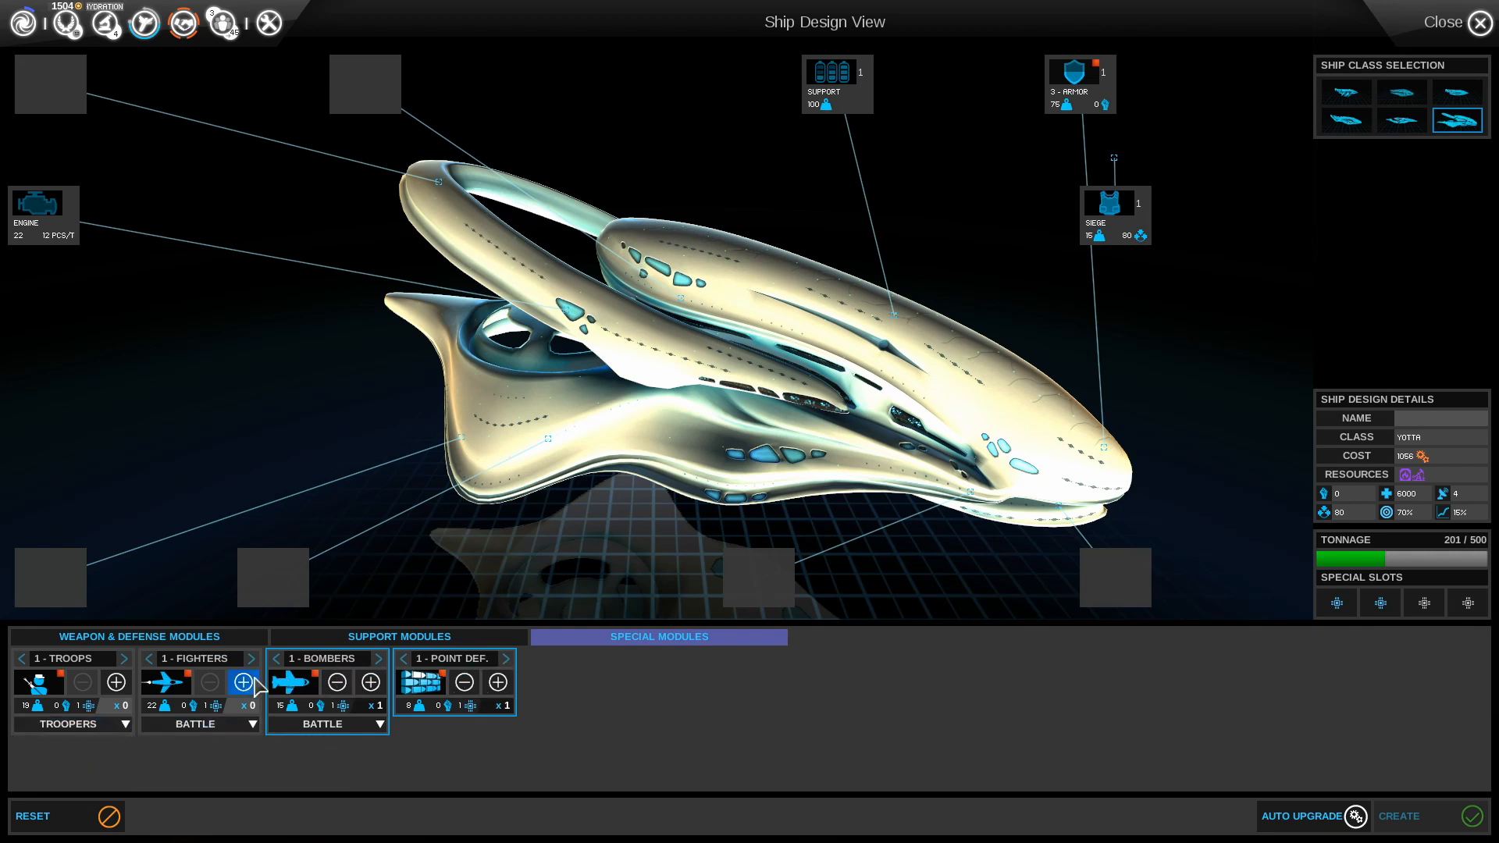
pyautogui.click(243, 681)
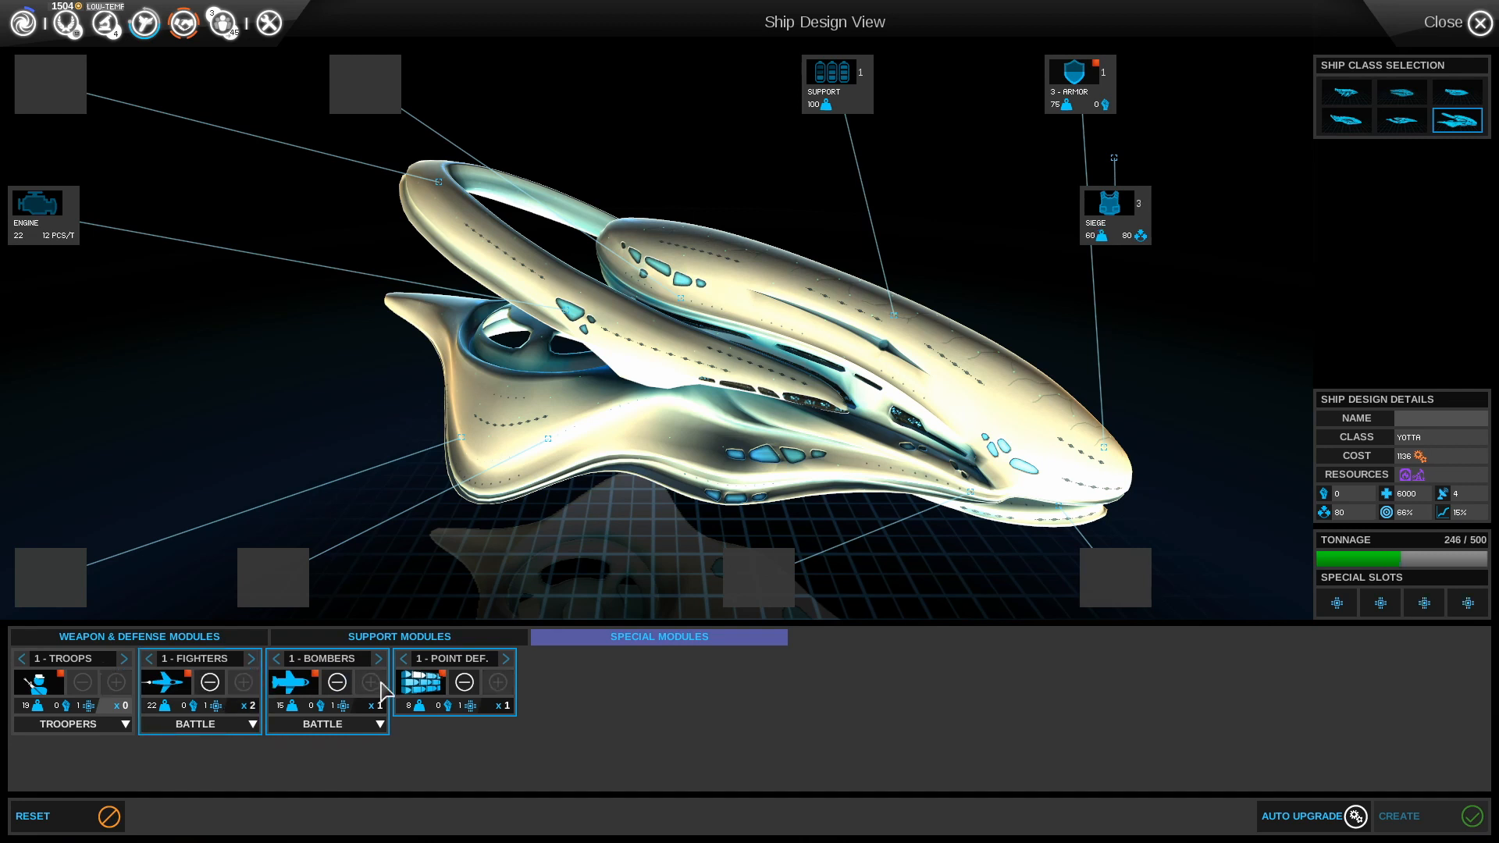
pyautogui.click(336, 682)
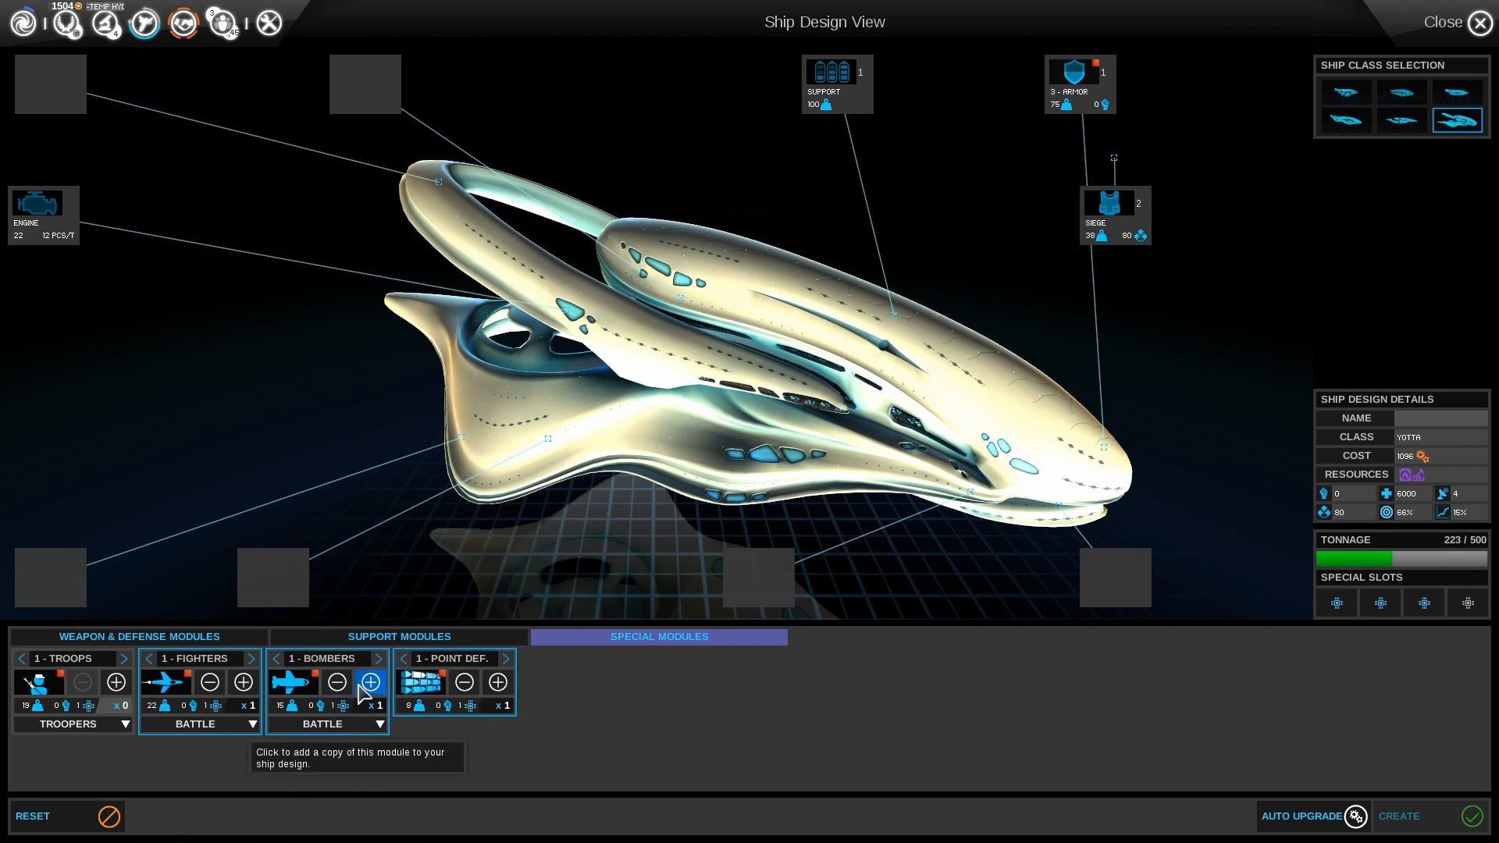
pyautogui.click(369, 681)
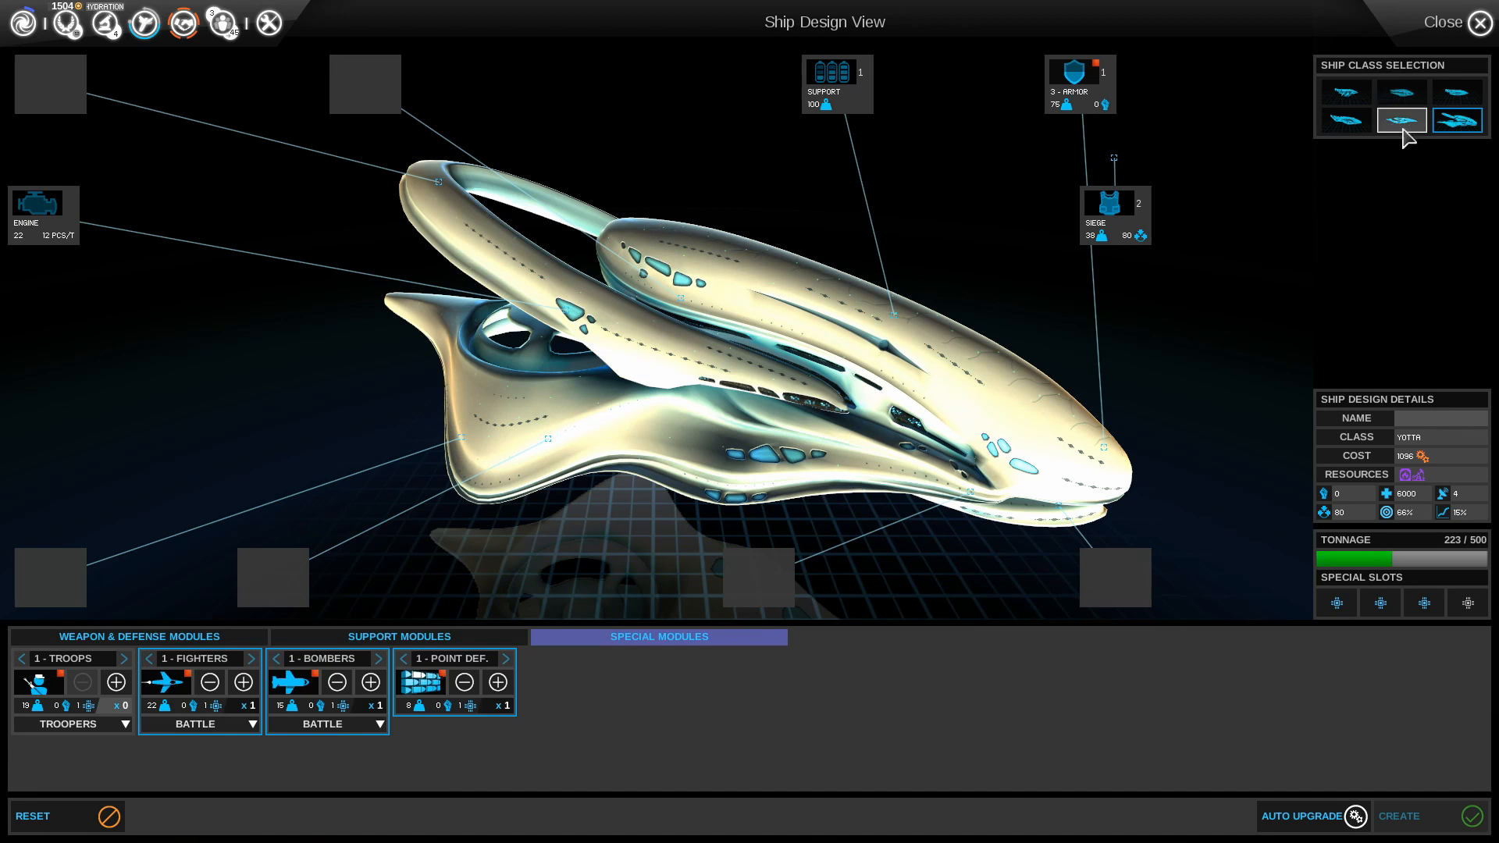
pyautogui.moveTo(1400, 120)
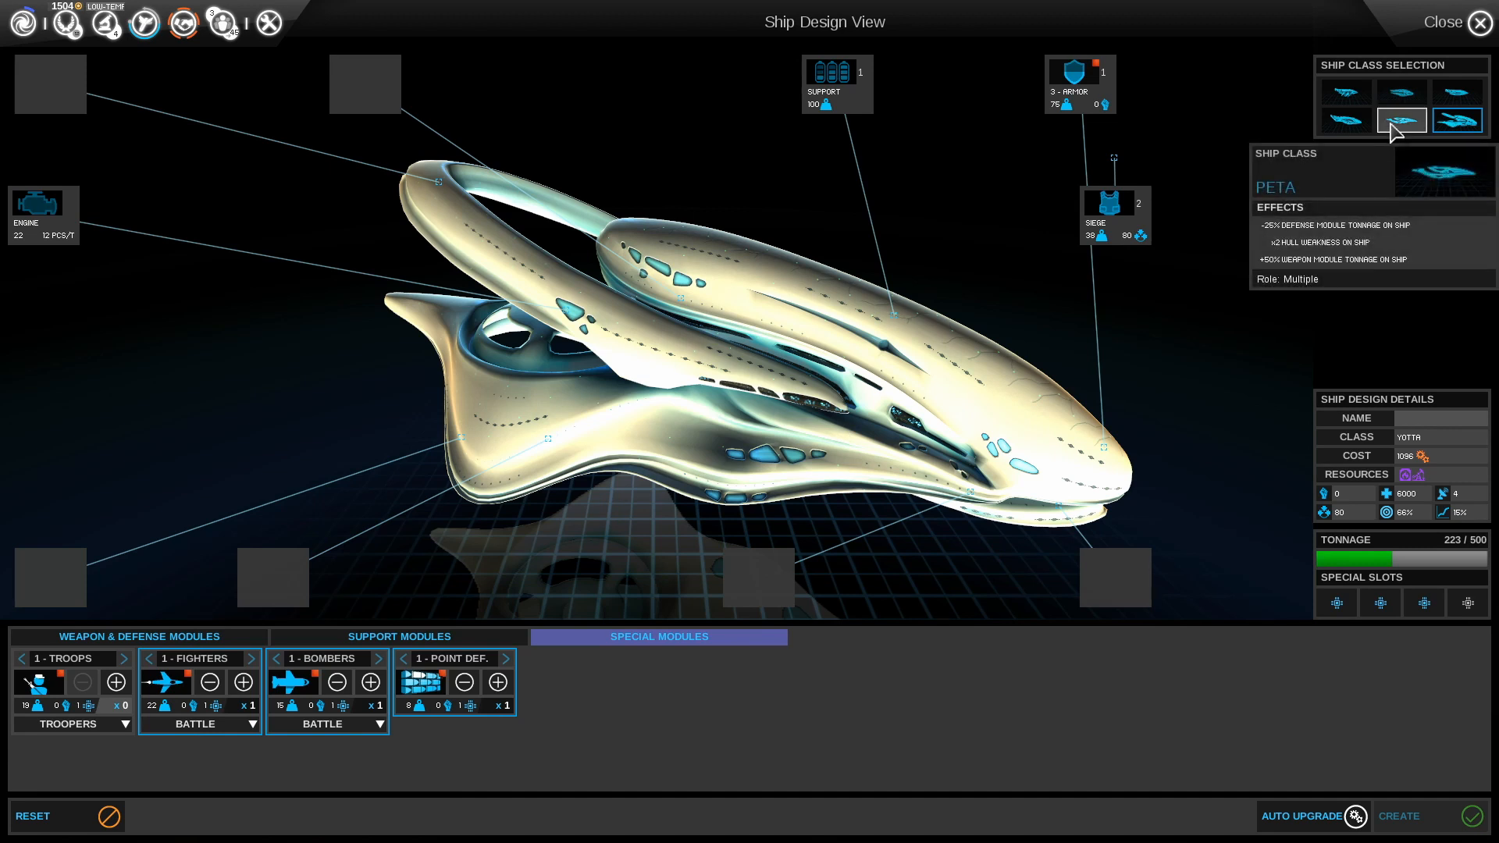
# Compare Peta and Yotta hulls, keep Yotta, and add another bomber module (238/500 tonnage)
pyautogui.click(1456, 119)
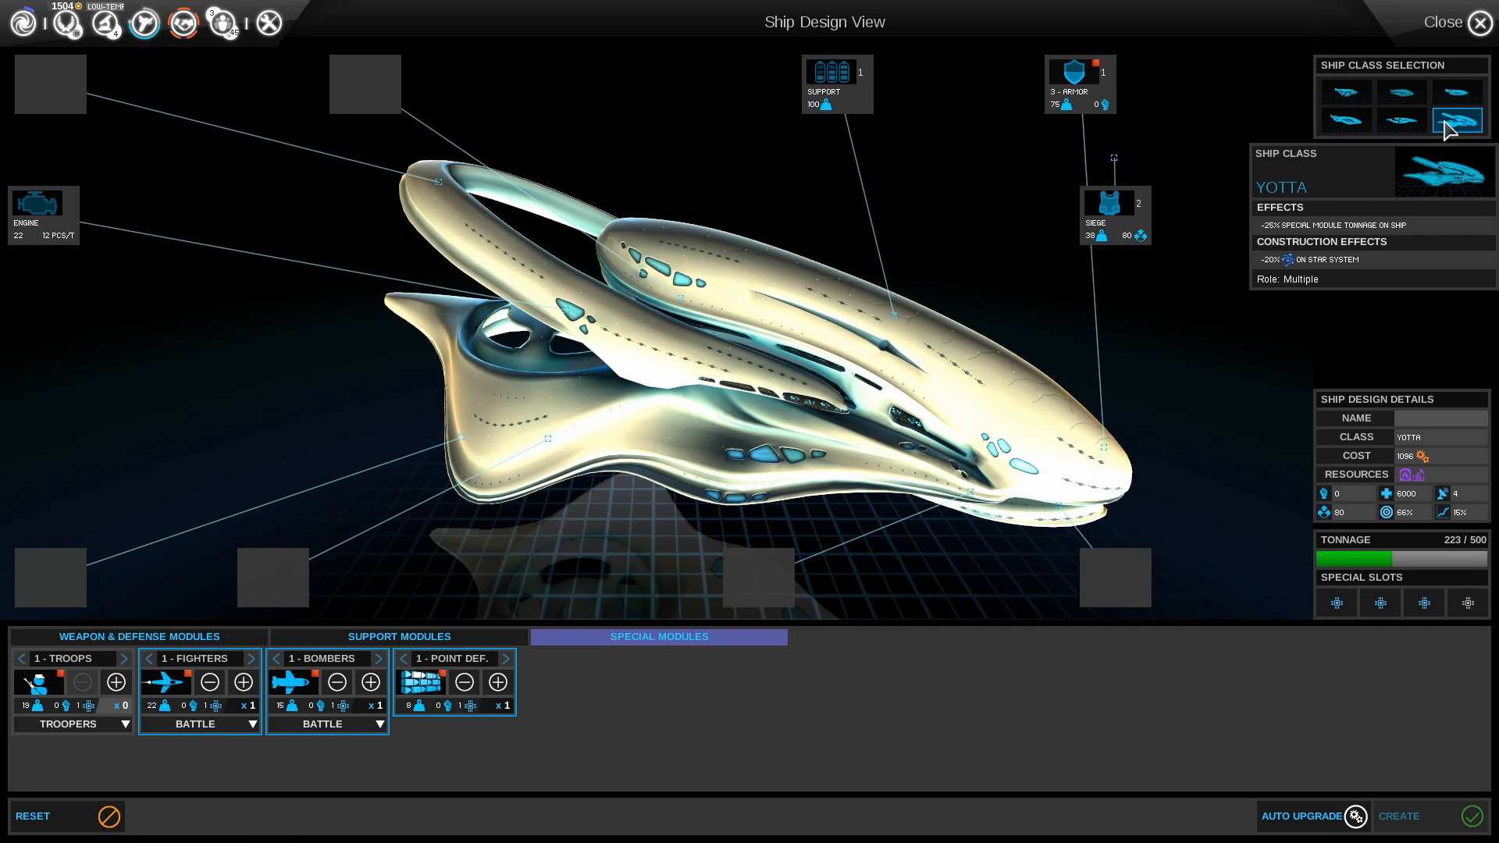
pyautogui.click(1401, 119)
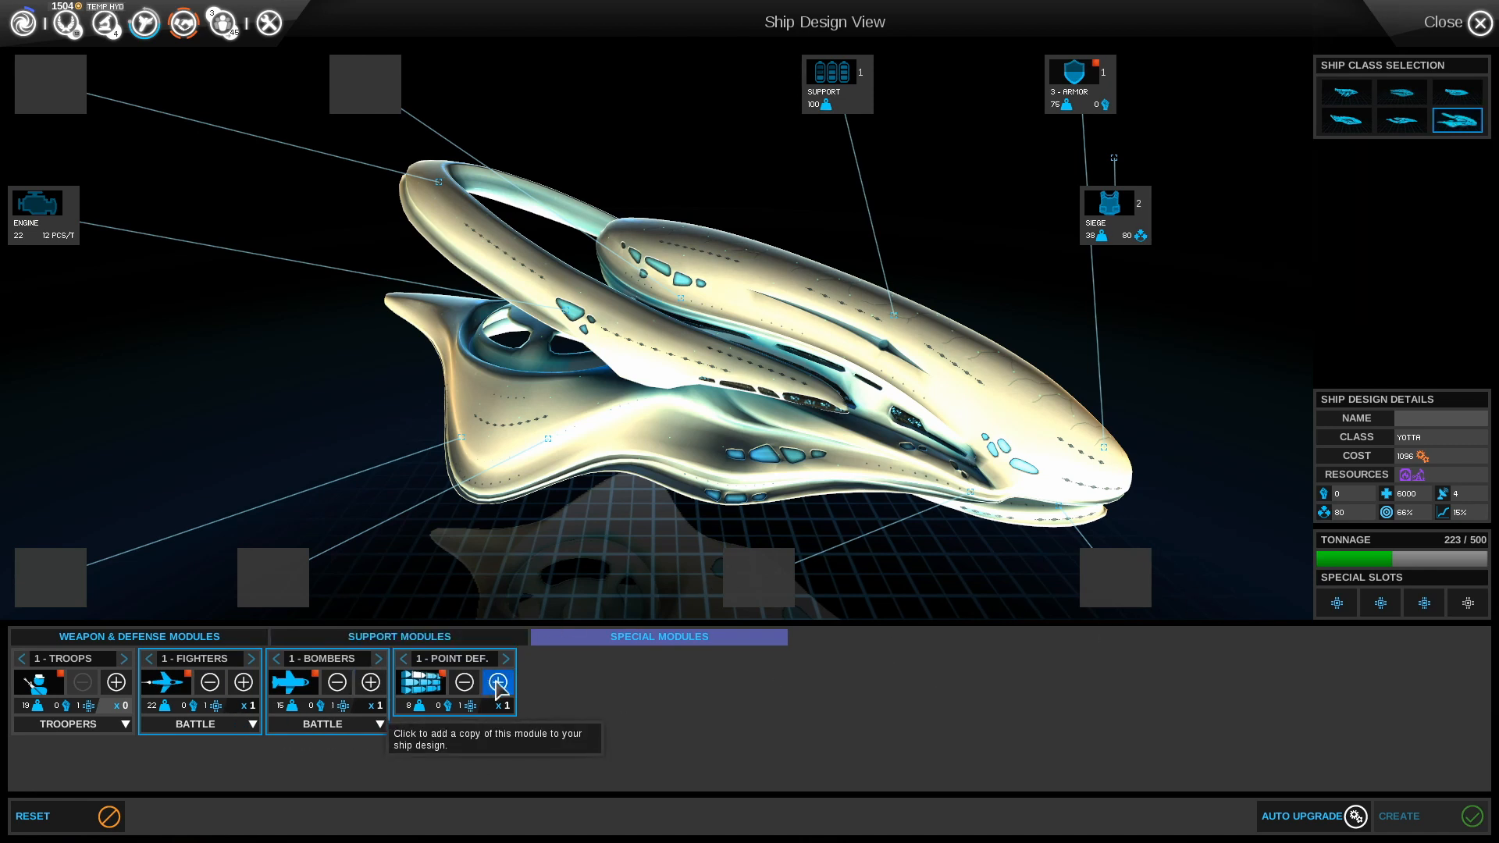
pyautogui.click(497, 681)
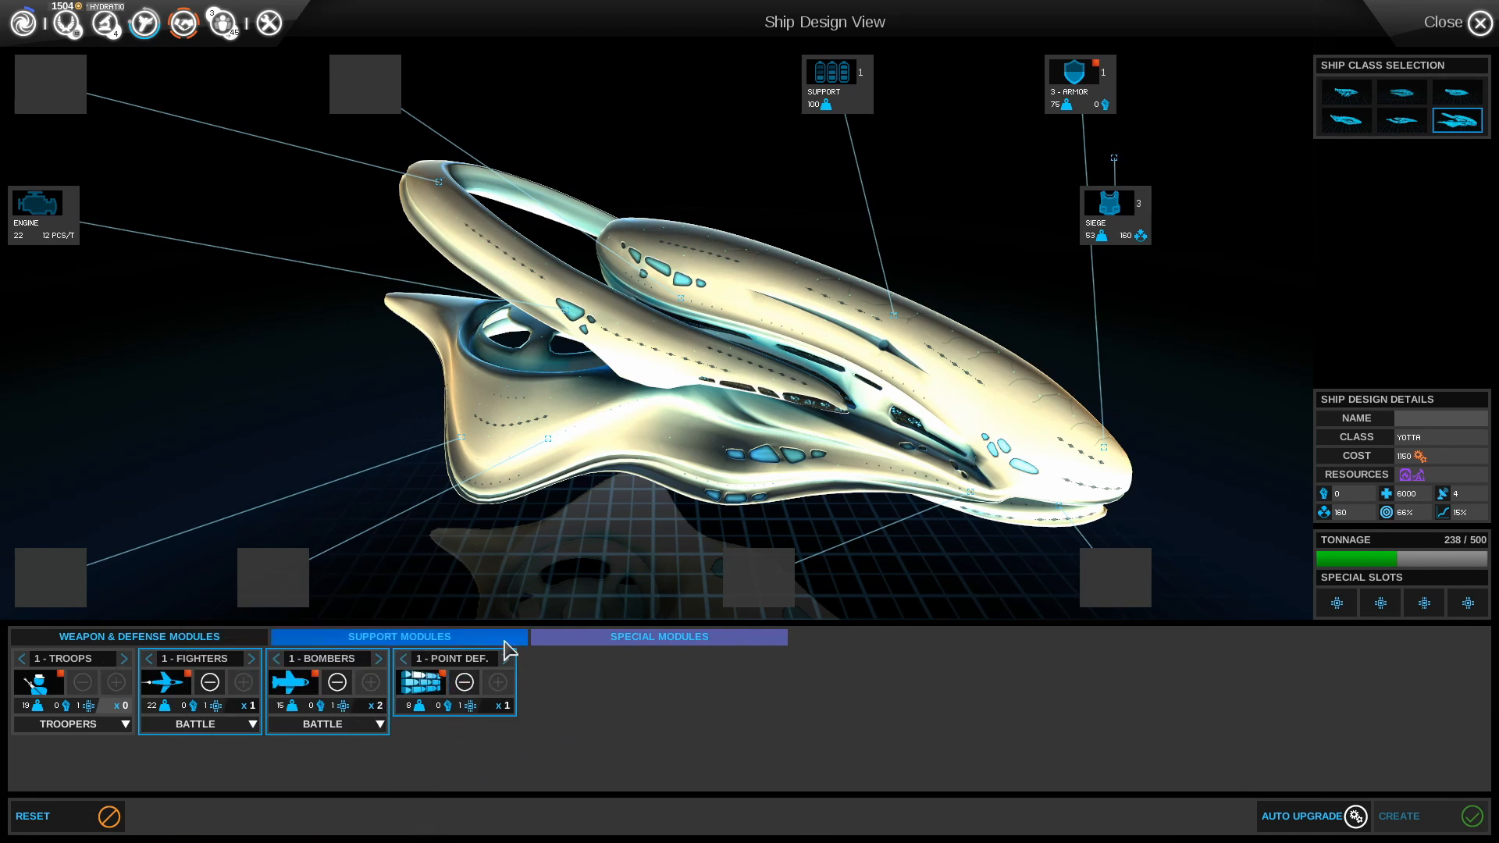
pyautogui.click(398, 637)
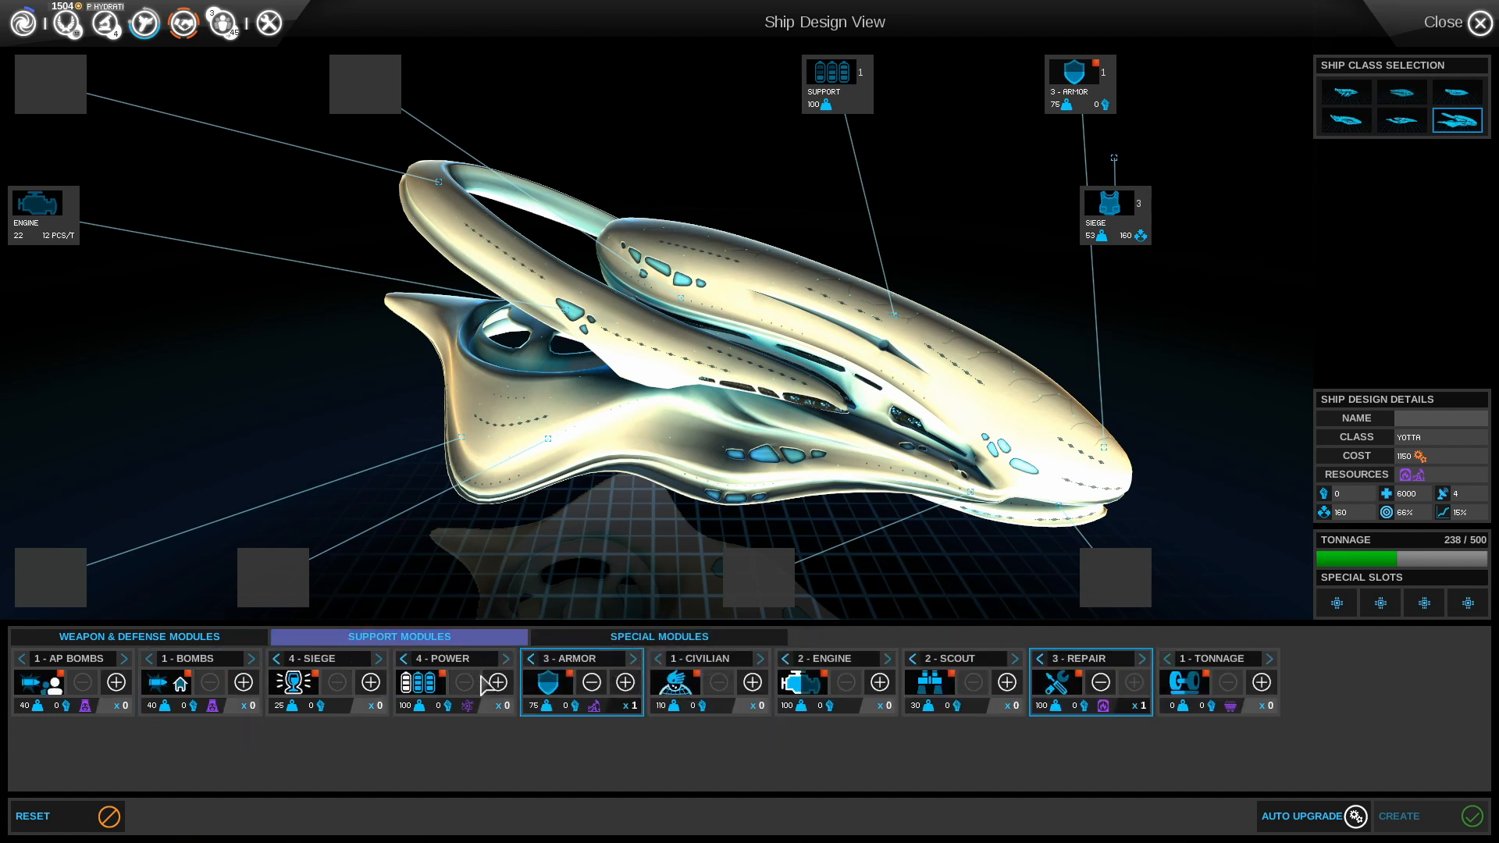
pyautogui.moveTo(698, 697)
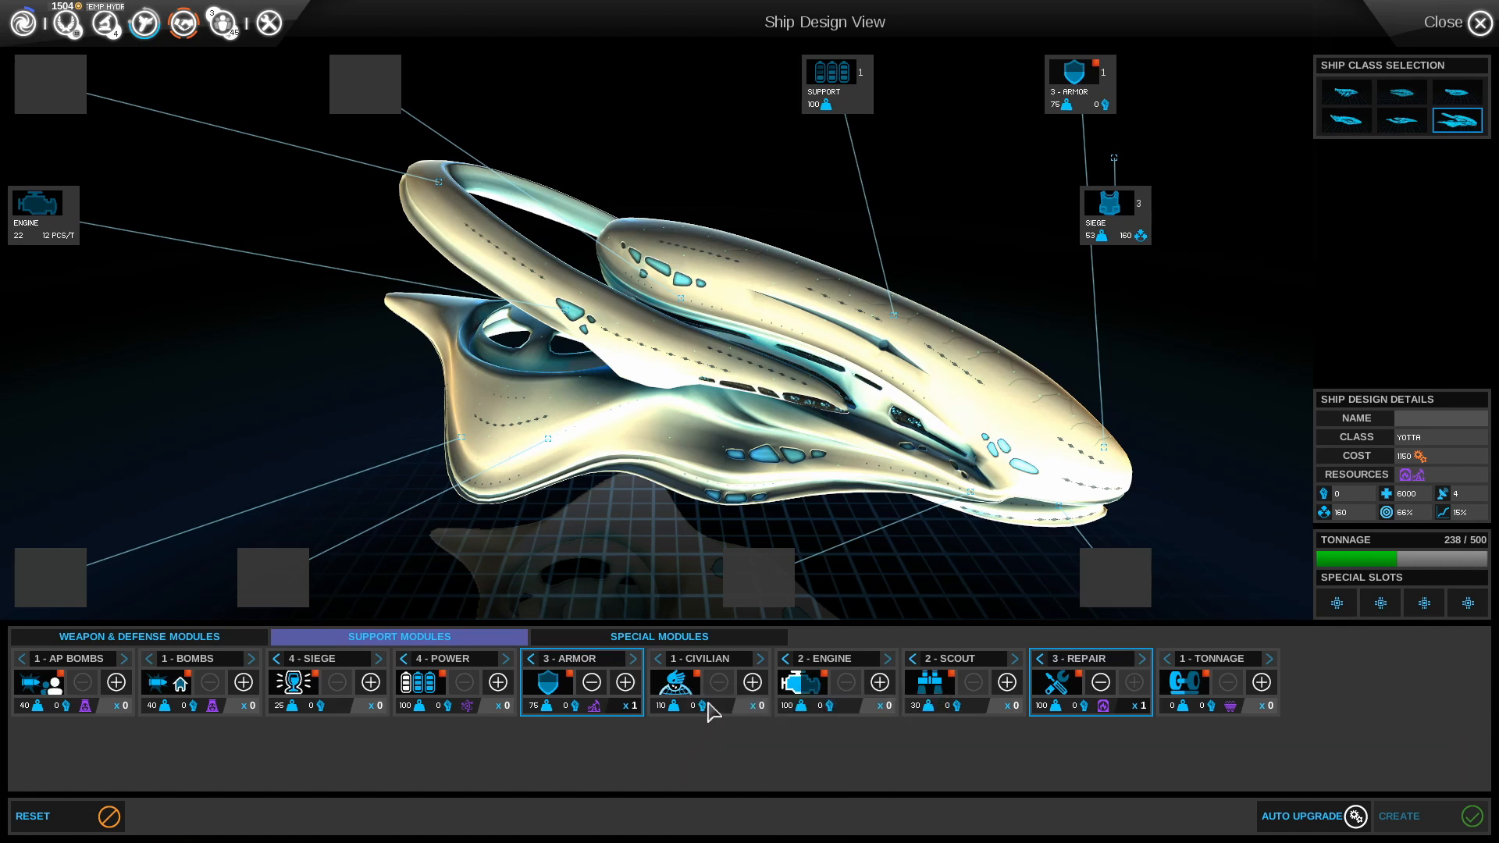
pyautogui.moveTo(874, 689)
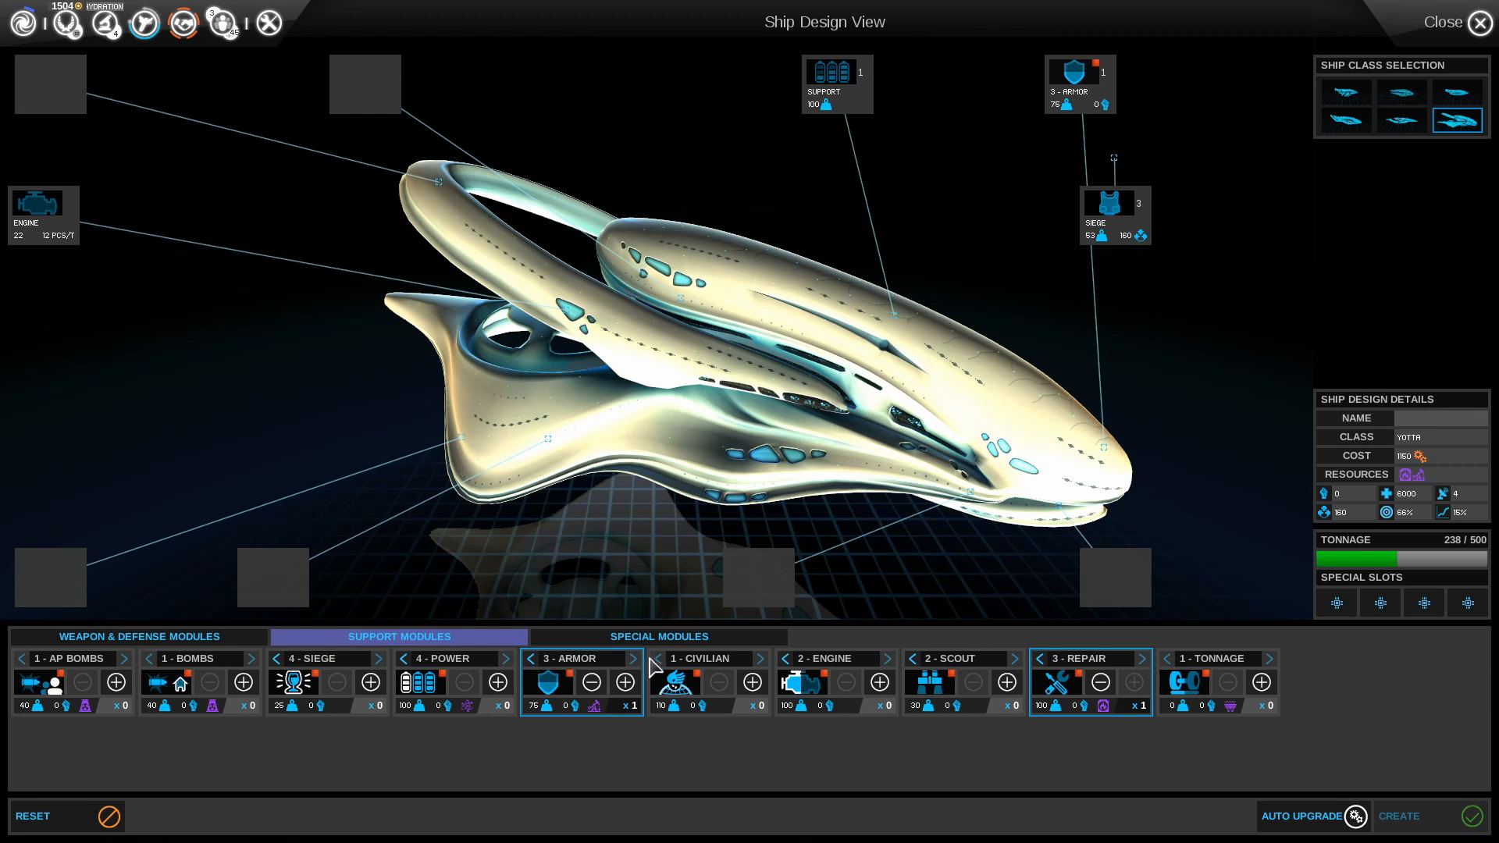
pyautogui.click(137, 637)
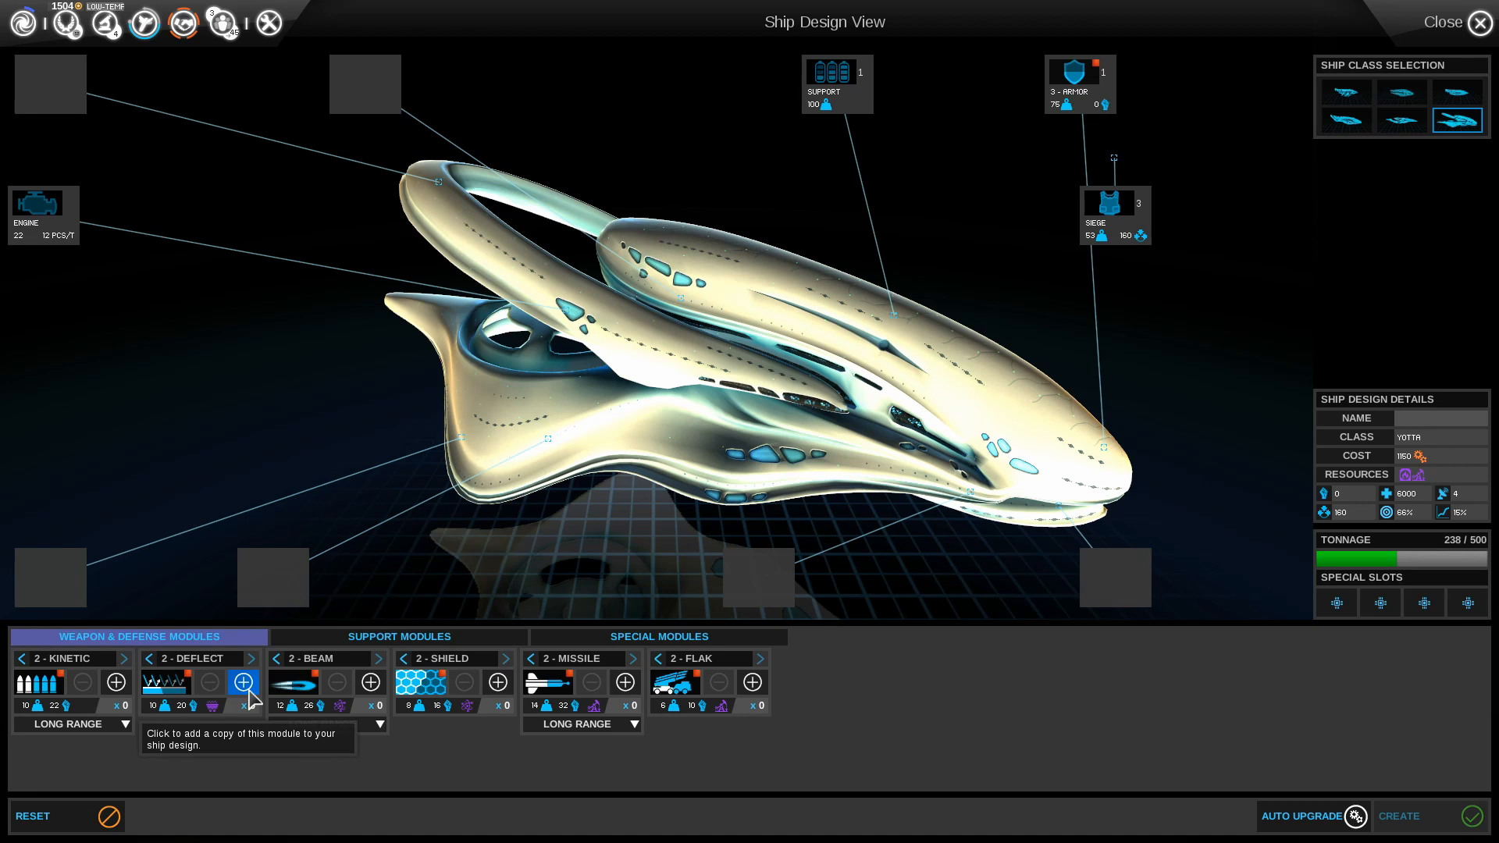
# Add two each of deflector, shield and flak modules, reaching 286/500 tonnage and cost 1239
pyautogui.click(243, 681)
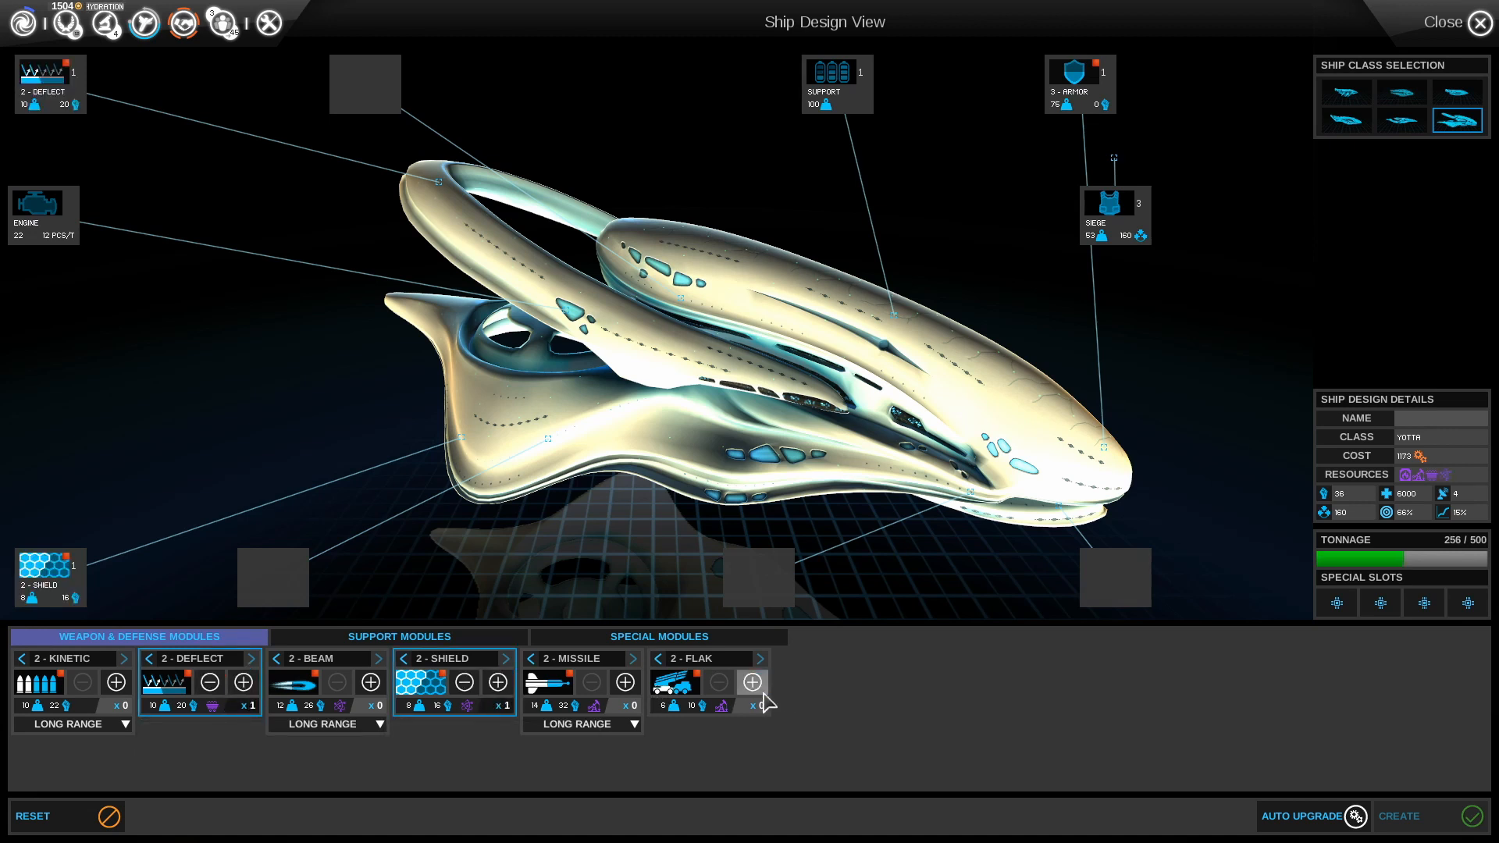
pyautogui.click(751, 682)
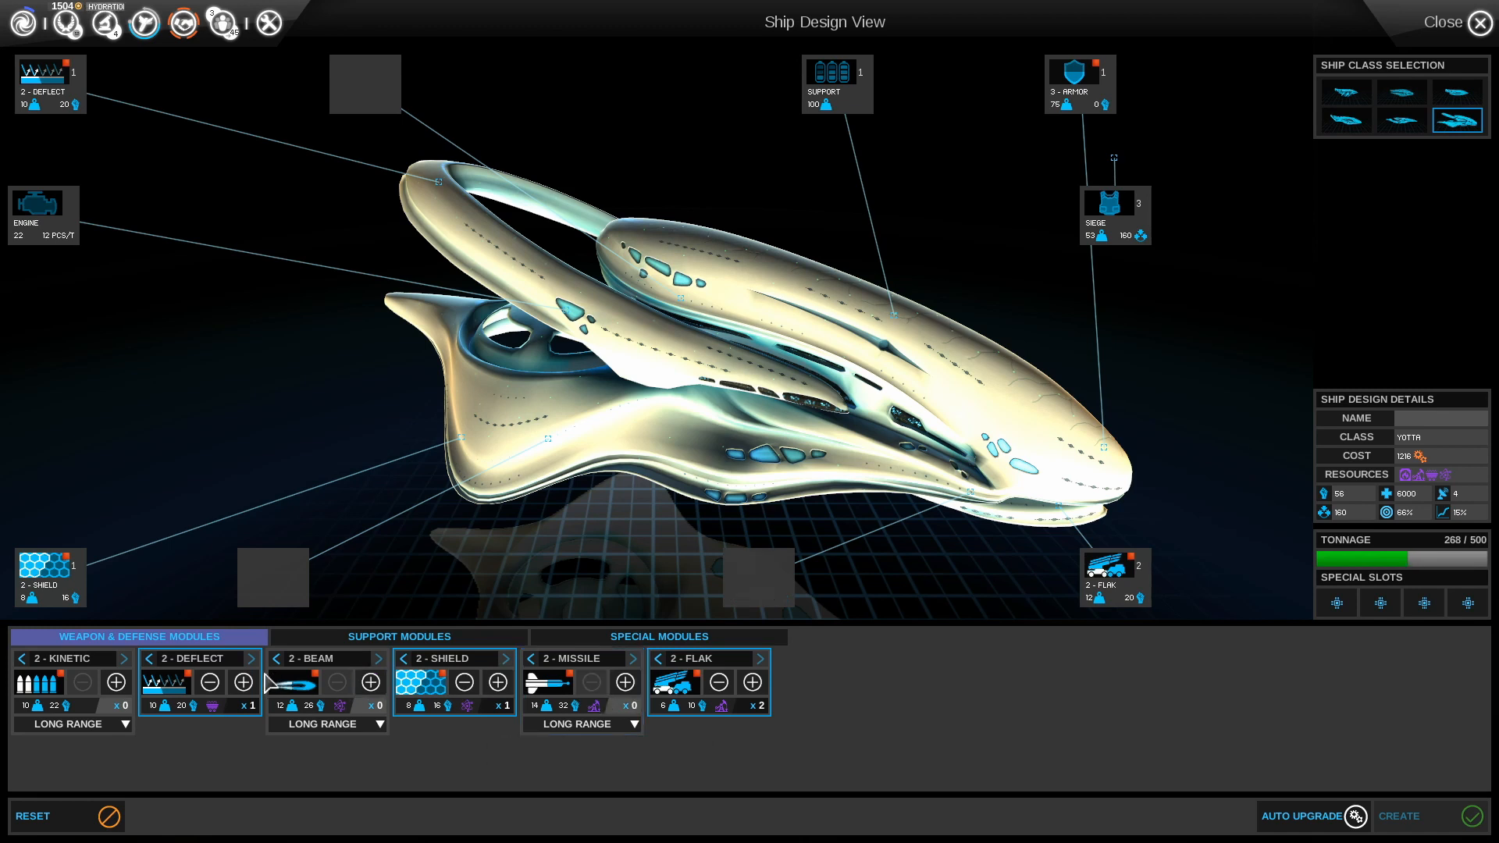
pyautogui.click(496, 681)
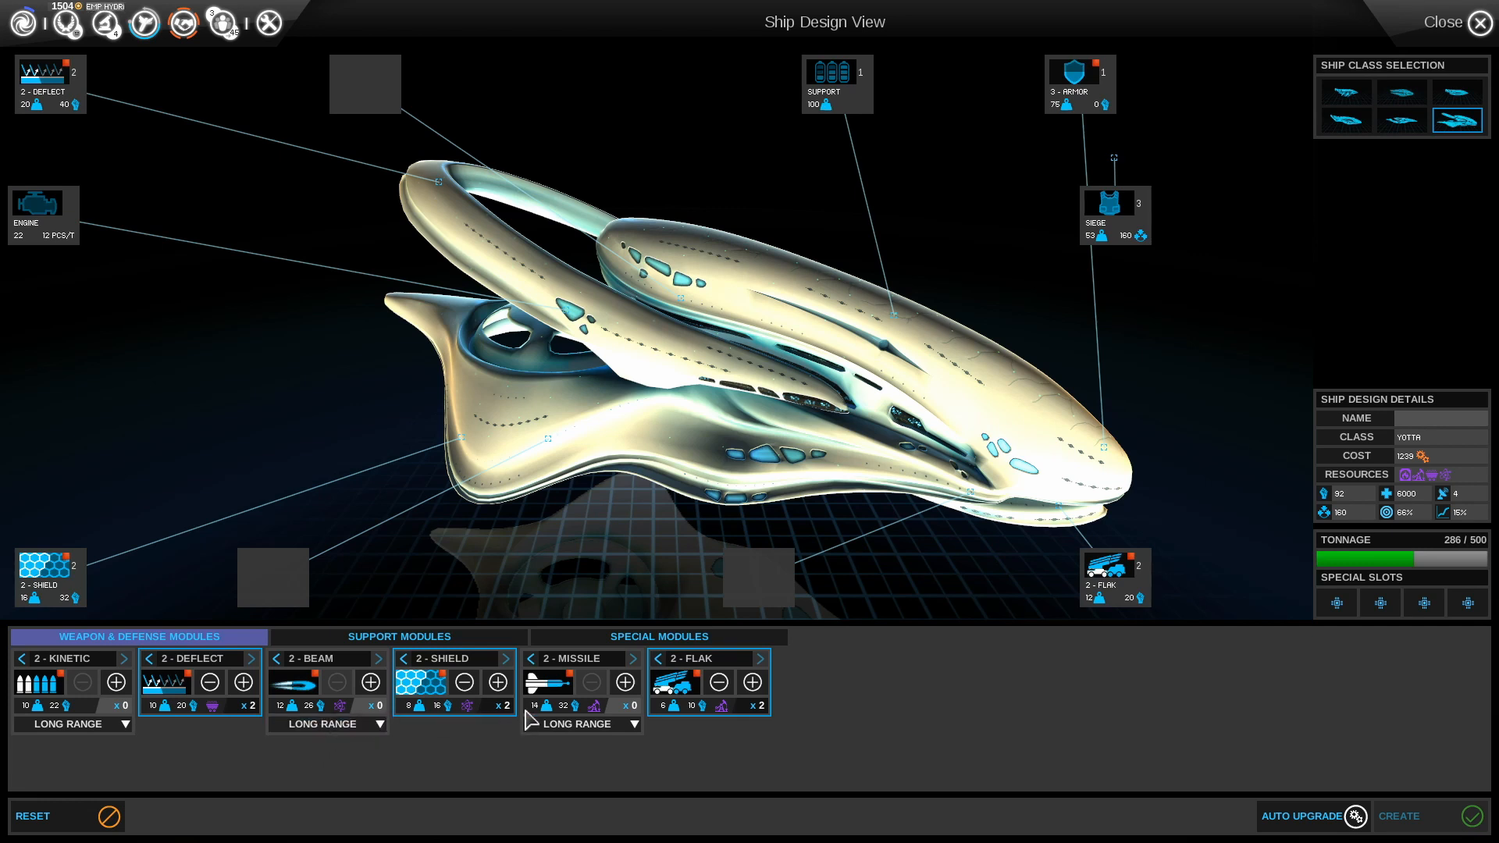
pyautogui.moveTo(553, 718)
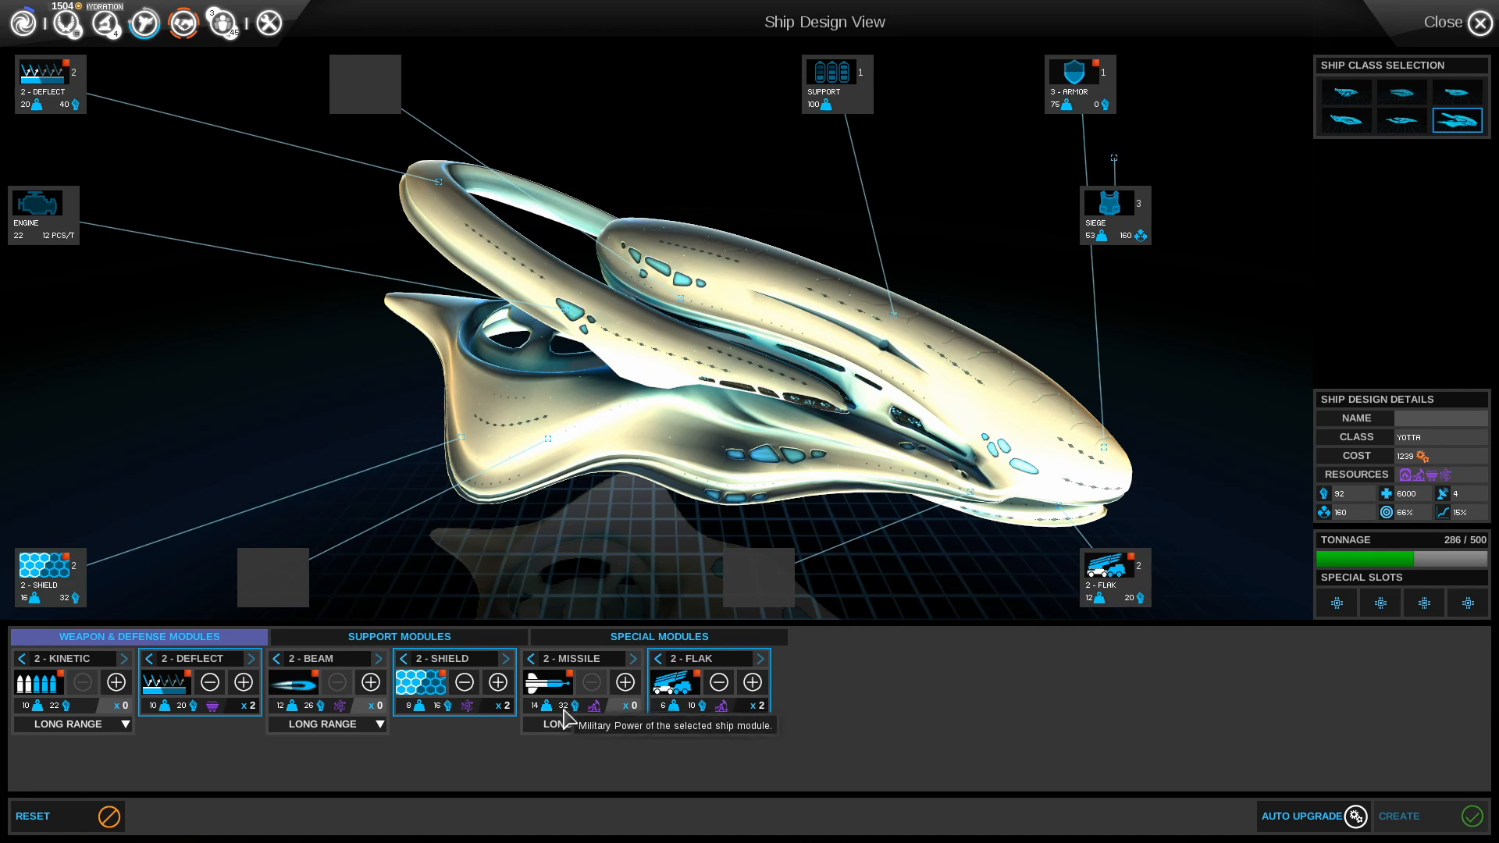
pyautogui.moveTo(234, 746)
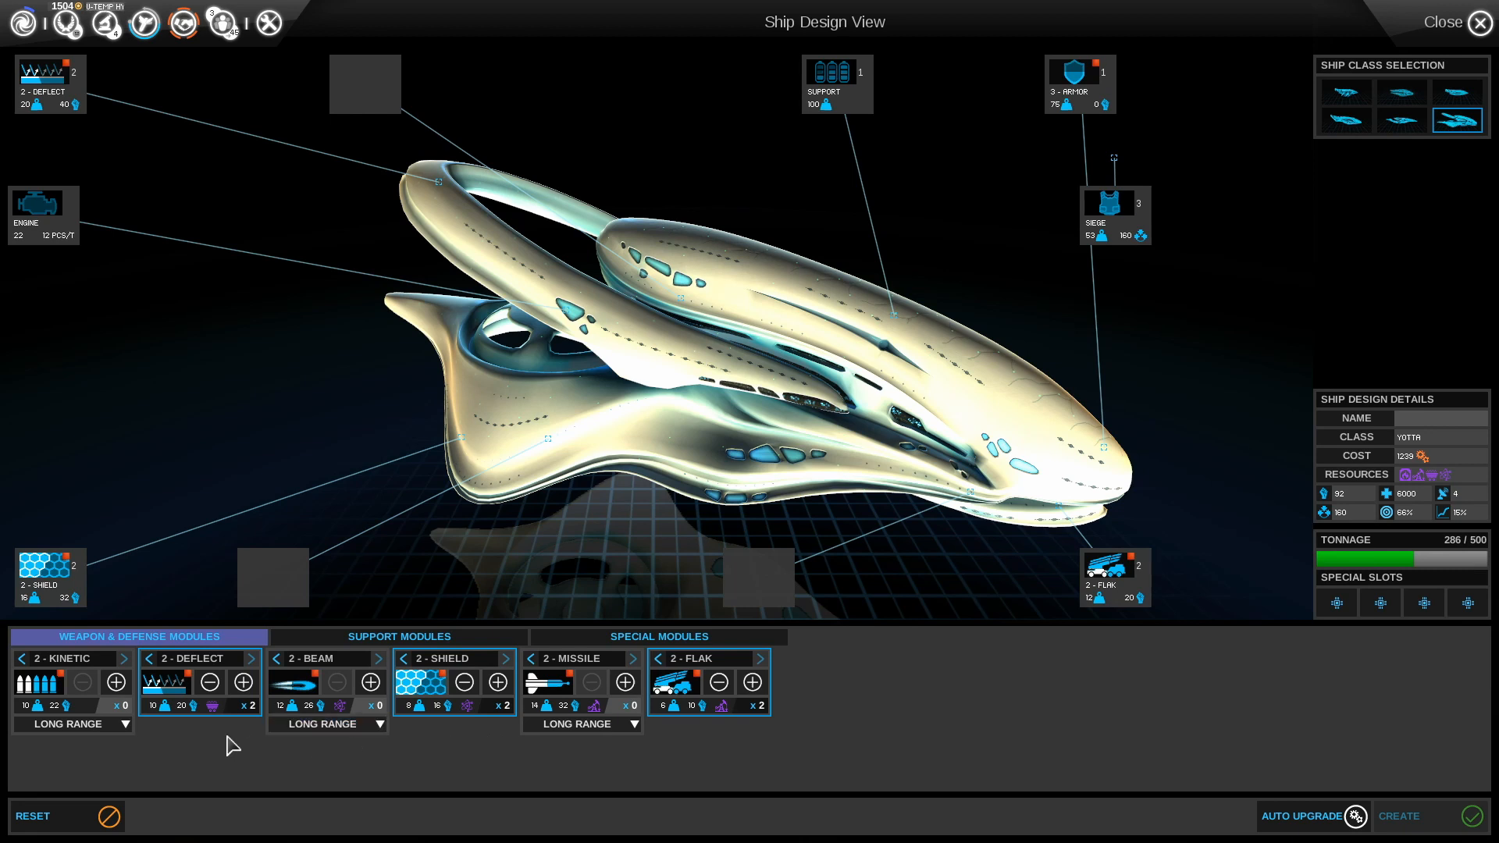
pyautogui.moveTo(72, 716)
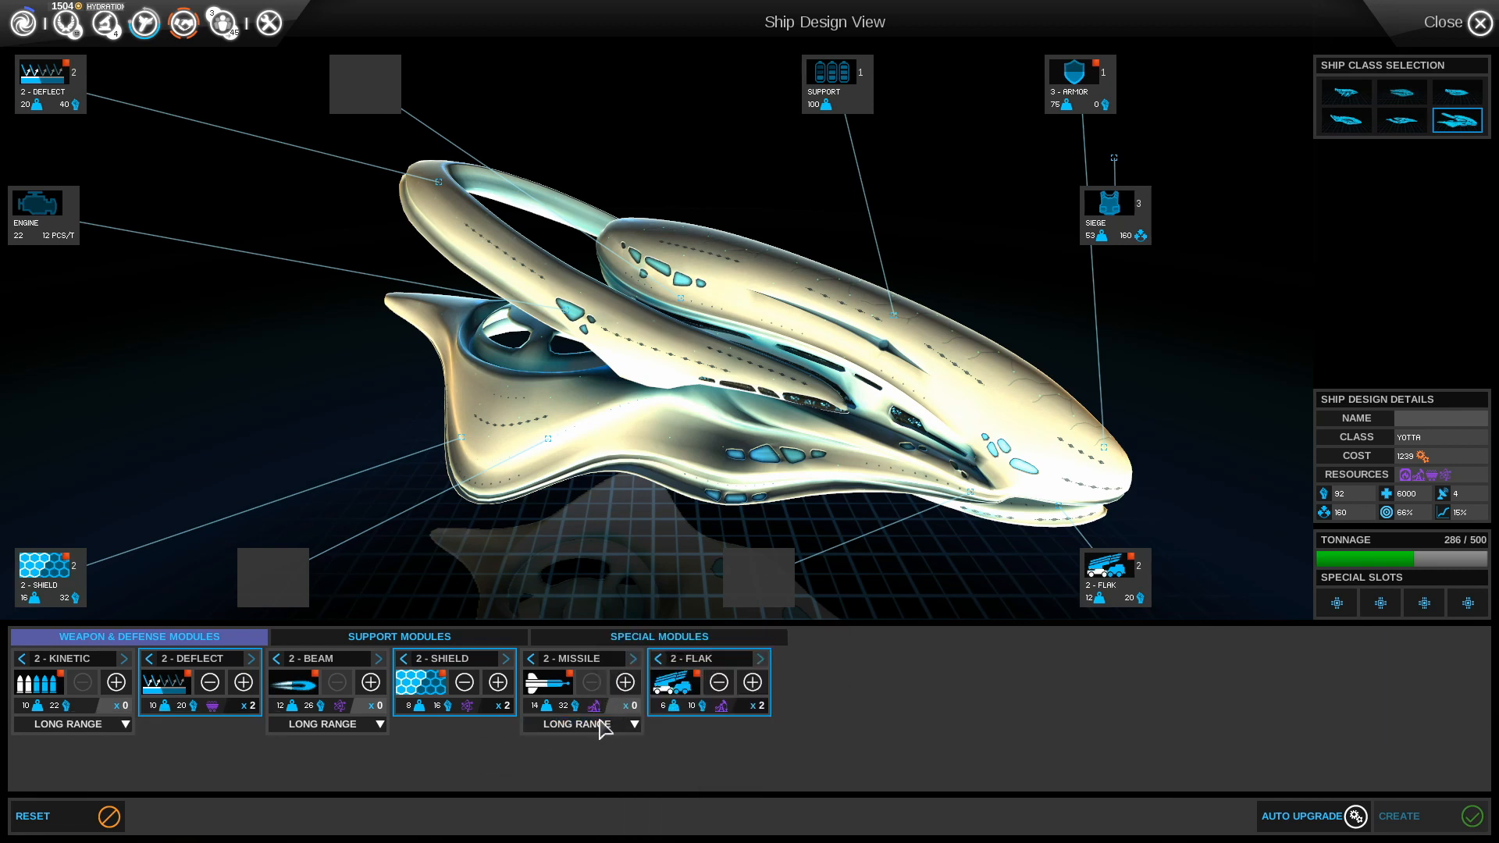
# Set the missile and beam modules' effective range to Medium Range
pyautogui.click(581, 724)
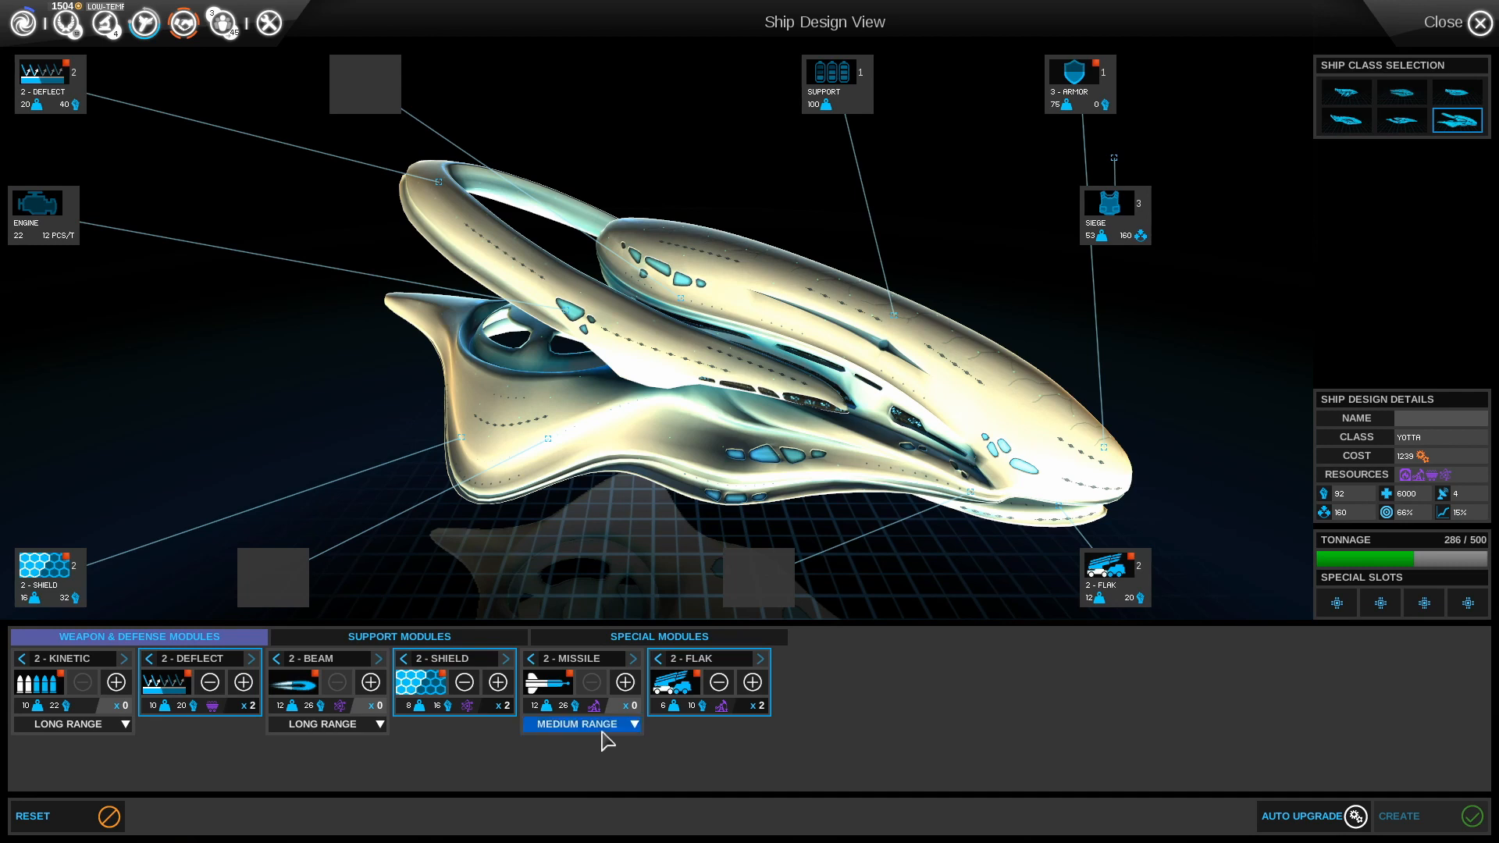
pyautogui.click(582, 724)
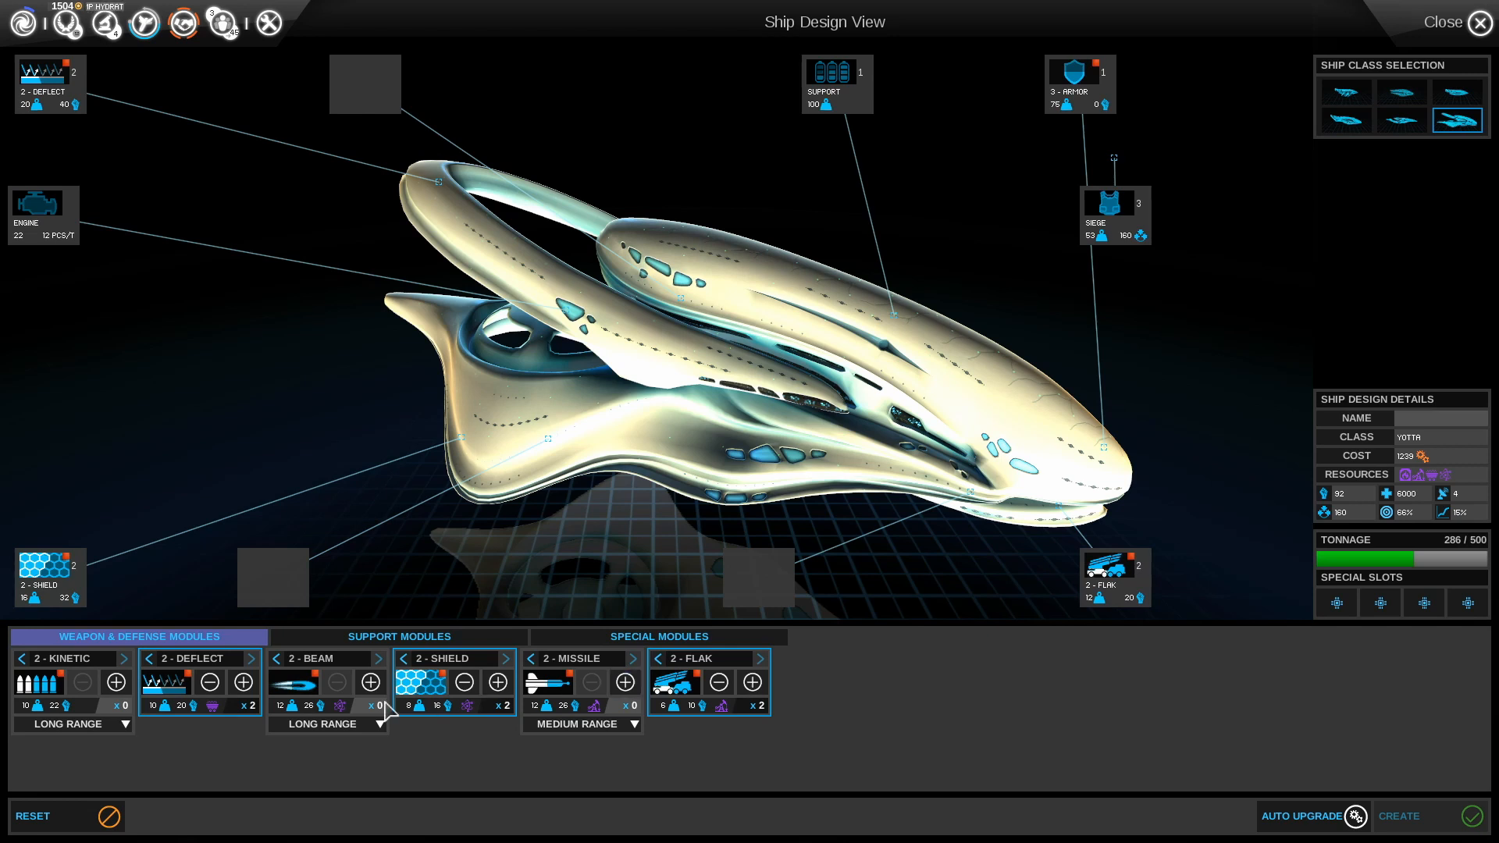
pyautogui.click(327, 723)
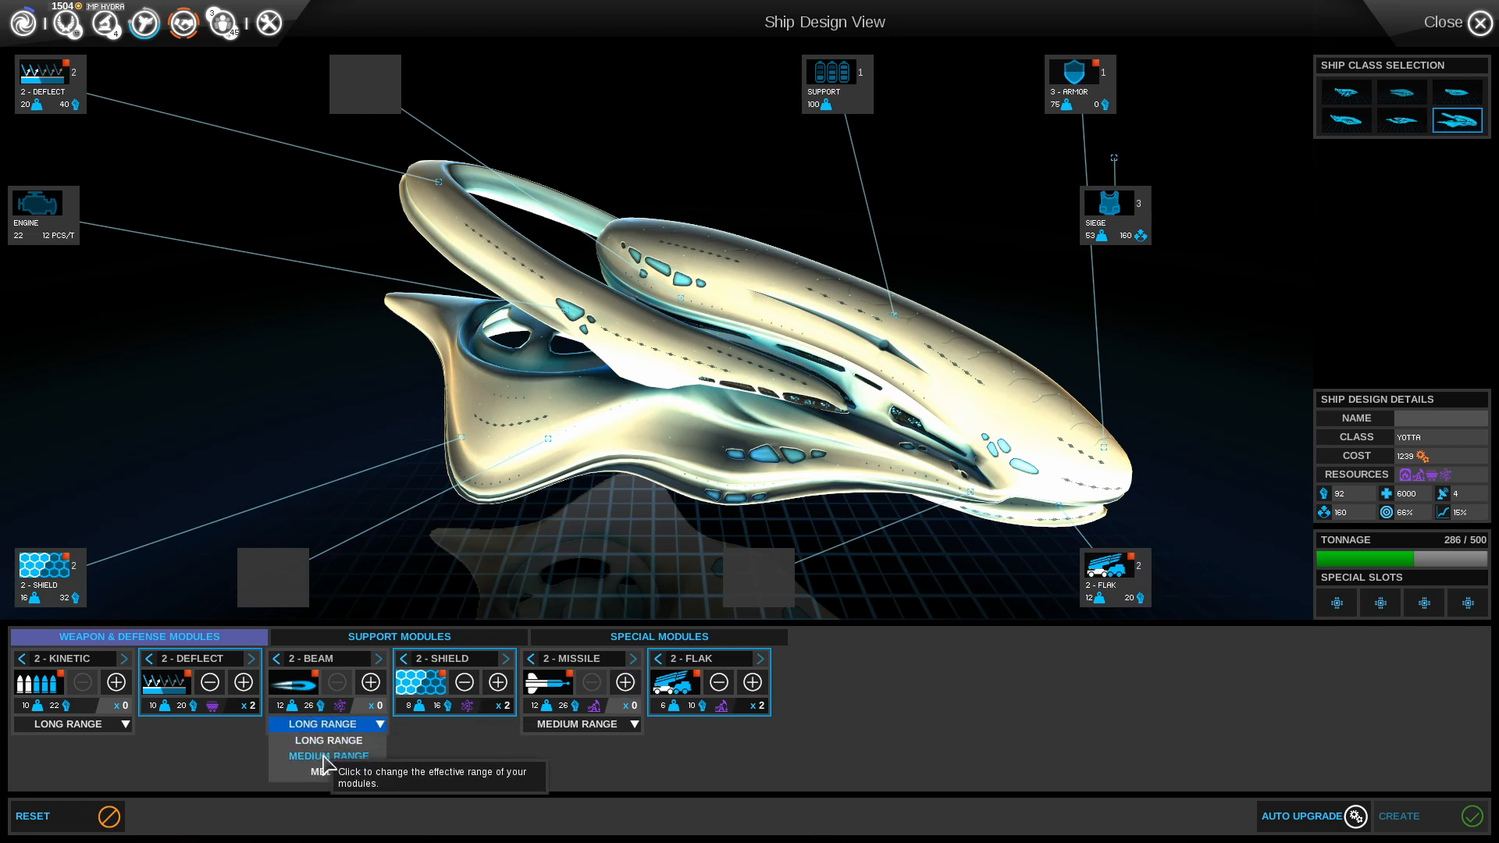
pyautogui.click(328, 755)
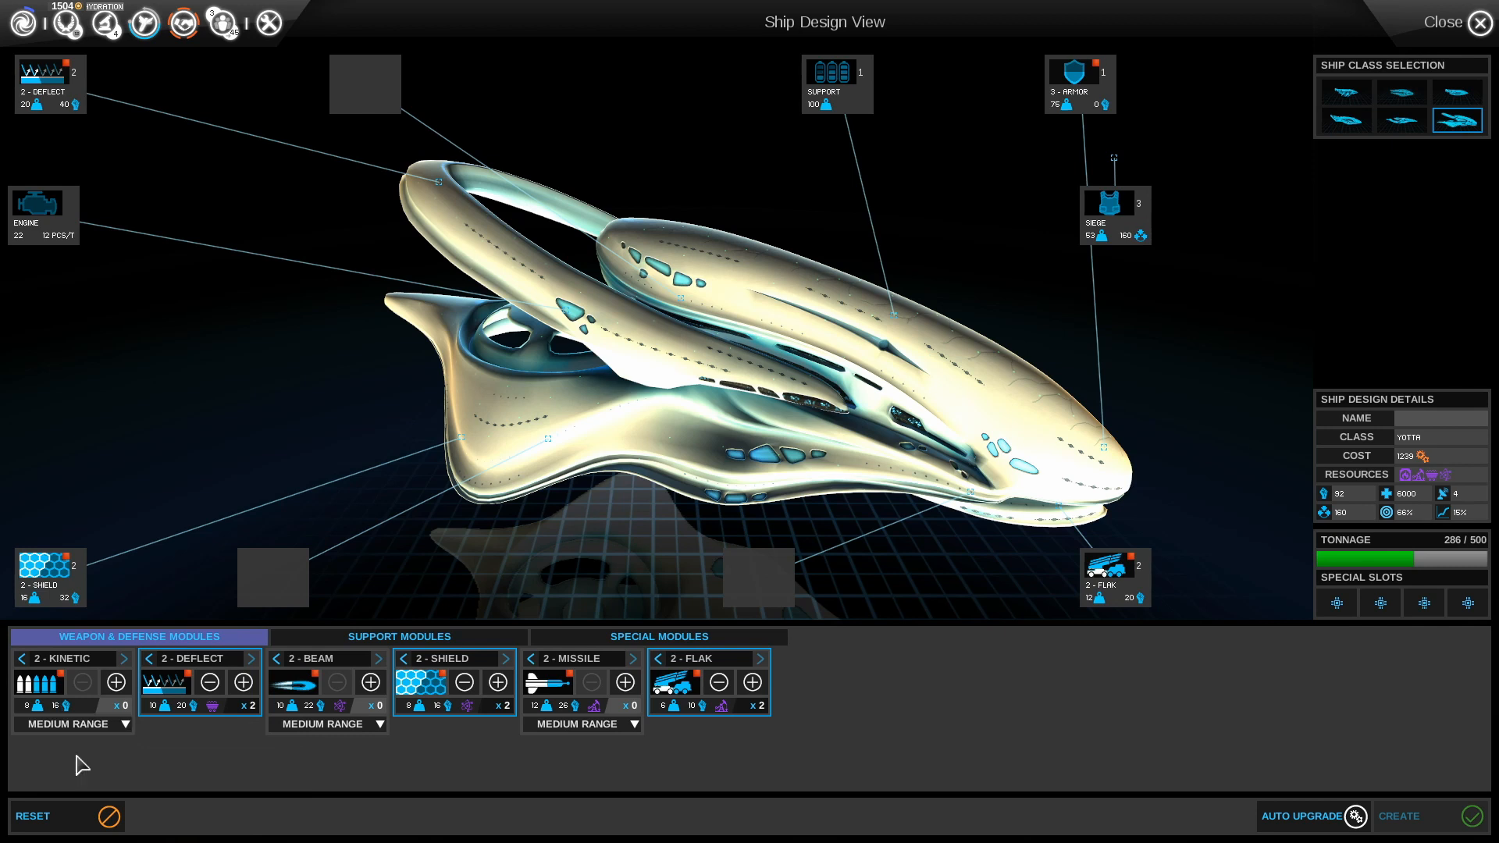
pyautogui.moveTo(71, 699)
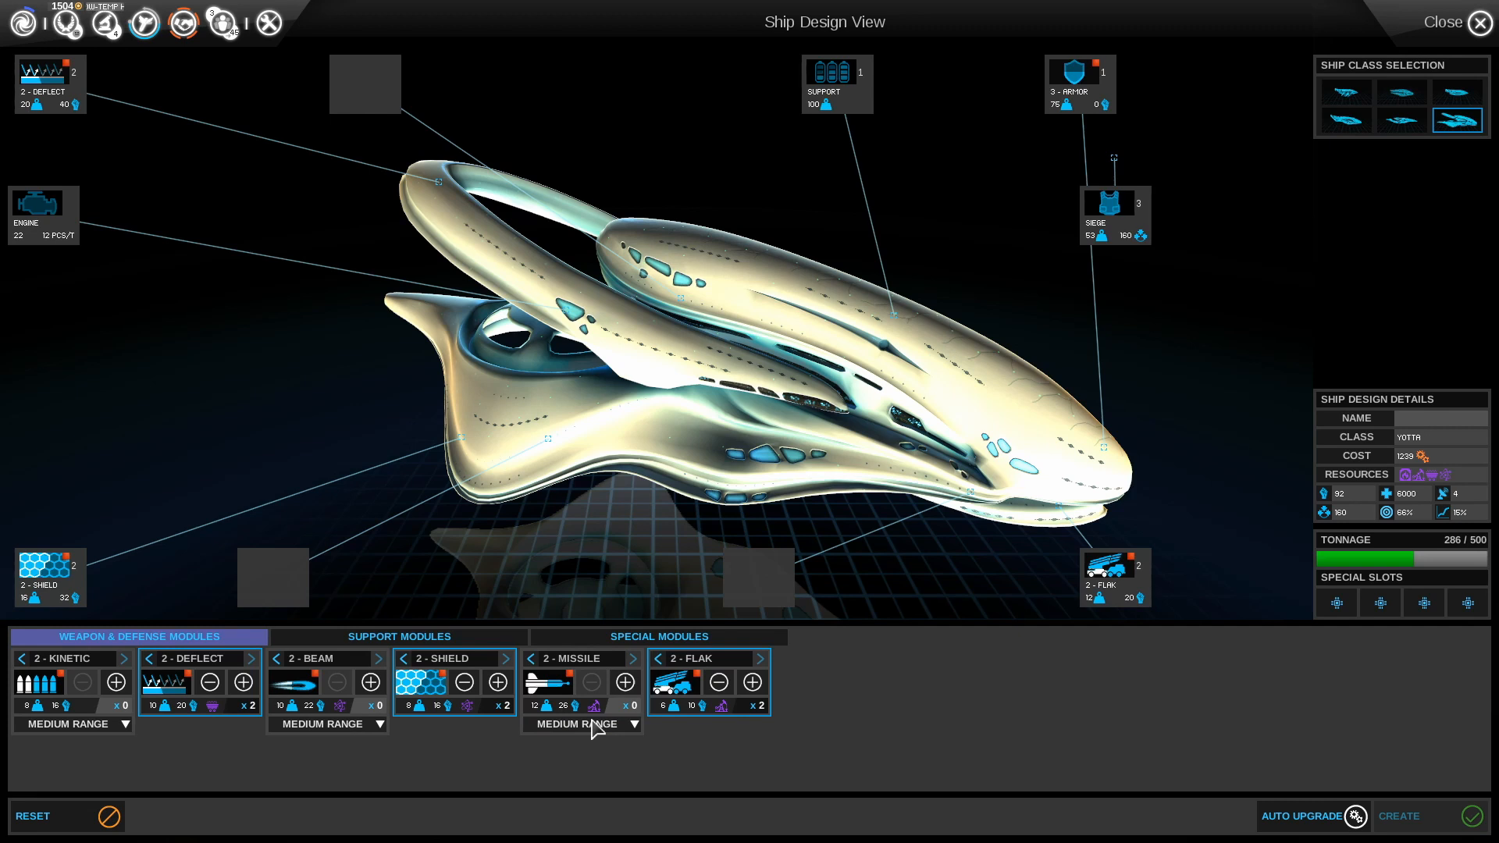
pyautogui.moveTo(574, 717)
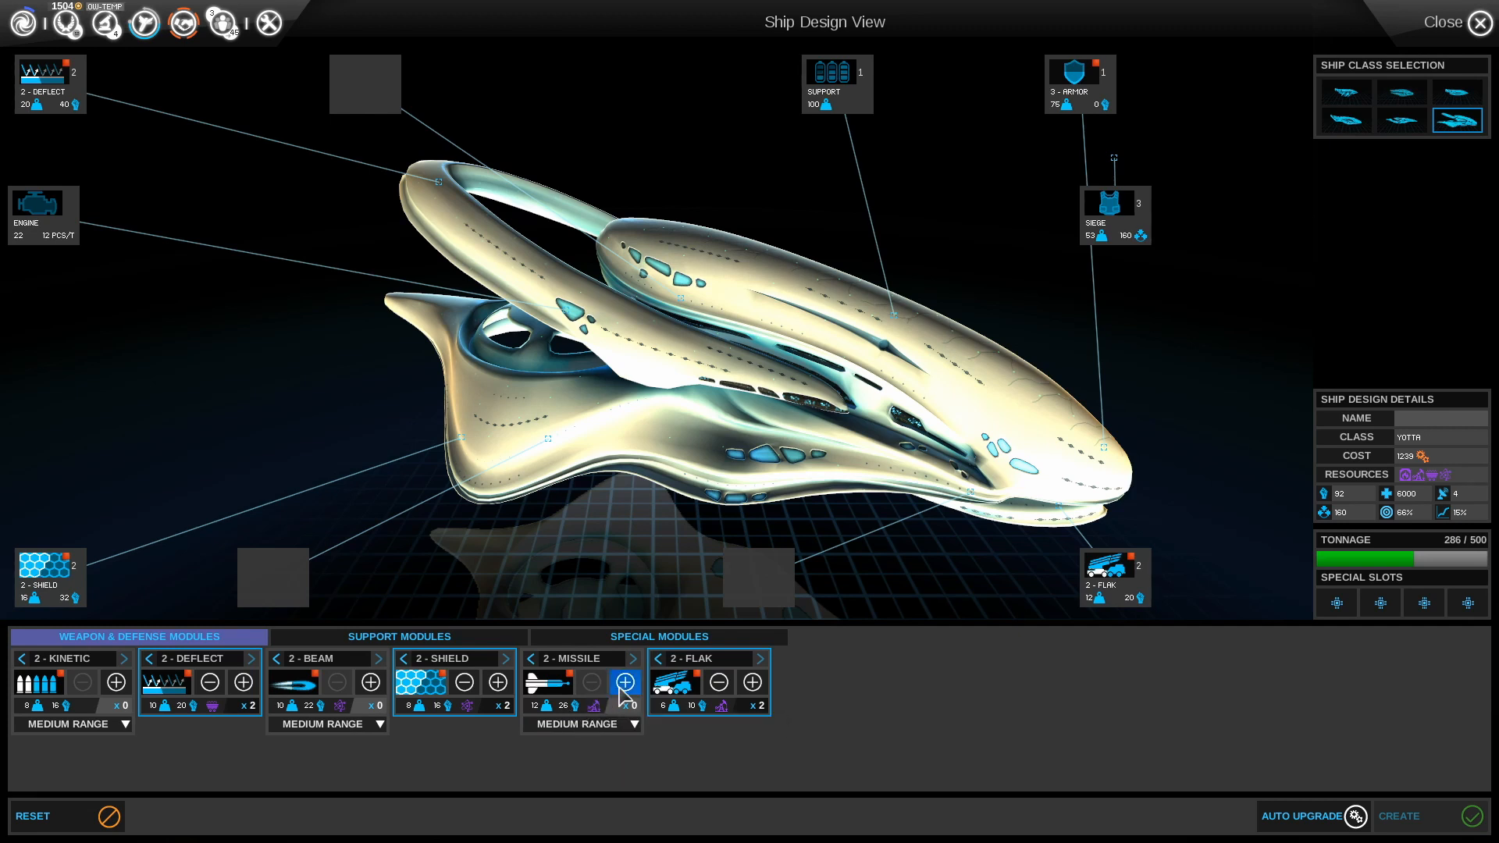
# Add missile modules up to x17 and one beam module, reaching 500/500 tonnage
pyautogui.click(626, 682)
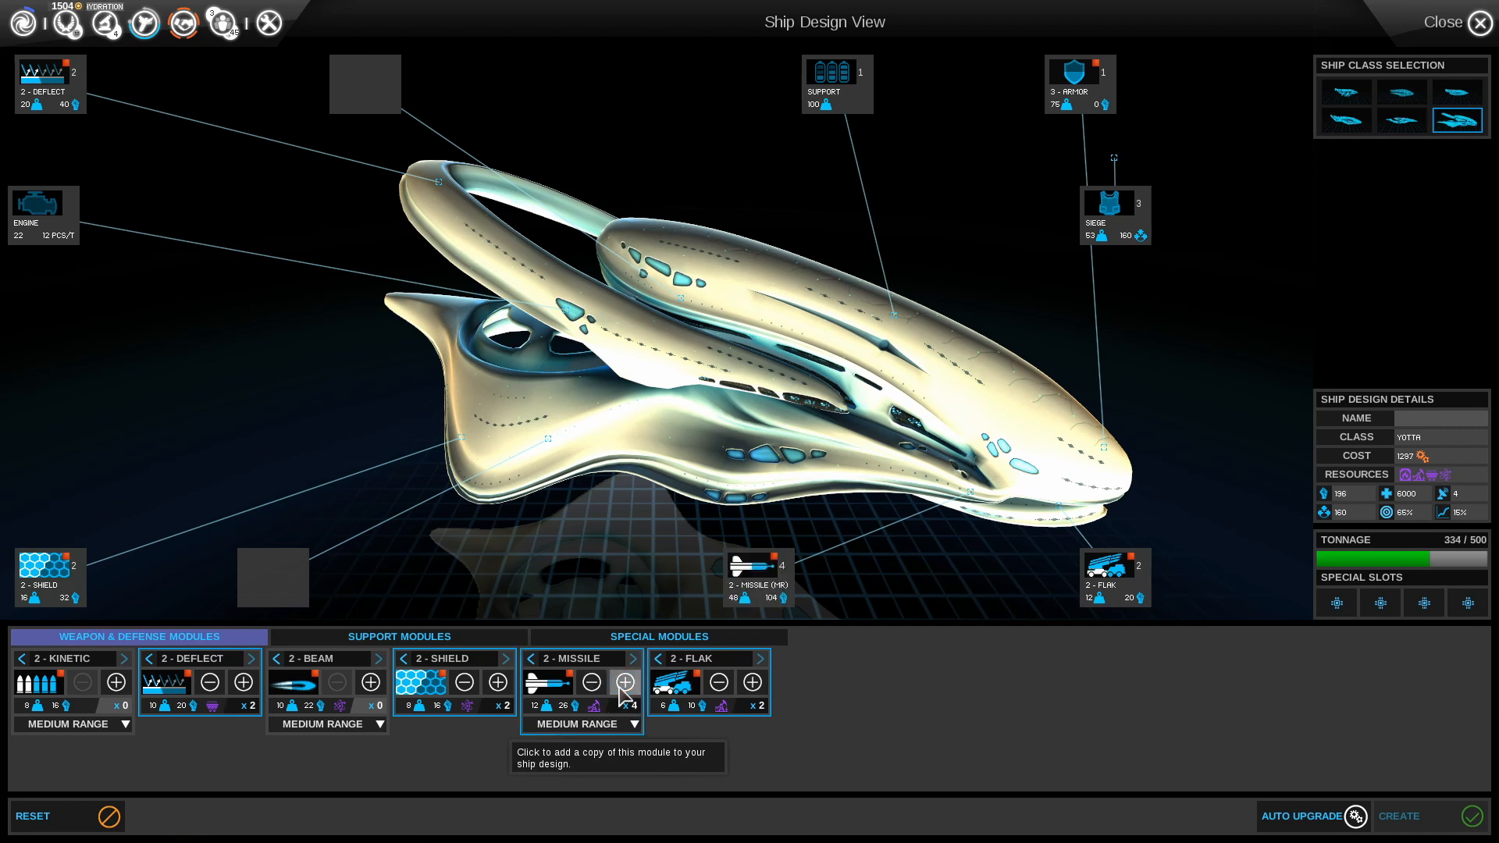
pyautogui.click(625, 682)
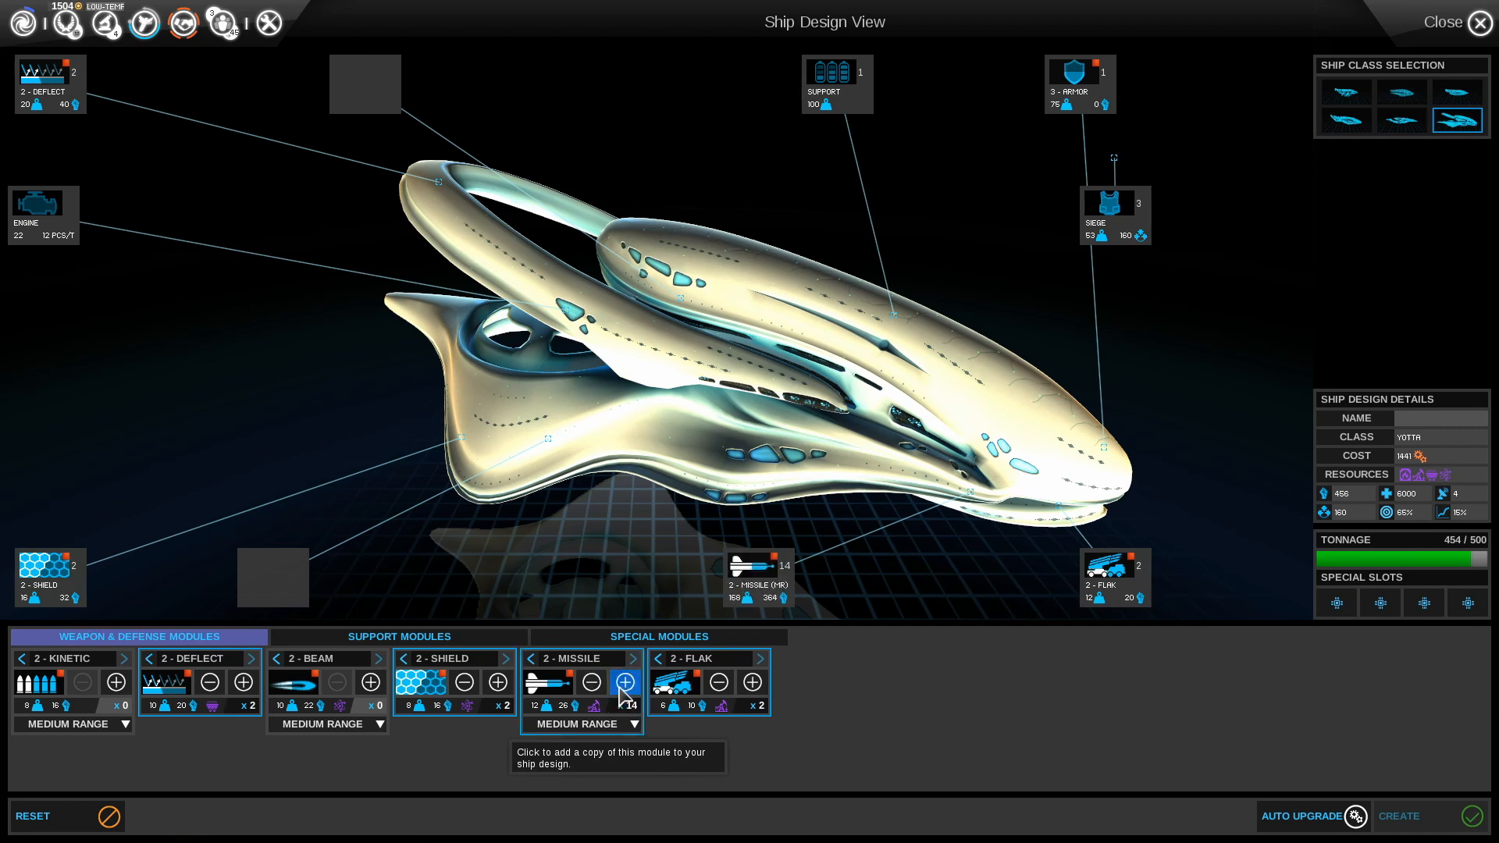
pyautogui.click(626, 682)
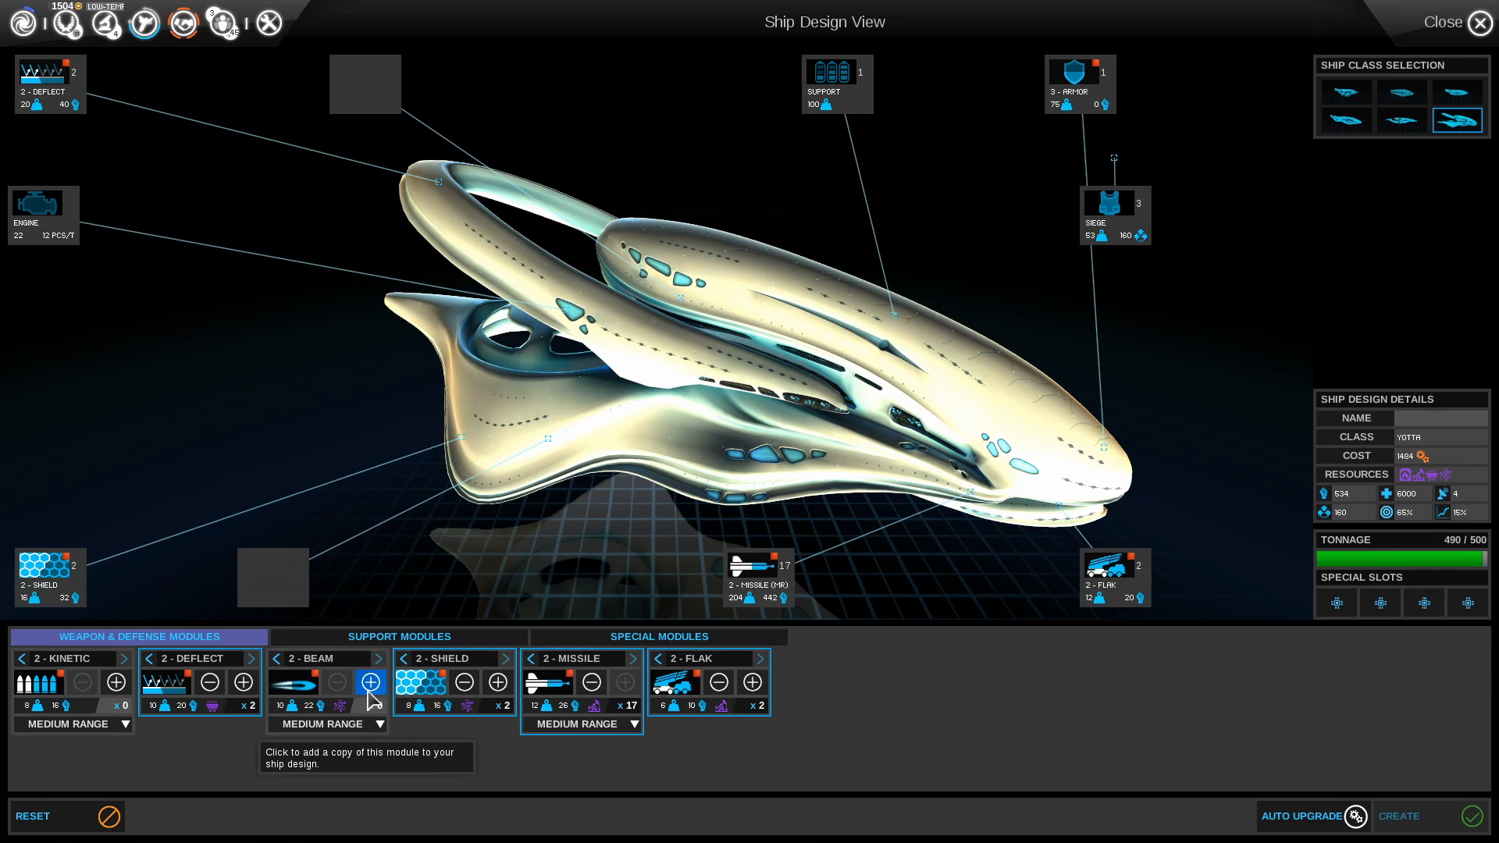
pyautogui.click(370, 682)
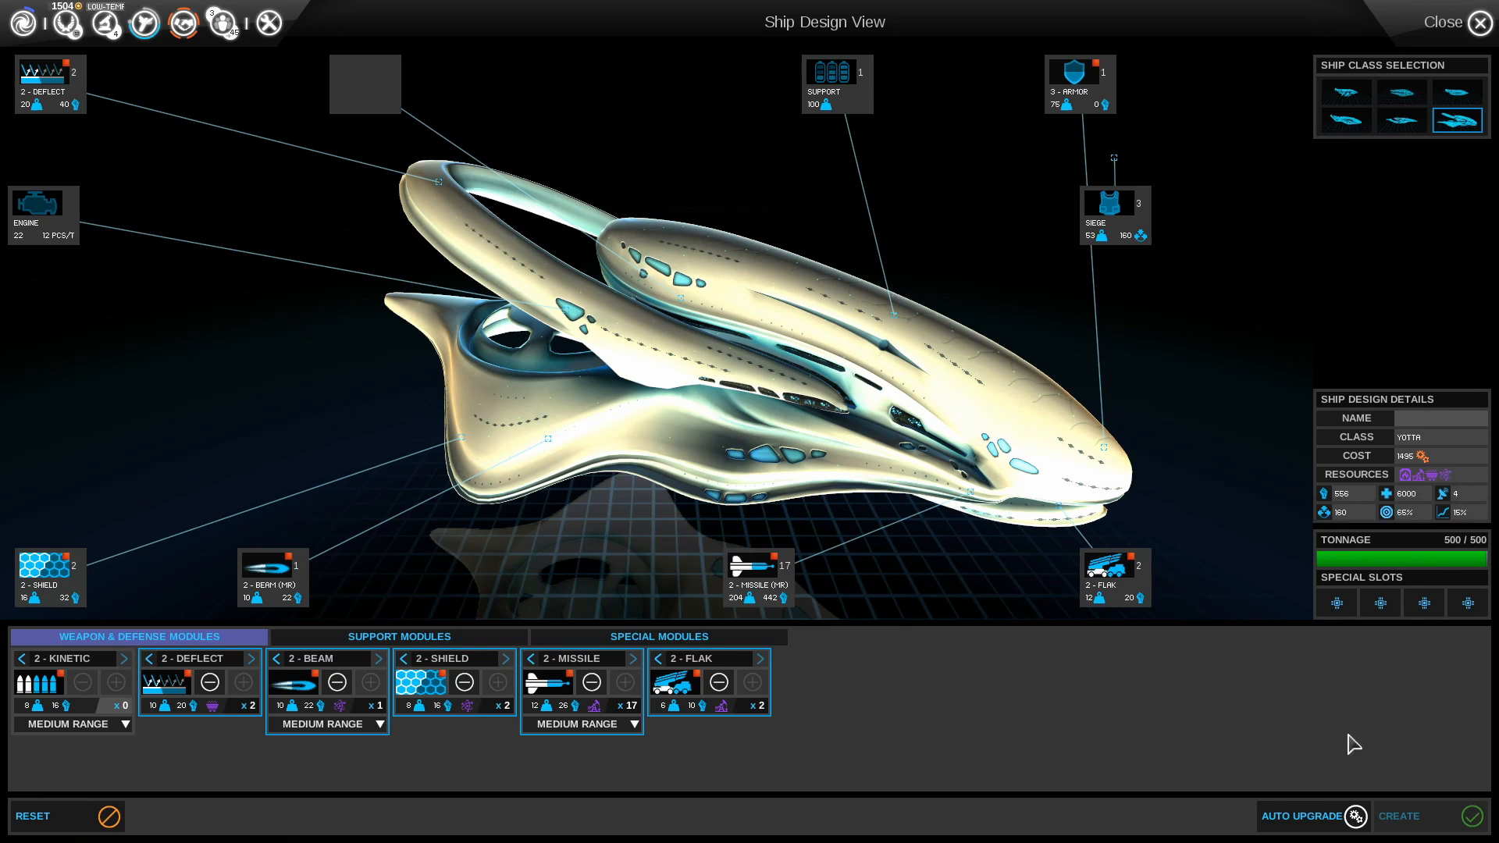
pyautogui.click(1438, 417)
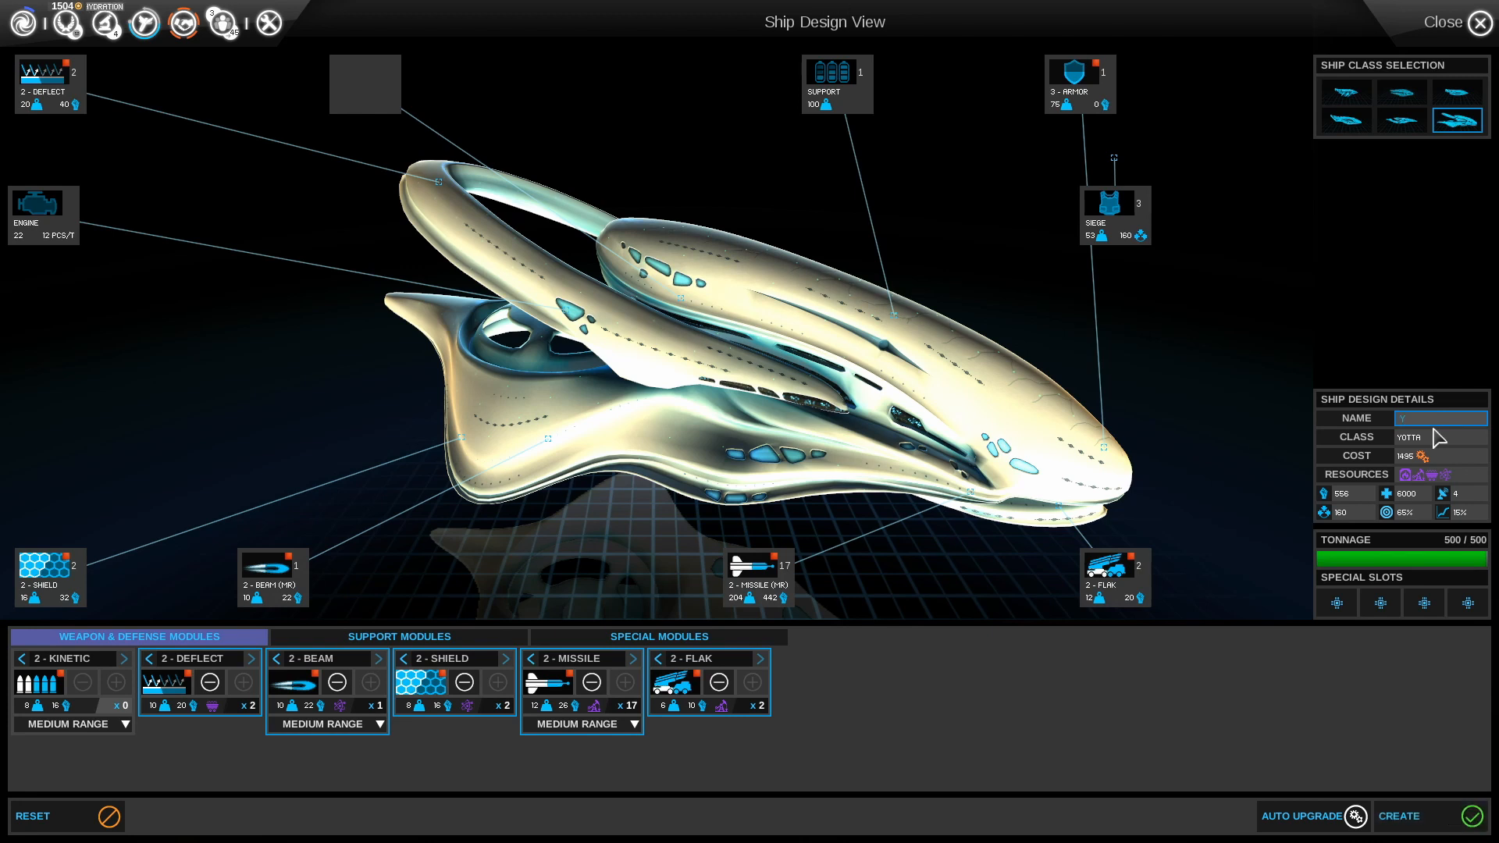
# Type the design name 'Yotta Face'
pyautogui.write('Yotta Fac')
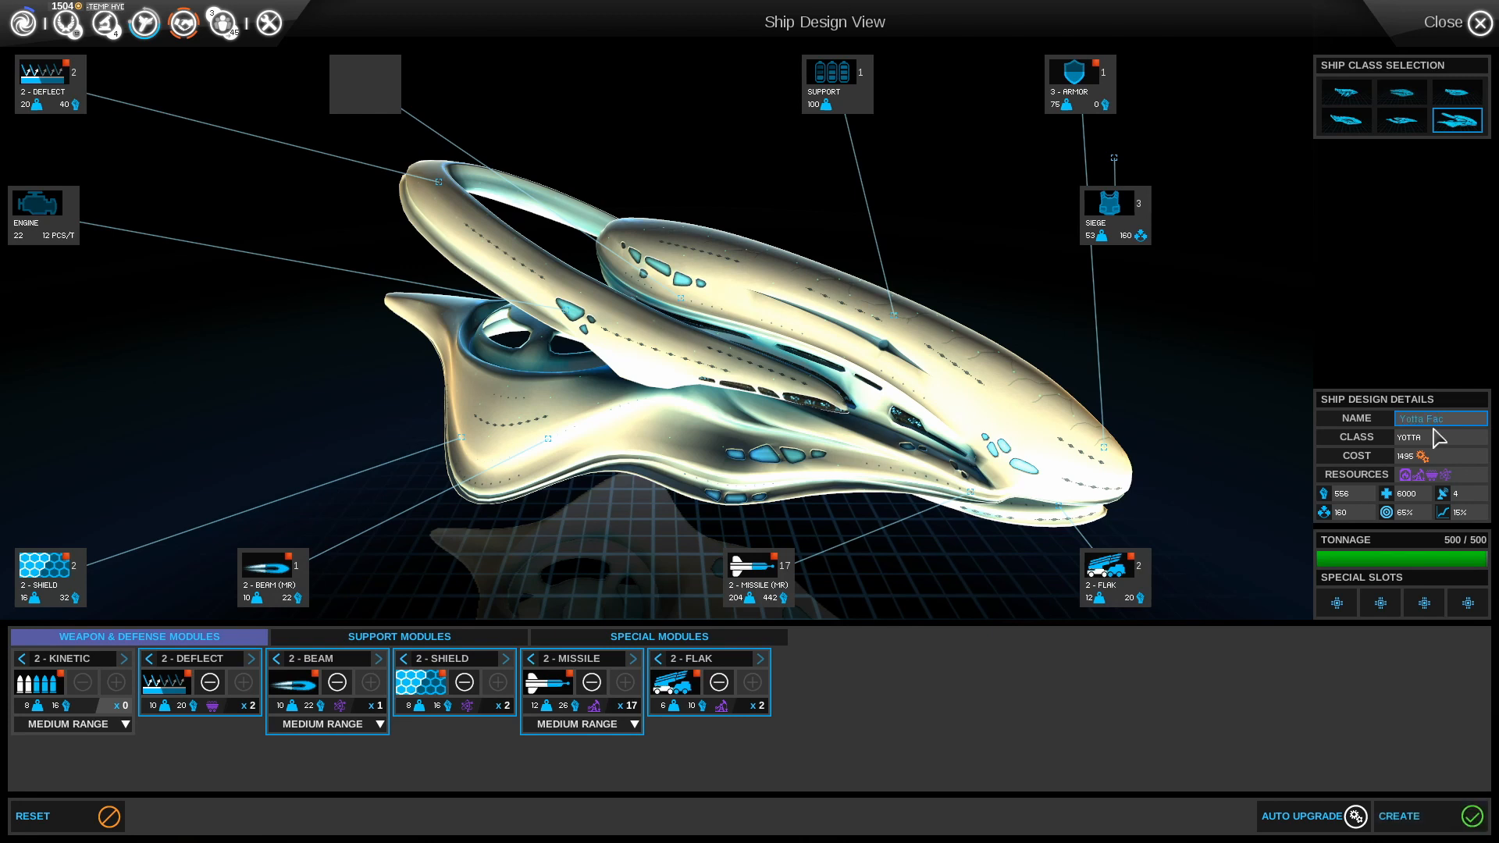
pyautogui.write('e')
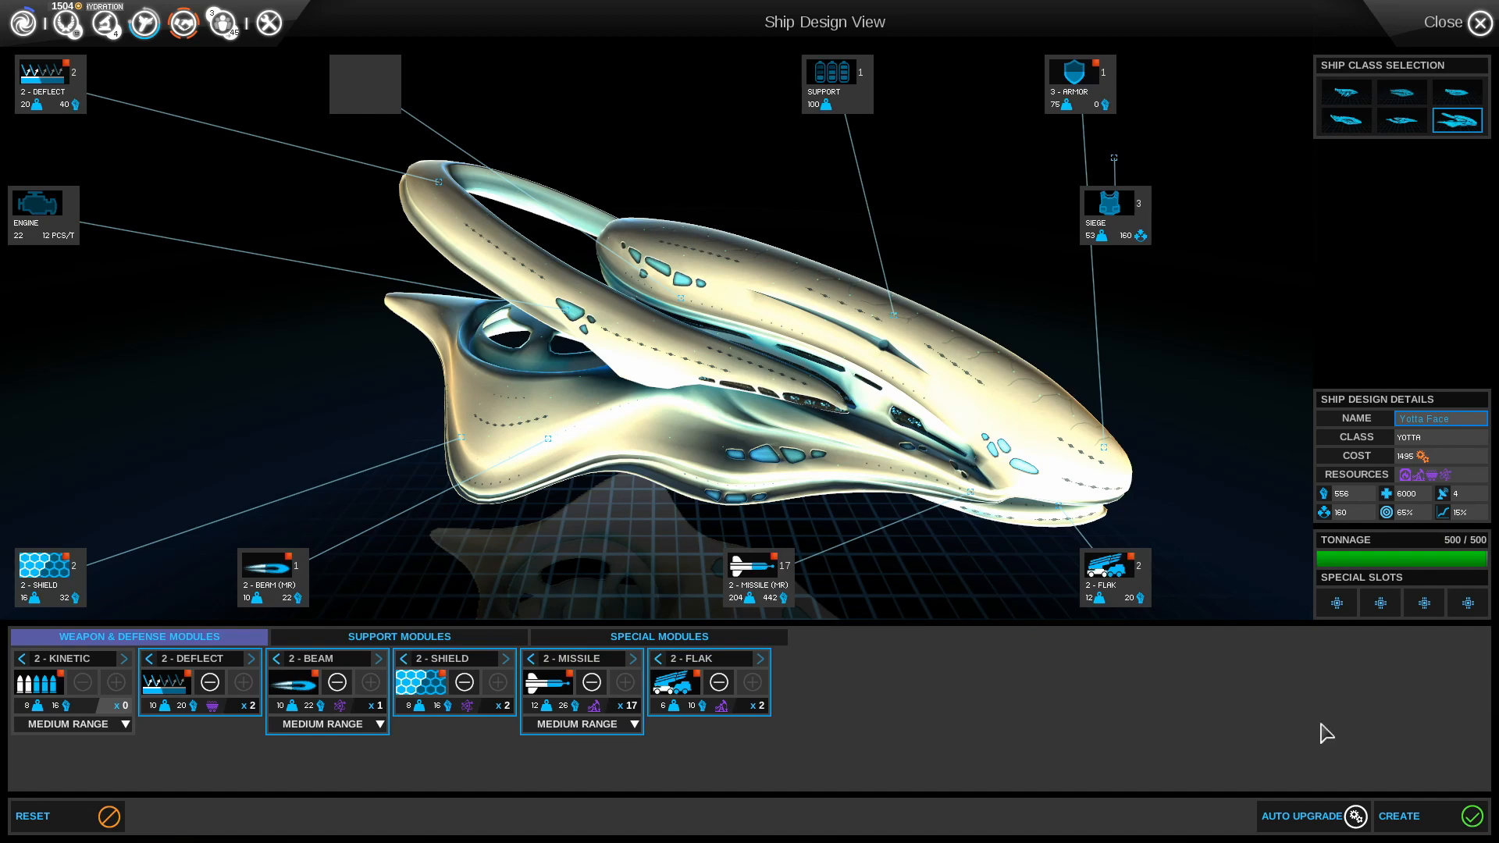
pyautogui.moveTo(1437, 825)
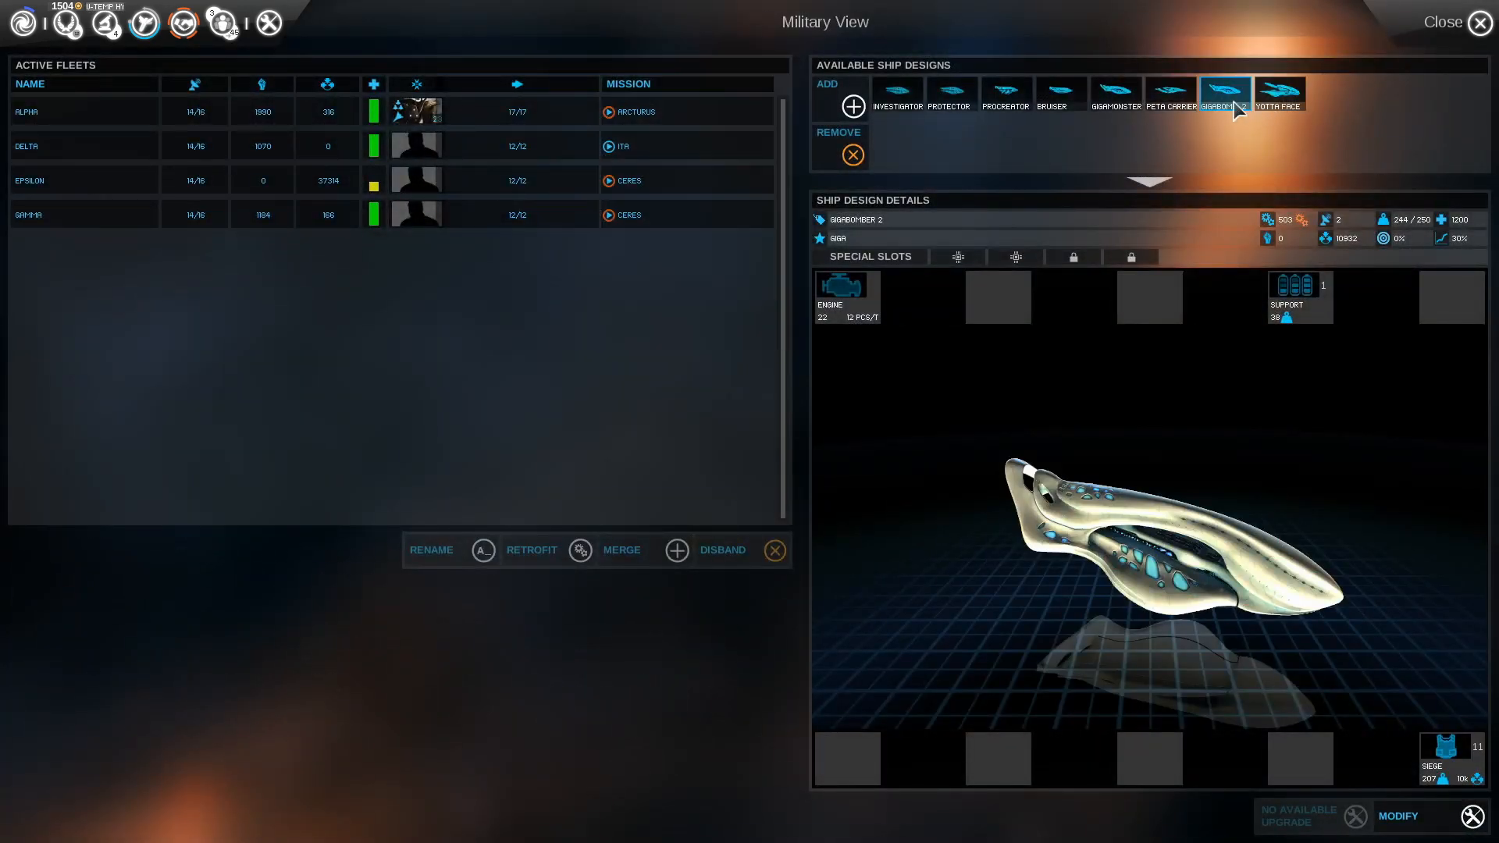
# Select the Yotta Face thumbnail and compare it with neighbouring design thumbnails
pyautogui.click(1169, 93)
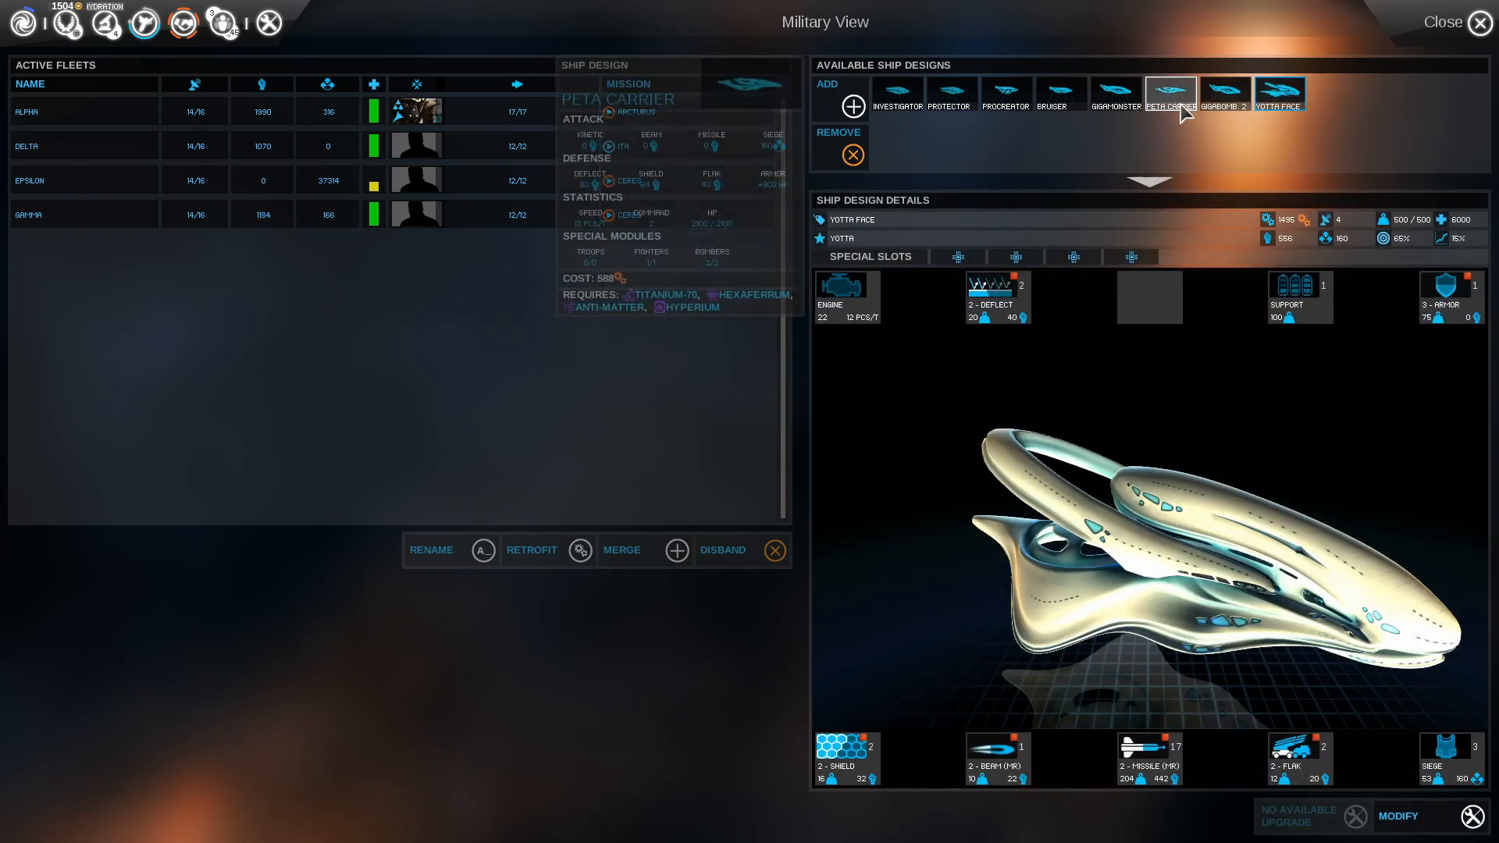
pyautogui.click(1277, 94)
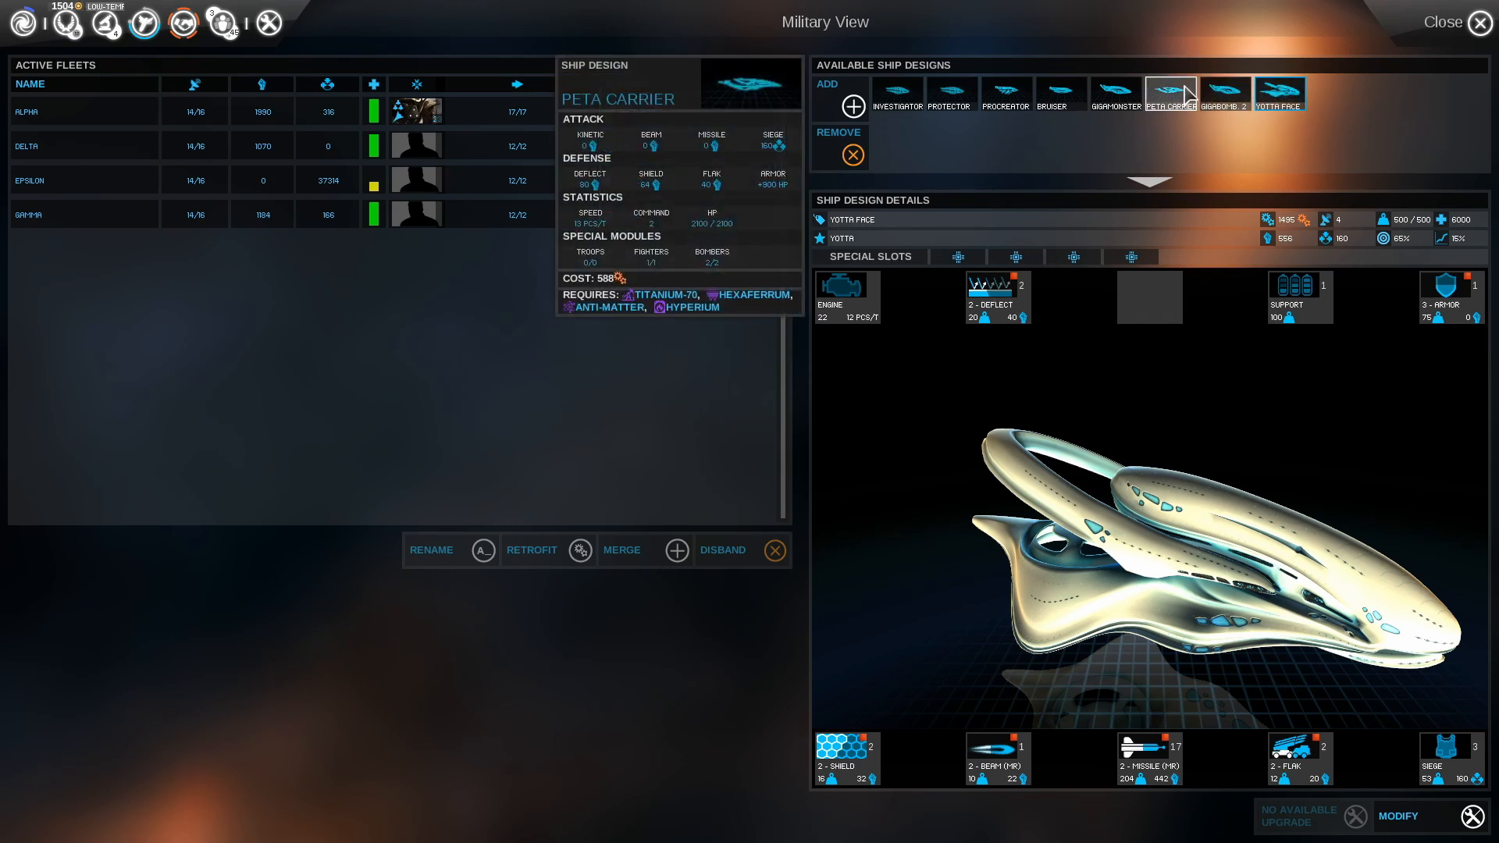
pyautogui.click(1278, 94)
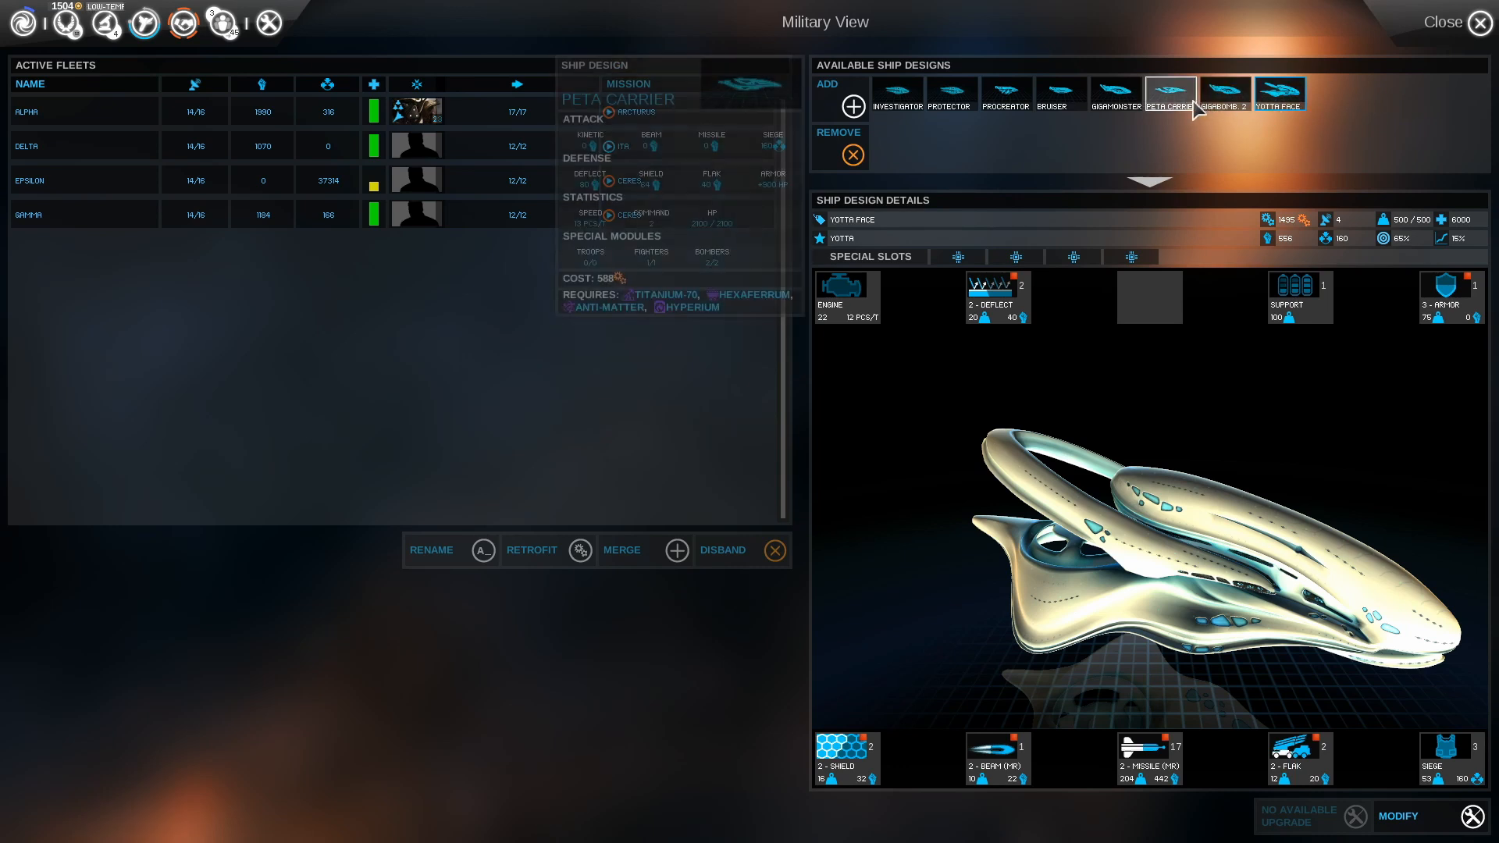
pyautogui.click(1113, 94)
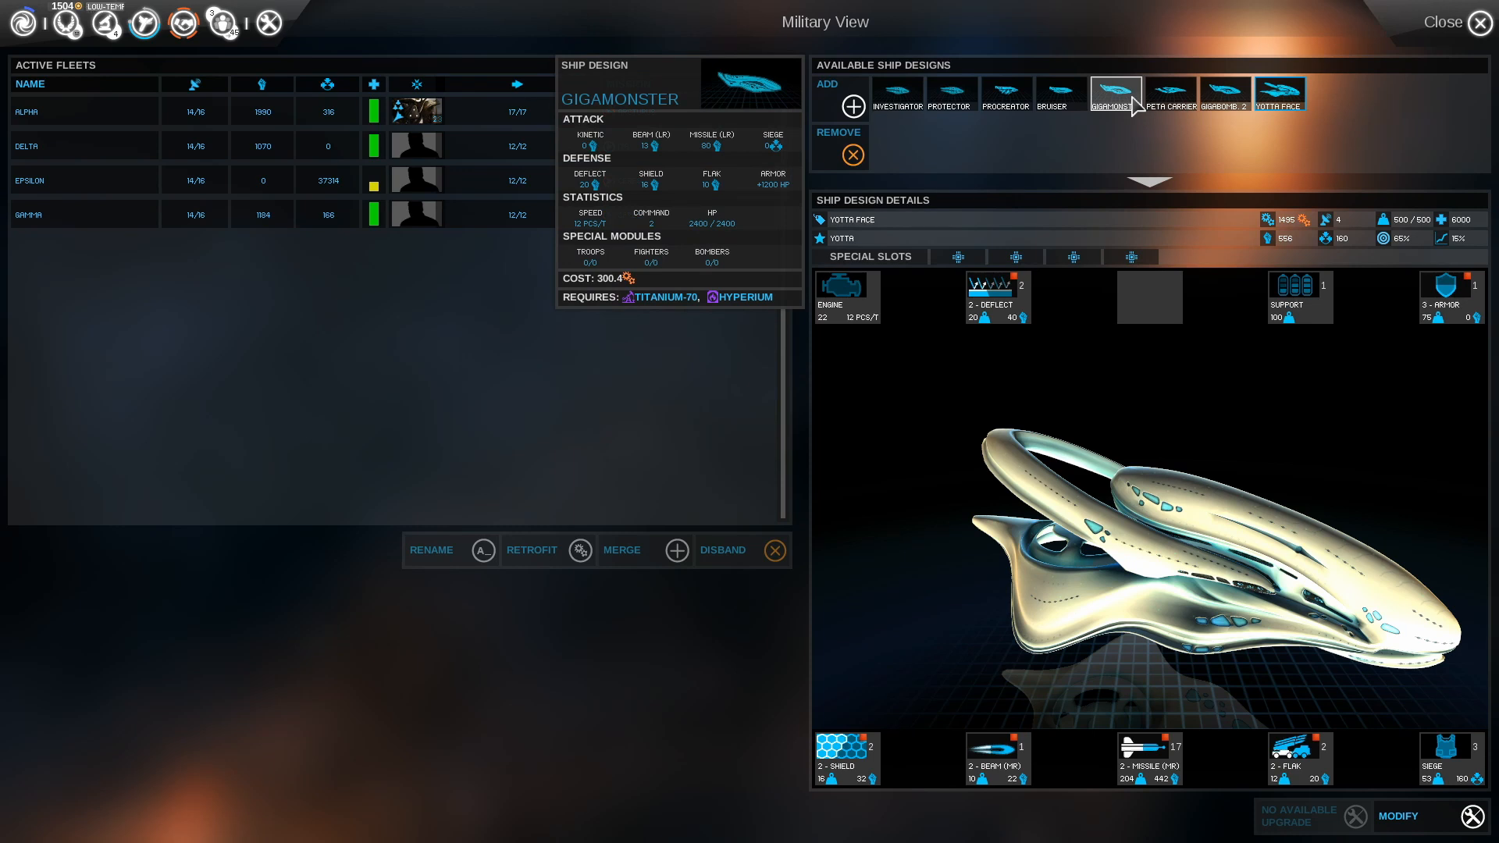
# Compare more design thumbnails, then close the Military View
pyautogui.click(1277, 93)
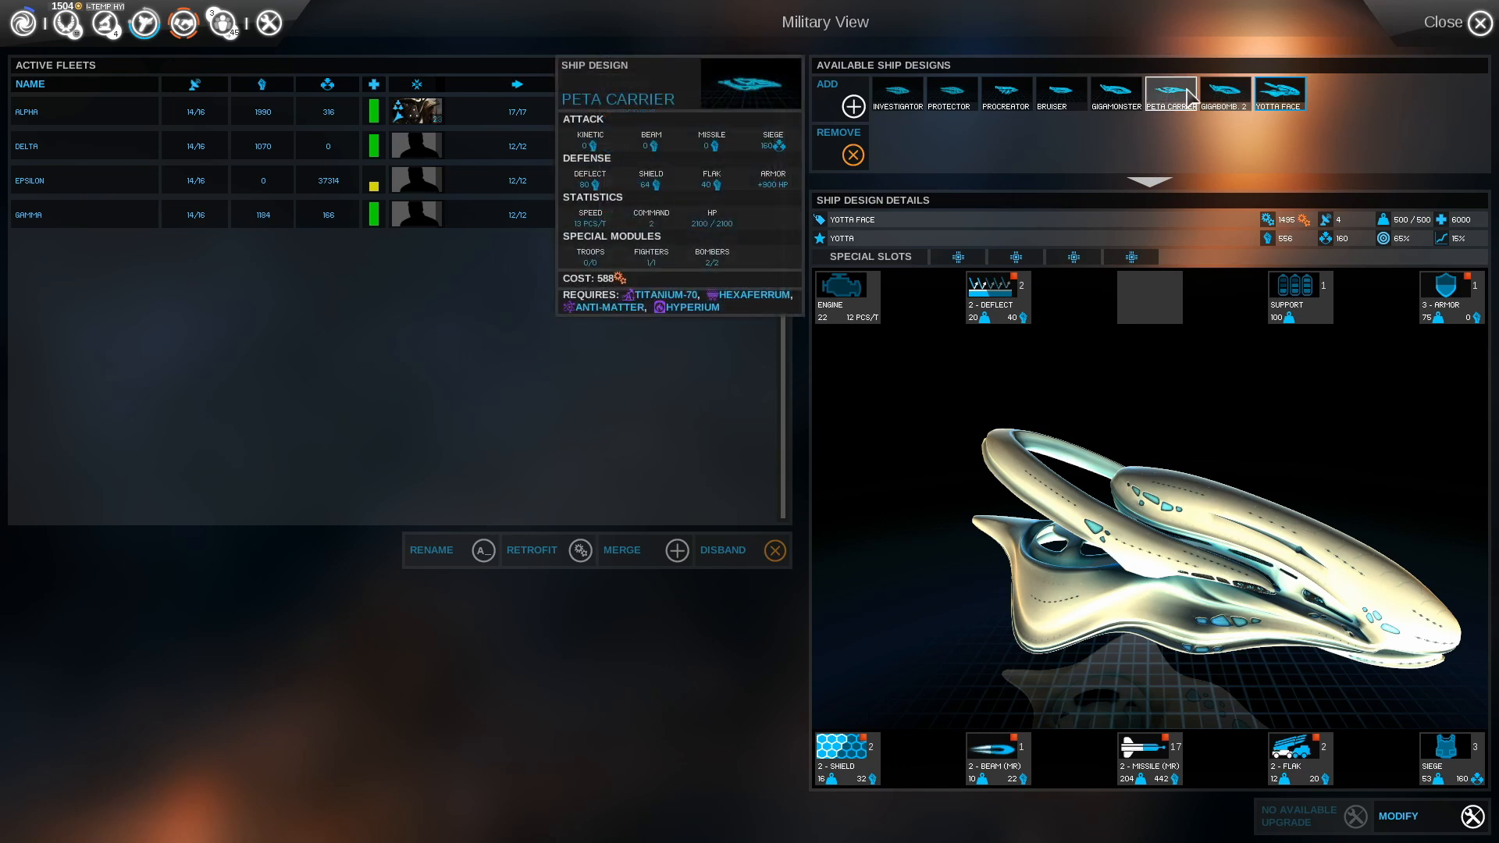
pyautogui.click(1277, 94)
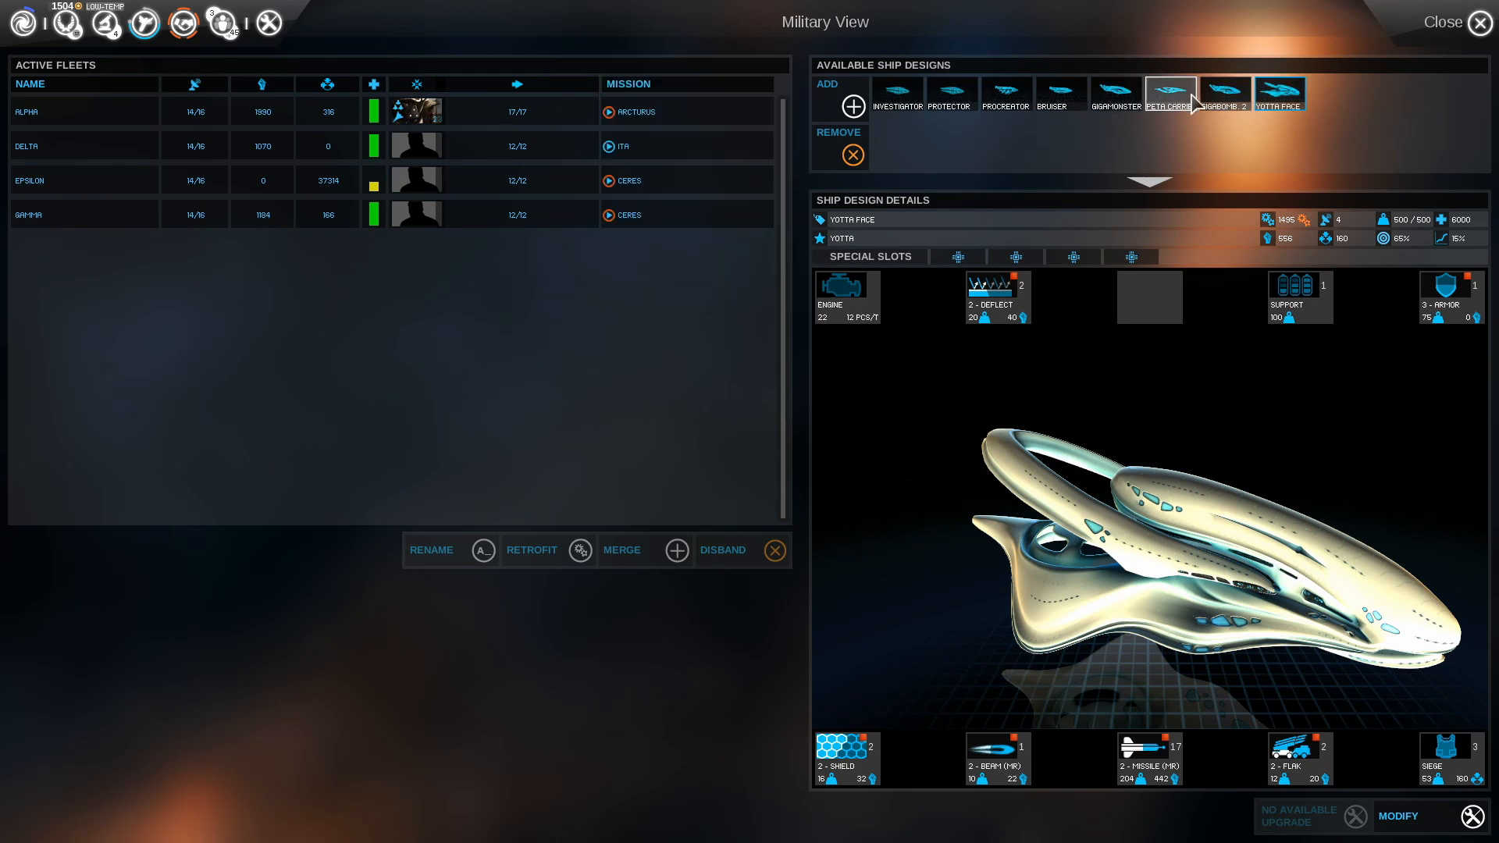
pyautogui.moveTo(1223, 94)
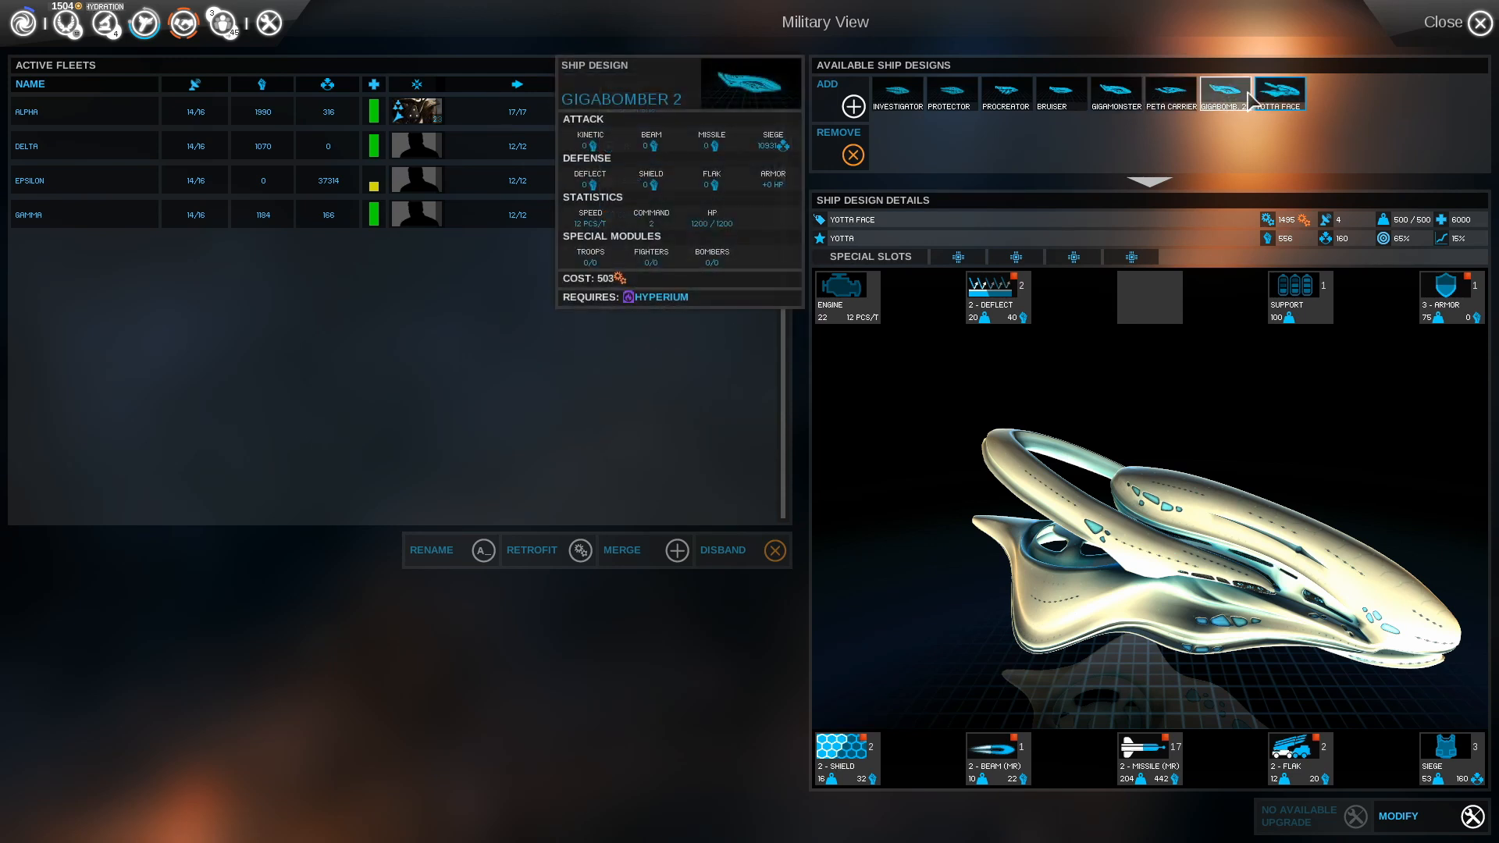
pyautogui.click(1278, 94)
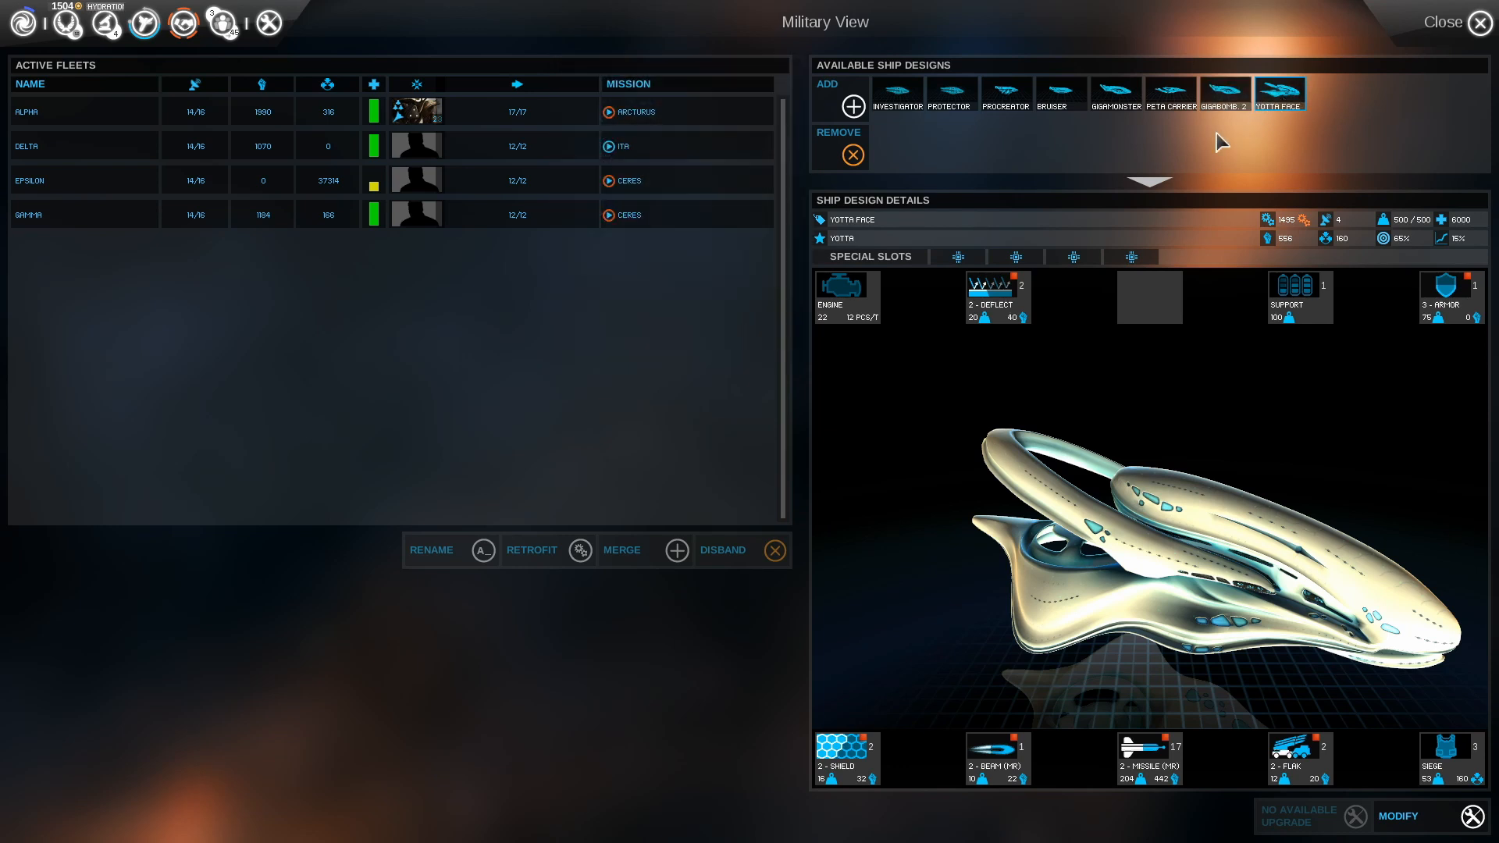
pyautogui.click(1482, 22)
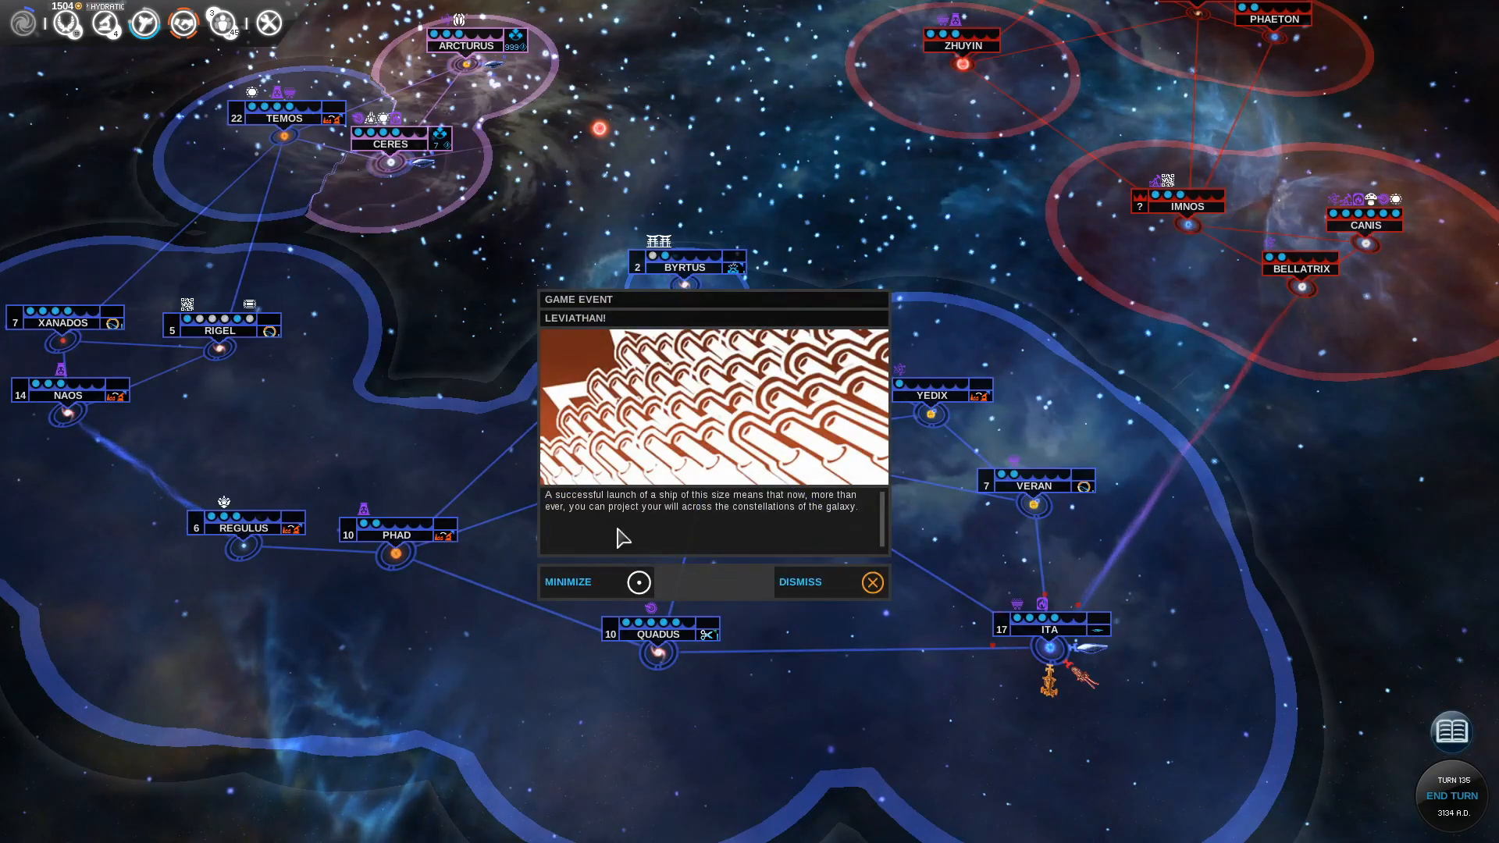
pyautogui.moveTo(633, 533)
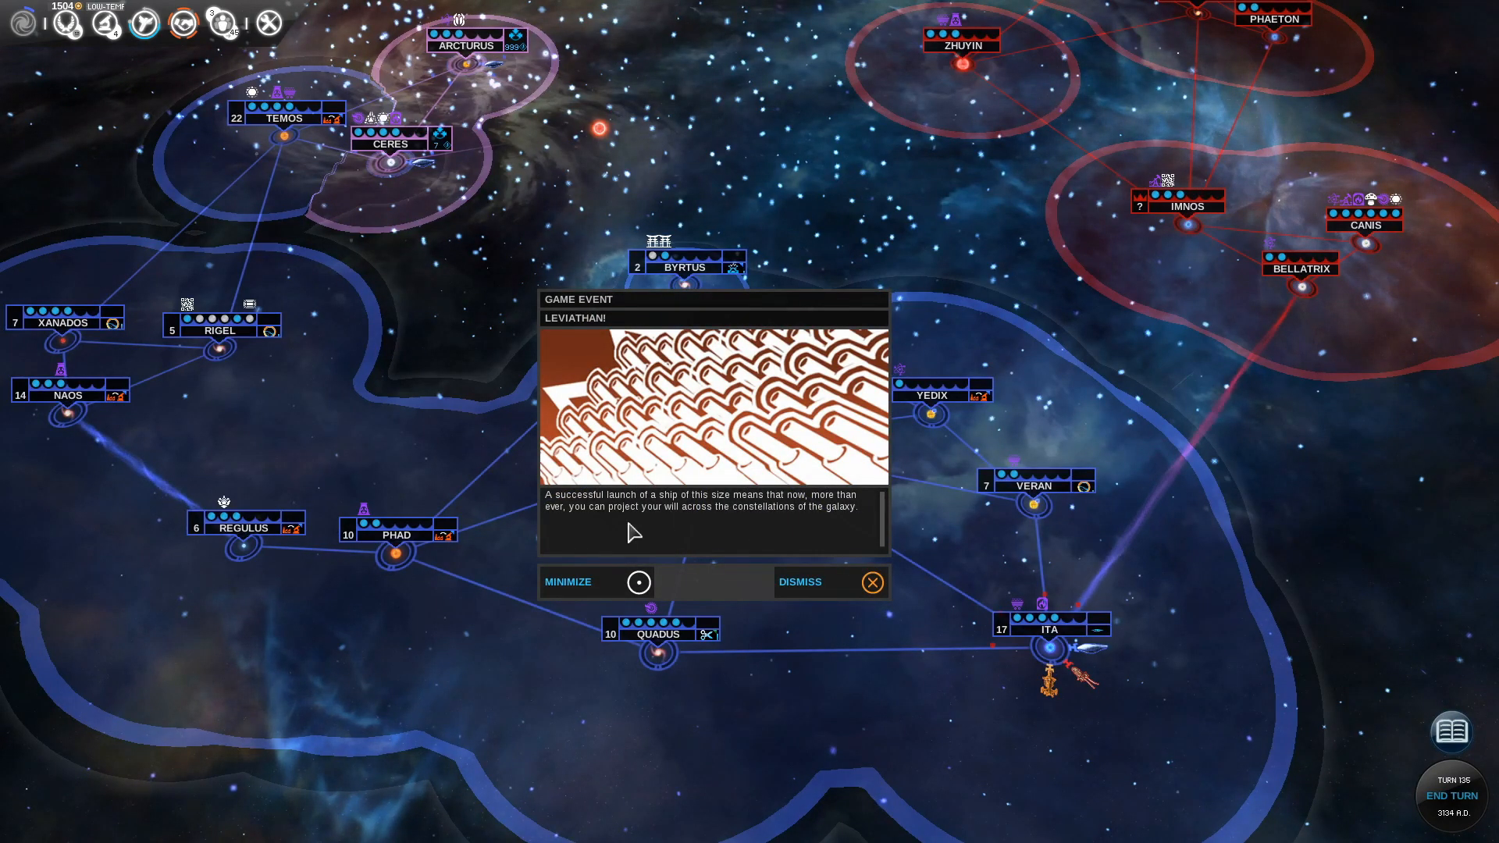
pyautogui.moveTo(818, 582)
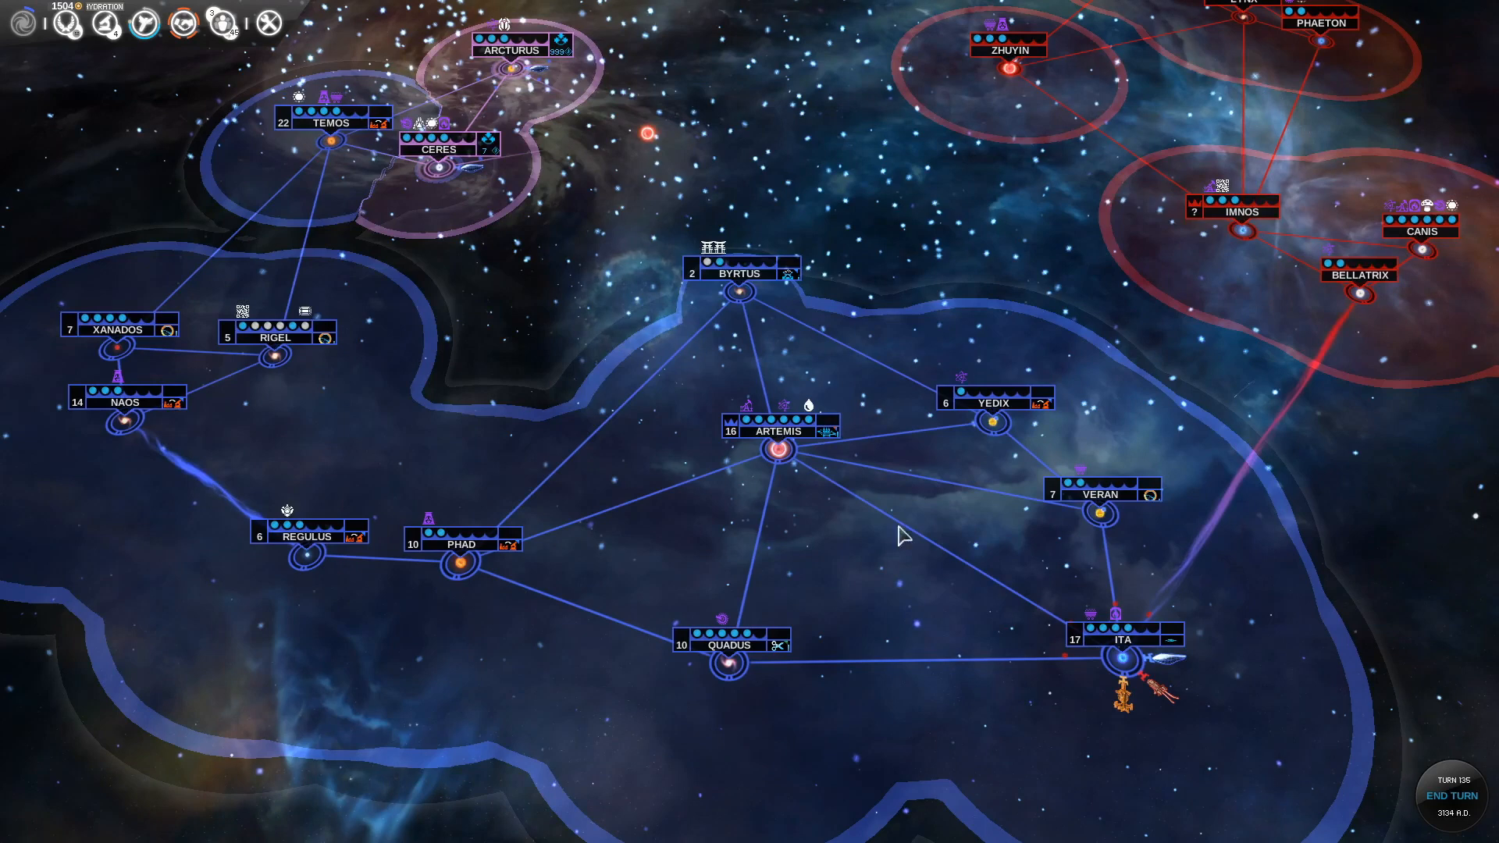
pyautogui.moveTo(1152, 511)
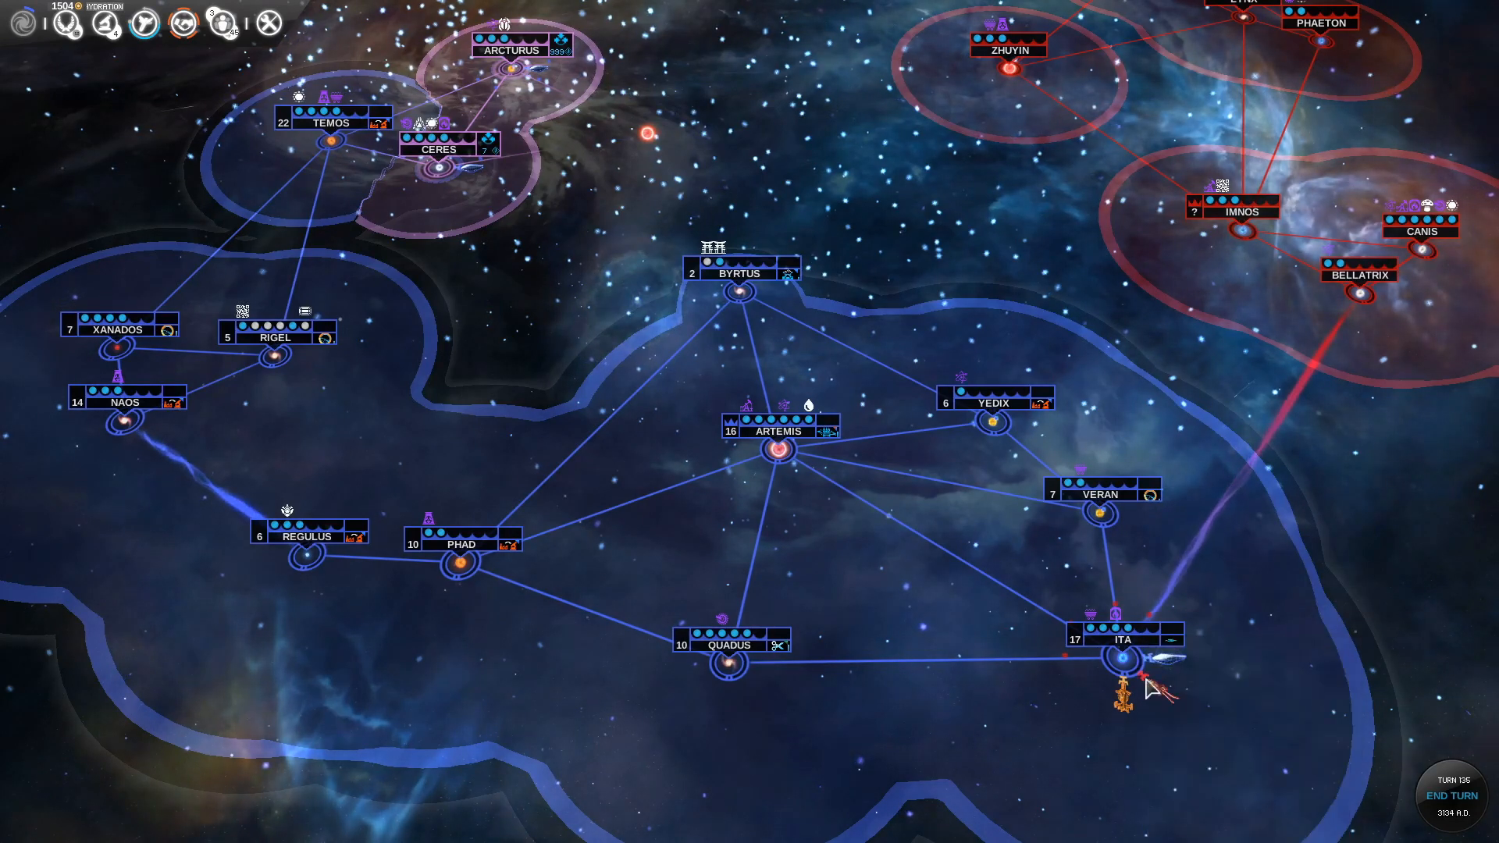
# Pan the galaxy map north toward Arcturus and Ceres
pyautogui.moveTo(1147, 678); pyautogui.dragTo(535, 420)
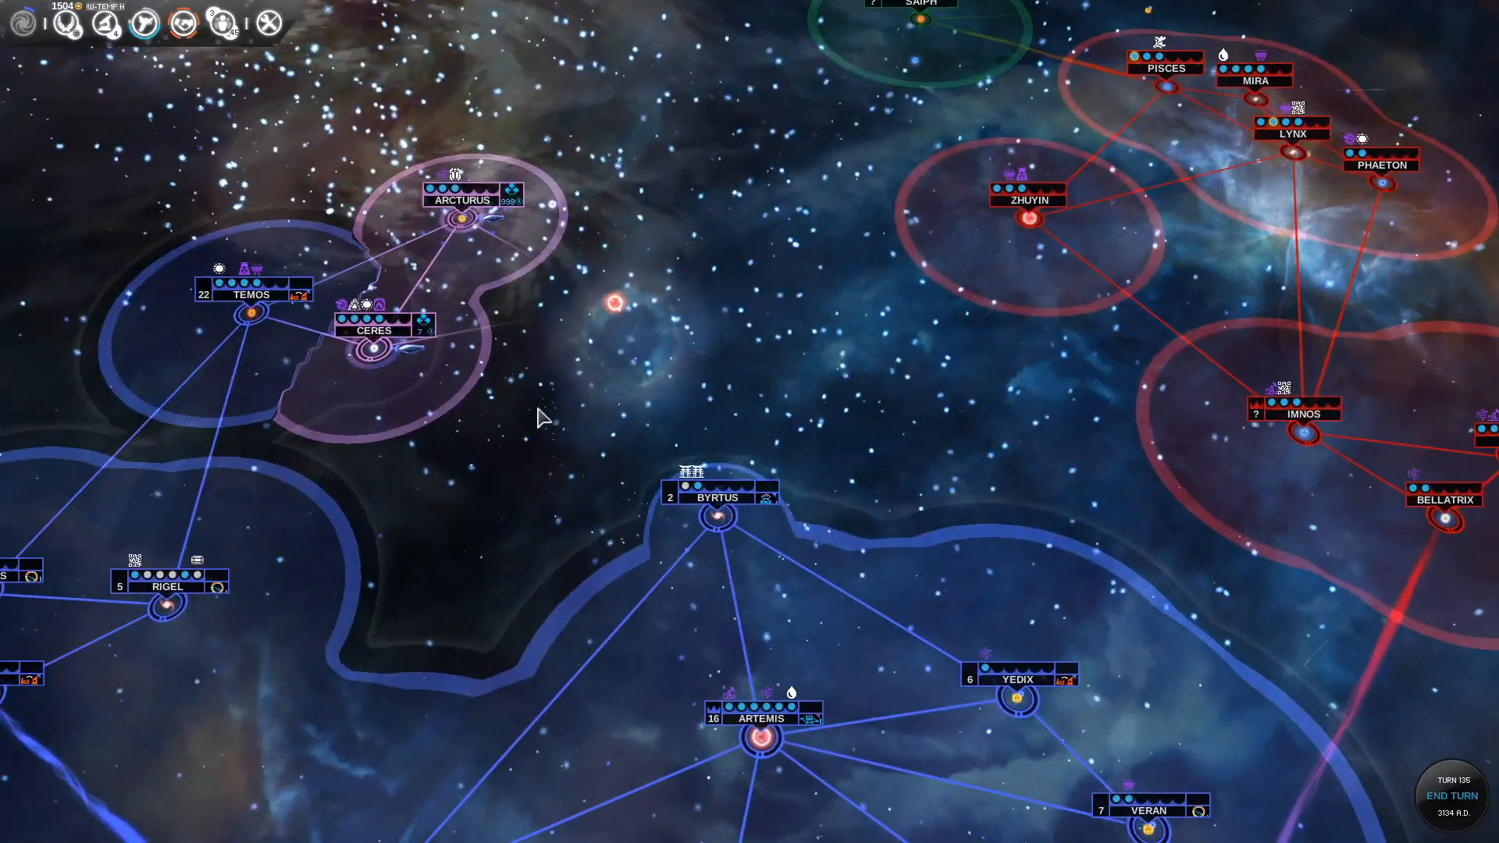
pyautogui.moveTo(459, 218)
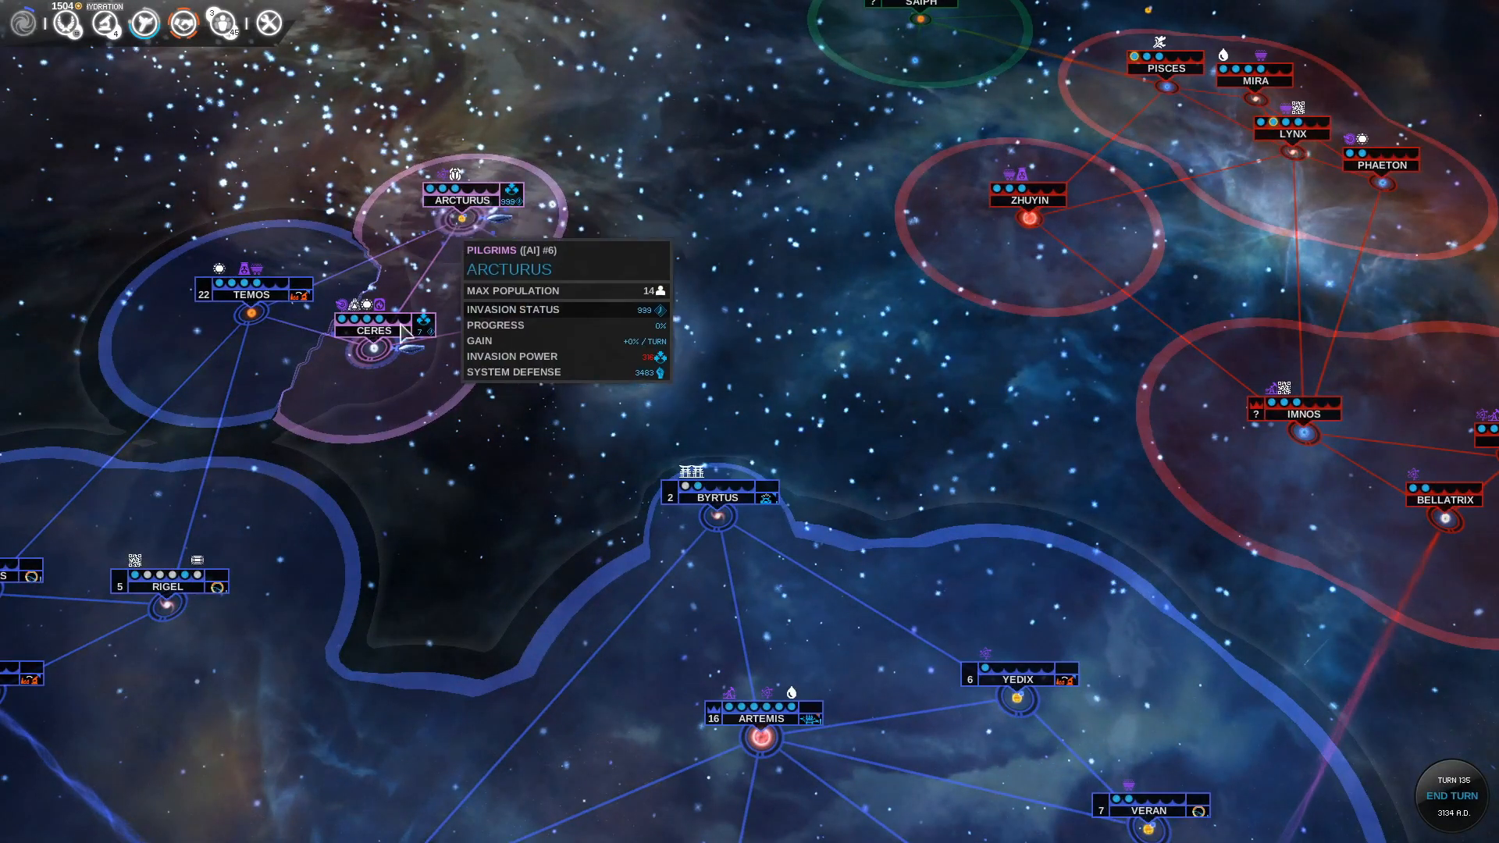